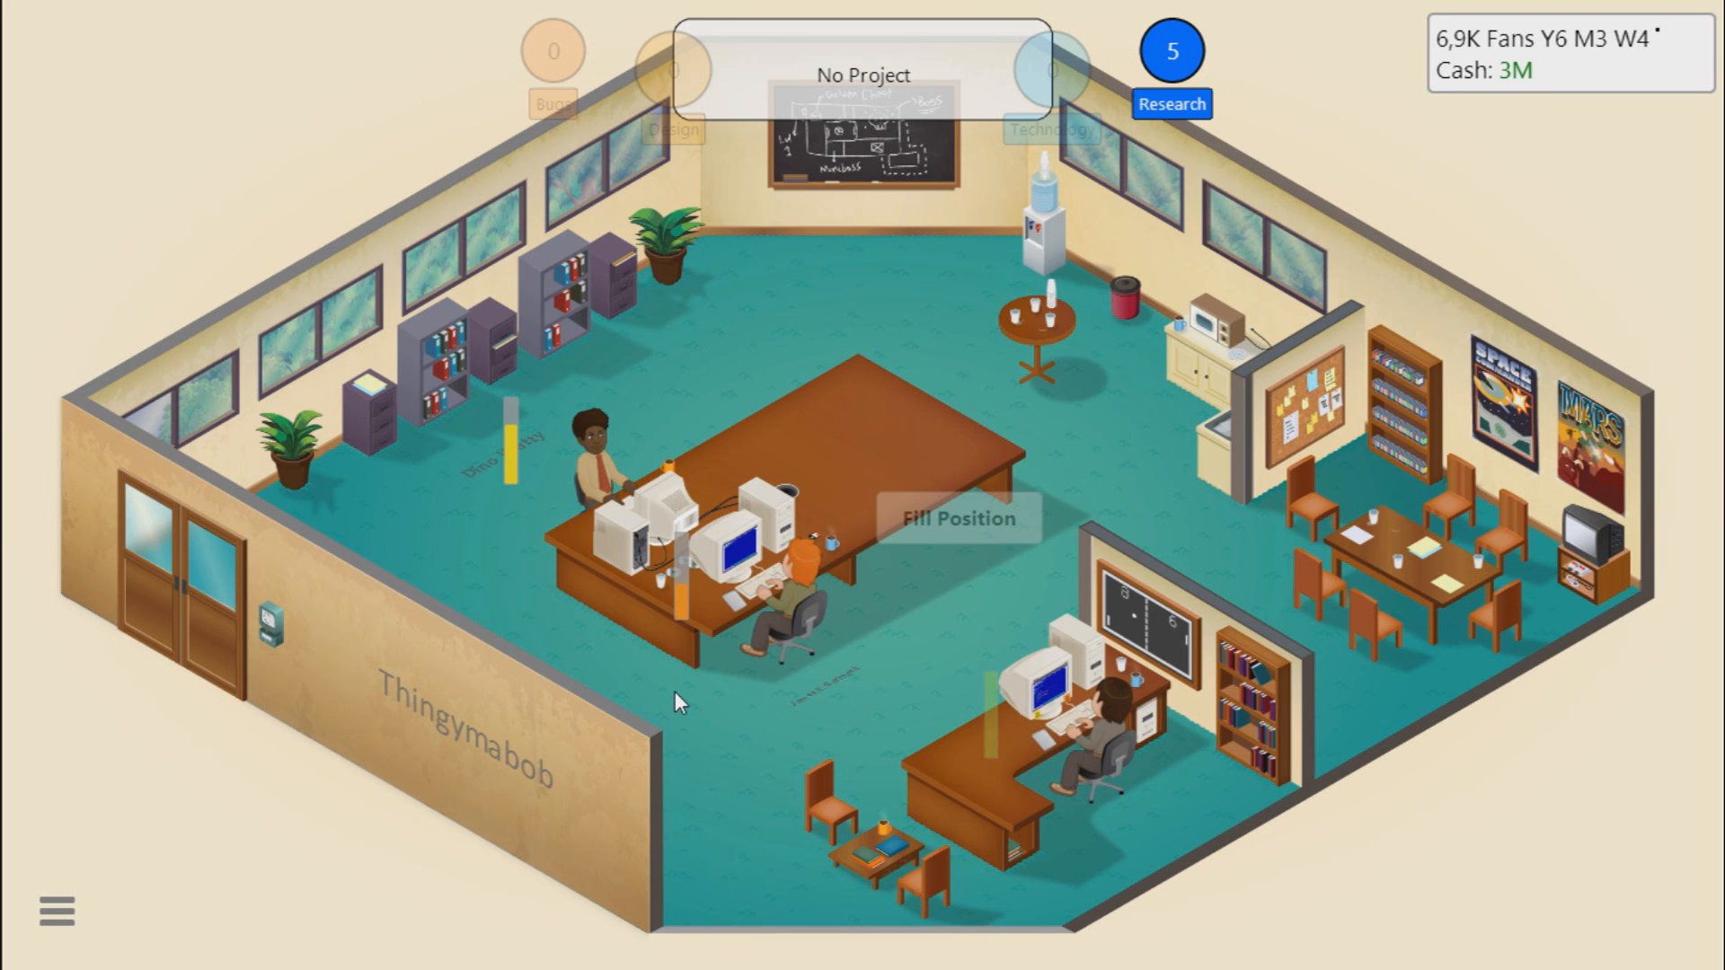
pyautogui.moveTo(996, 733)
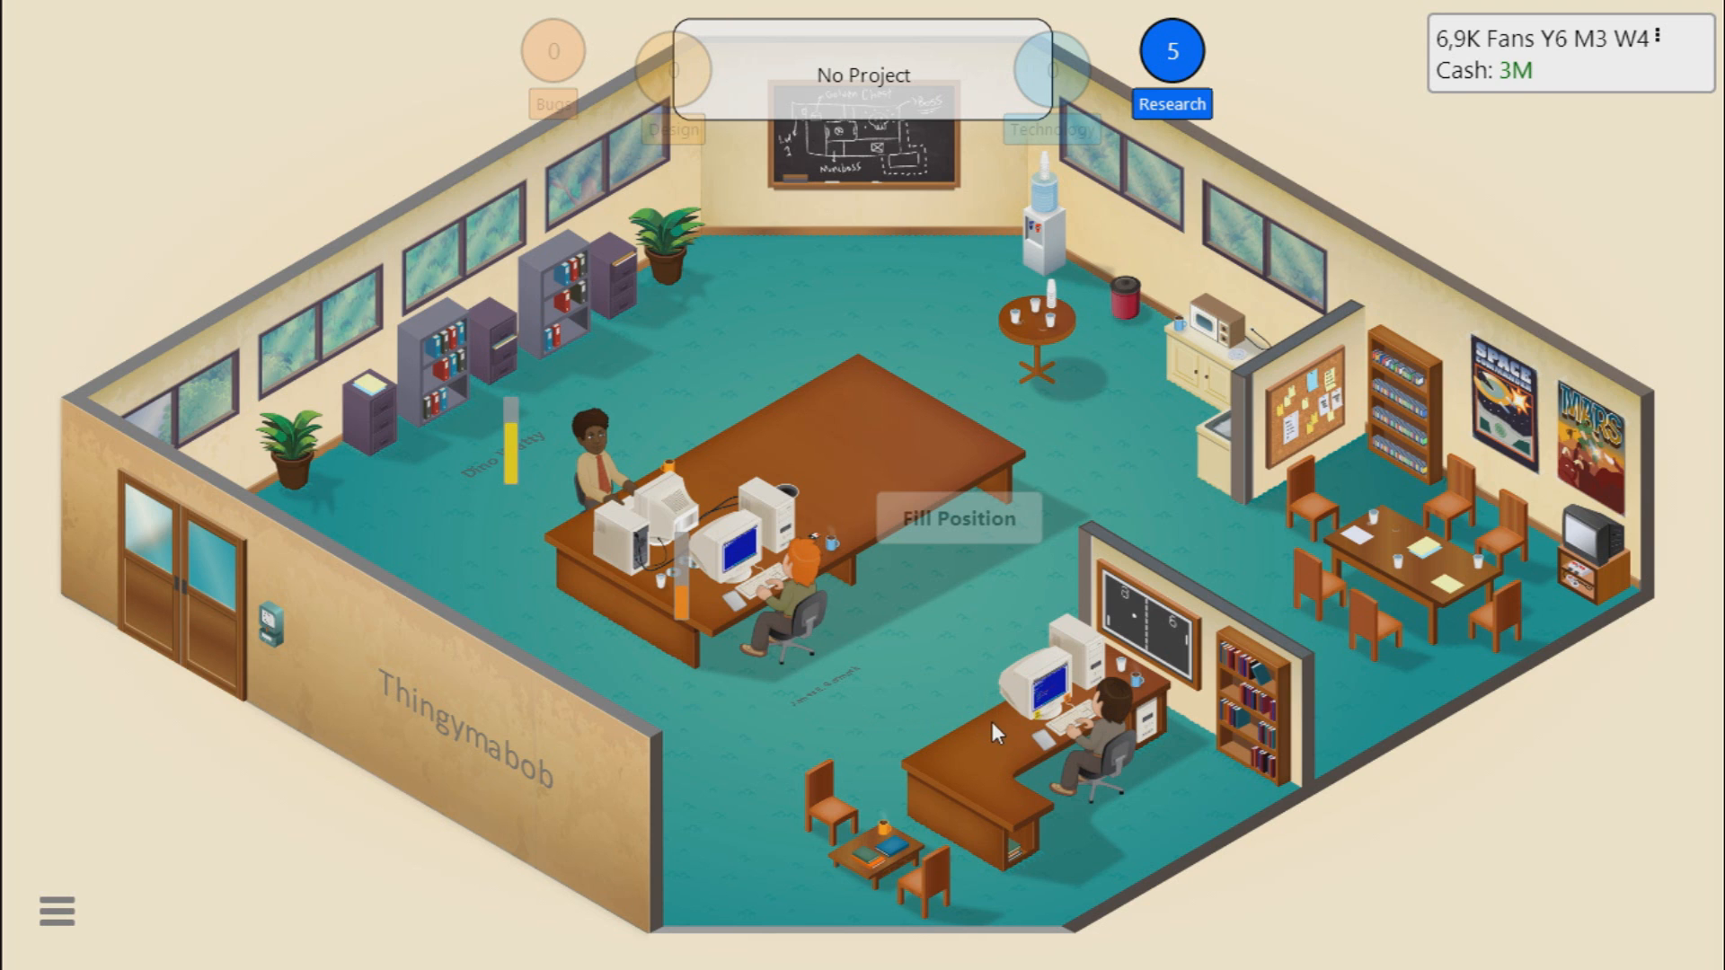
# Step: Bring up the studio's action list with Develop New Game and other options
pyautogui.click(956, 517)
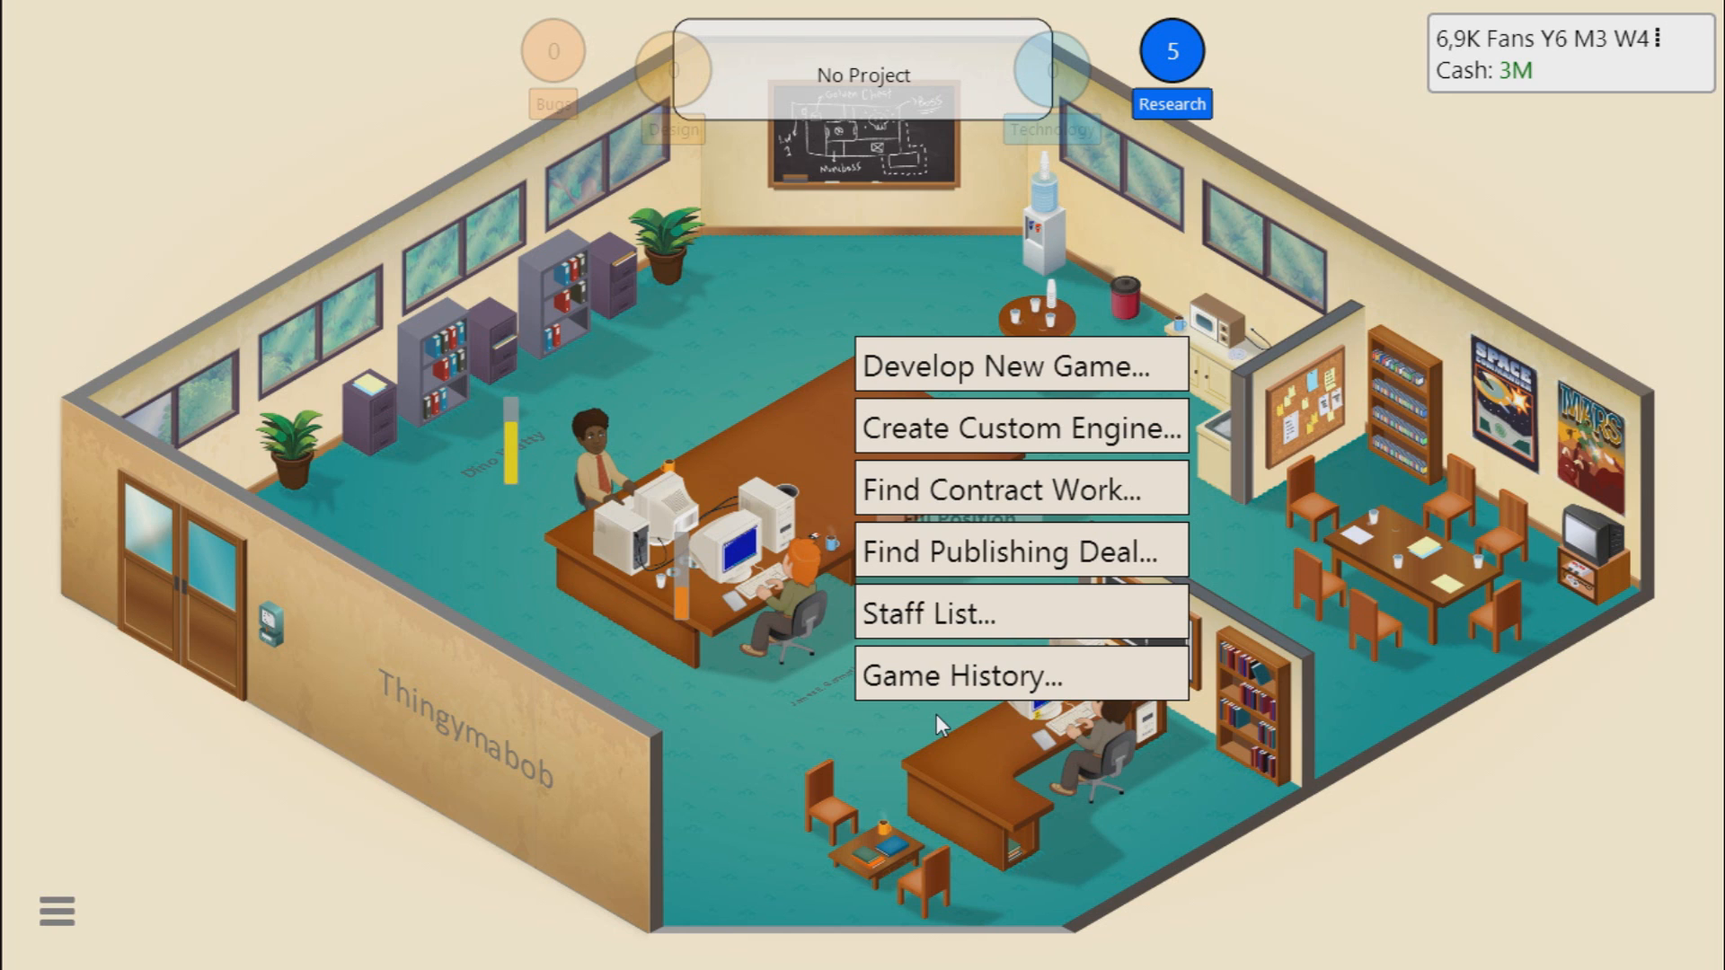
pyautogui.moveTo(622, 690)
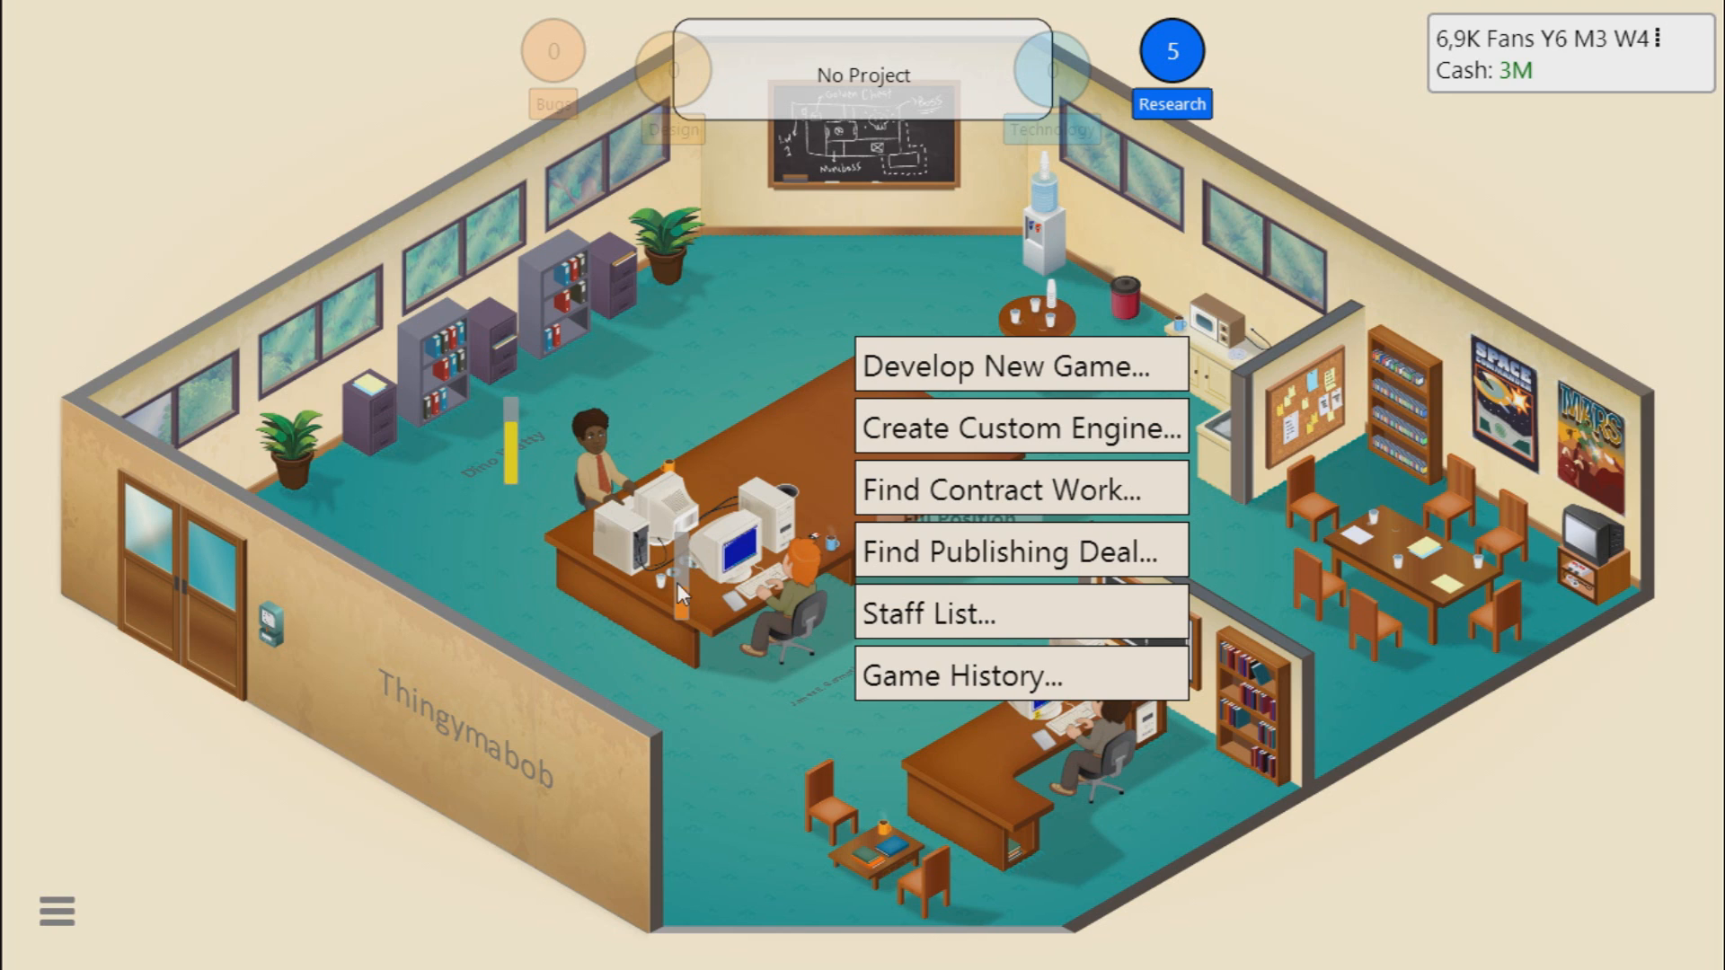
pyautogui.moveTo(674, 600)
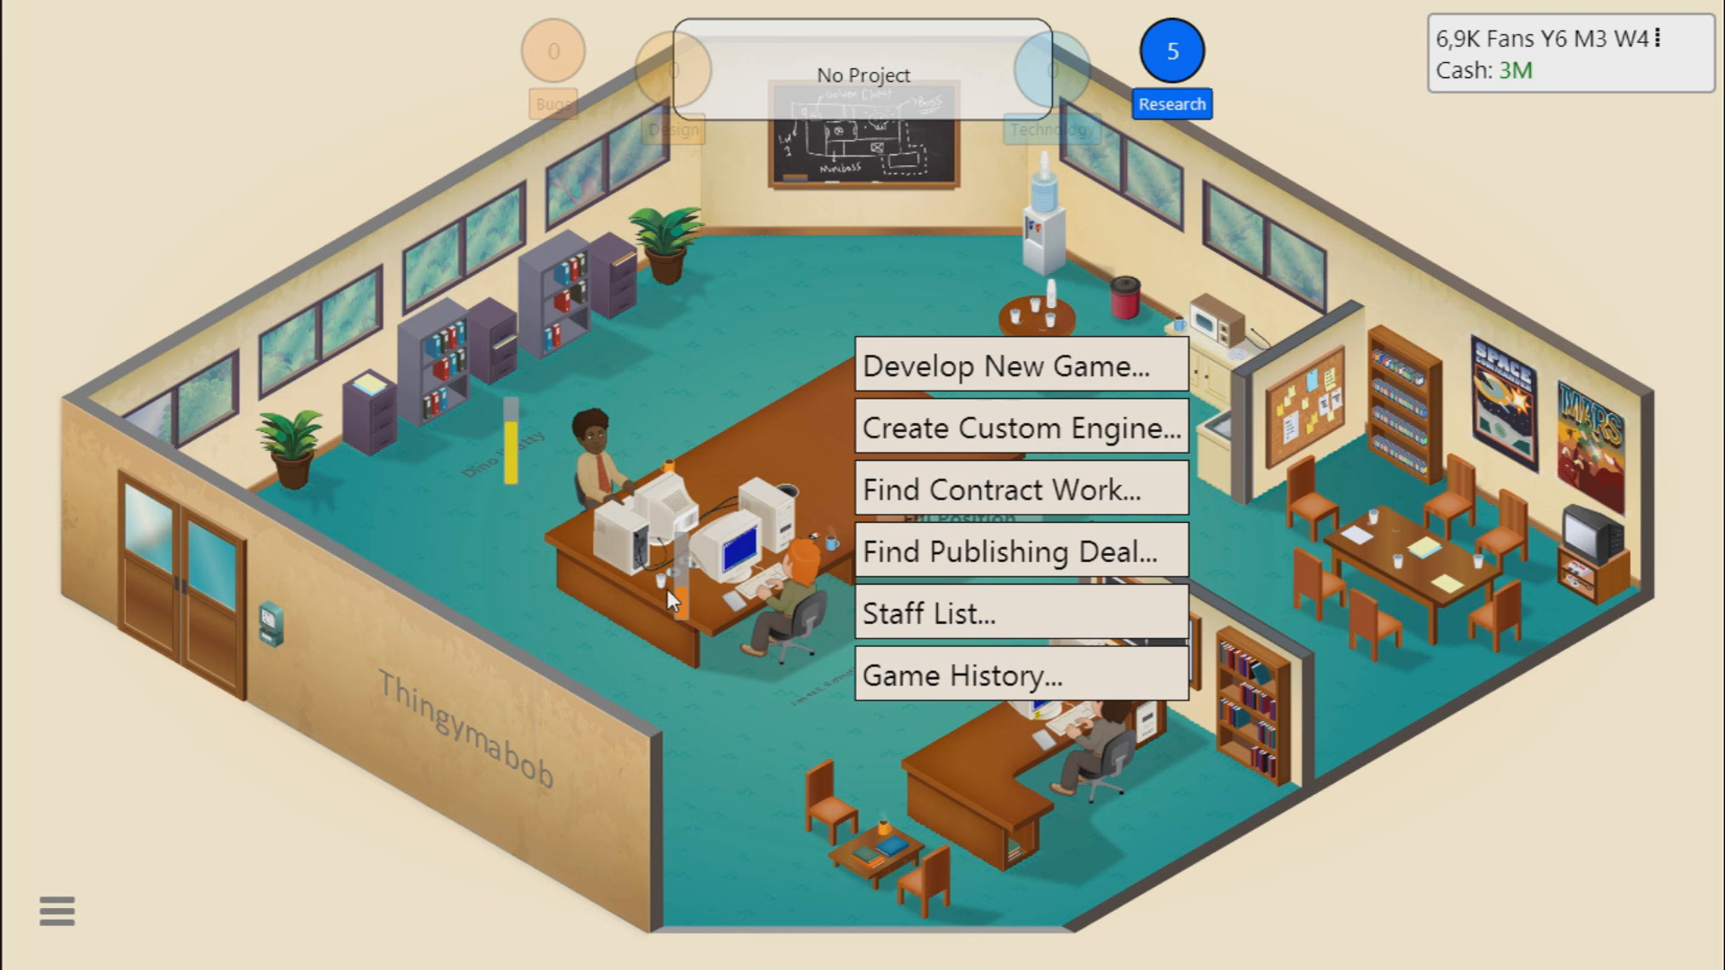
pyautogui.moveTo(986, 365)
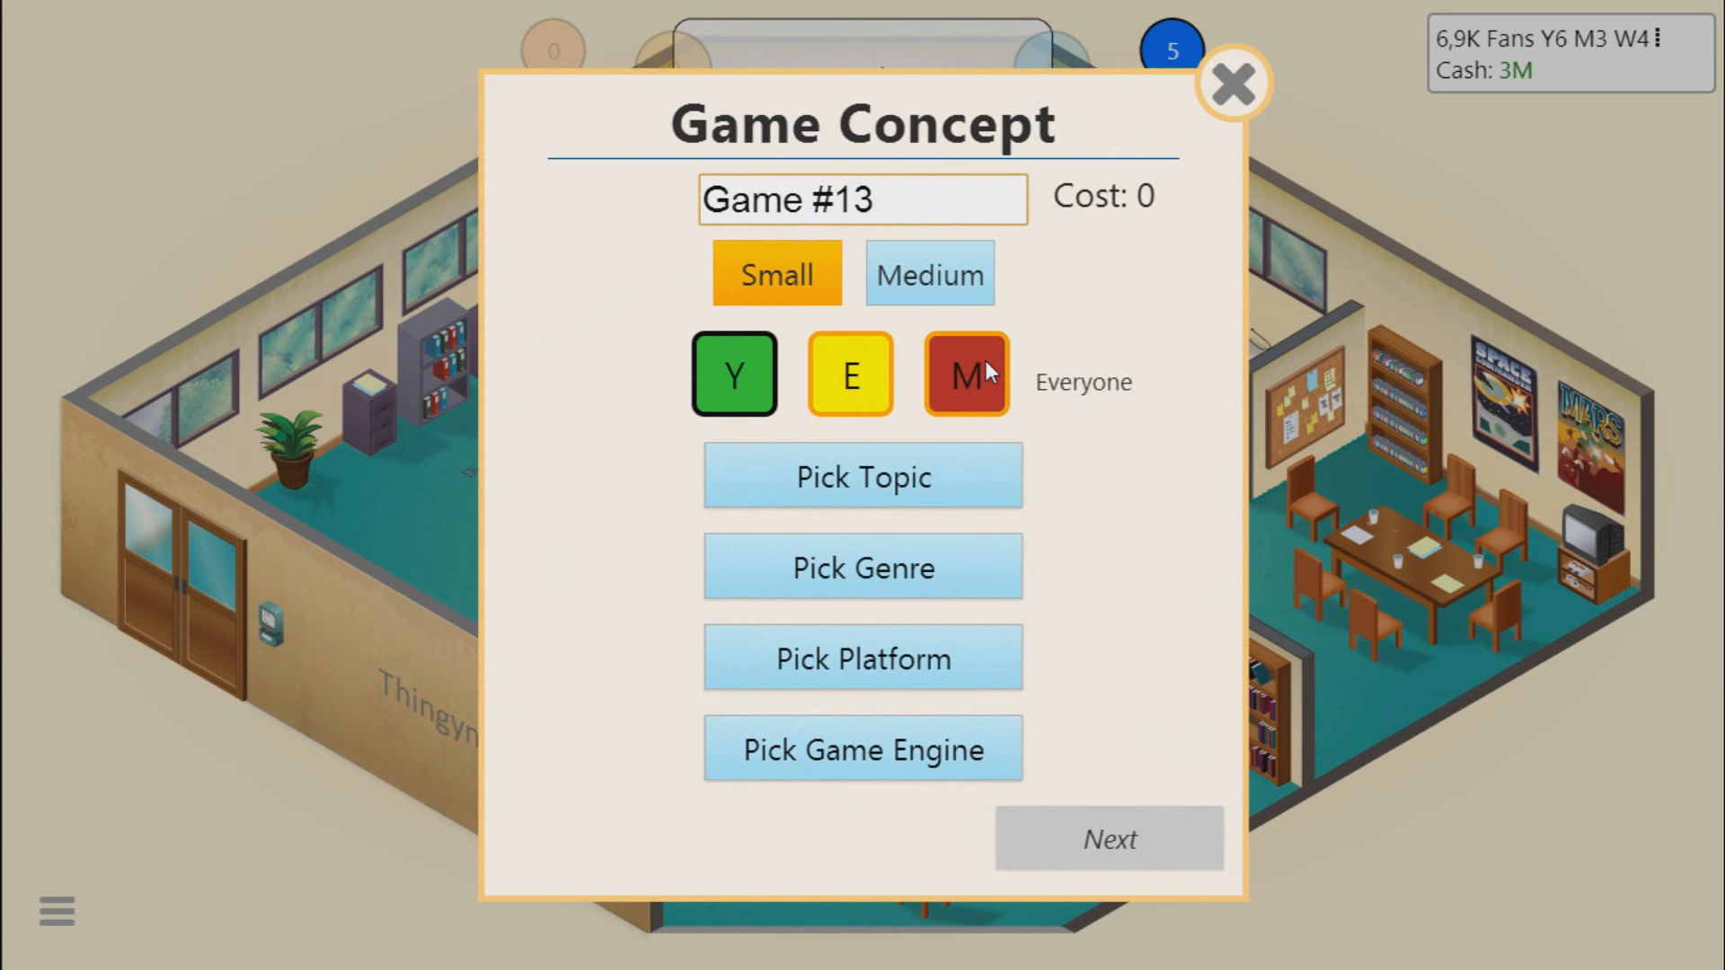
pyautogui.moveTo(836, 451)
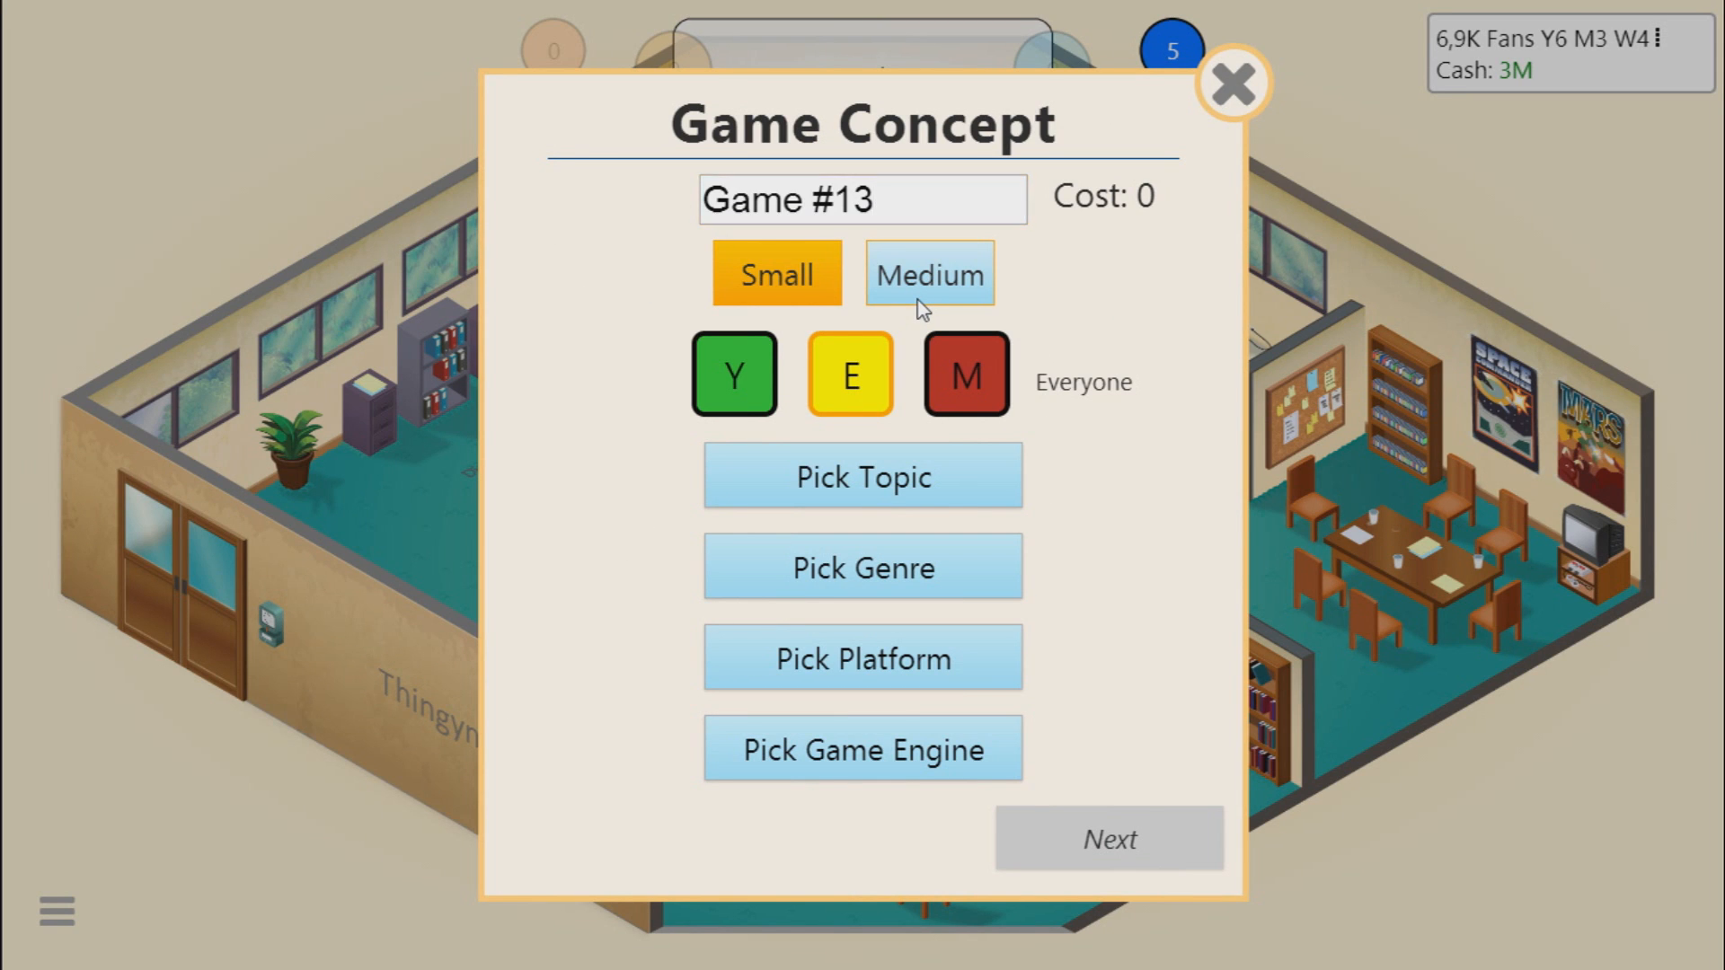
# Step: Make Game #13 a medium-sized, Mature-rated PC game on the TingyLingy engine
pyautogui.click(928, 273)
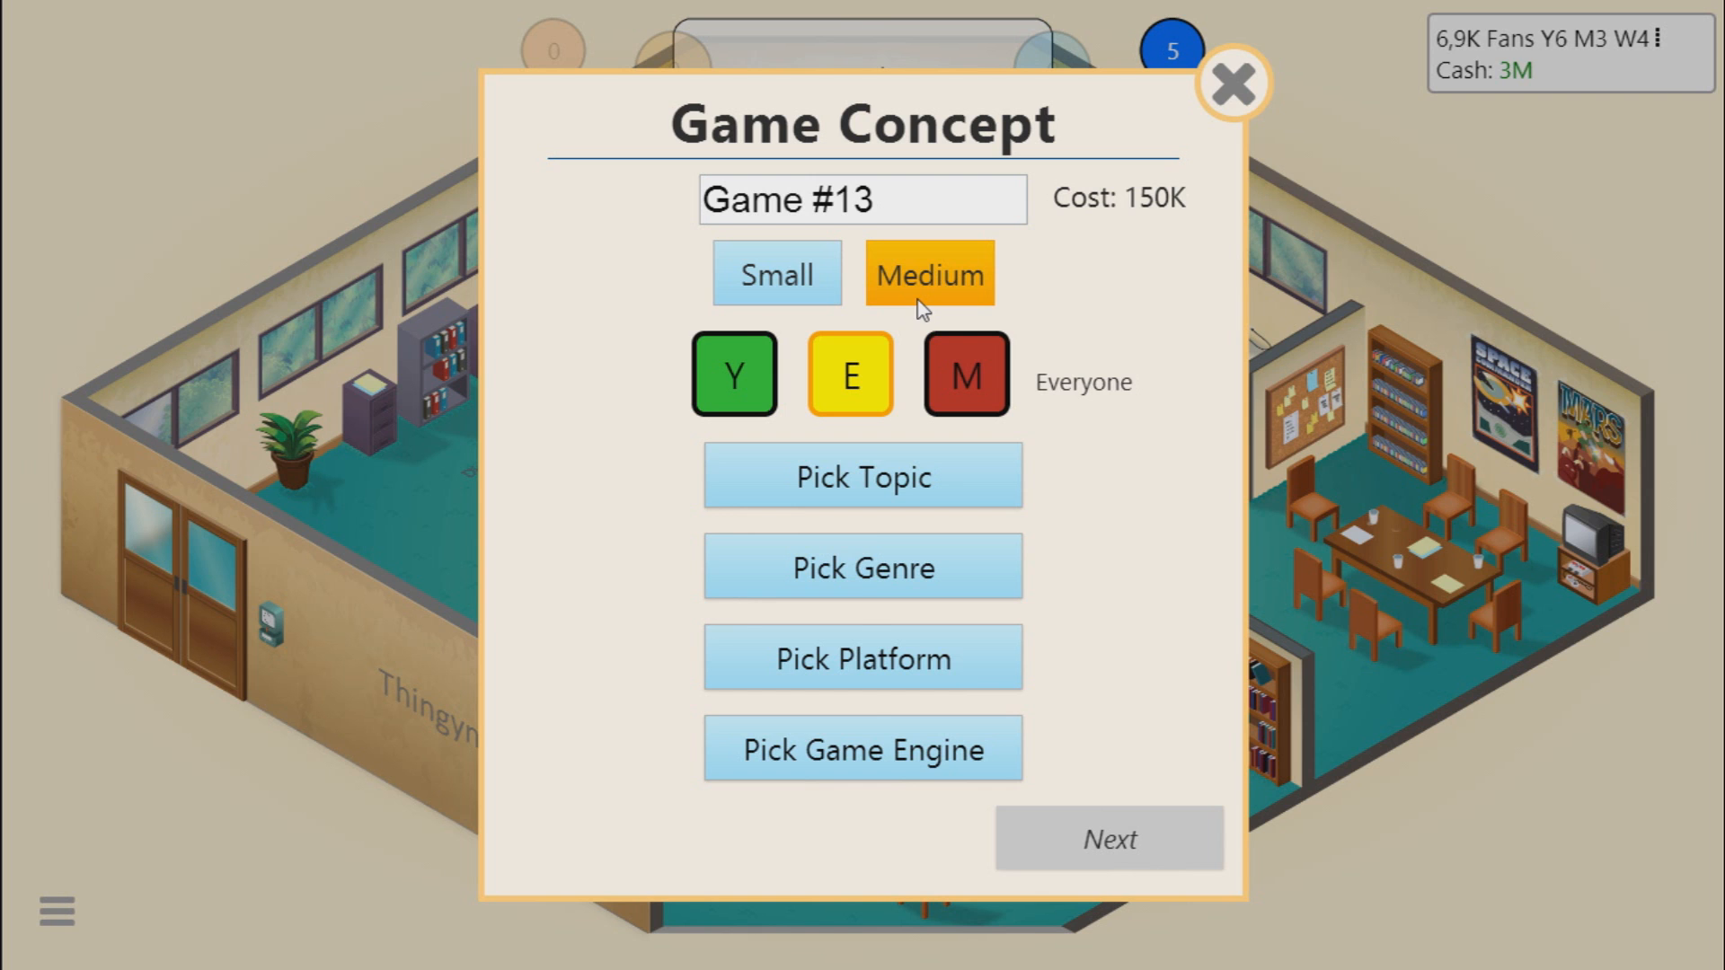
pyautogui.click(863, 748)
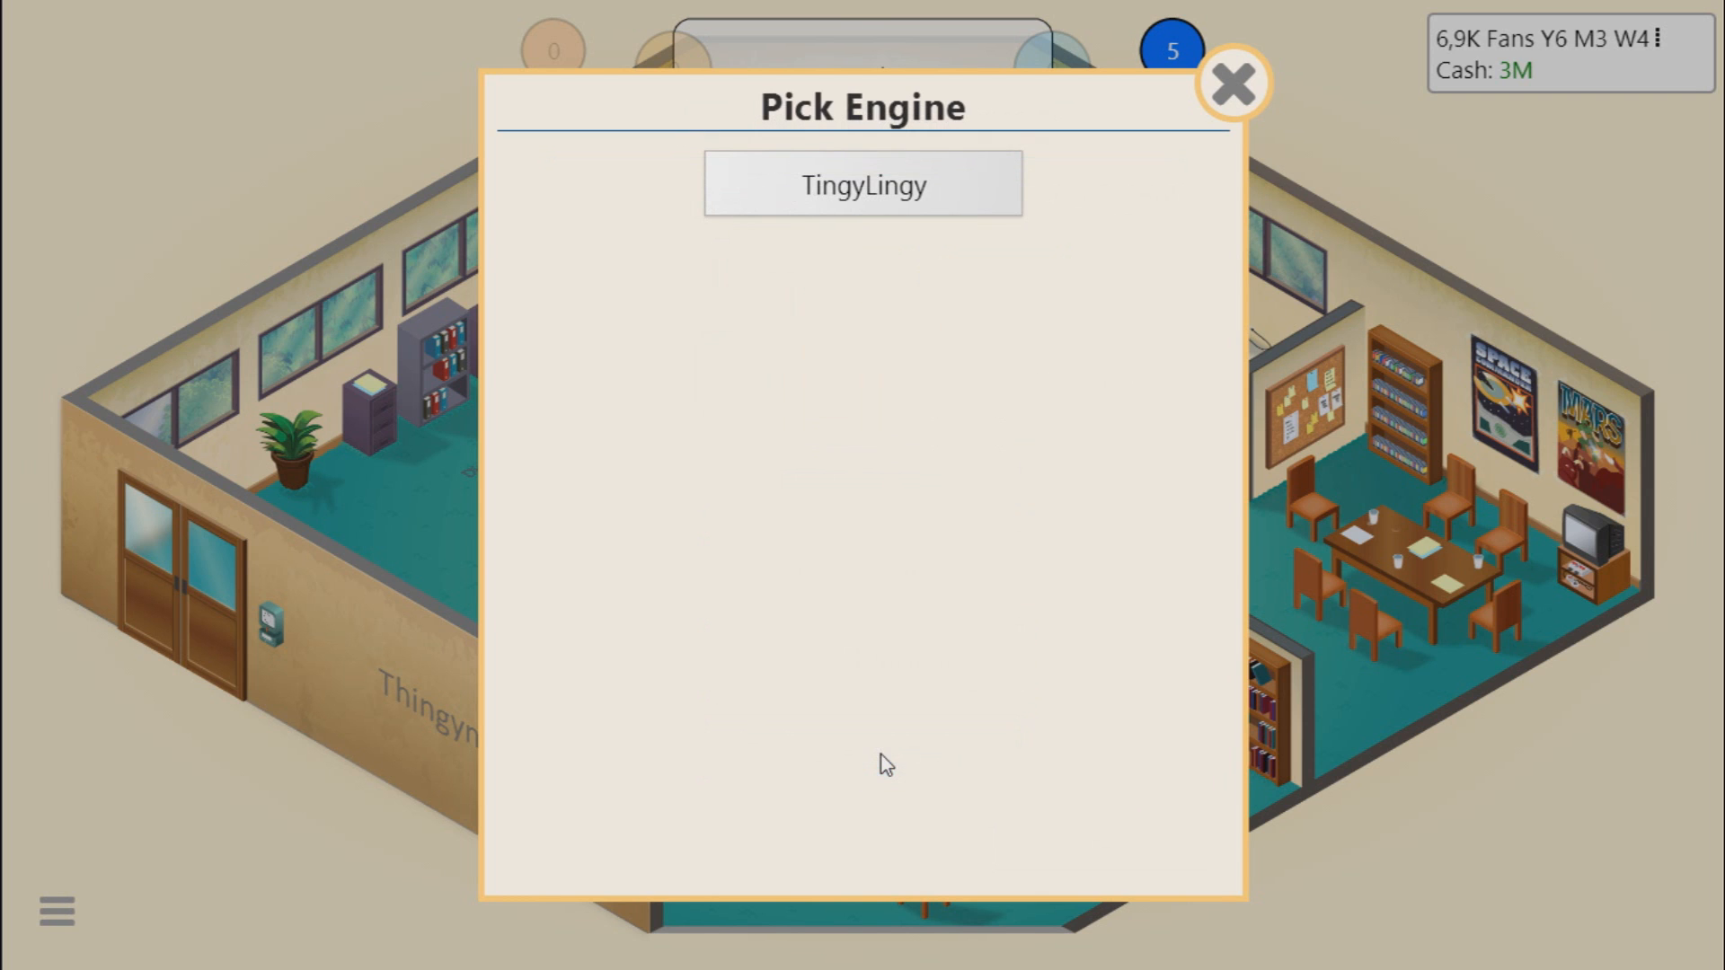
pyautogui.moveTo(862, 183)
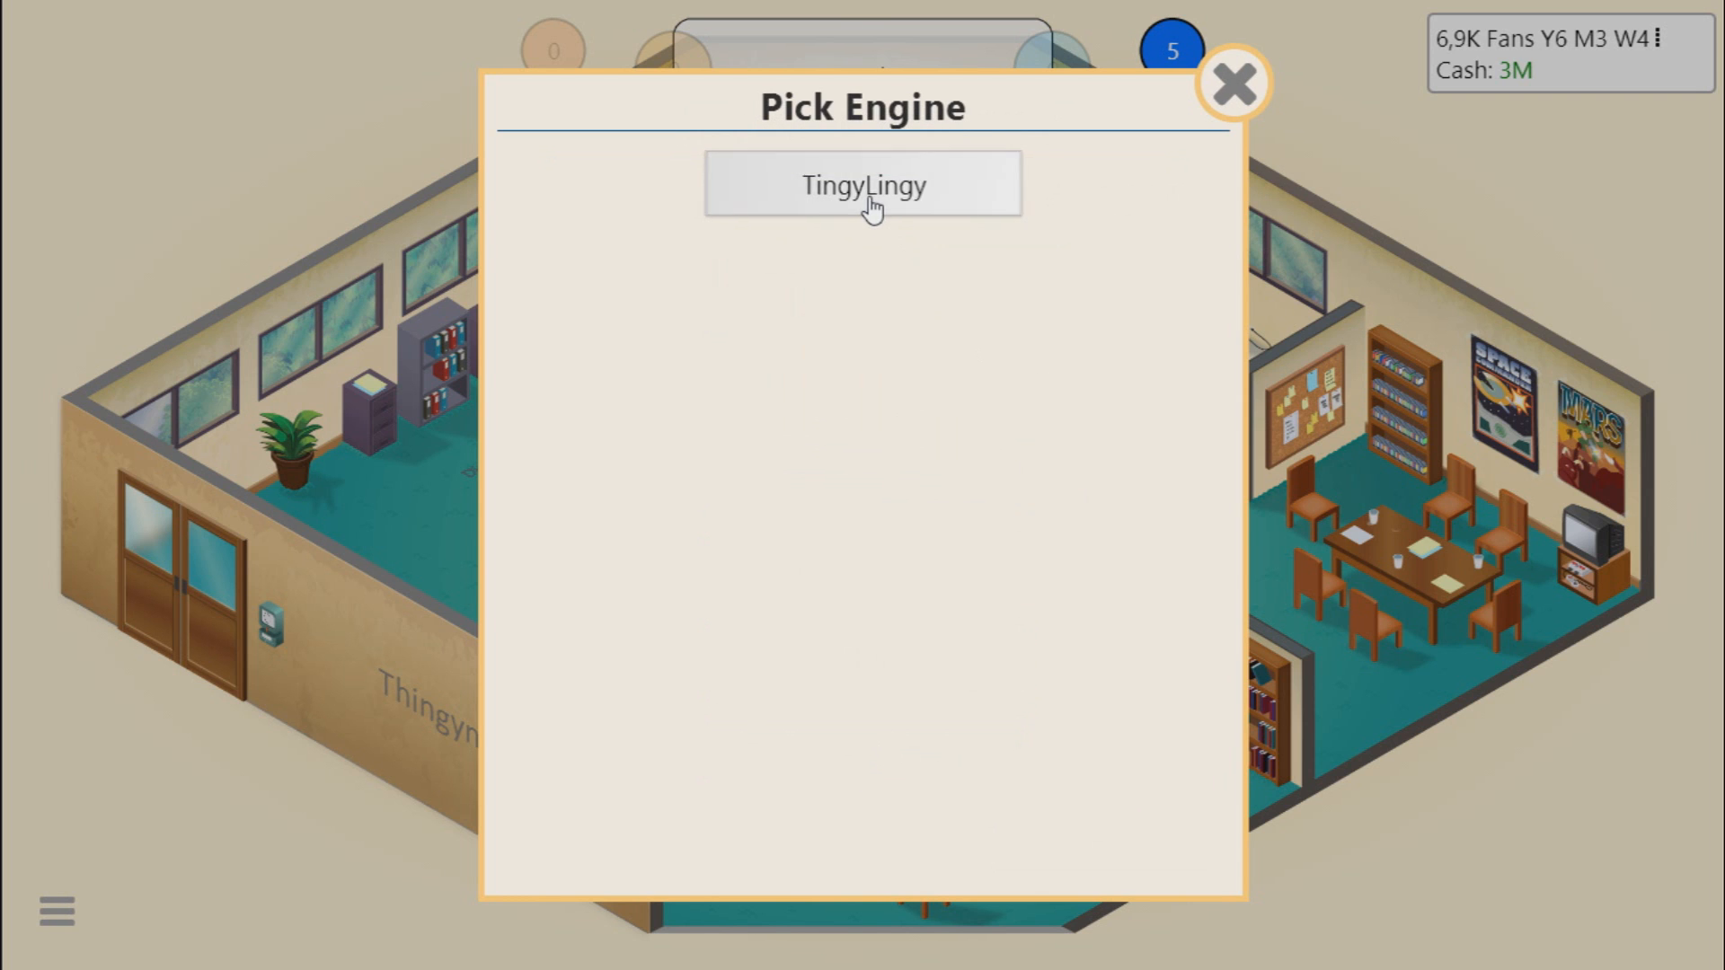
pyautogui.click(862, 183)
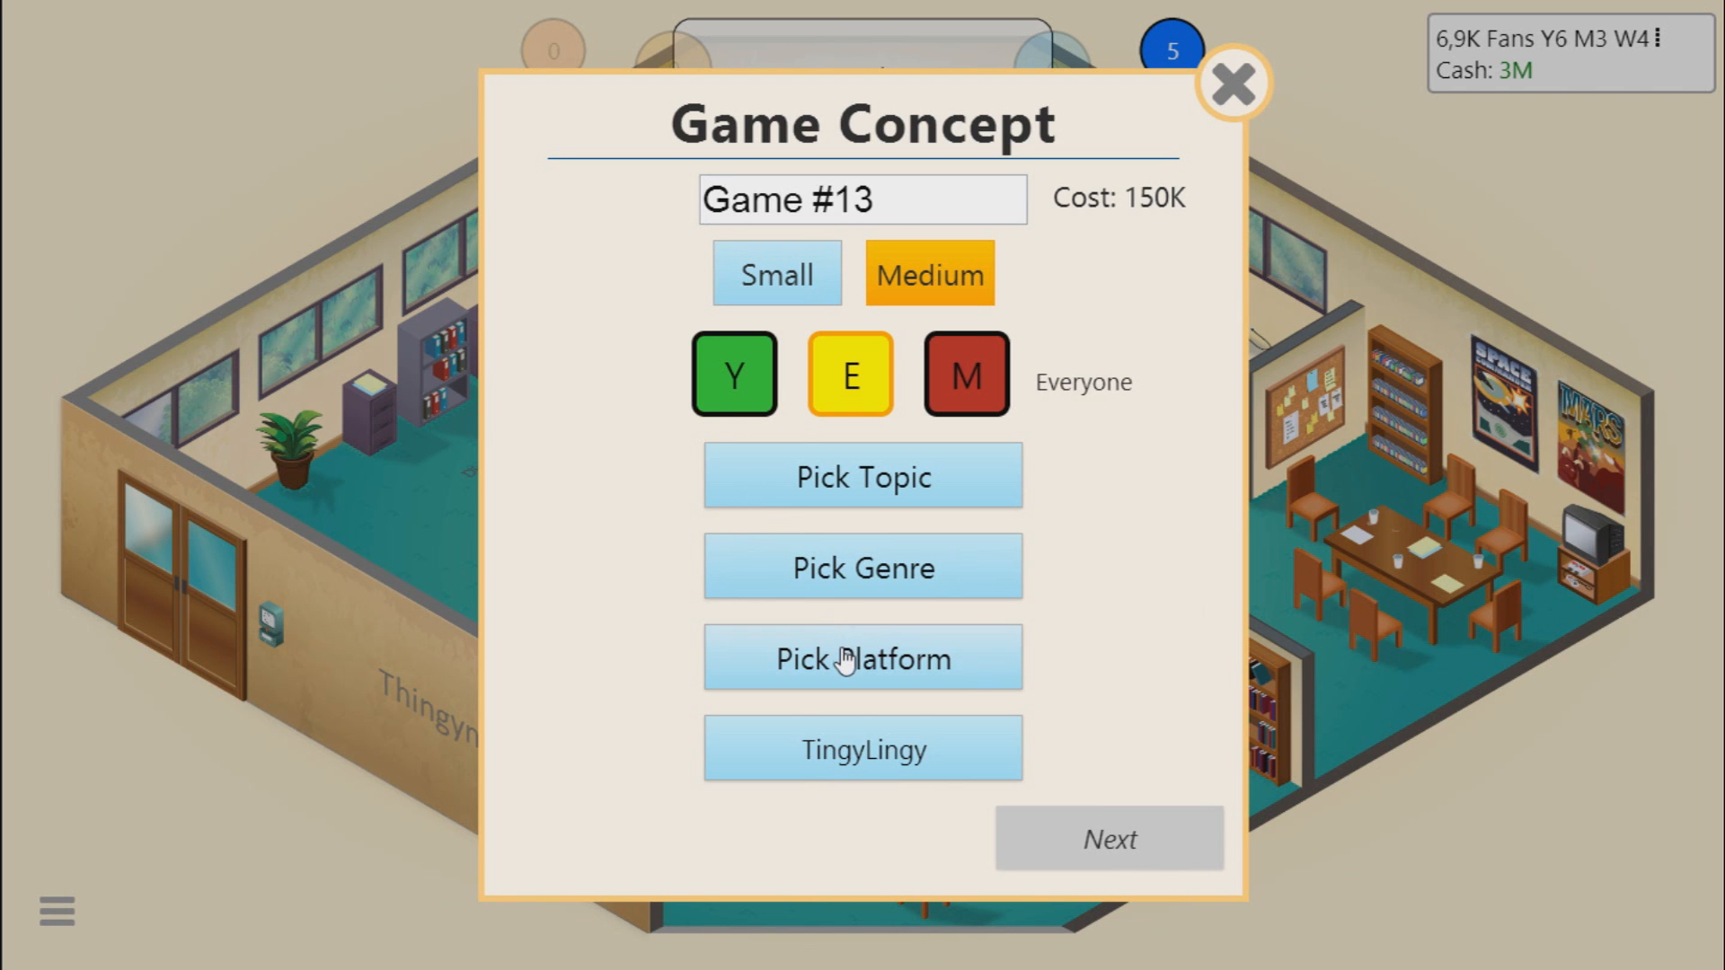
pyautogui.click(863, 658)
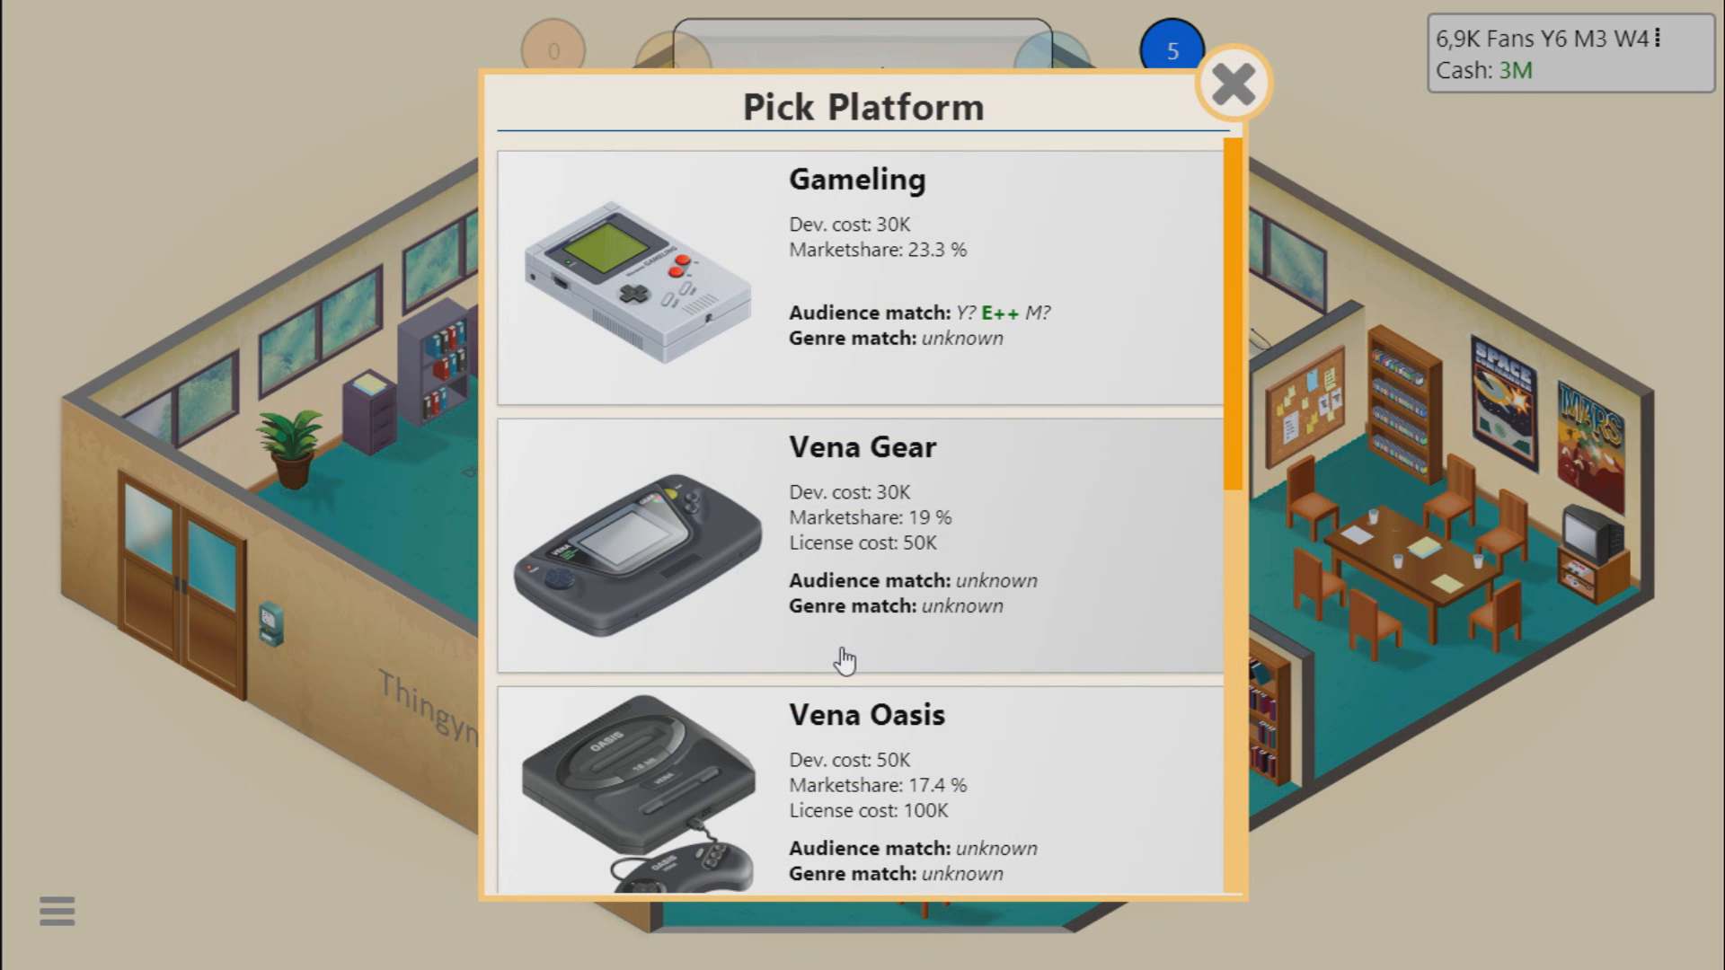
pyautogui.scroll(-3)
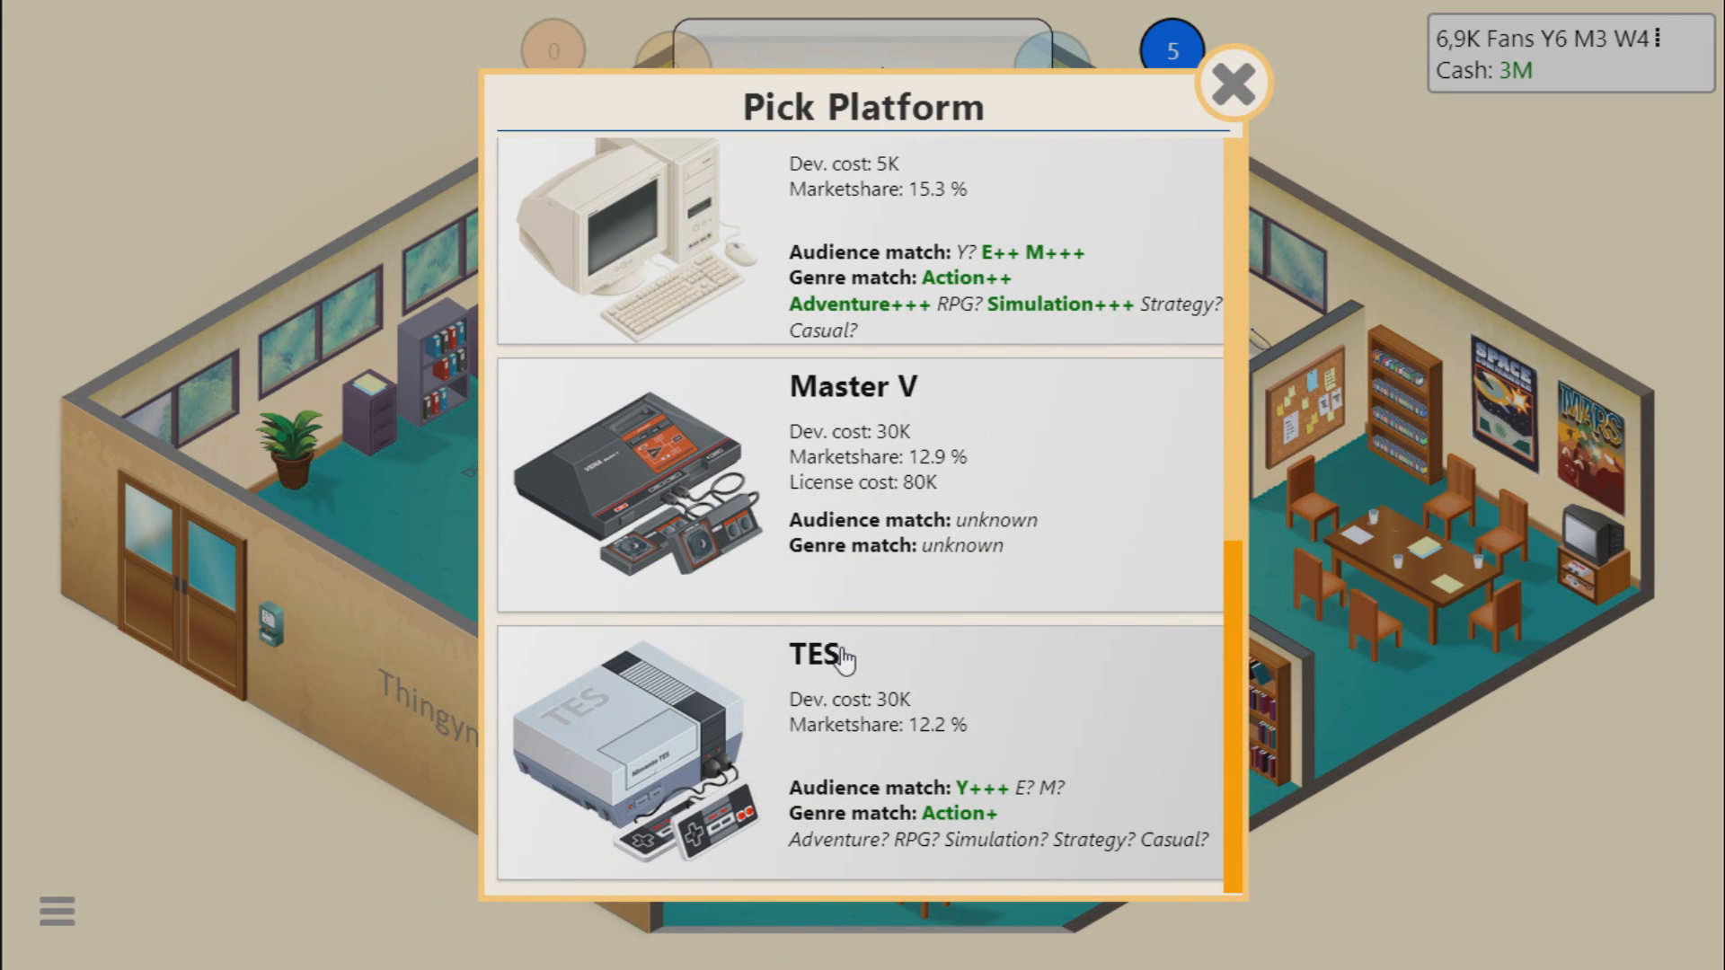
pyautogui.moveTo(816, 457)
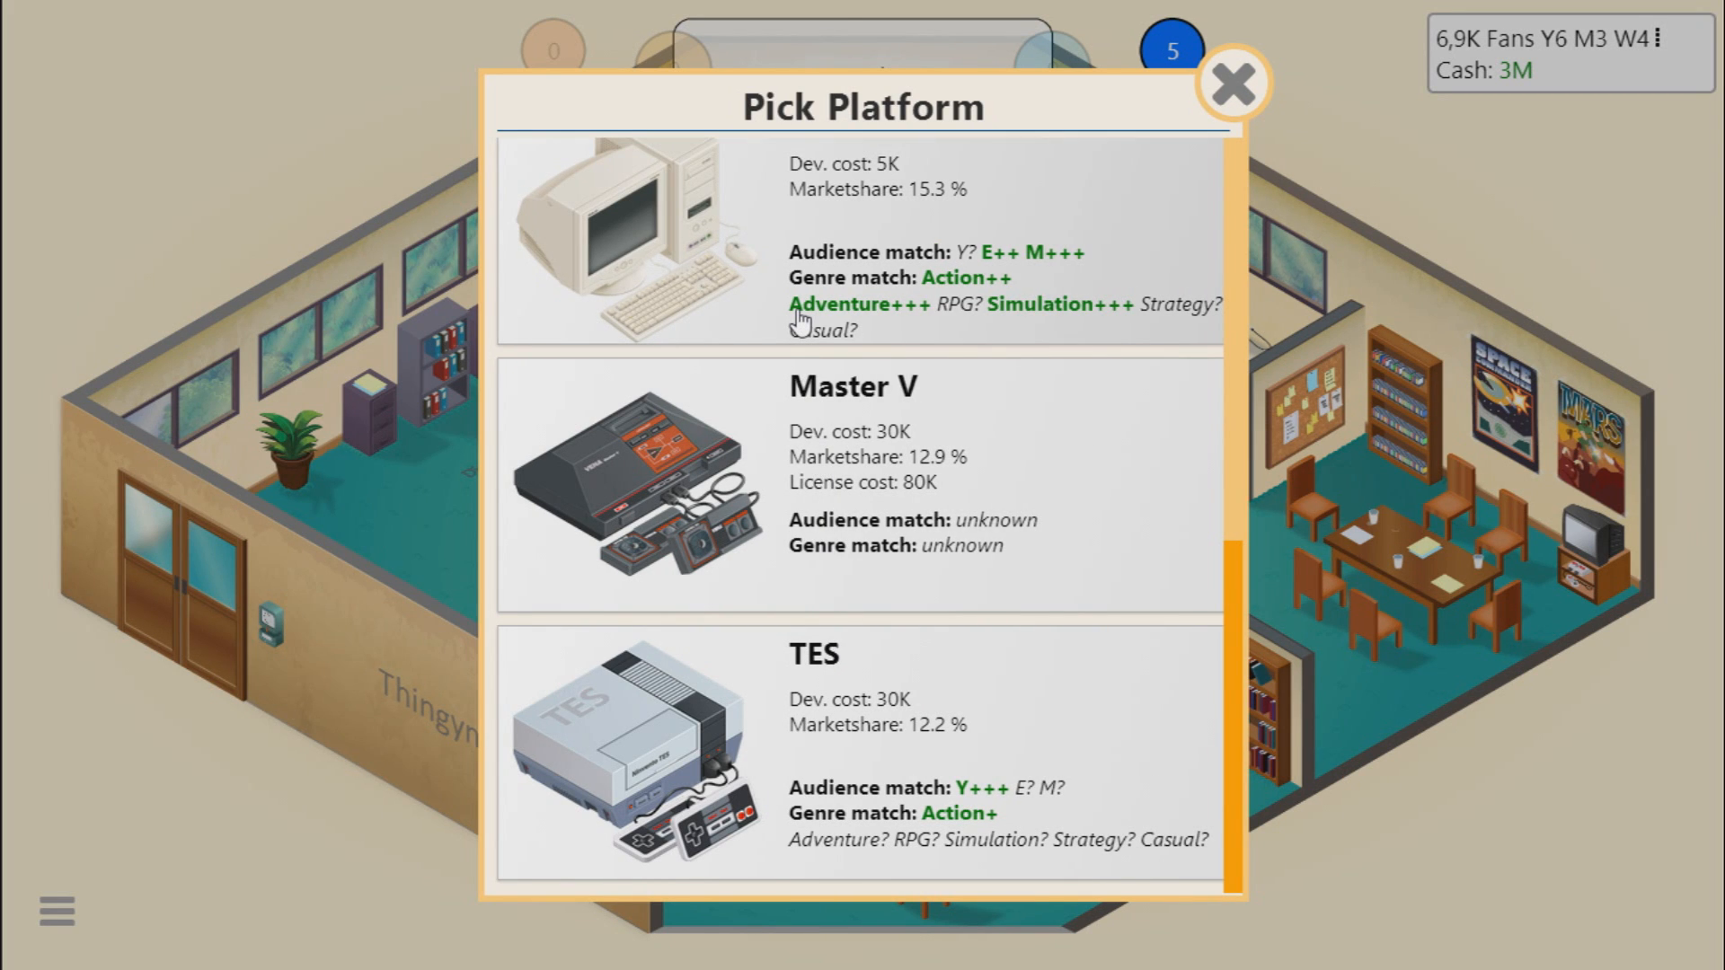
pyautogui.click(864, 237)
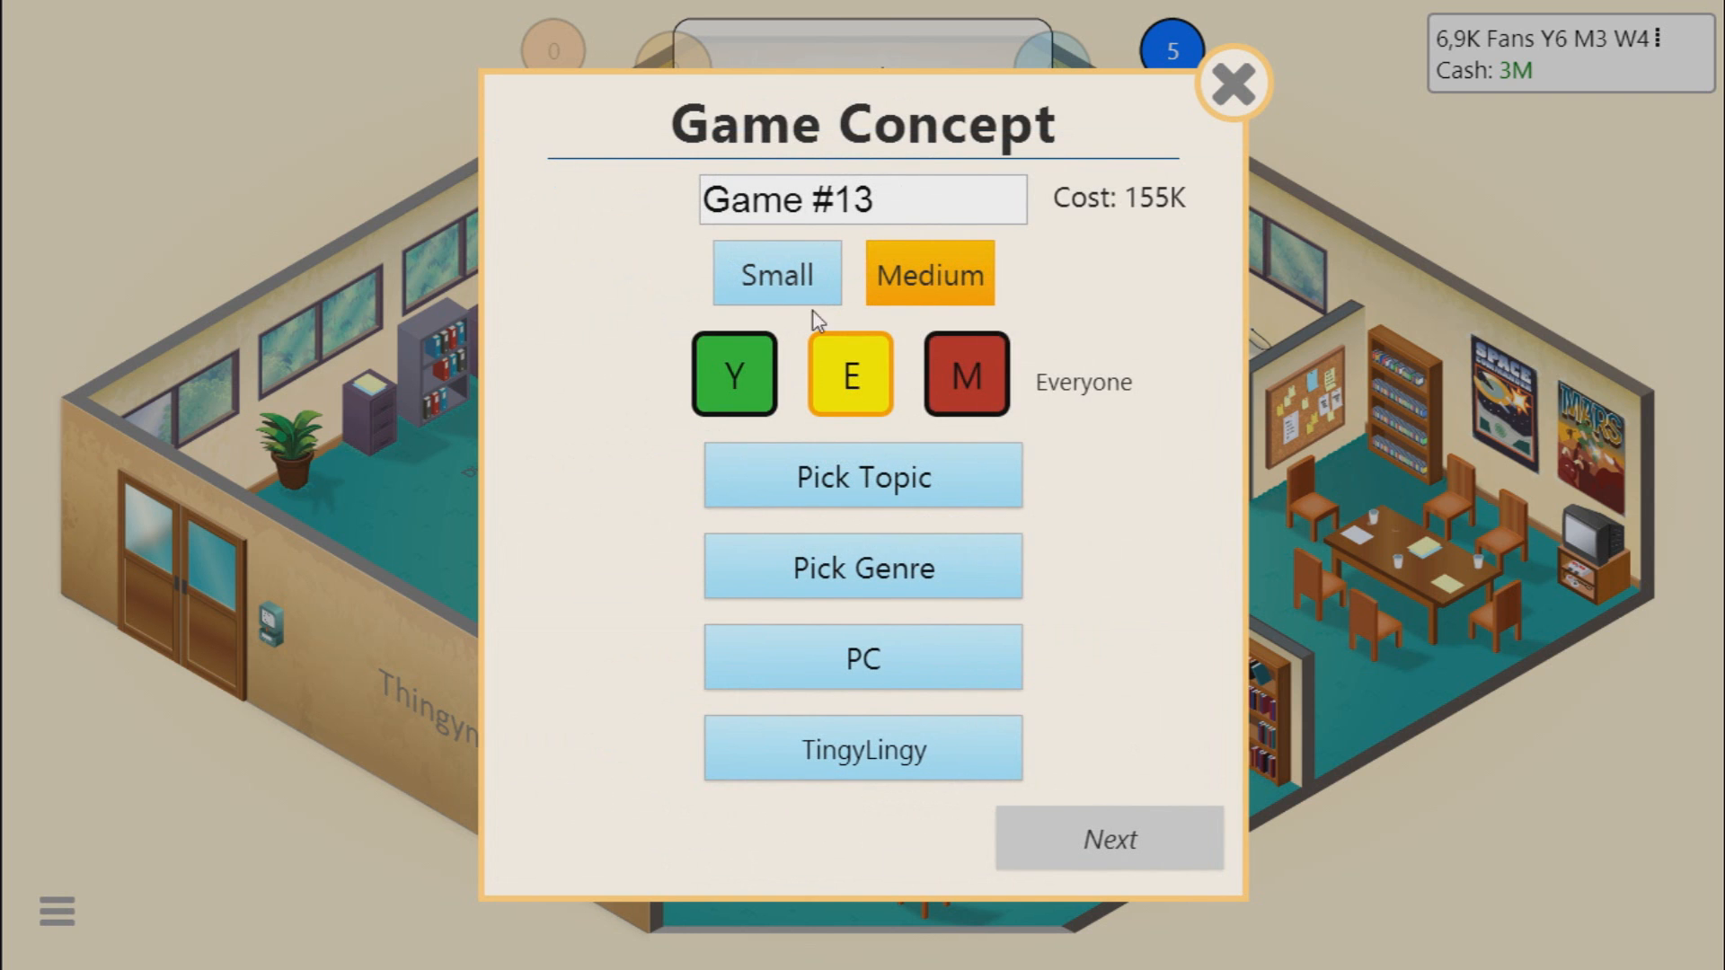
pyautogui.click(965, 374)
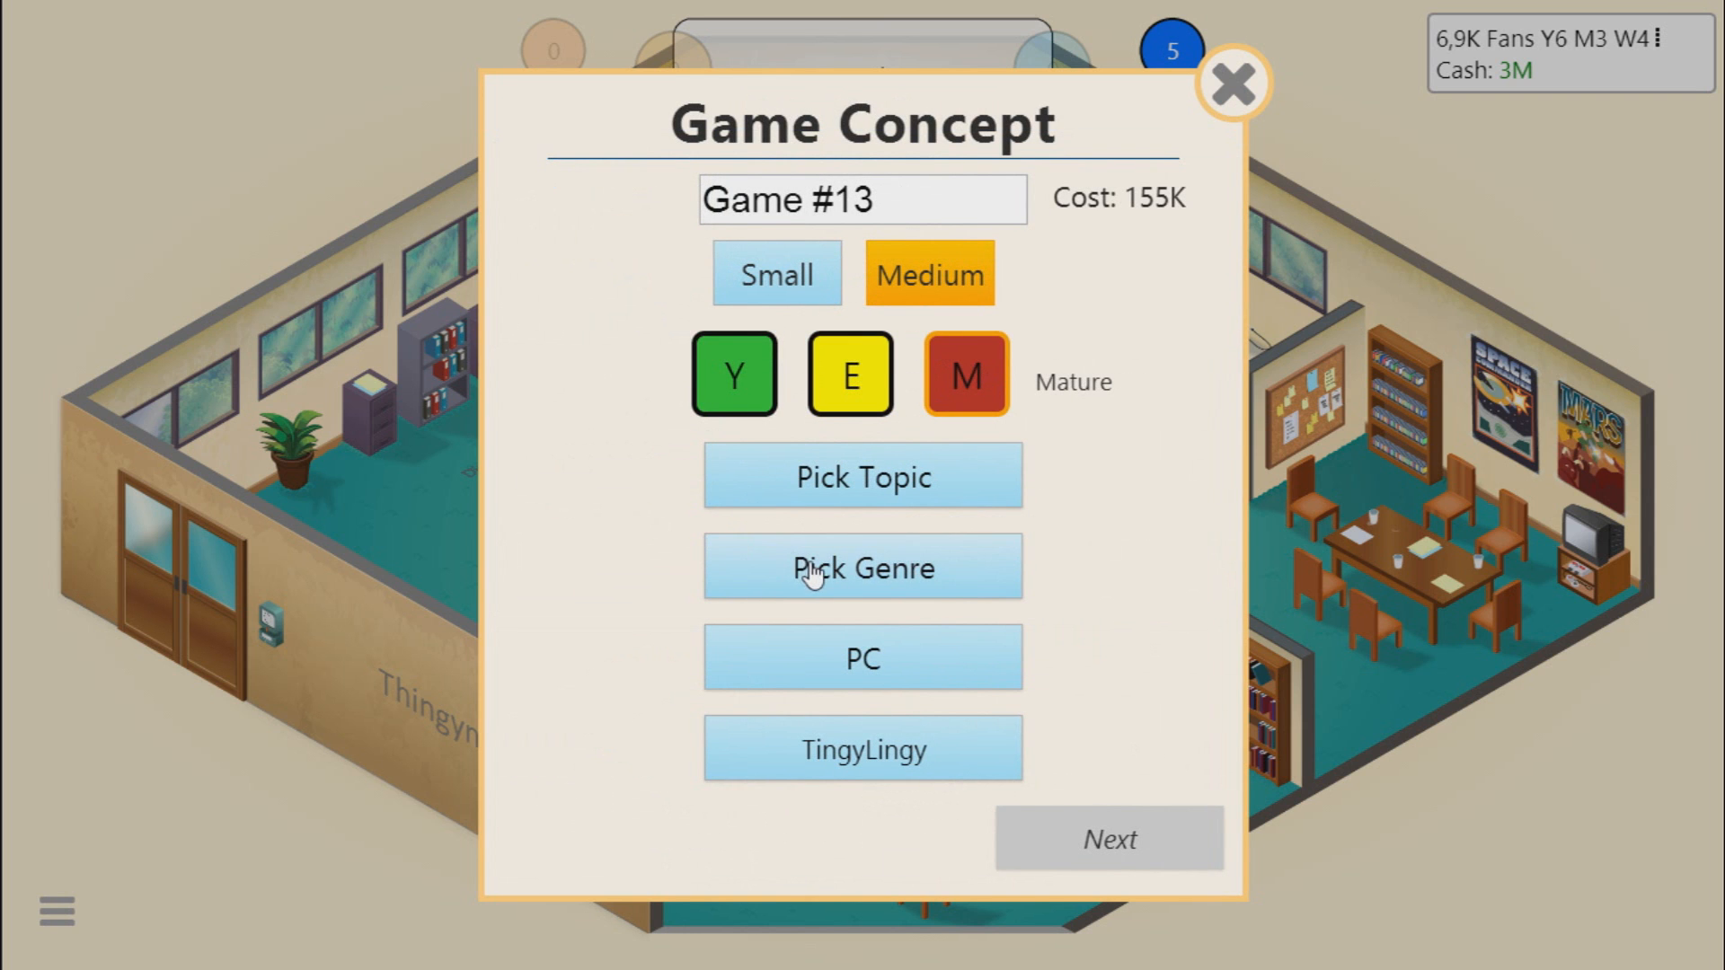
# Step: Set the genre to Adventure and the topic to Hacking after first trying Post Apocalyptic
pyautogui.click(863, 566)
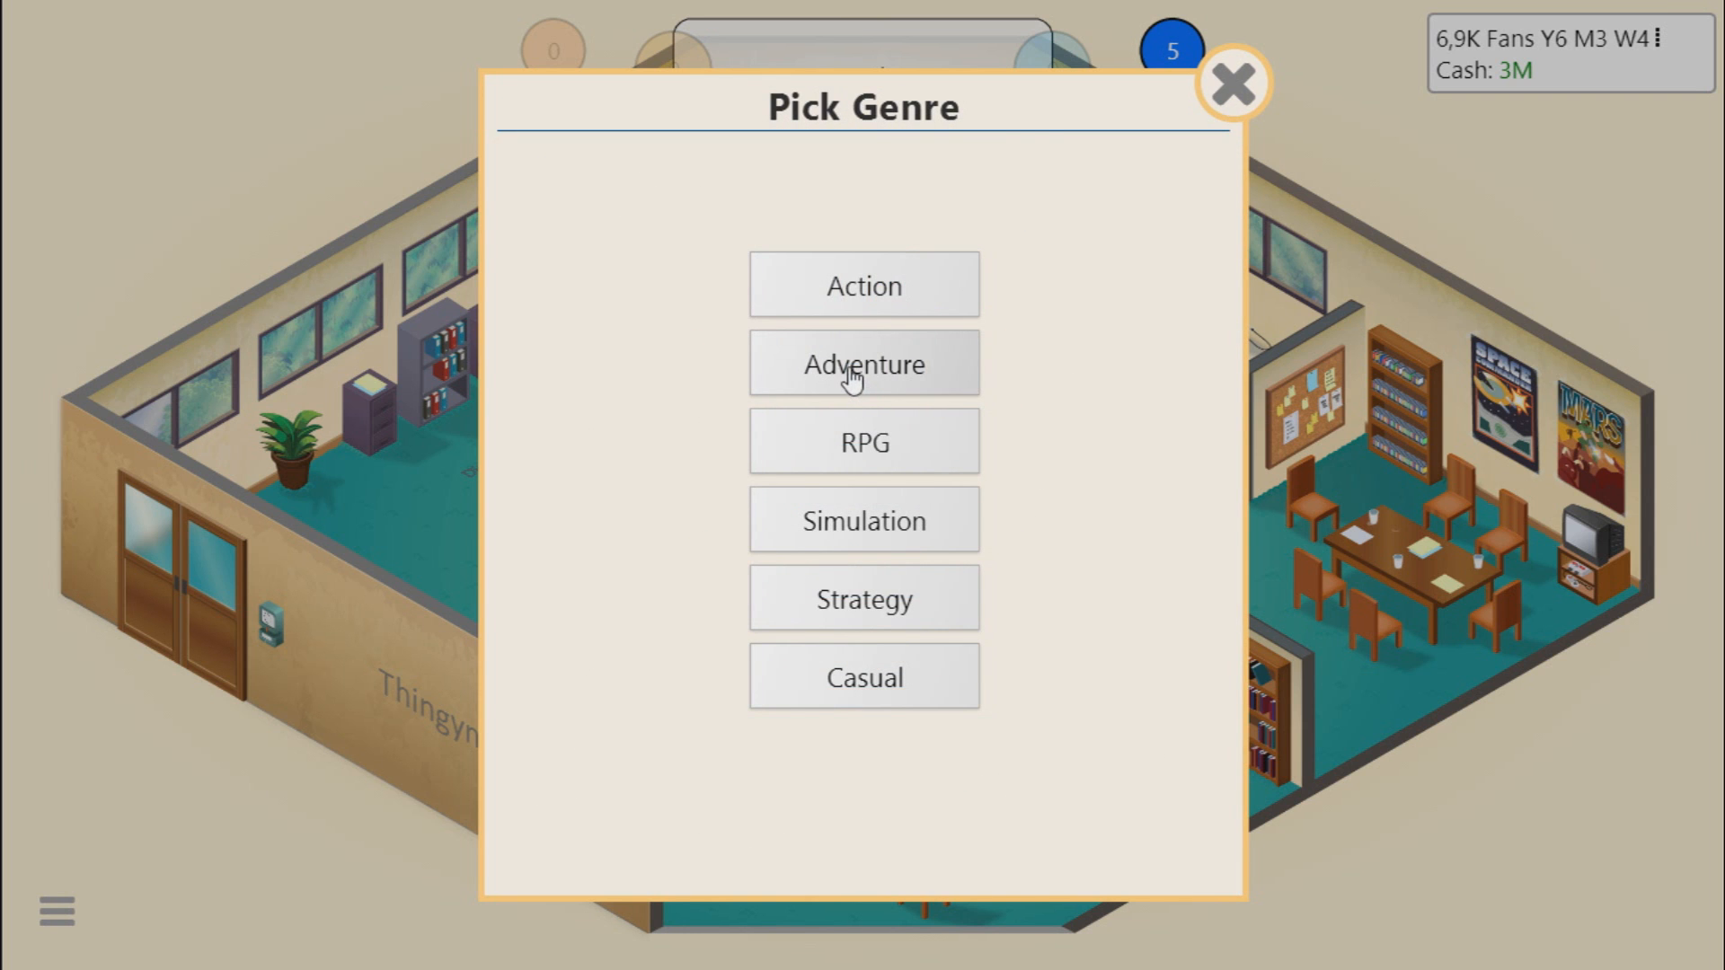
pyautogui.click(864, 363)
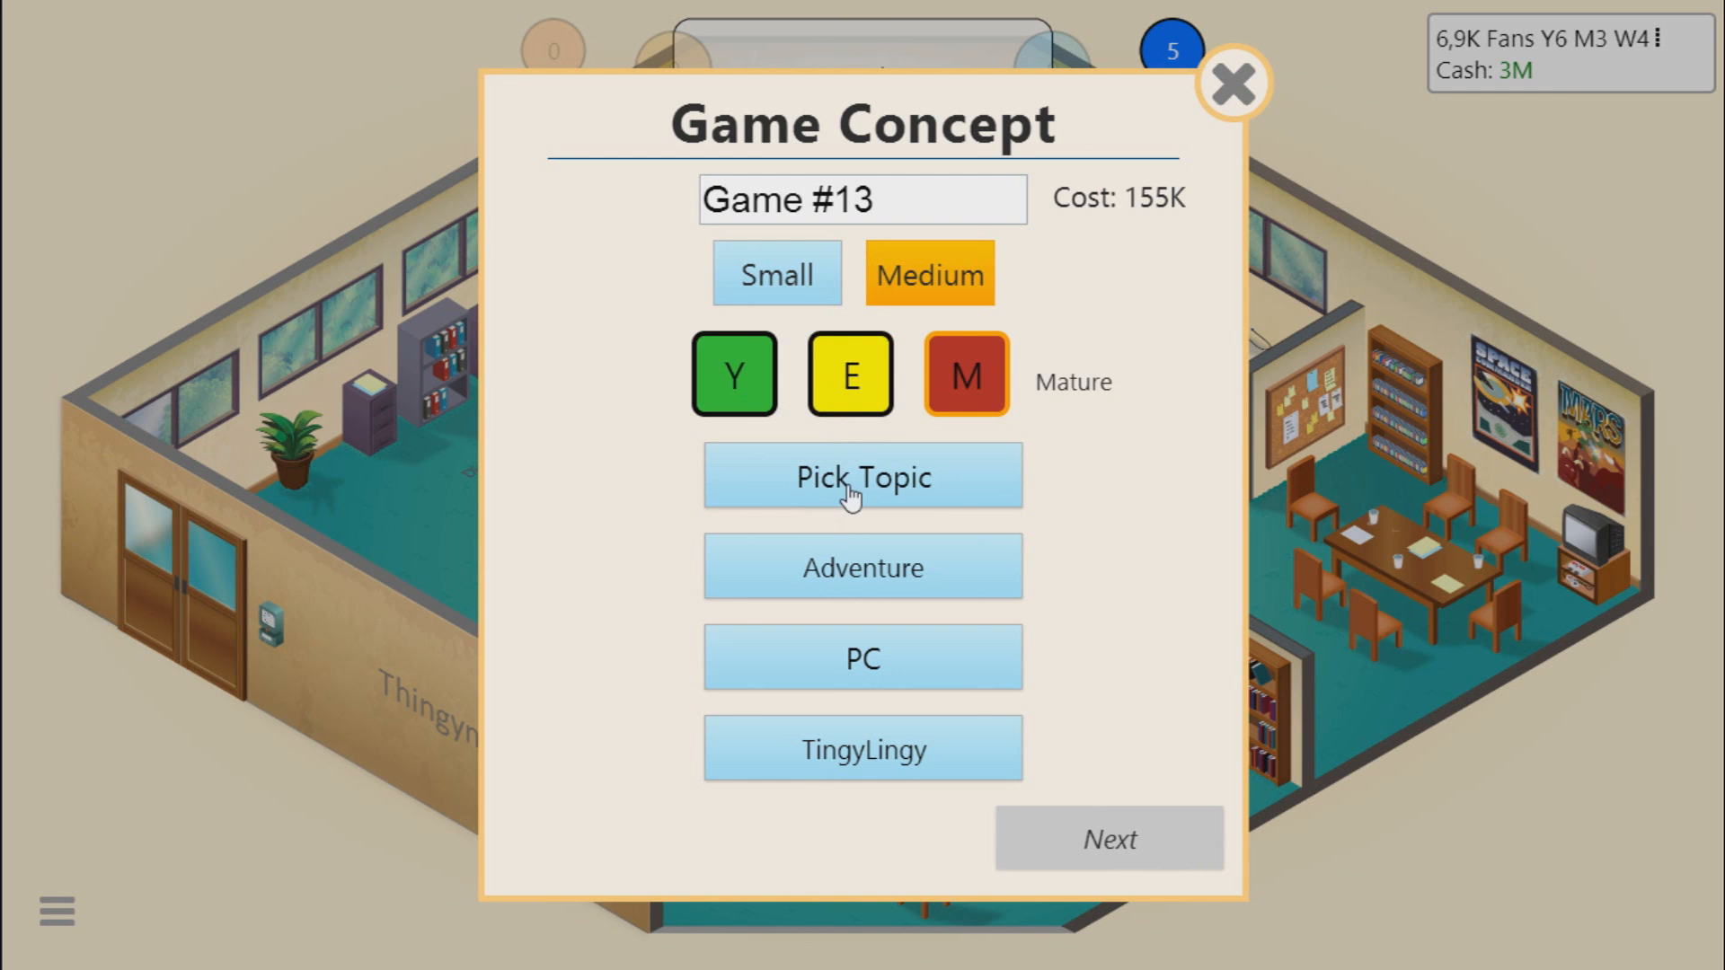
pyautogui.click(862, 476)
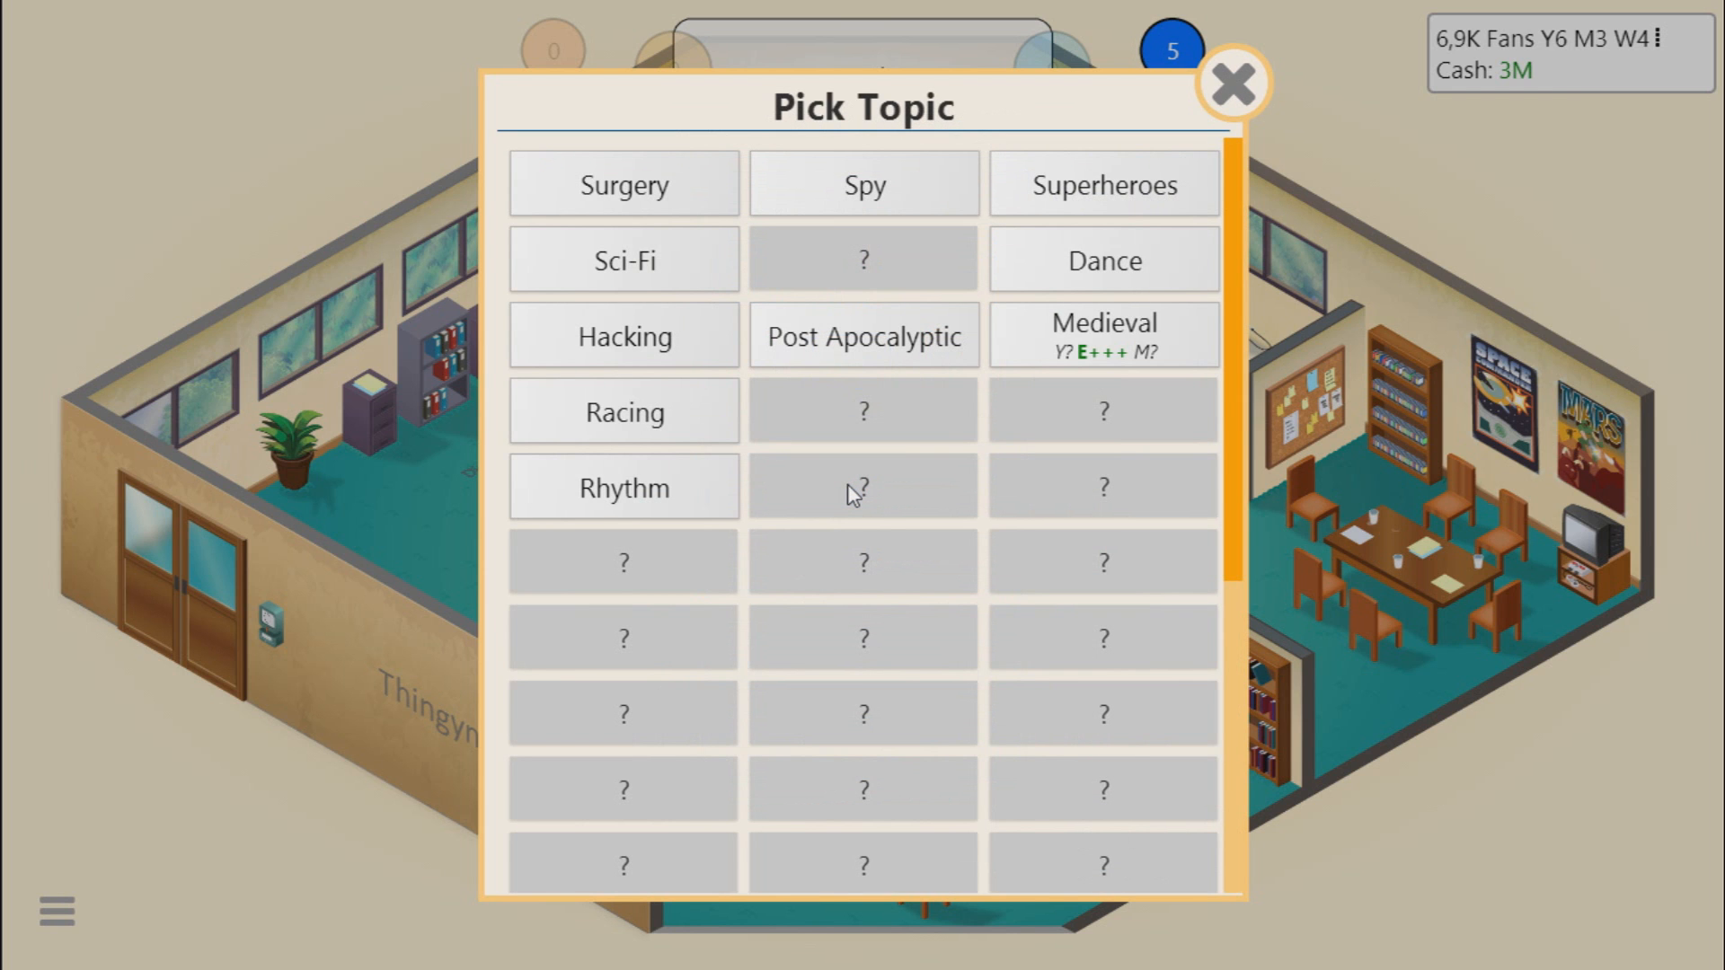
pyautogui.moveTo(869, 381)
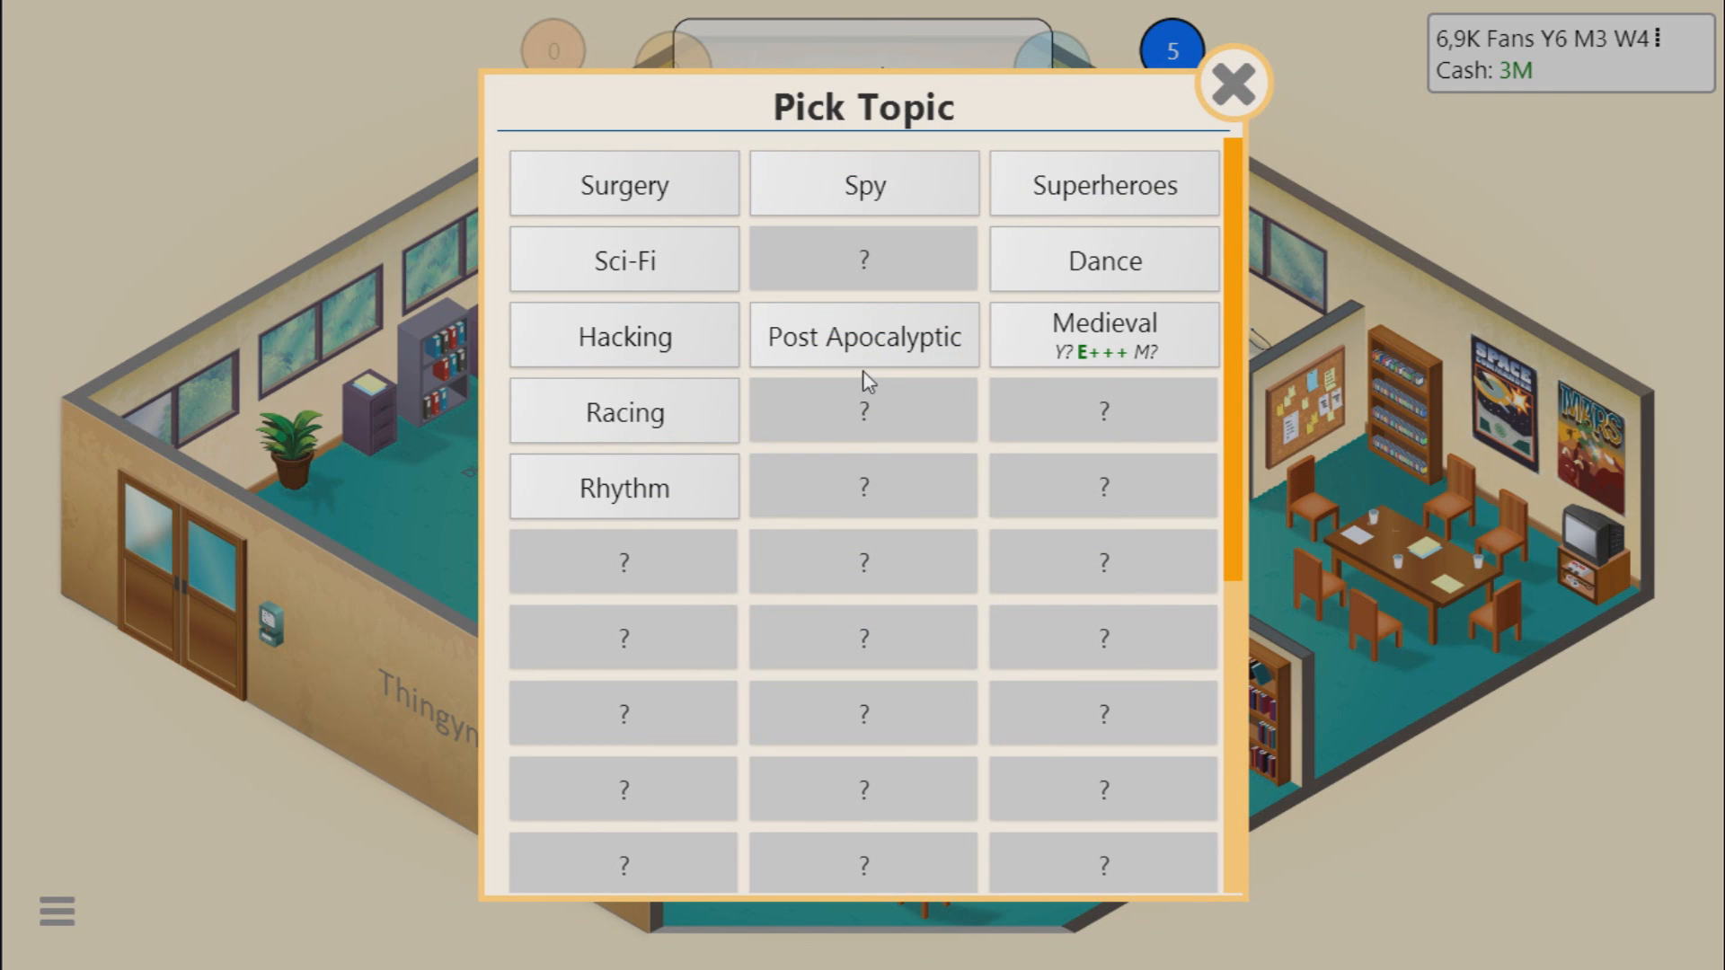
pyautogui.click(862, 336)
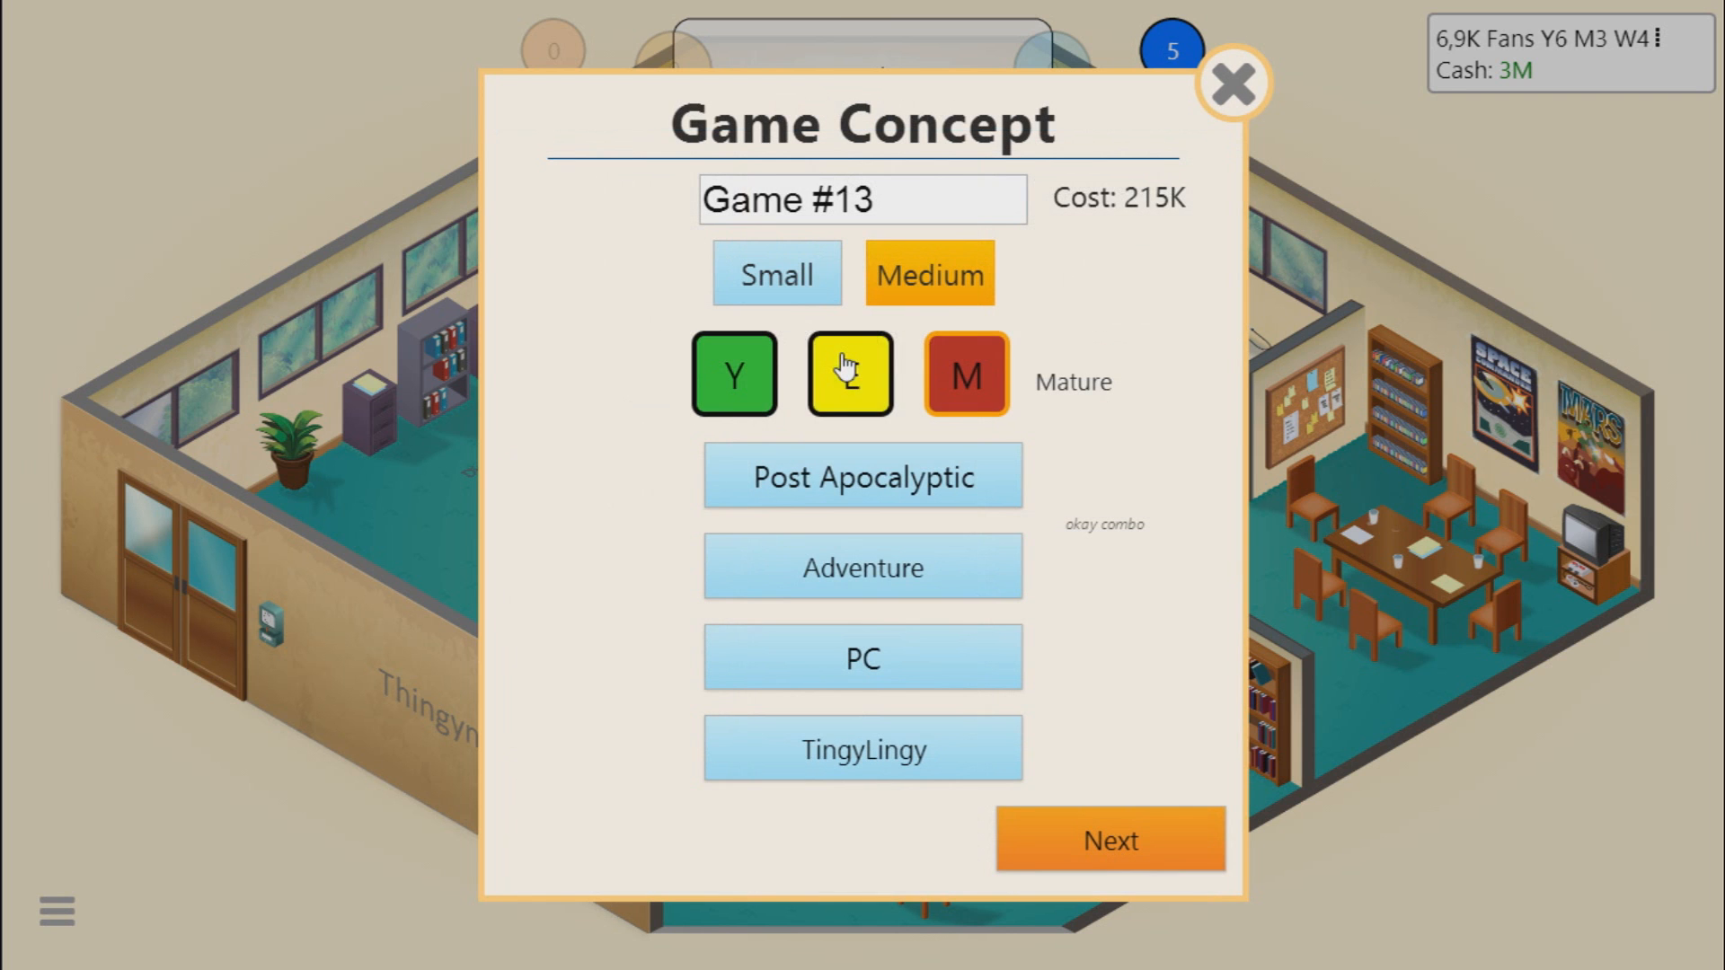
pyautogui.click(1109, 839)
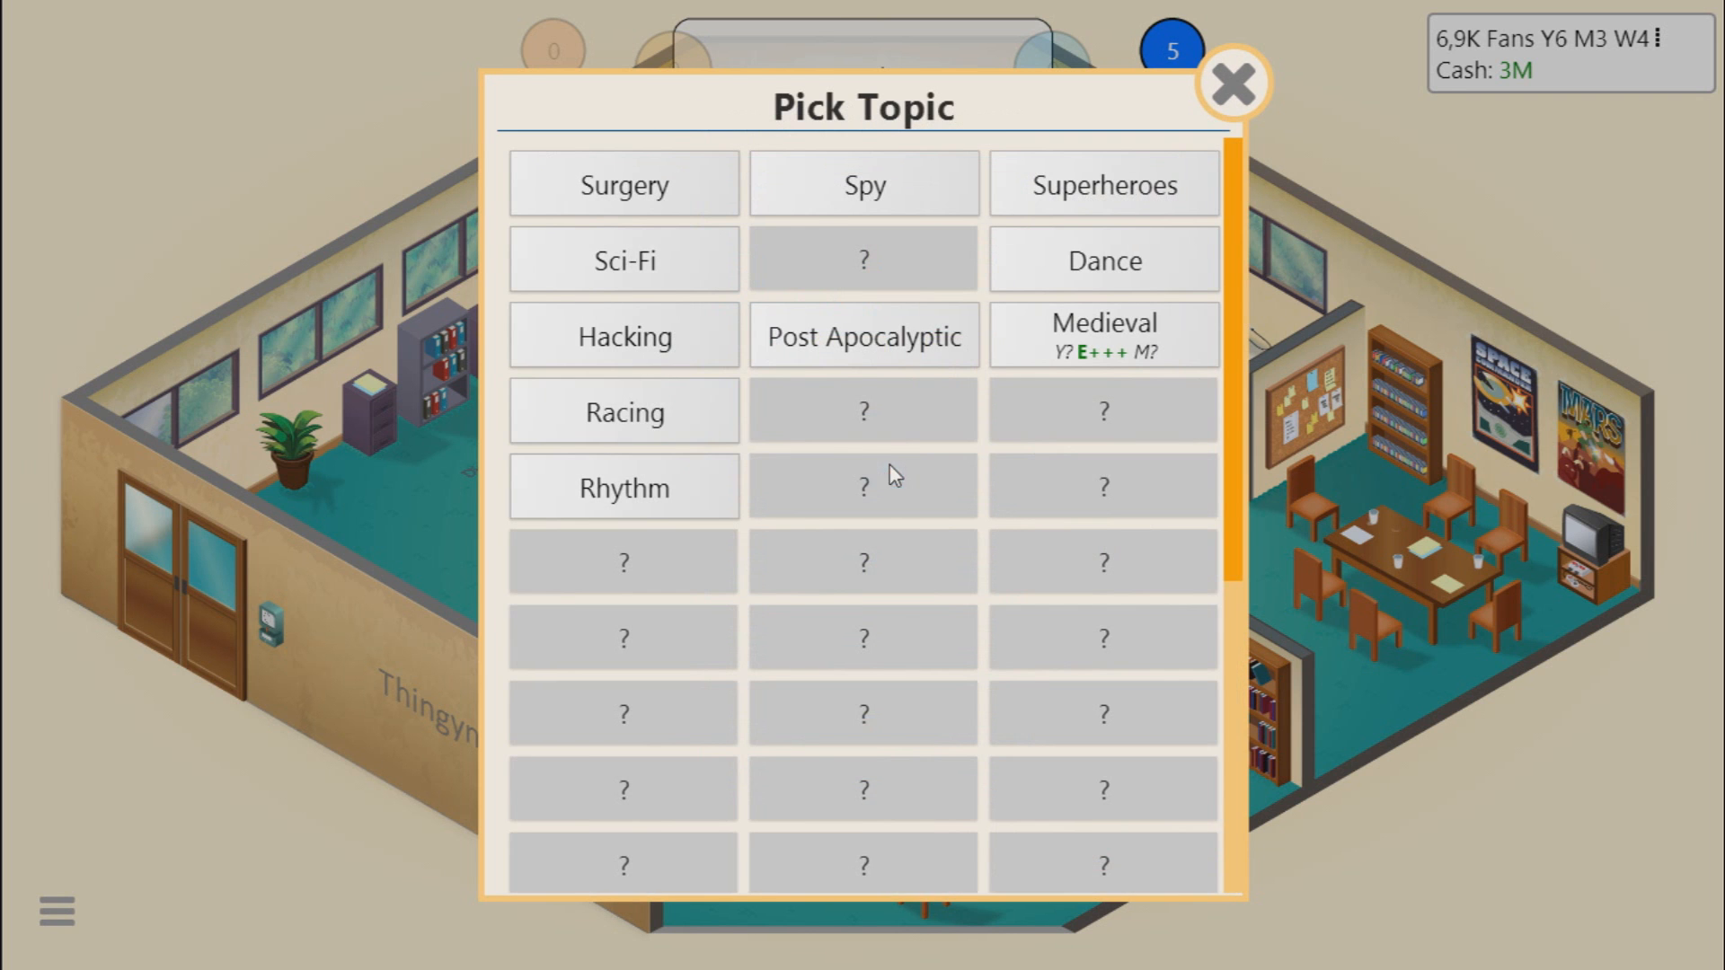
pyautogui.moveTo(660, 487)
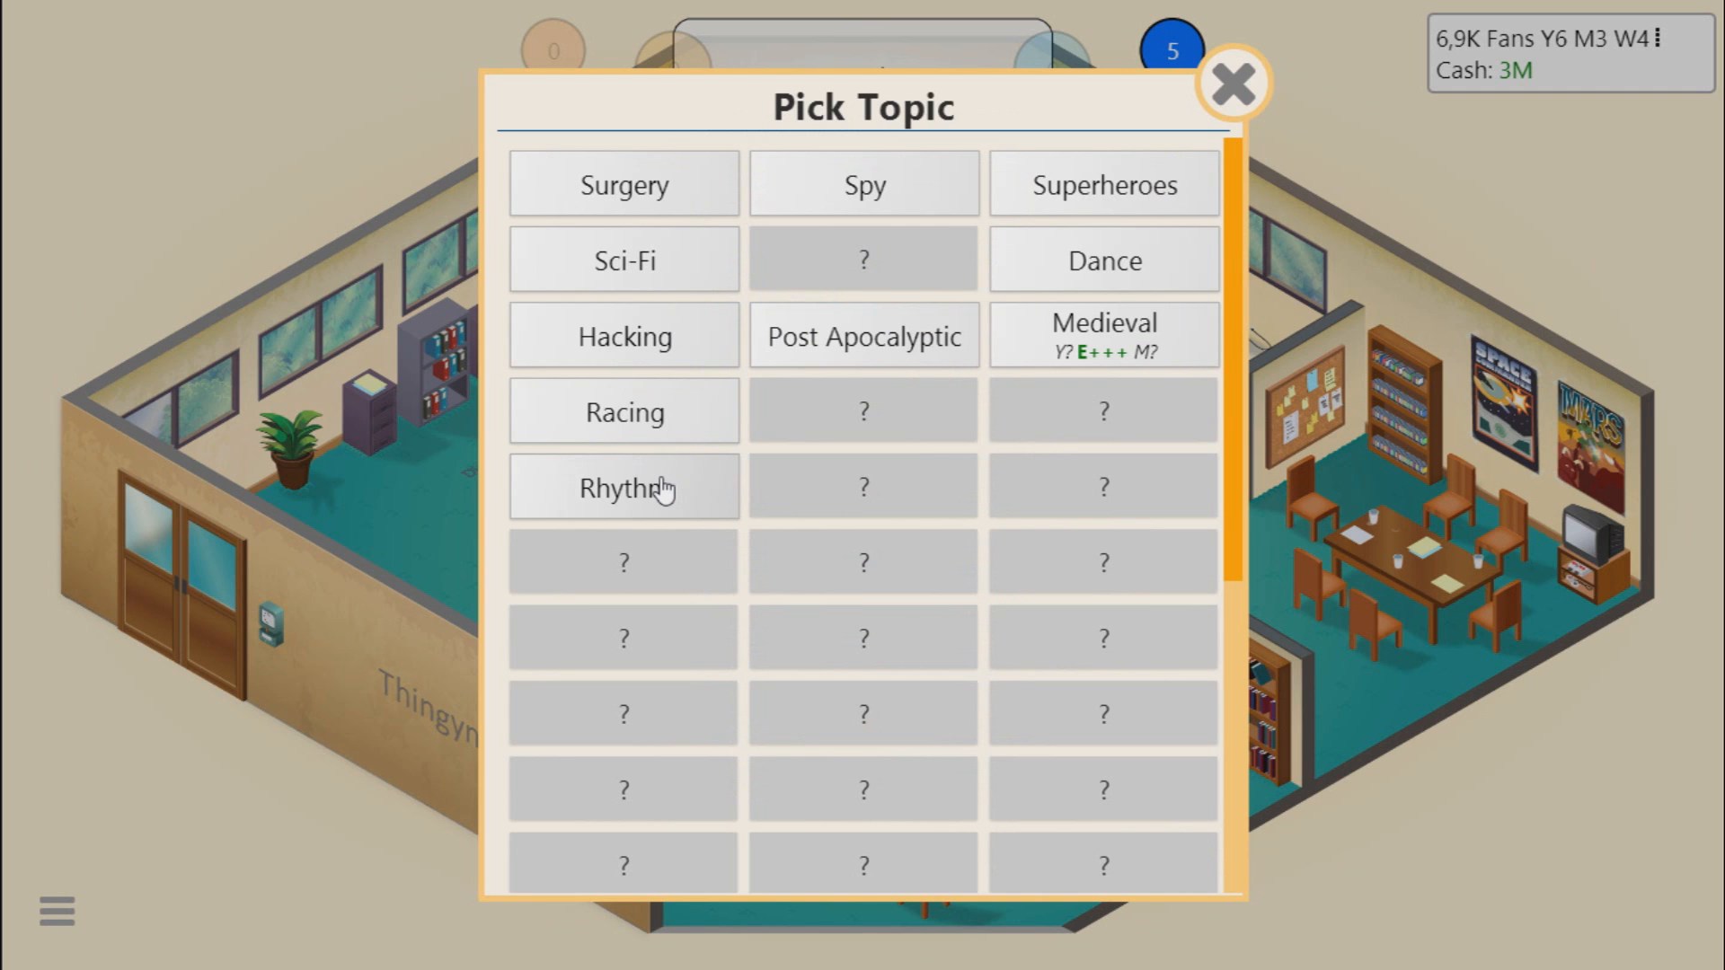
pyautogui.moveTo(737, 430)
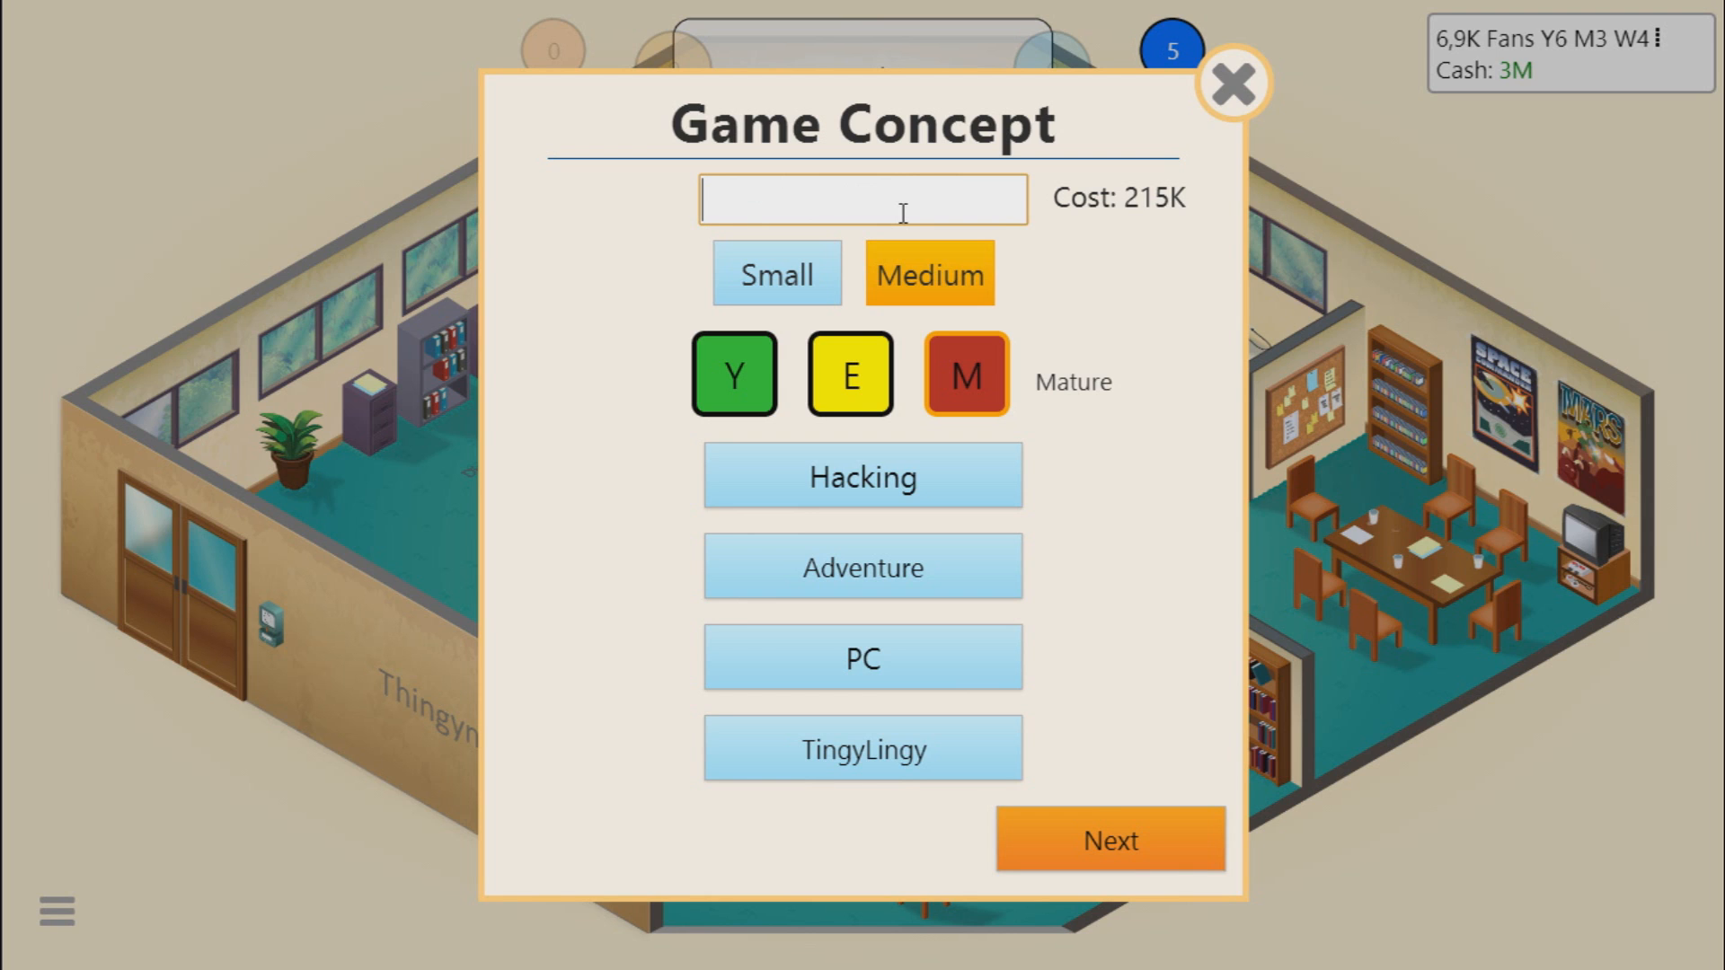
# Step: Title the game 'Cyberhecks'
pyautogui.write('Cyber')
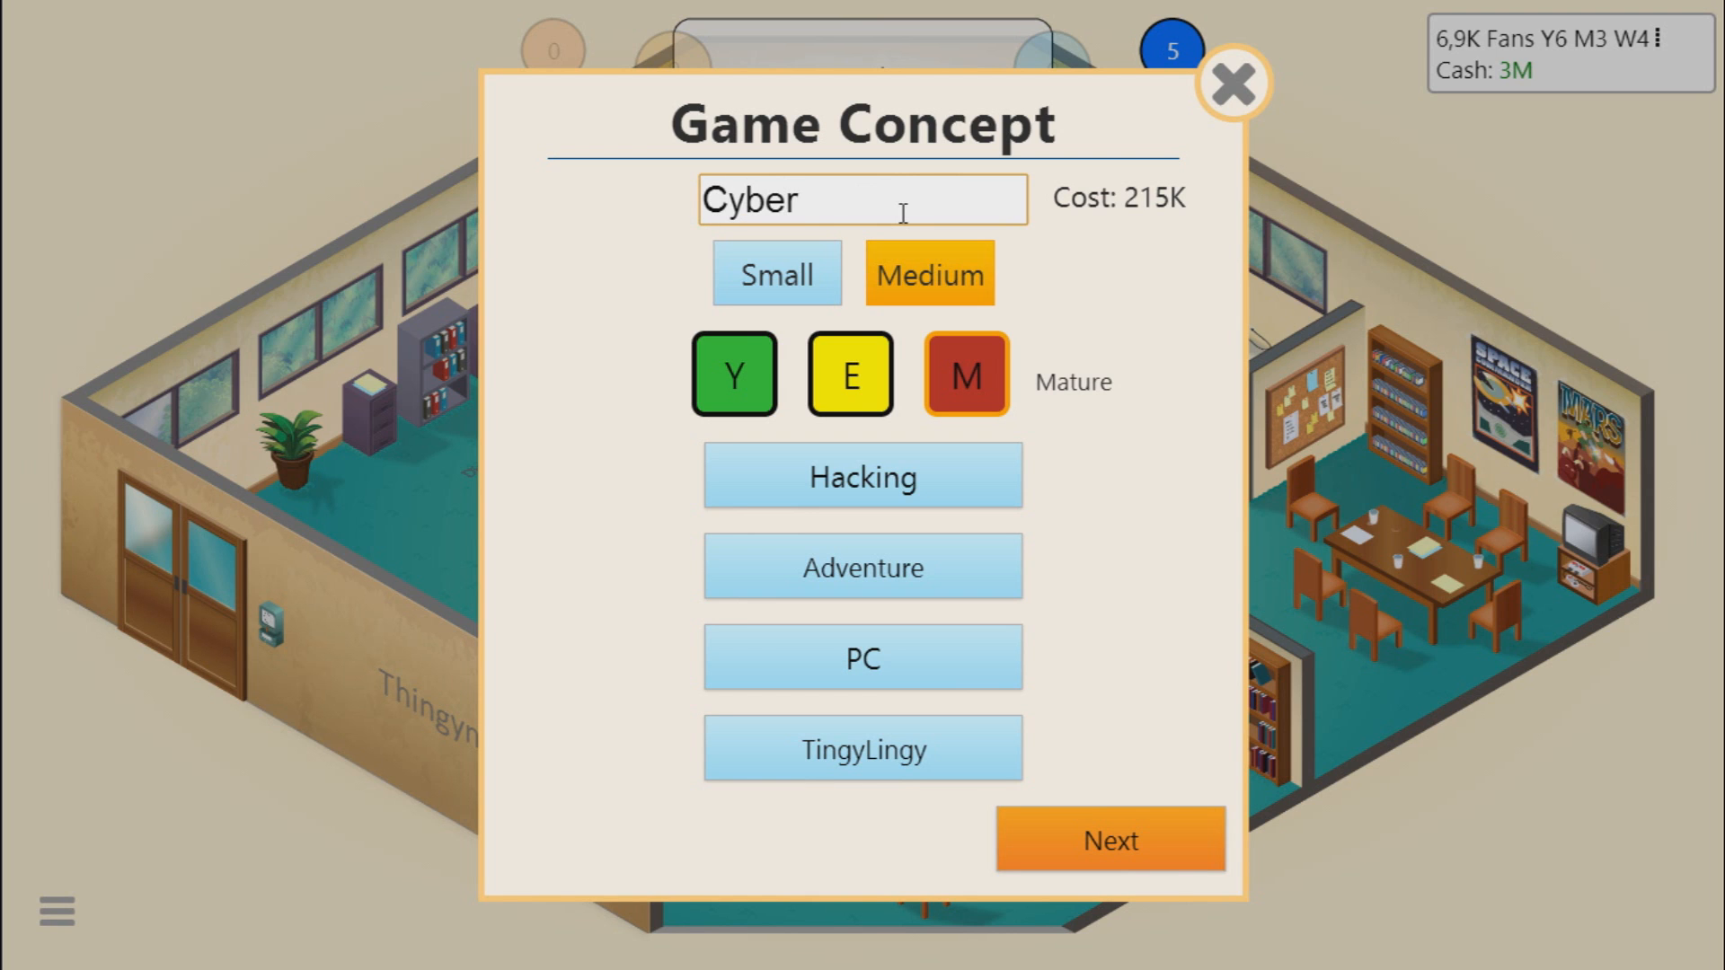
pyautogui.write('heck')
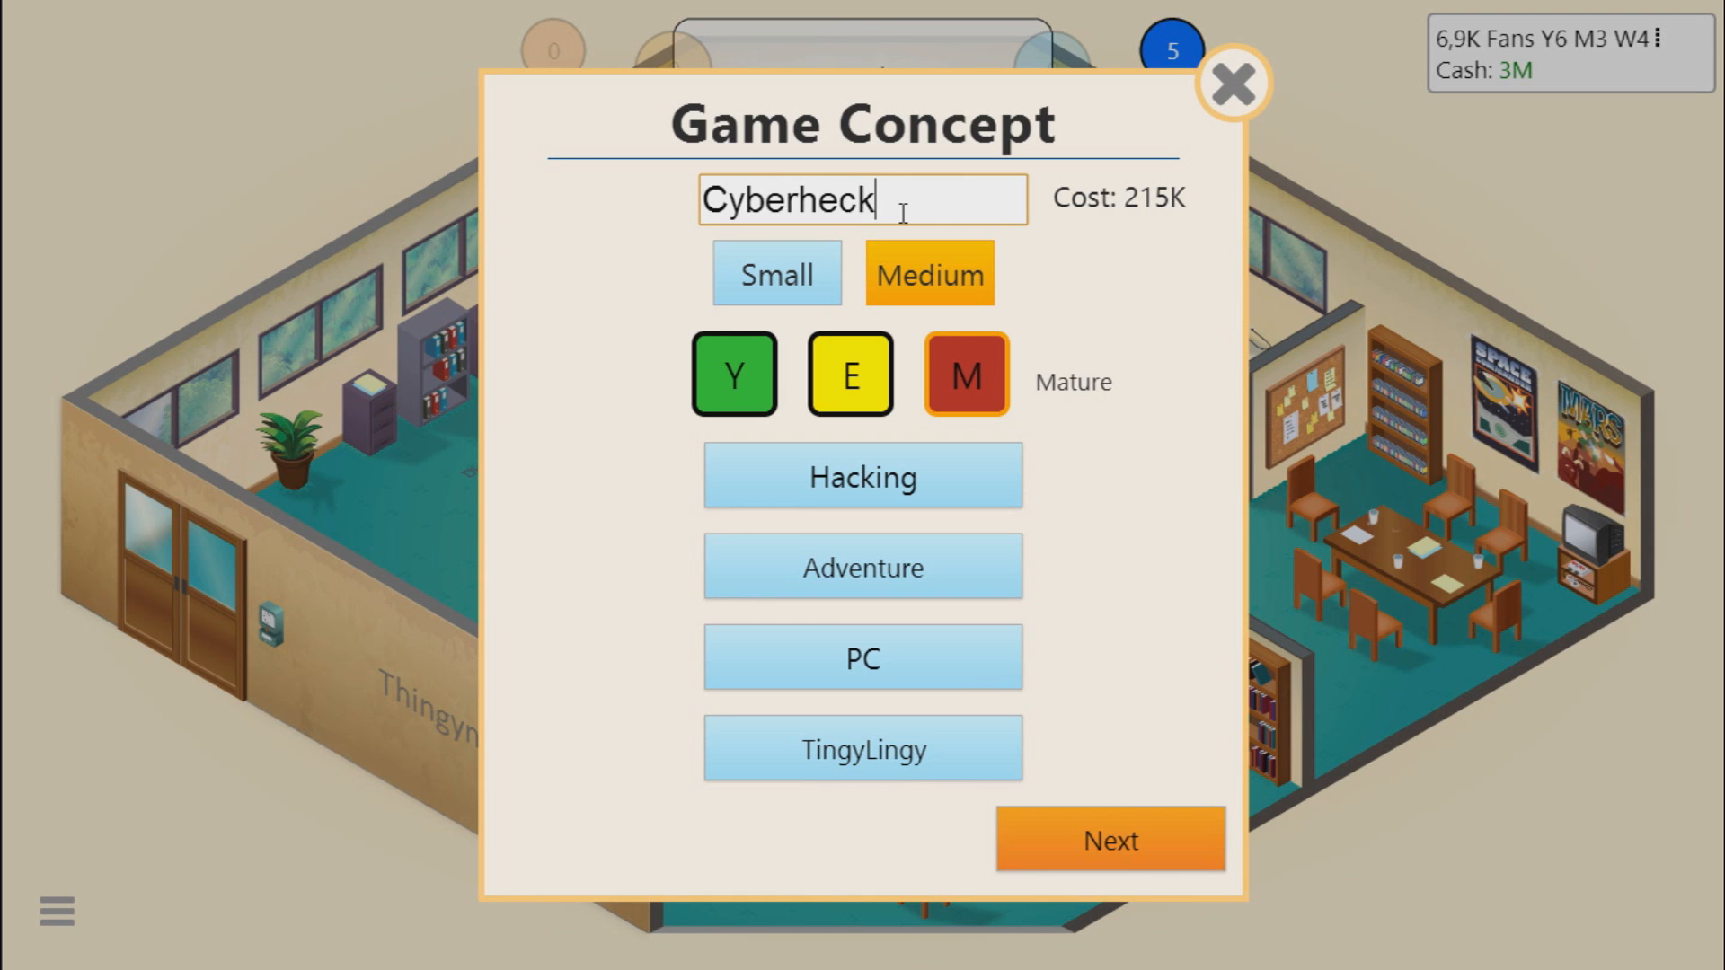
pyautogui.write('s')
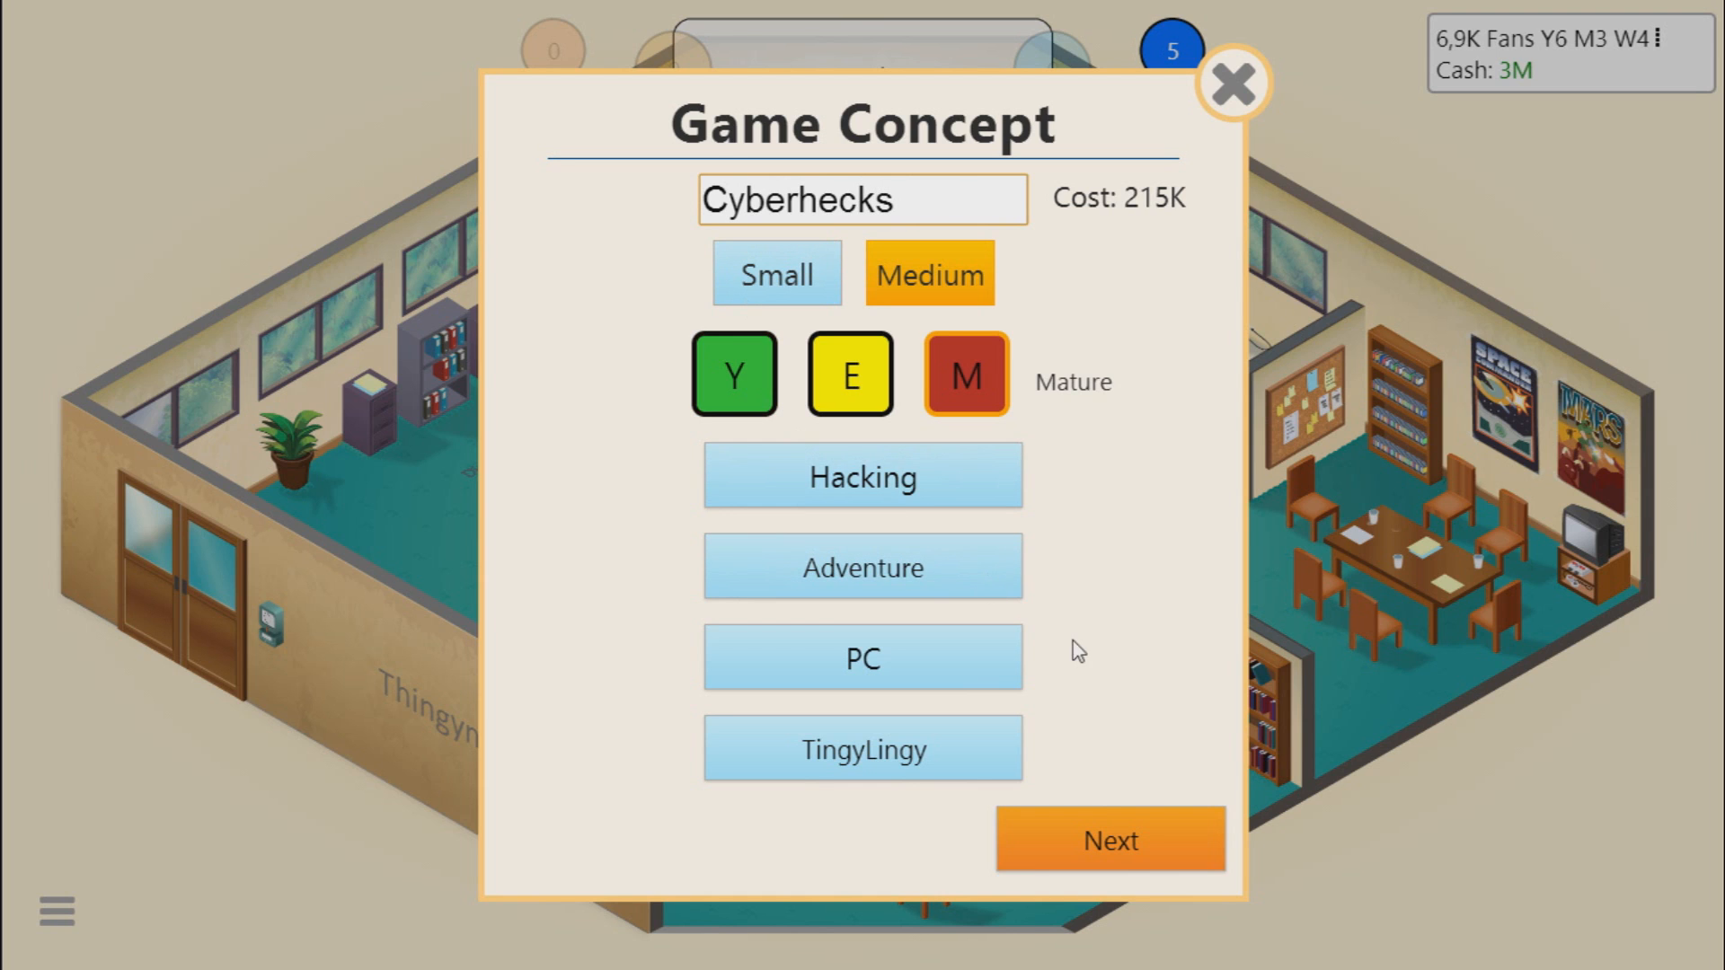
# Step: Choose Cyberhecks' features and begin its first development stage
pyautogui.click(1110, 839)
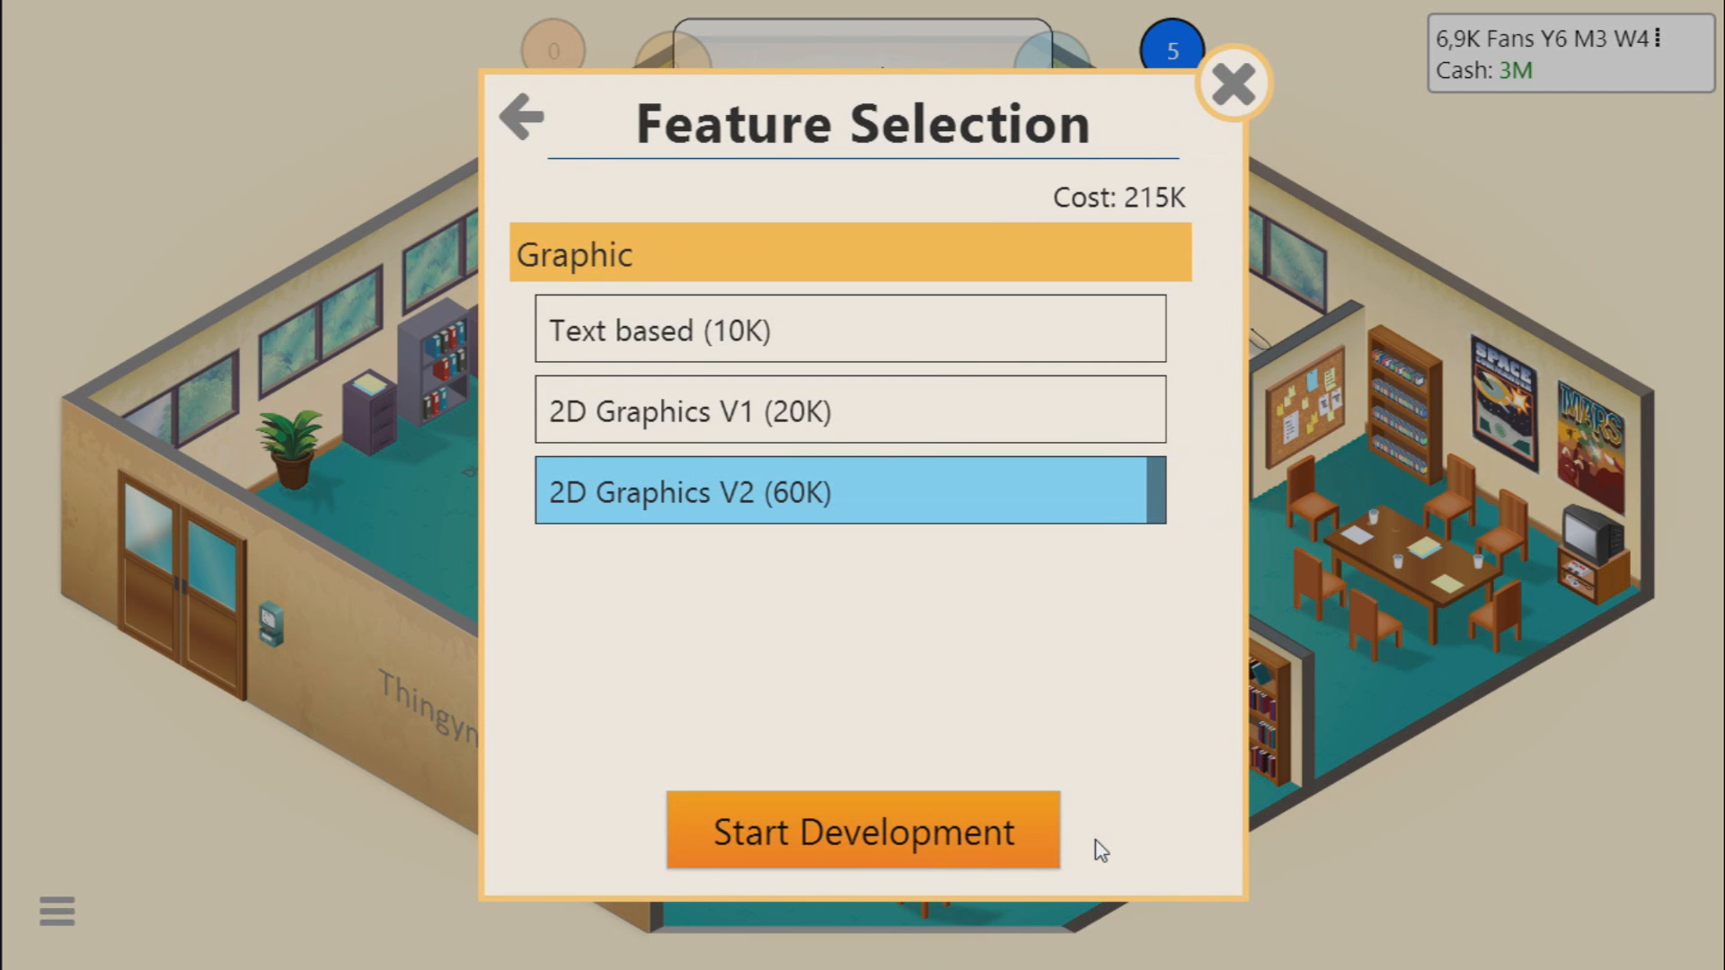
pyautogui.moveTo(832, 827)
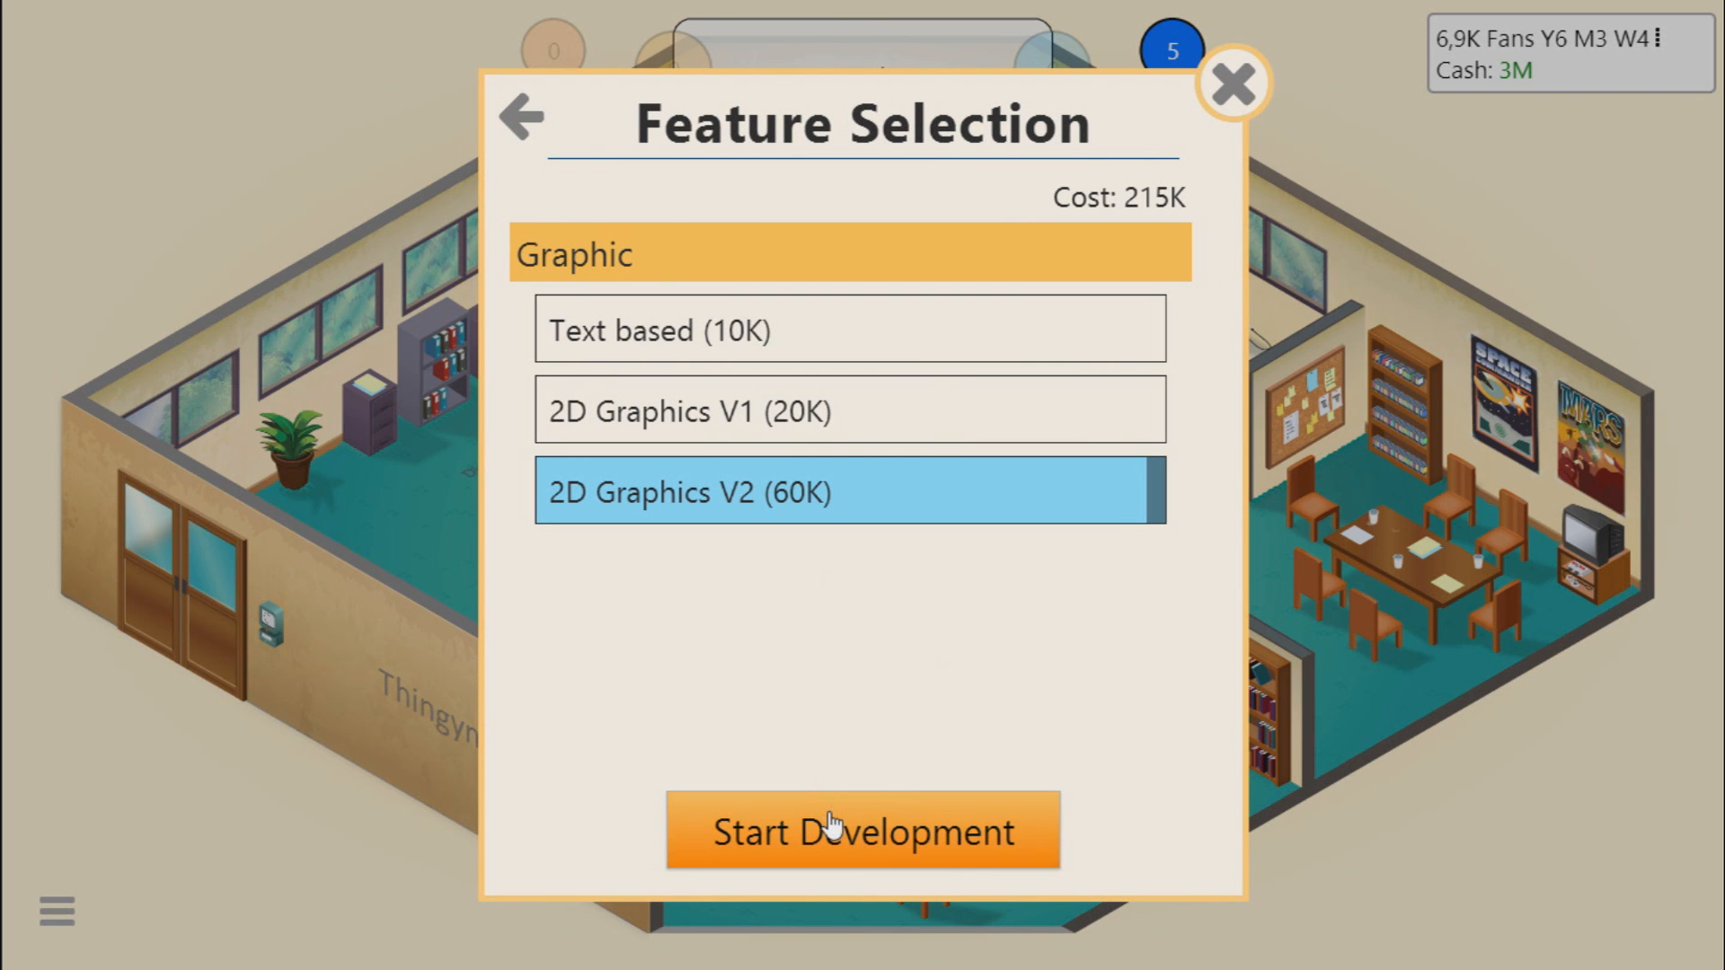
pyautogui.click(862, 830)
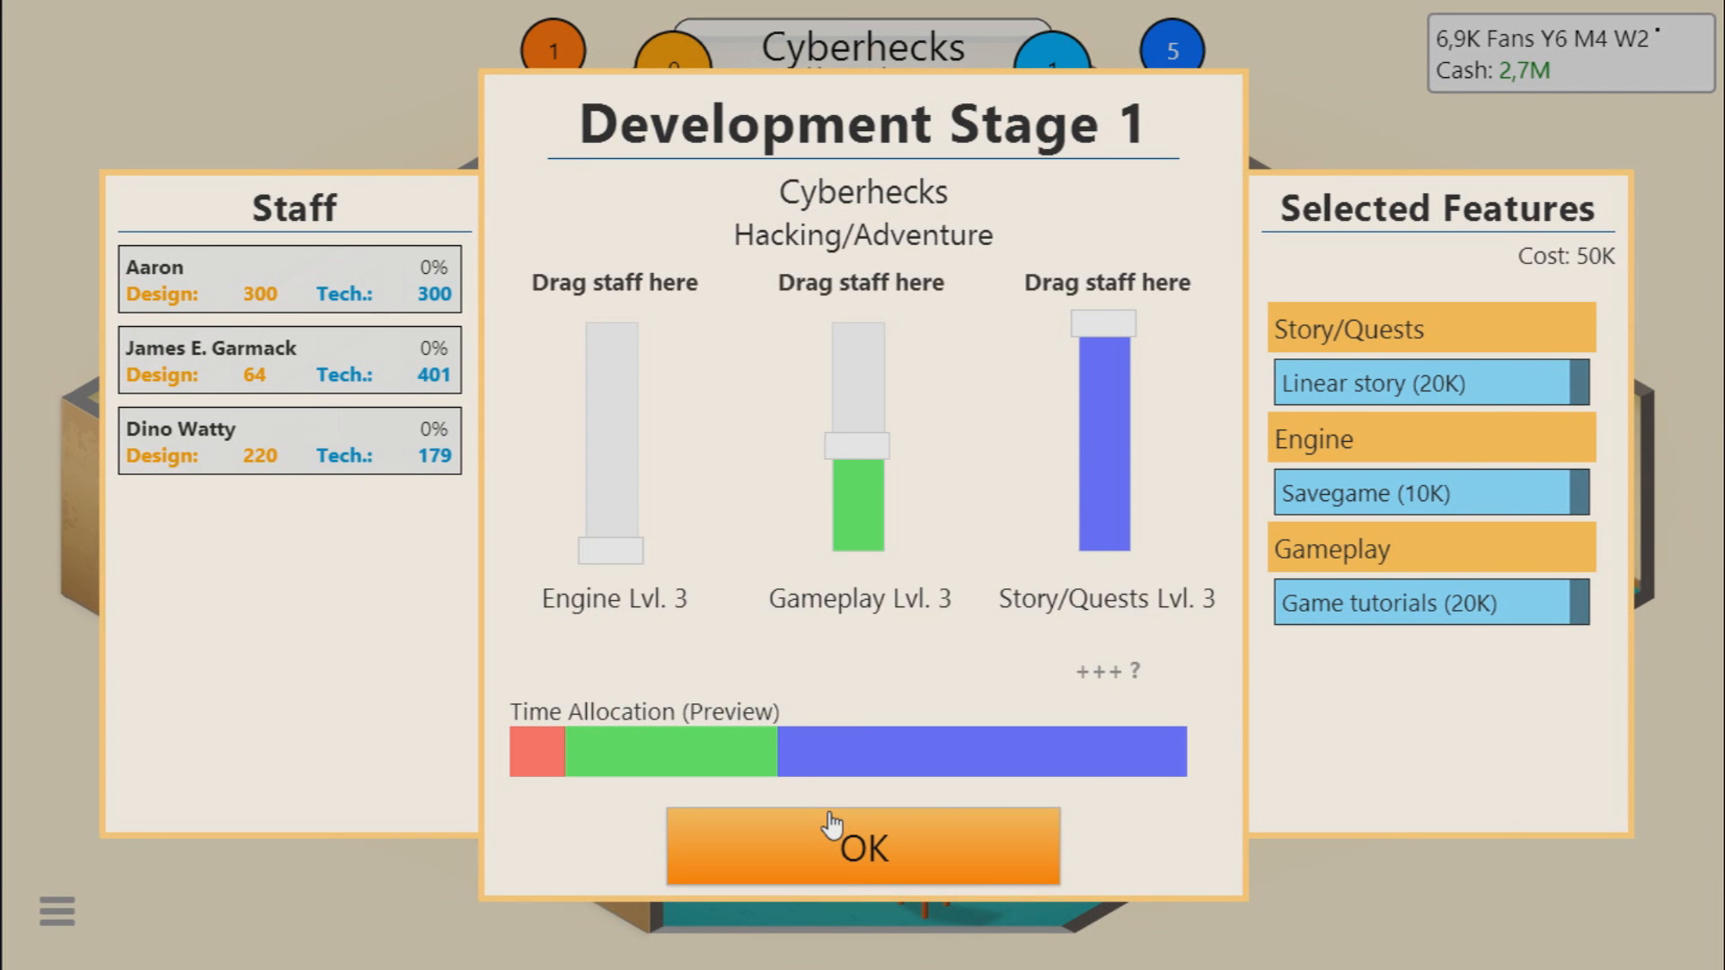
pyautogui.moveTo(508, 673)
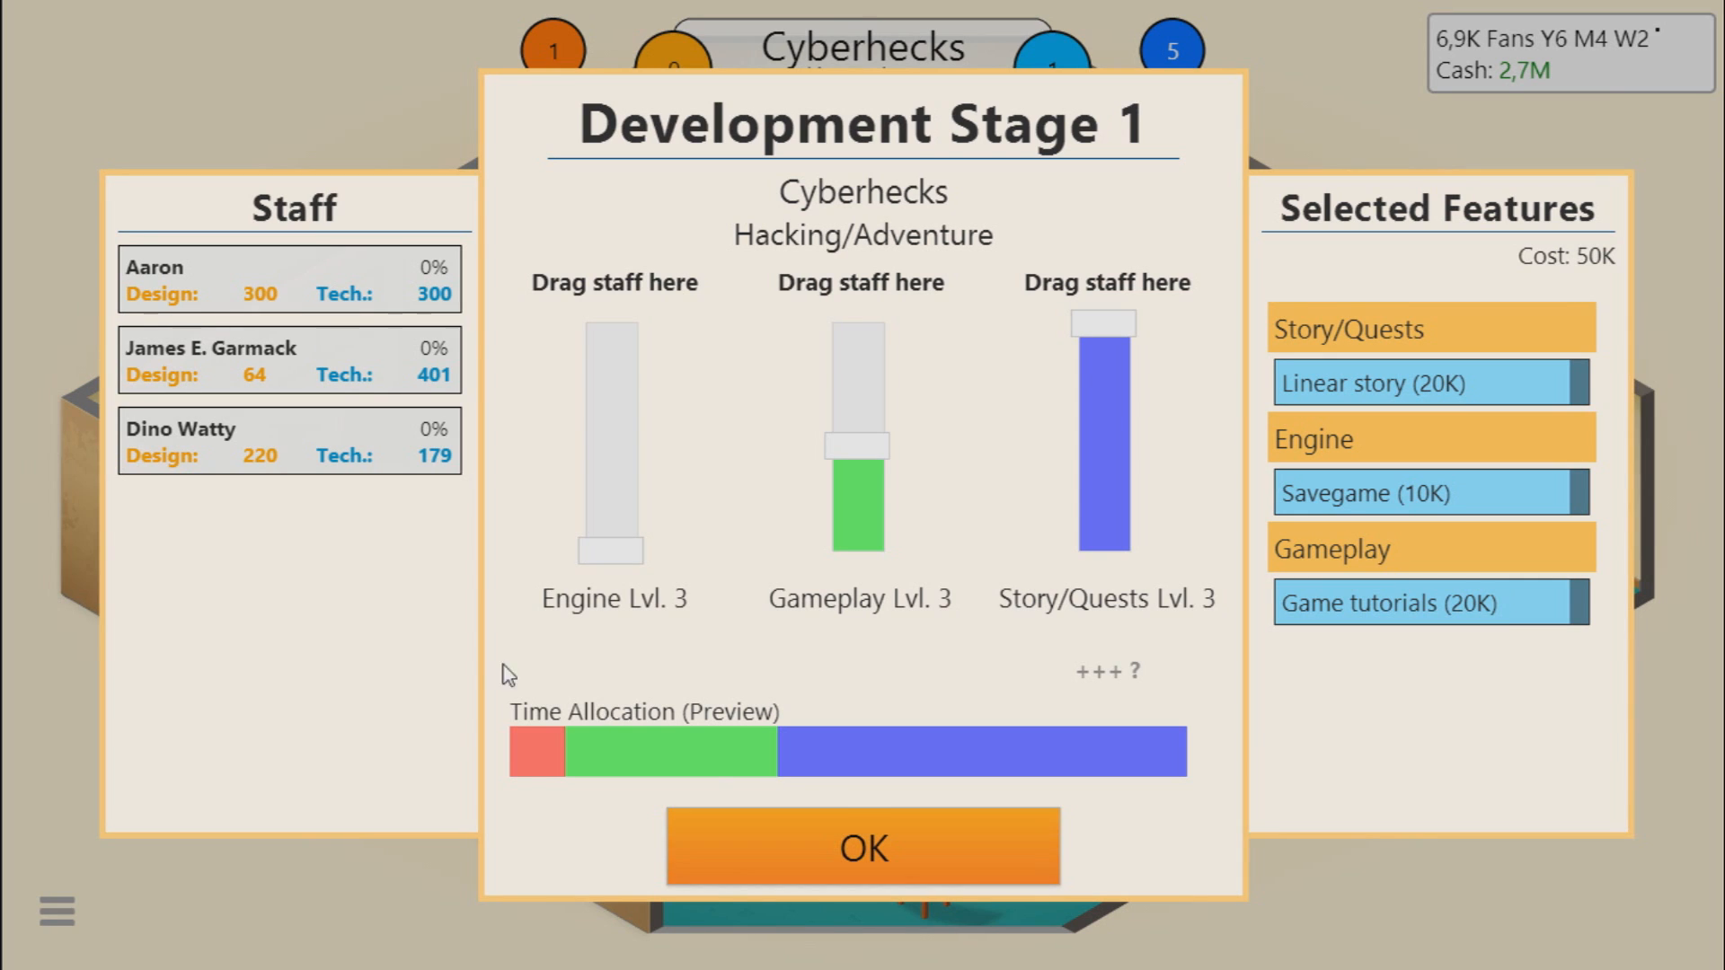
pyautogui.moveTo(345, 340)
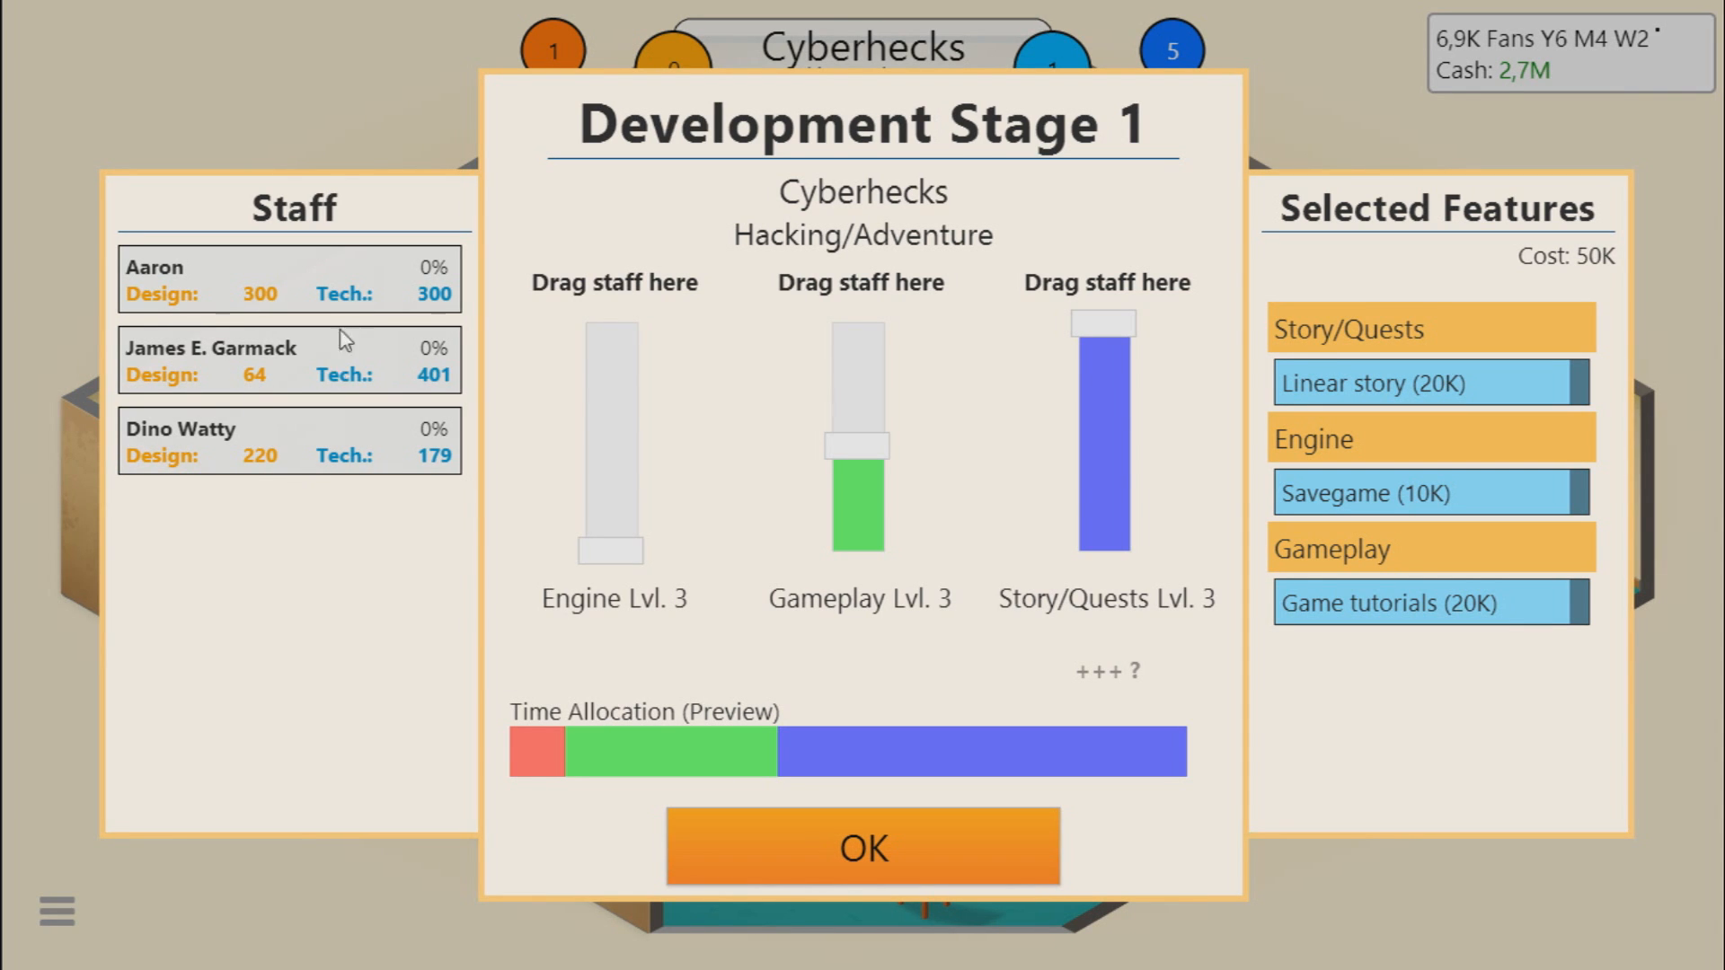
pyautogui.moveTo(364, 461)
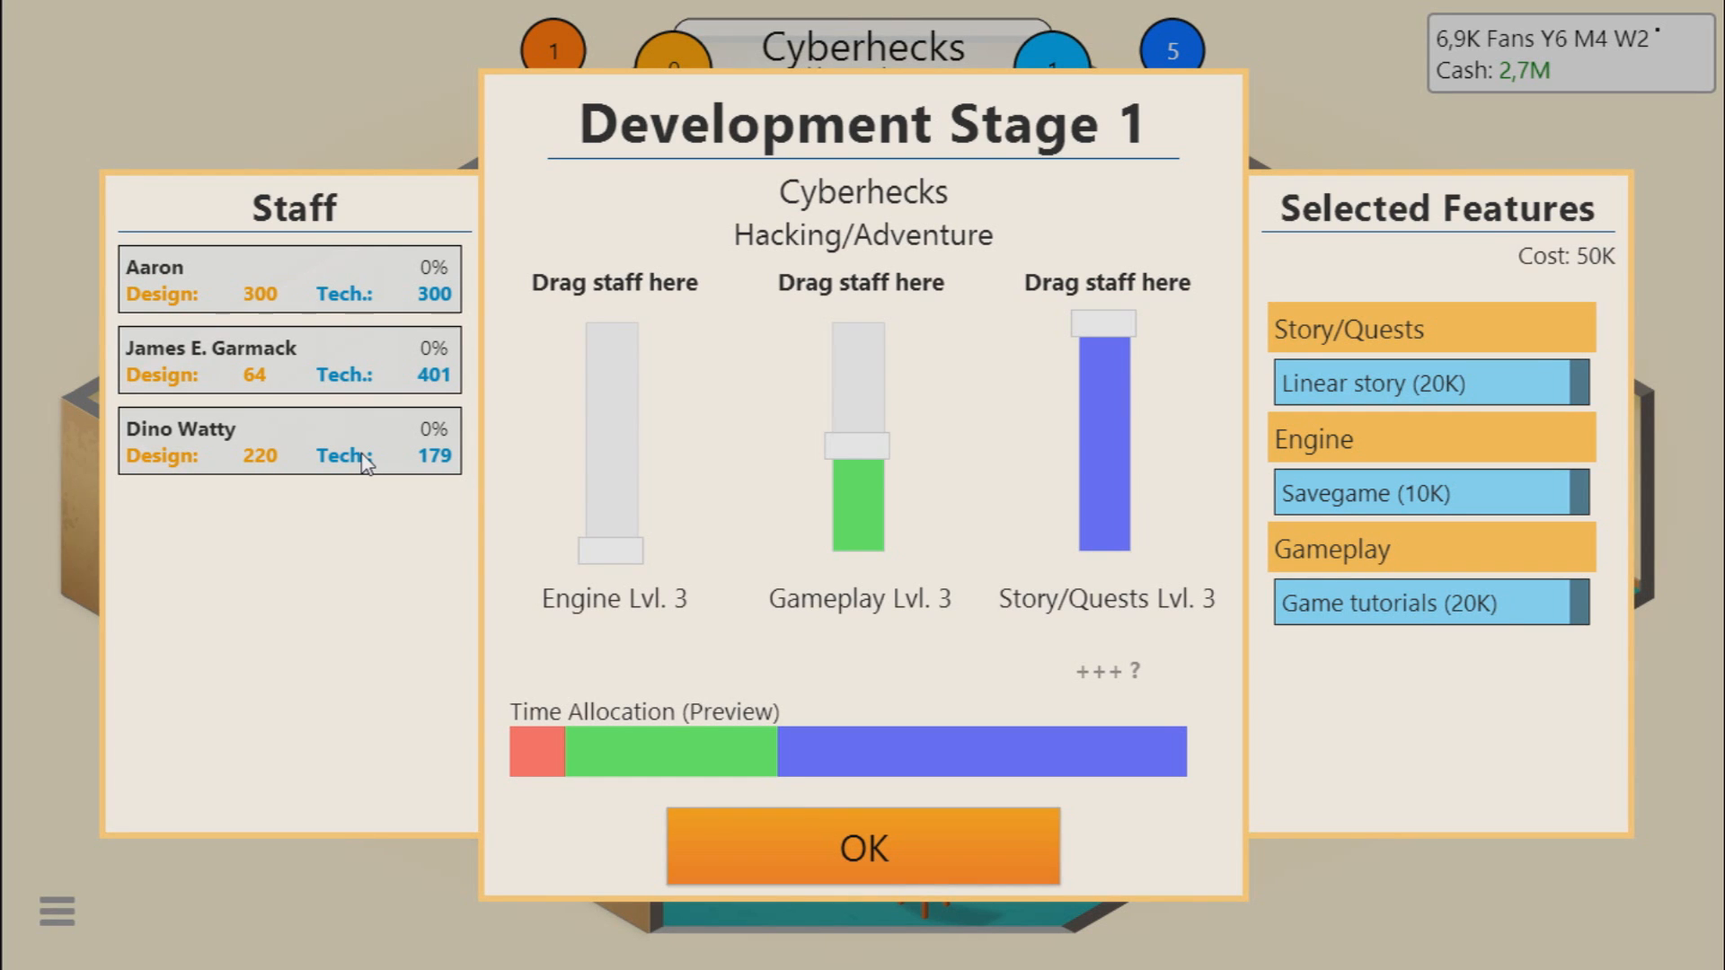
pyautogui.moveTo(374, 455)
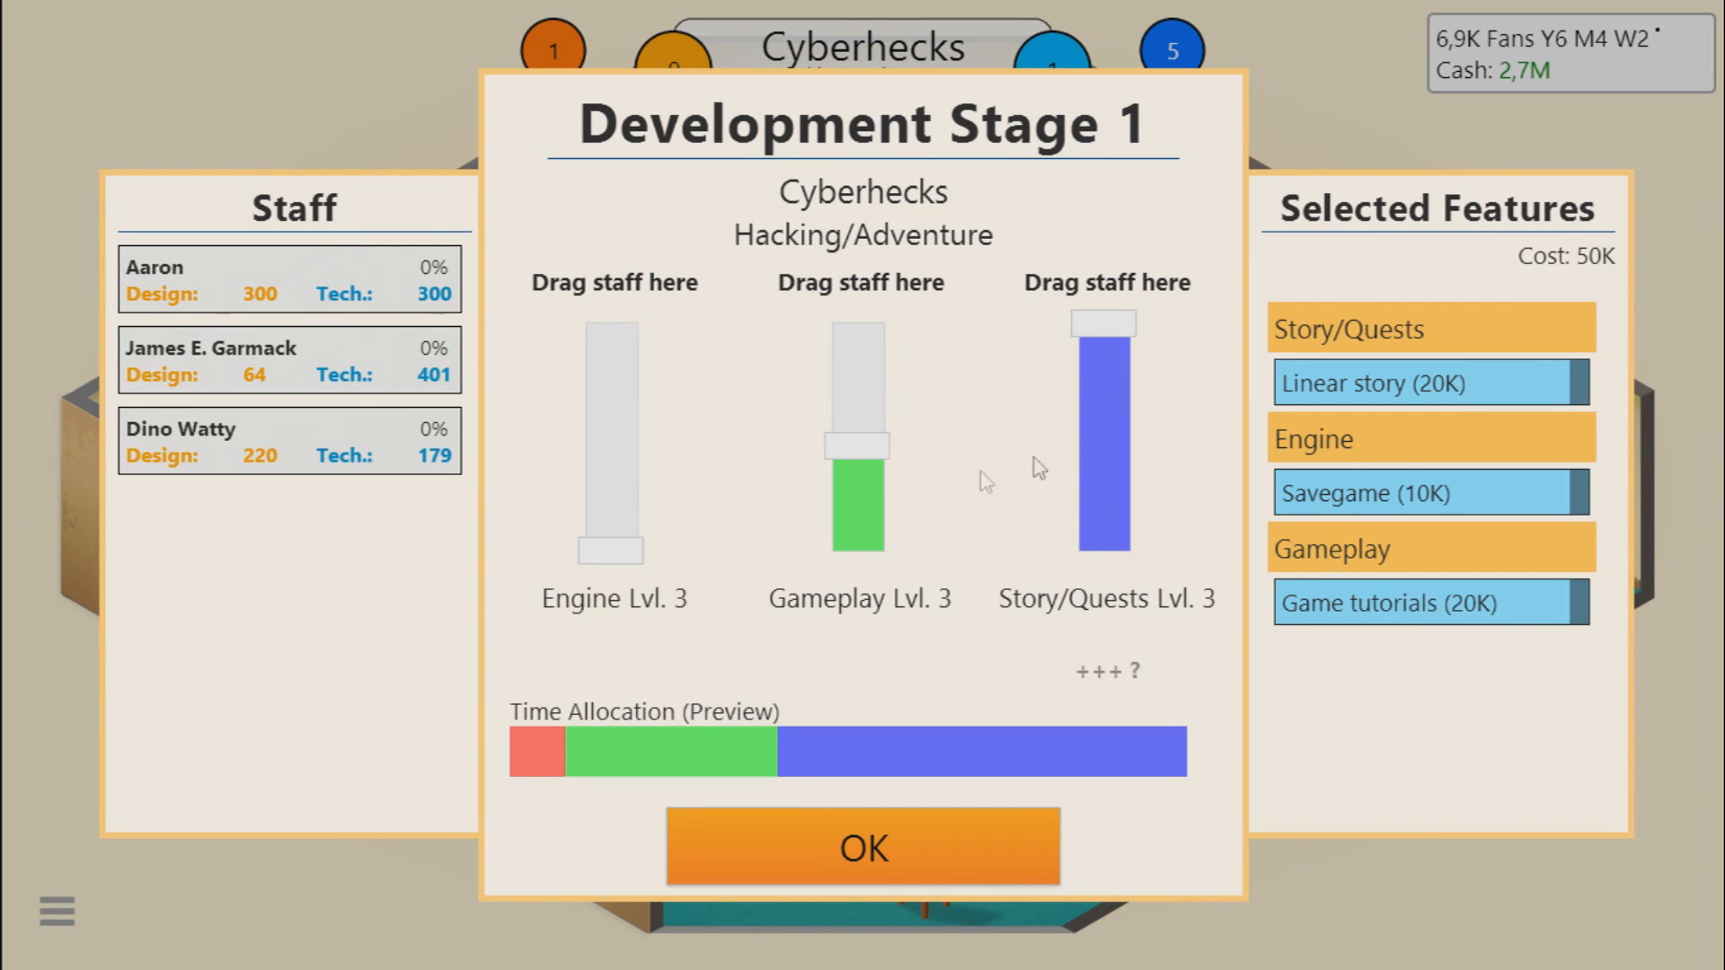
pyautogui.moveTo(224, 580)
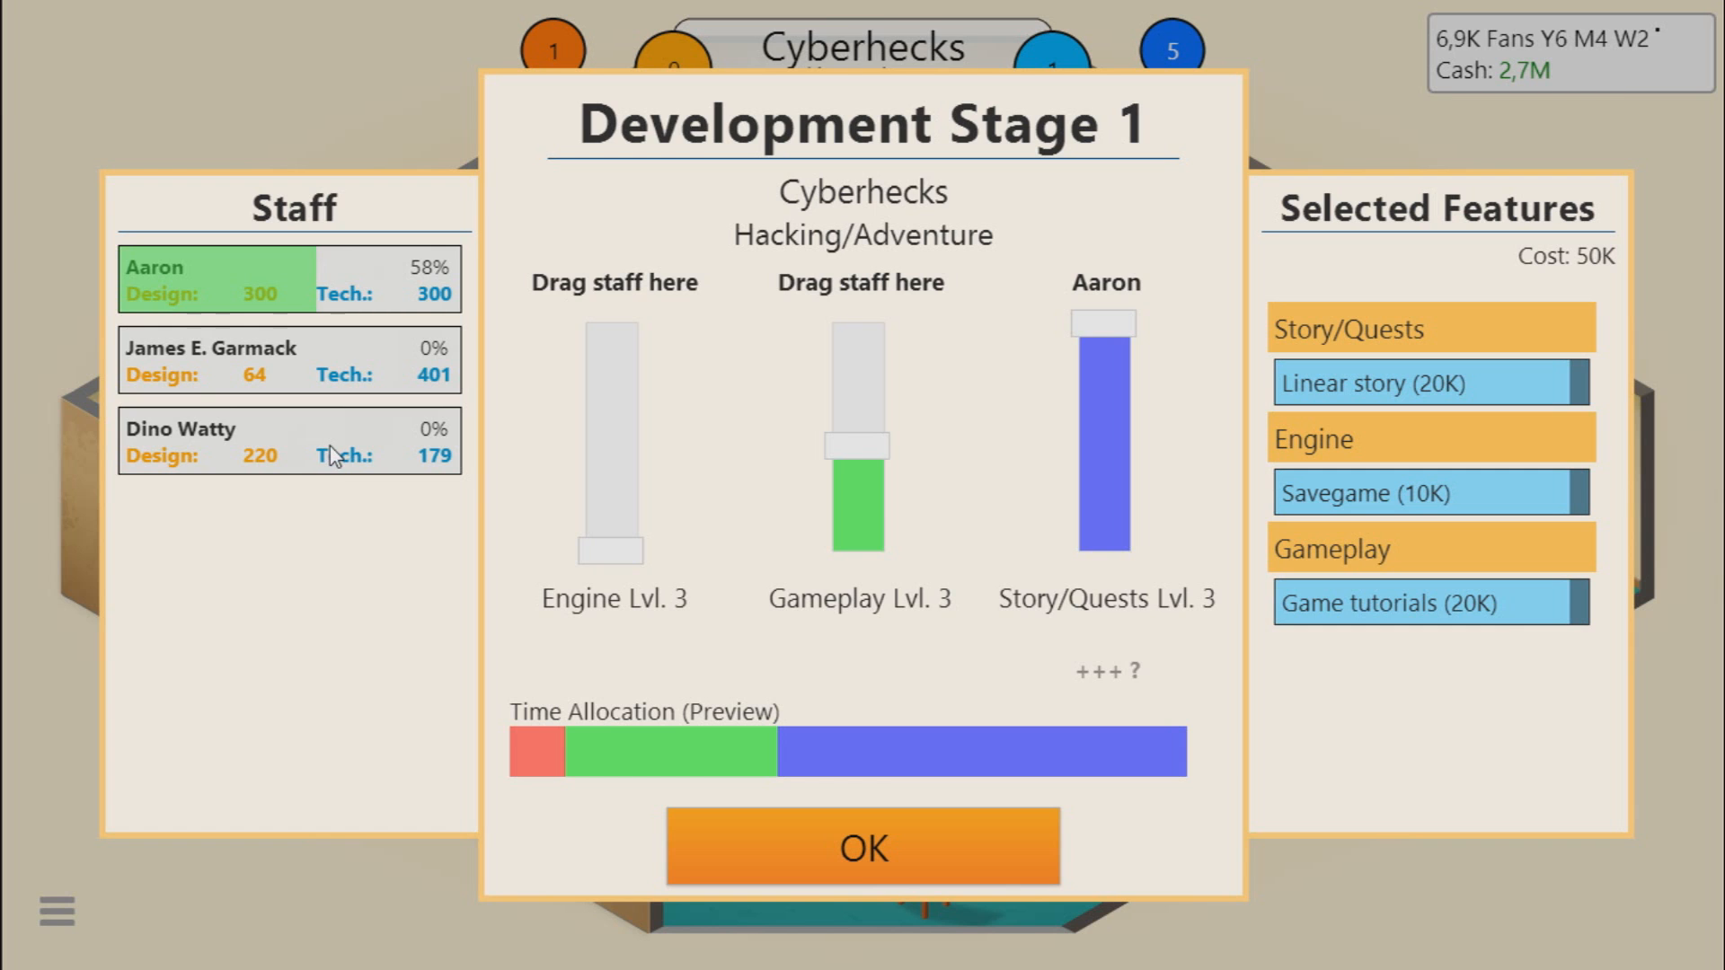
pyautogui.moveTo(253, 410)
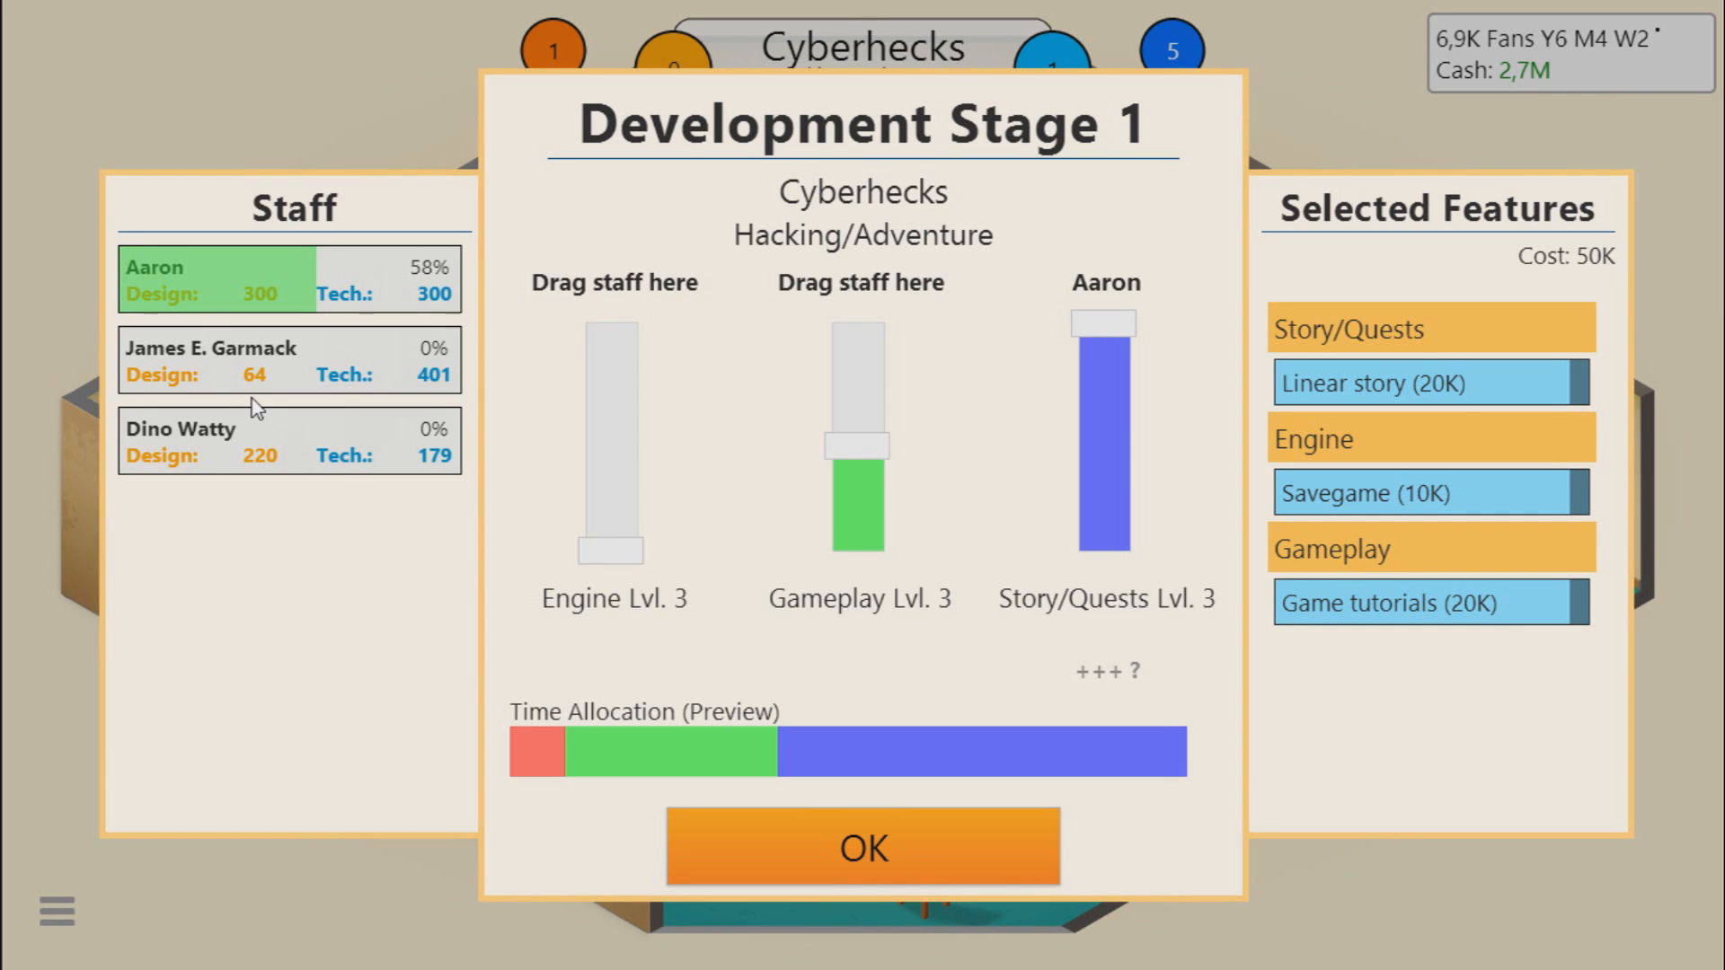
pyautogui.moveTo(232, 377)
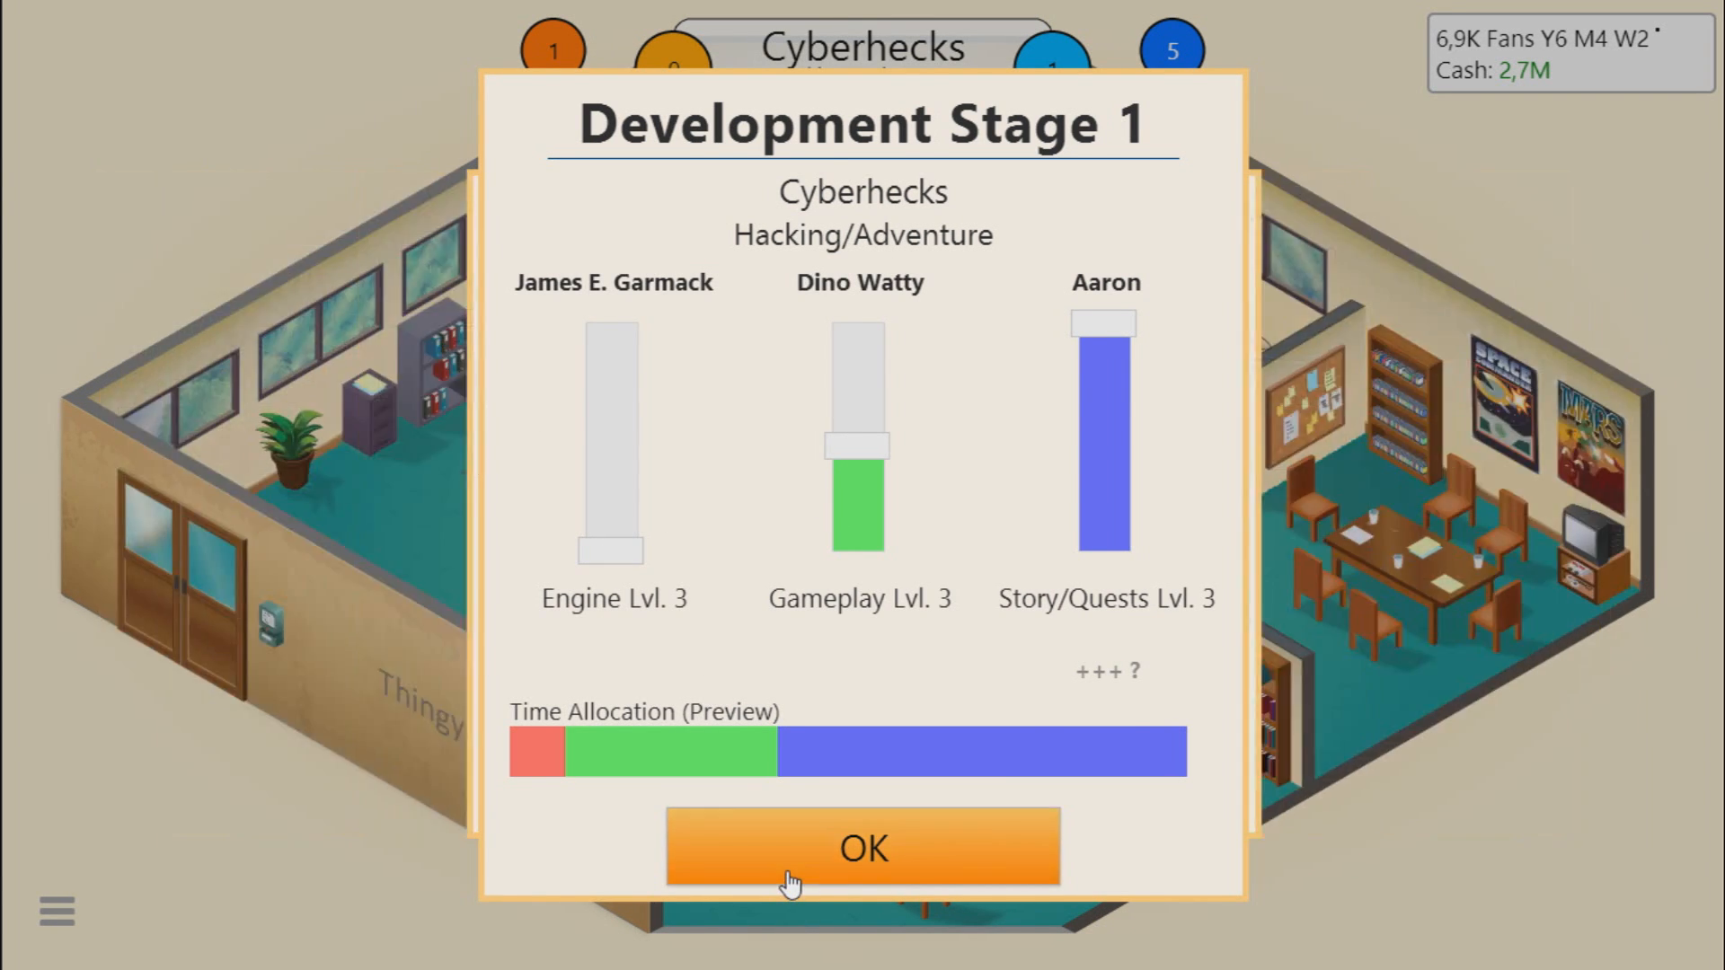
# Step: Confirm stage one's staff assignments and move Cyberhecks to stage two
pyautogui.click(862, 848)
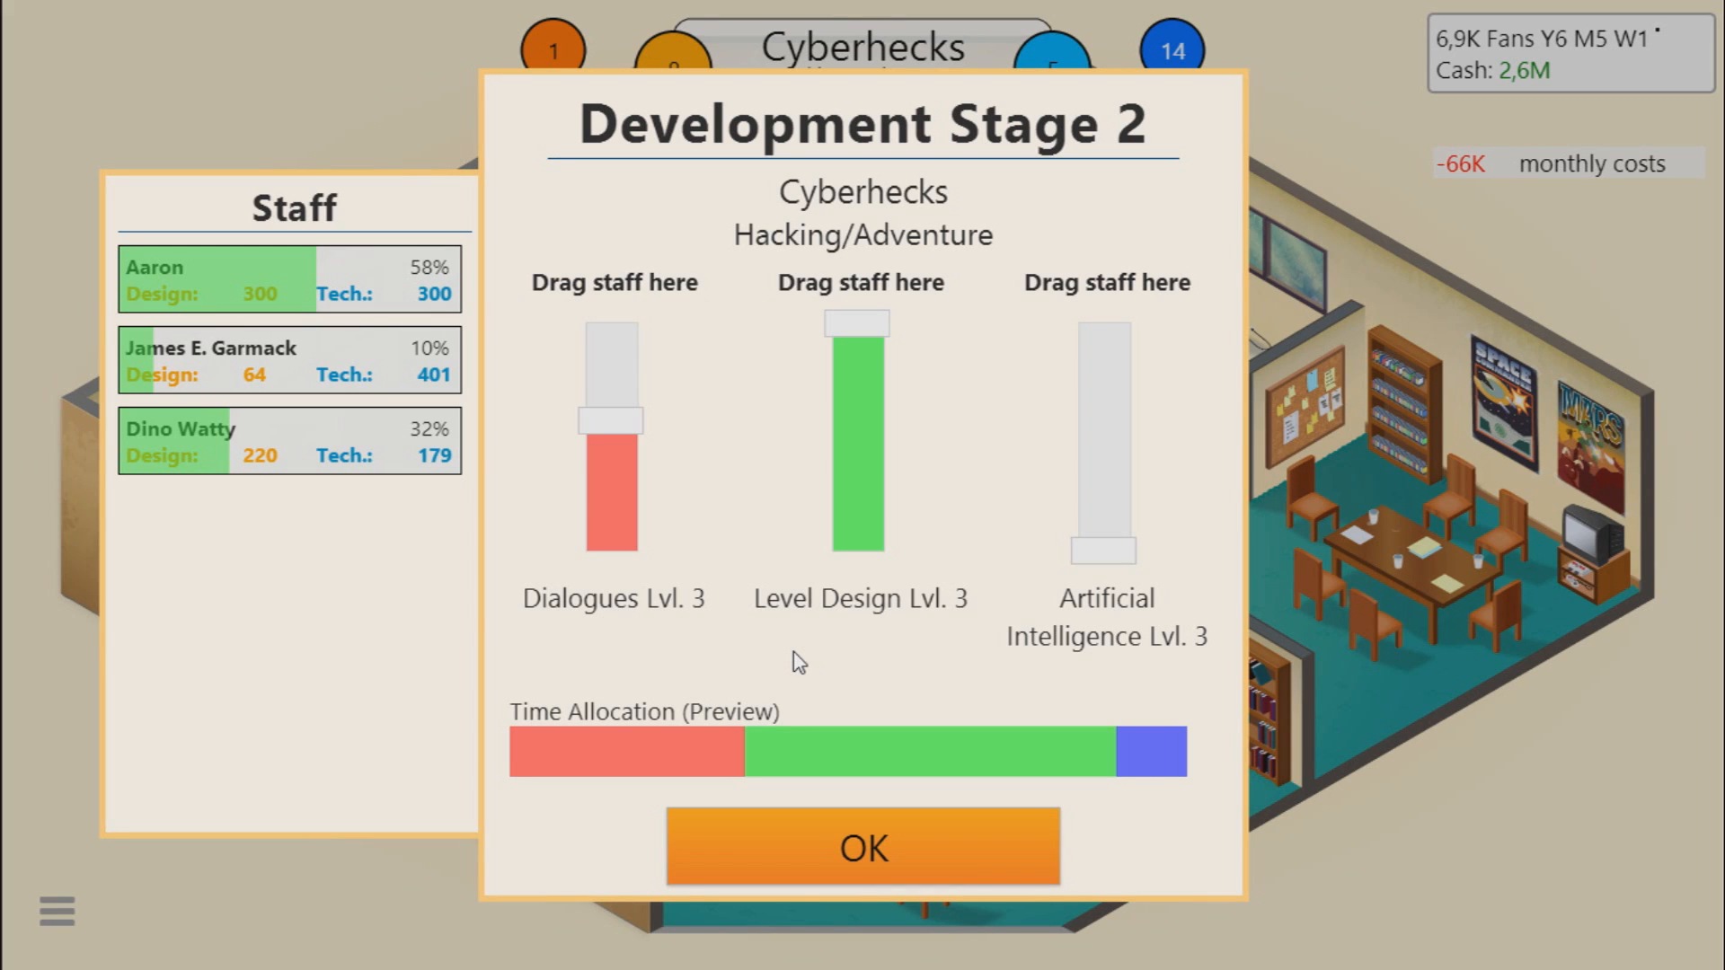
pyautogui.moveTo(494, 566)
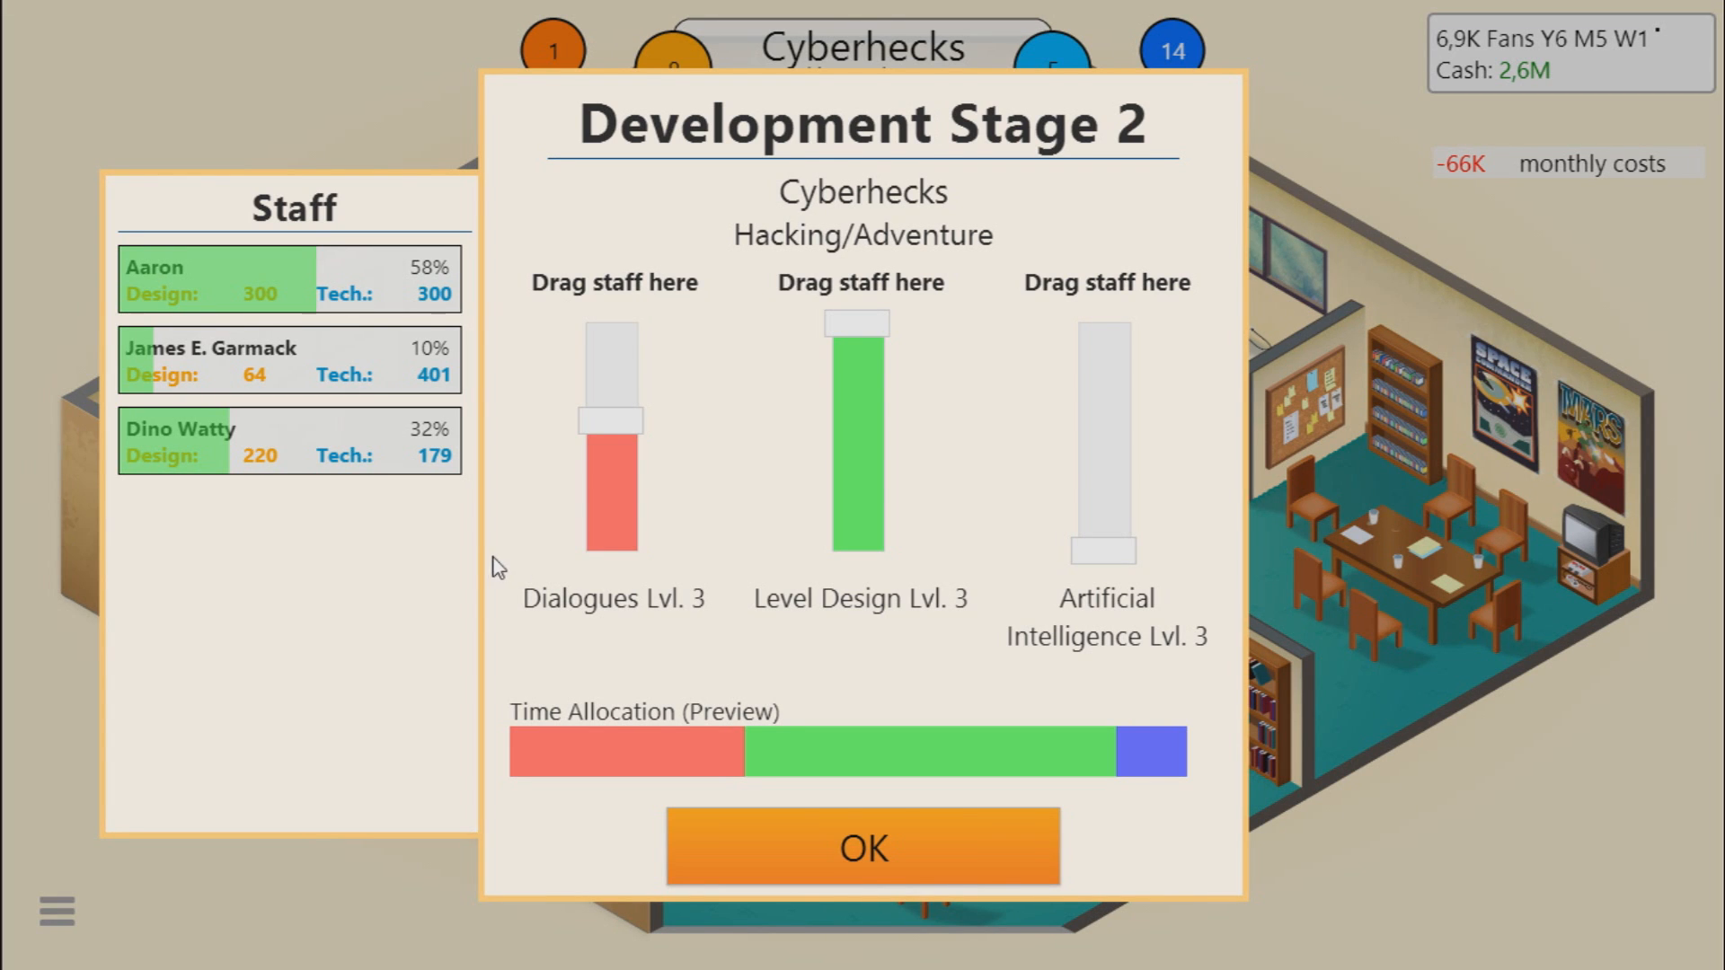
pyautogui.moveTo(430, 498)
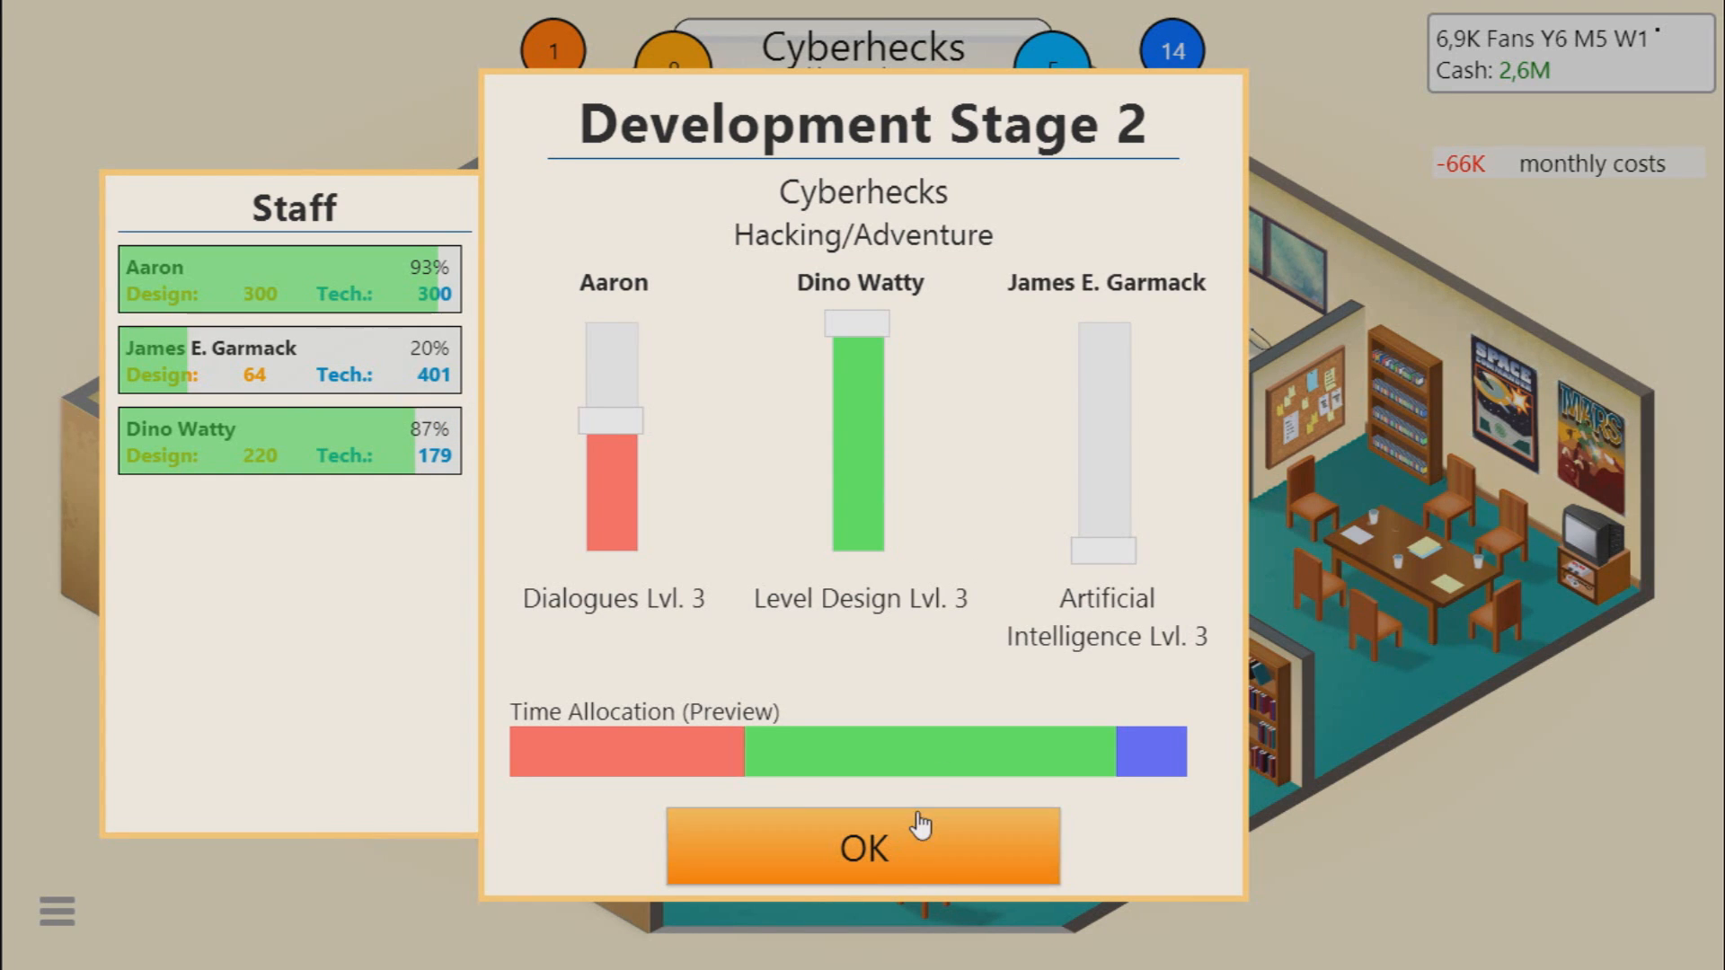
# Step: Confirm stage two's staff assignments and move Cyberhecks to stage three
pyautogui.click(865, 846)
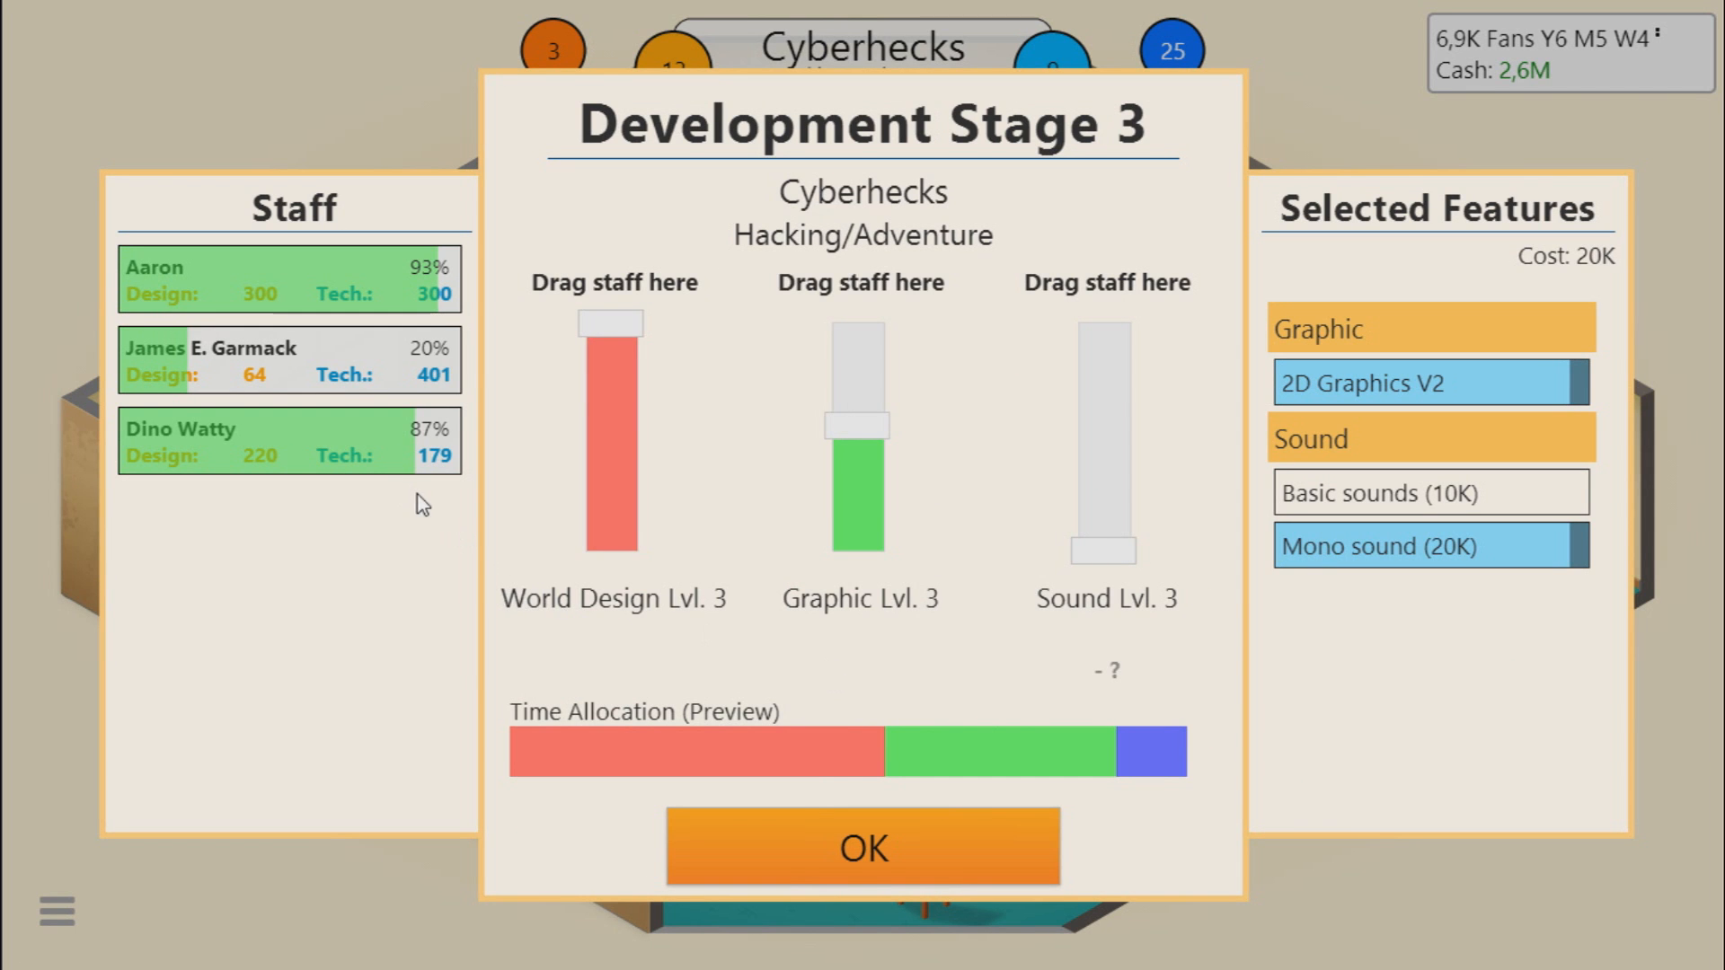
pyautogui.moveTo(242, 310)
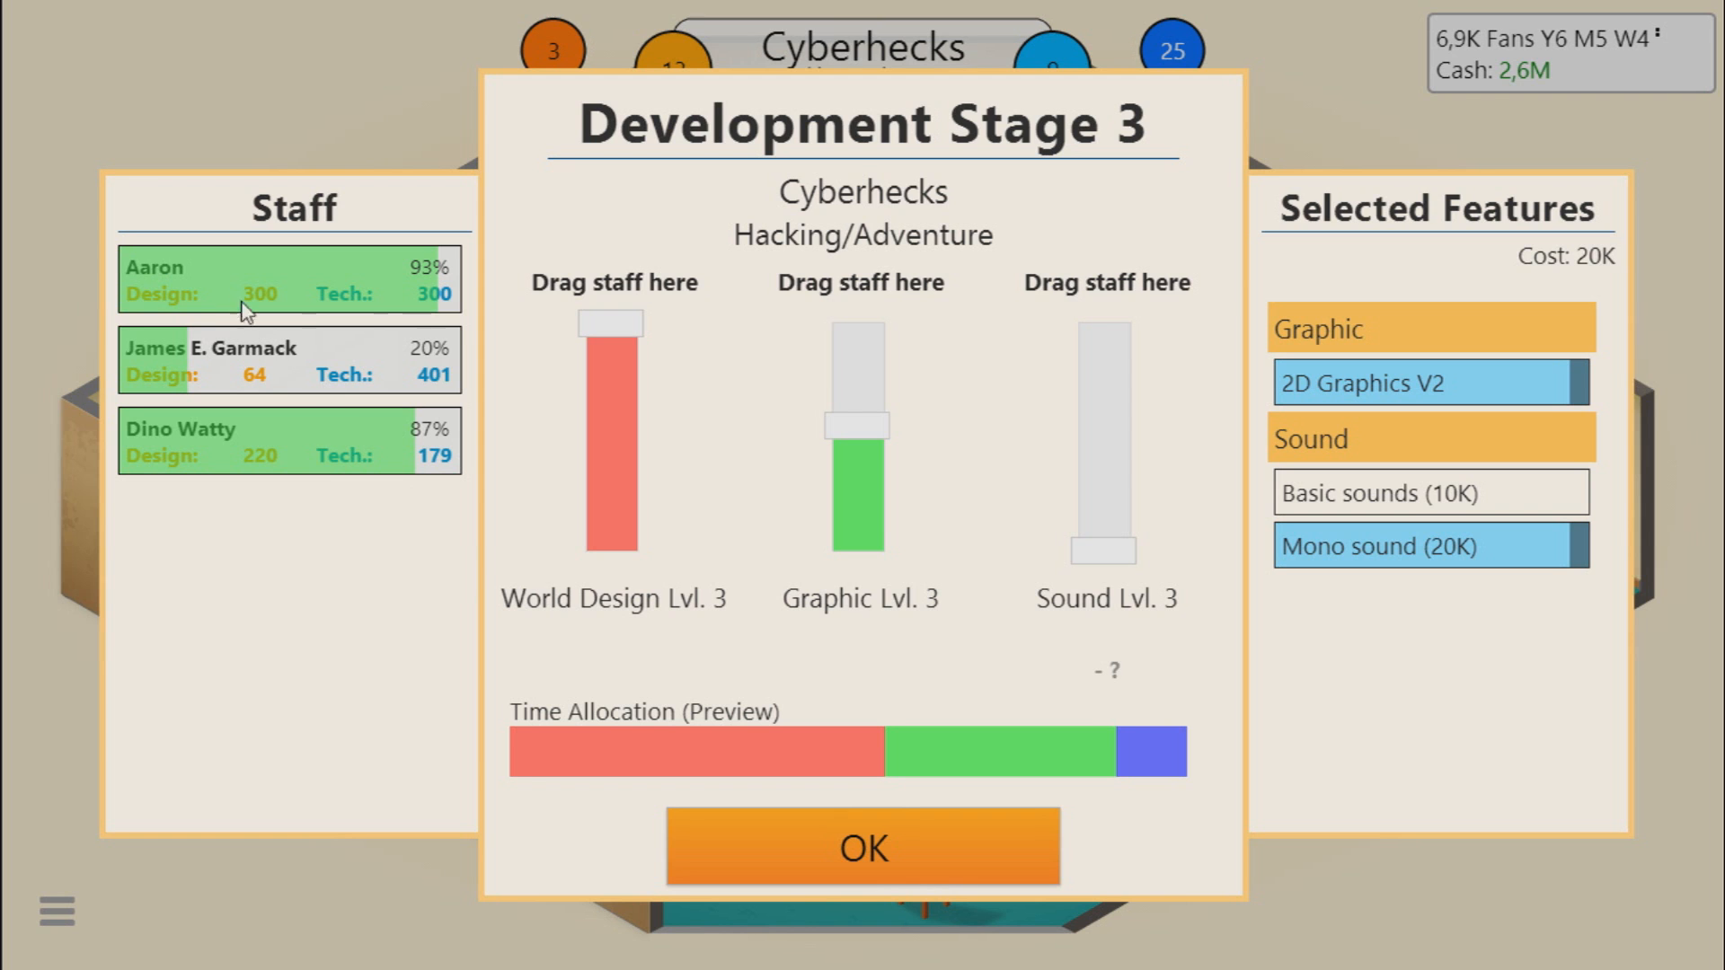
pyautogui.moveTo(329, 454)
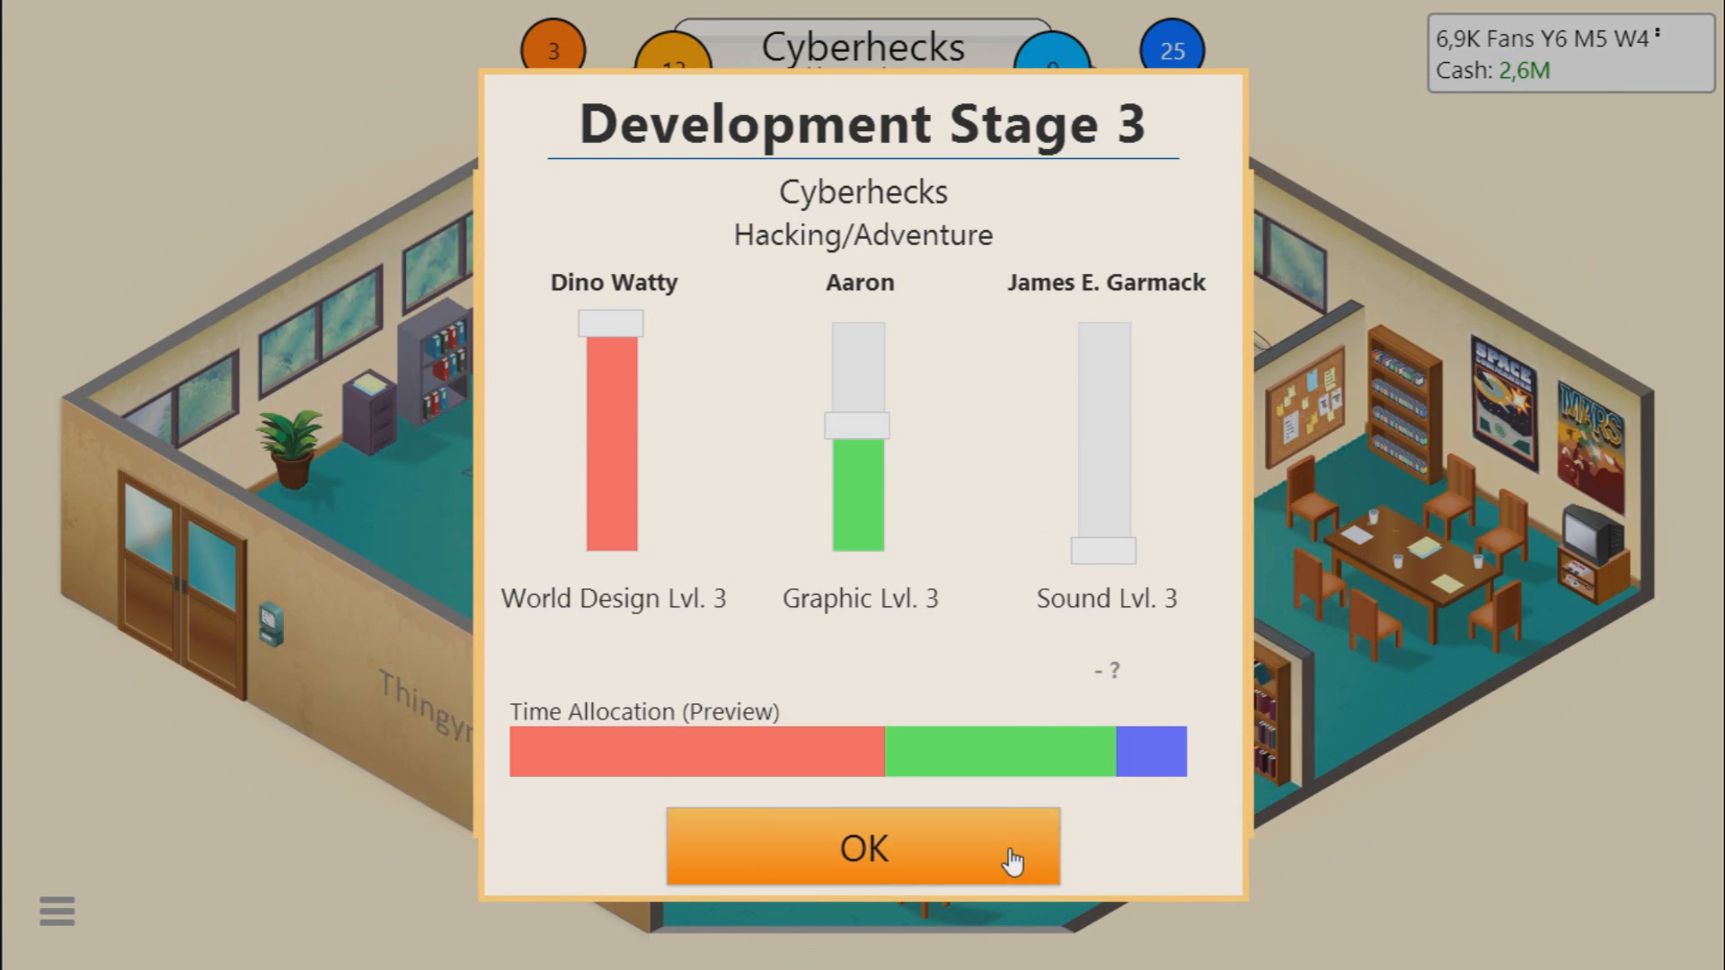
# Step: Confirm stage three and finish Cyberhecks with 20 design and 16 technology points
pyautogui.click(863, 846)
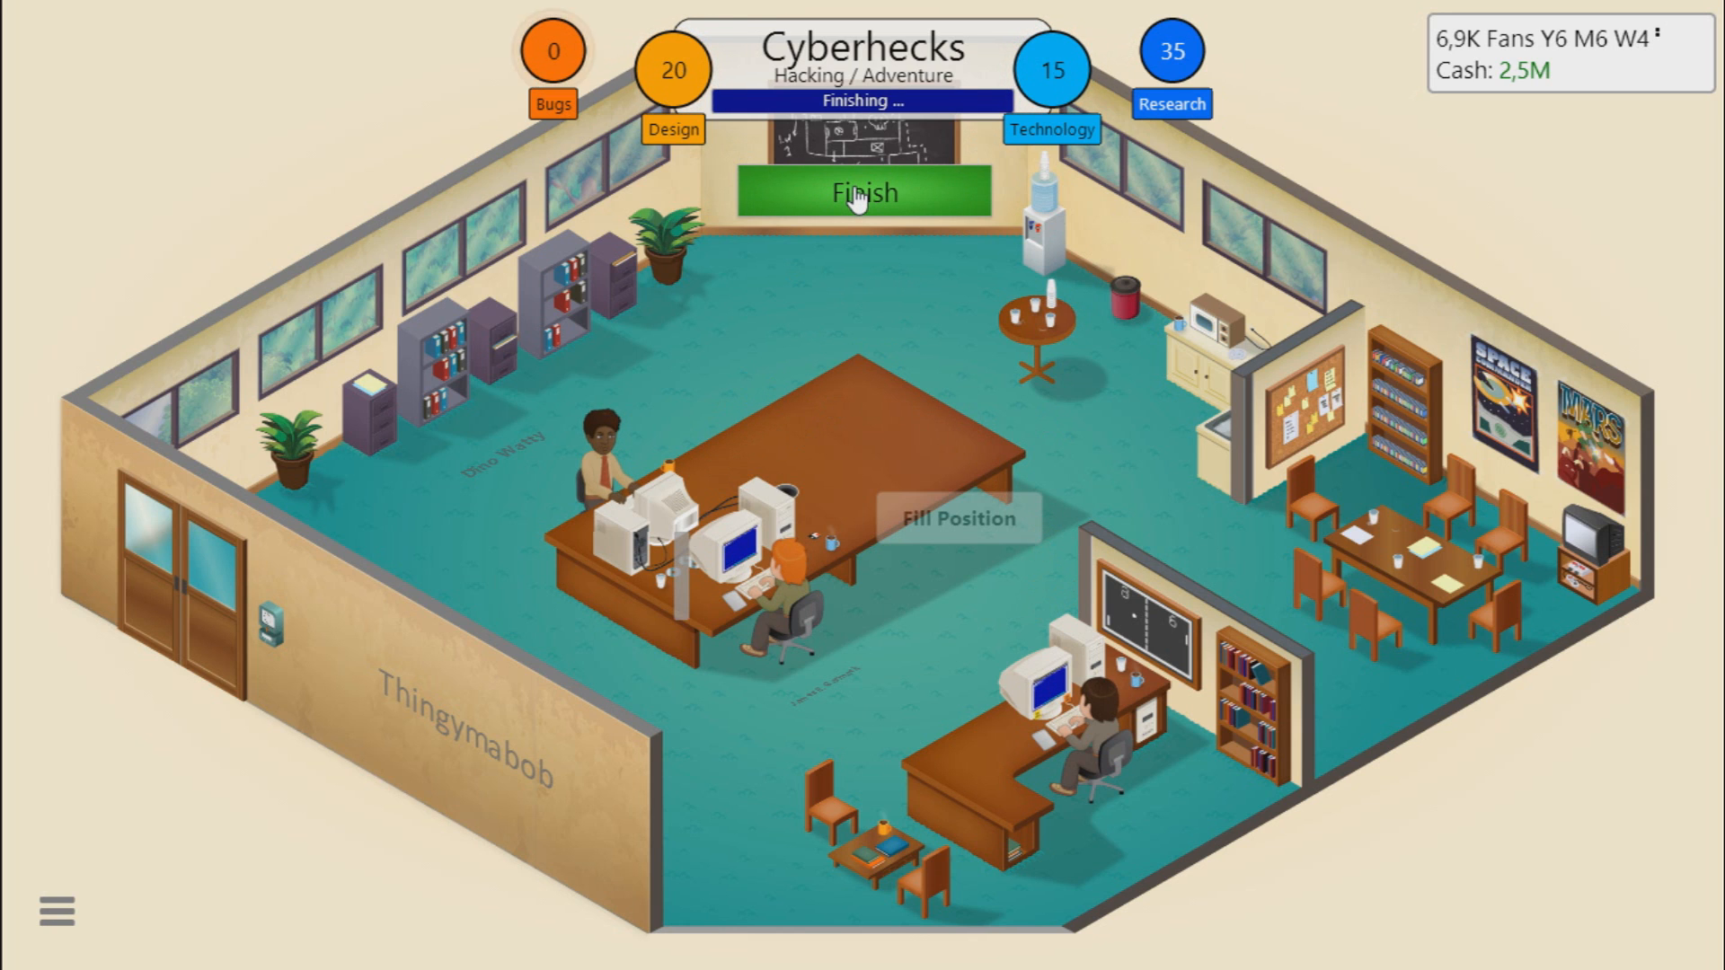
pyautogui.click(863, 192)
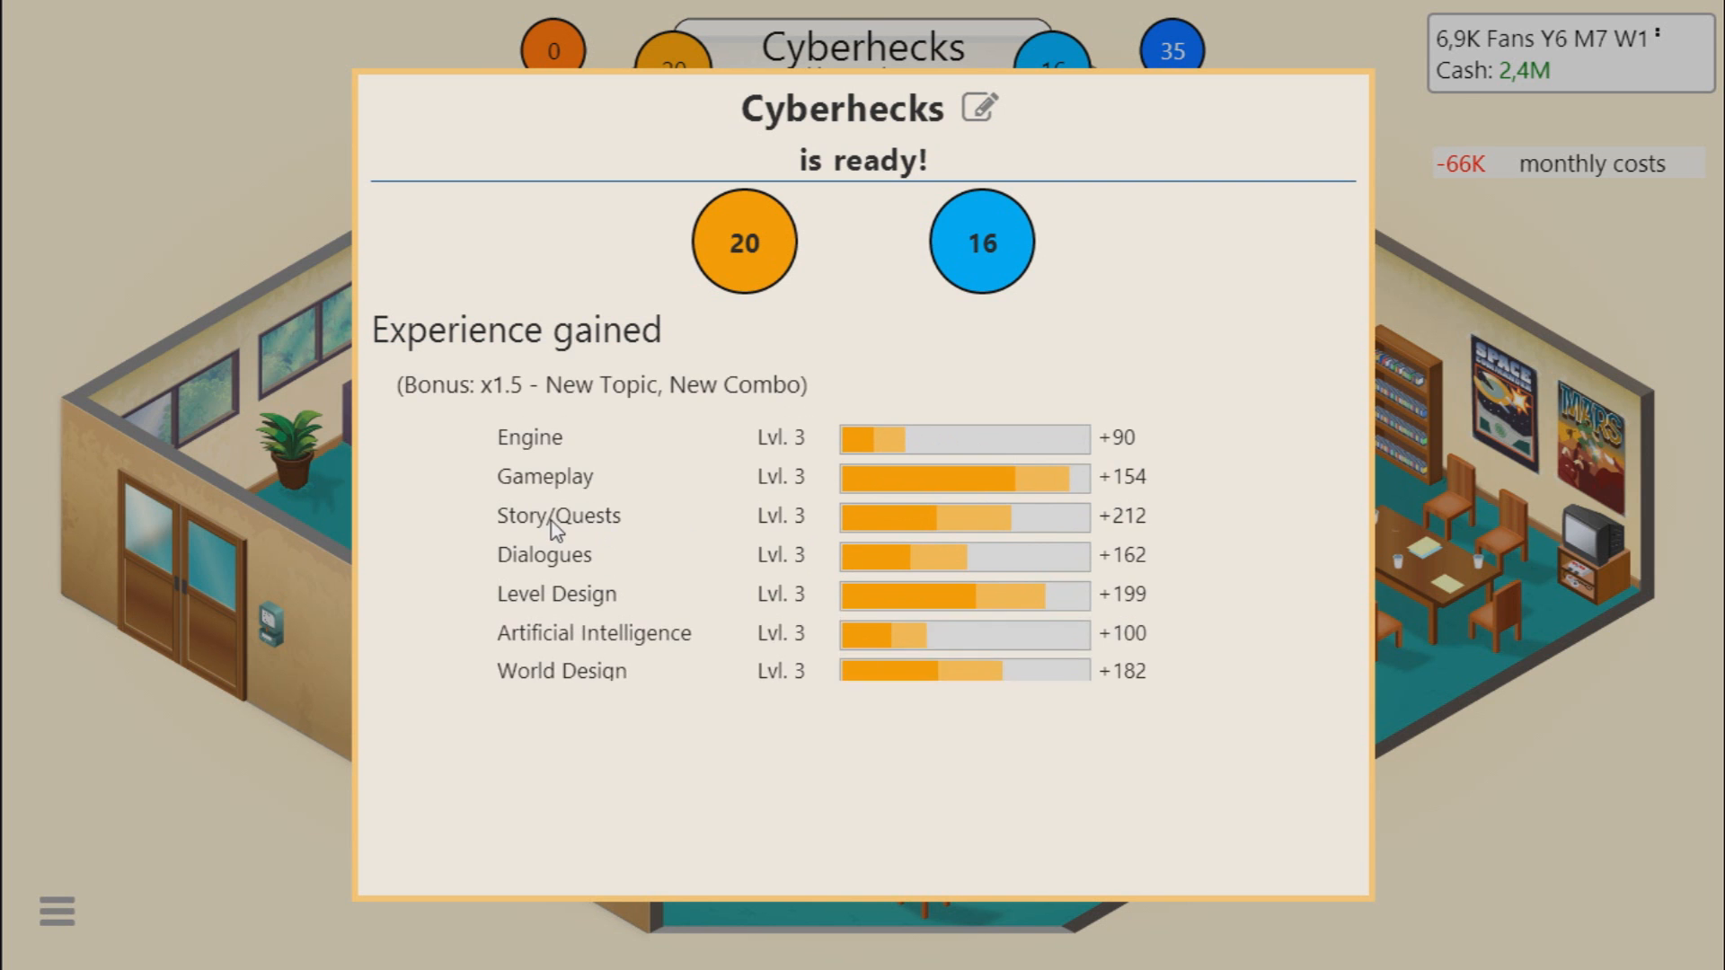
# Step: Release Cyberhecks, read its 5, 6, 5 and 5 review scores and return to the office
pyautogui.scroll(-3)
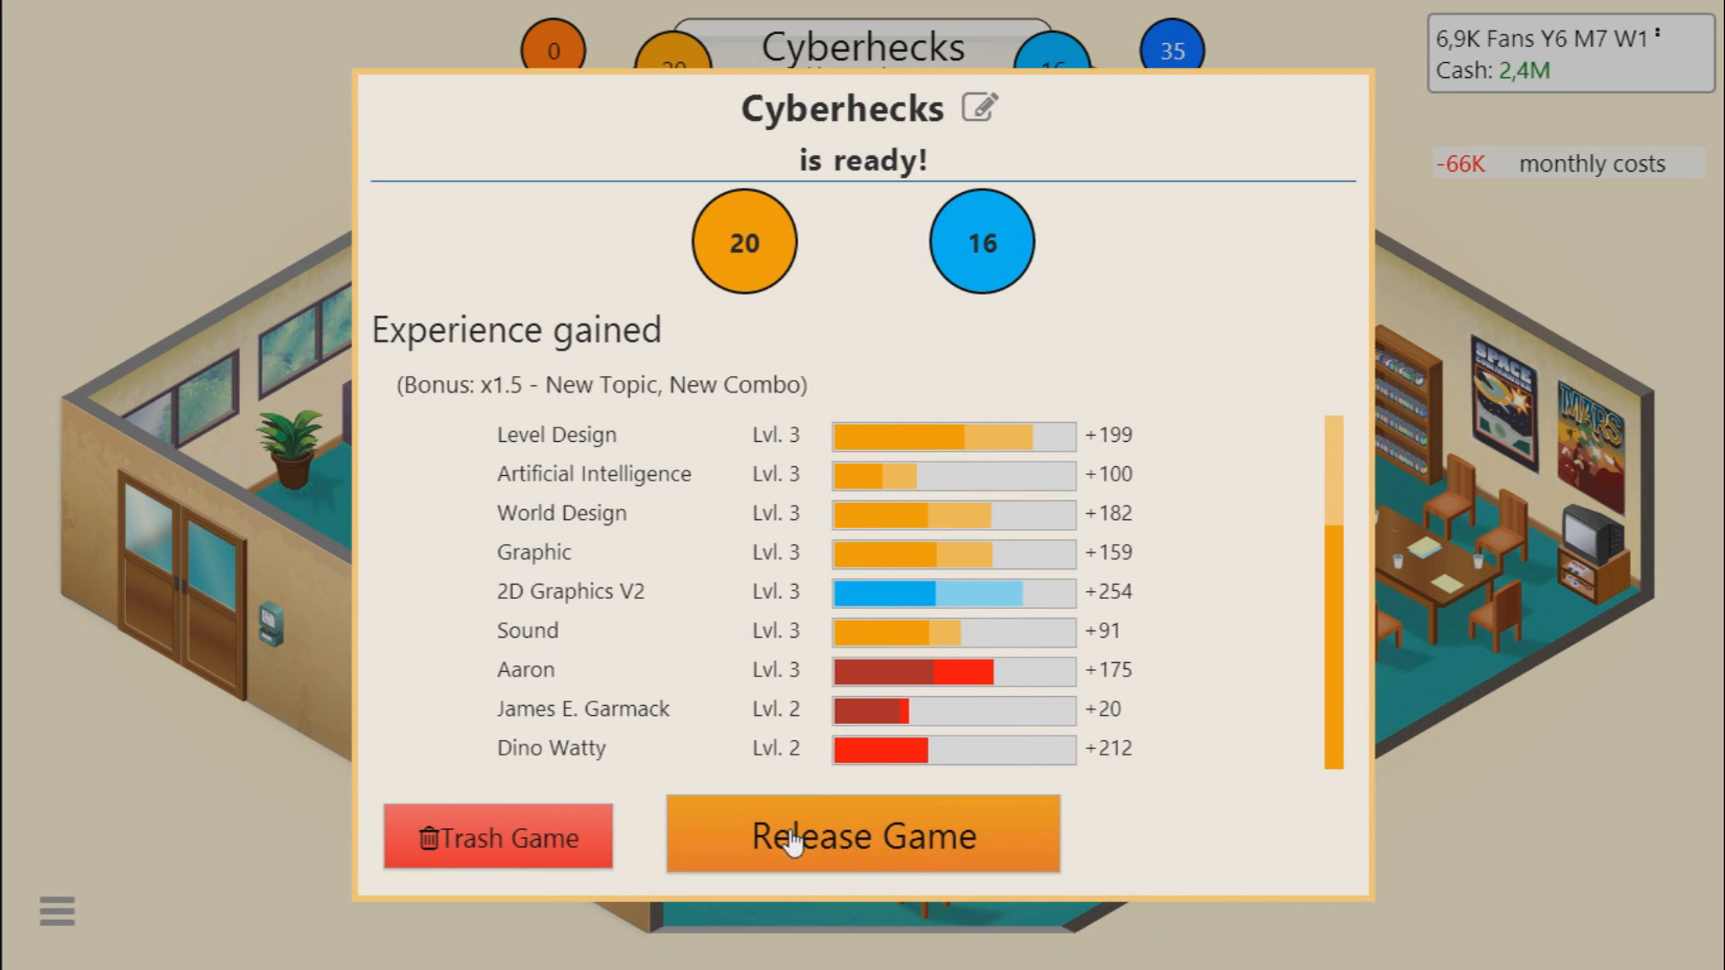
pyautogui.click(863, 835)
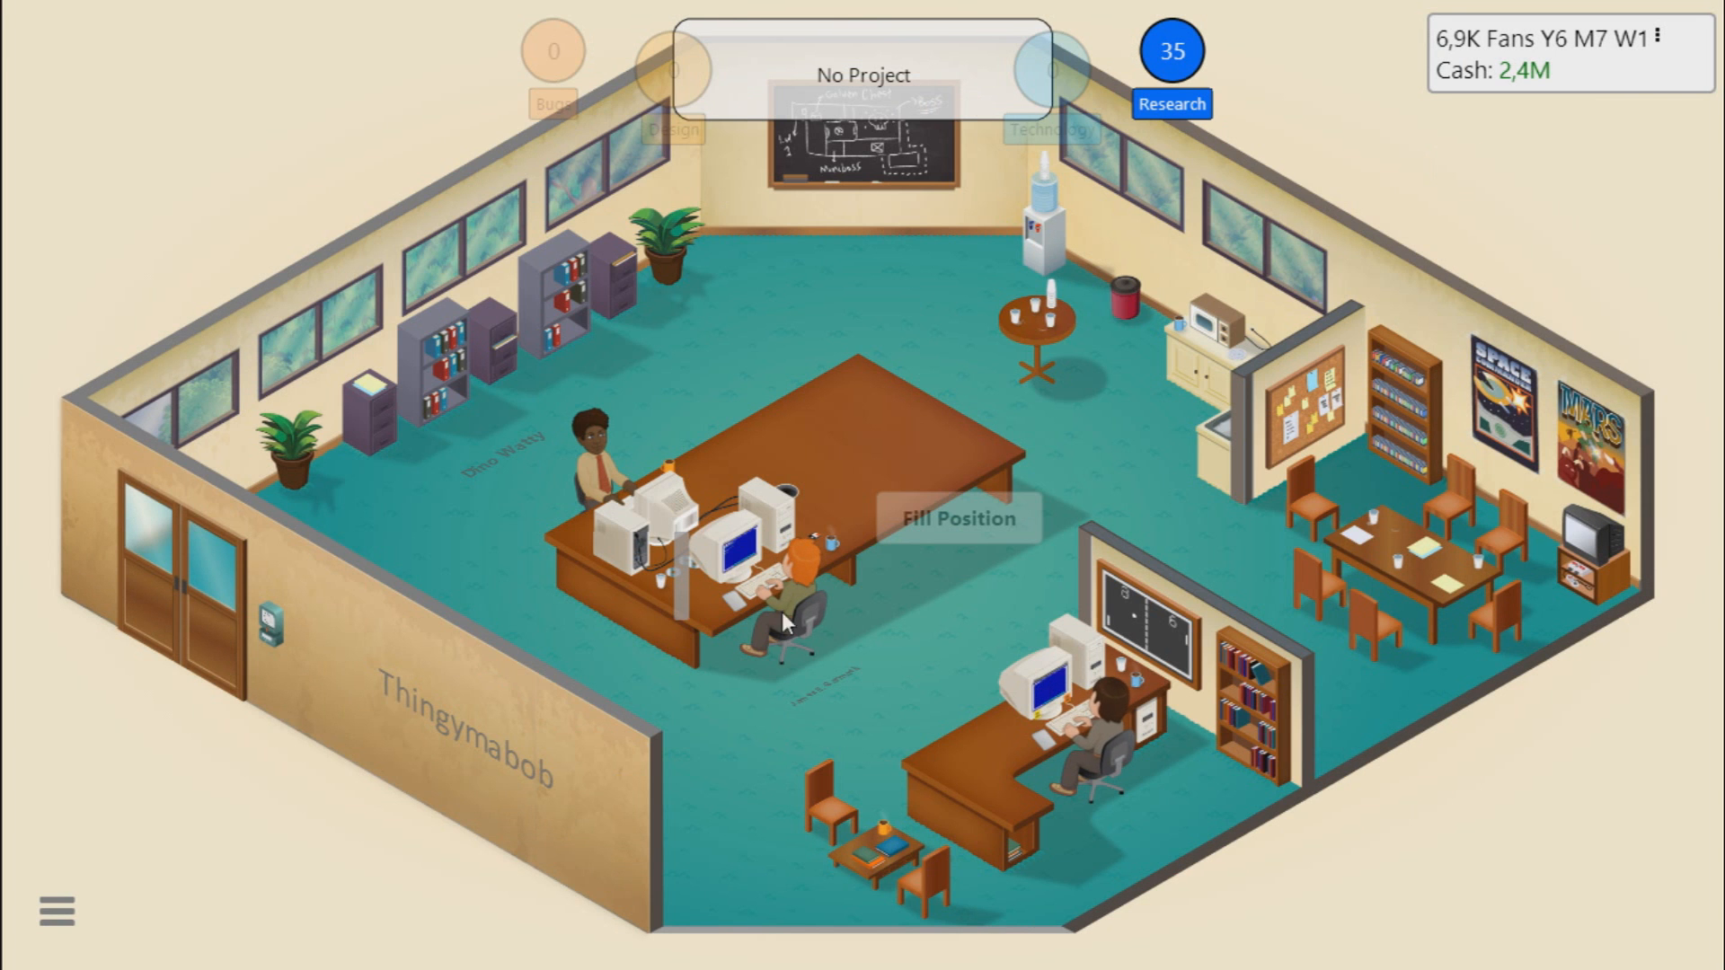
pyautogui.click(782, 595)
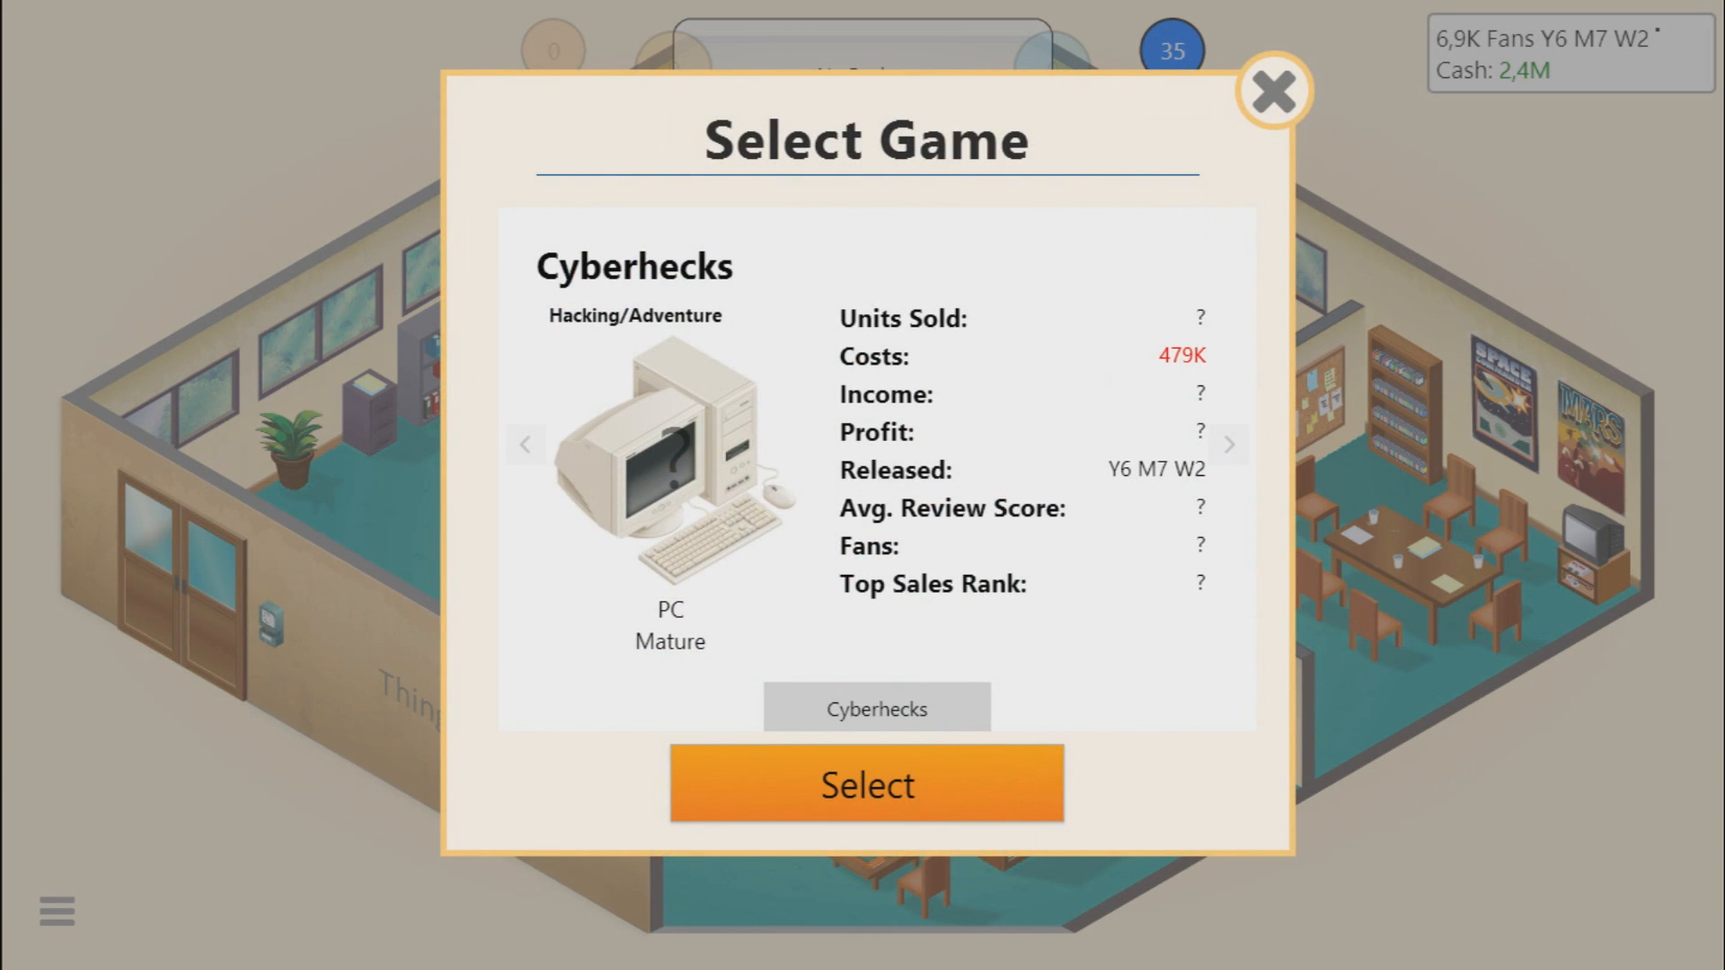
pyautogui.click(865, 785)
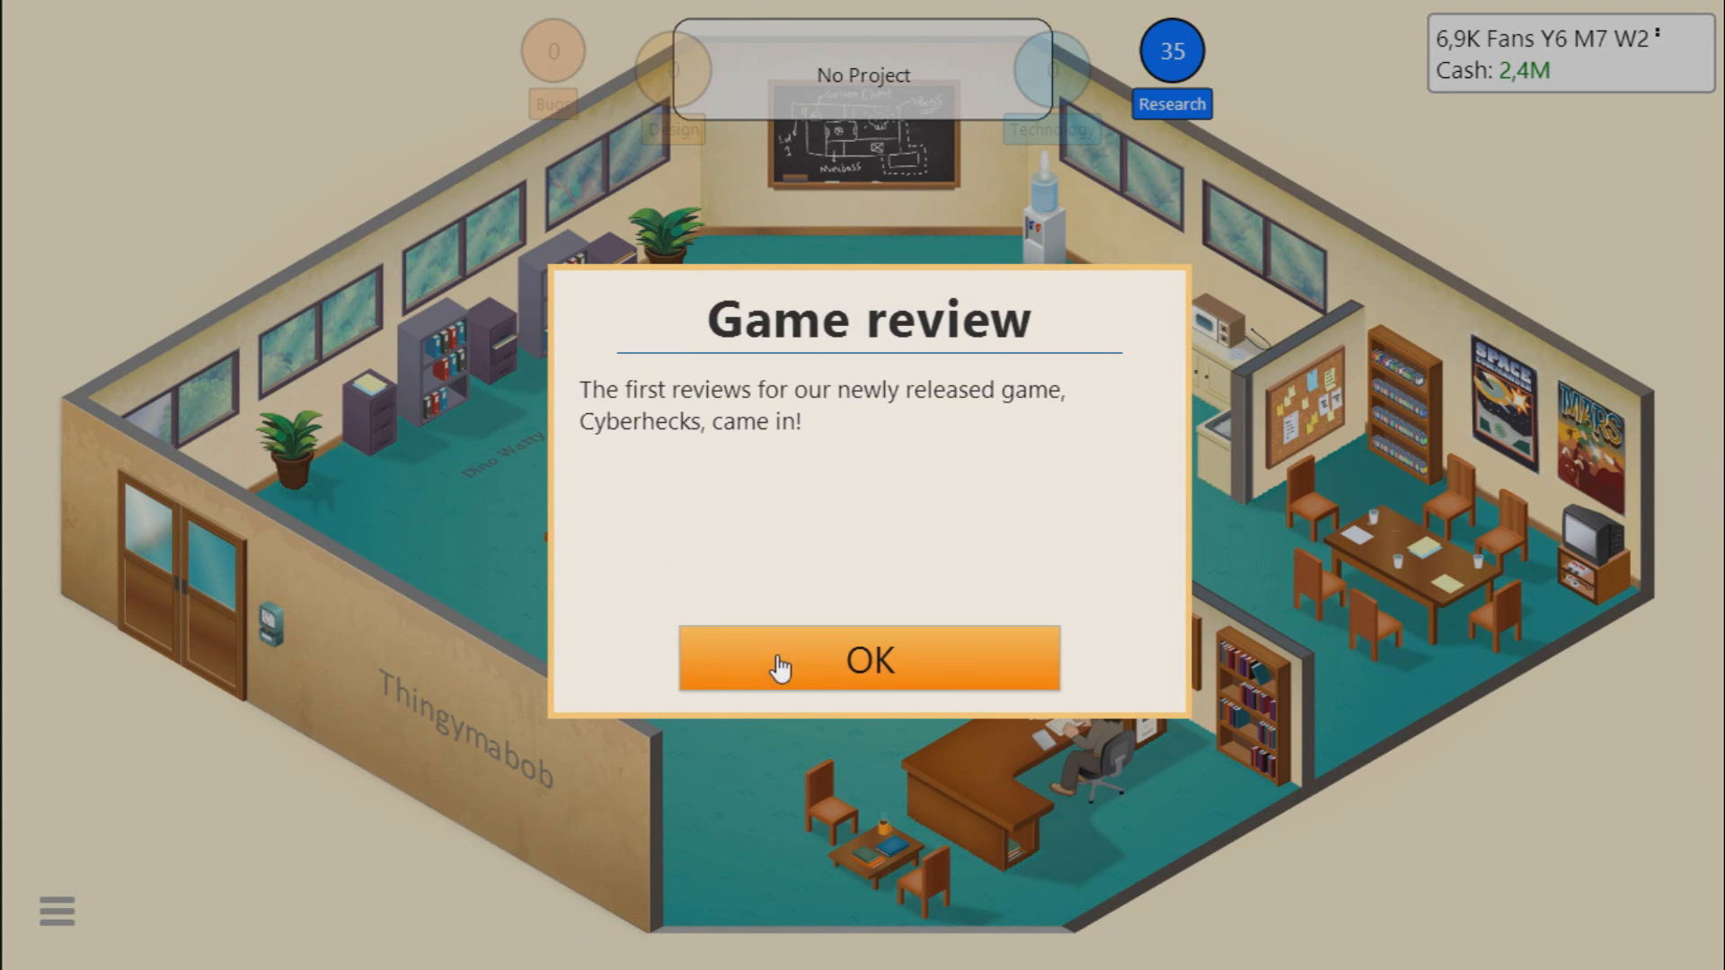
pyautogui.click(868, 659)
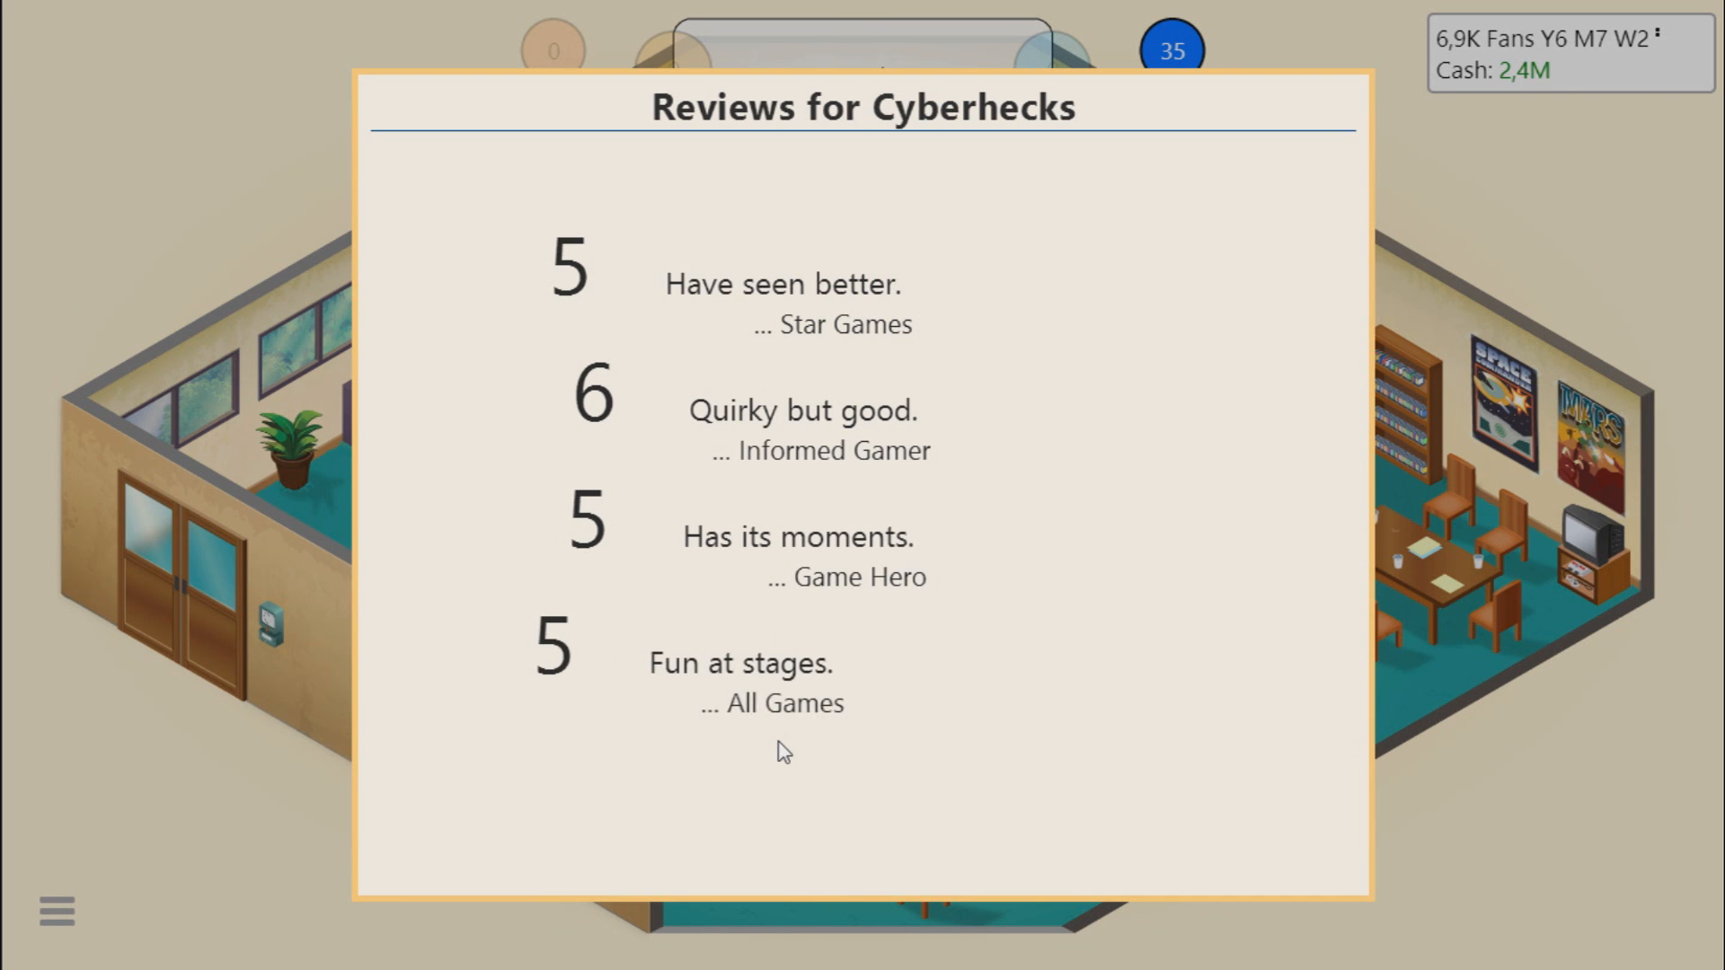
pyautogui.moveTo(861, 841)
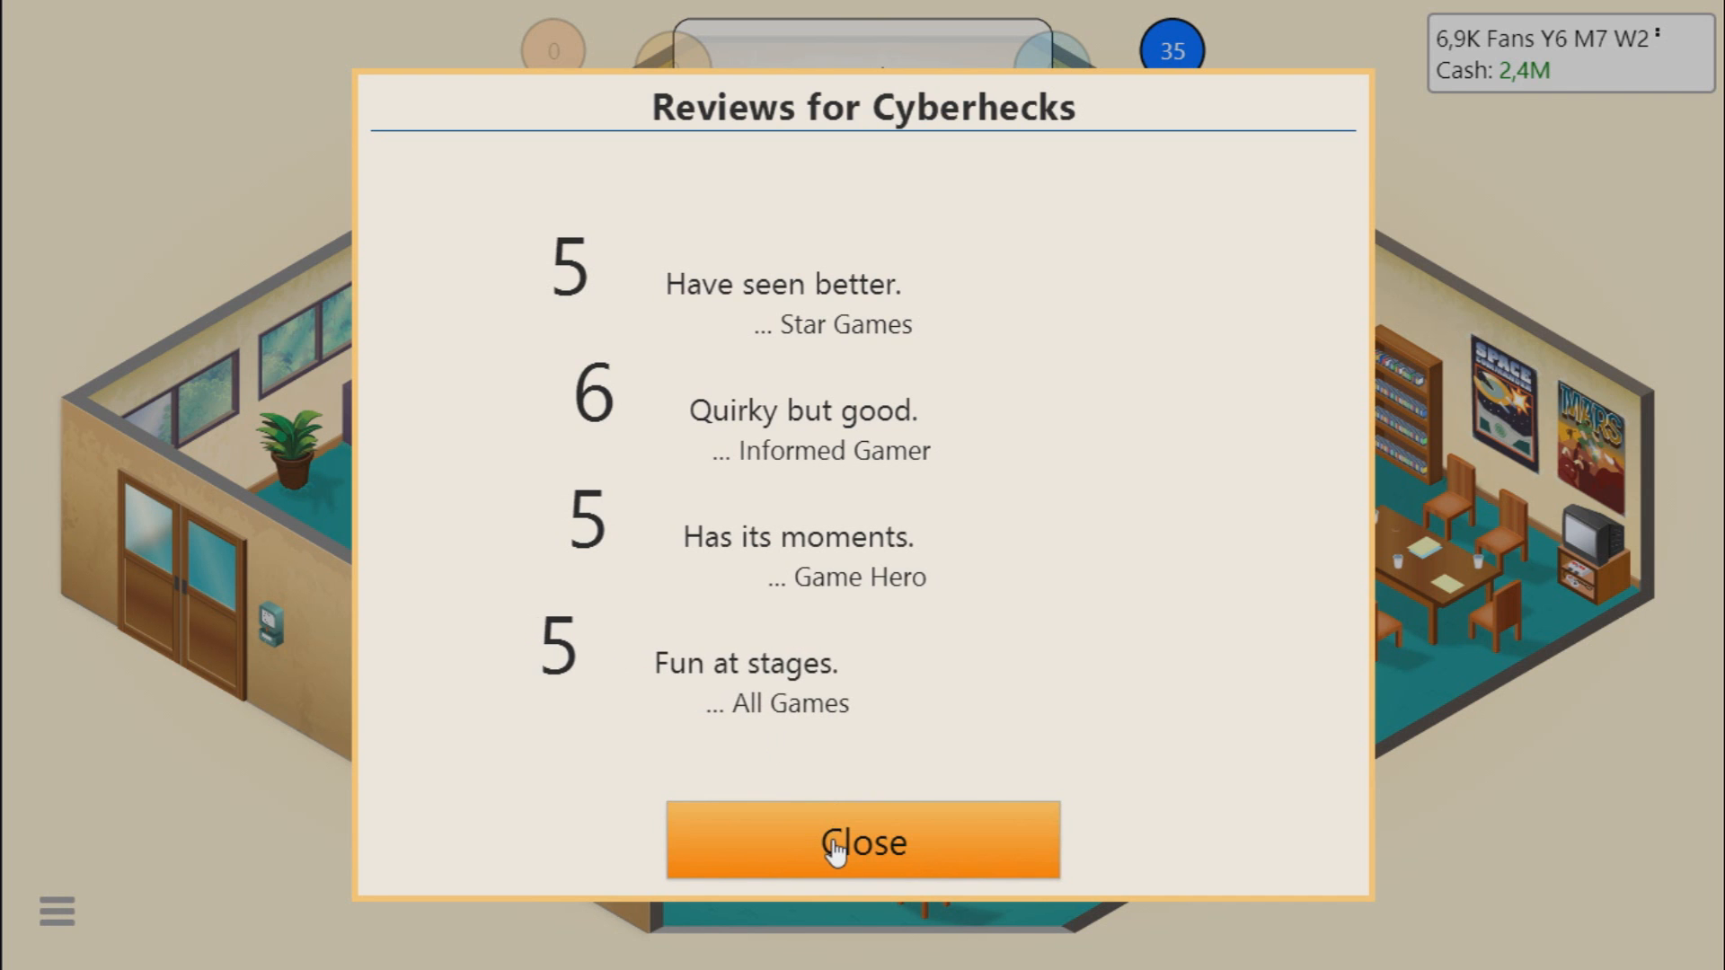
pyautogui.click(862, 841)
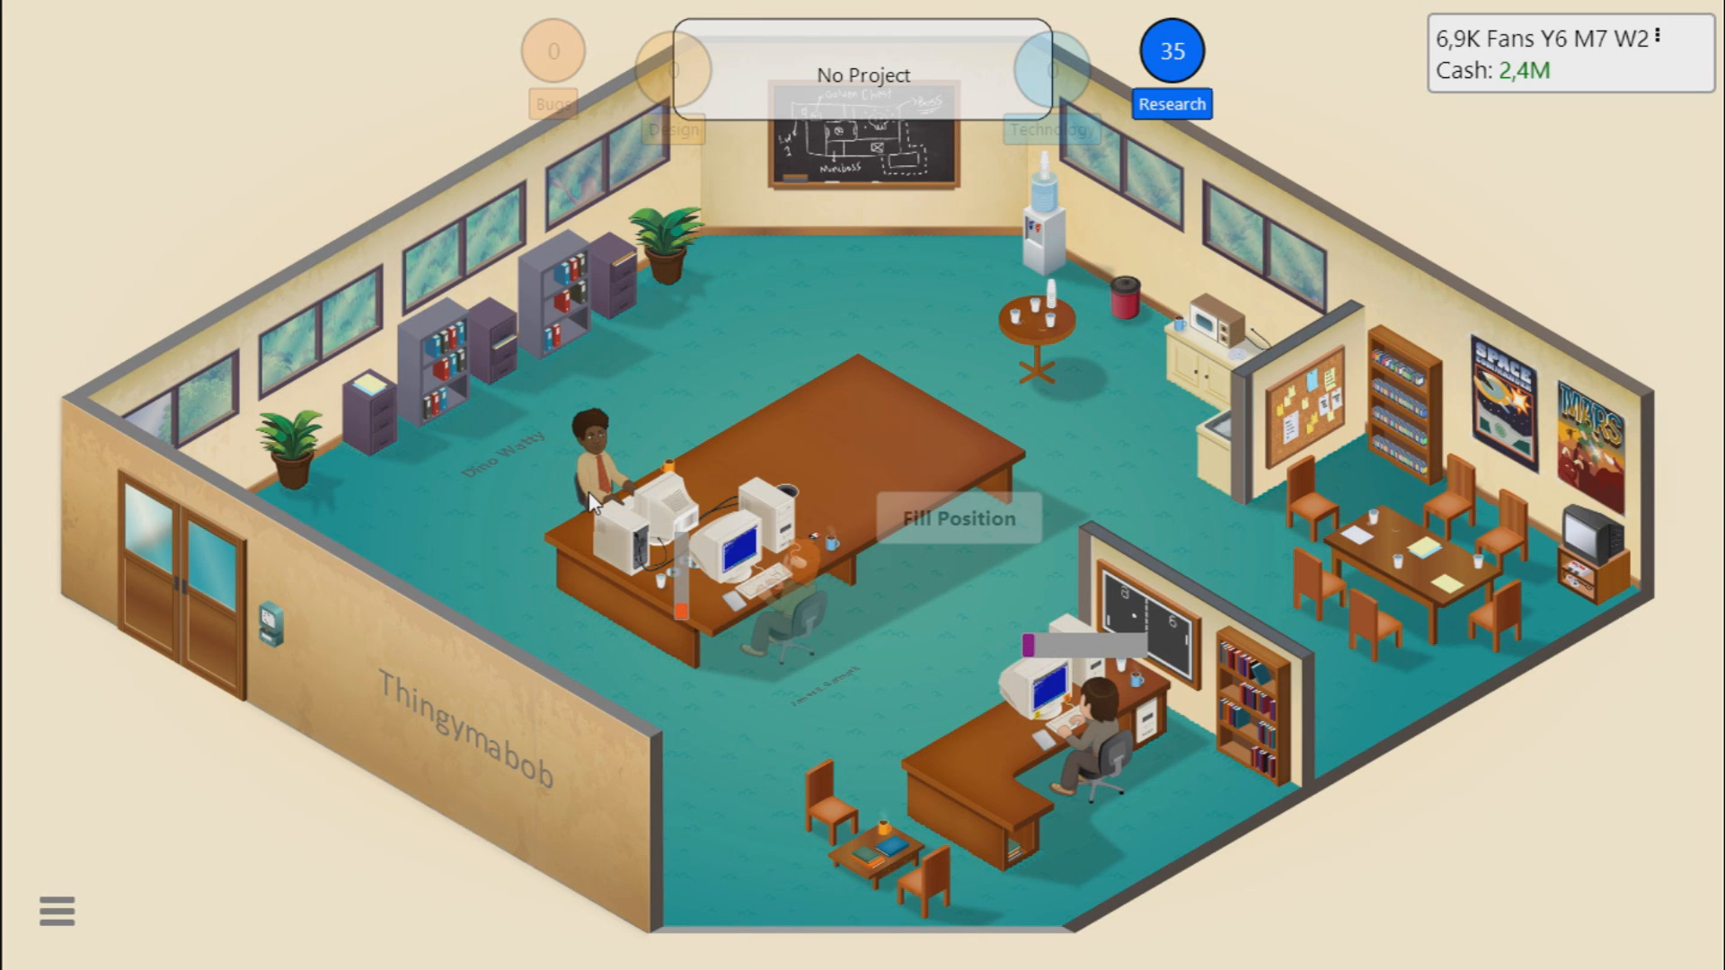
# Step: Start a staff member on the Game dev gems book study
pyautogui.click(595, 484)
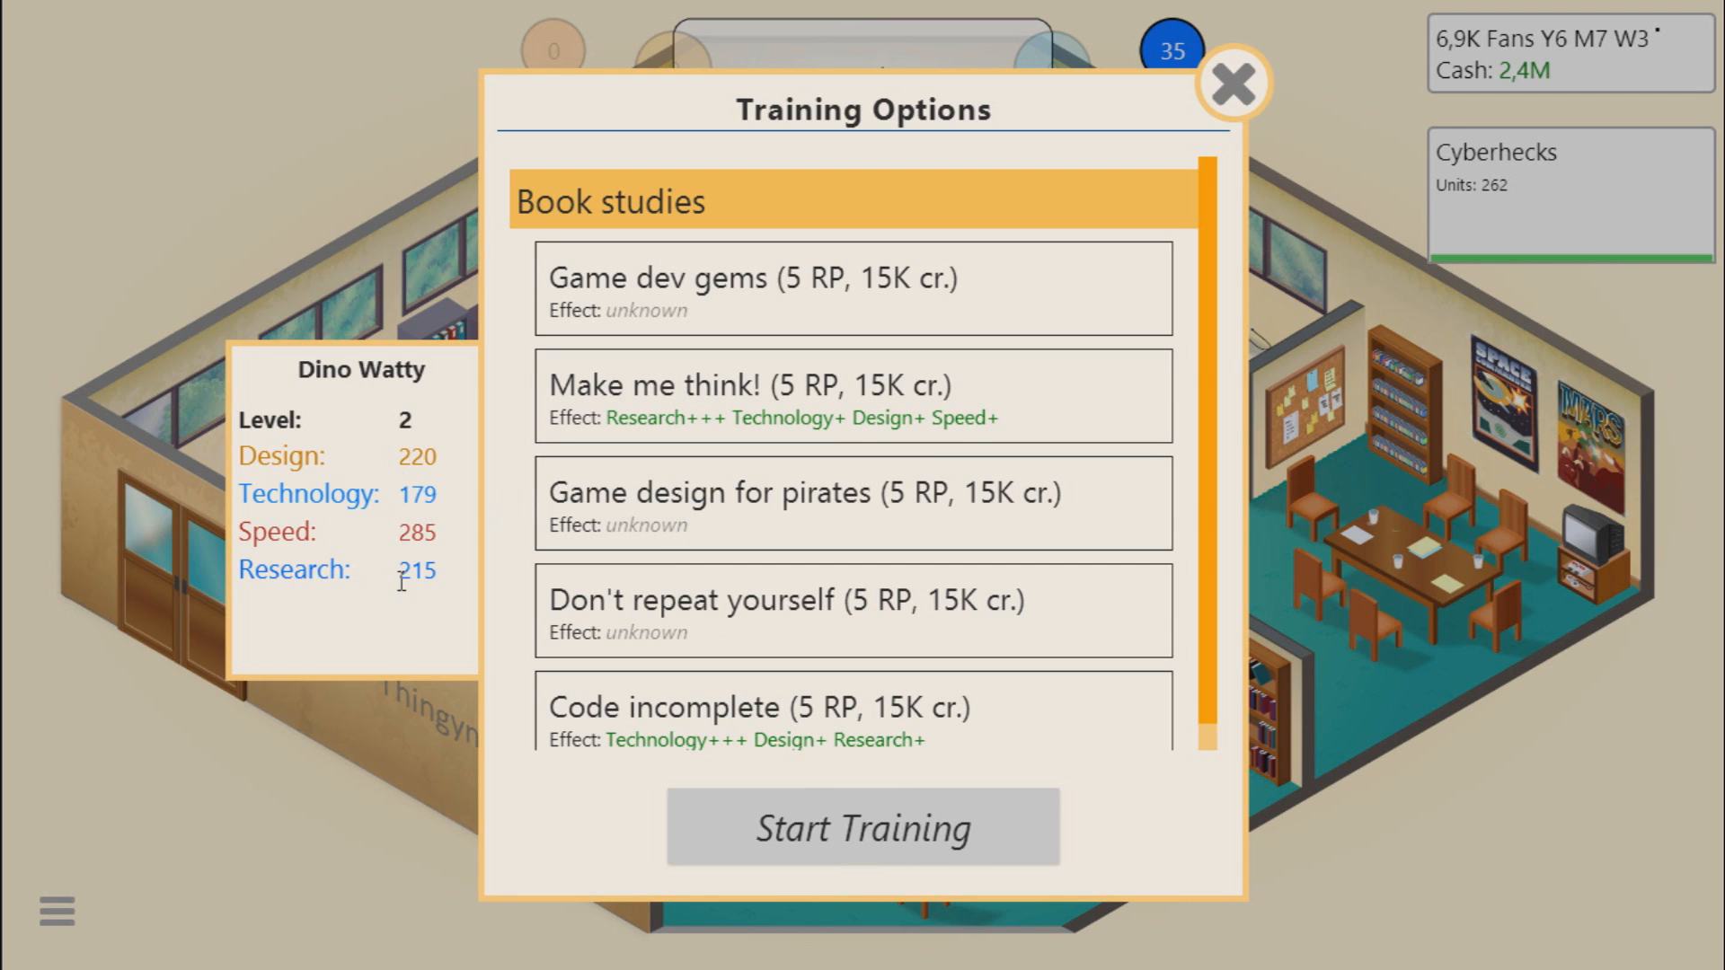
pyautogui.moveTo(462, 631)
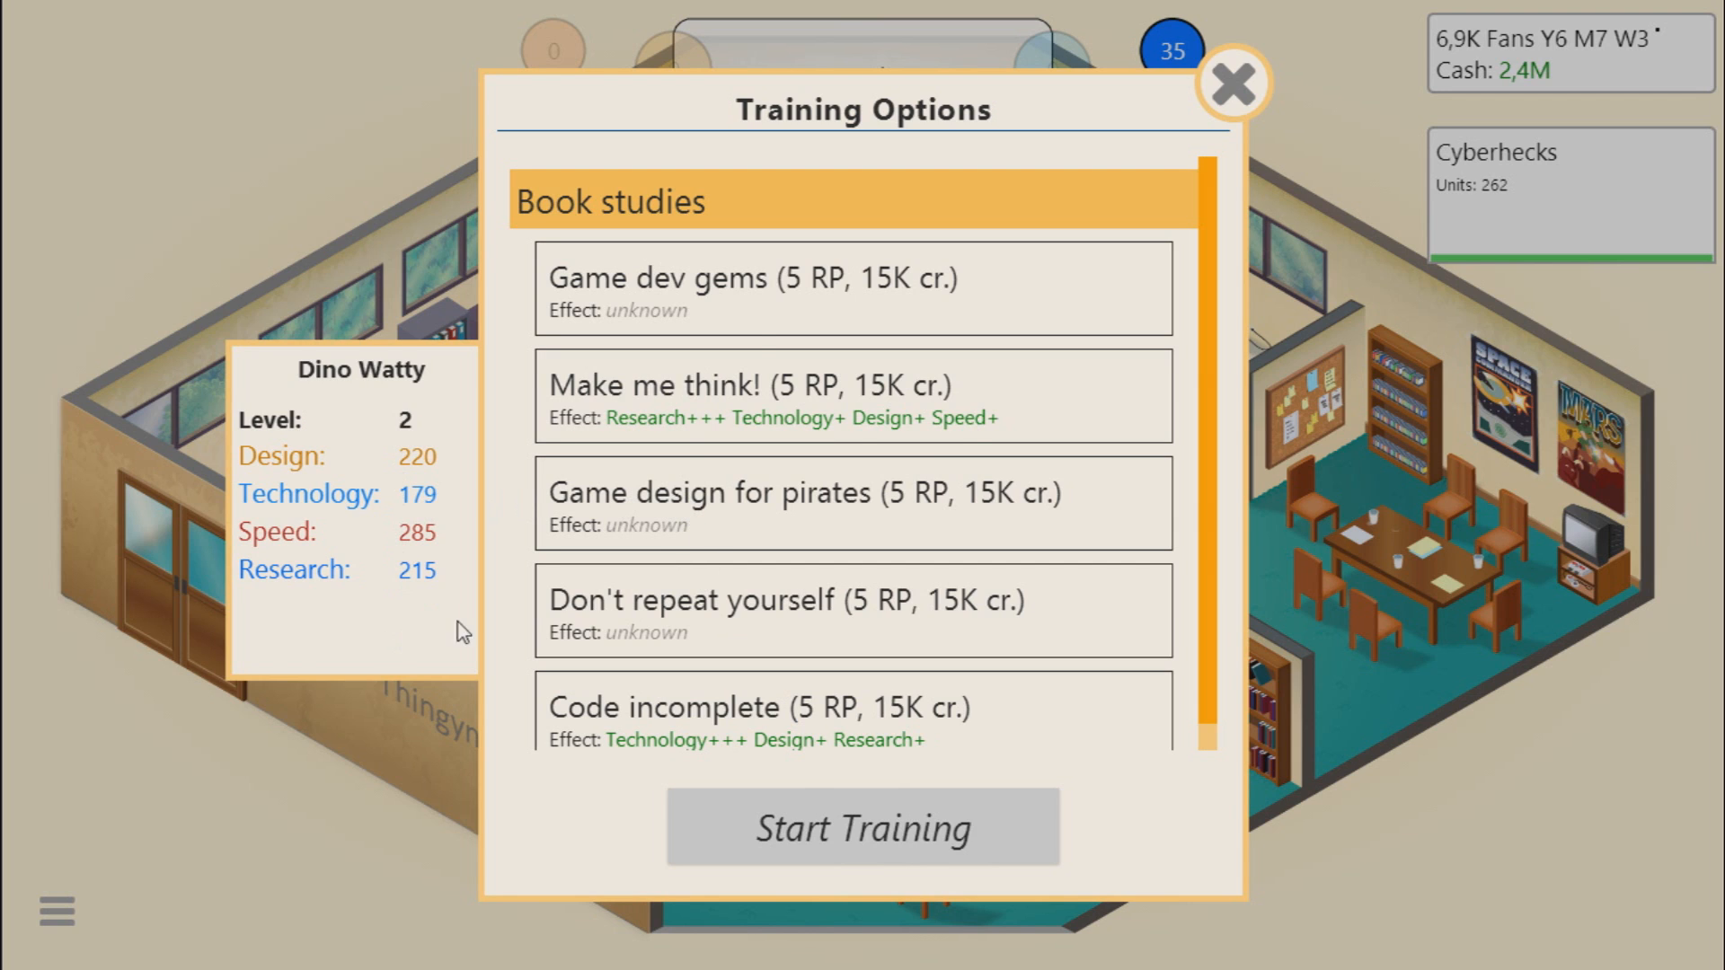
pyautogui.moveTo(735, 330)
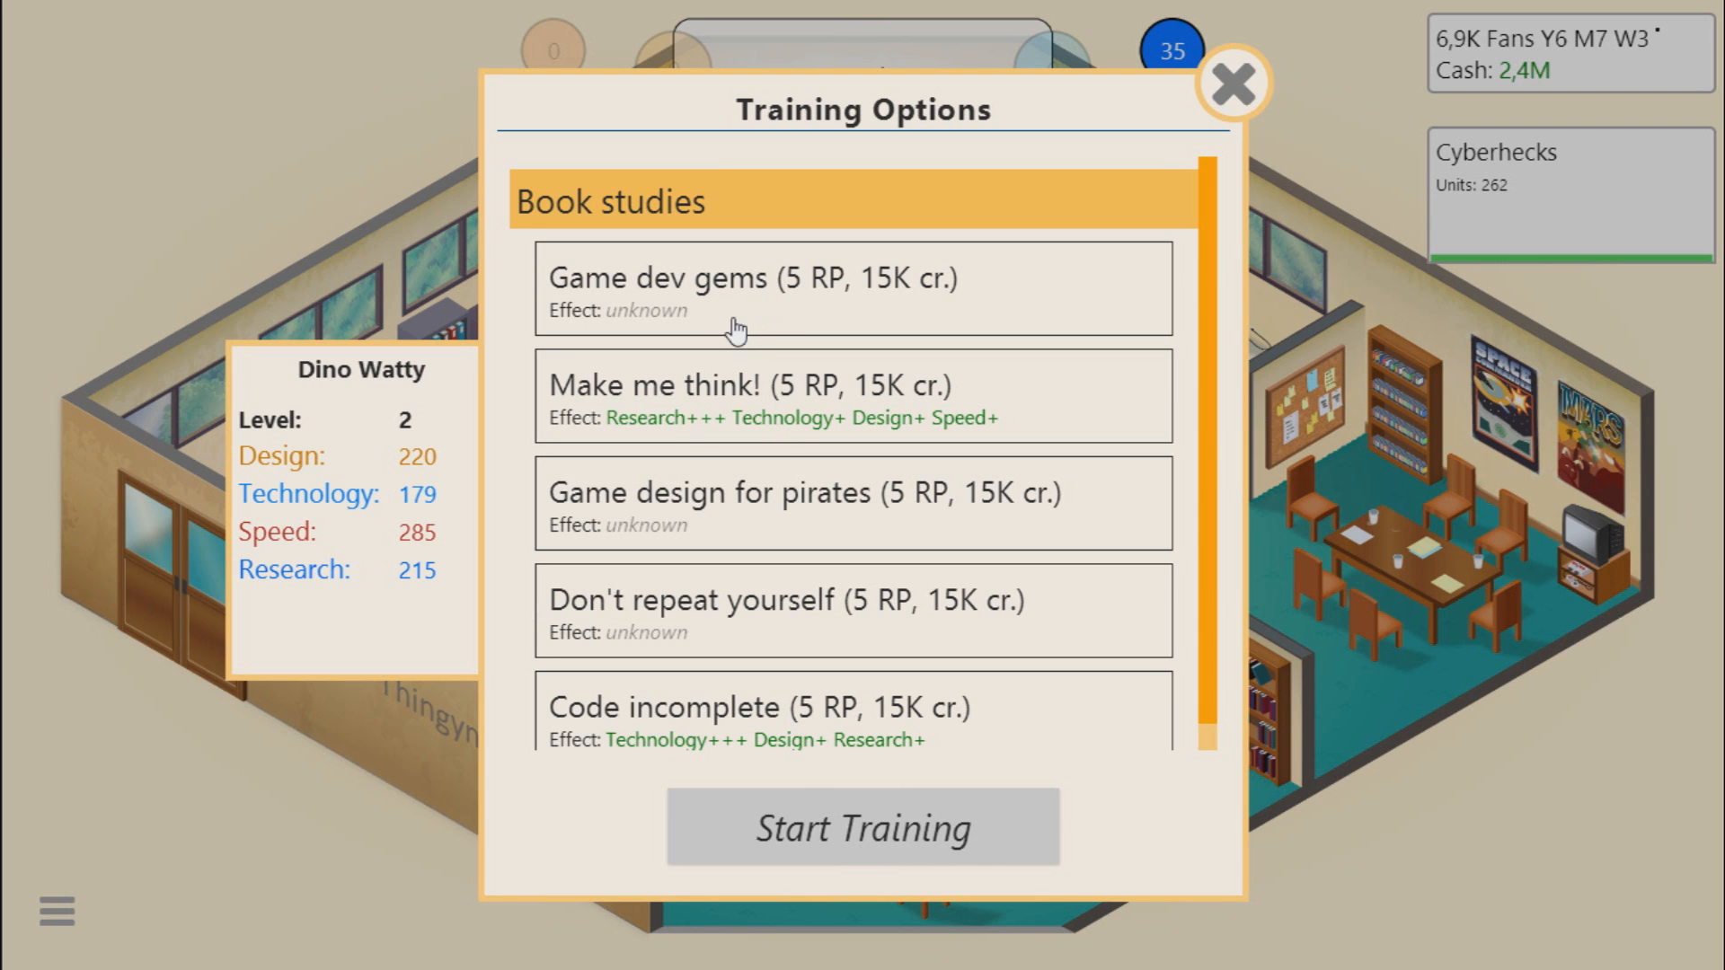
pyautogui.click(861, 826)
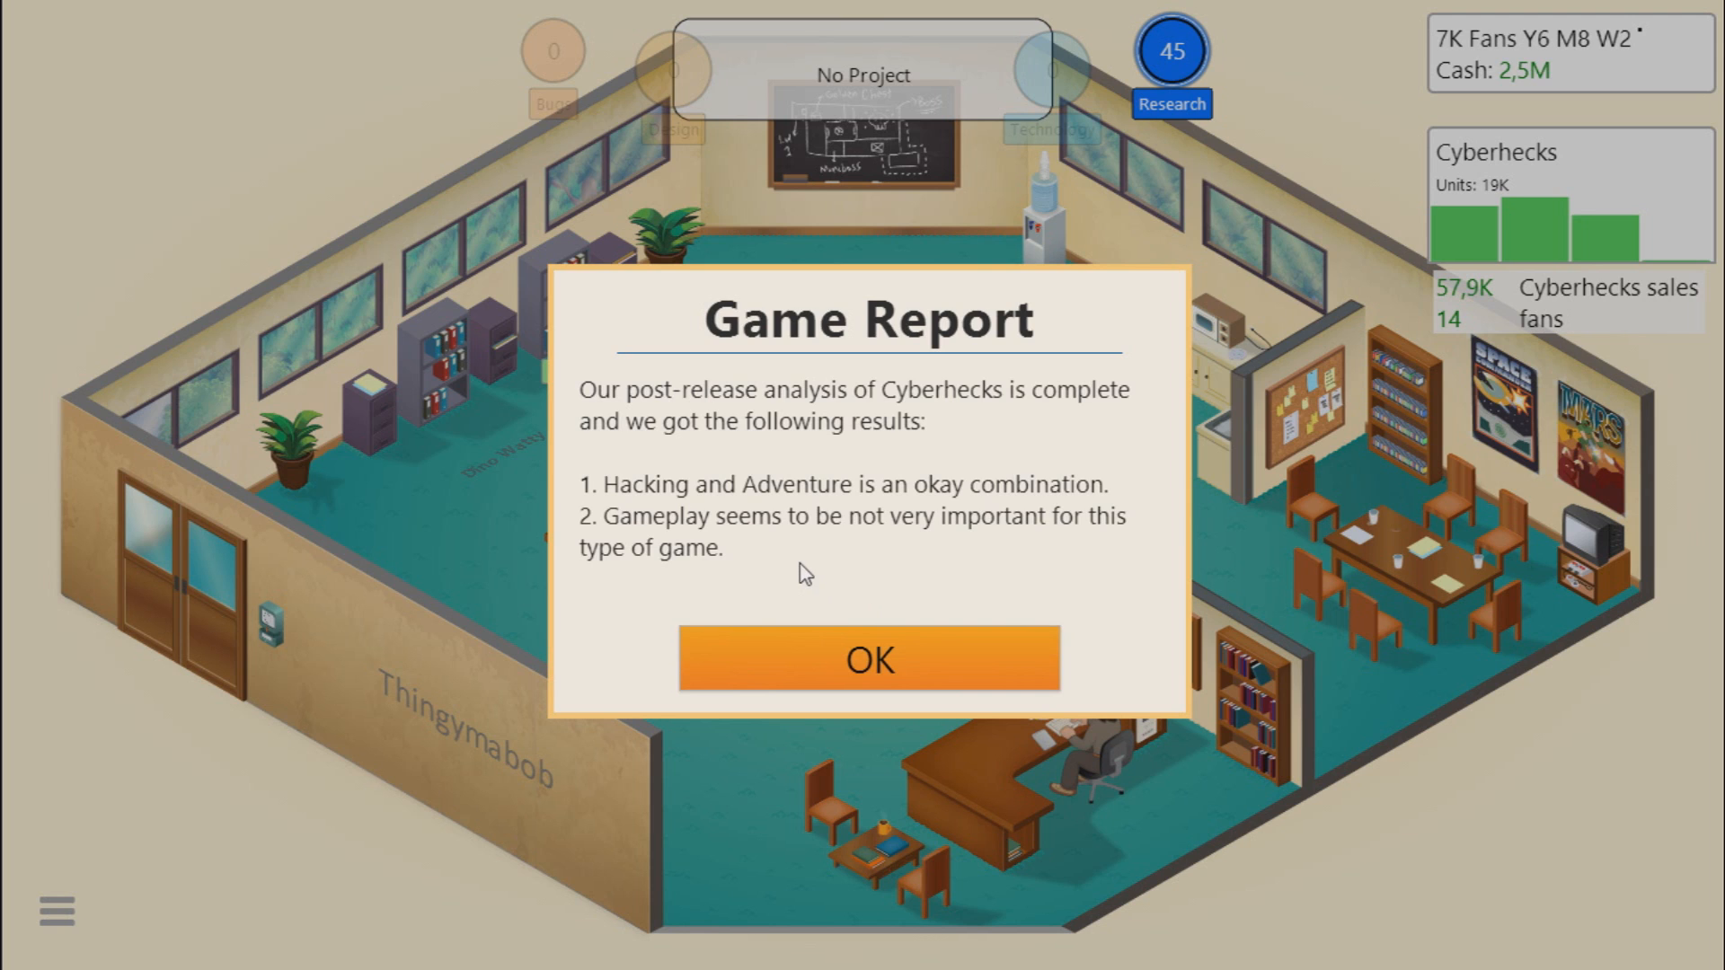
pyautogui.moveTo(821, 593)
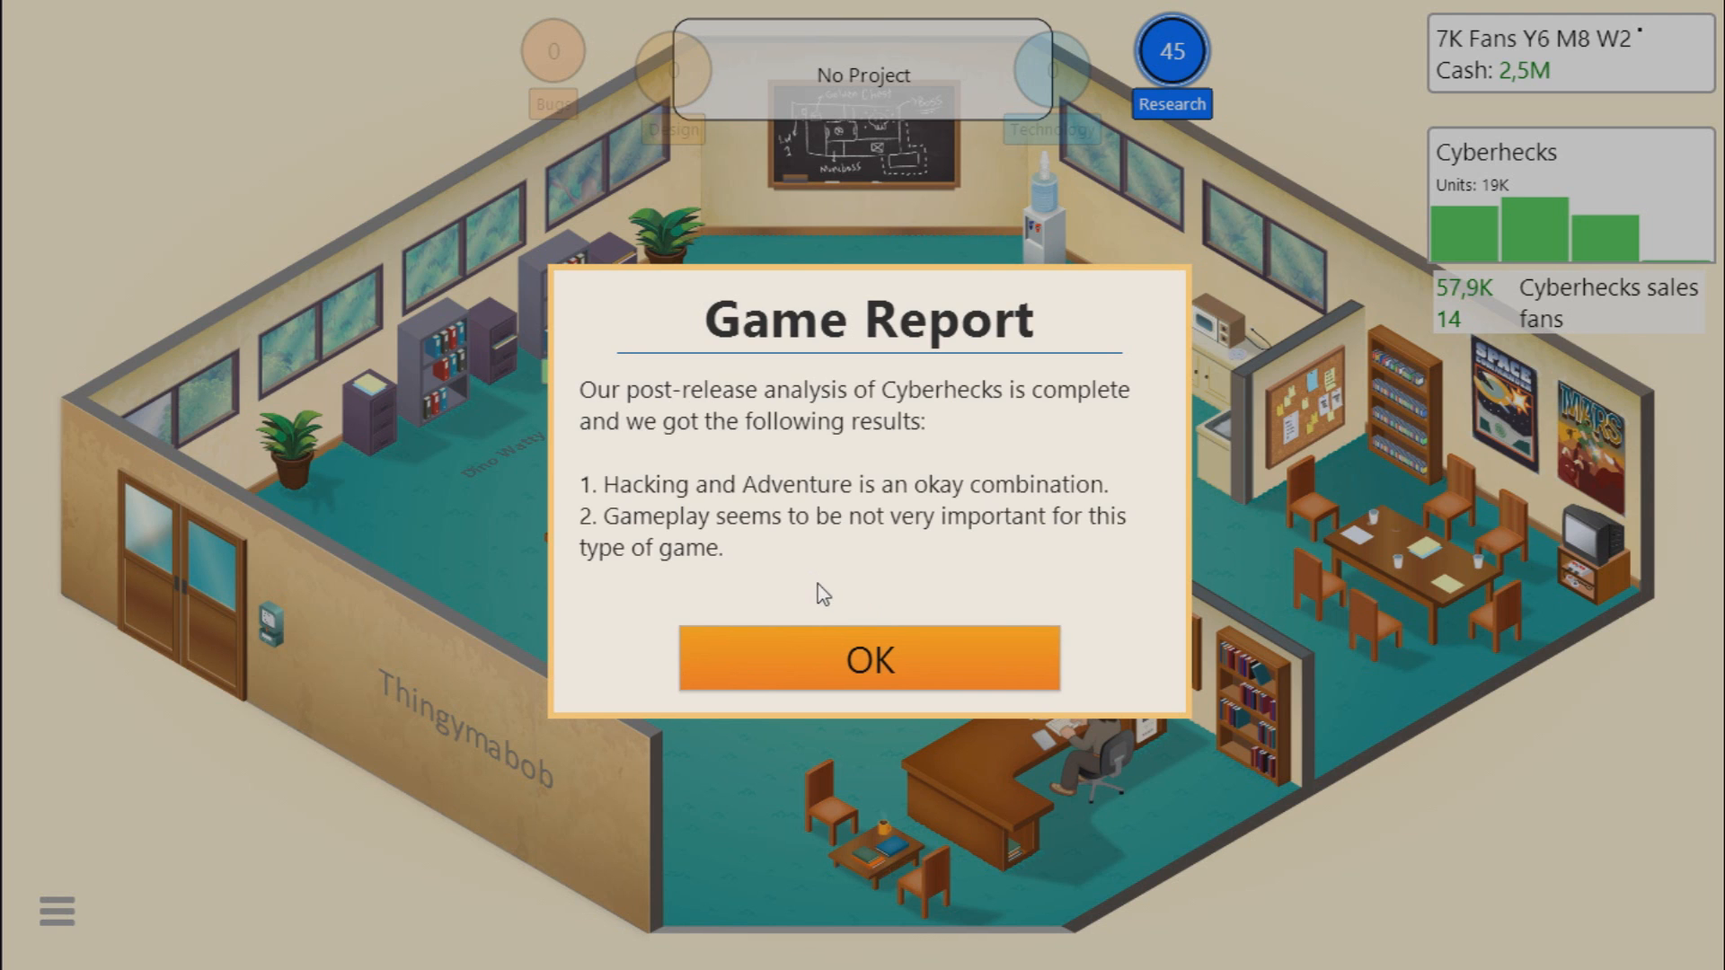
pyautogui.moveTo(778, 524)
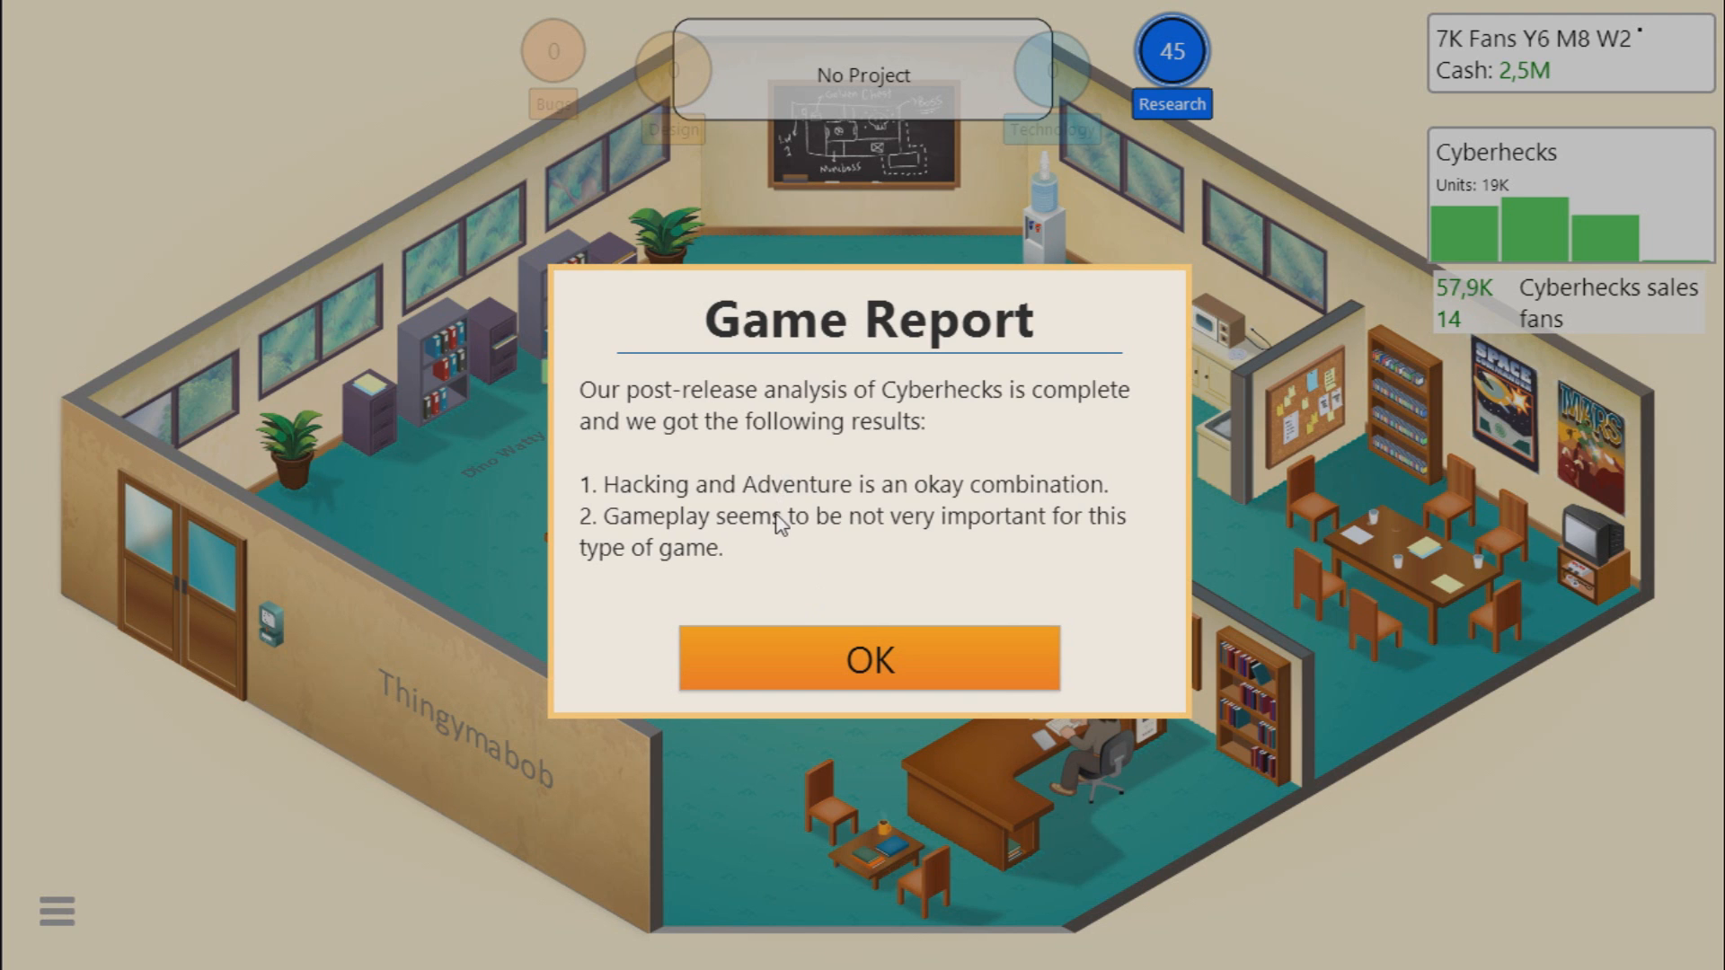
pyautogui.moveTo(826, 669)
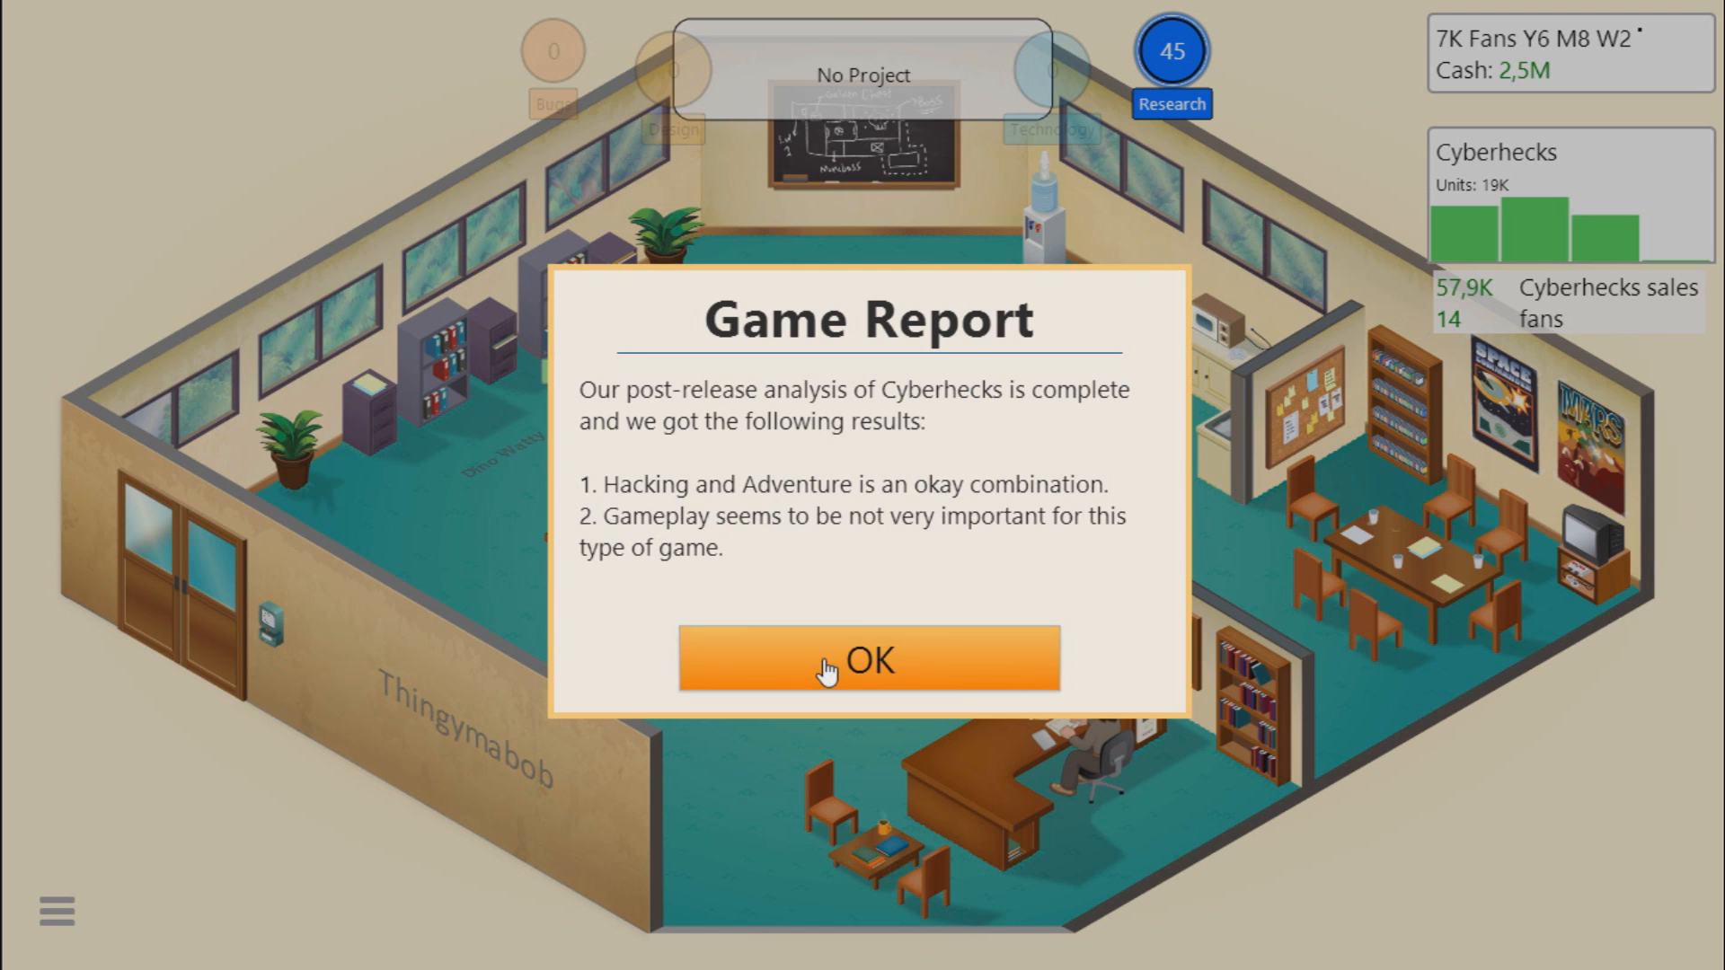
# Step: Finish Cyberhecks' game report and research Detective as a new topic for 10 points
pyautogui.click(868, 659)
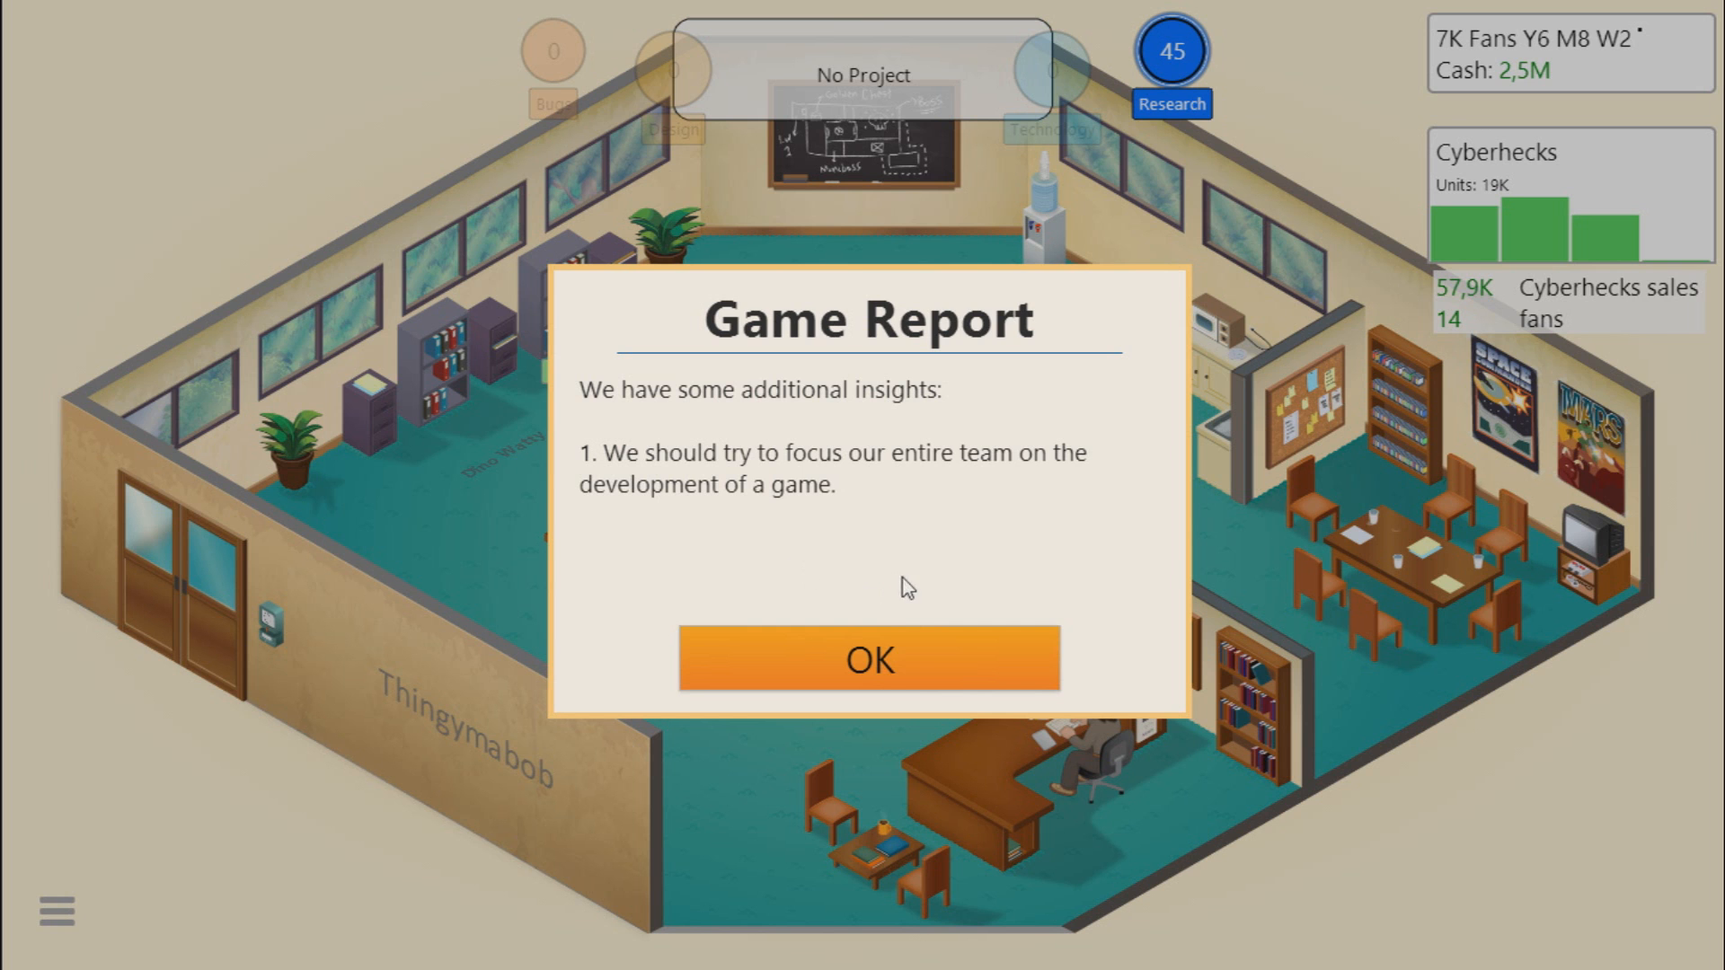
pyautogui.click(868, 660)
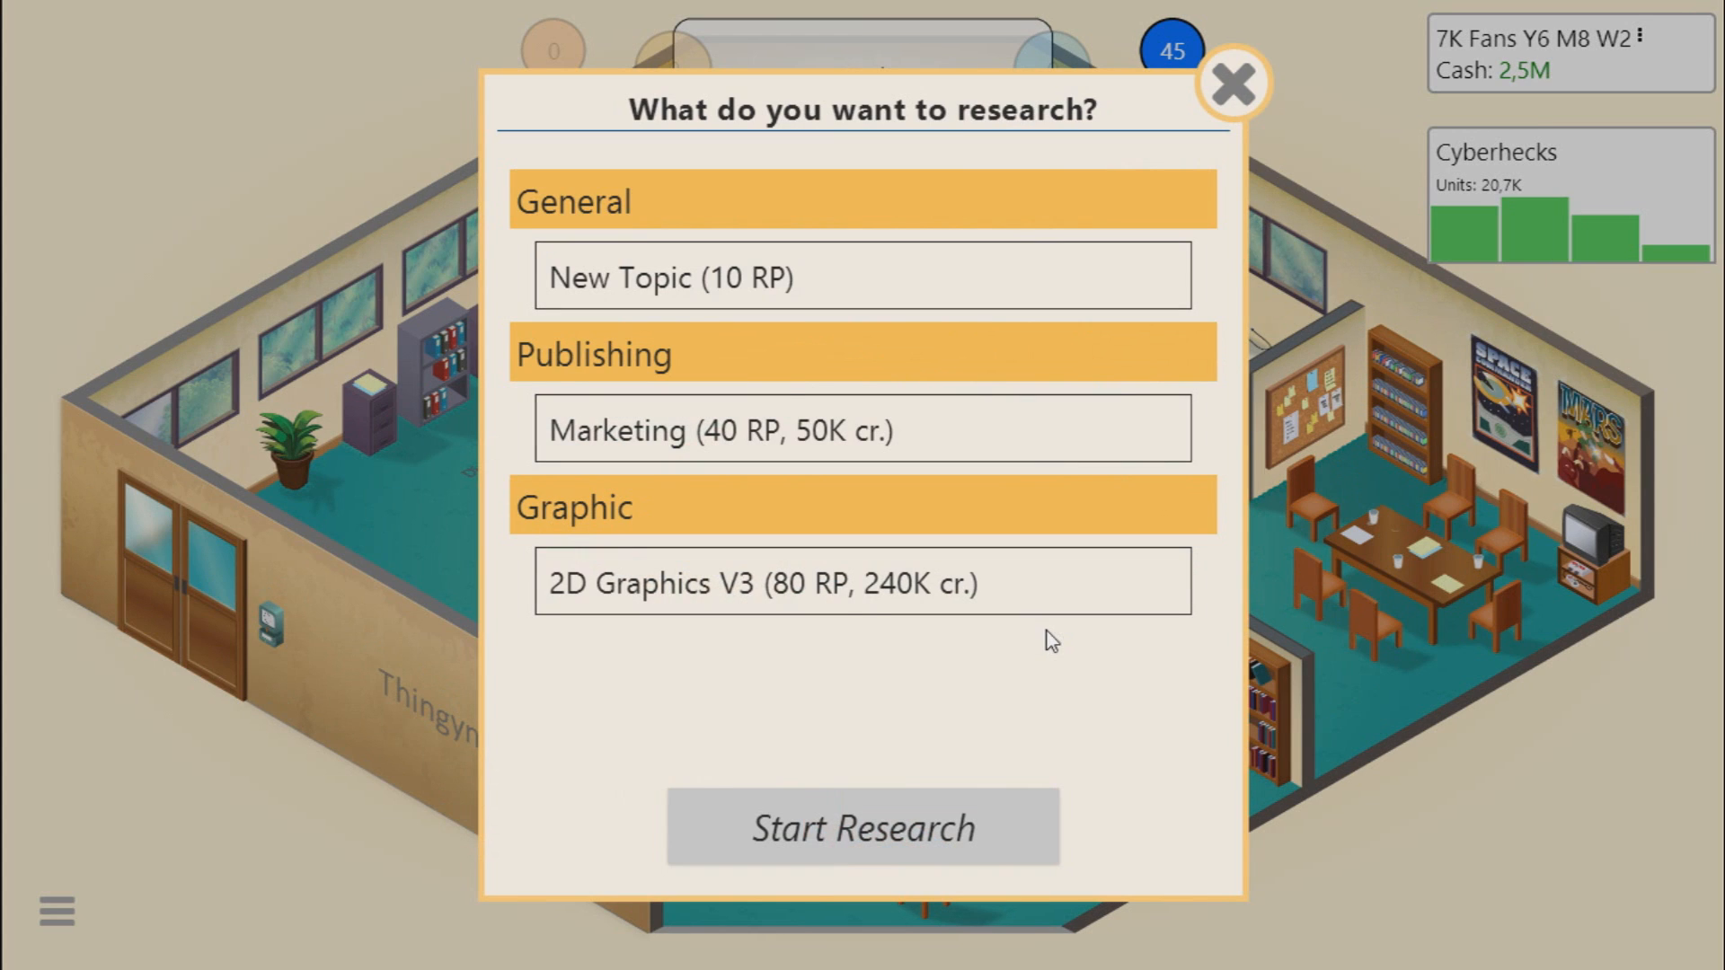
pyautogui.moveTo(715, 643)
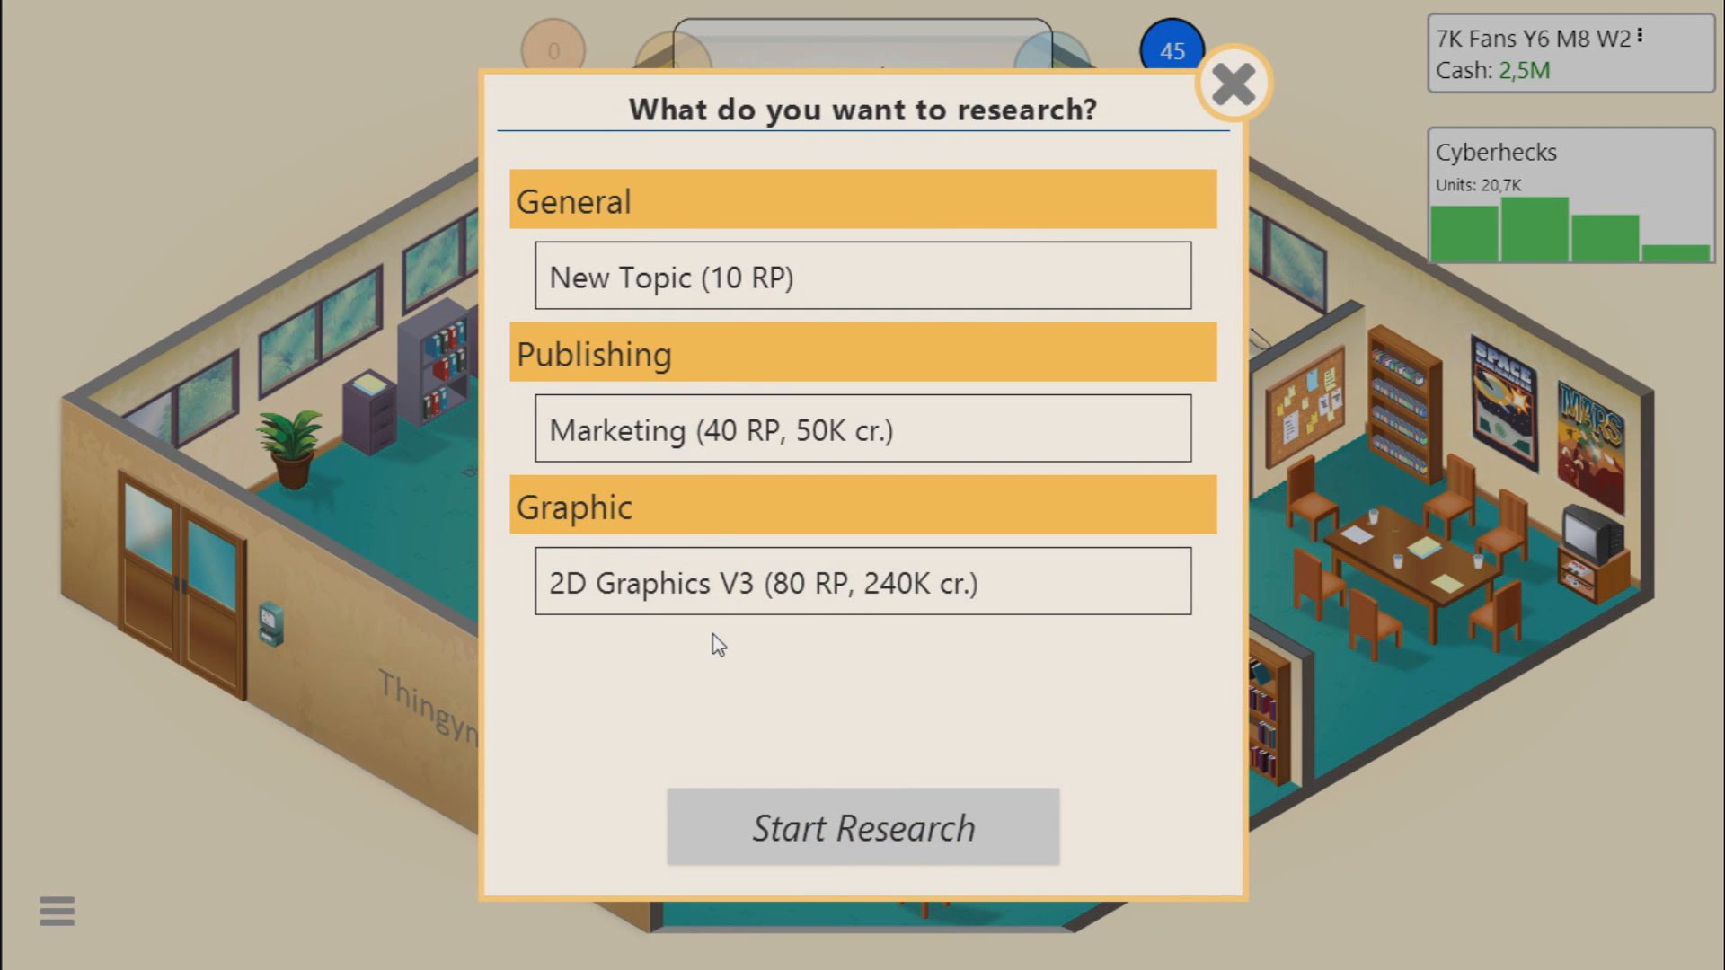
pyautogui.moveTo(670, 302)
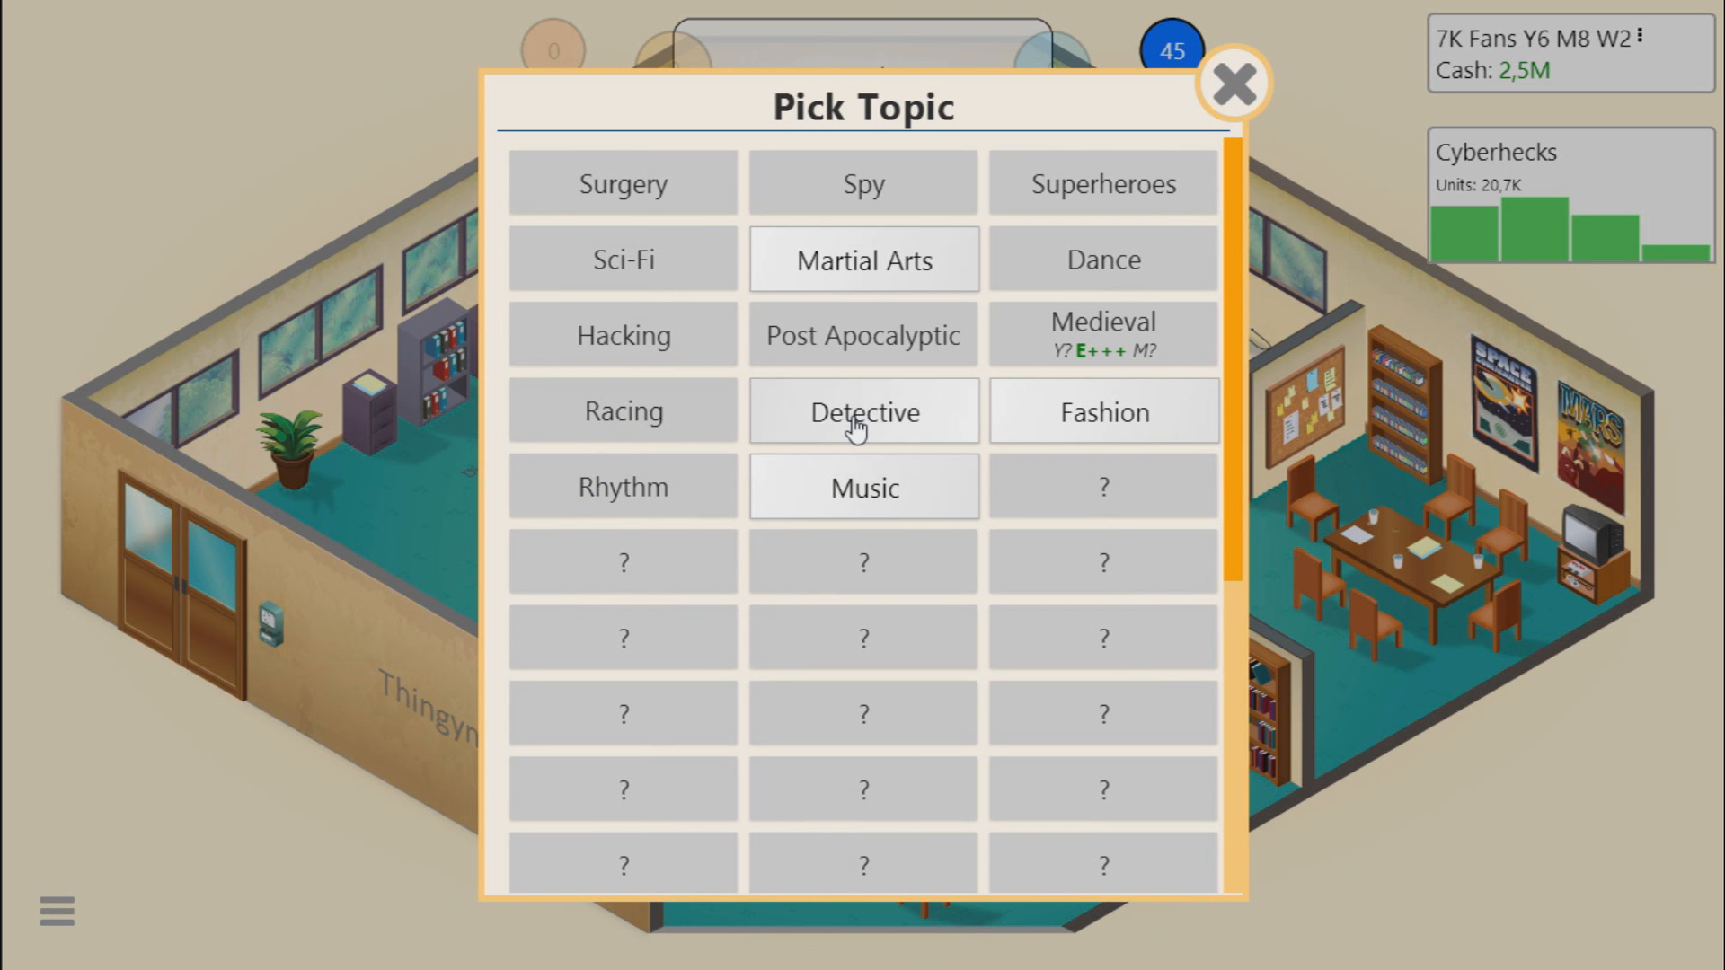
pyautogui.click(1233, 84)
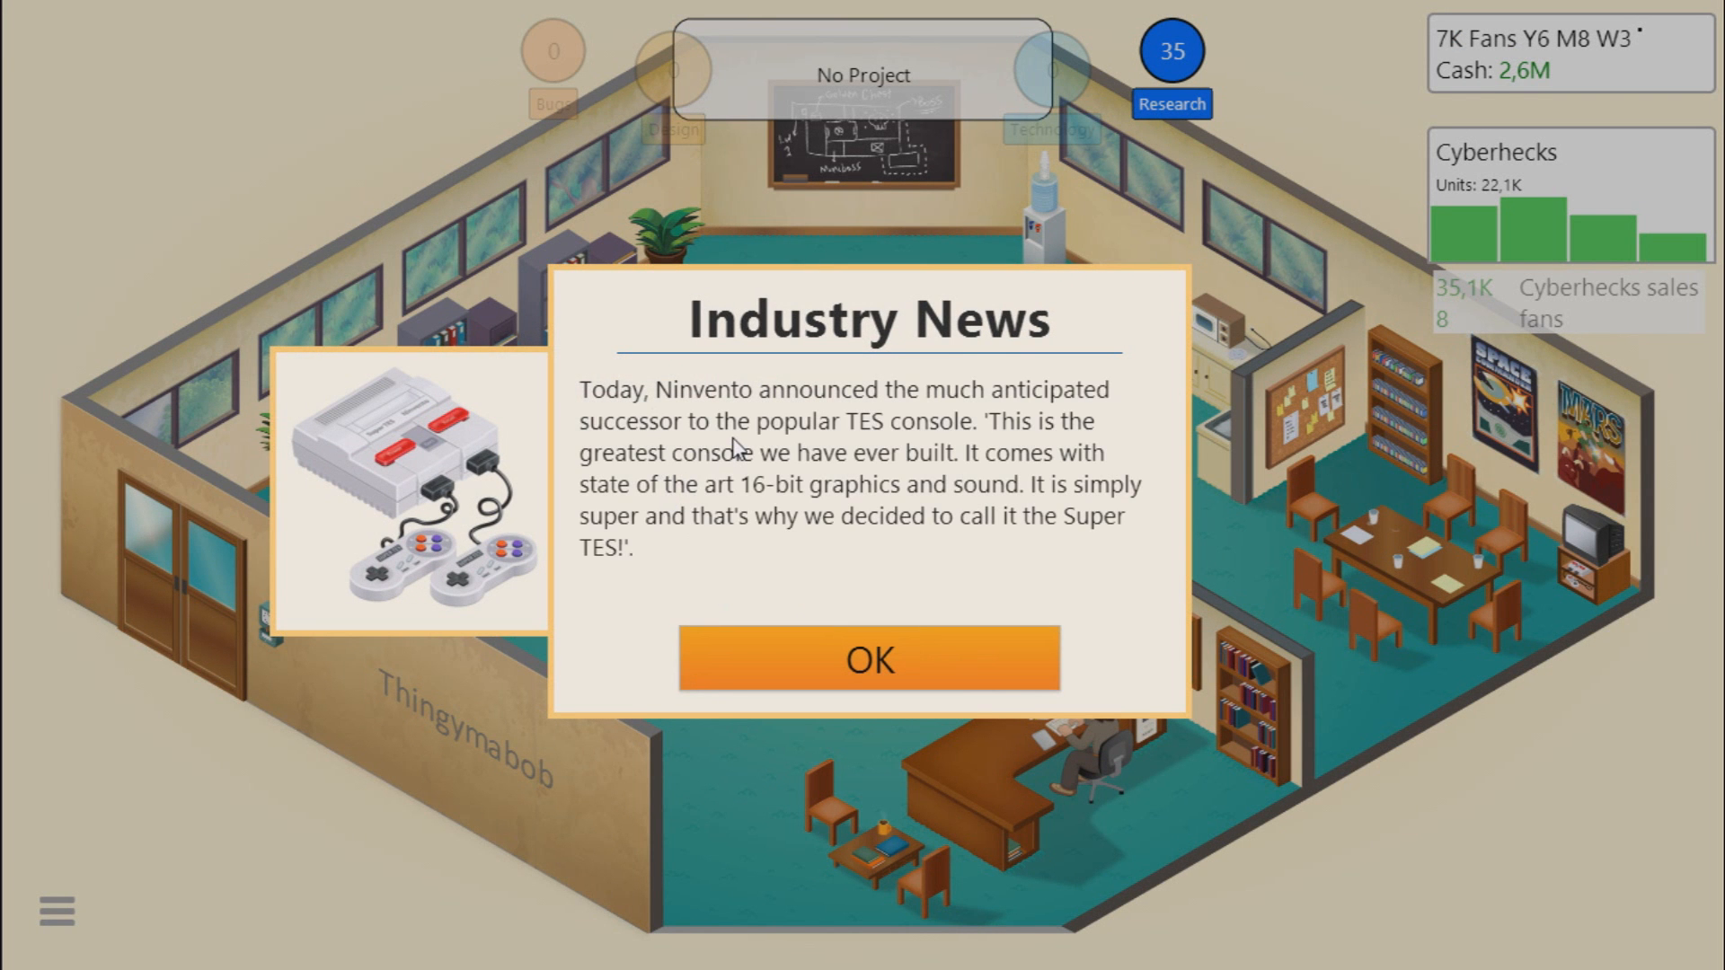
pyautogui.moveTo(731, 451)
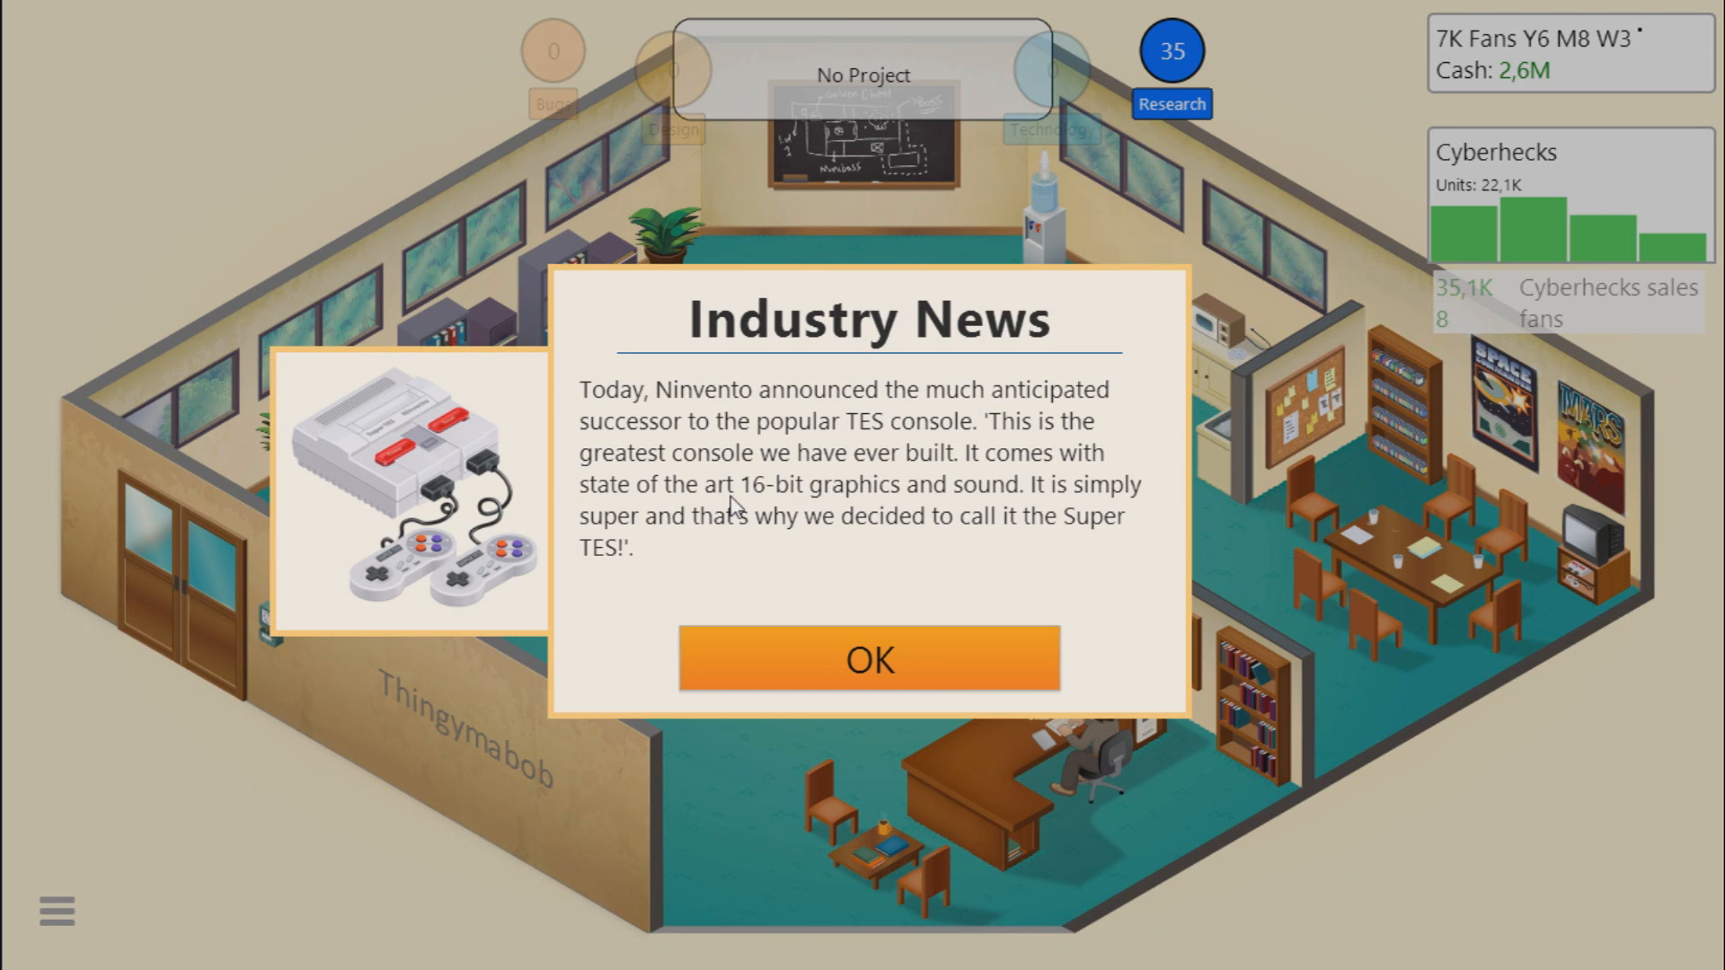
pyautogui.moveTo(724, 559)
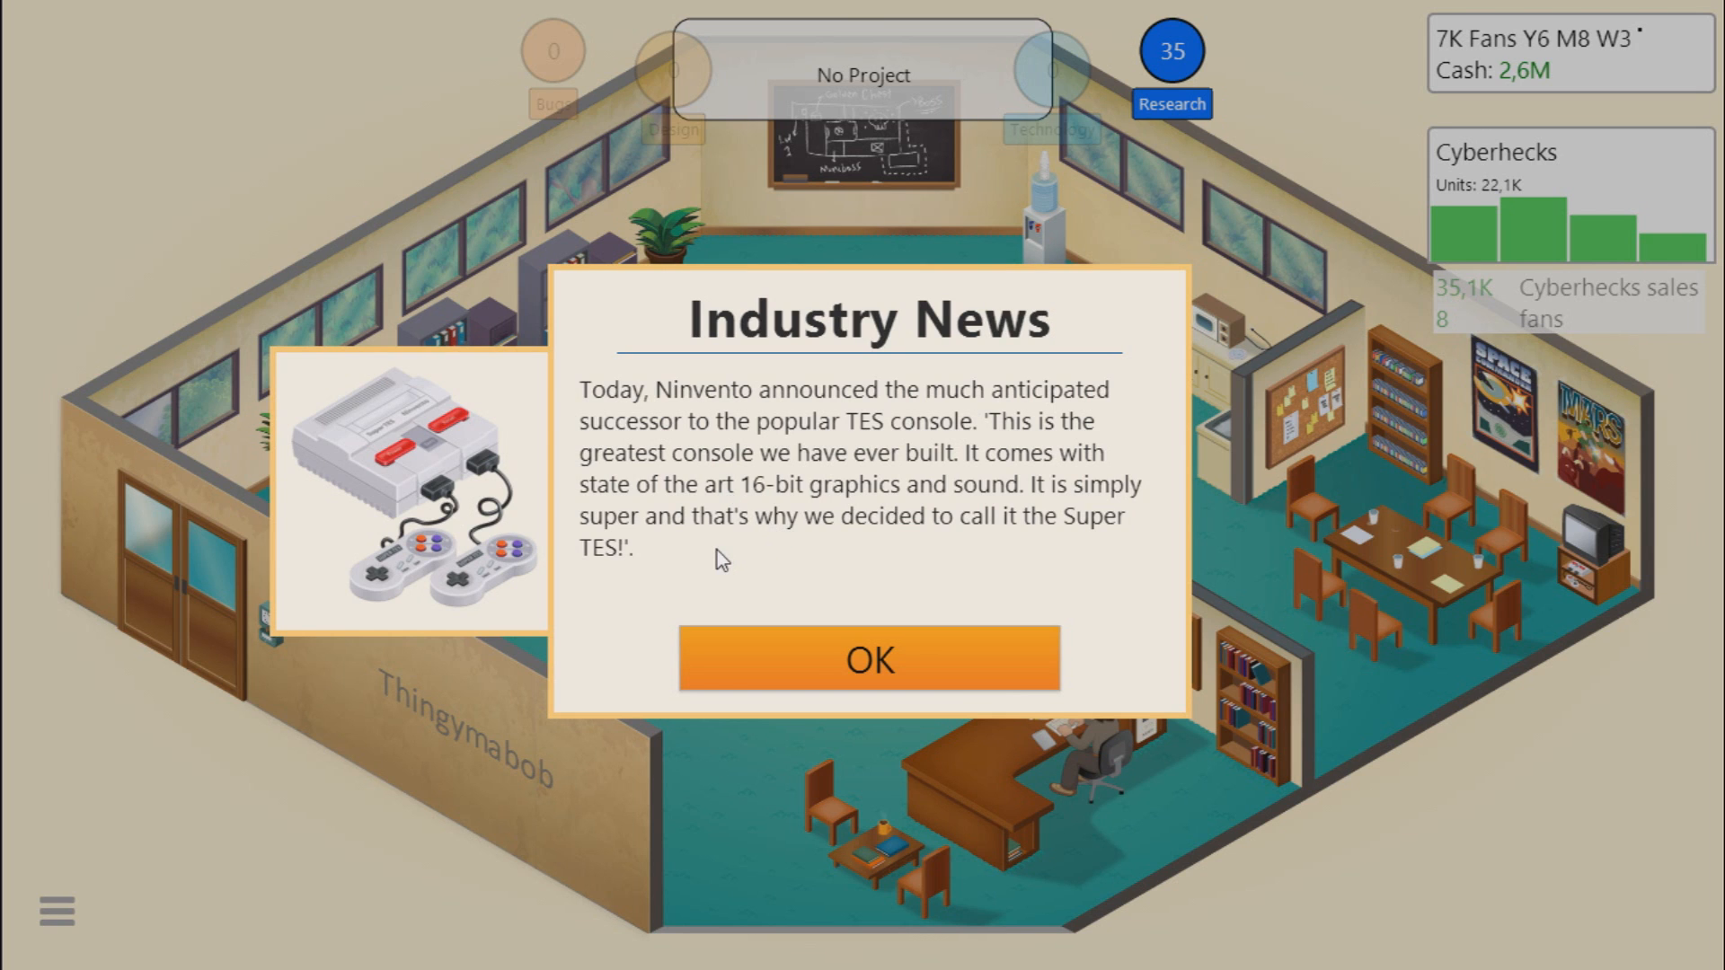
pyautogui.moveTo(860, 536)
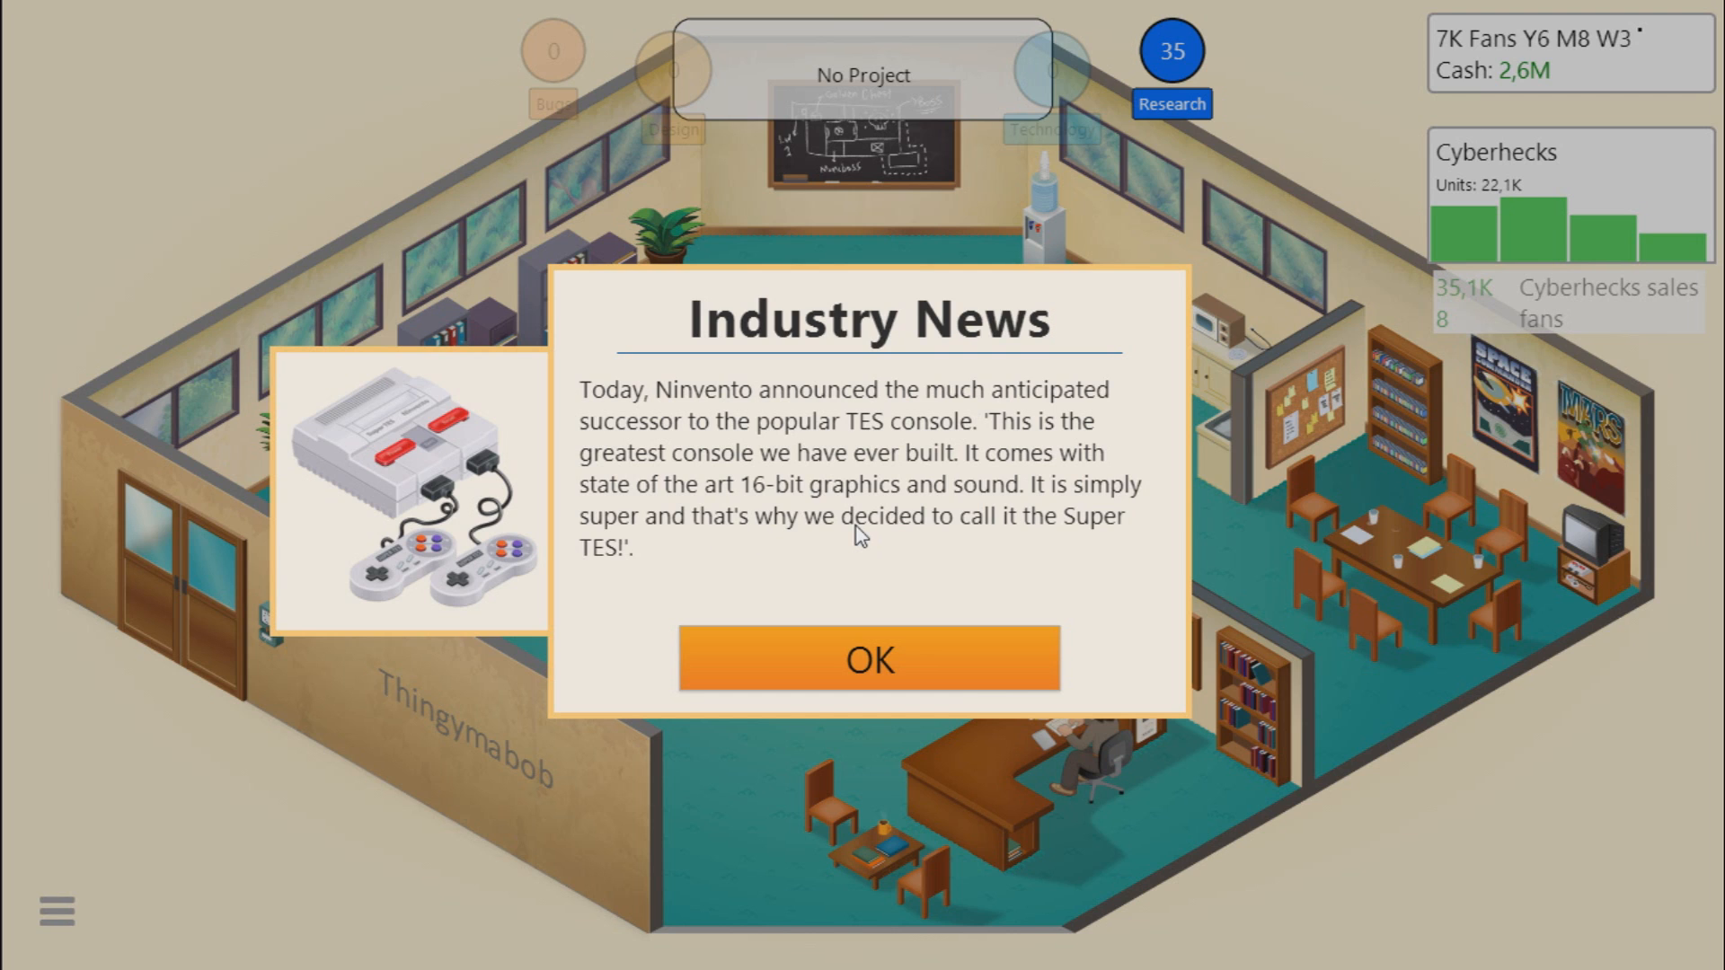
pyautogui.moveTo(733, 555)
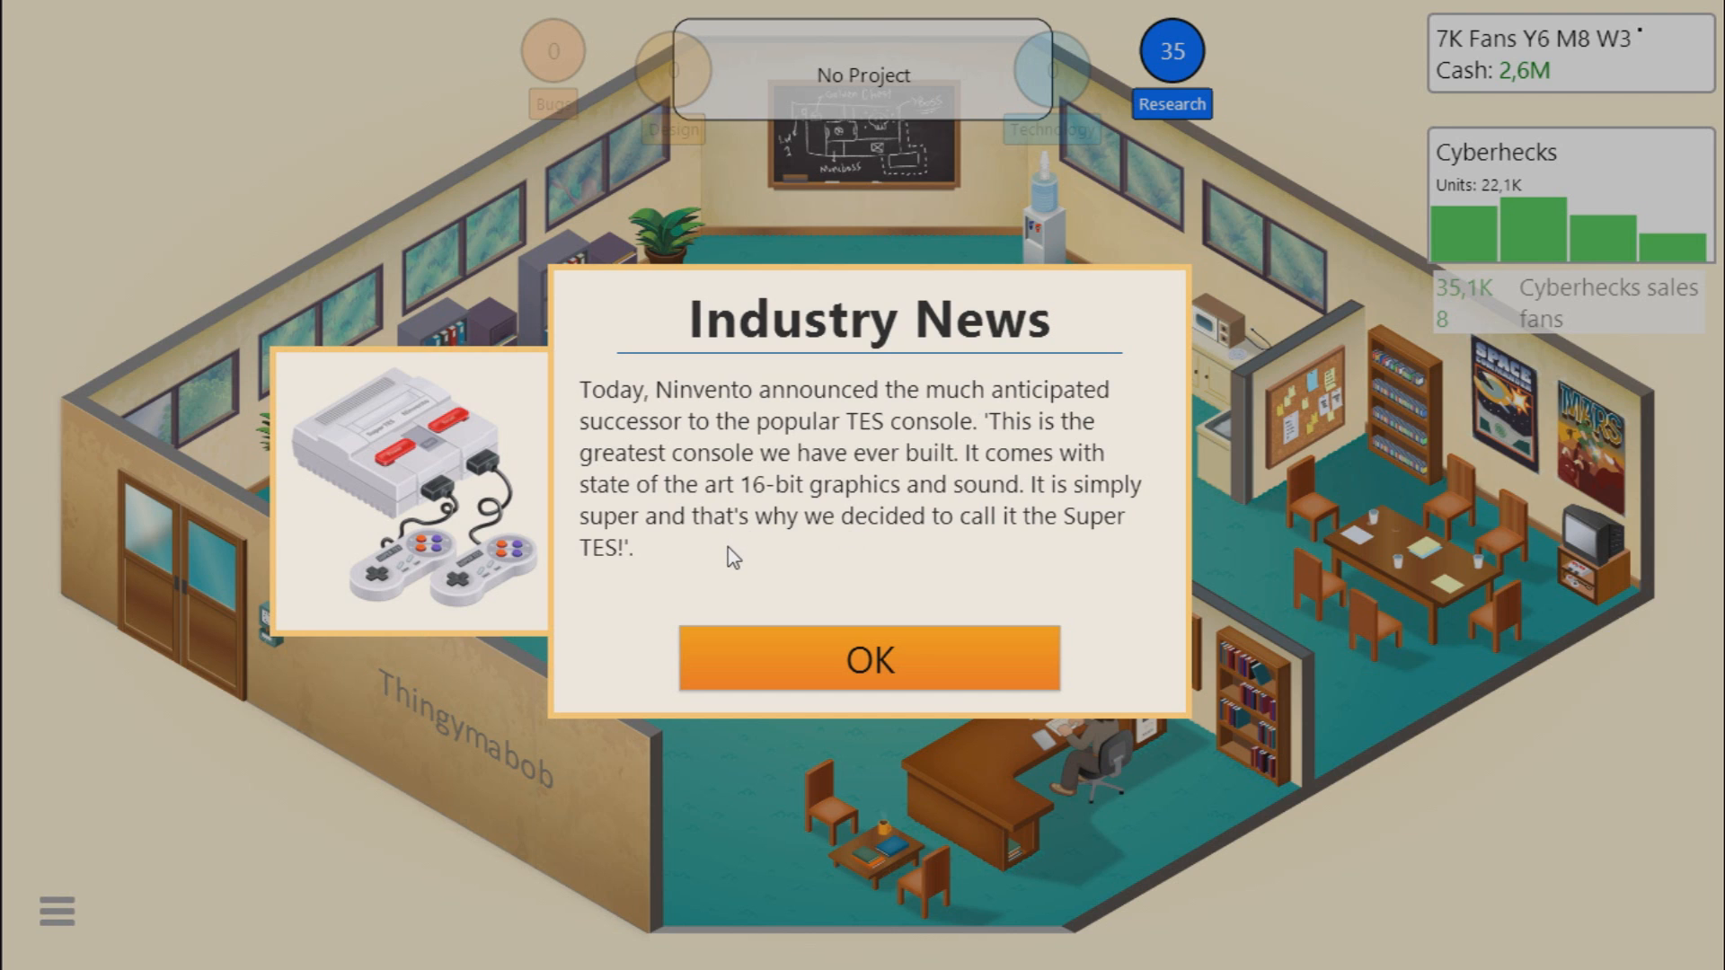
pyautogui.moveTo(729, 541)
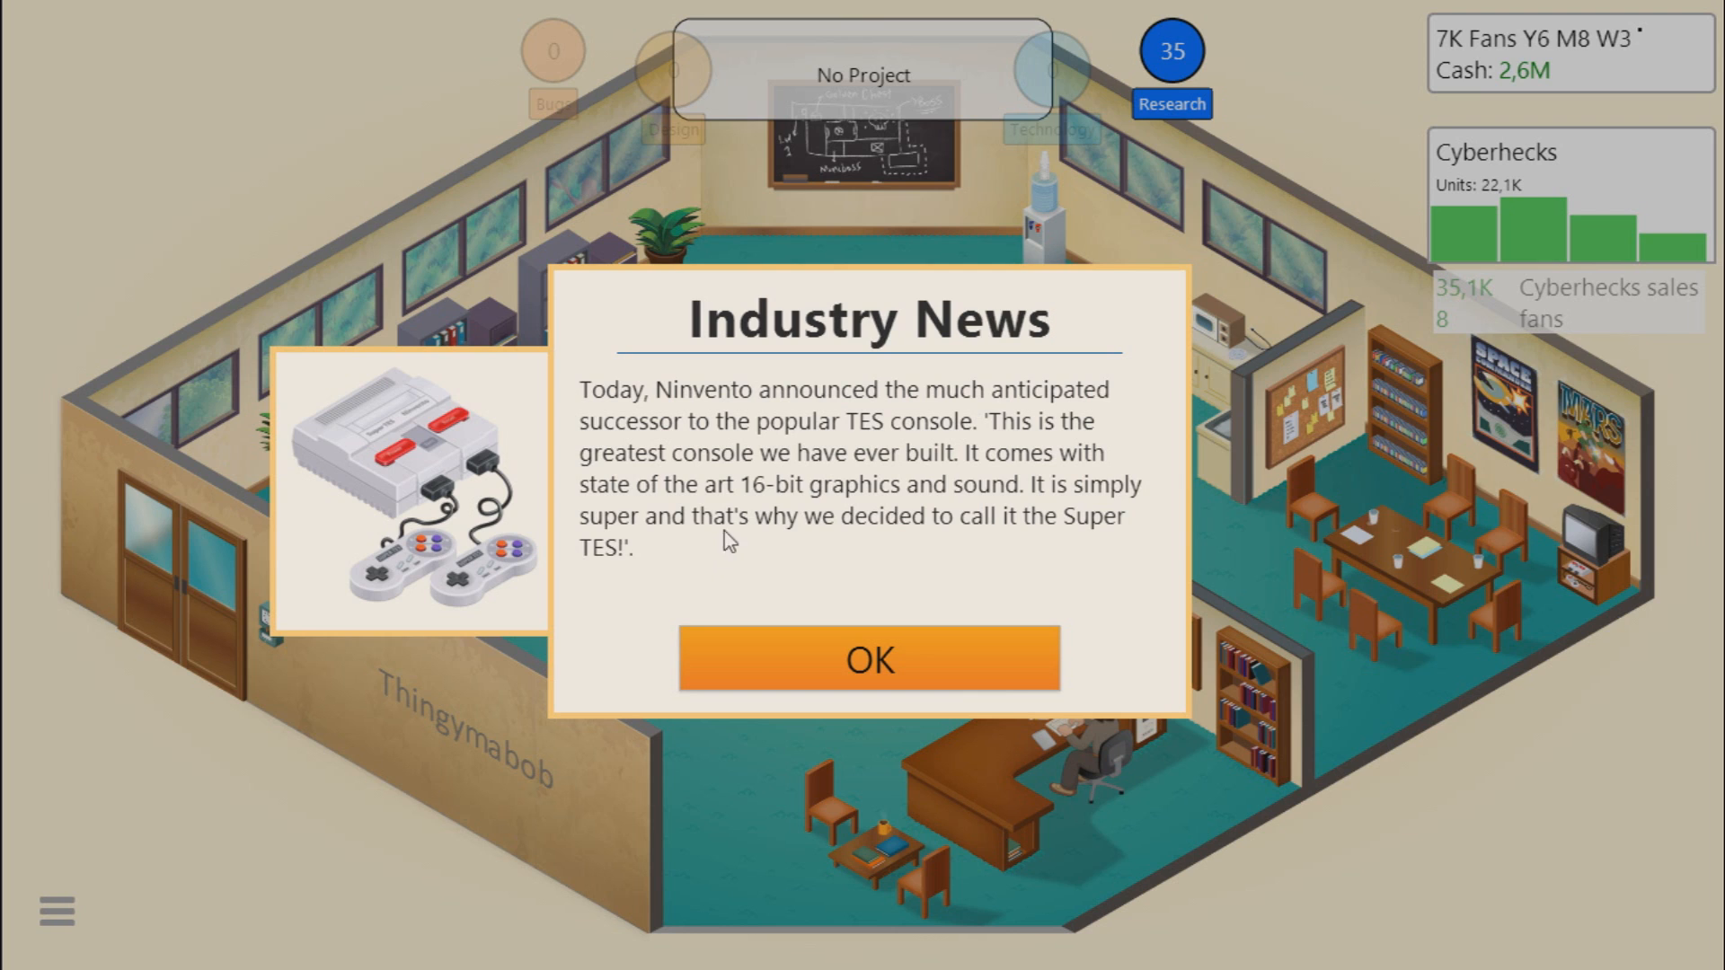
pyautogui.moveTo(778, 556)
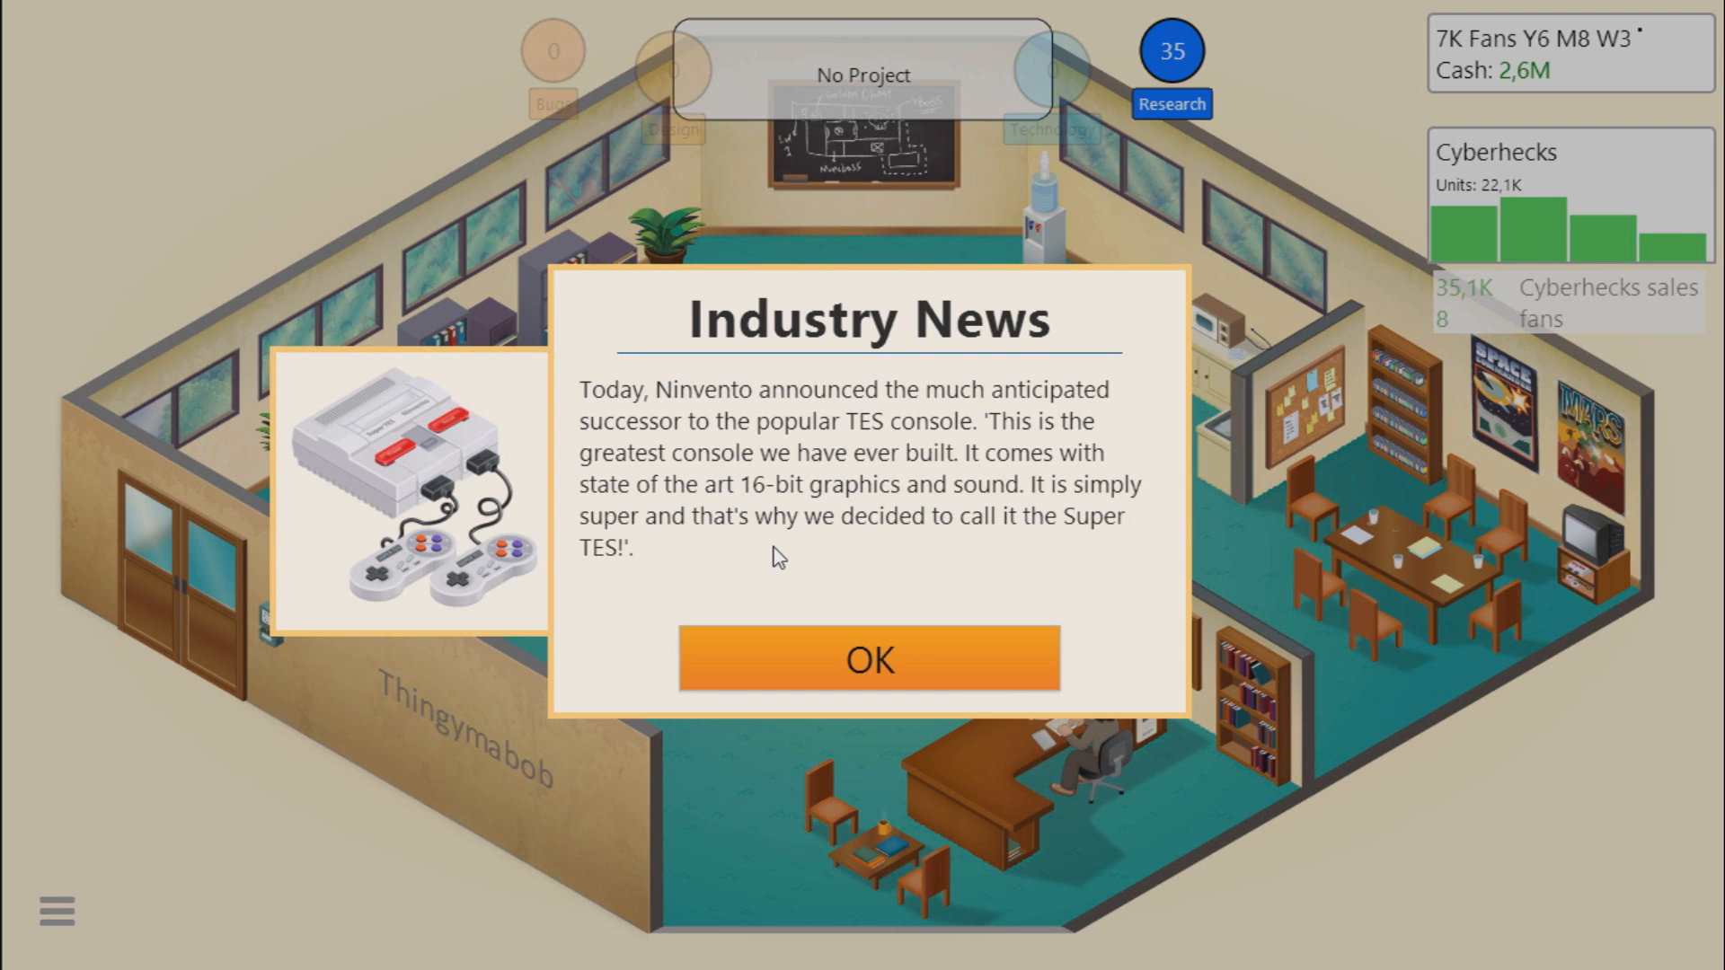
# Step: Read both pages of the Super TES Industry News popup and close it
pyautogui.click(868, 657)
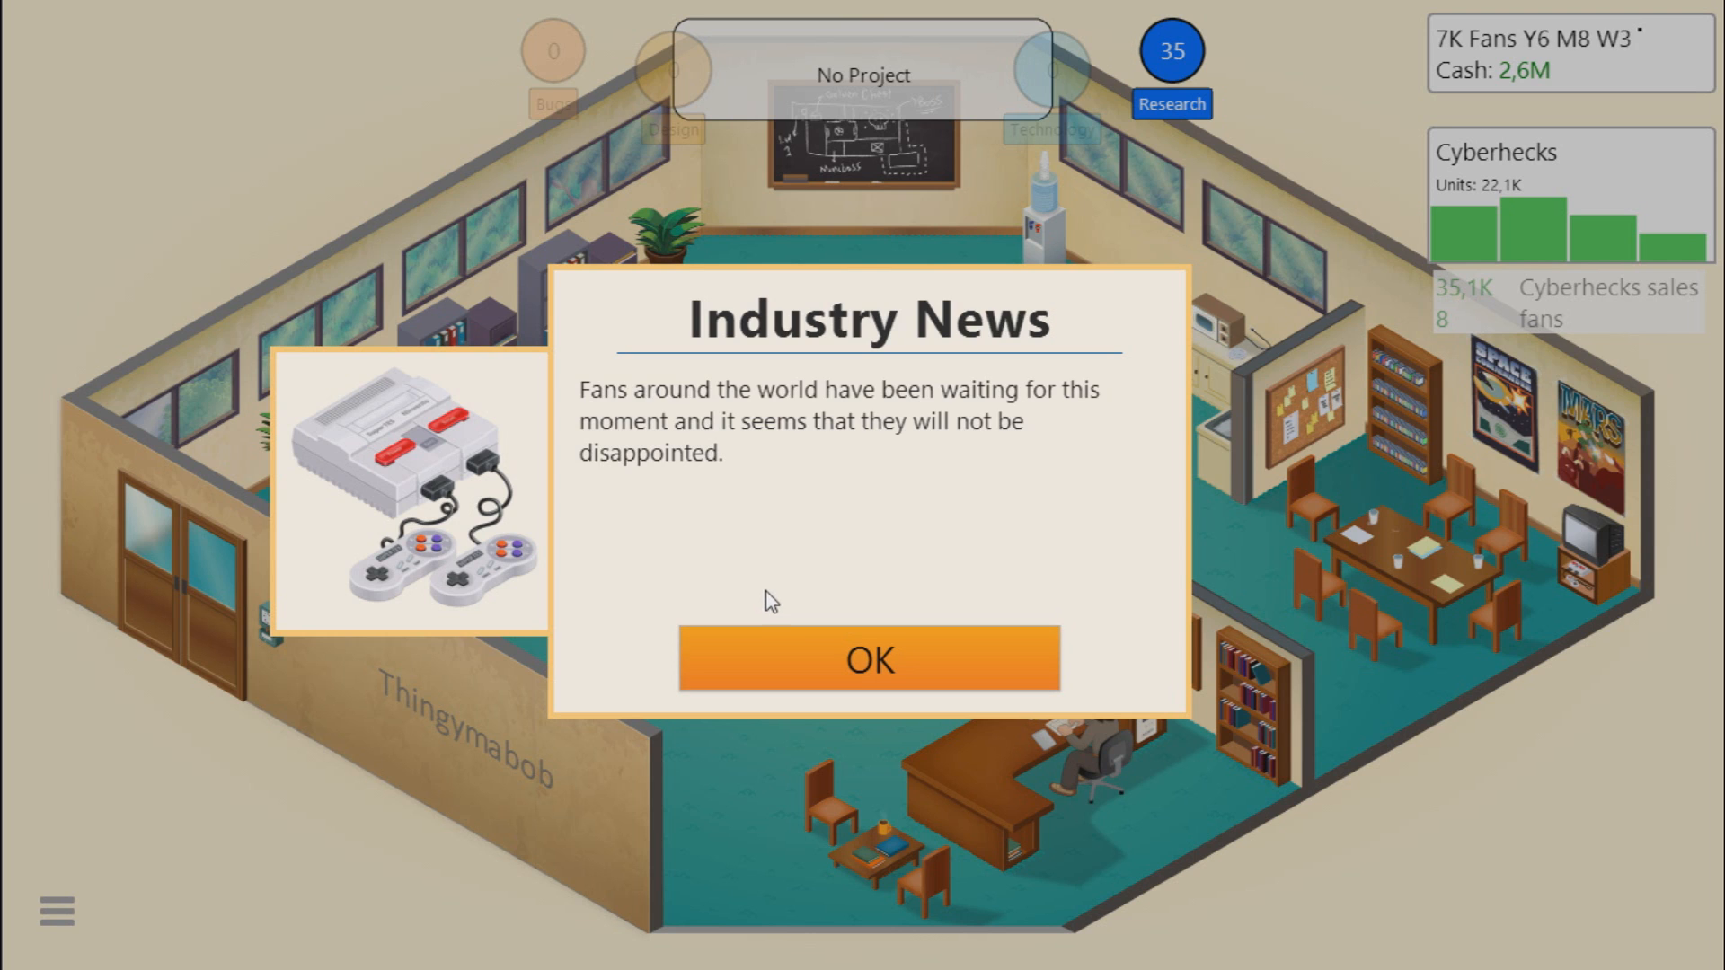
pyautogui.moveTo(786, 508)
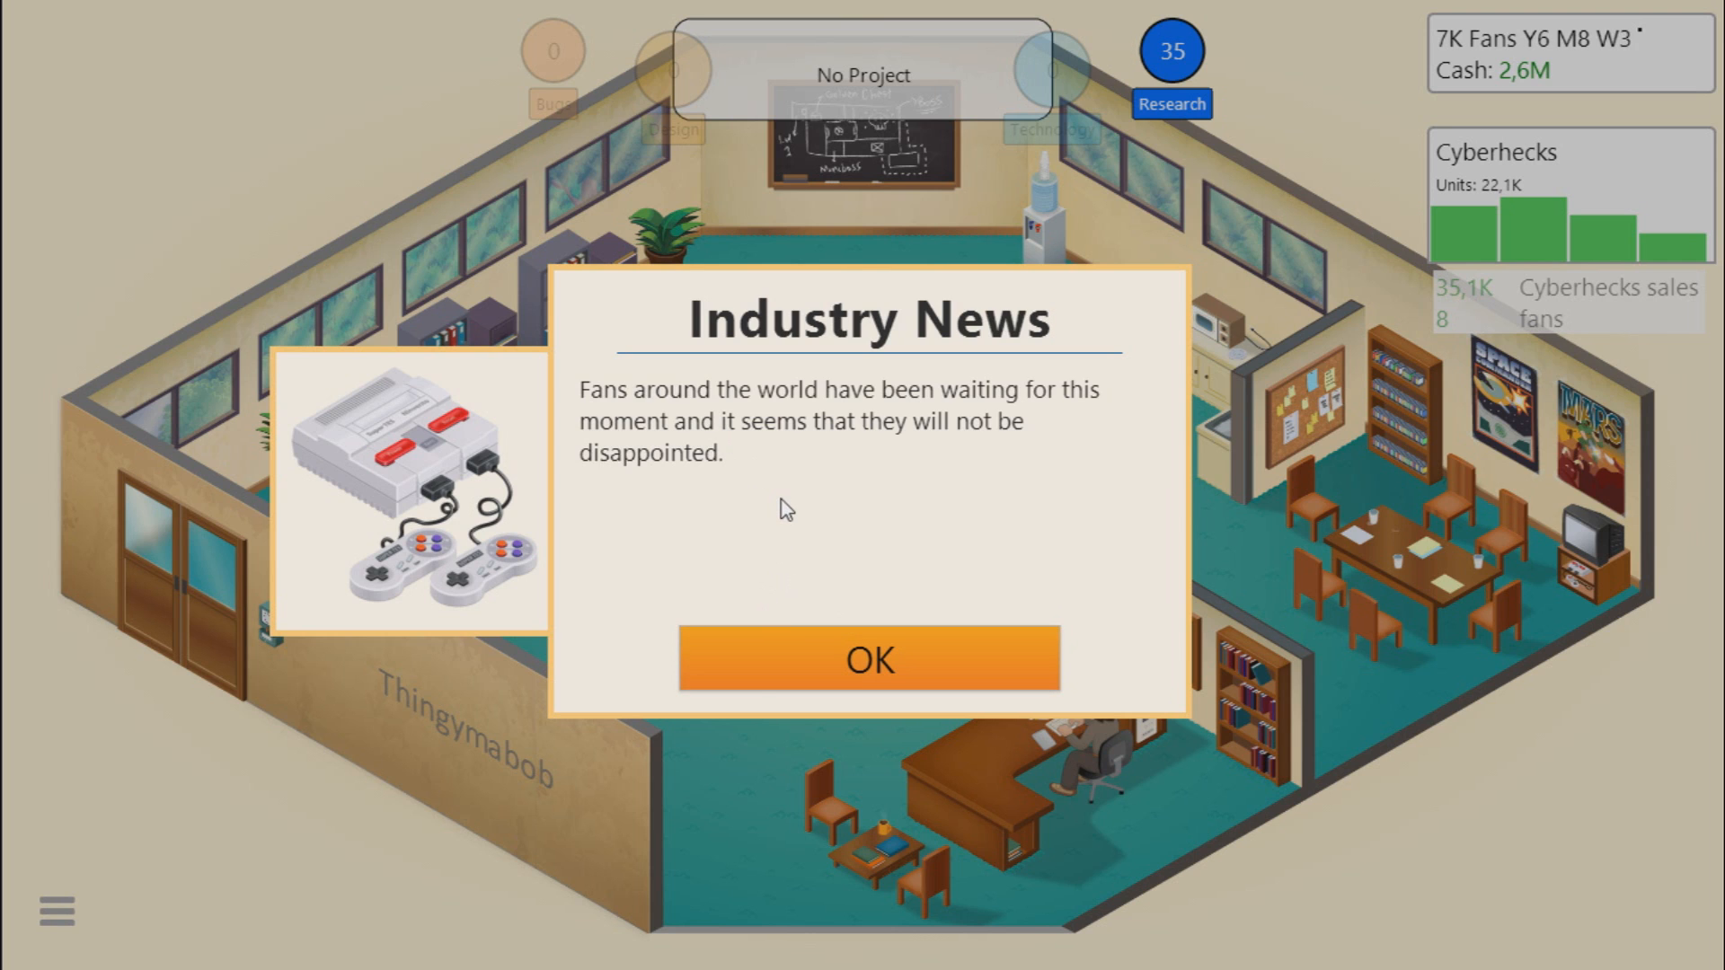
pyautogui.moveTo(794, 494)
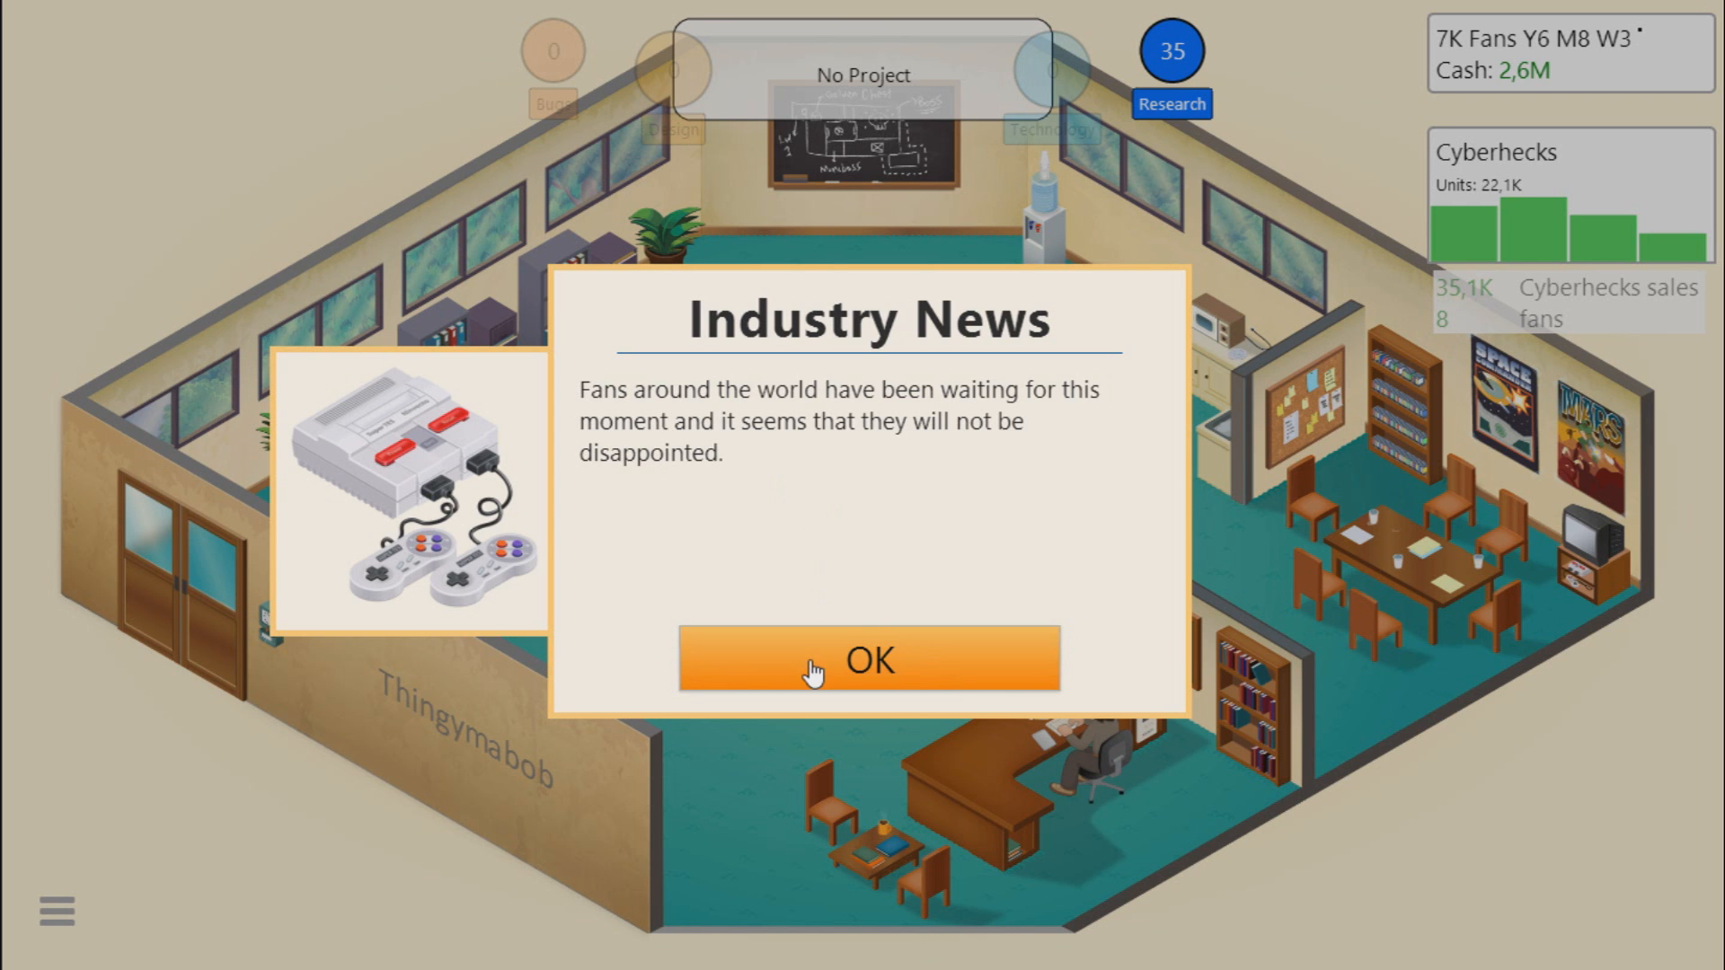
pyautogui.click(868, 659)
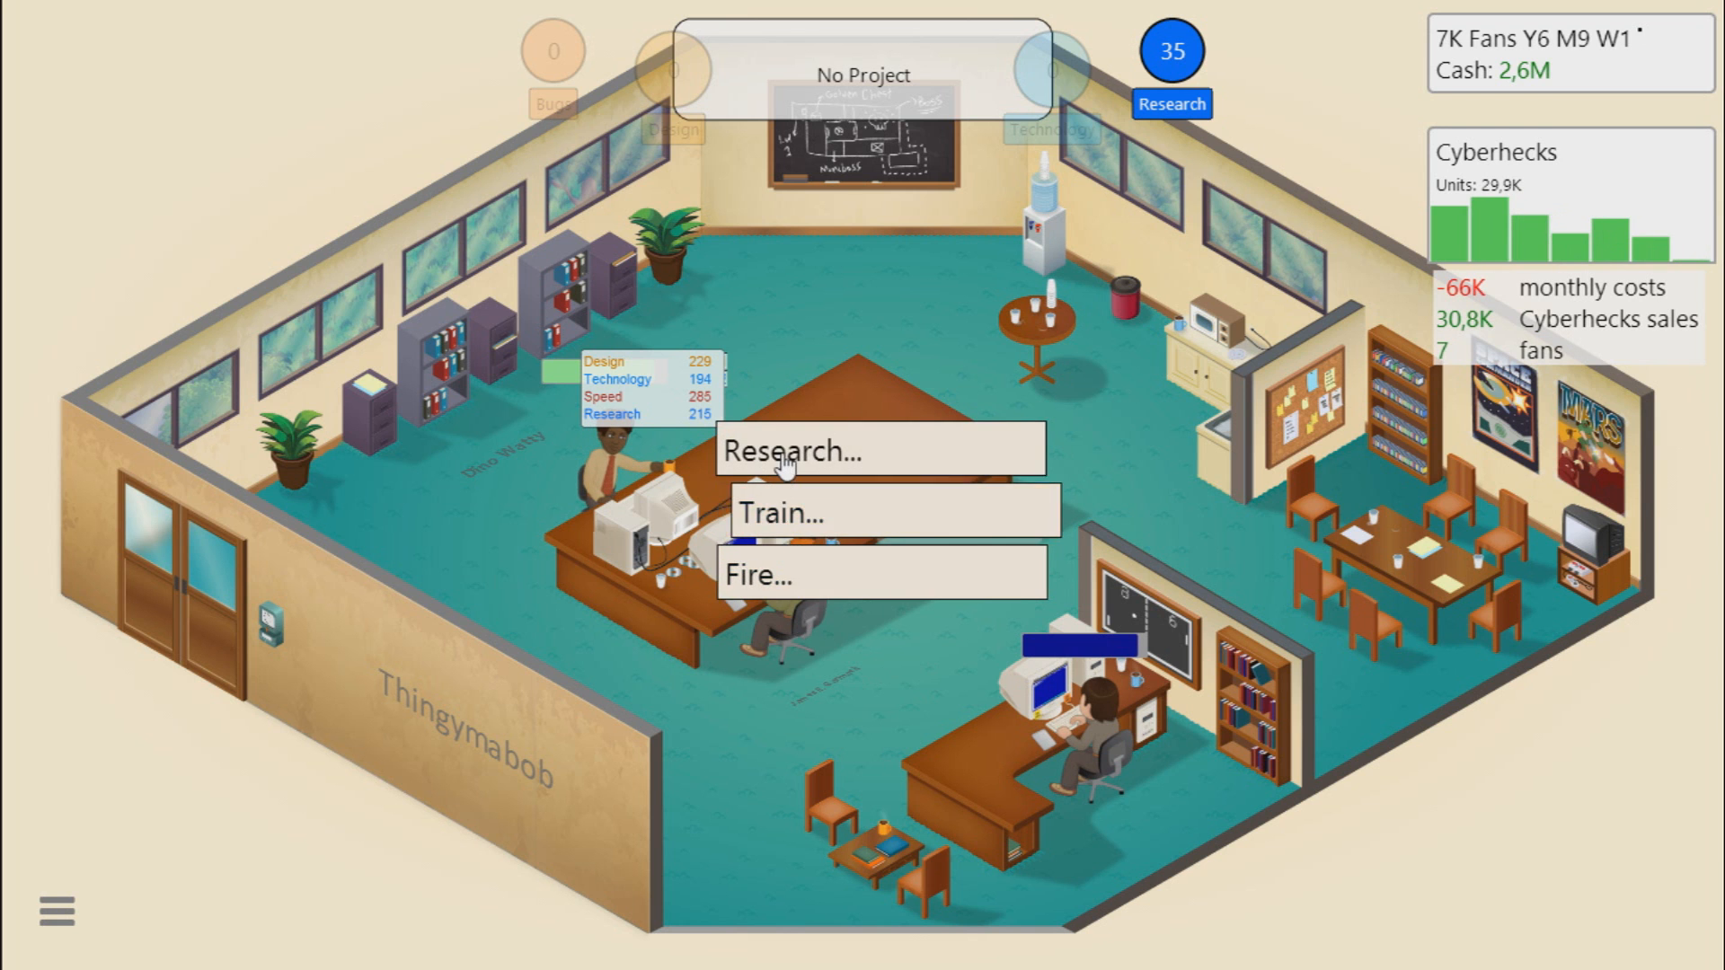
# Step: Start the Make me think! book study for a staff member
pyautogui.click(798, 453)
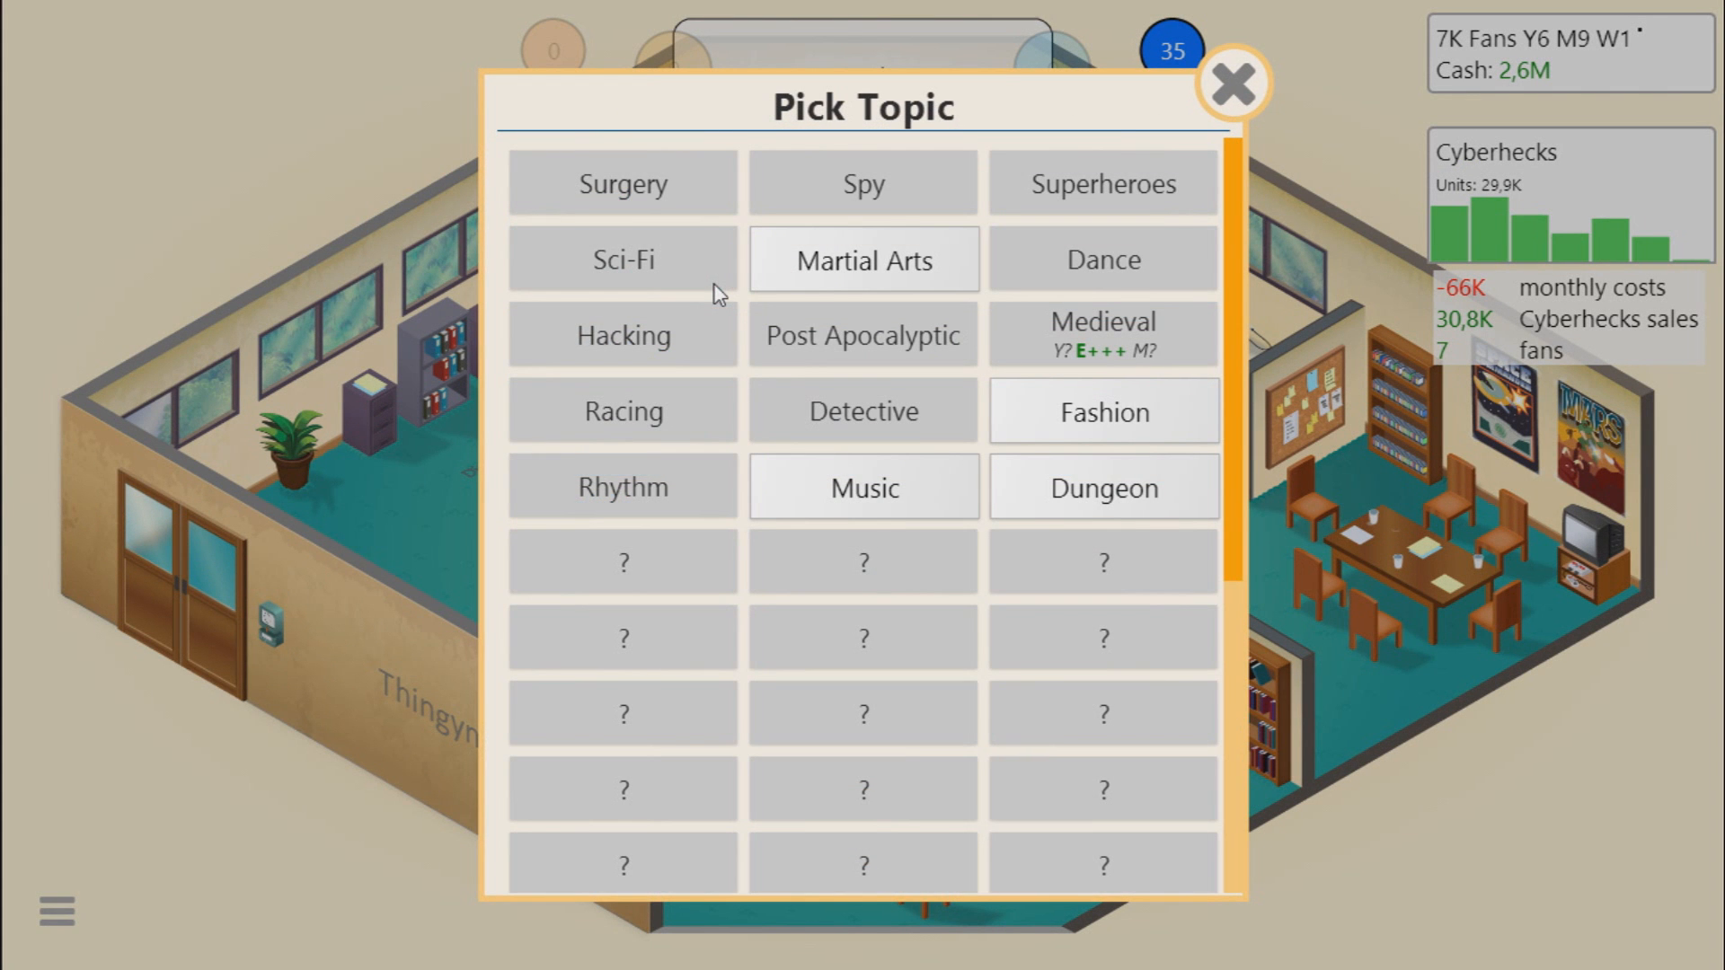
pyautogui.click(1101, 487)
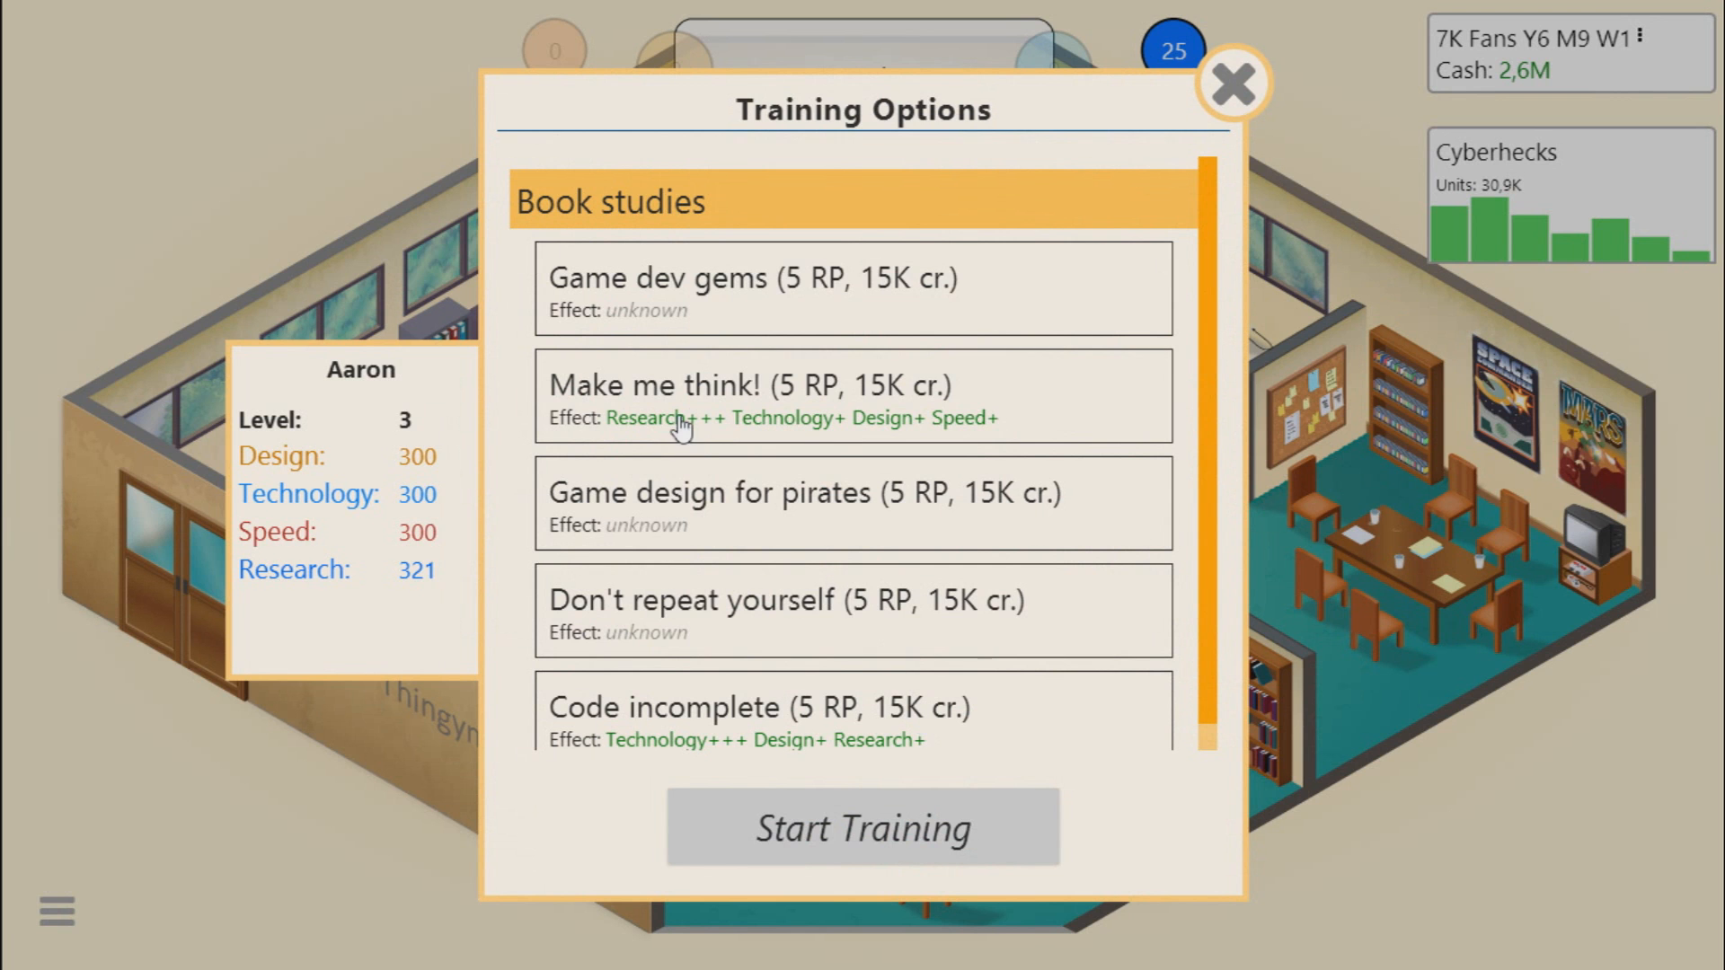
pyautogui.click(861, 827)
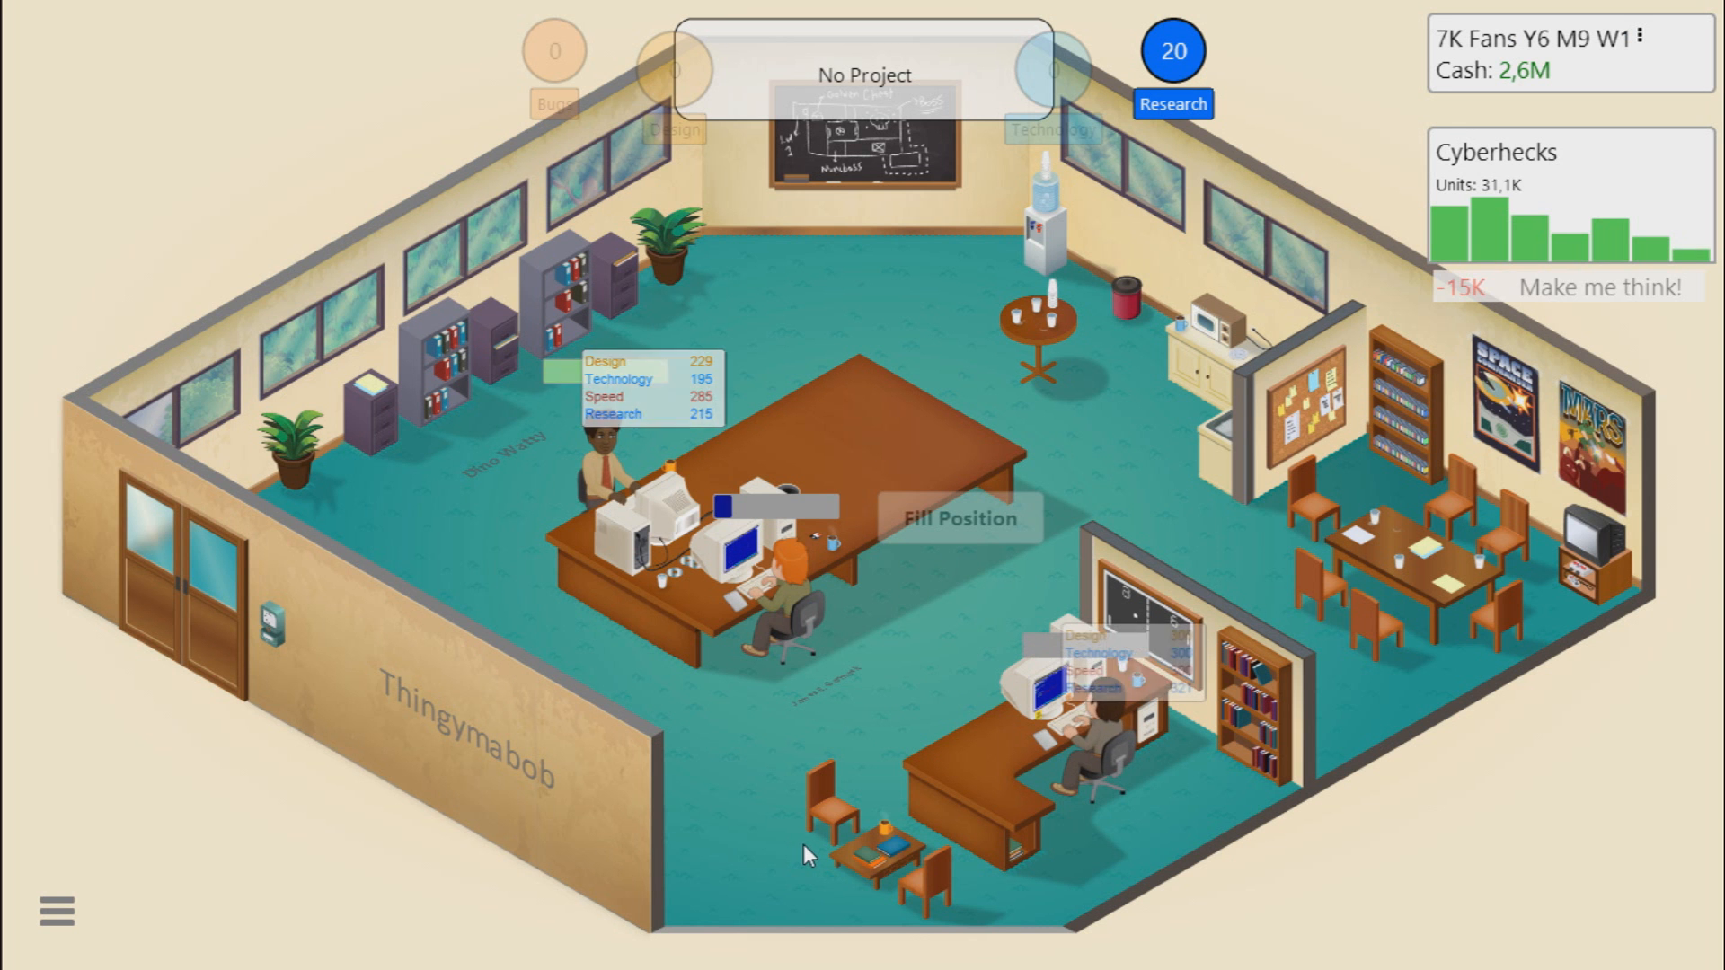
# Step: Start the Code incomplete training for another staff member
pyautogui.click(594, 473)
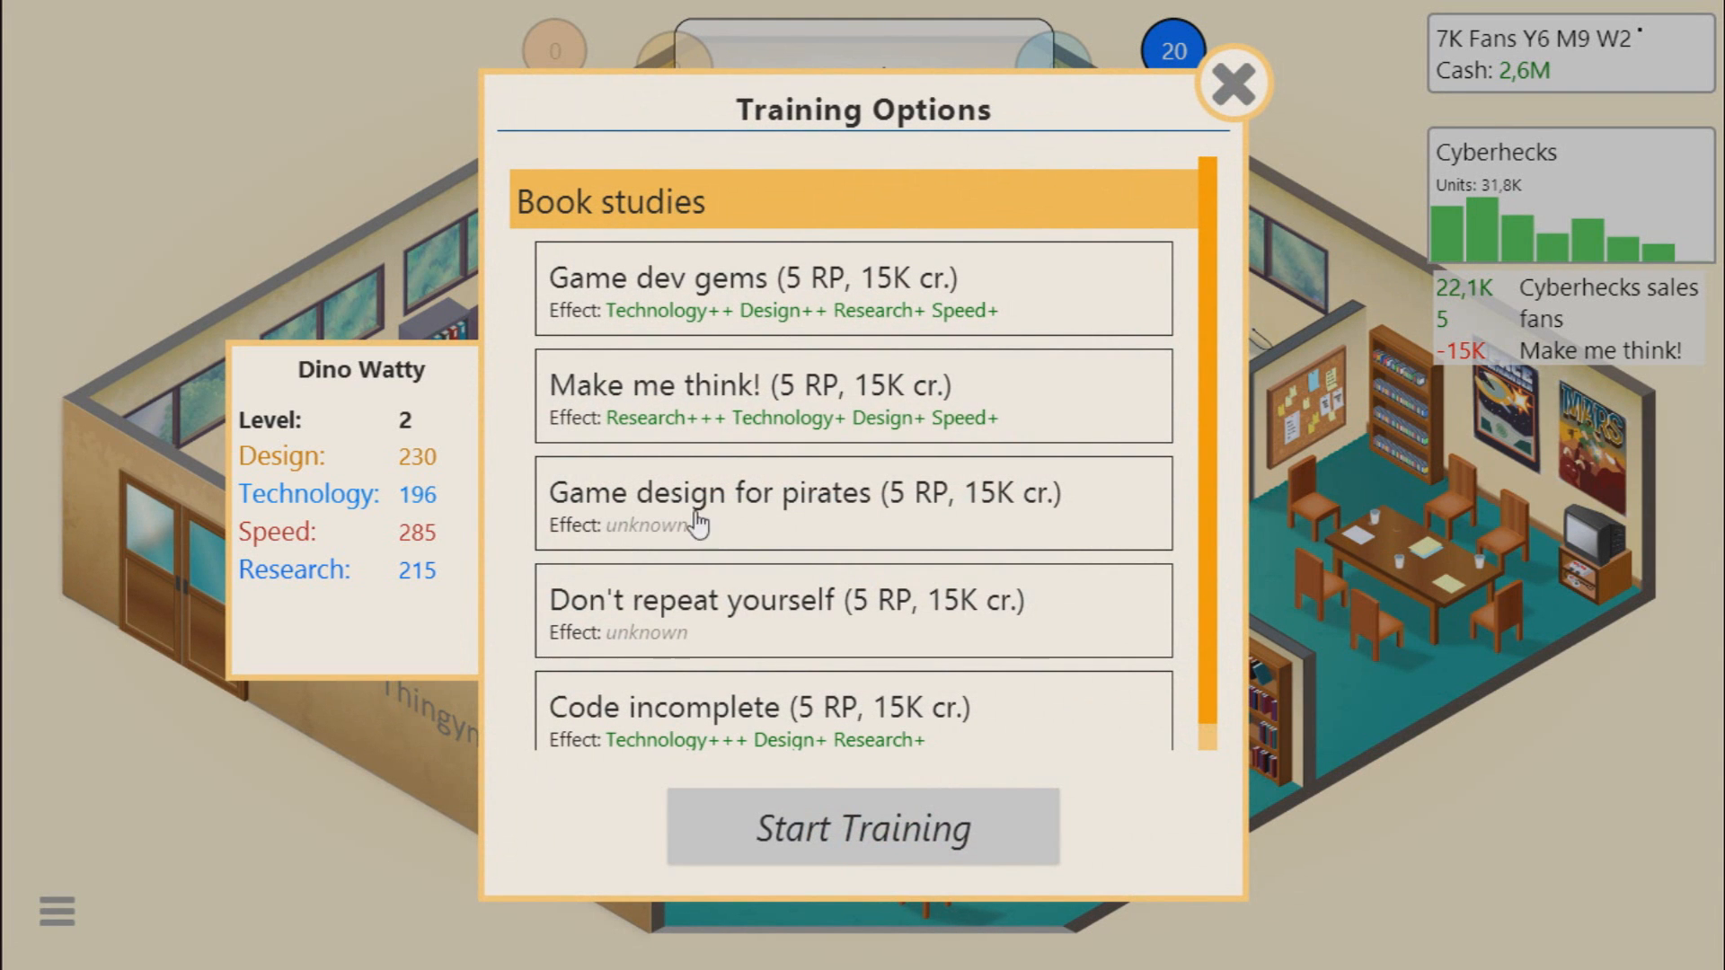
pyautogui.moveTo(748, 629)
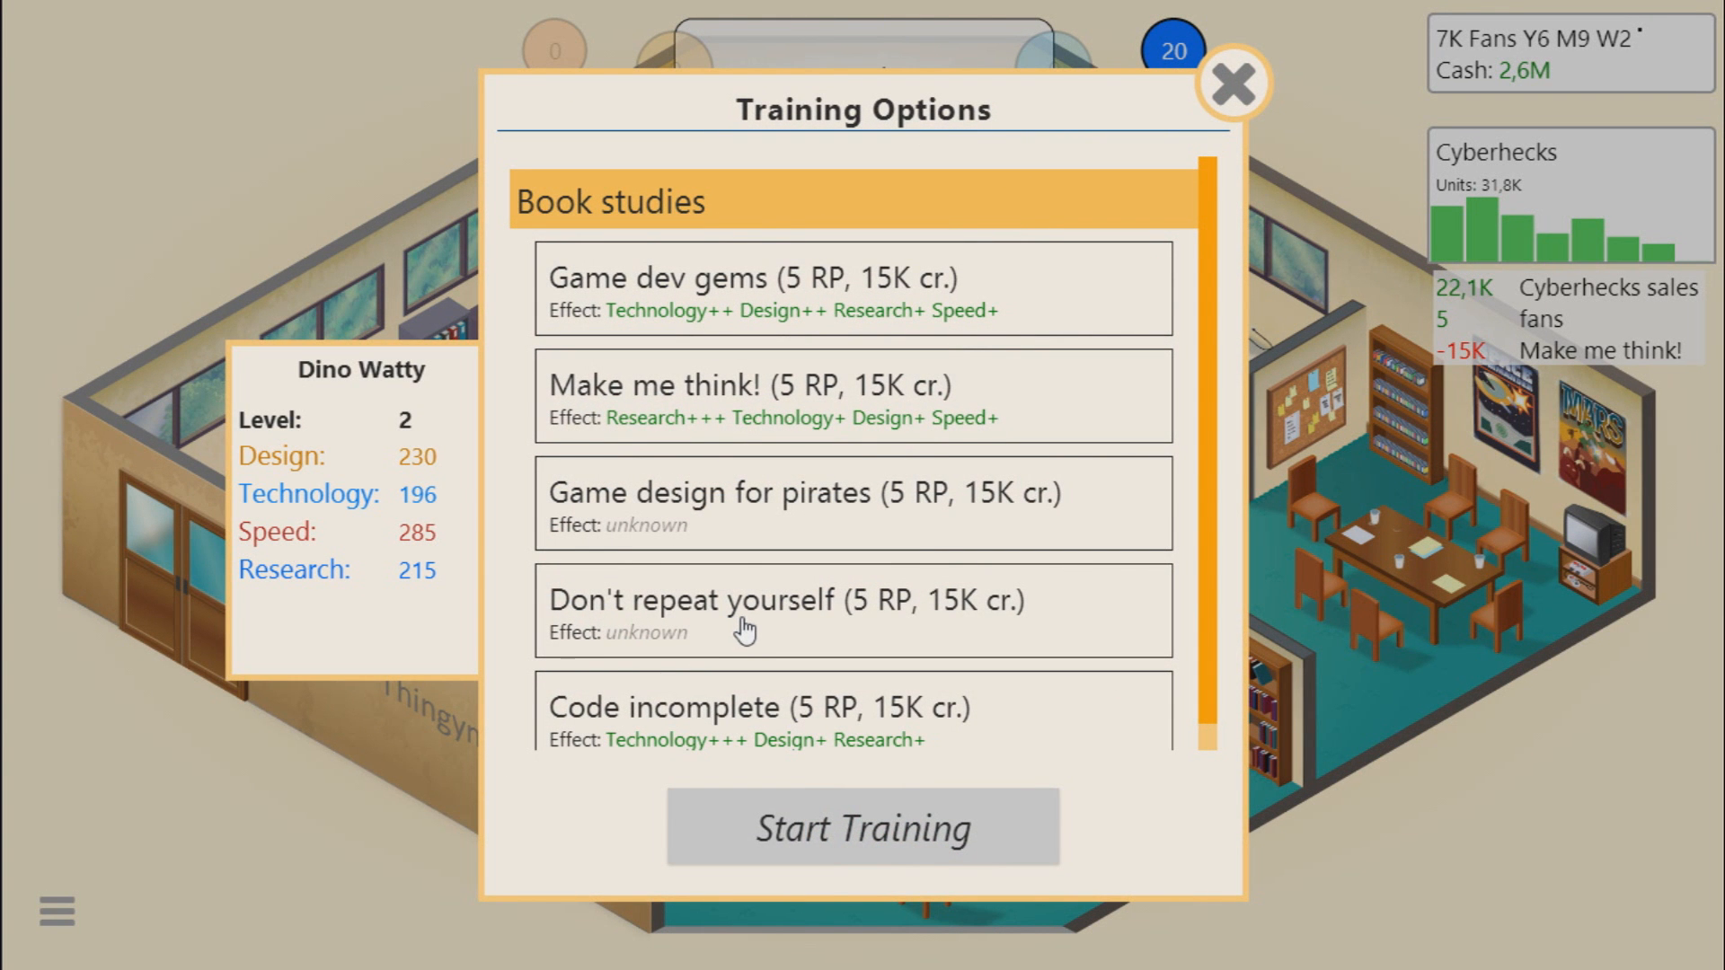
pyautogui.moveTo(679, 331)
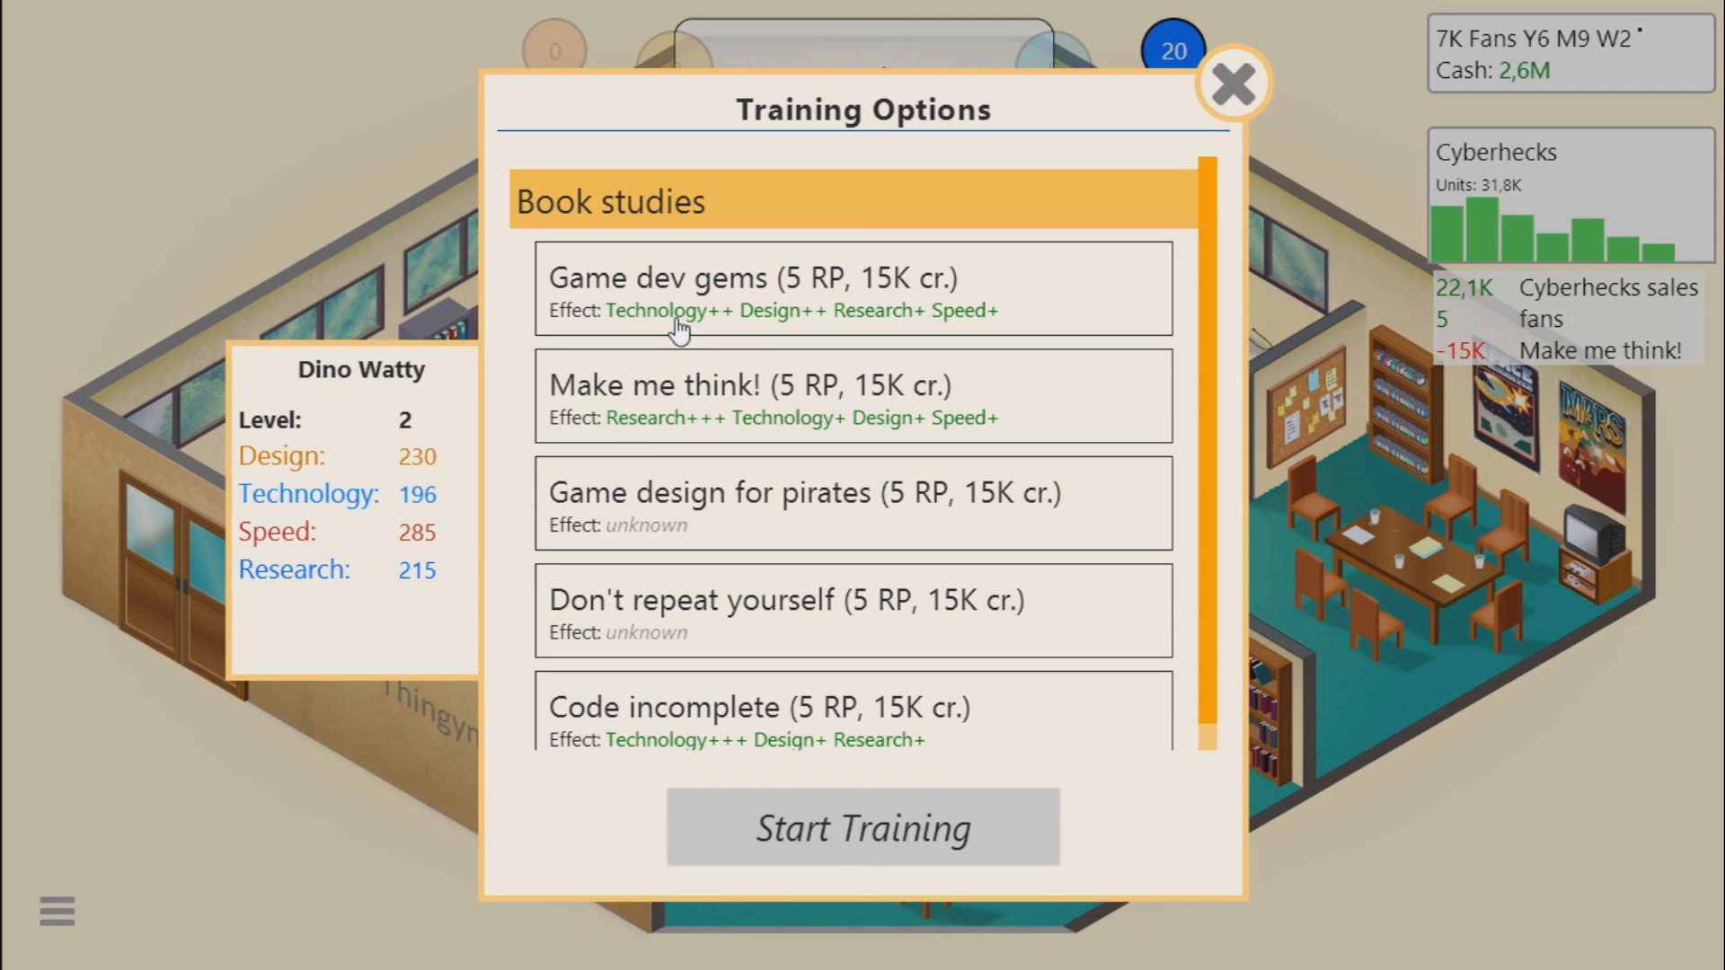
pyautogui.moveTo(839, 338)
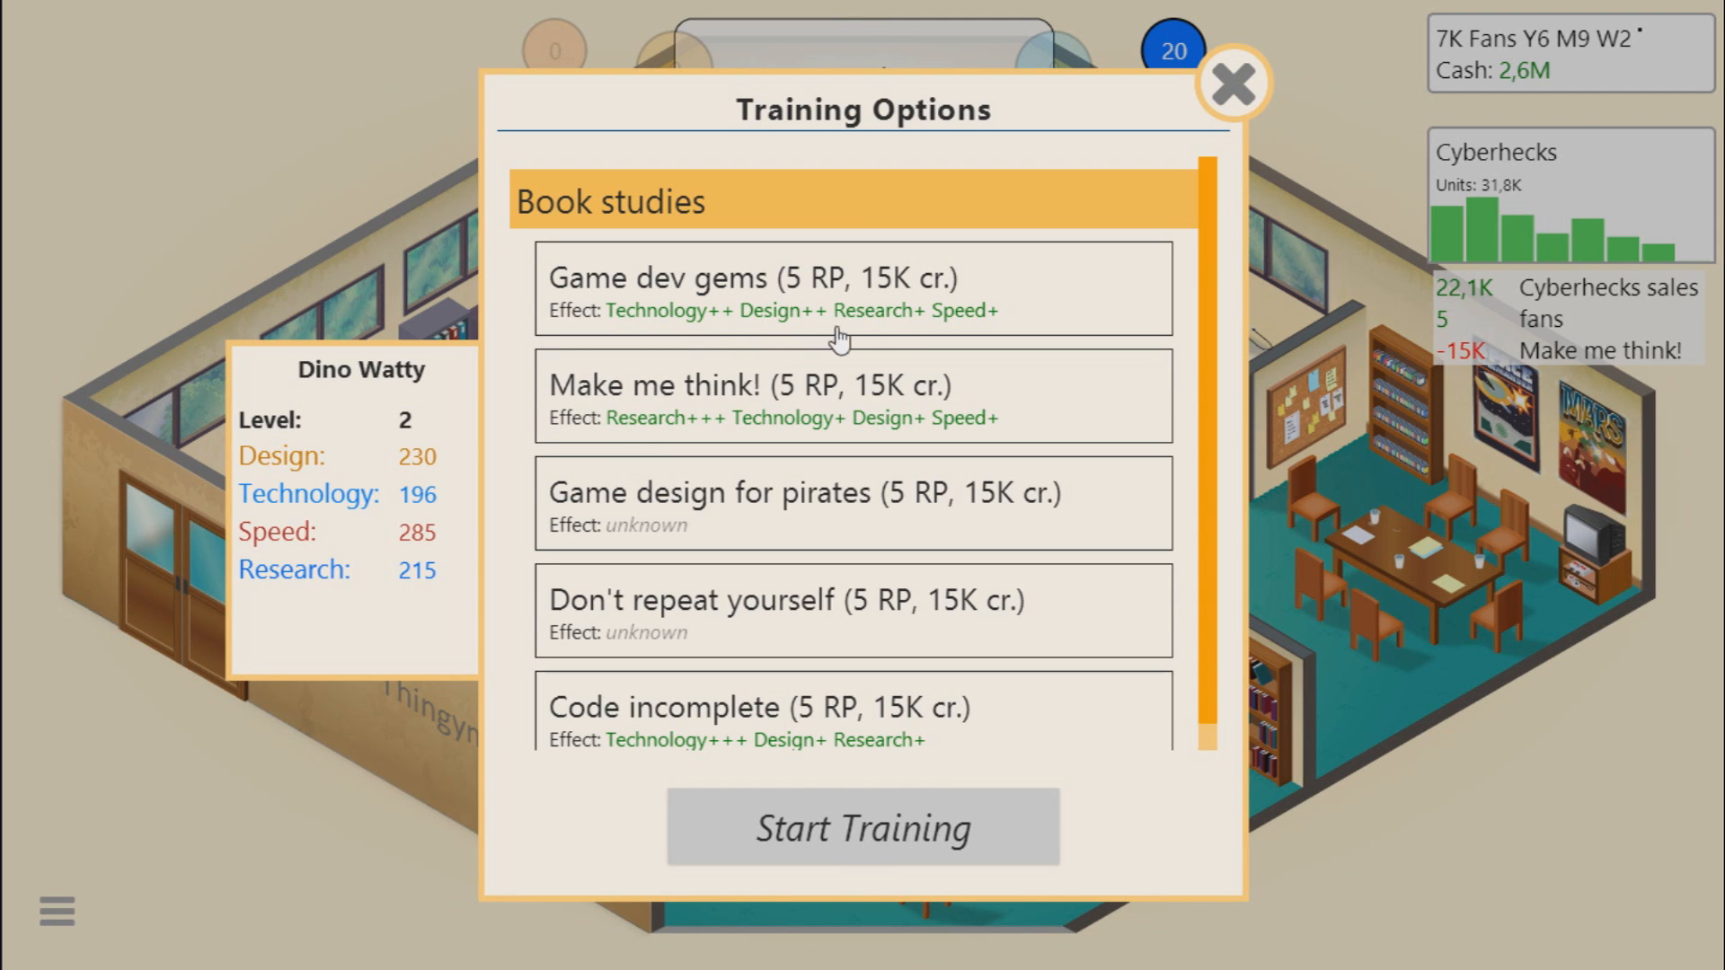
pyautogui.moveTo(846, 317)
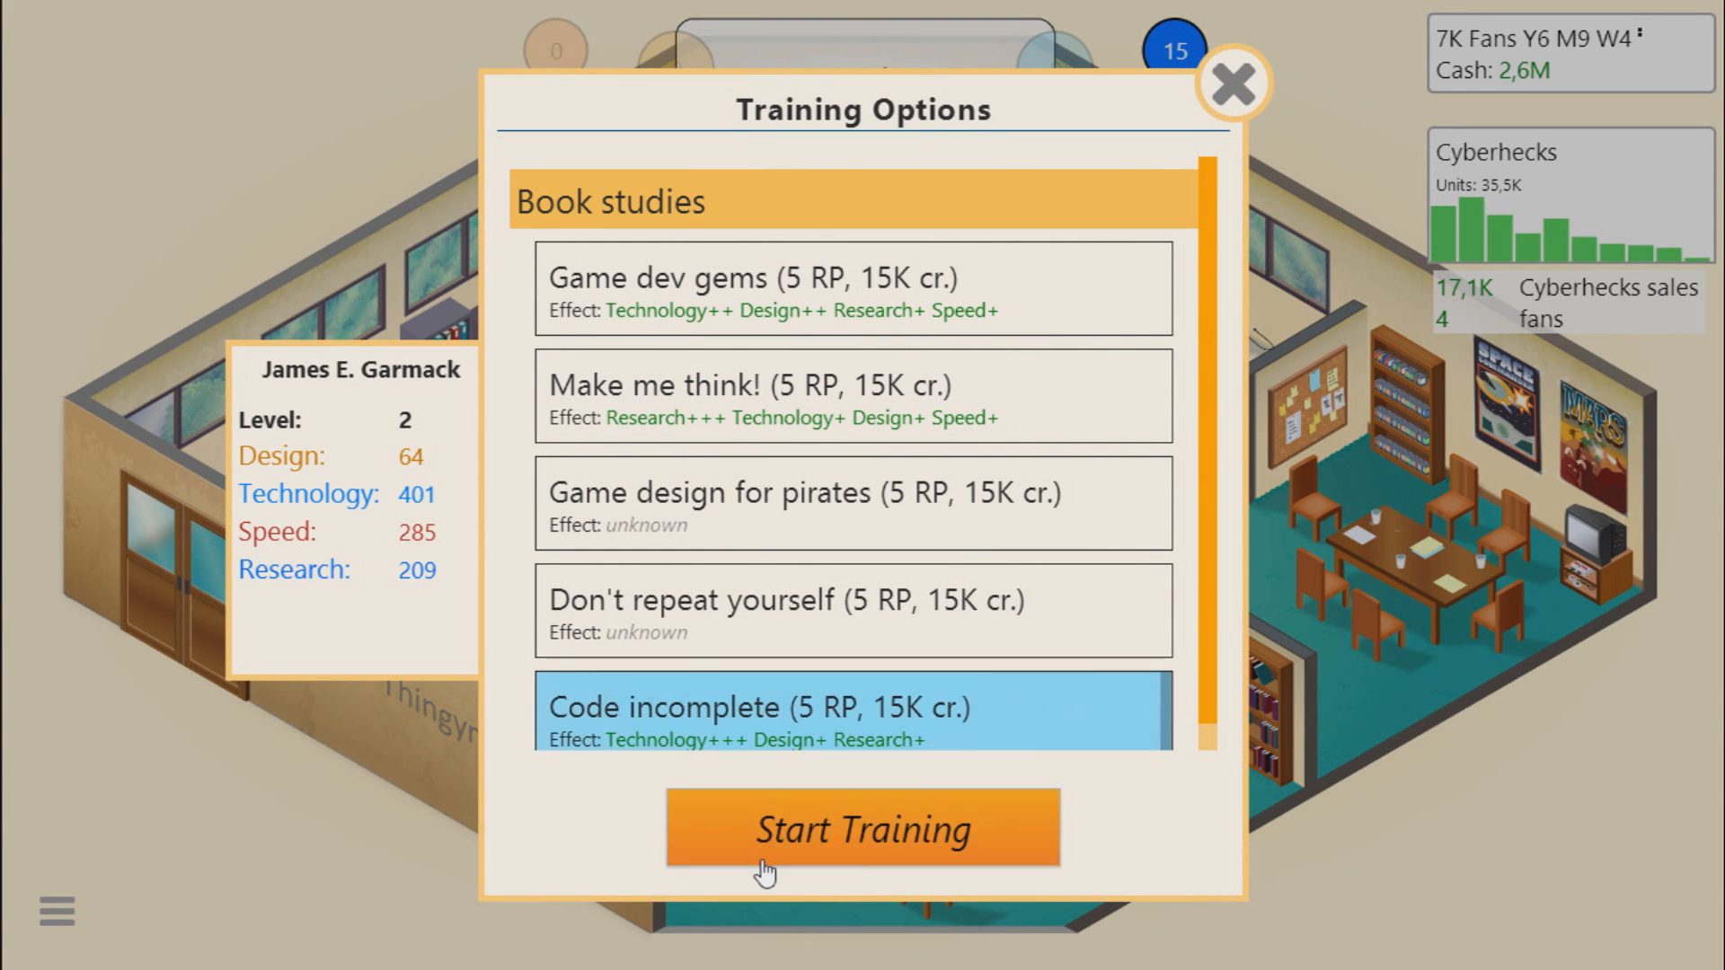
pyautogui.click(863, 828)
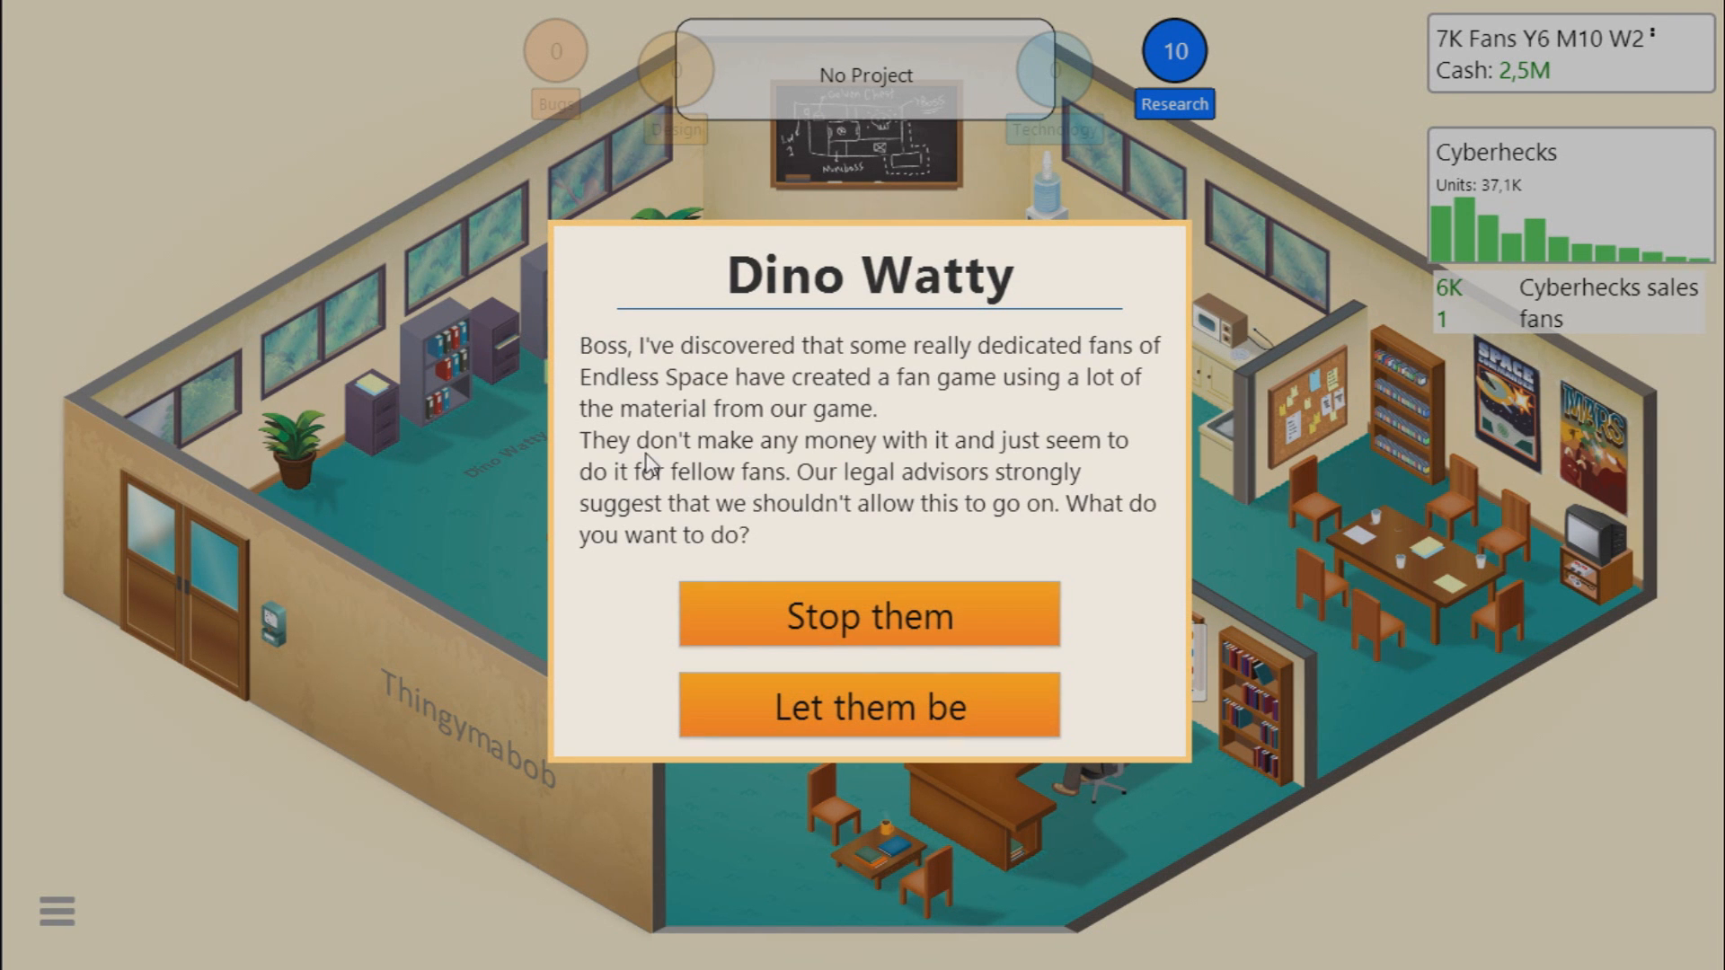
pyautogui.moveTo(803, 401)
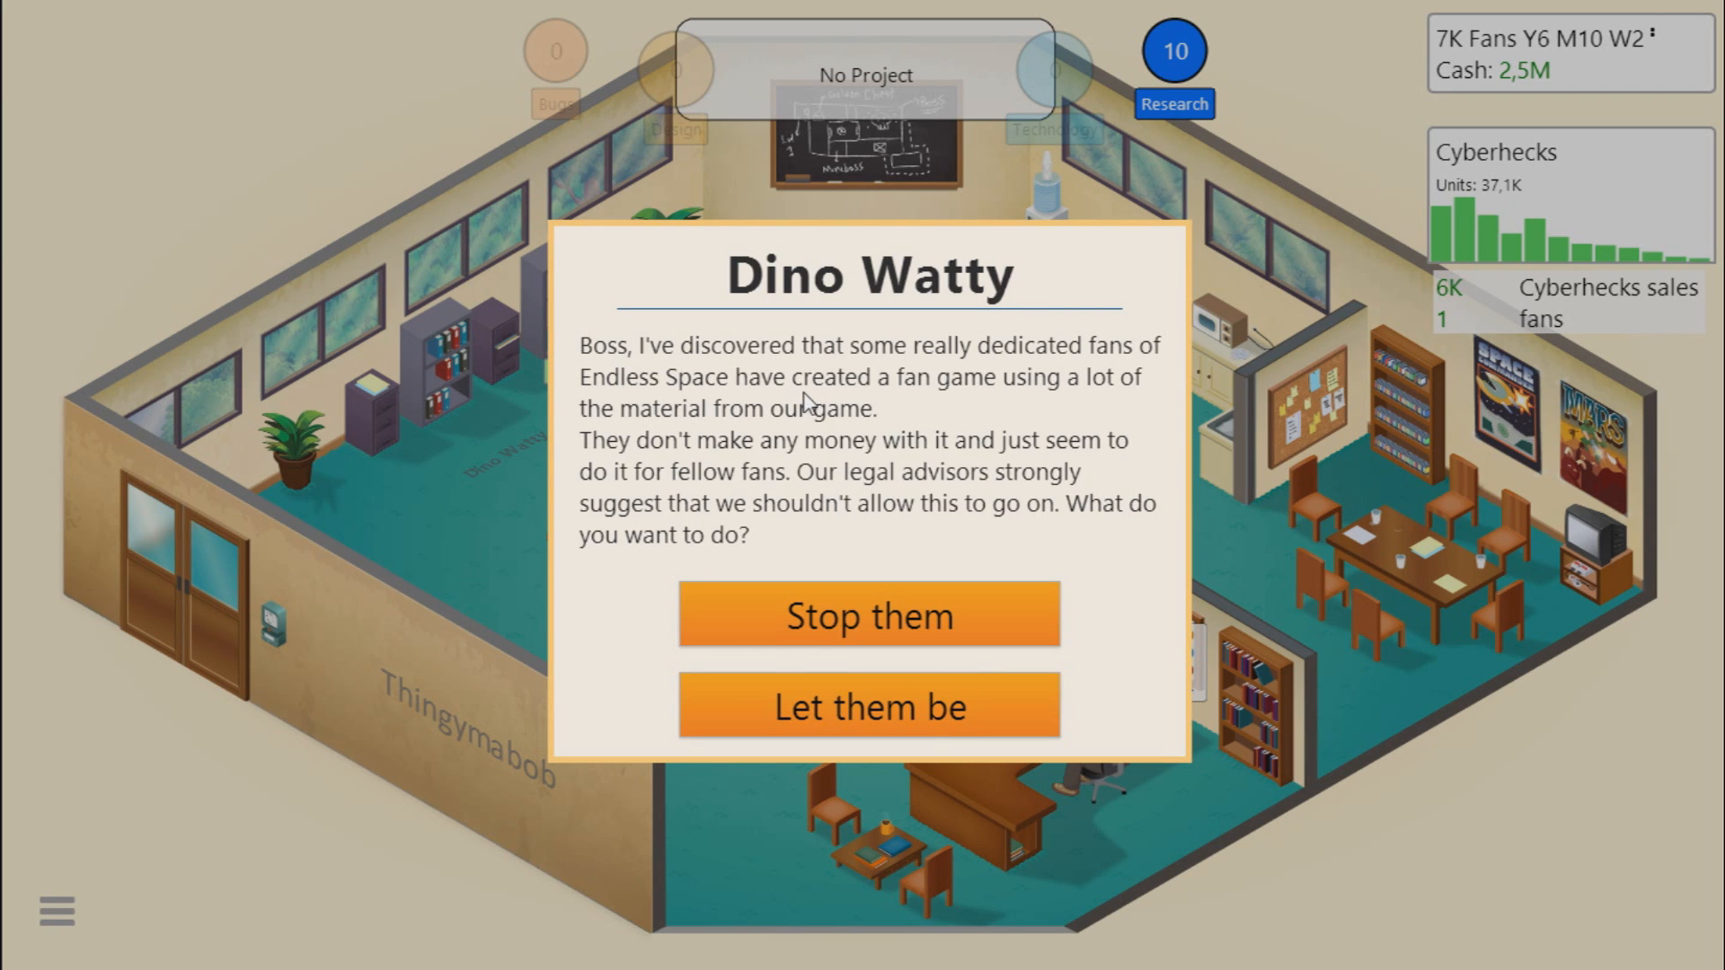
pyautogui.moveTo(859, 415)
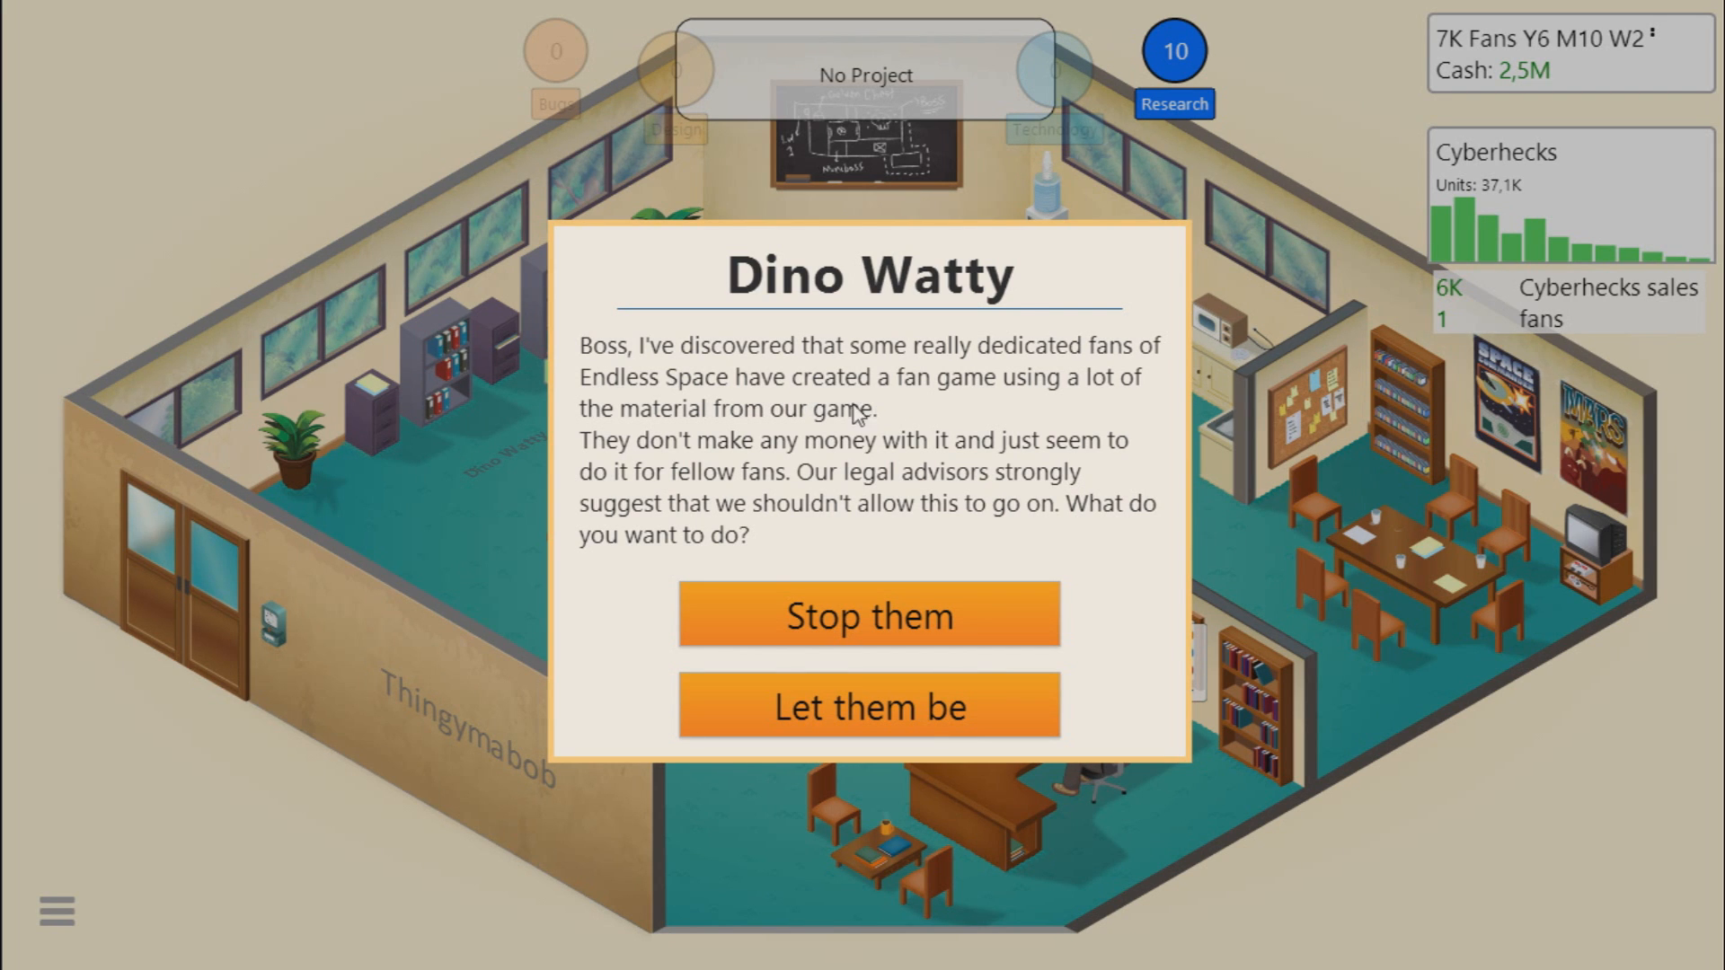
pyautogui.moveTo(1120, 459)
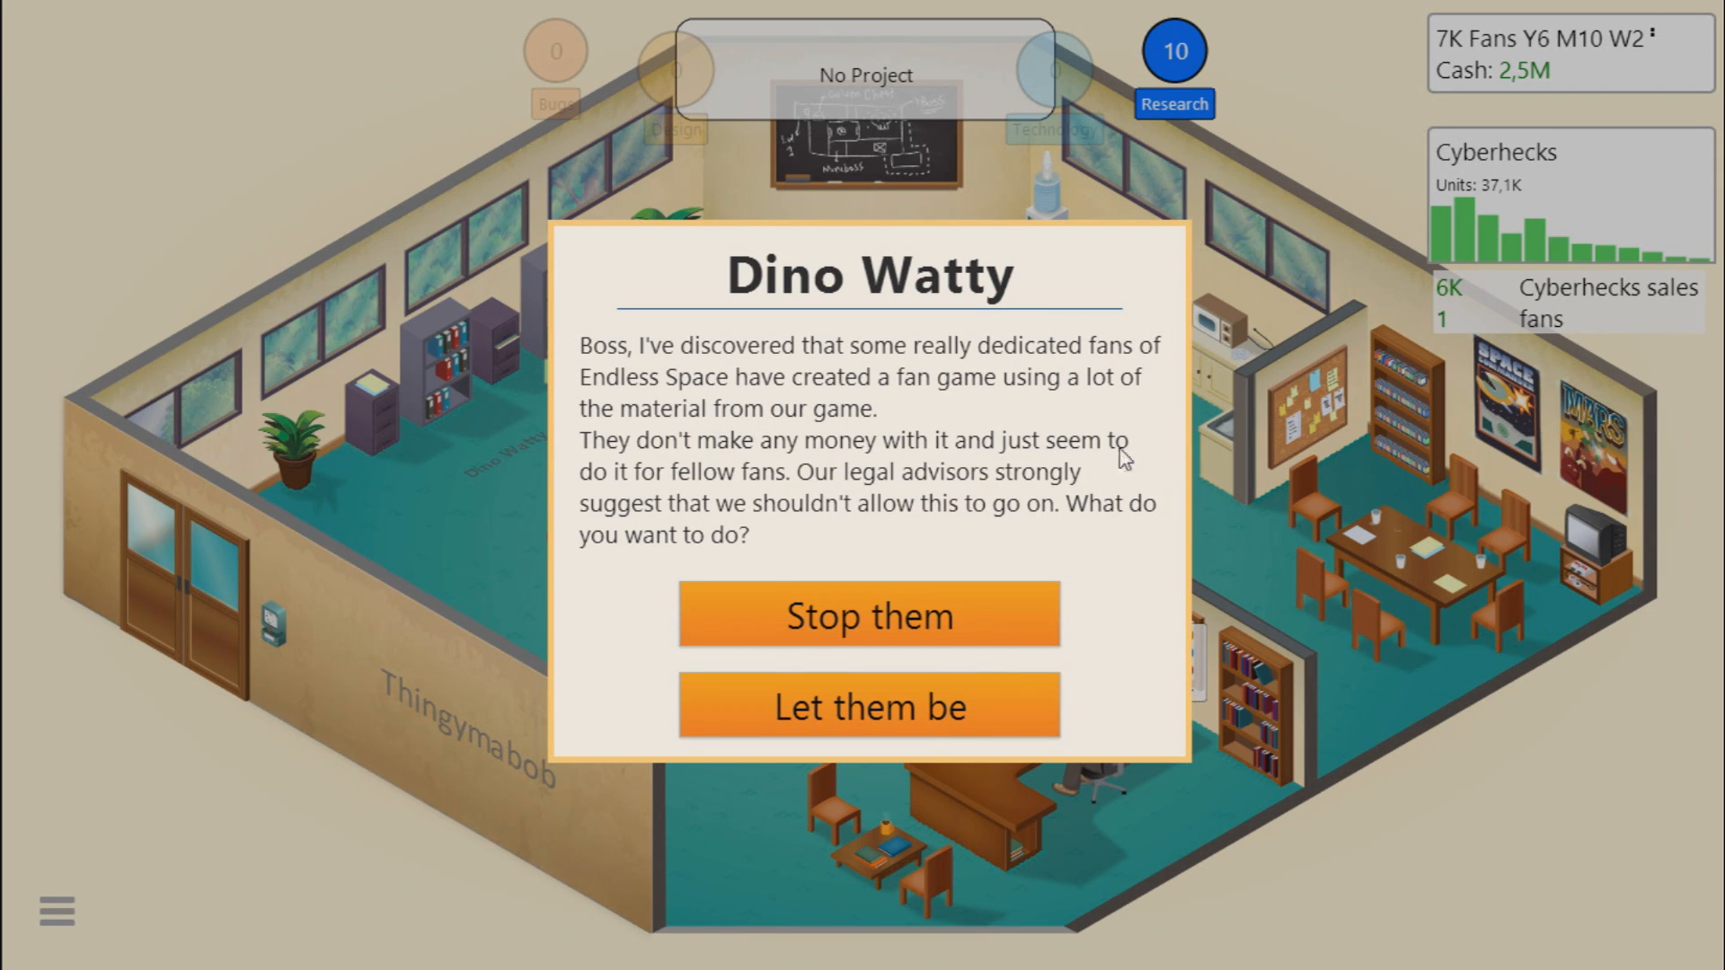
pyautogui.moveTo(643, 555)
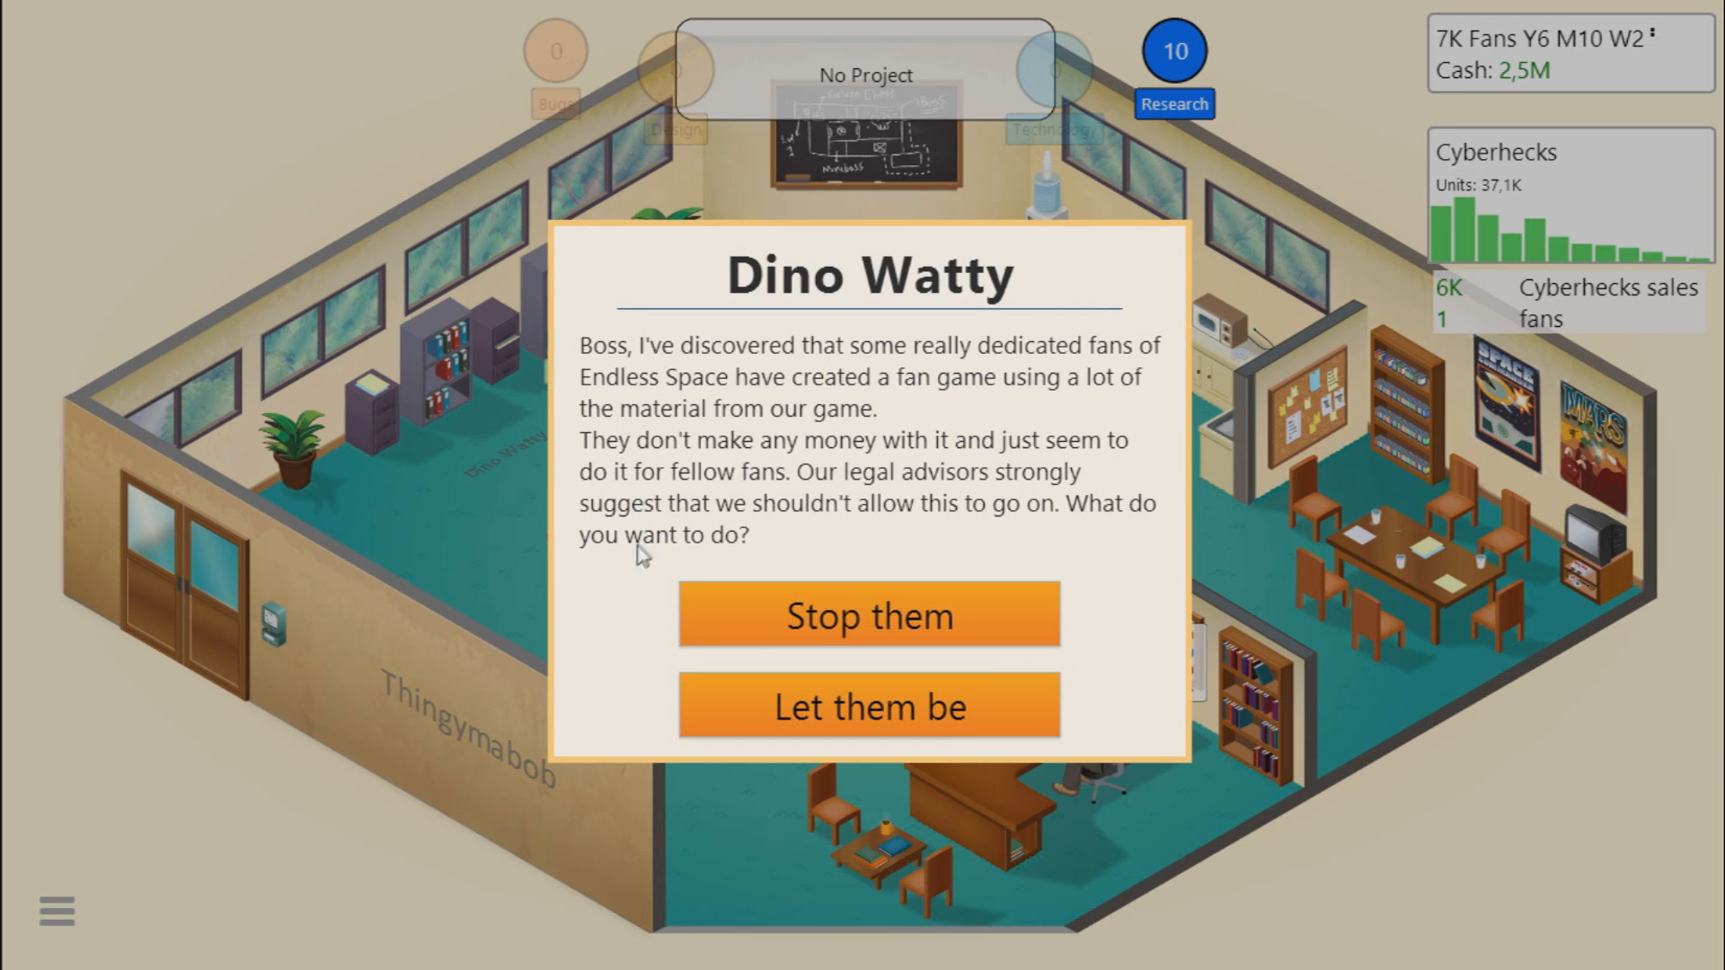
pyautogui.moveTo(1012, 548)
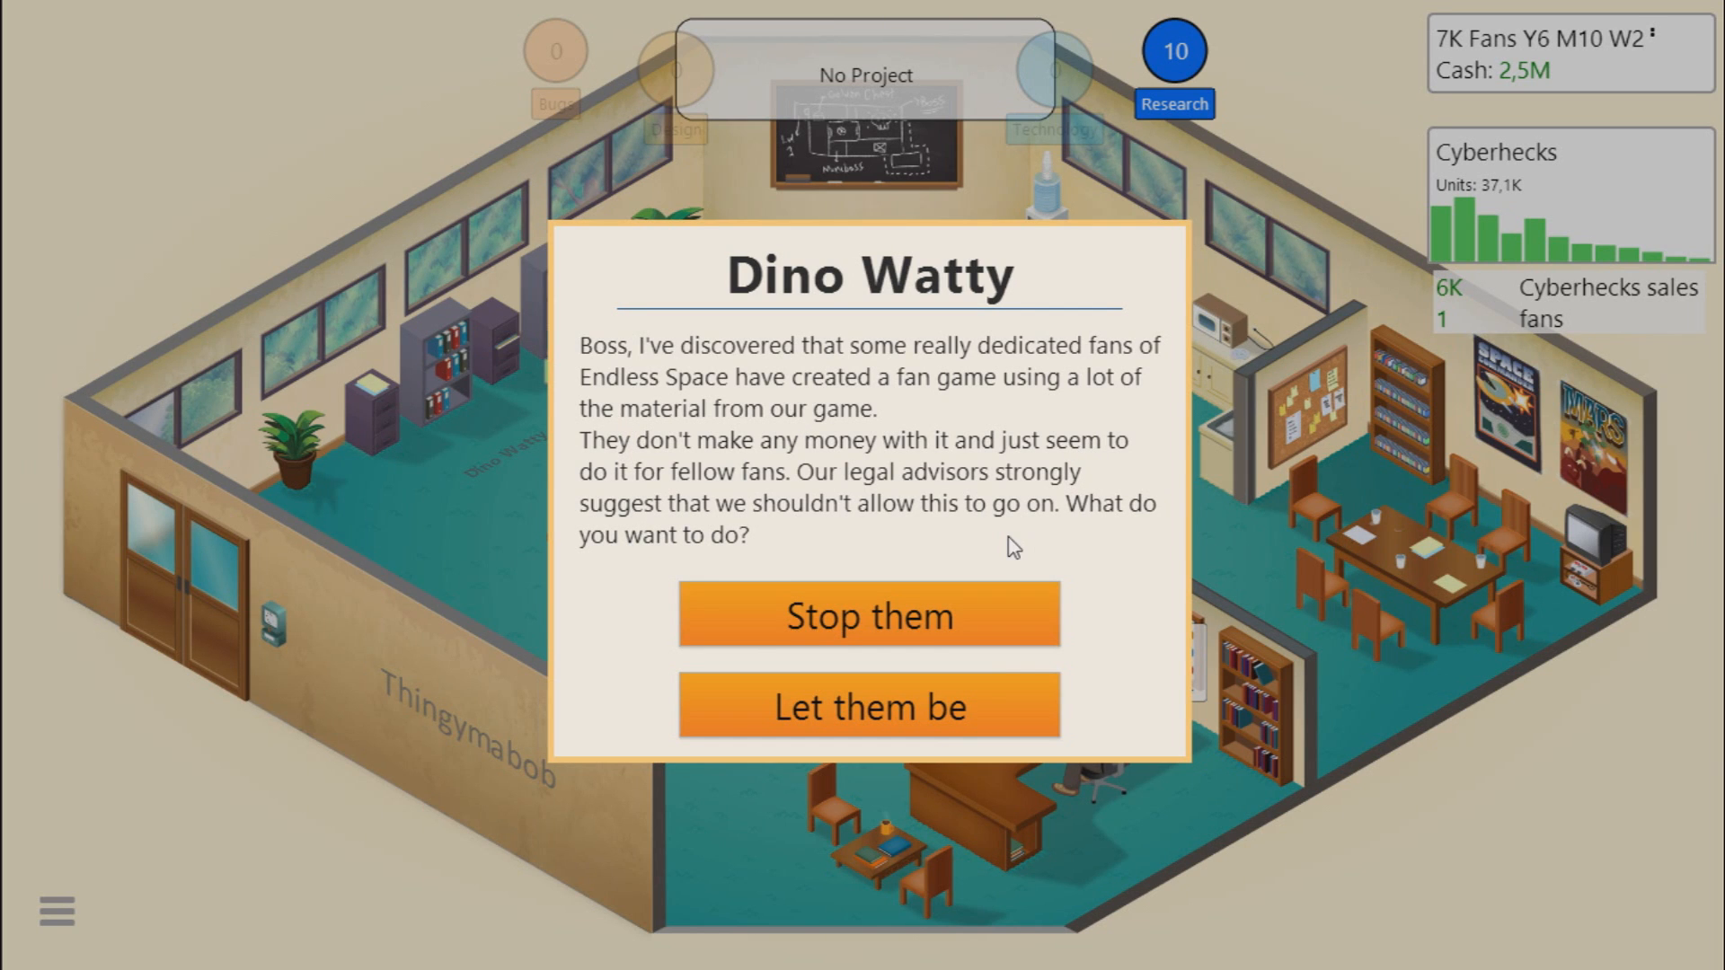
pyautogui.moveTo(732, 547)
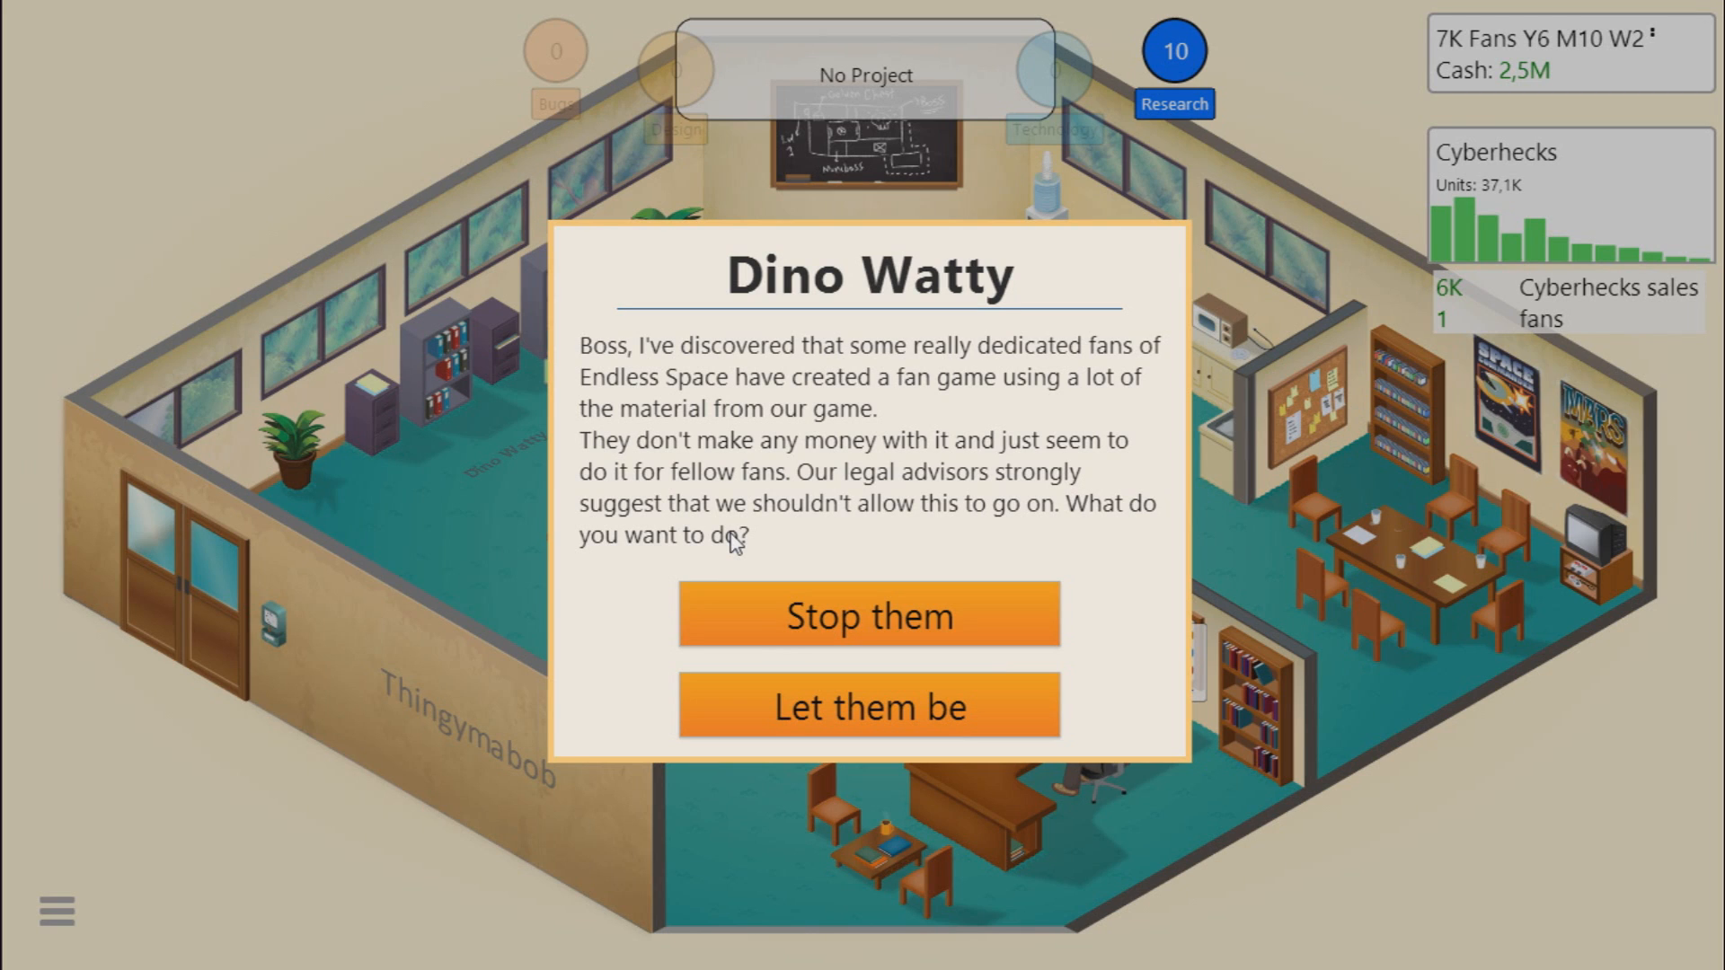
pyautogui.moveTo(589, 539)
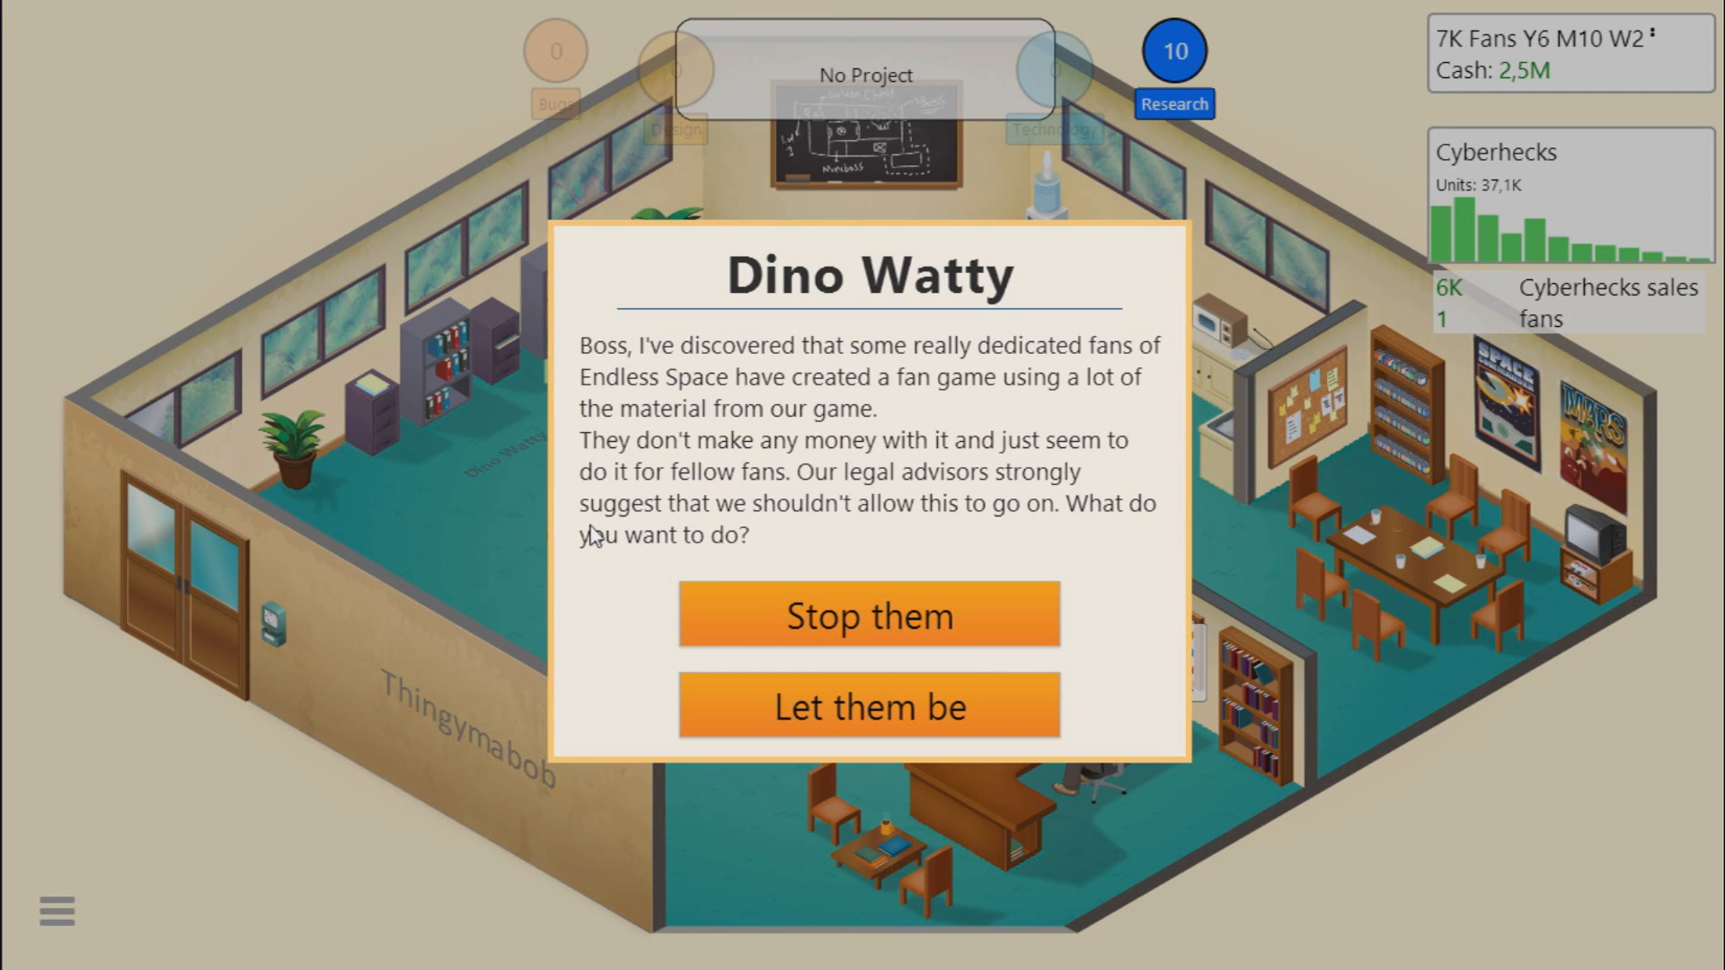
pyautogui.moveTo(988, 542)
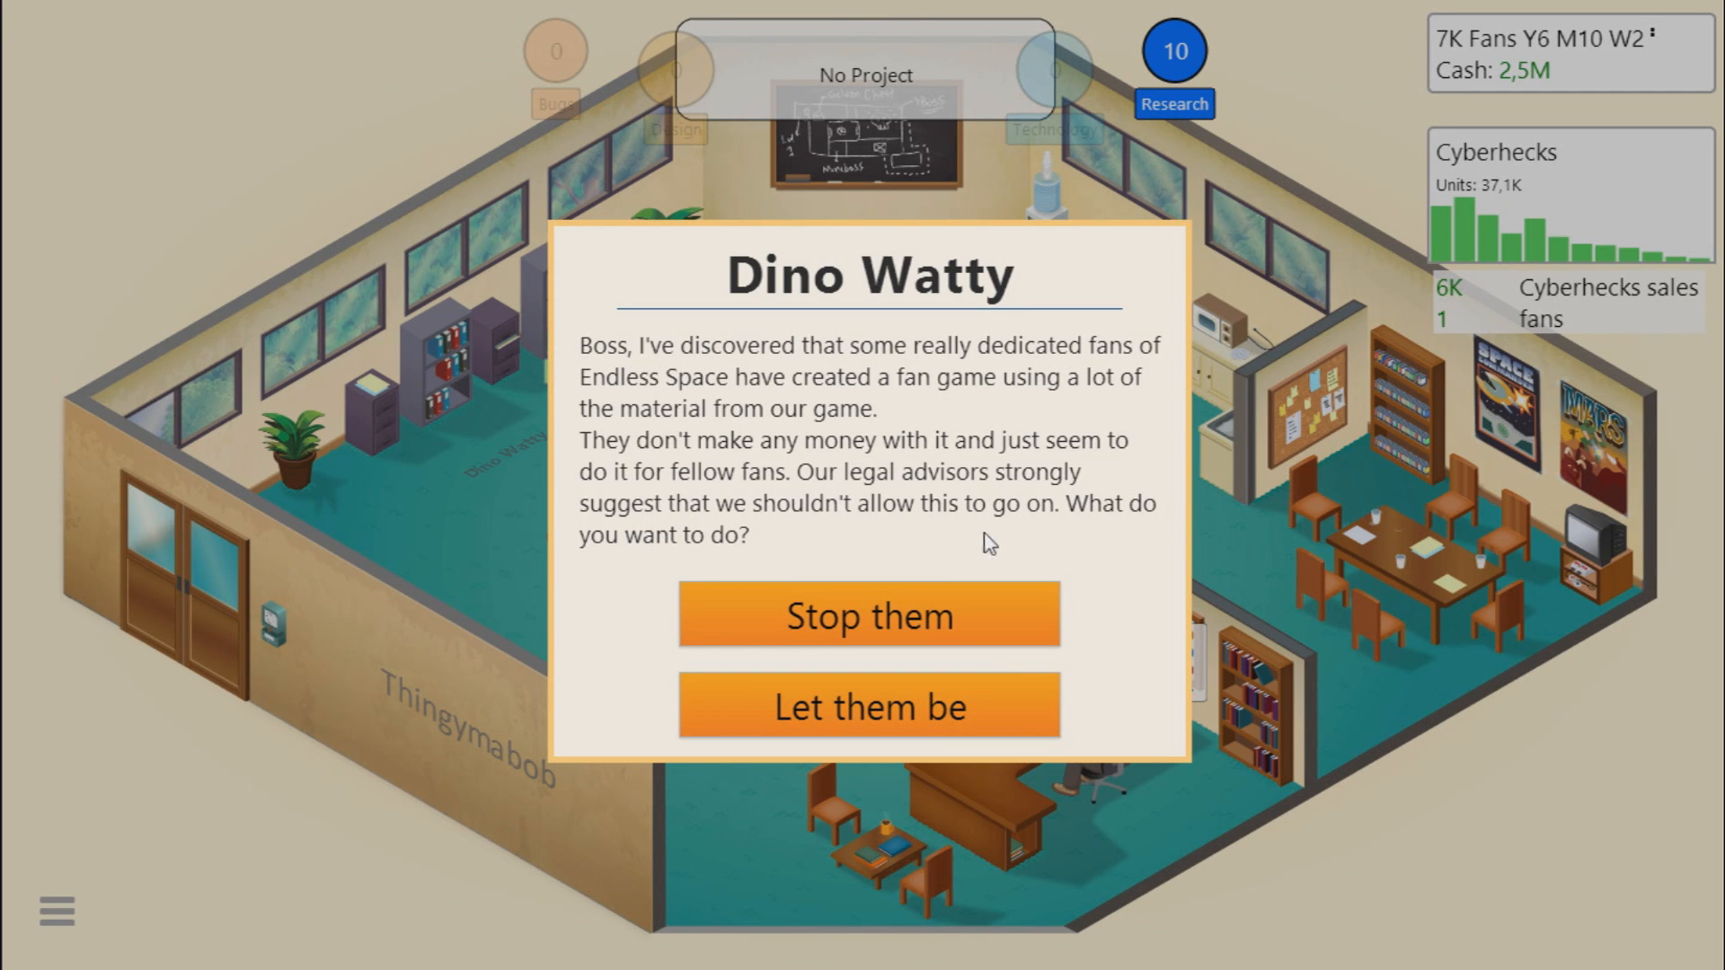
pyautogui.moveTo(841, 720)
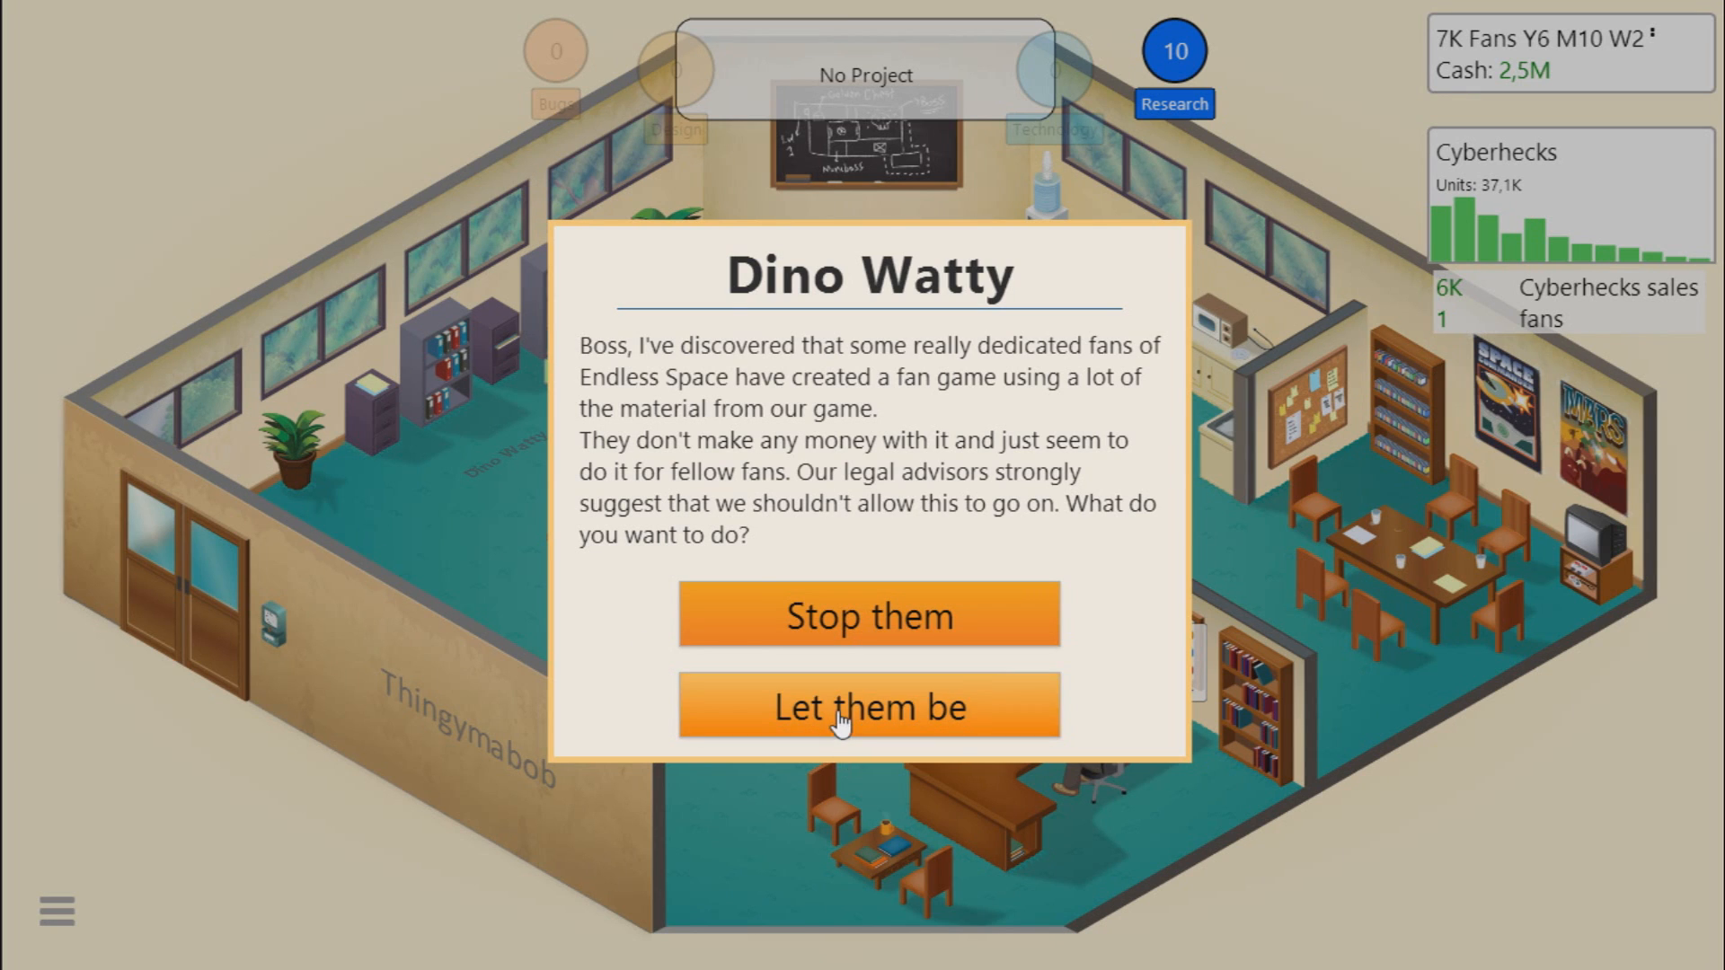
# Step: Choose Let them be for the fans' Endless Space fan game
pyautogui.click(868, 707)
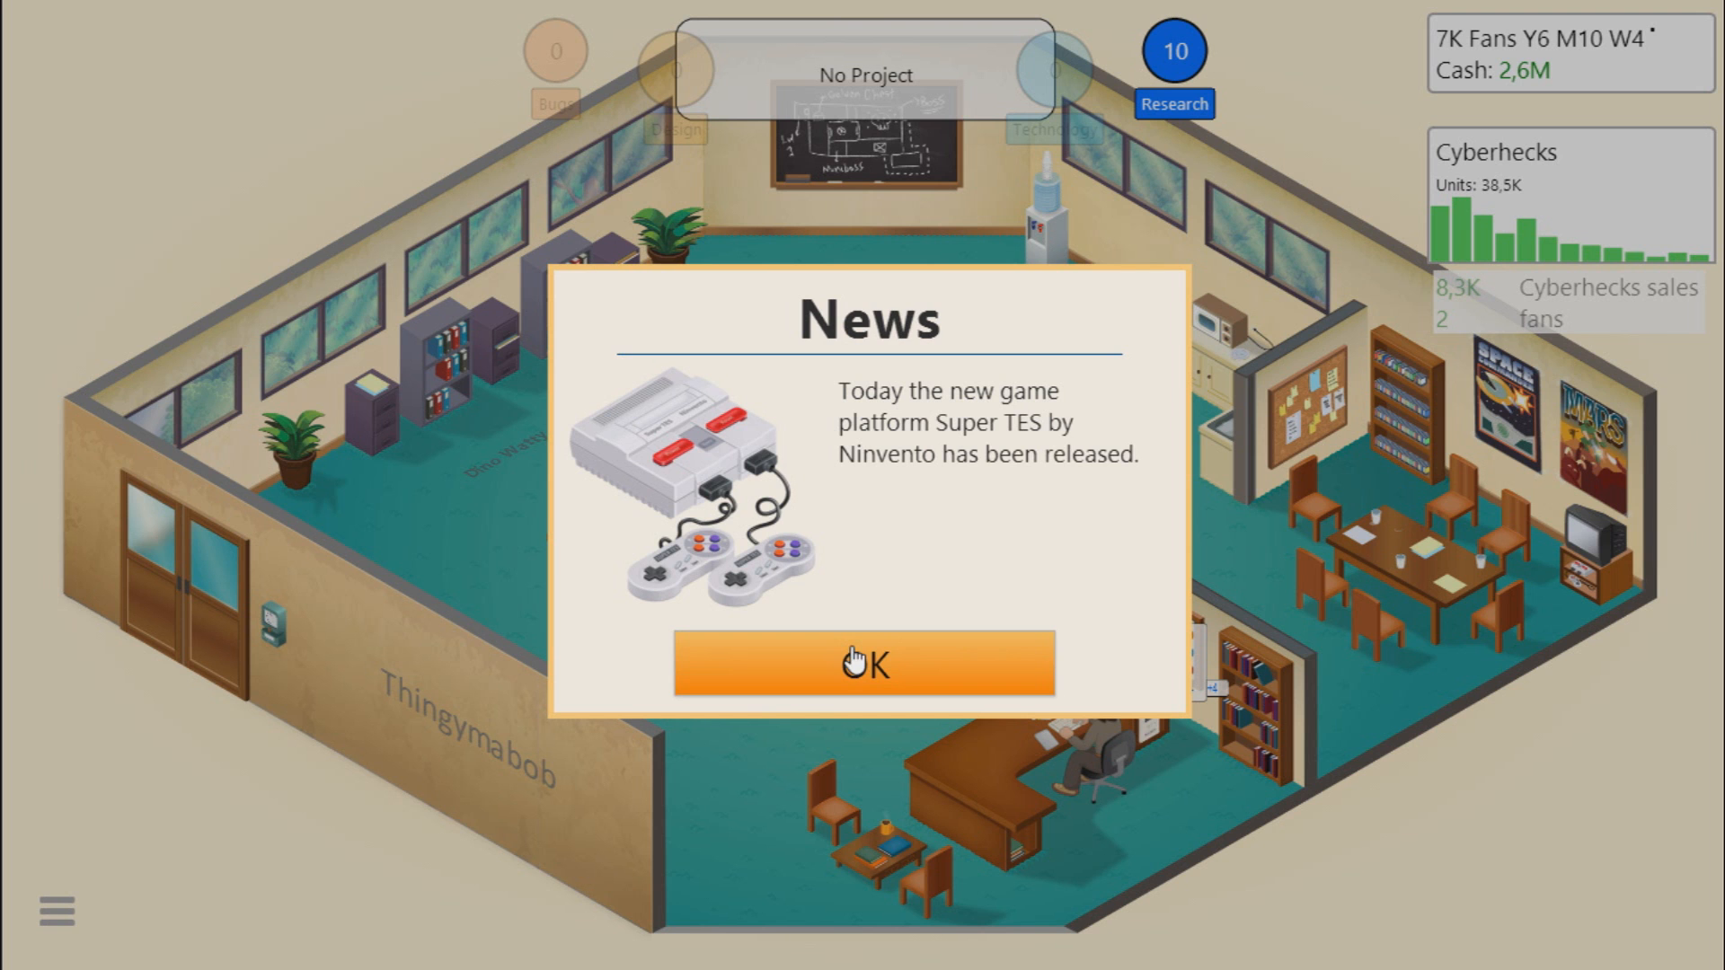
pyautogui.moveTo(995, 682)
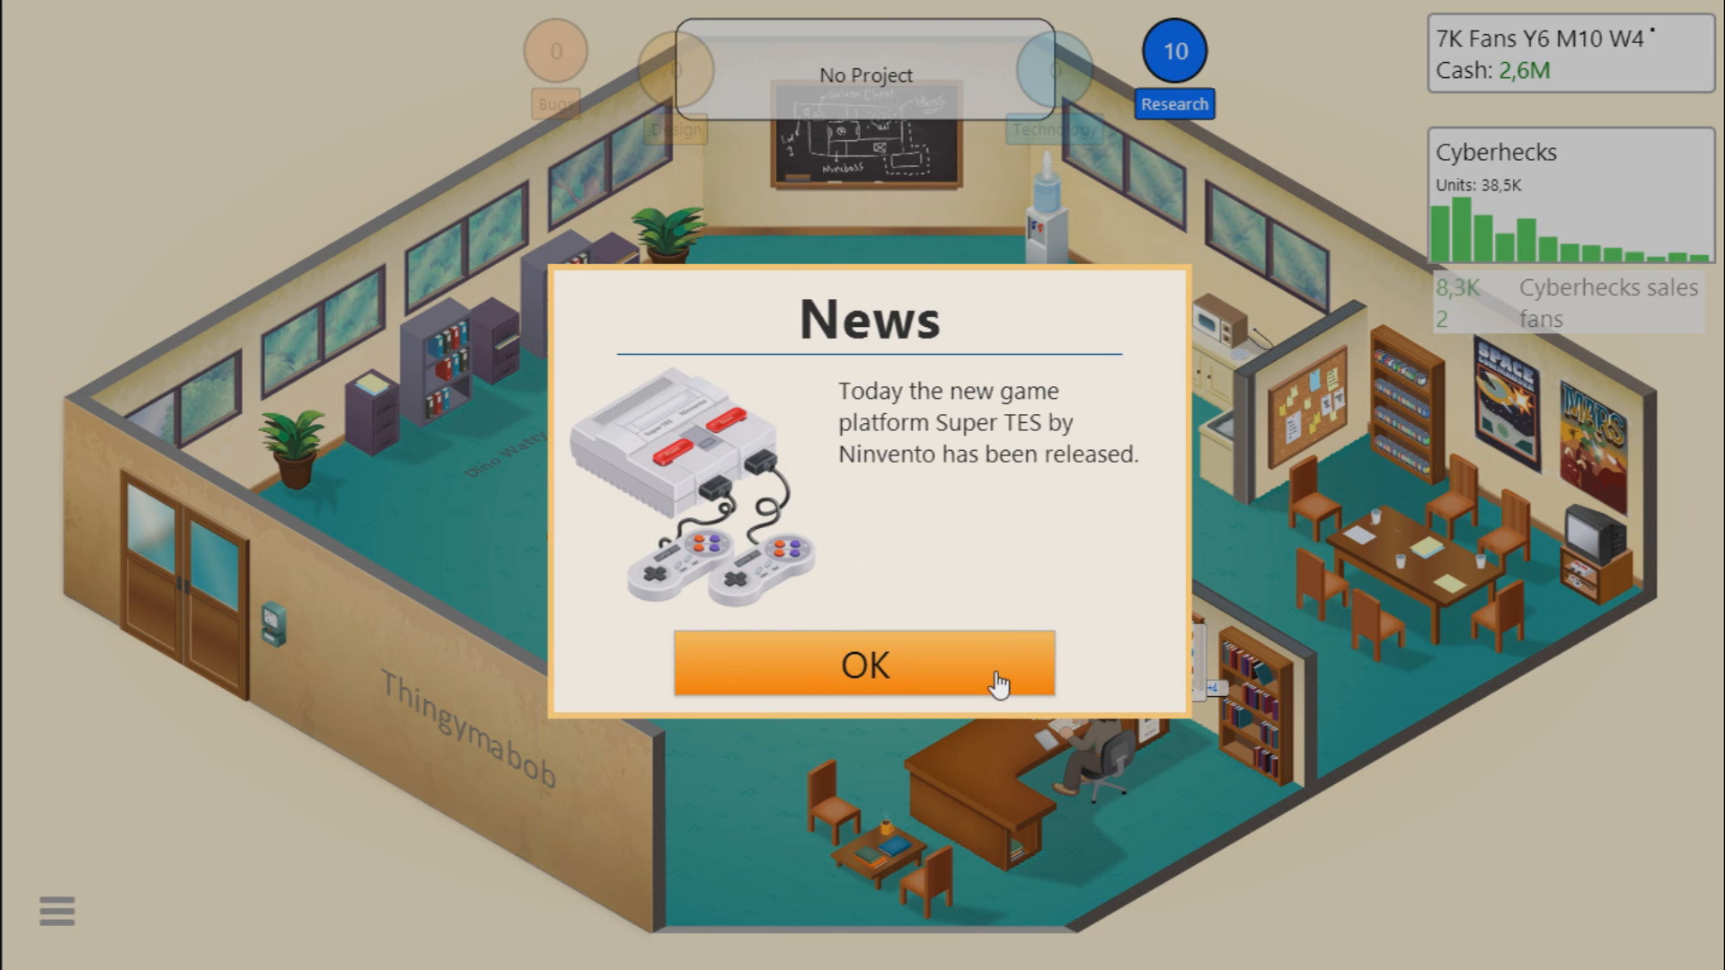
# Step: Dismiss the Super TES release news, the fan's two-page thank-you, and the 443 new fans notice
pyautogui.click(864, 665)
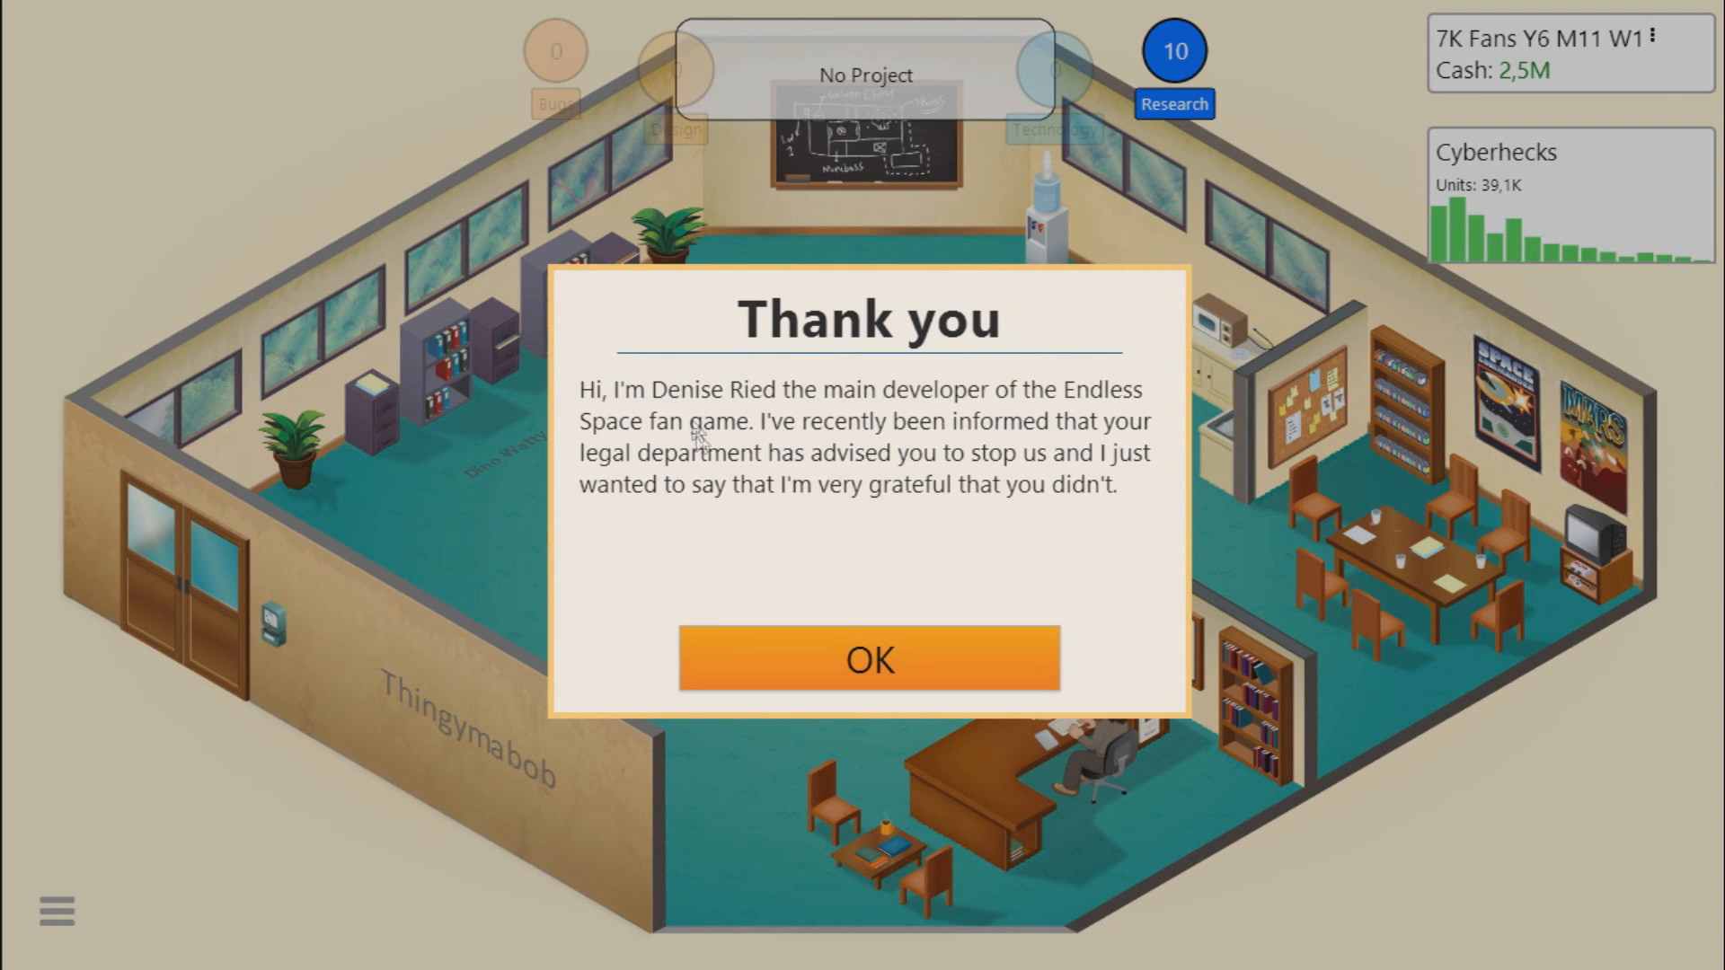
pyautogui.moveTo(954, 450)
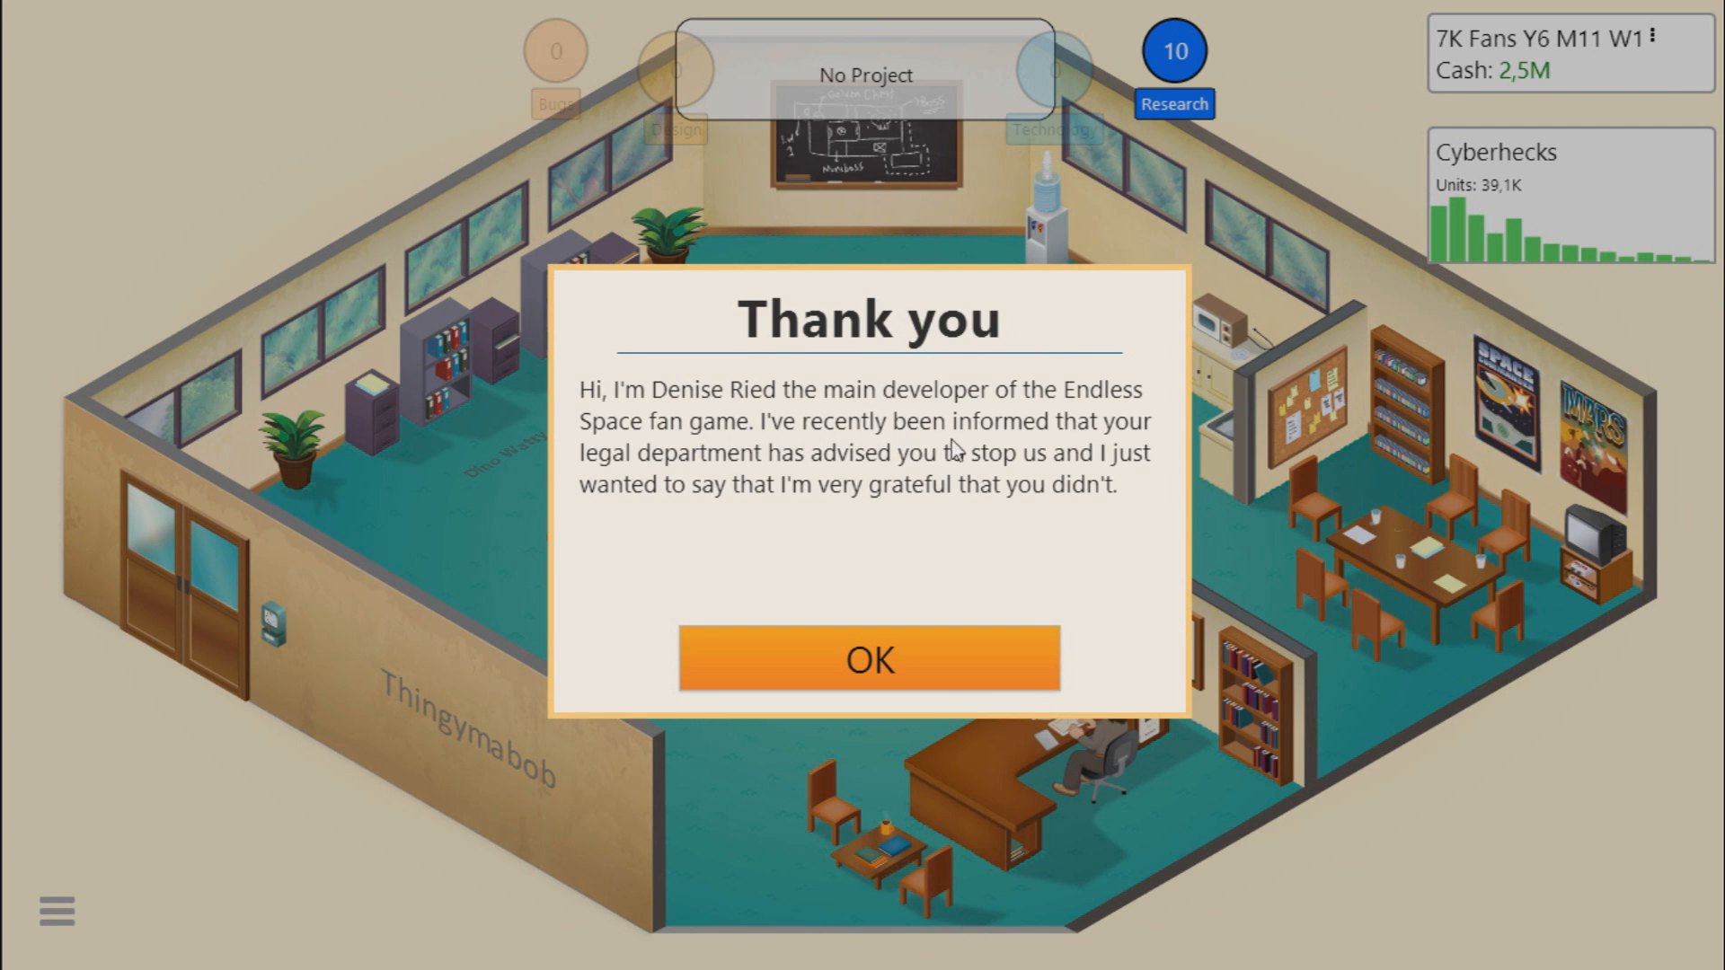
pyautogui.moveTo(762, 462)
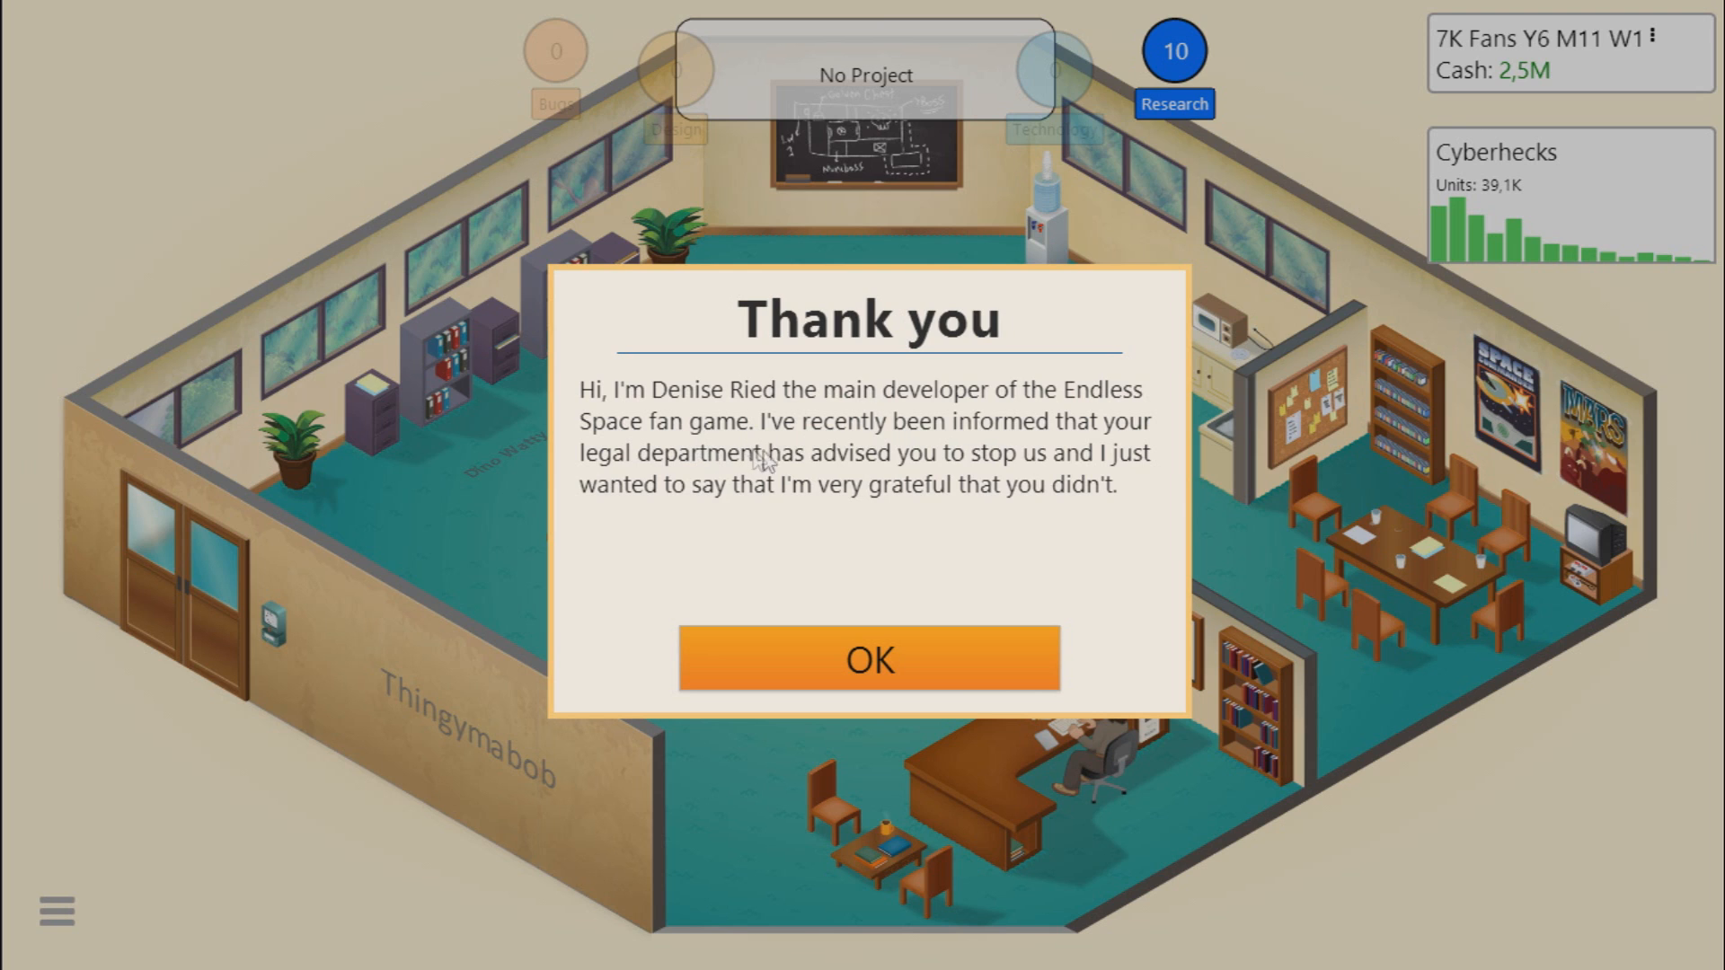
pyautogui.moveTo(661, 471)
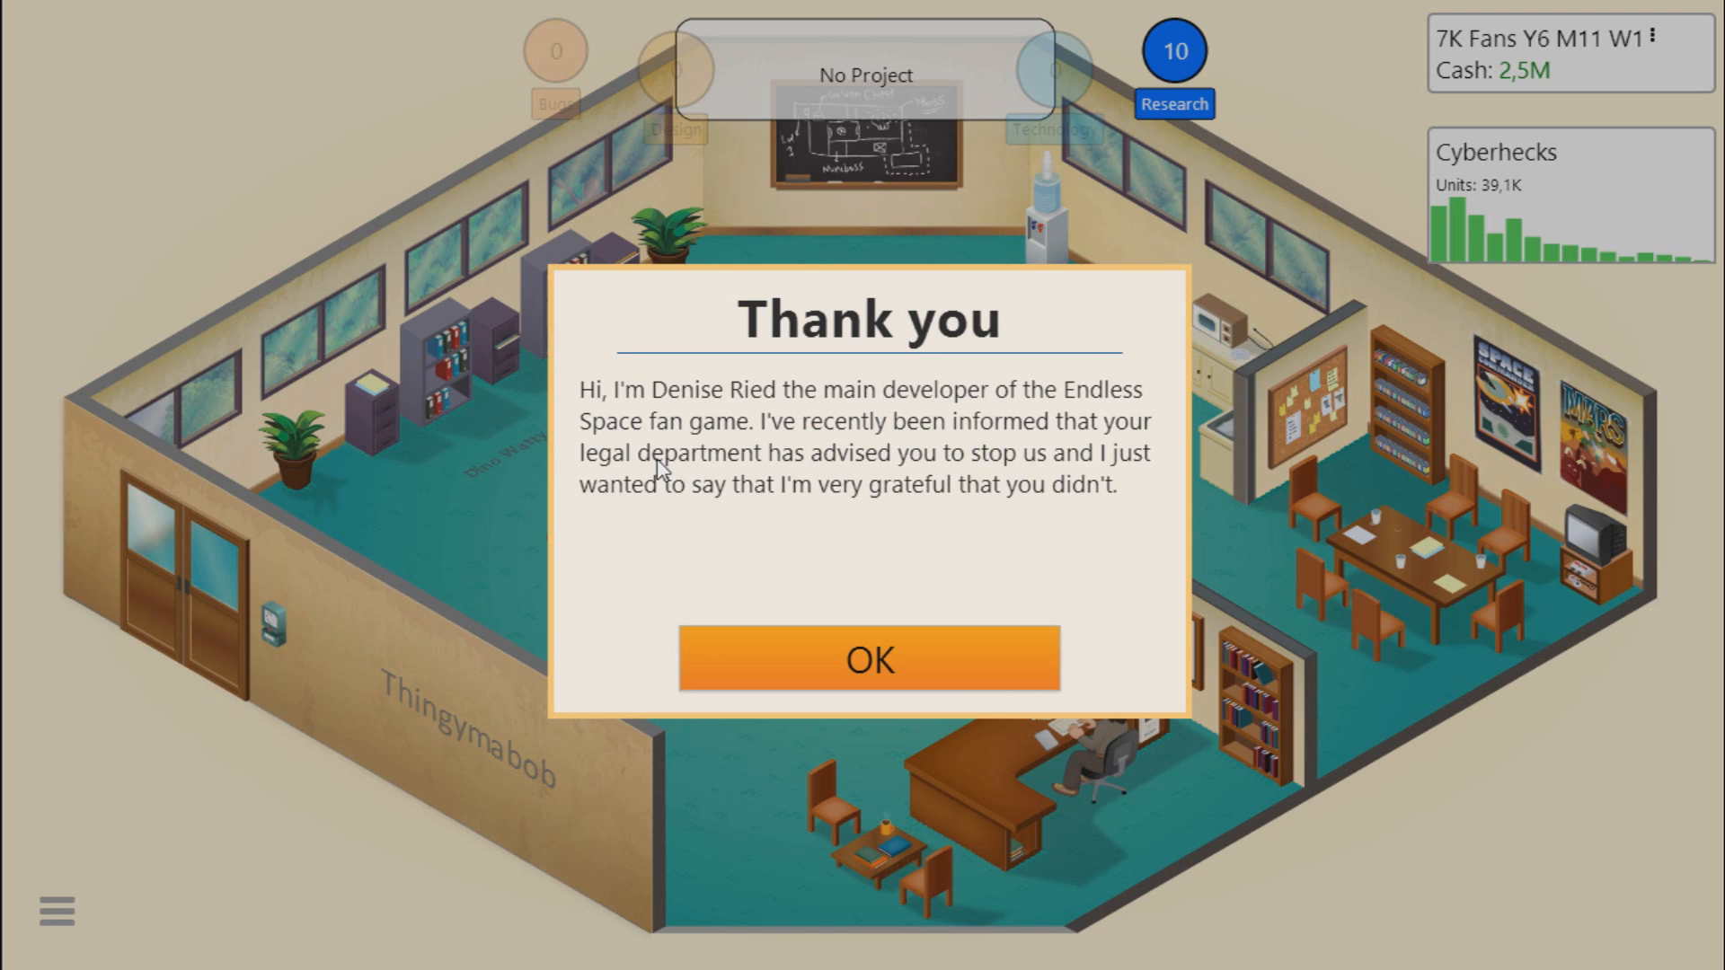
pyautogui.moveTo(886, 489)
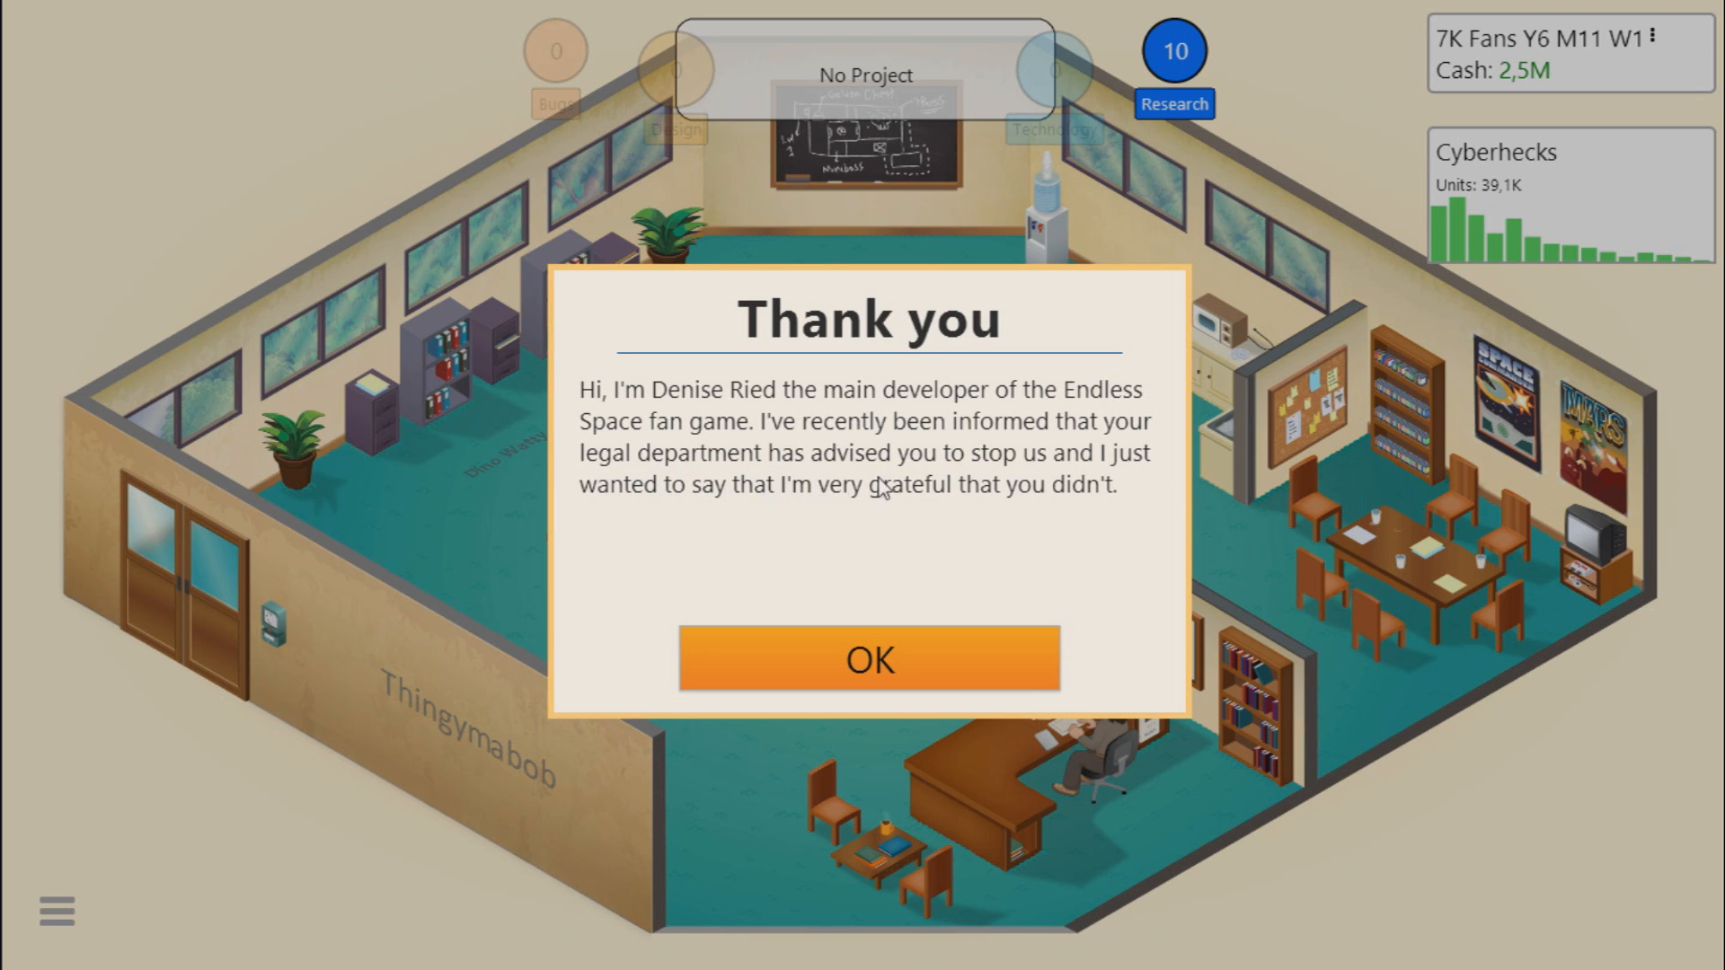
pyautogui.moveTo(679, 510)
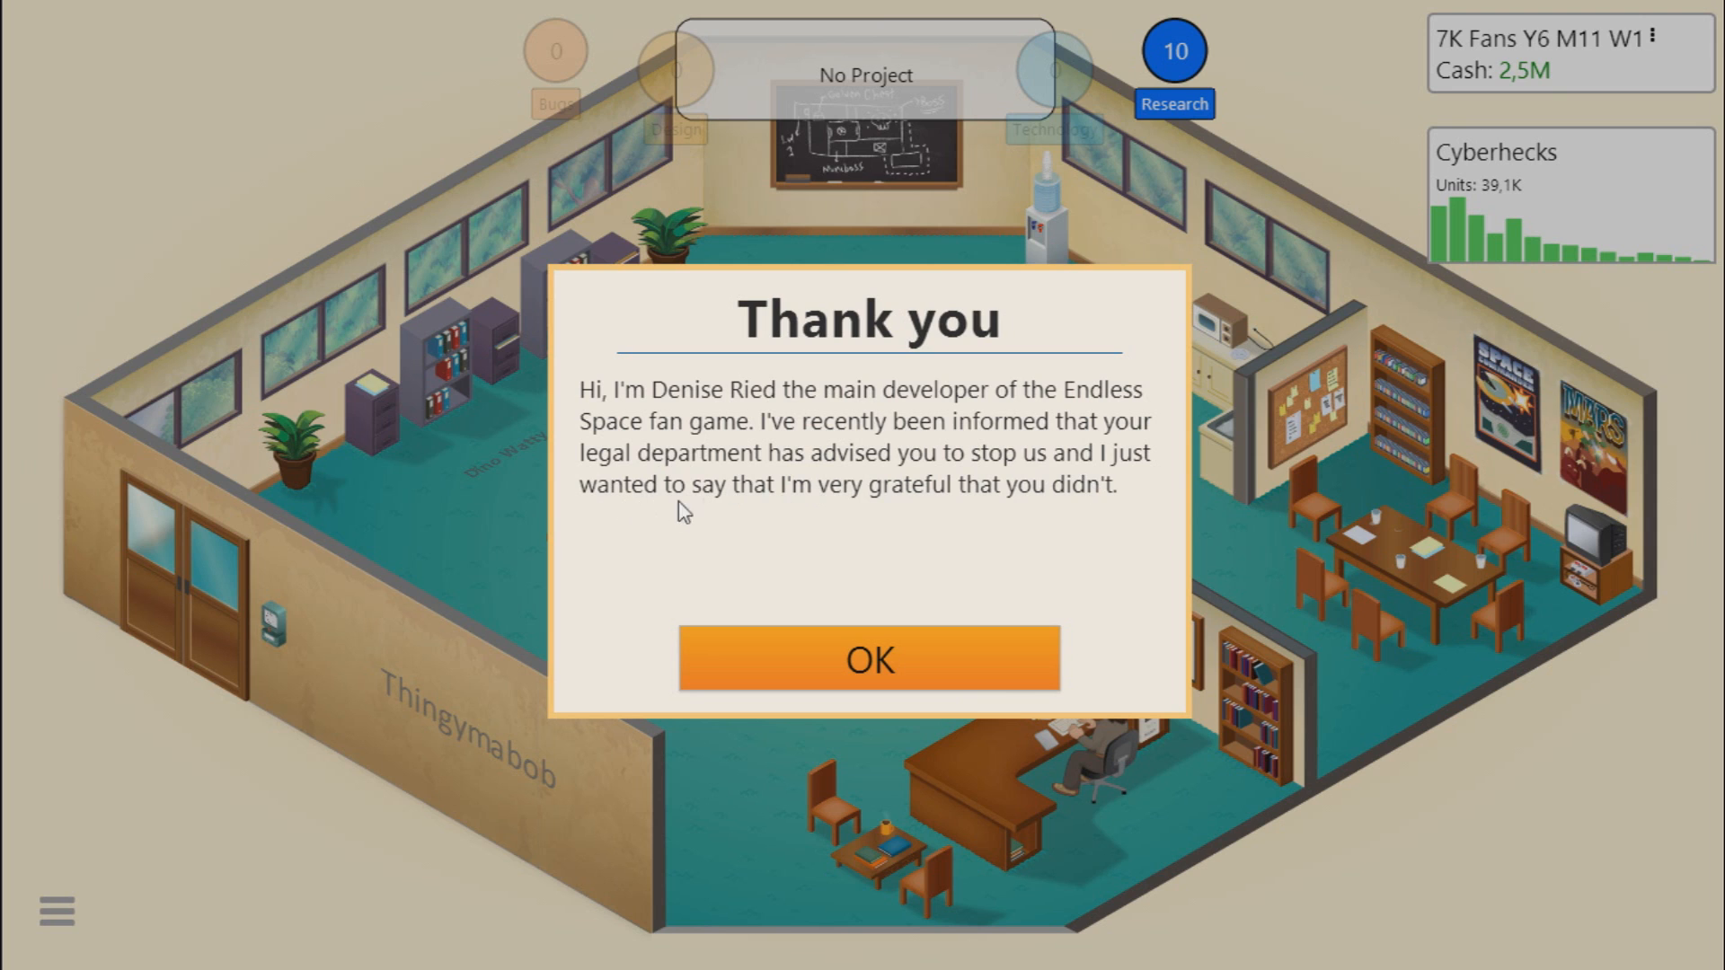
pyautogui.moveTo(811, 665)
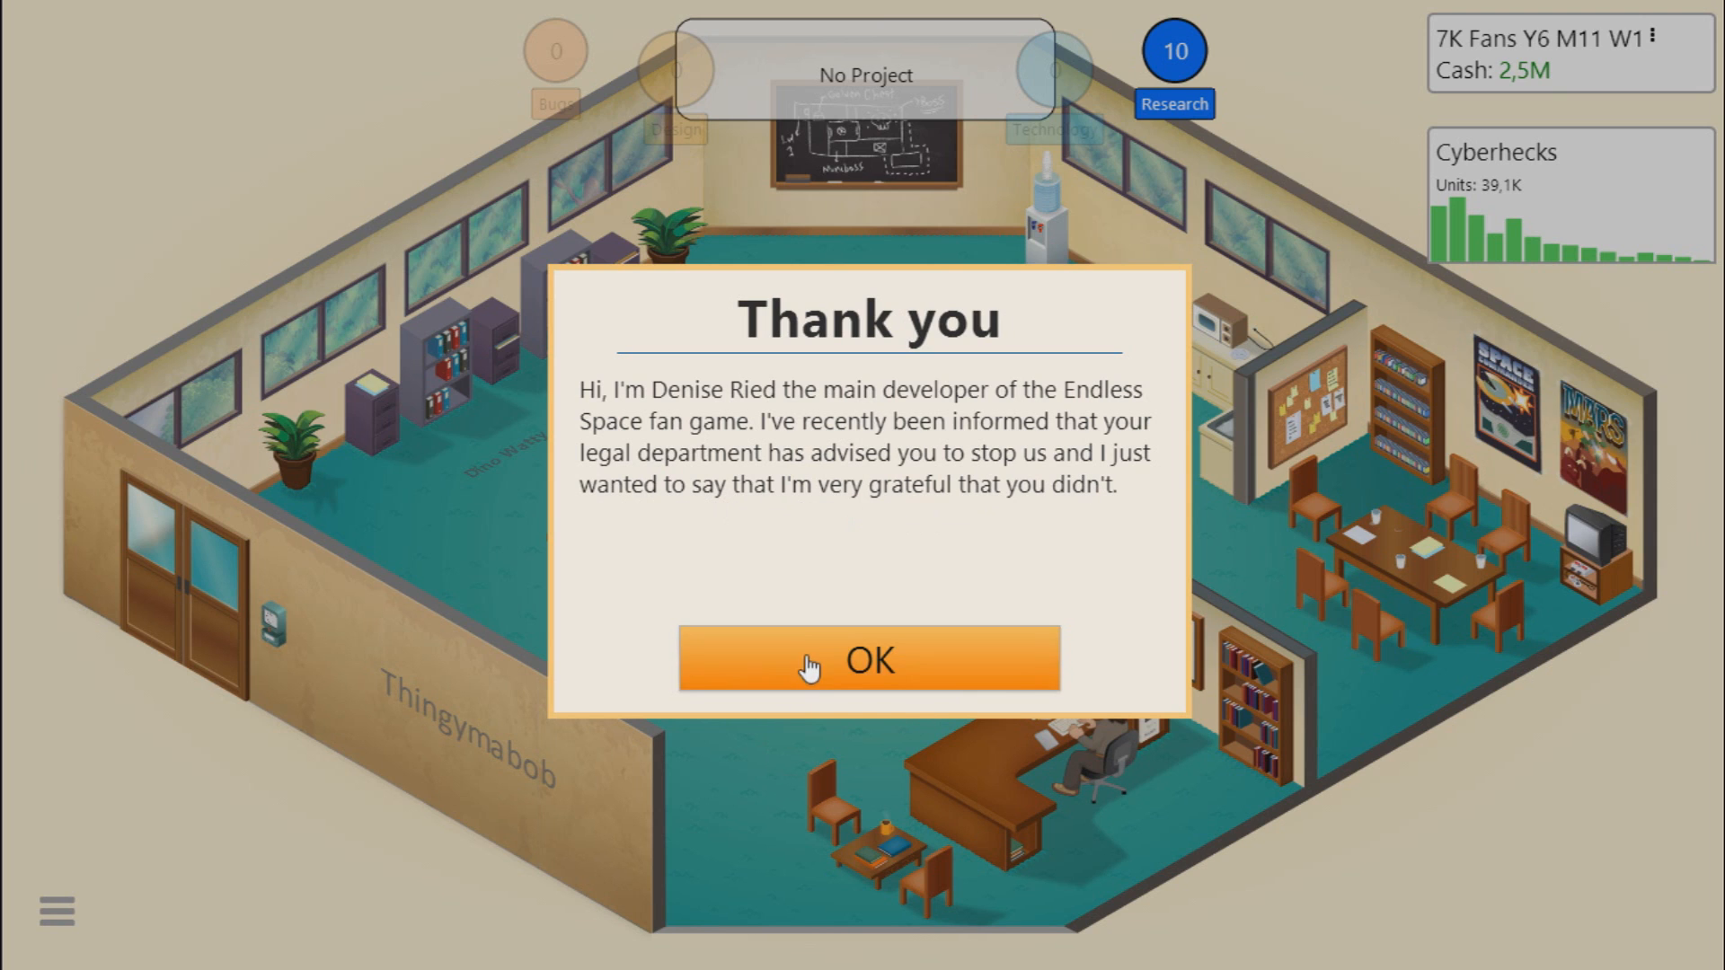
pyautogui.click(866, 659)
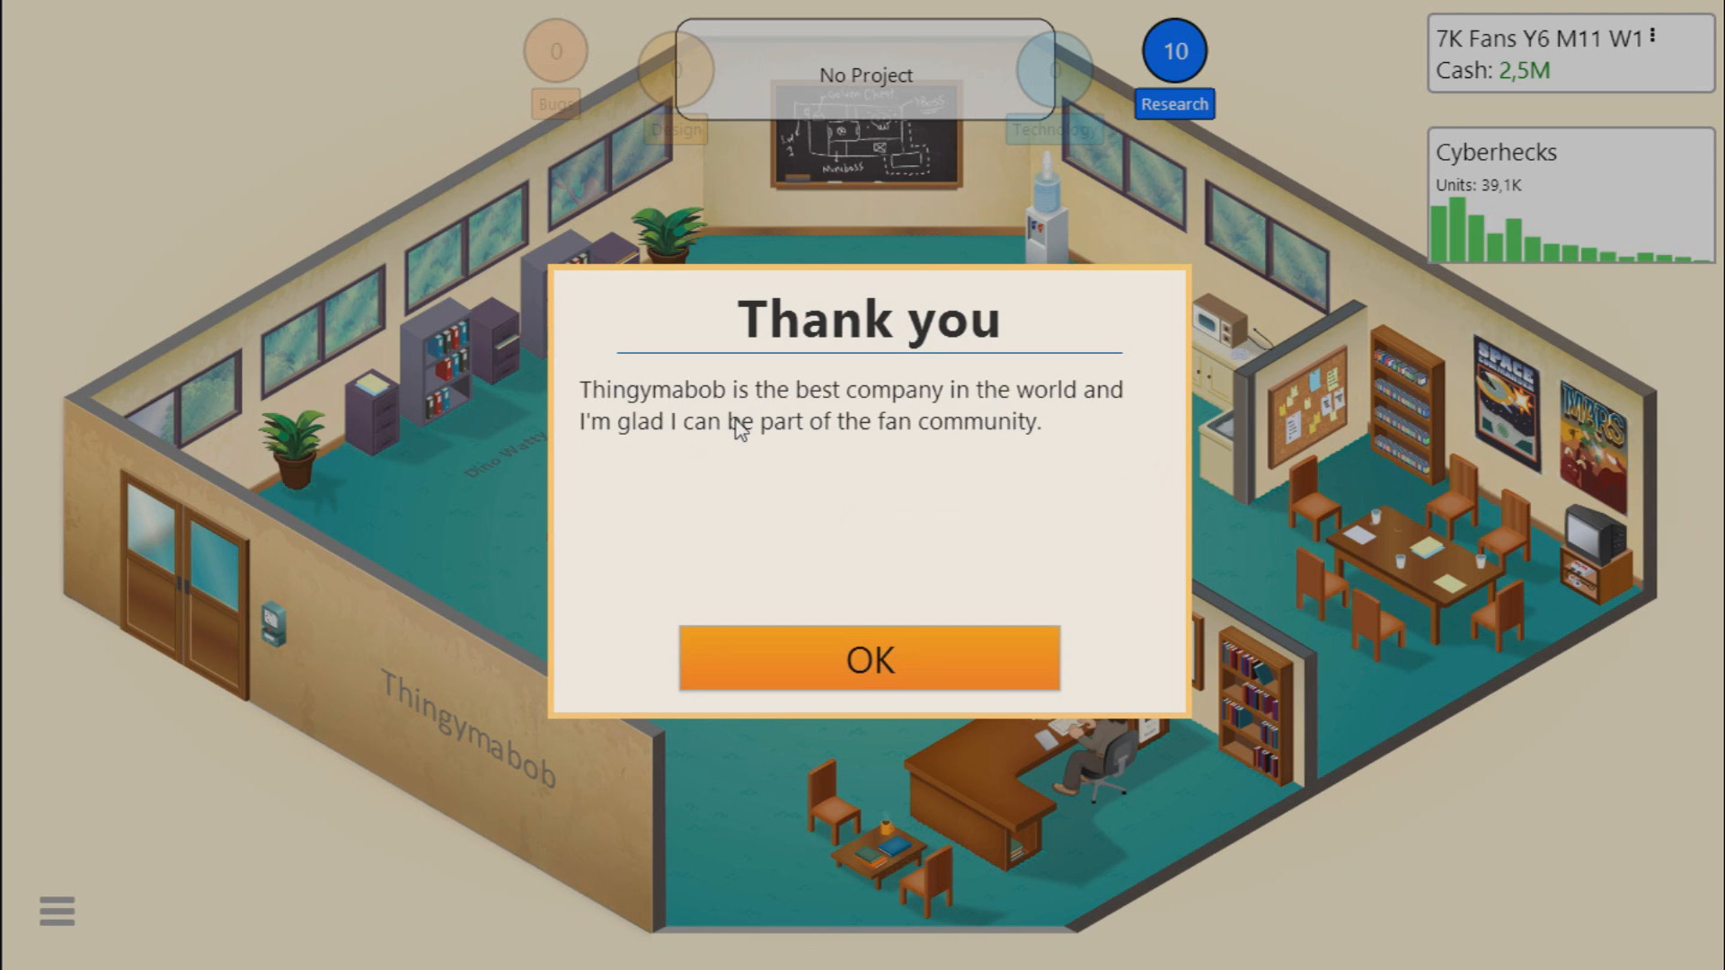
pyautogui.moveTo(655, 444)
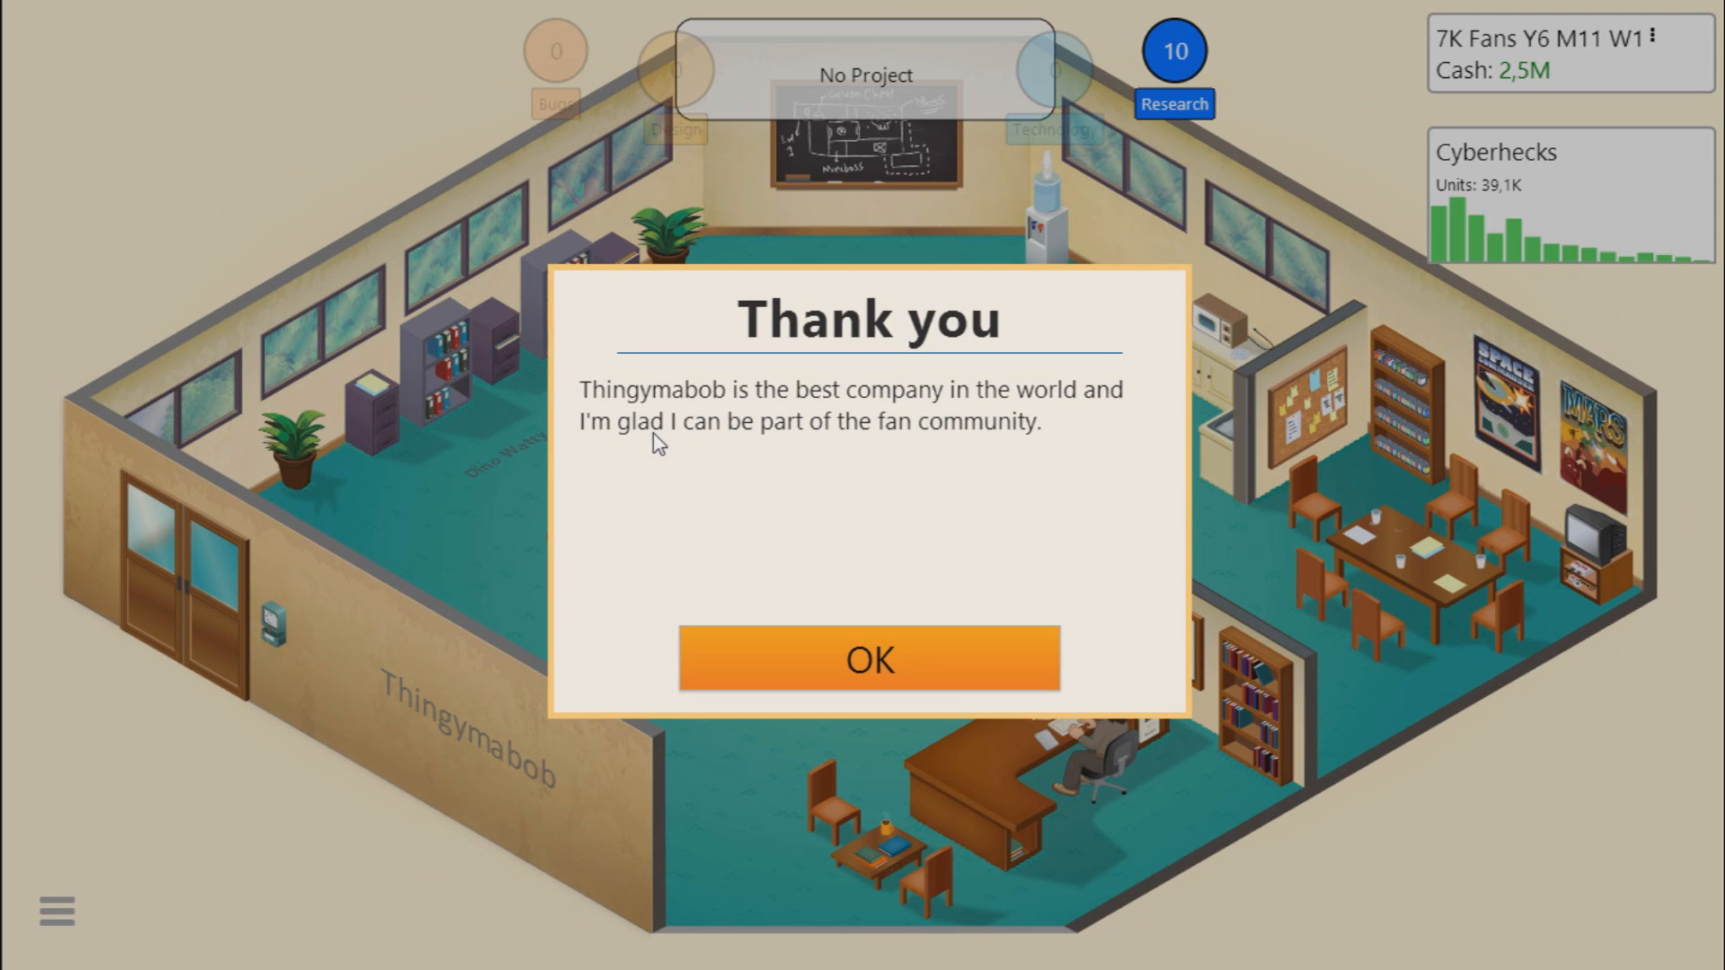
pyautogui.moveTo(981, 488)
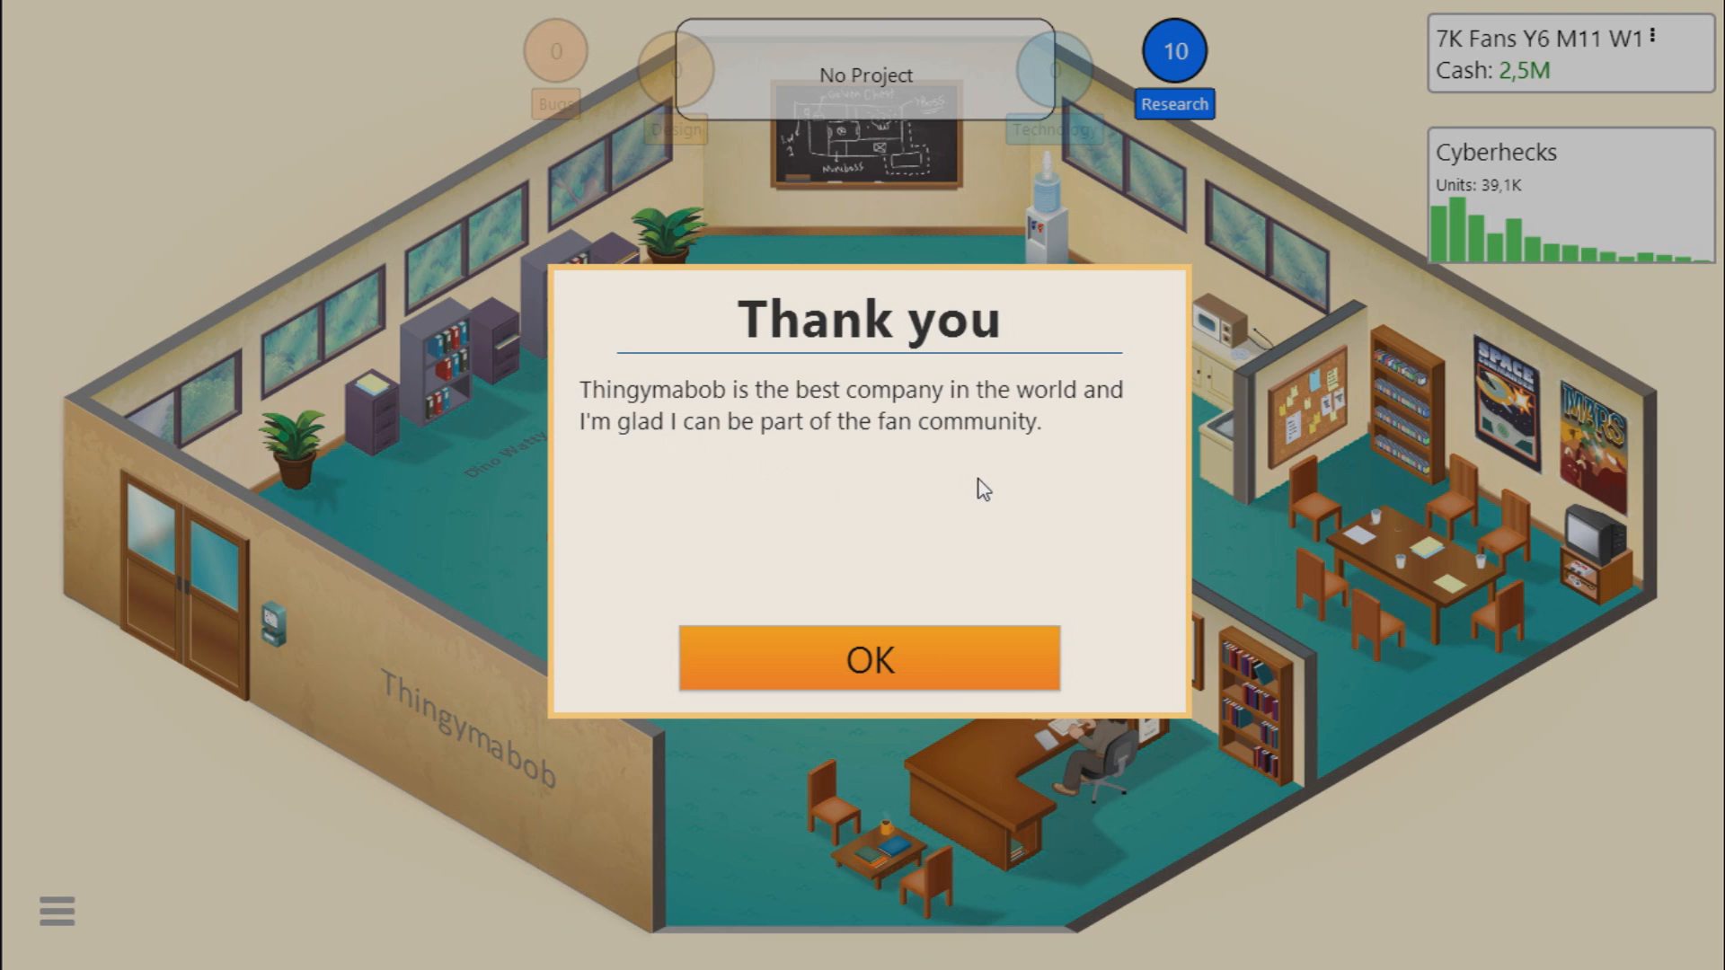
pyautogui.moveTo(807, 472)
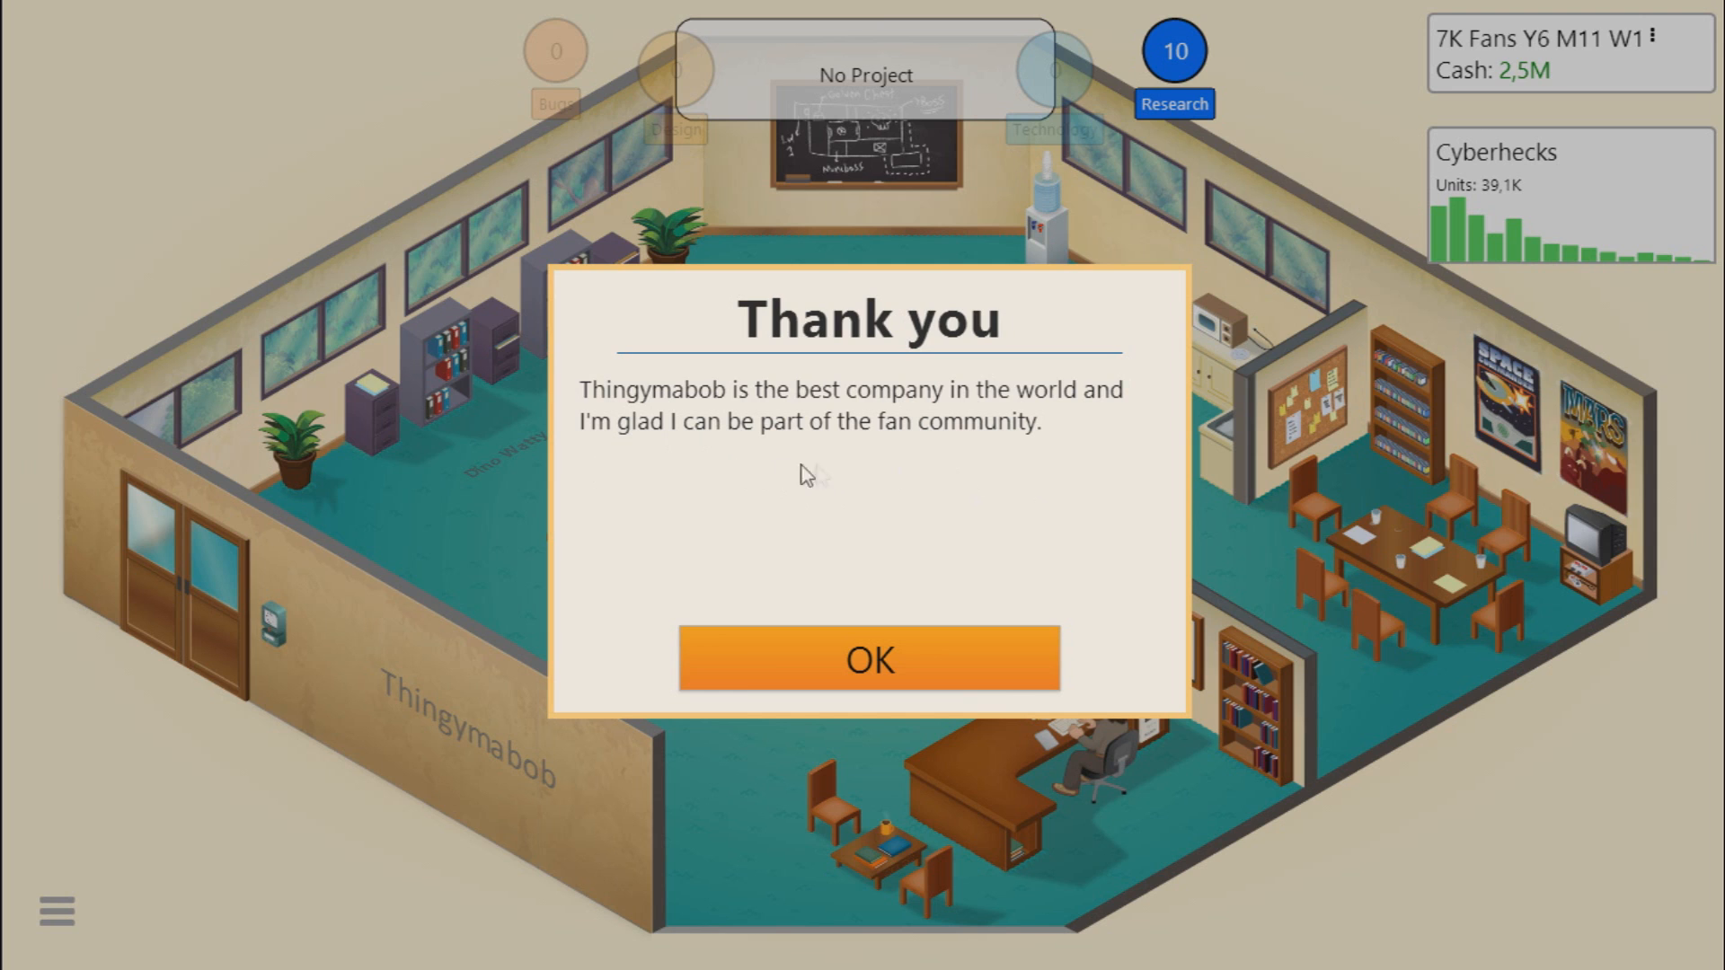
pyautogui.click(870, 659)
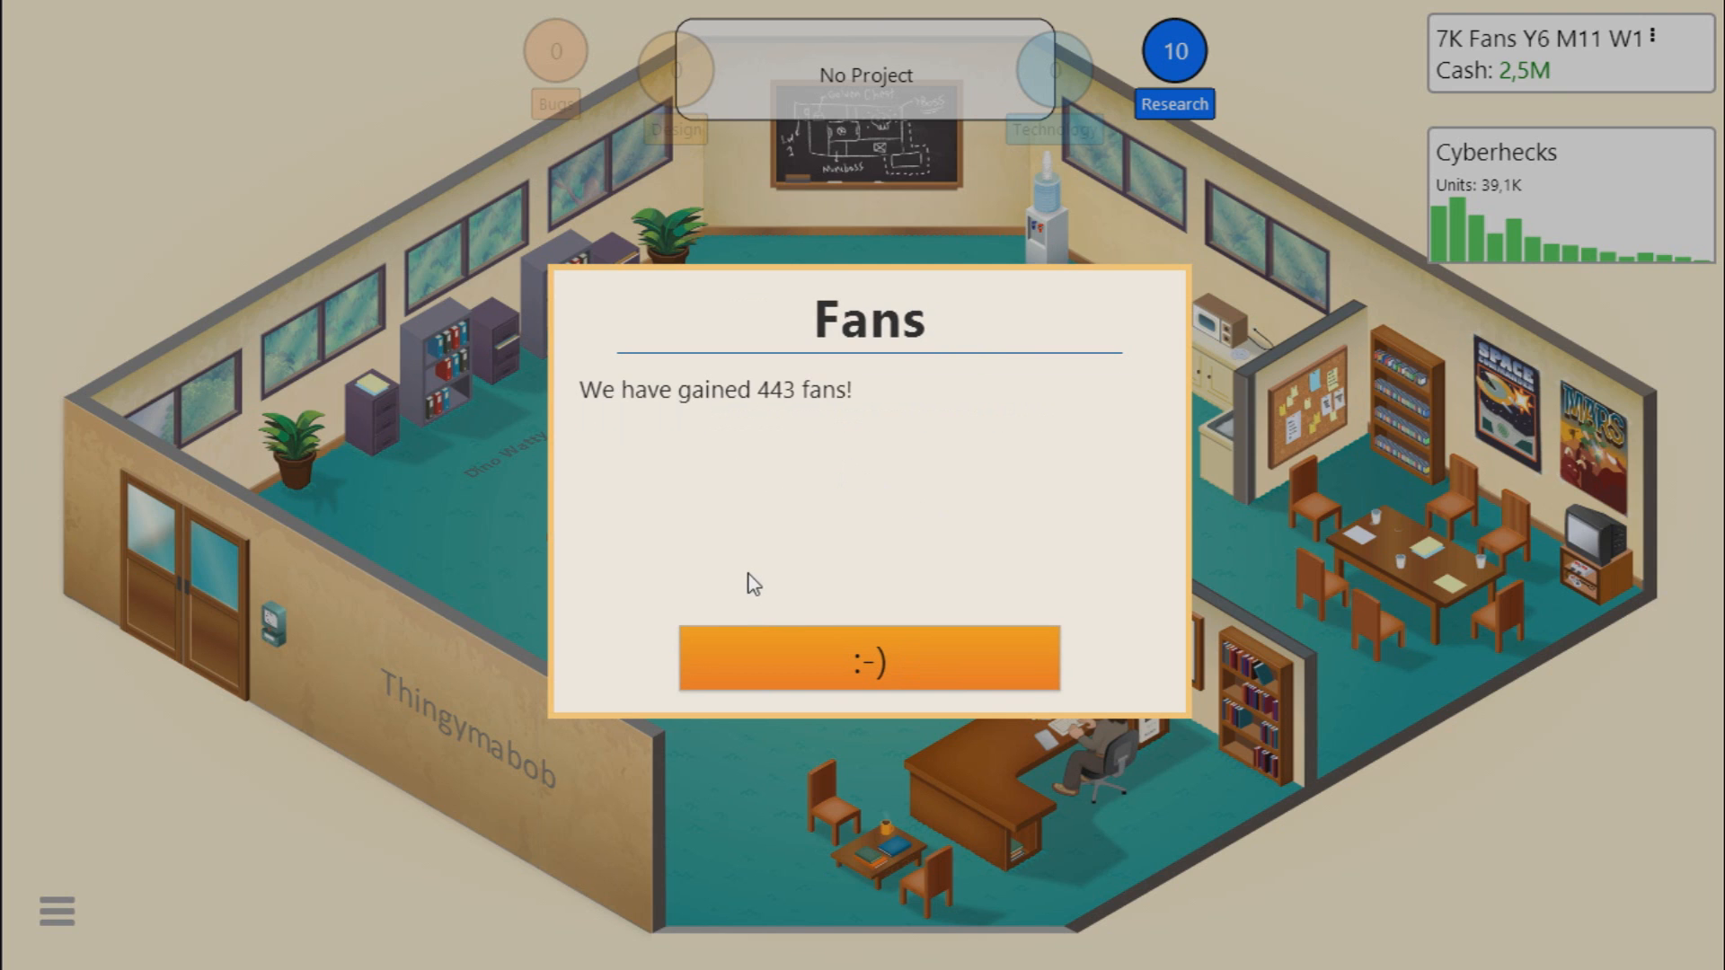
pyautogui.moveTo(732, 448)
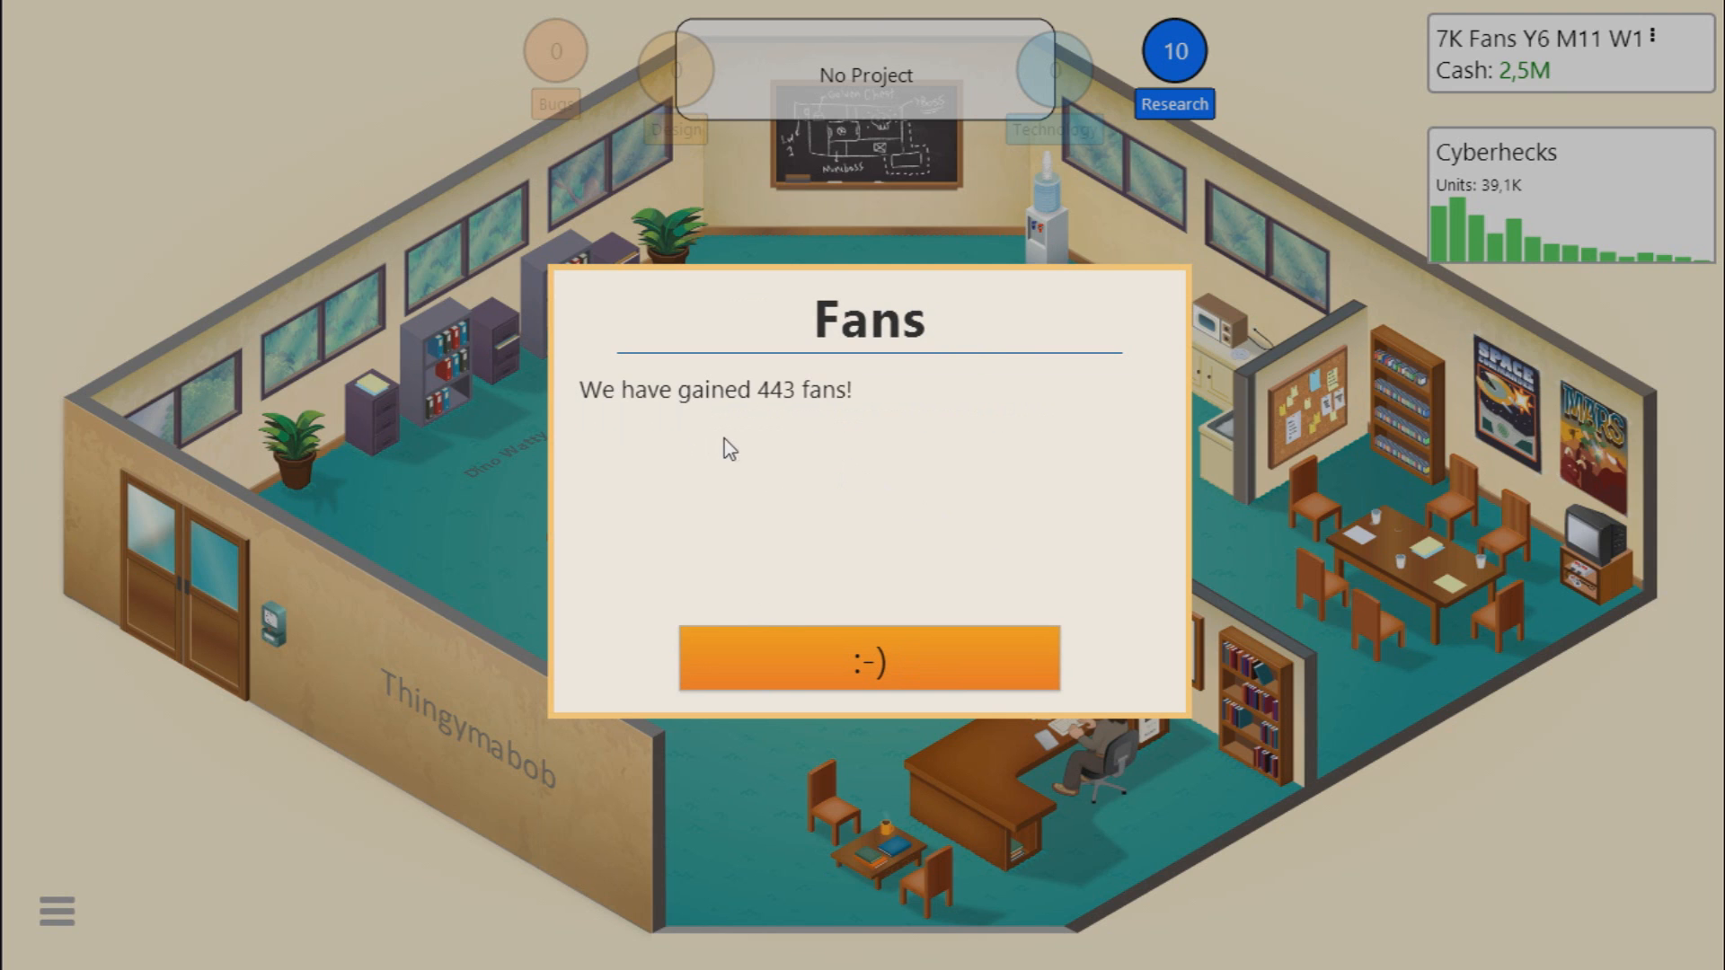
pyautogui.moveTo(873, 607)
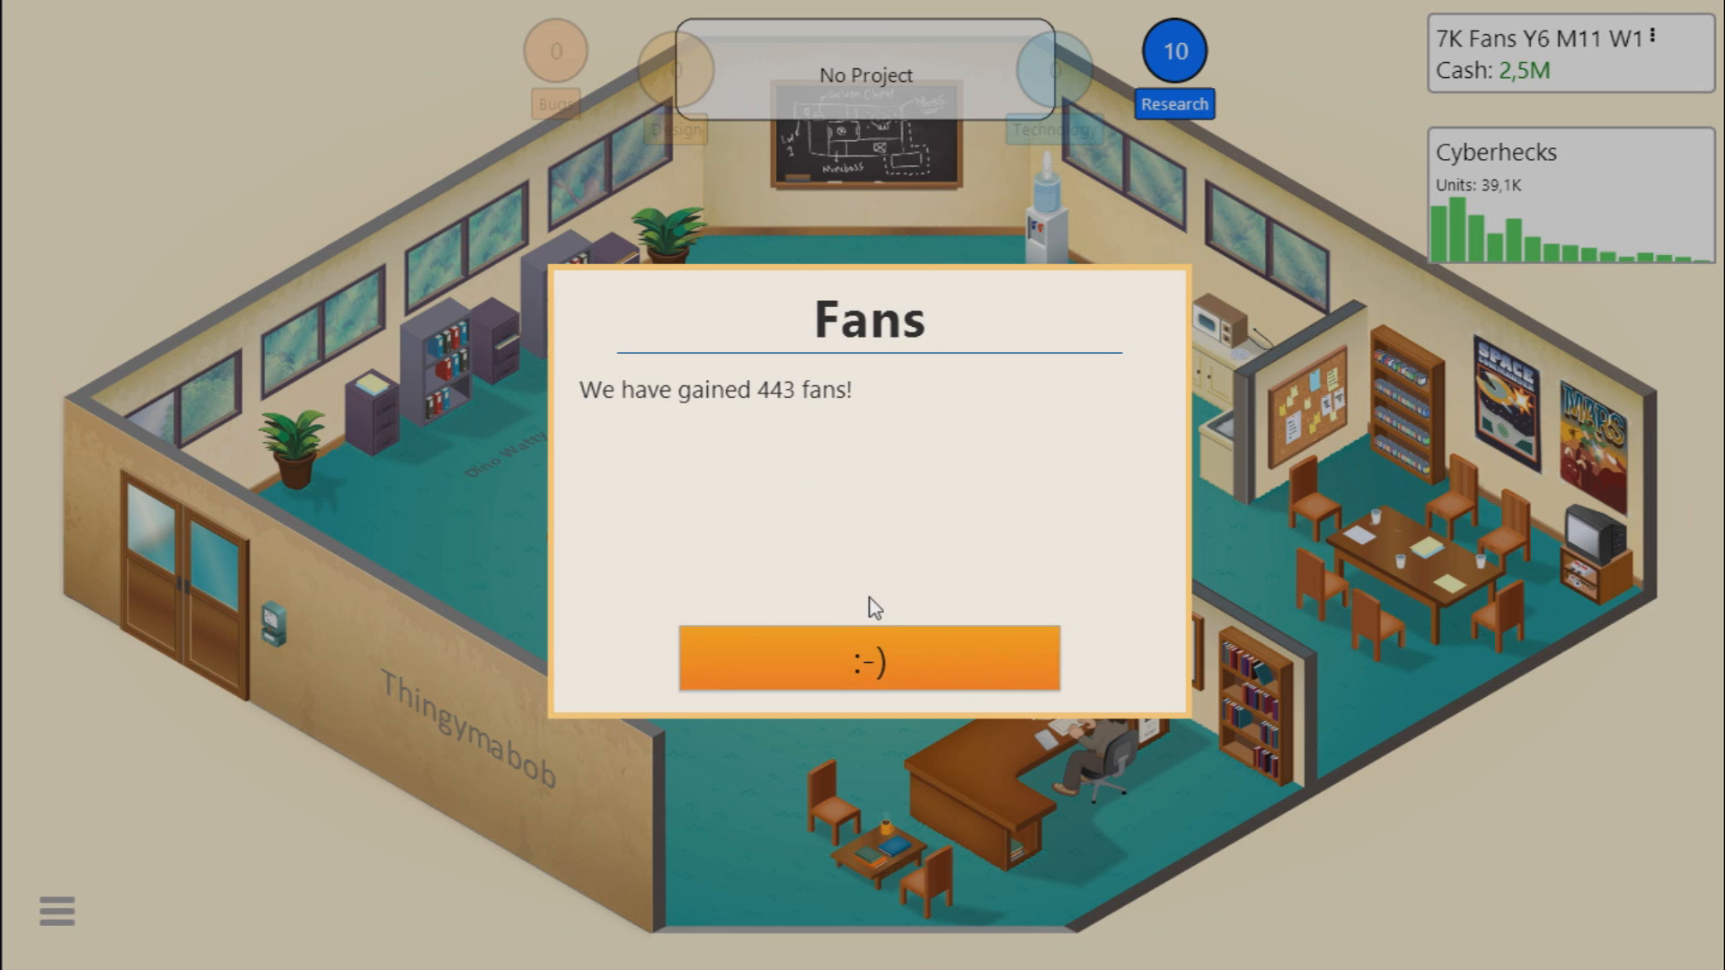
pyautogui.click(867, 661)
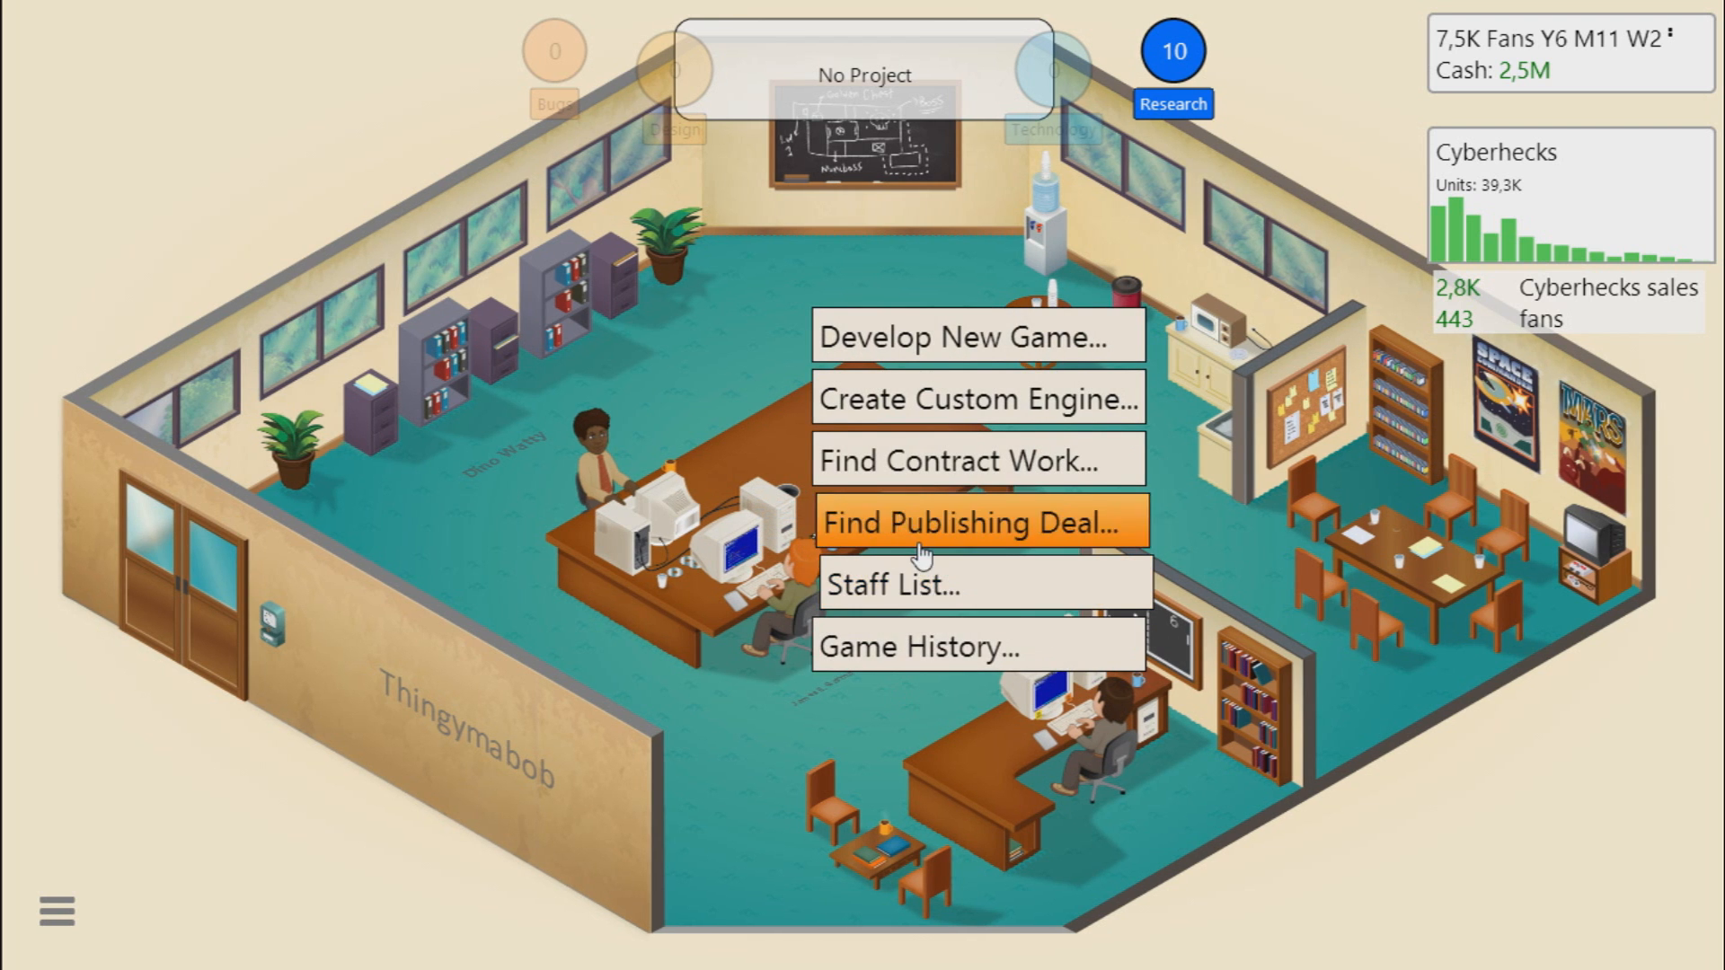
pyautogui.moveTo(909, 336)
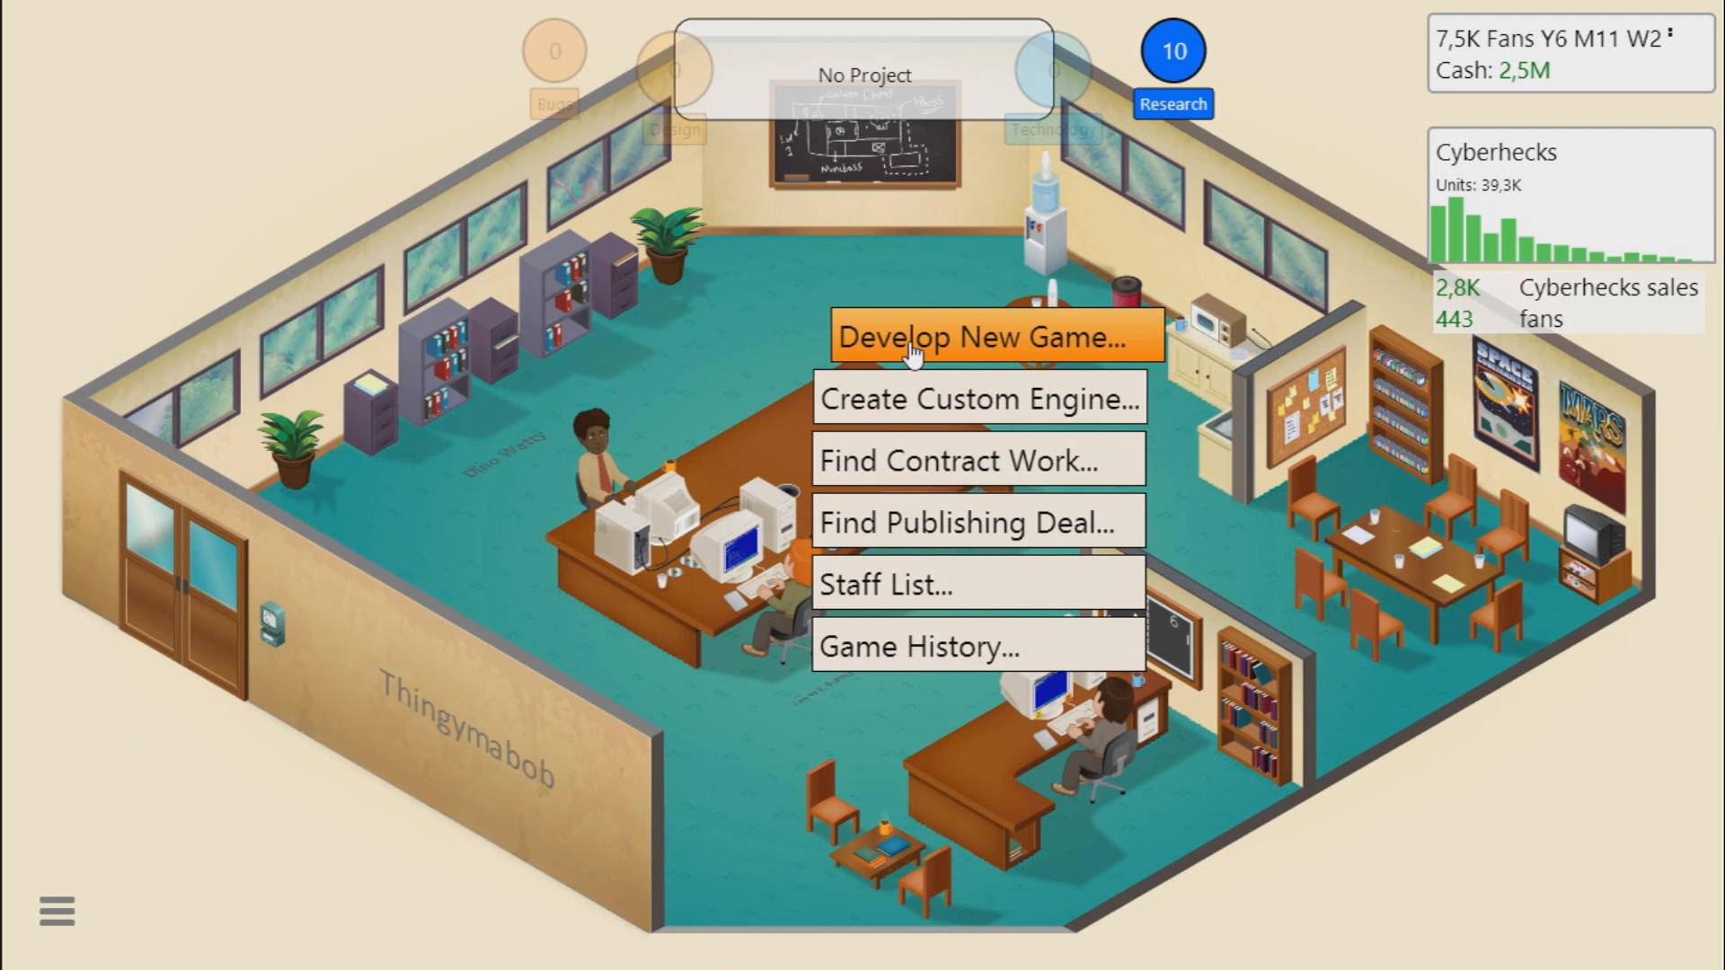
# Step: Begin a new game concept on the TingyLingy engine with Super TES as platform
pyautogui.click(988, 336)
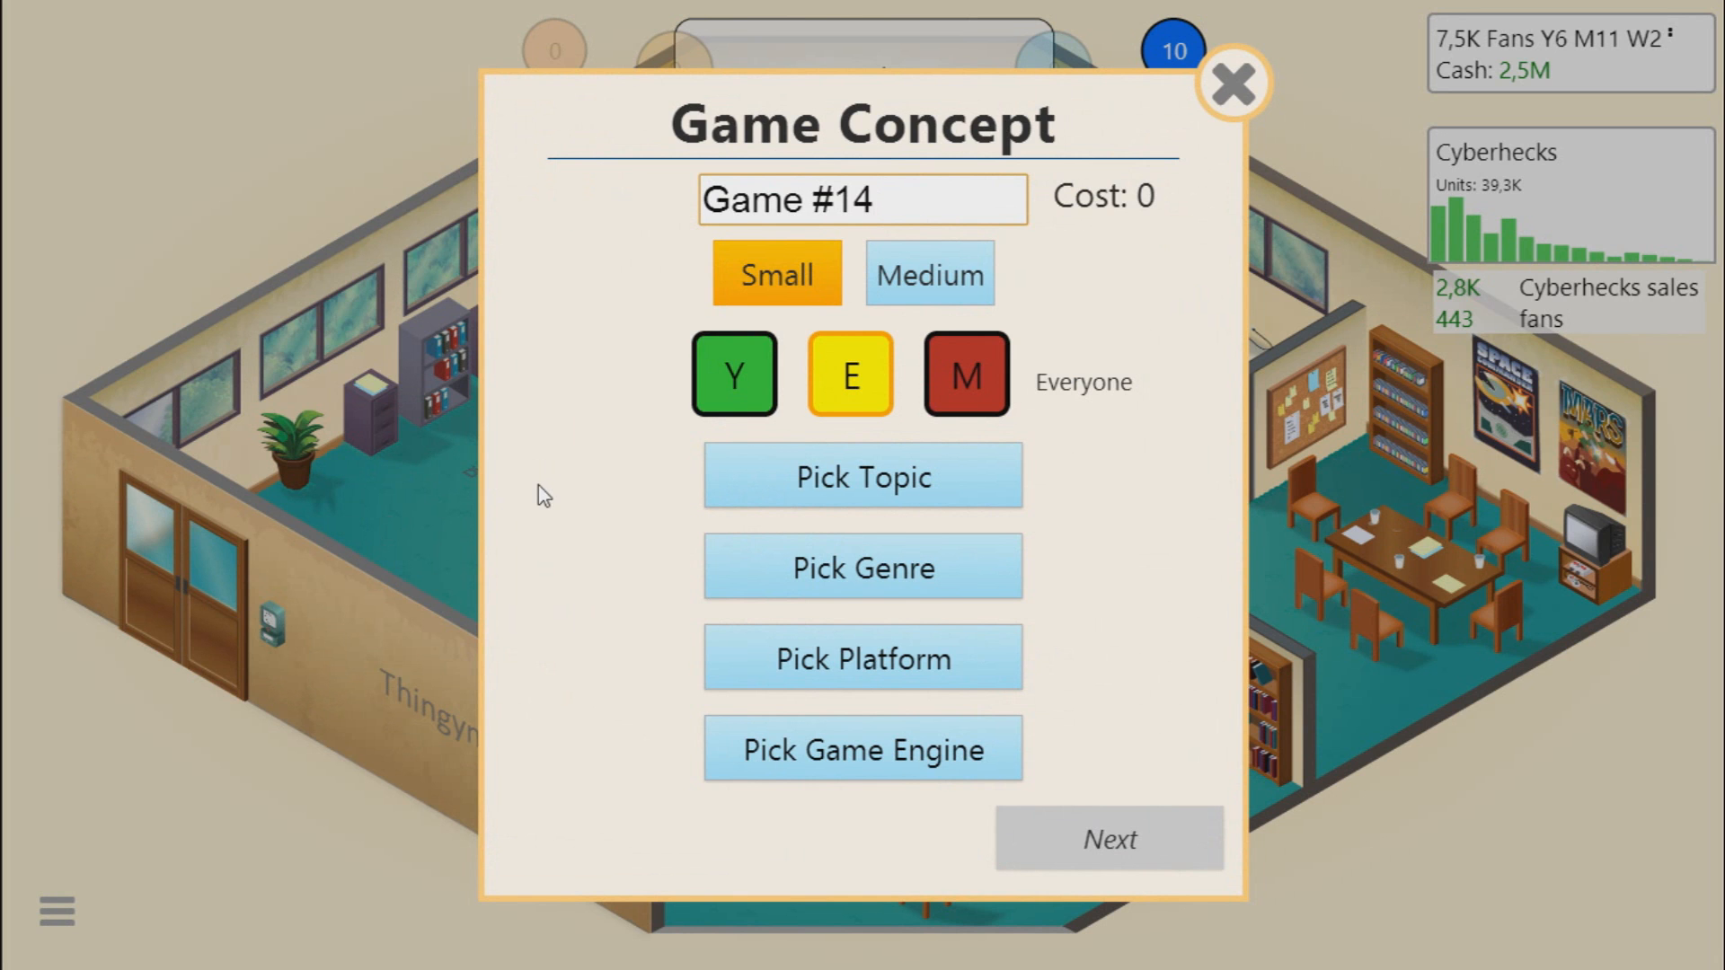
pyautogui.click(862, 747)
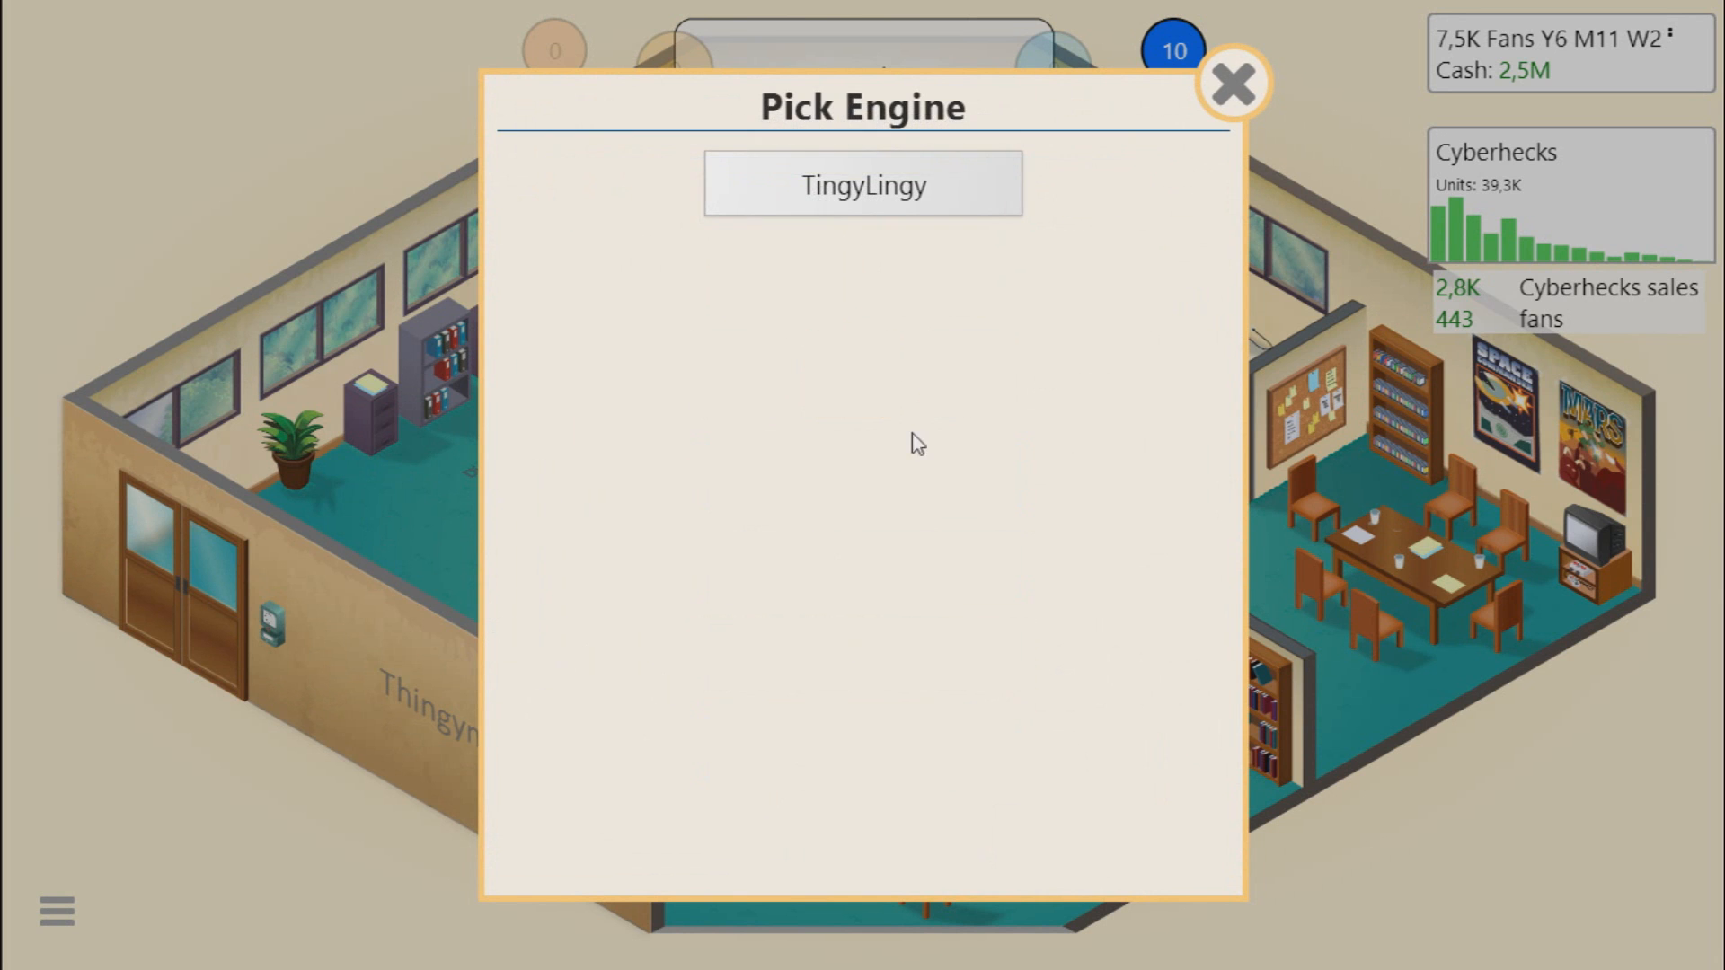
pyautogui.click(863, 183)
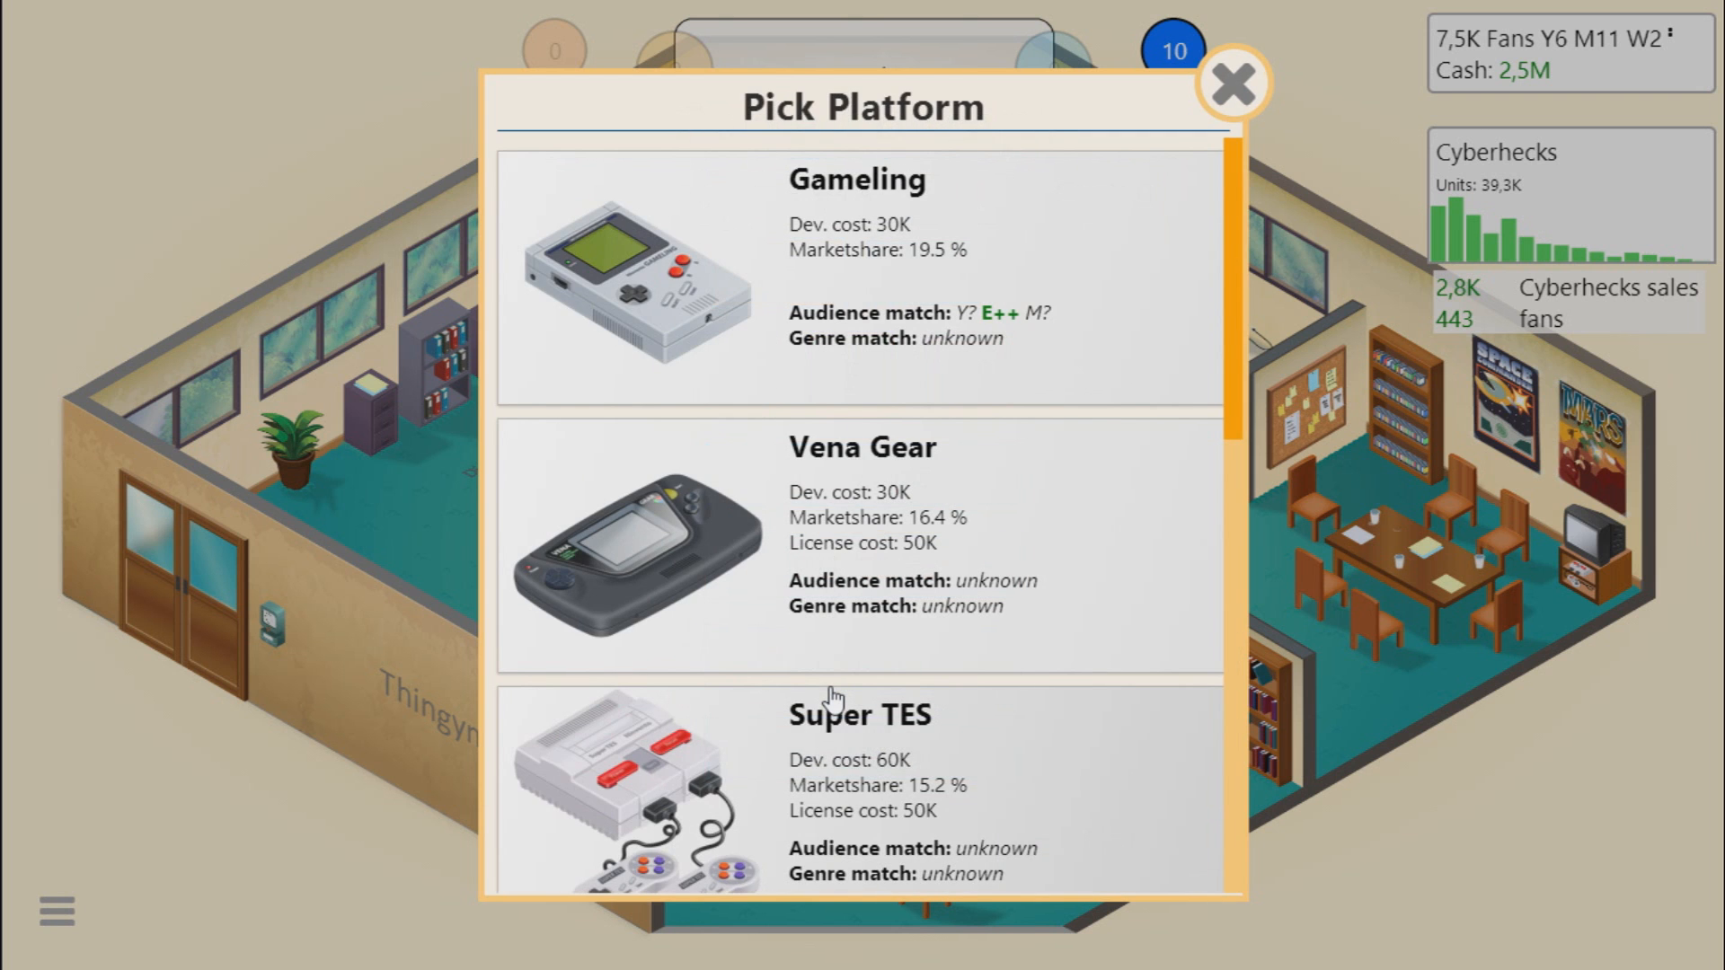
pyautogui.scroll(-3)
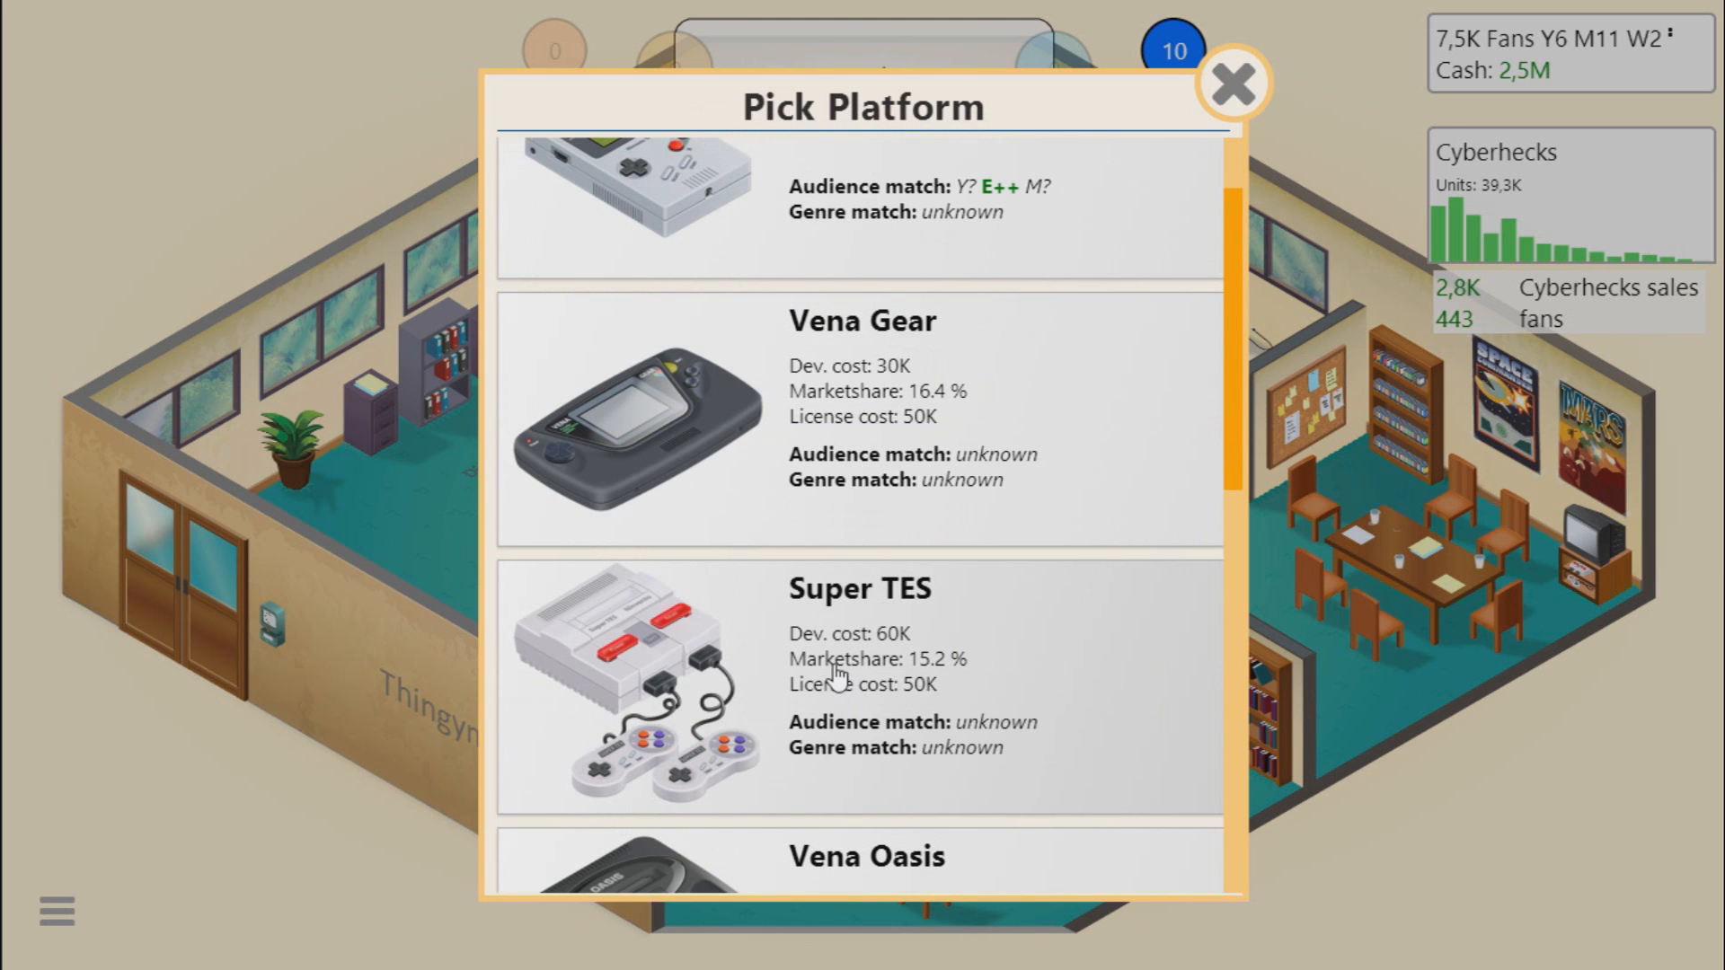
pyautogui.click(861, 677)
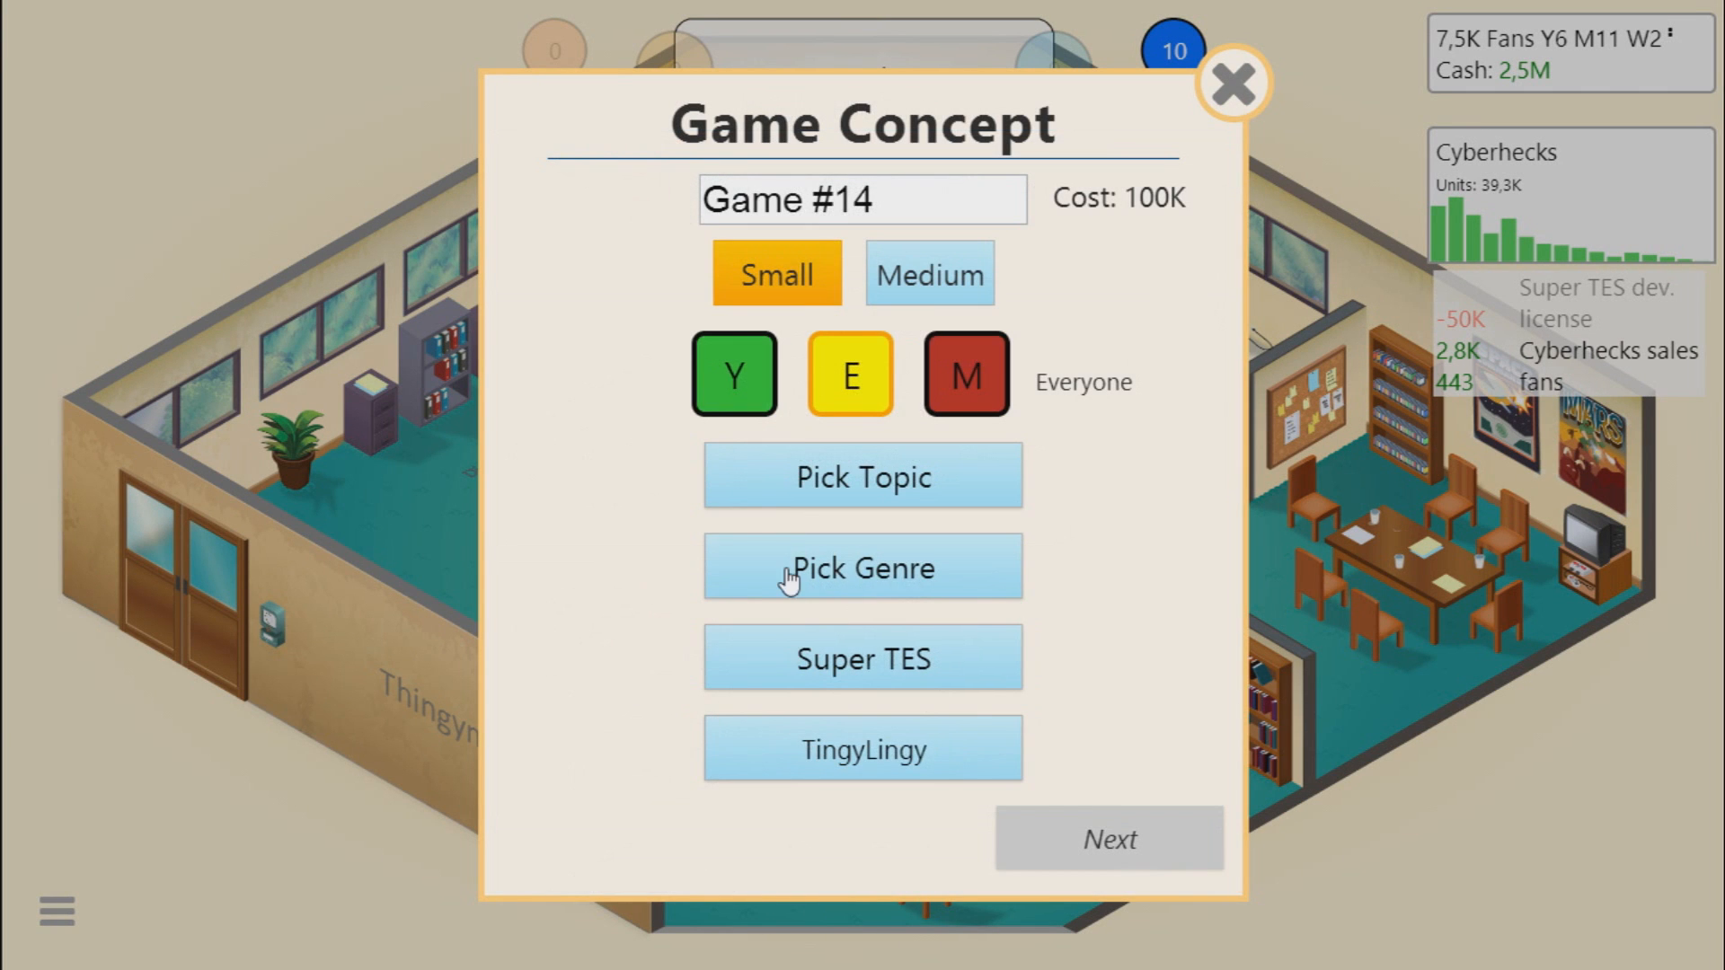
# Step: Settle the concept on Racing topic and Casual genre after trying Detective
pyautogui.click(862, 566)
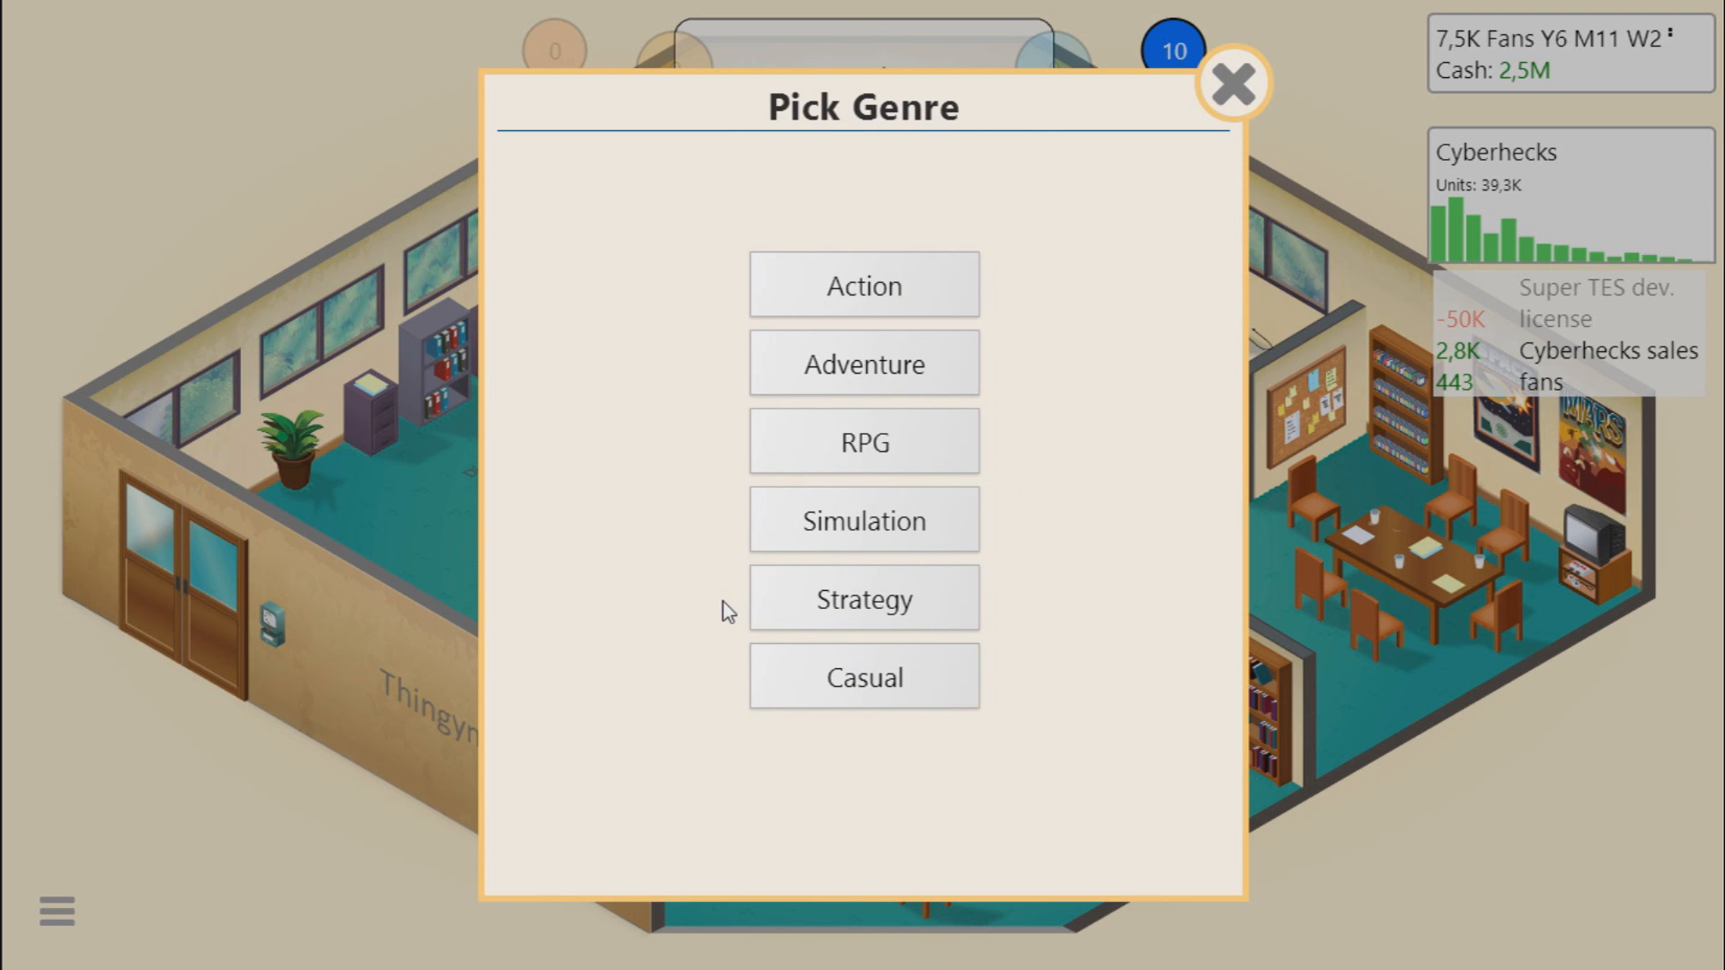
pyautogui.moveTo(865, 442)
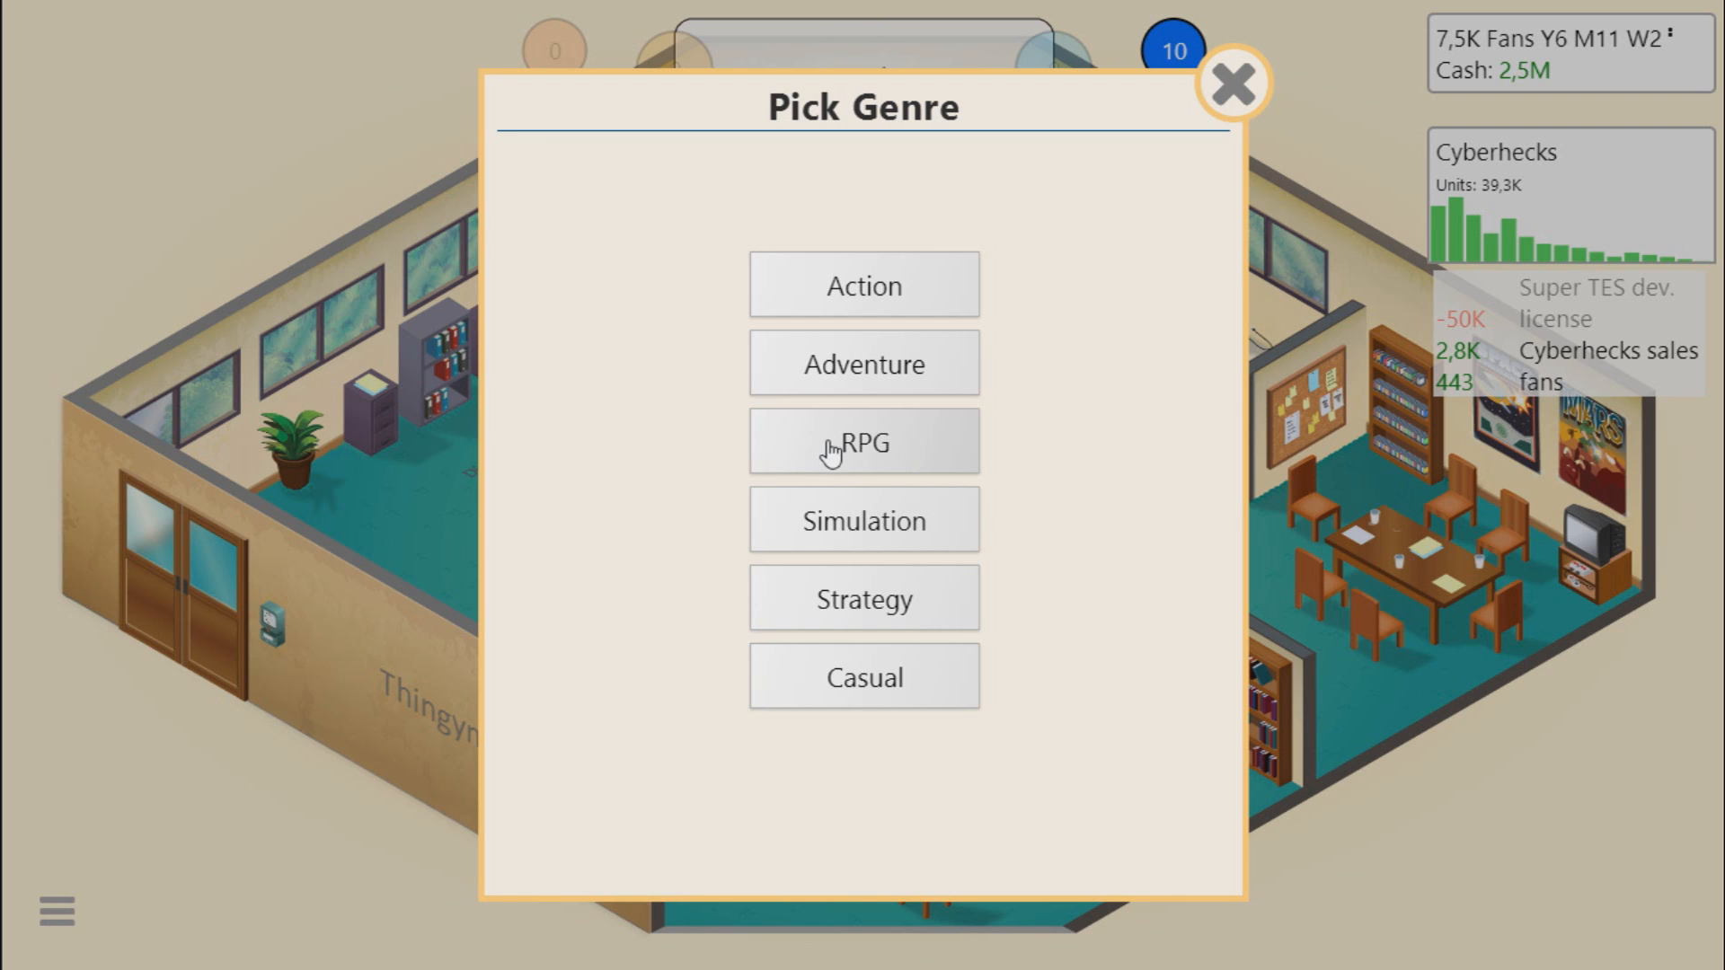
pyautogui.moveTo(803, 416)
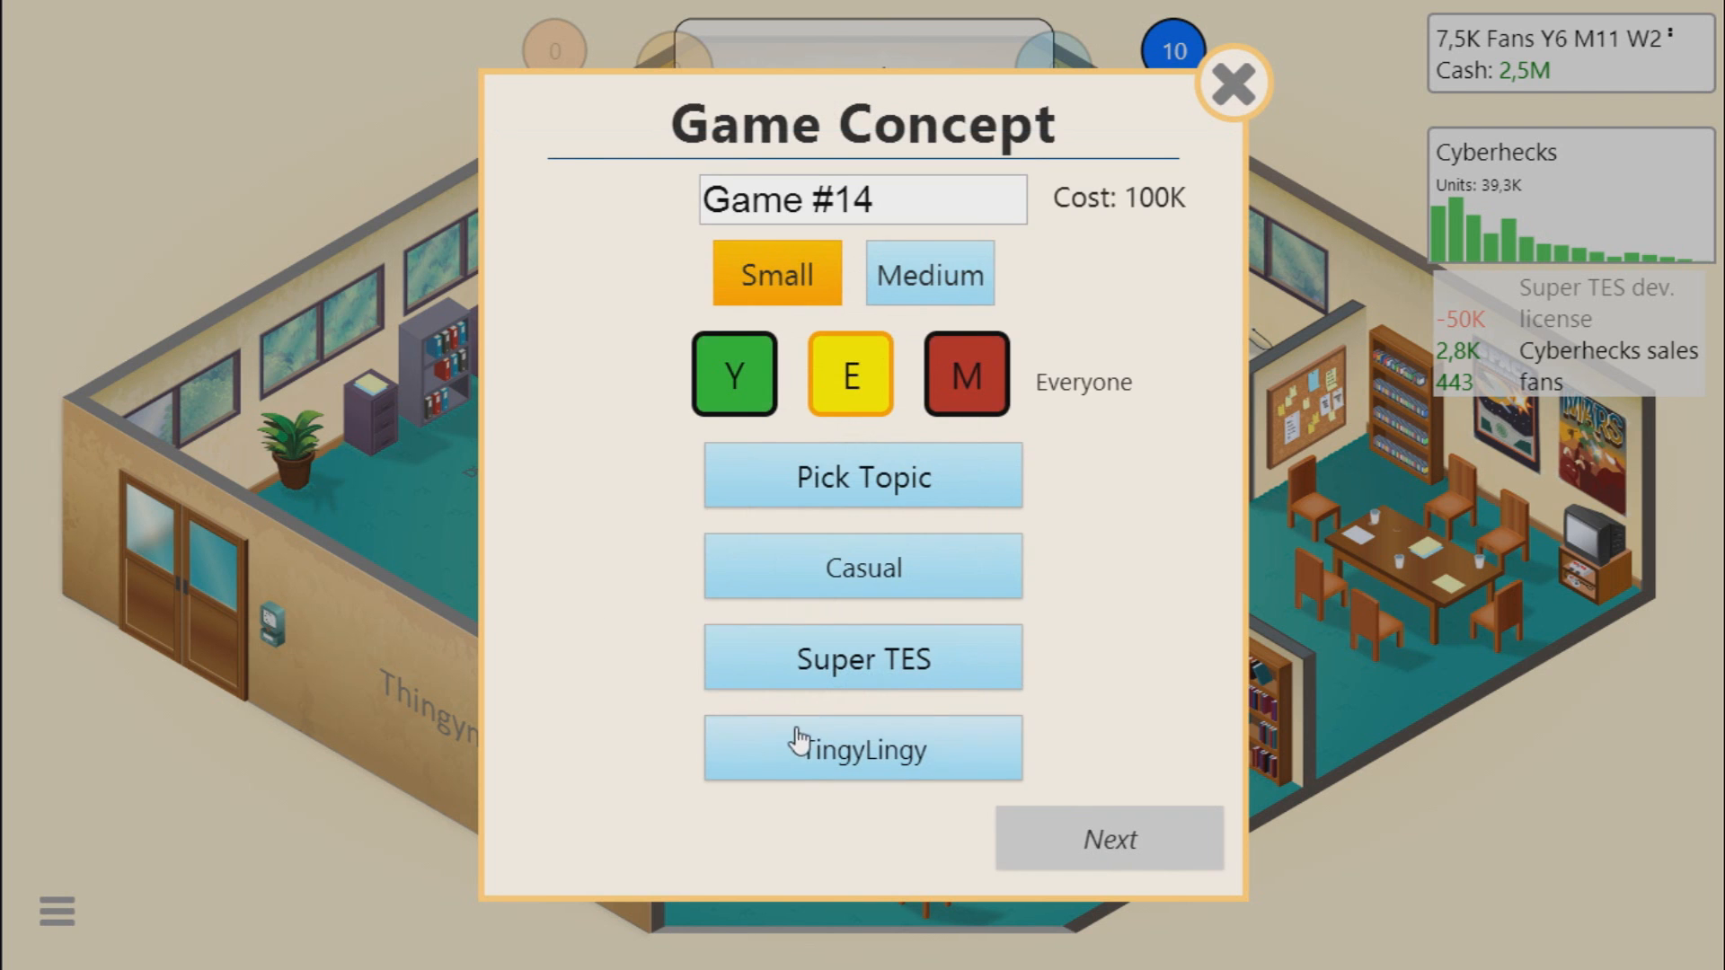
pyautogui.click(862, 477)
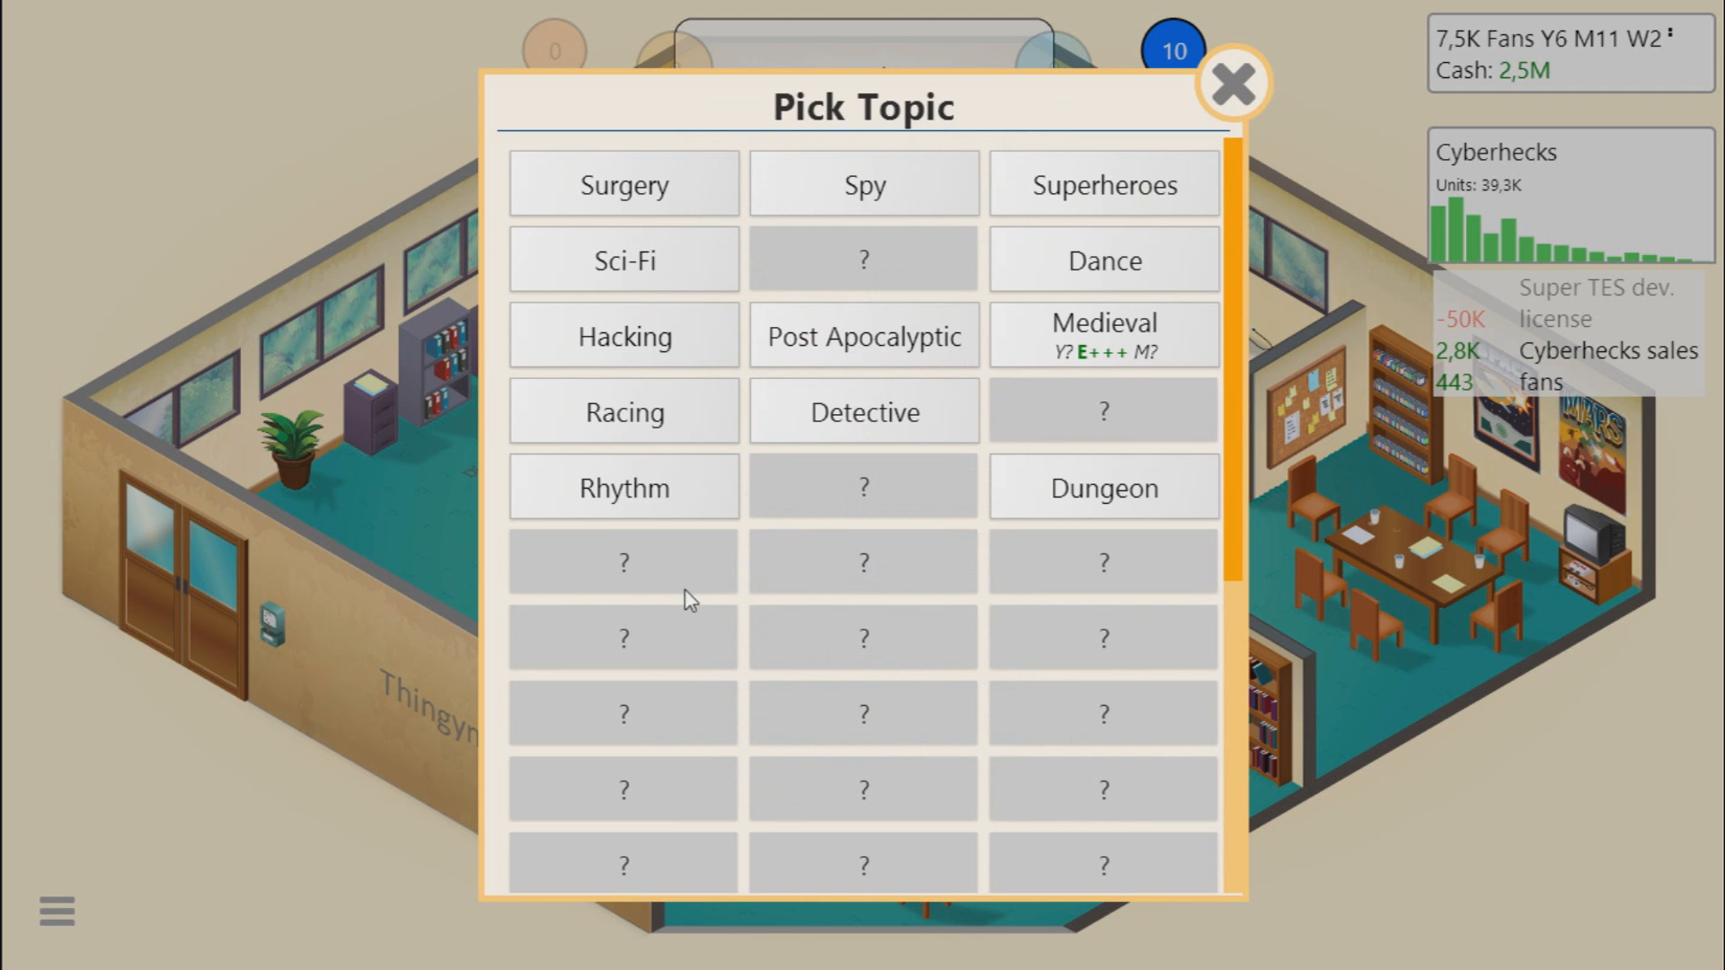
pyautogui.click(864, 410)
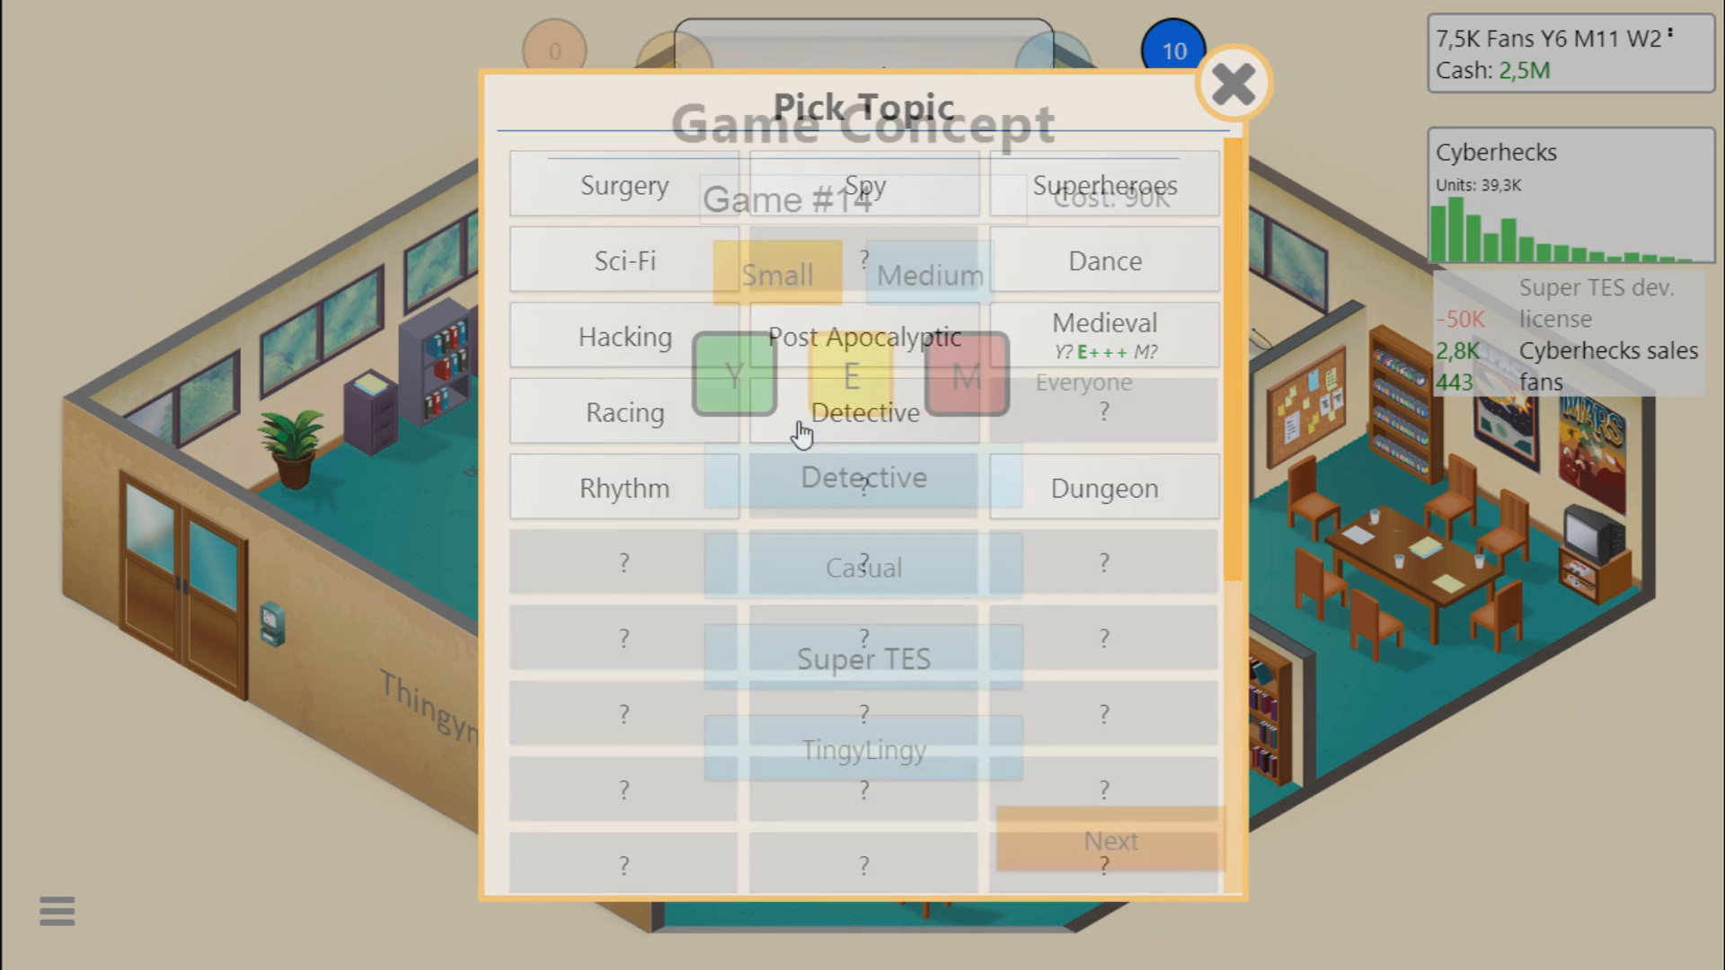
pyautogui.click(1109, 841)
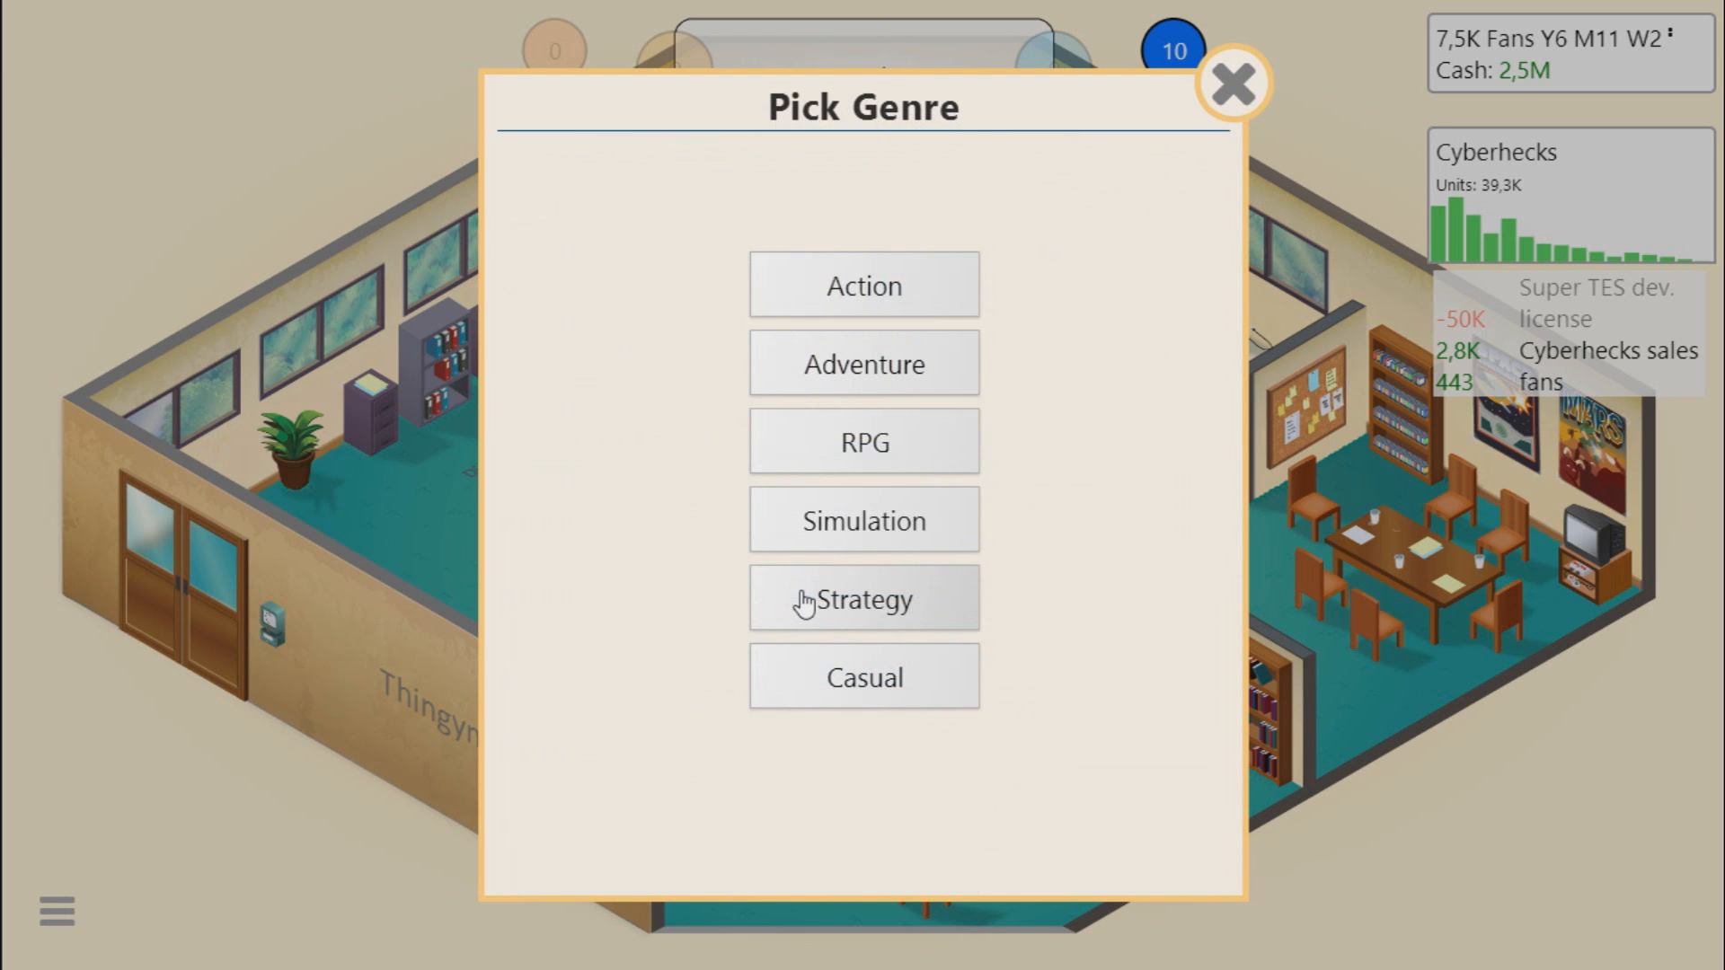
pyautogui.click(865, 598)
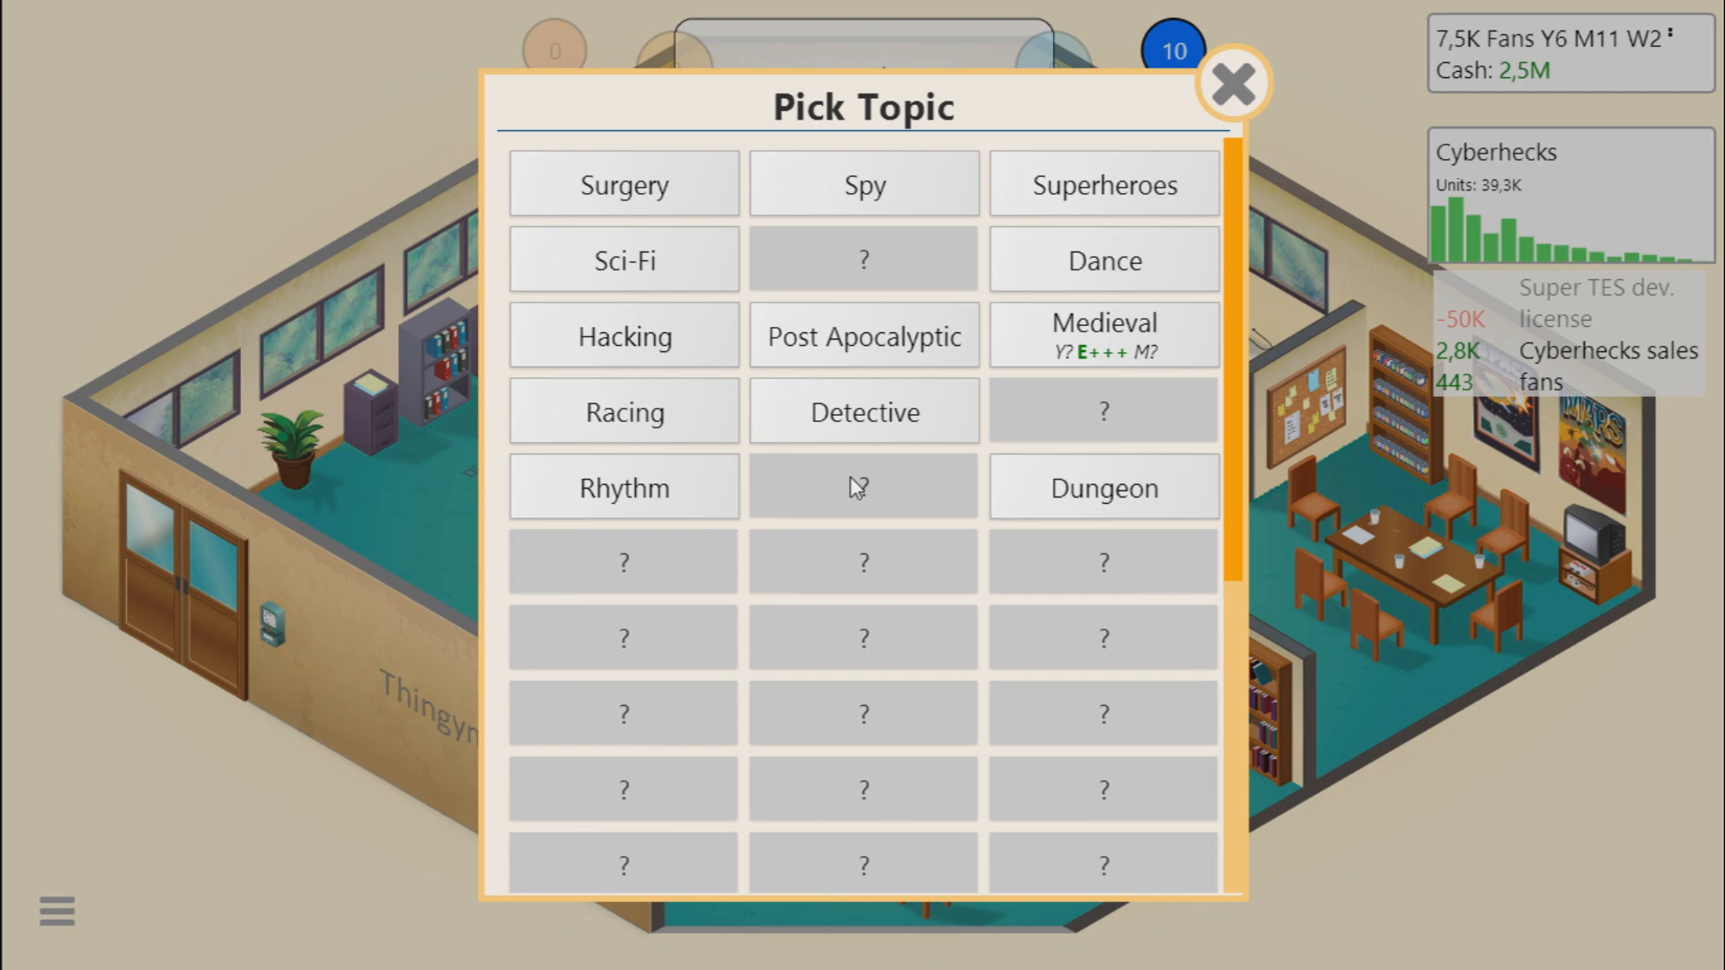
pyautogui.moveTo(606, 449)
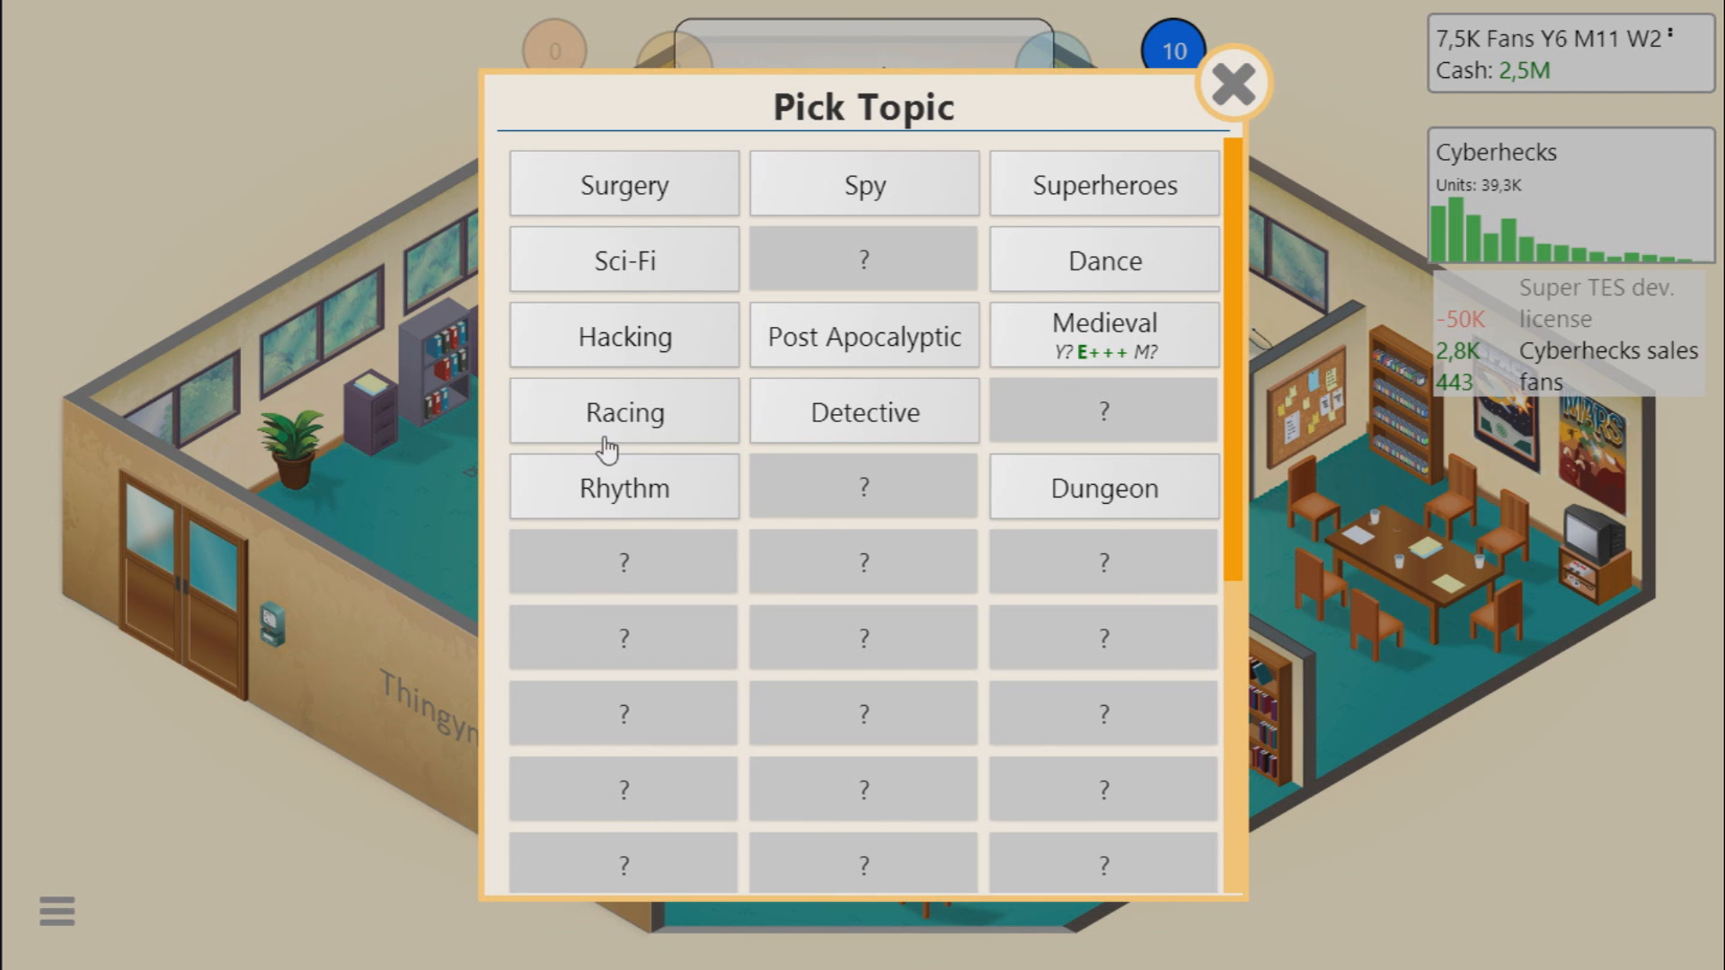
pyautogui.click(623, 412)
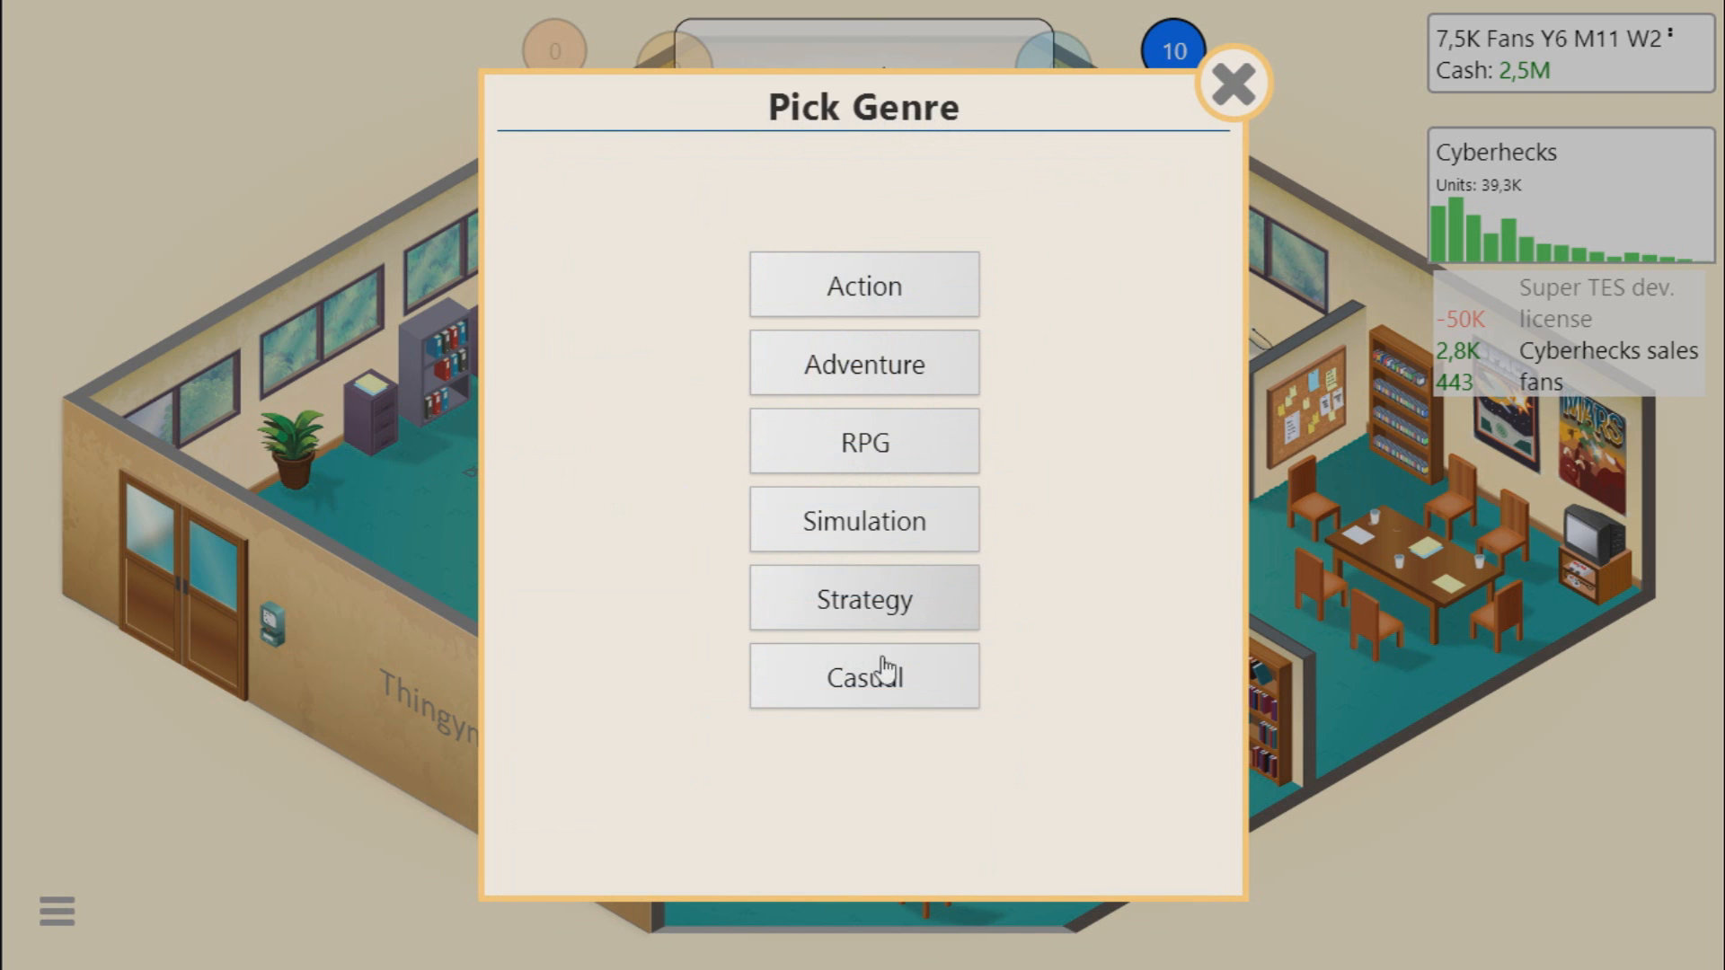
pyautogui.click(864, 676)
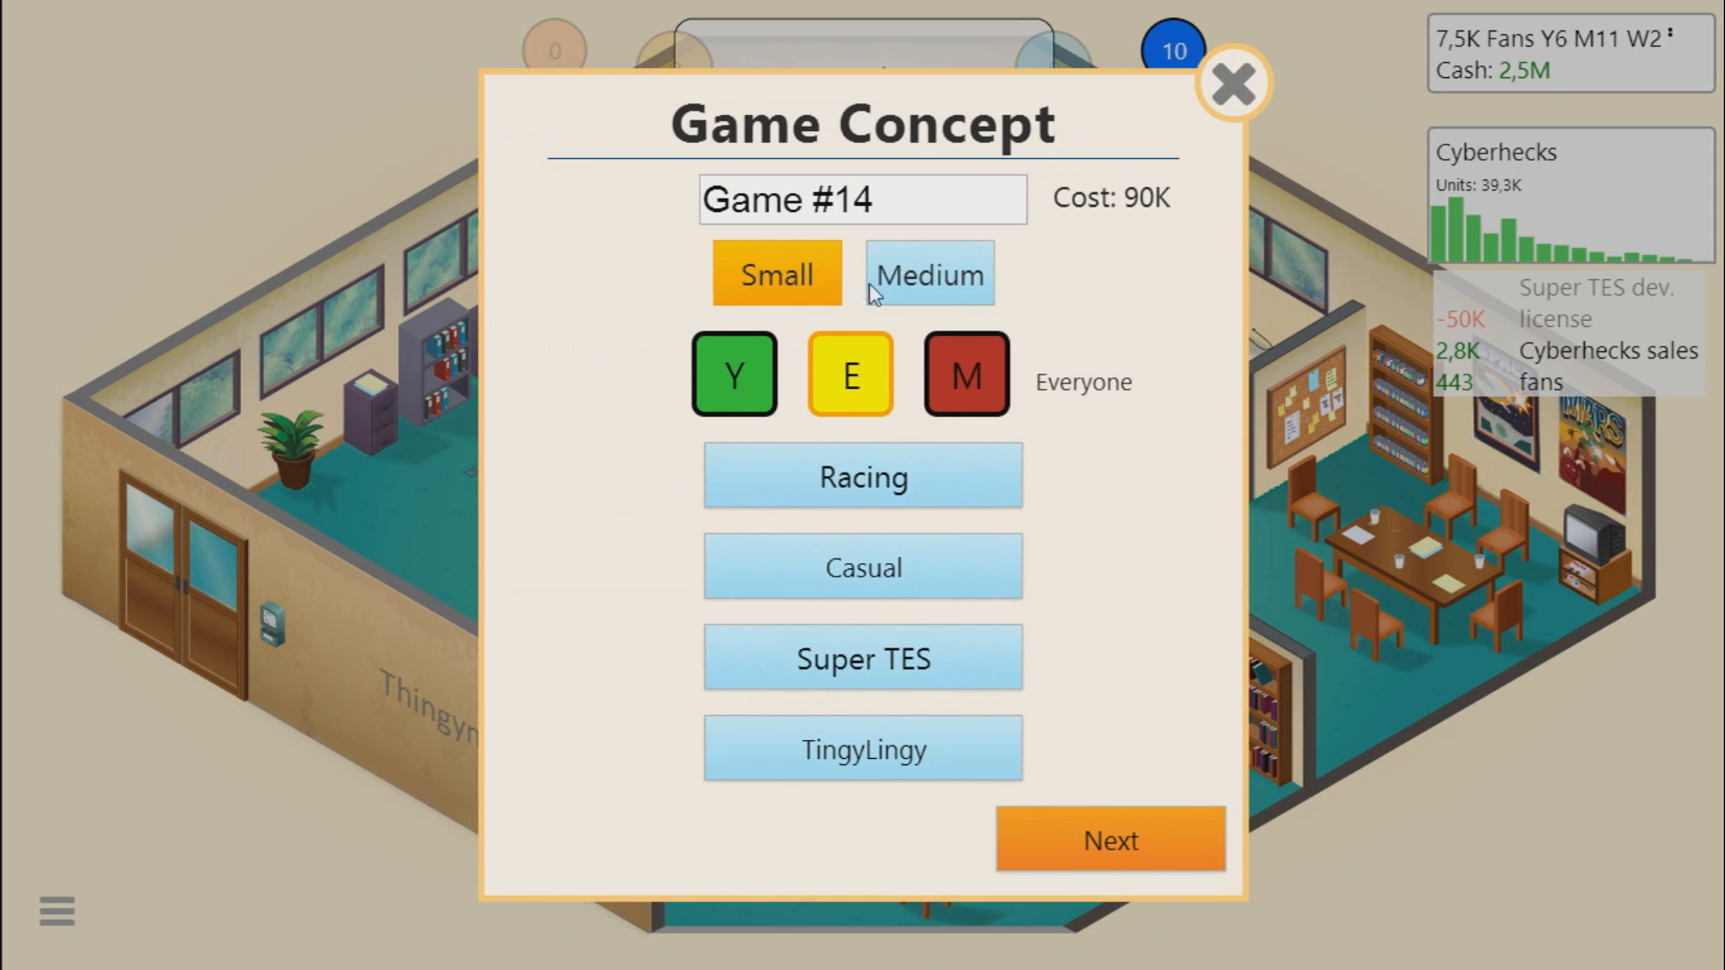
pyautogui.click(861, 199)
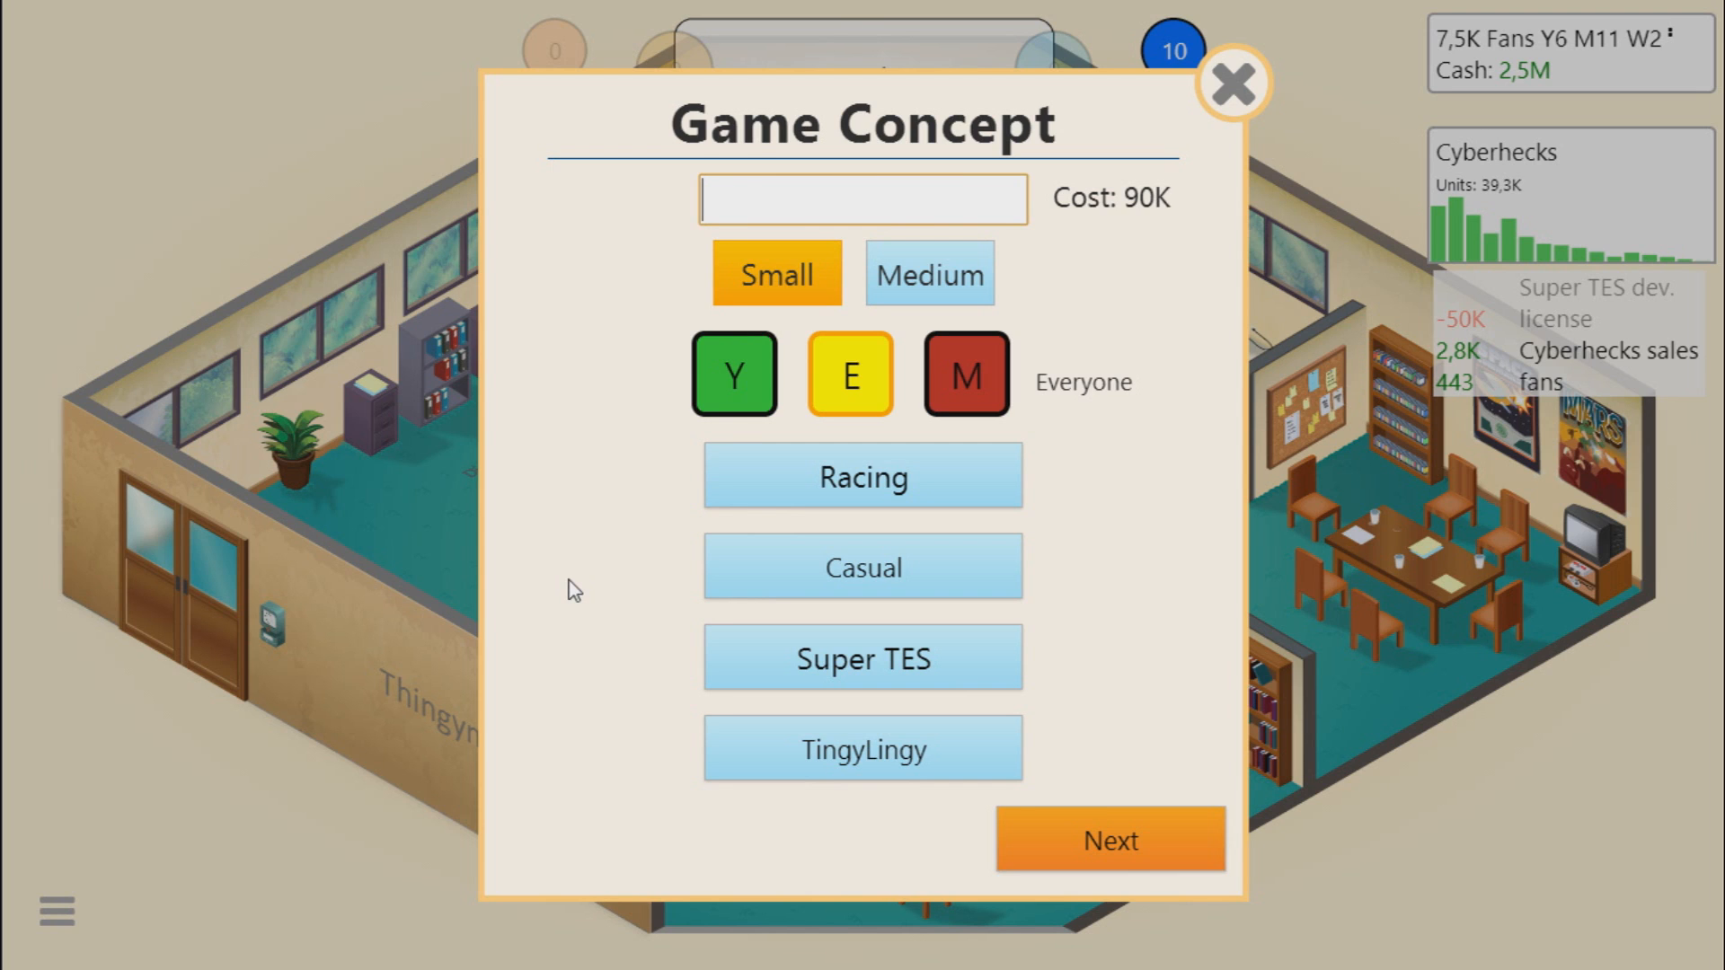
# Step: Name the game 'Super TES Racing' and confirm the concept to start development
pyautogui.write('Super T')
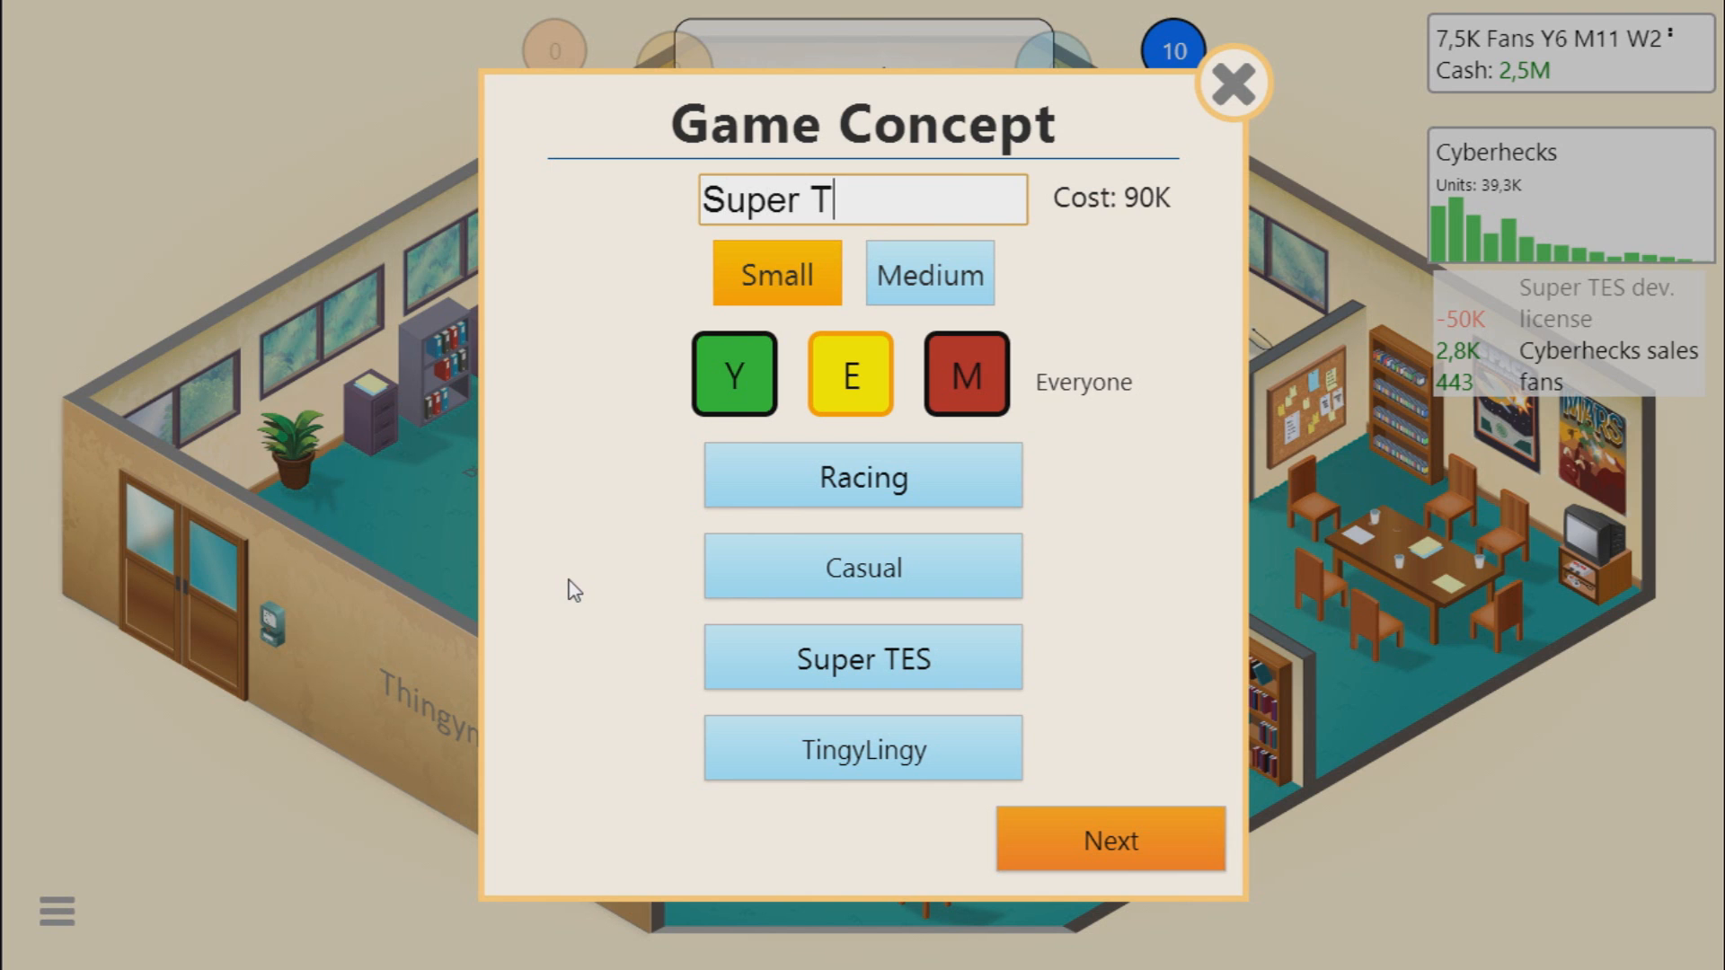
pyautogui.write('ES R')
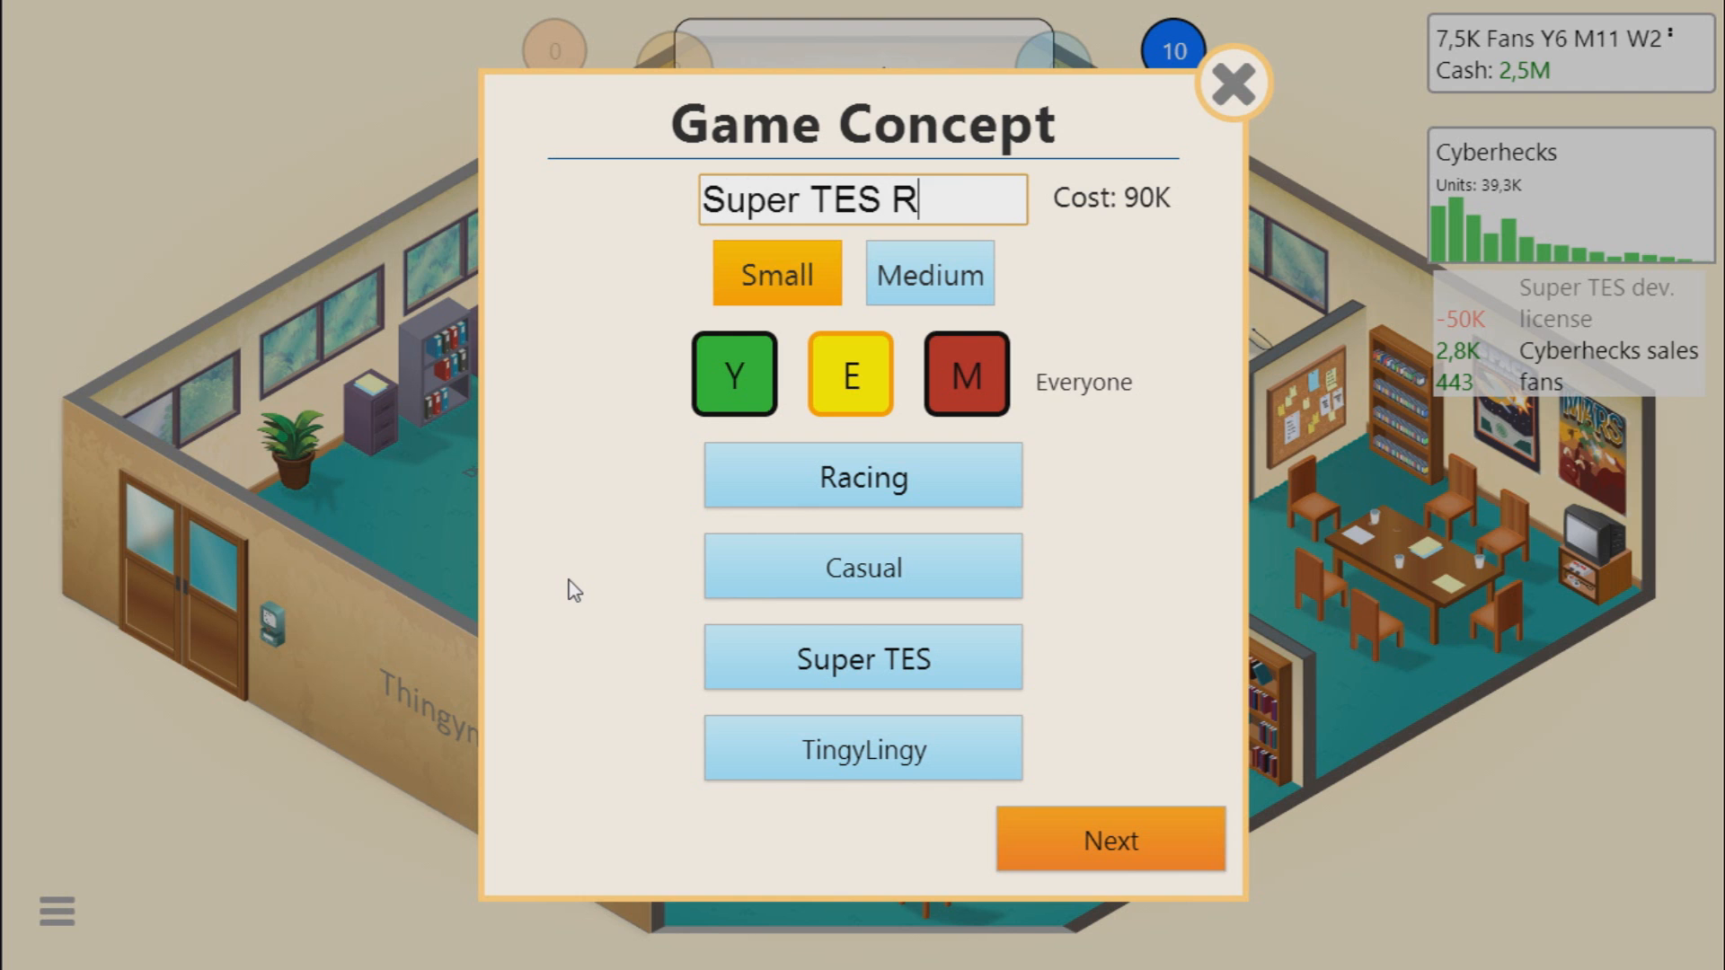
pyautogui.write('acing')
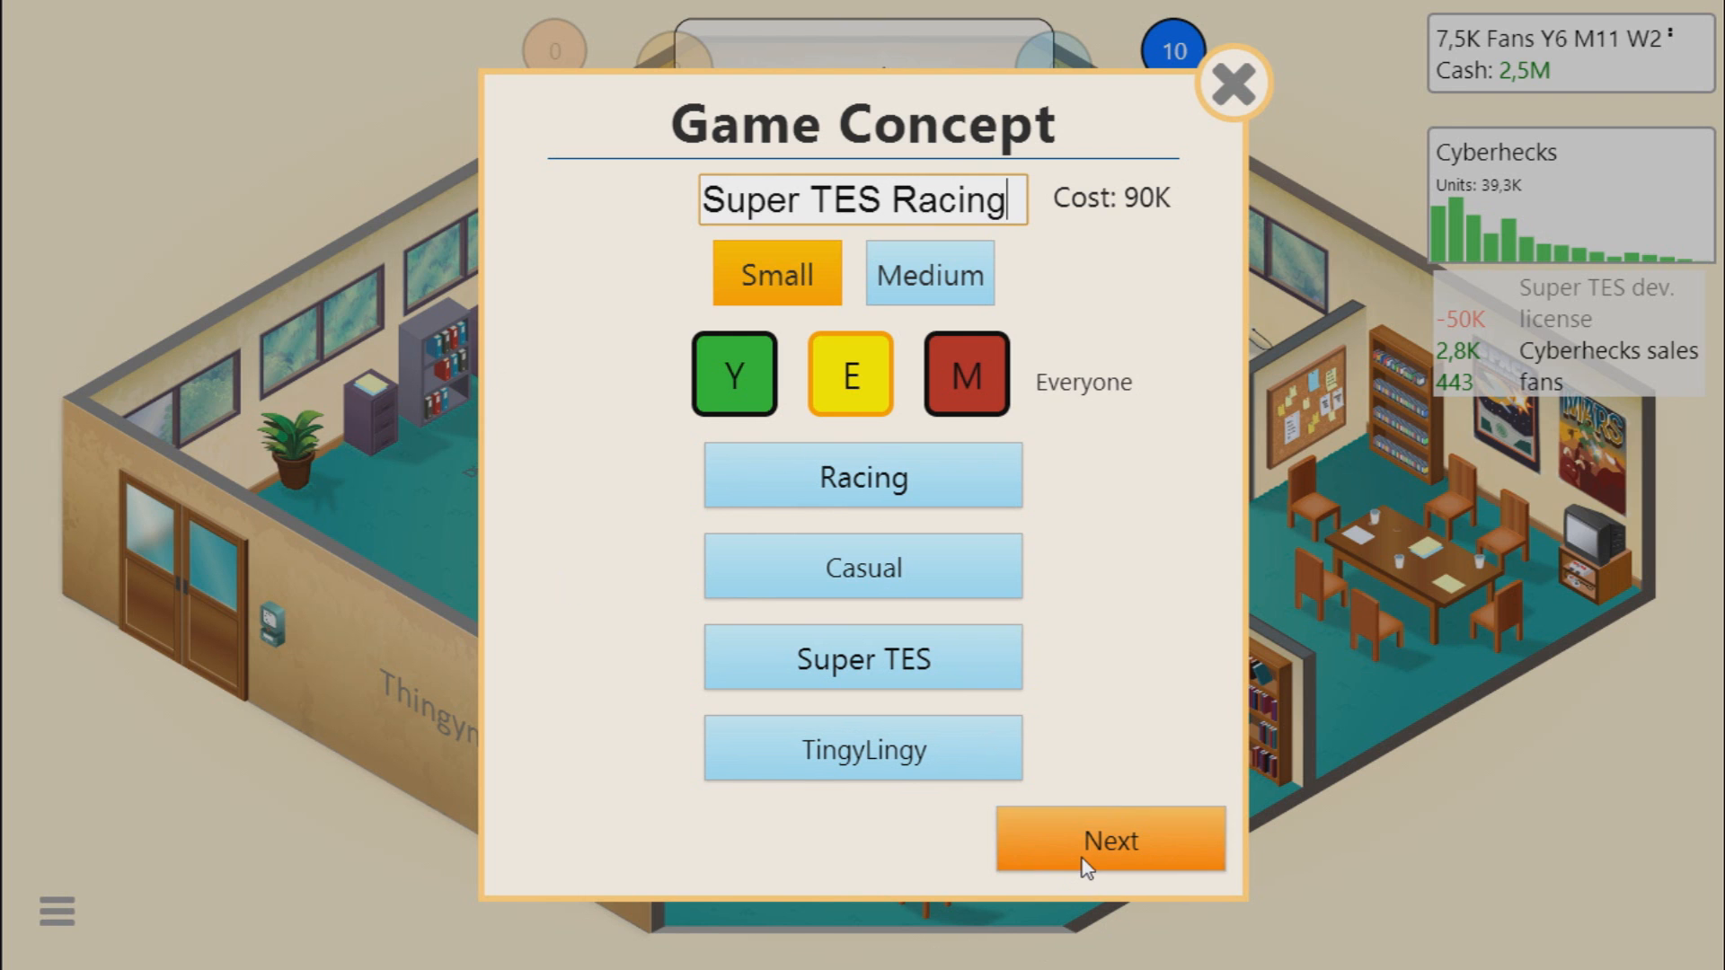
pyautogui.click(1109, 839)
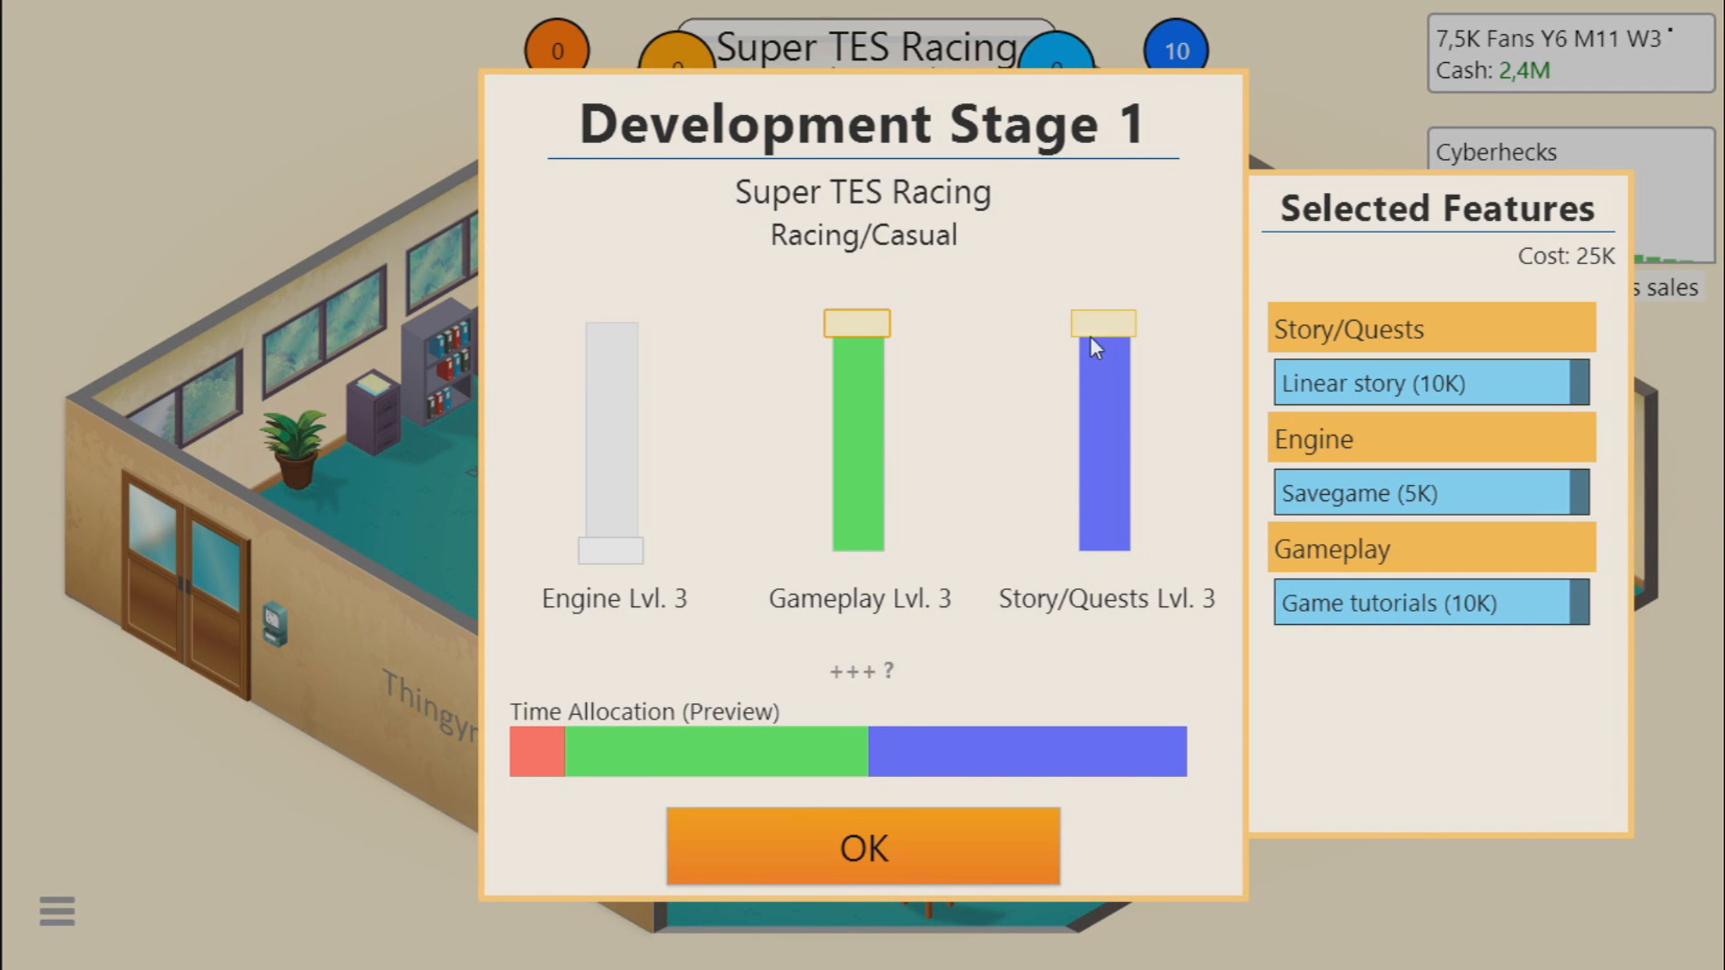
# Step: Confirm stage 1 with Gameplay and Story/Quests maxed and Engine at minimum
pyautogui.click(863, 848)
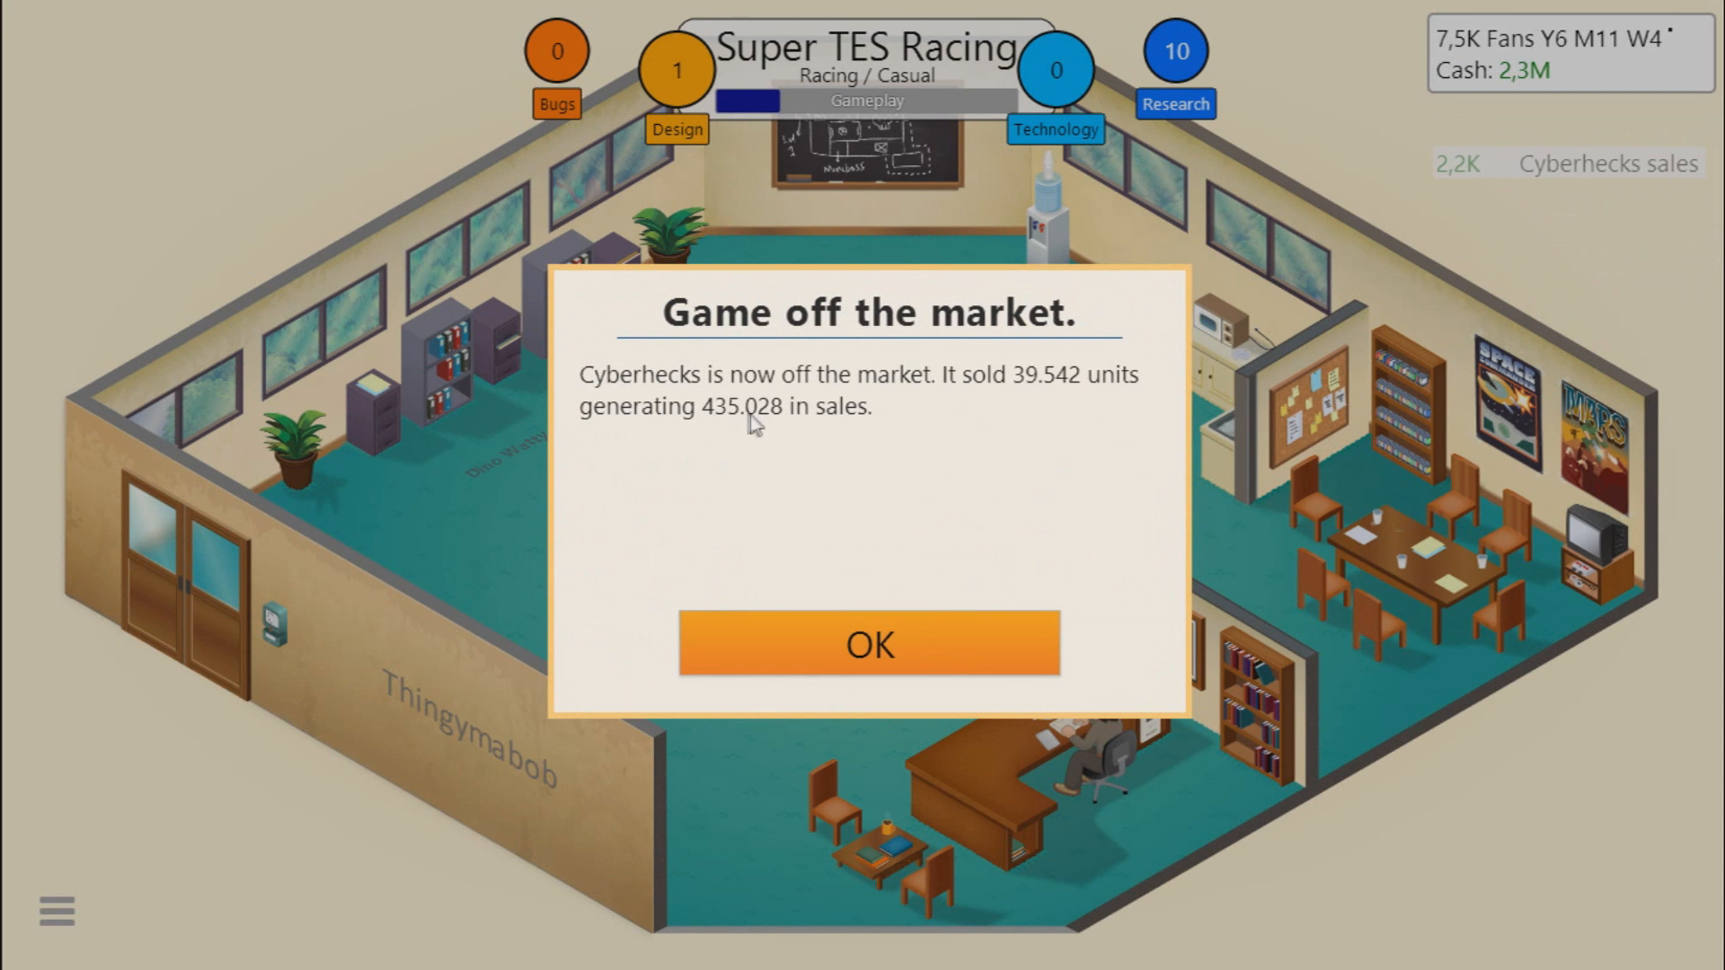
pyautogui.moveTo(1069, 408)
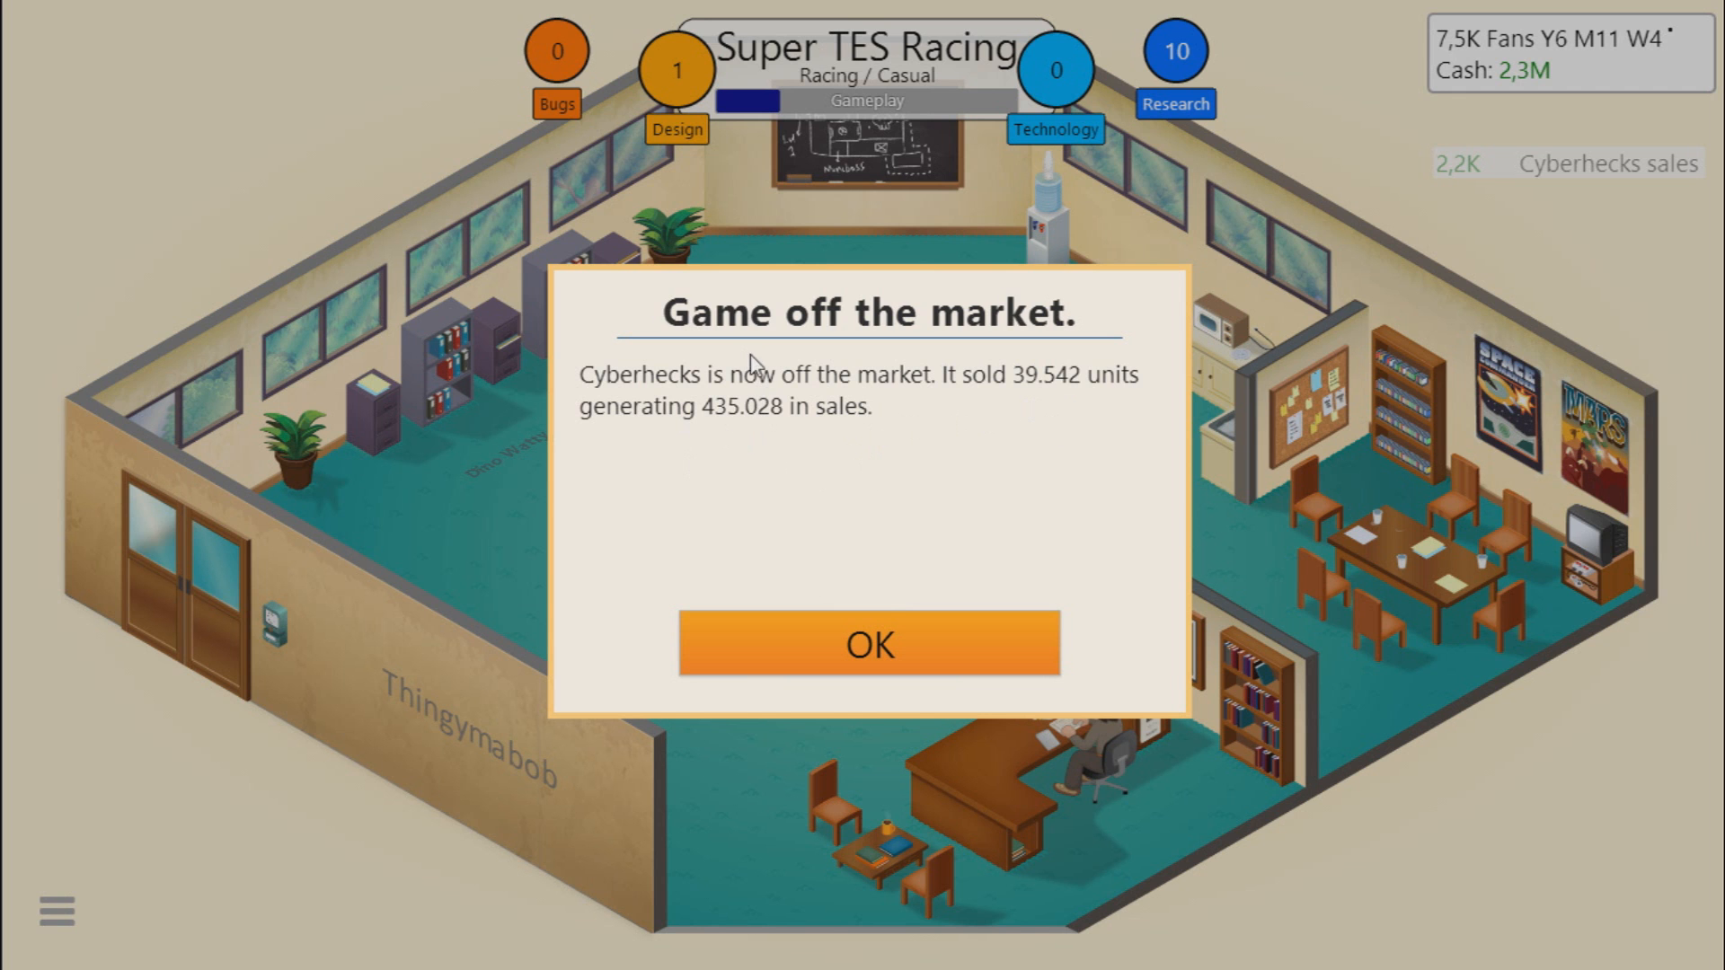
# Step: Dismiss the Cyberhecks off-market notice after 39,542 units sold
pyautogui.click(868, 644)
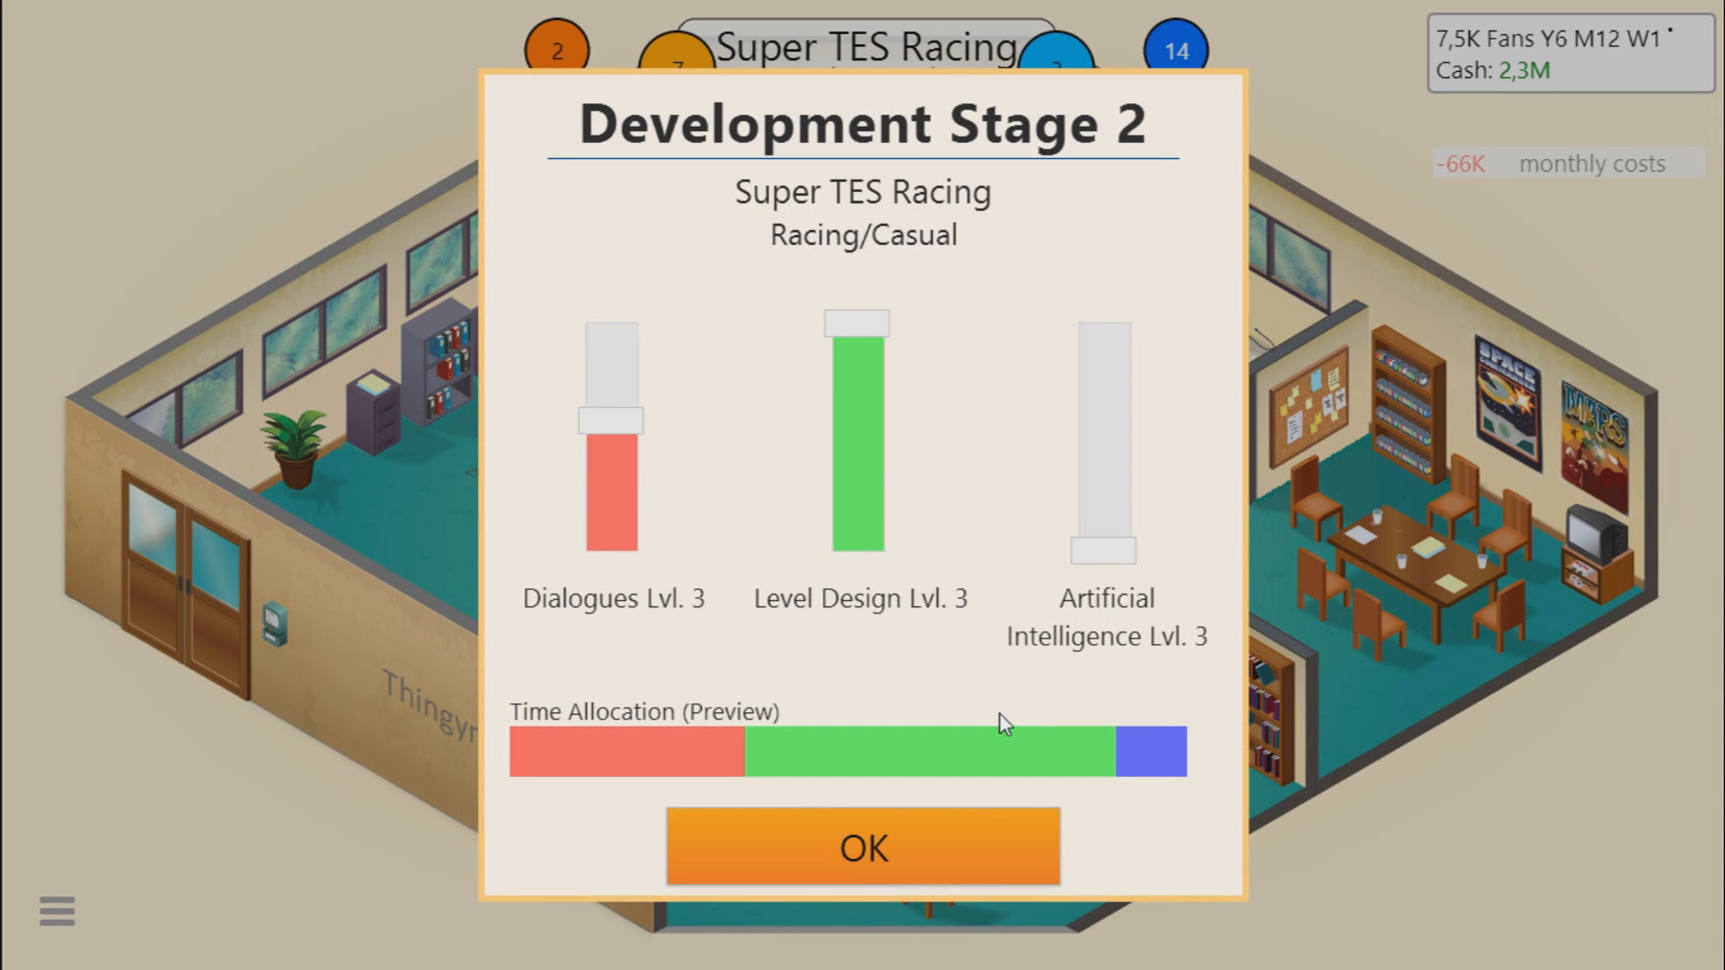
pyautogui.moveTo(954, 410)
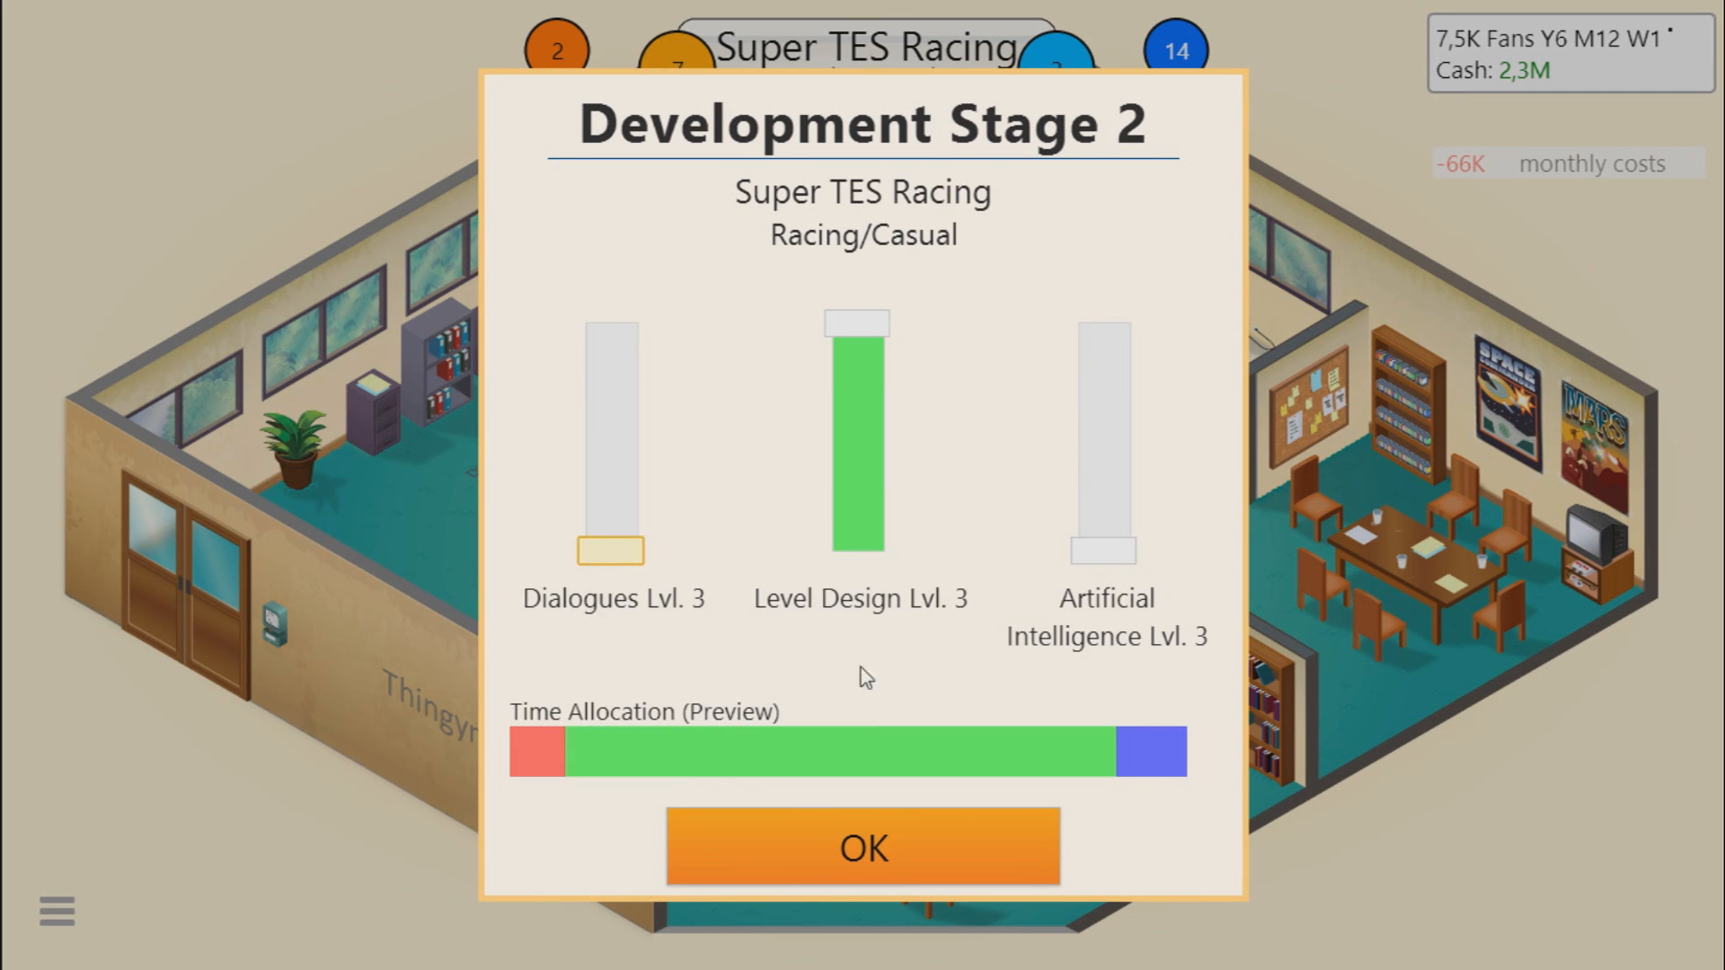
# Step: Confirm stage 2 focused on Level Design with Dialogues and AI at minimum
pyautogui.click(864, 846)
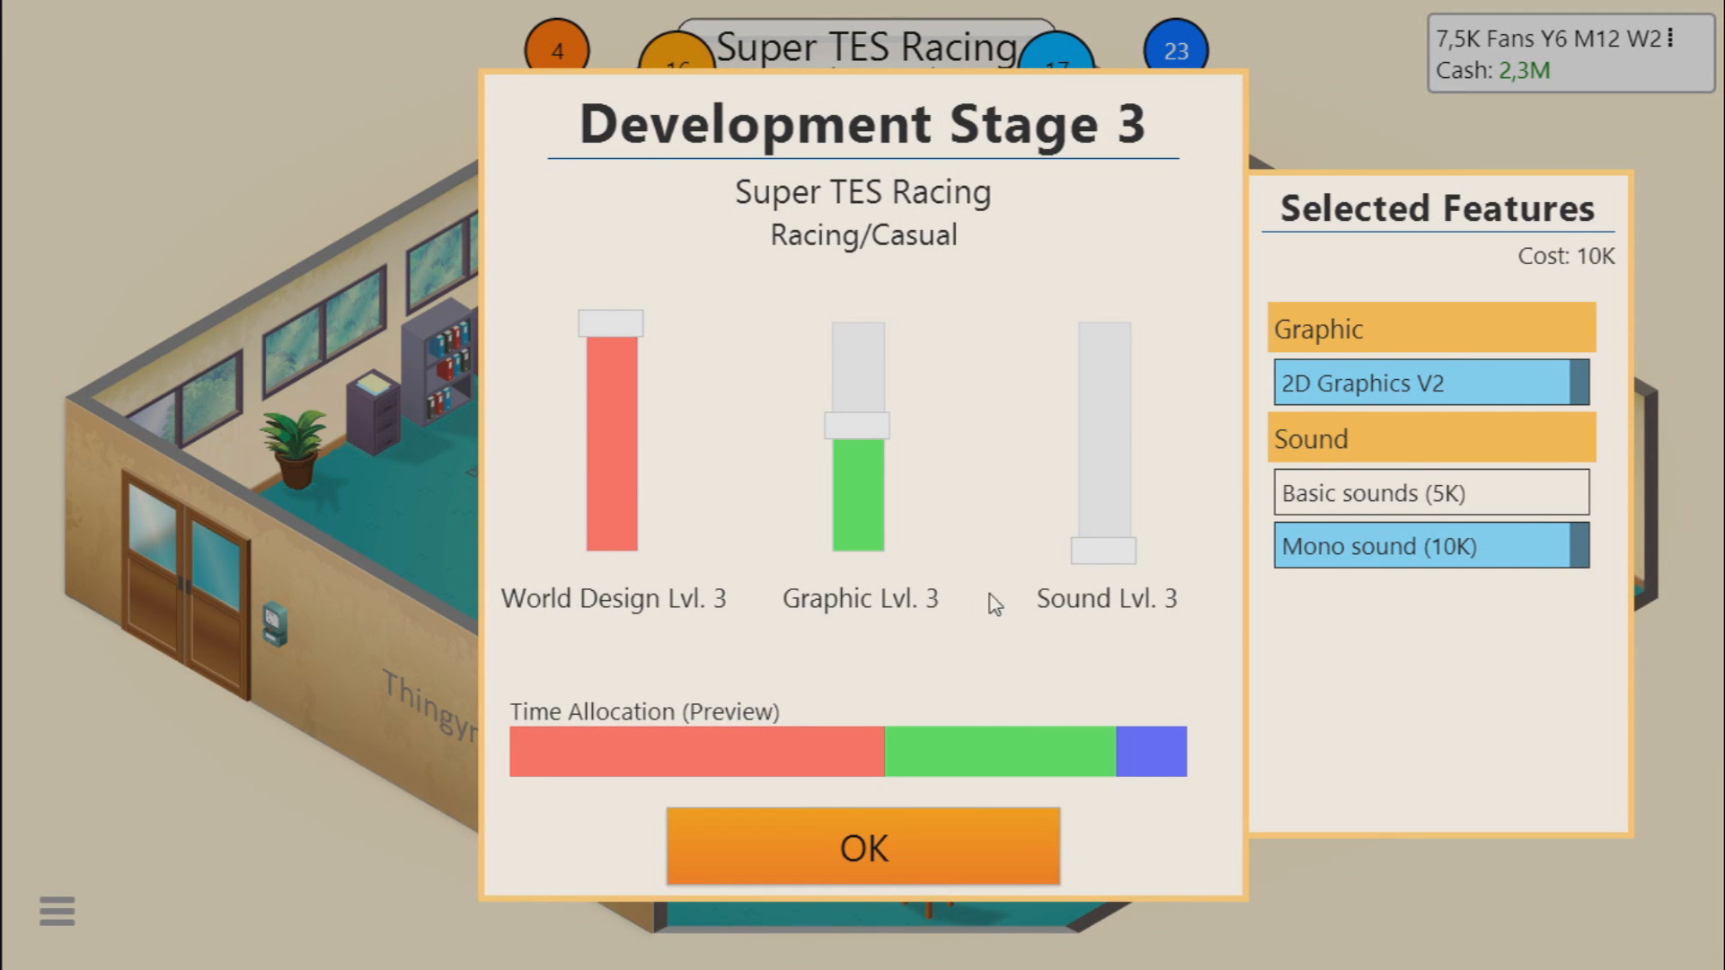
pyautogui.moveTo(1129, 580)
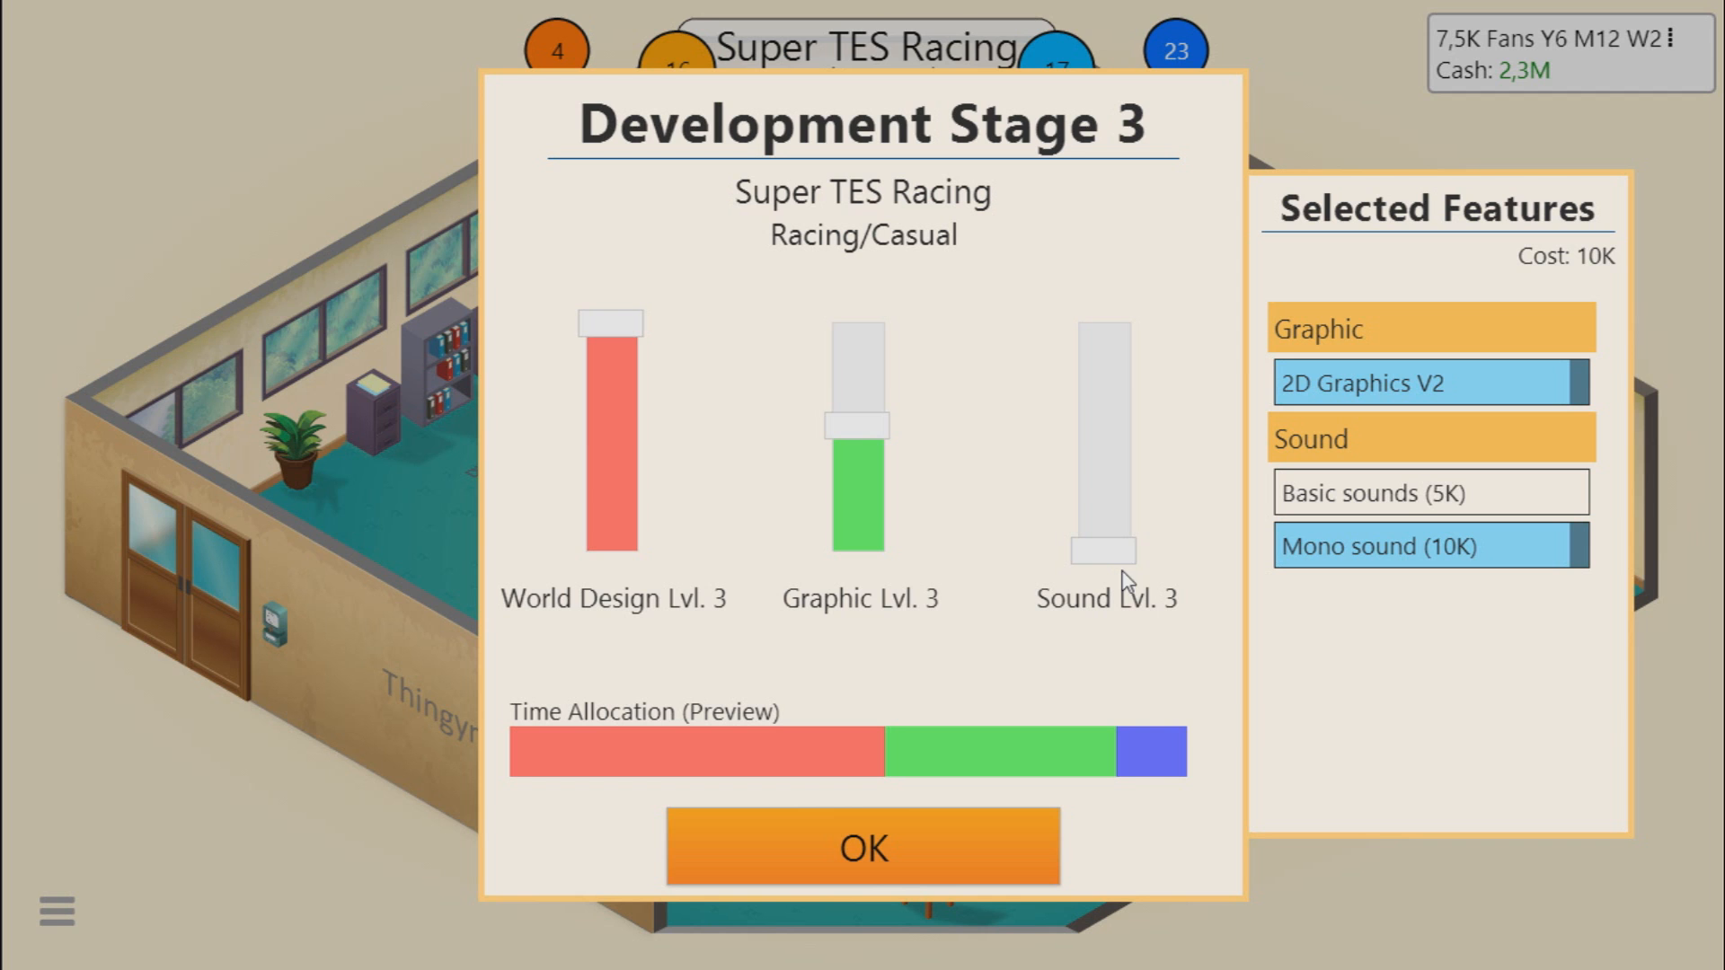
pyautogui.moveTo(679, 327)
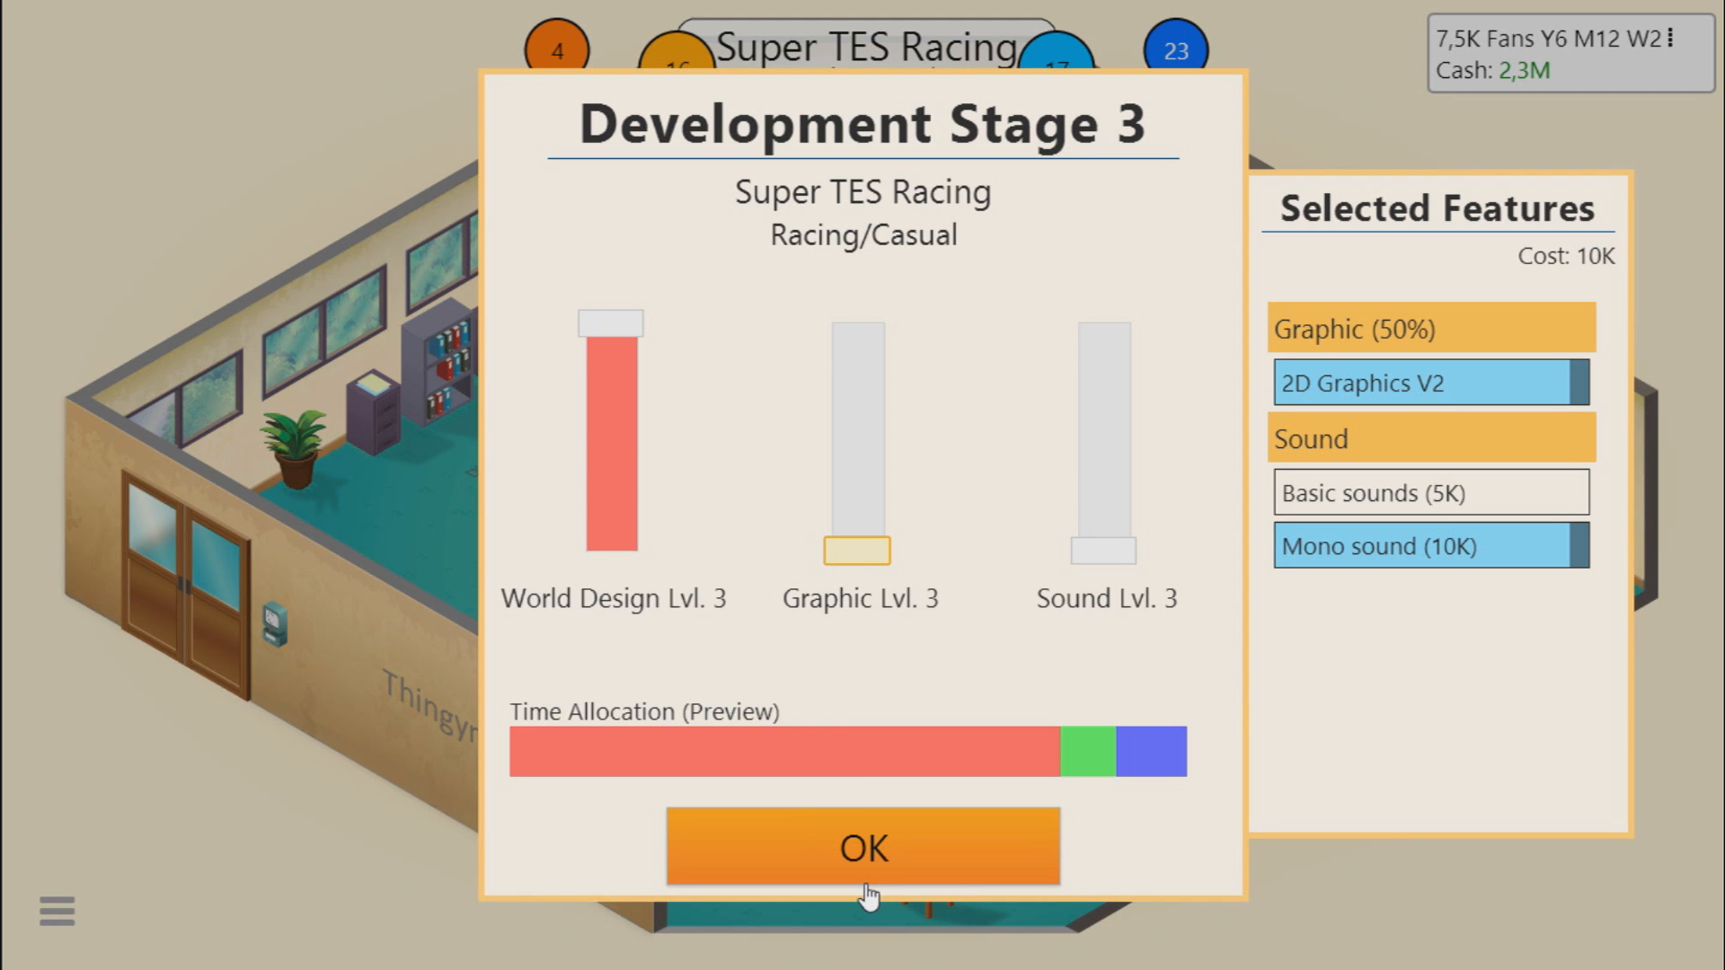
pyautogui.moveTo(855, 516)
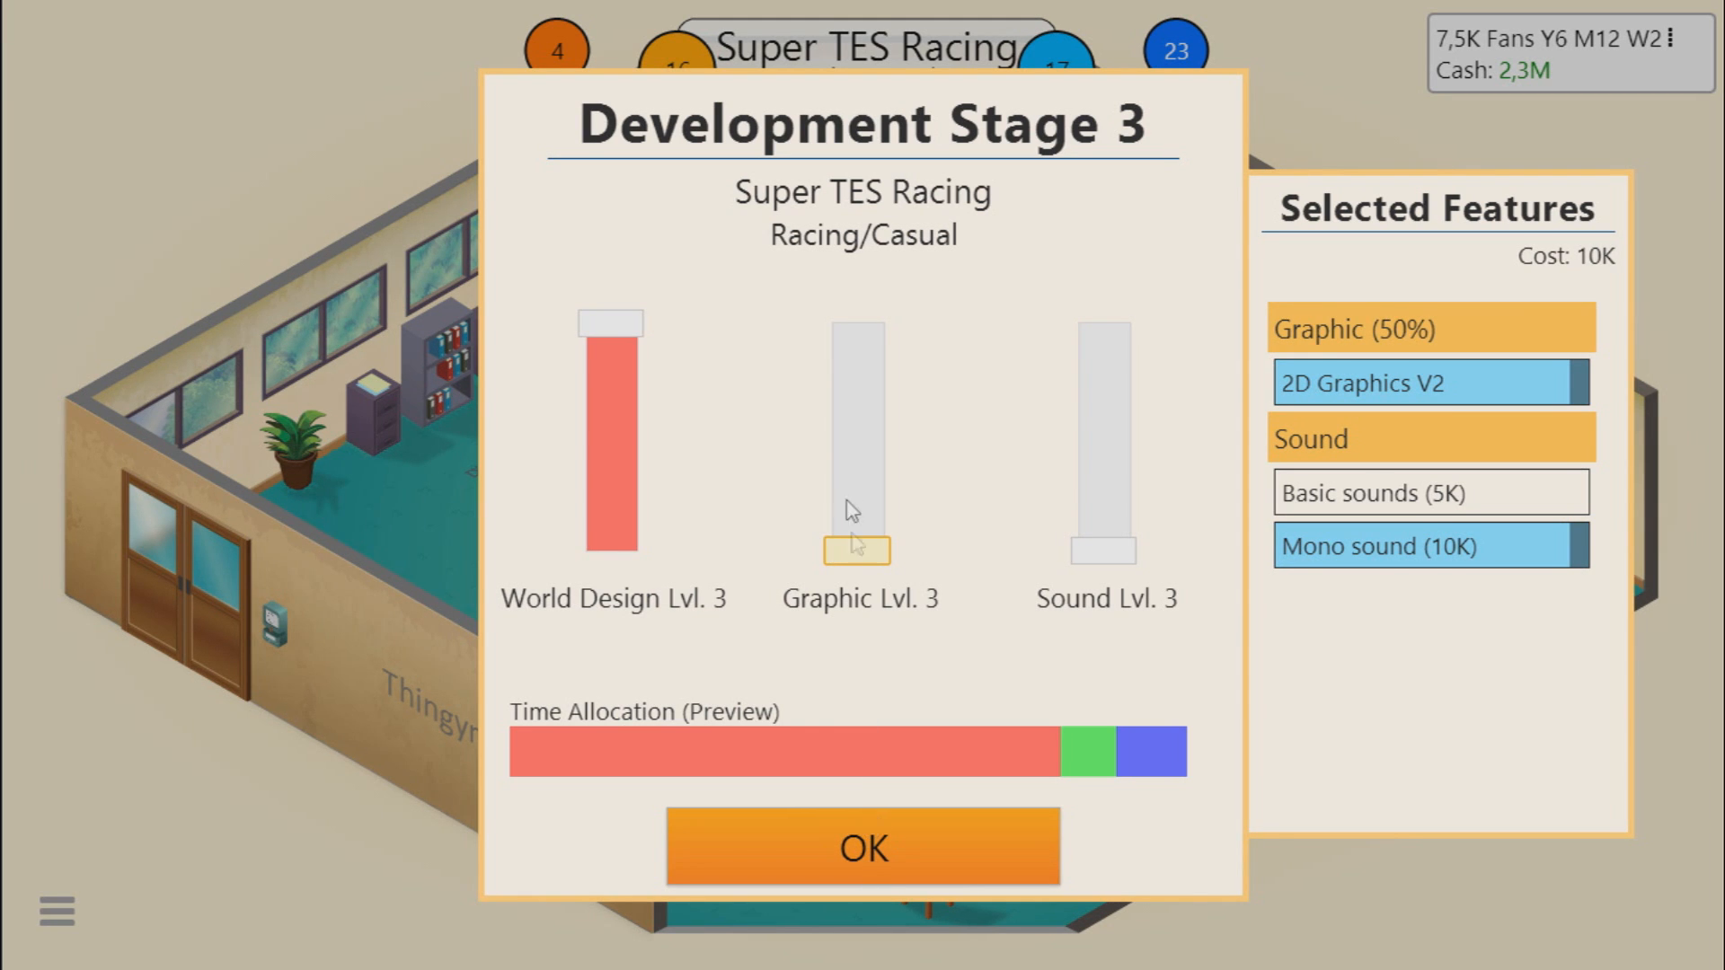
pyautogui.moveTo(805, 640)
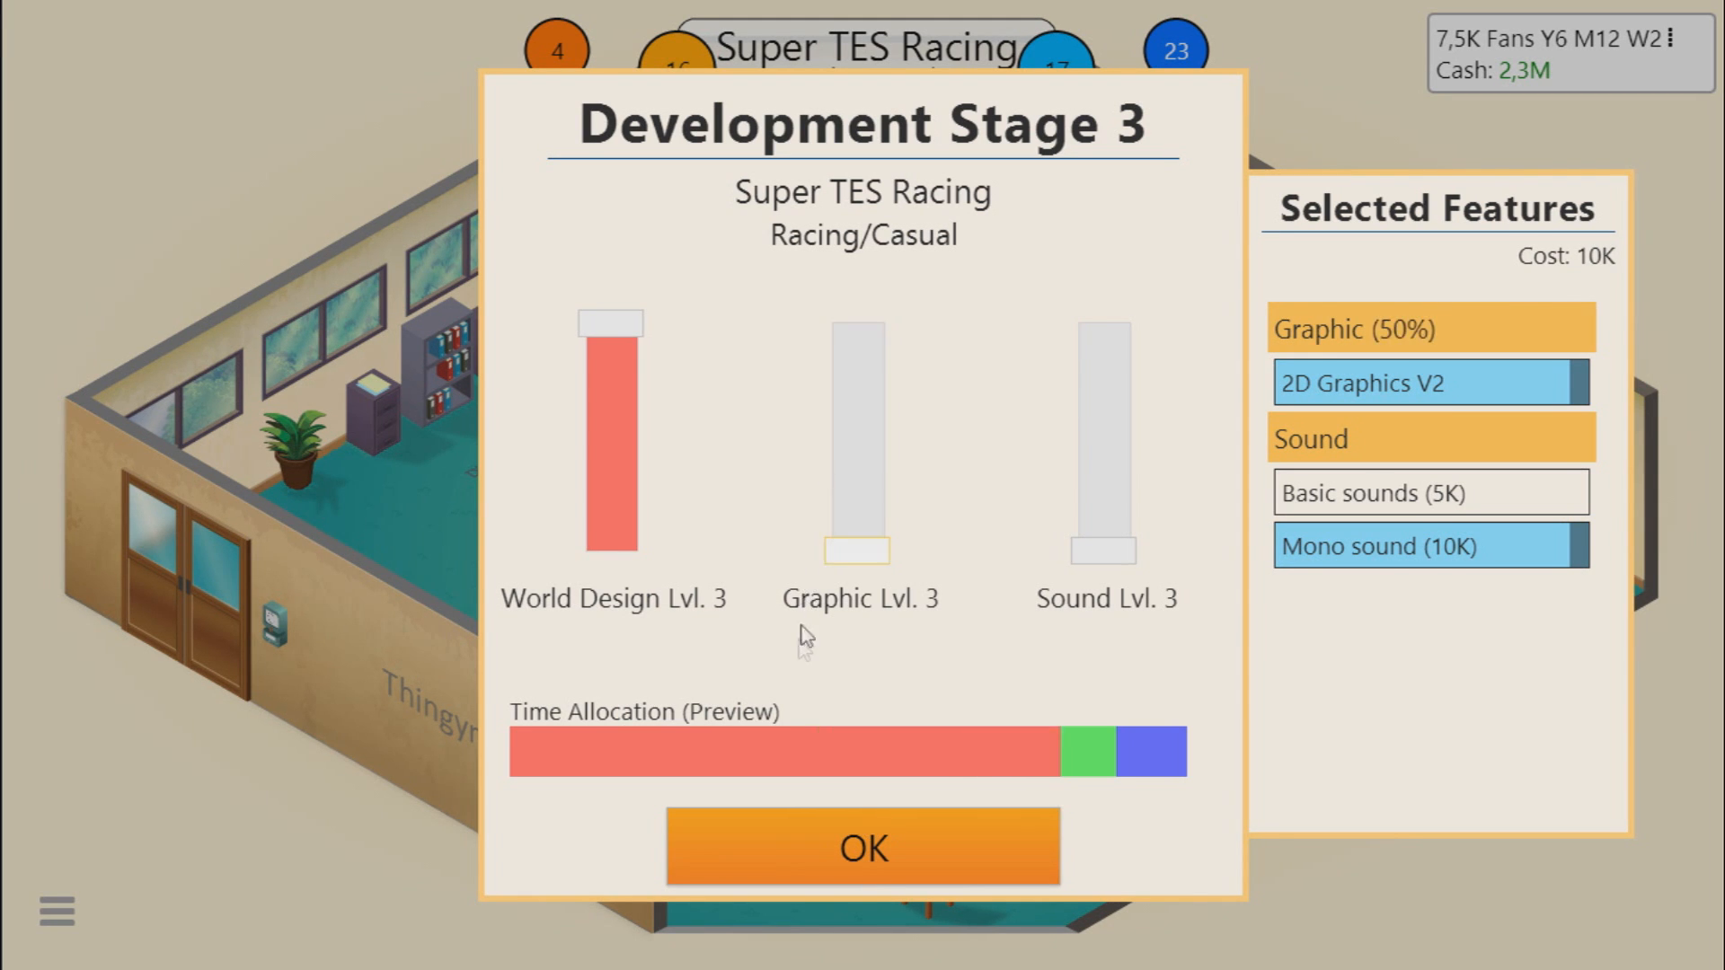
pyautogui.moveTo(787, 683)
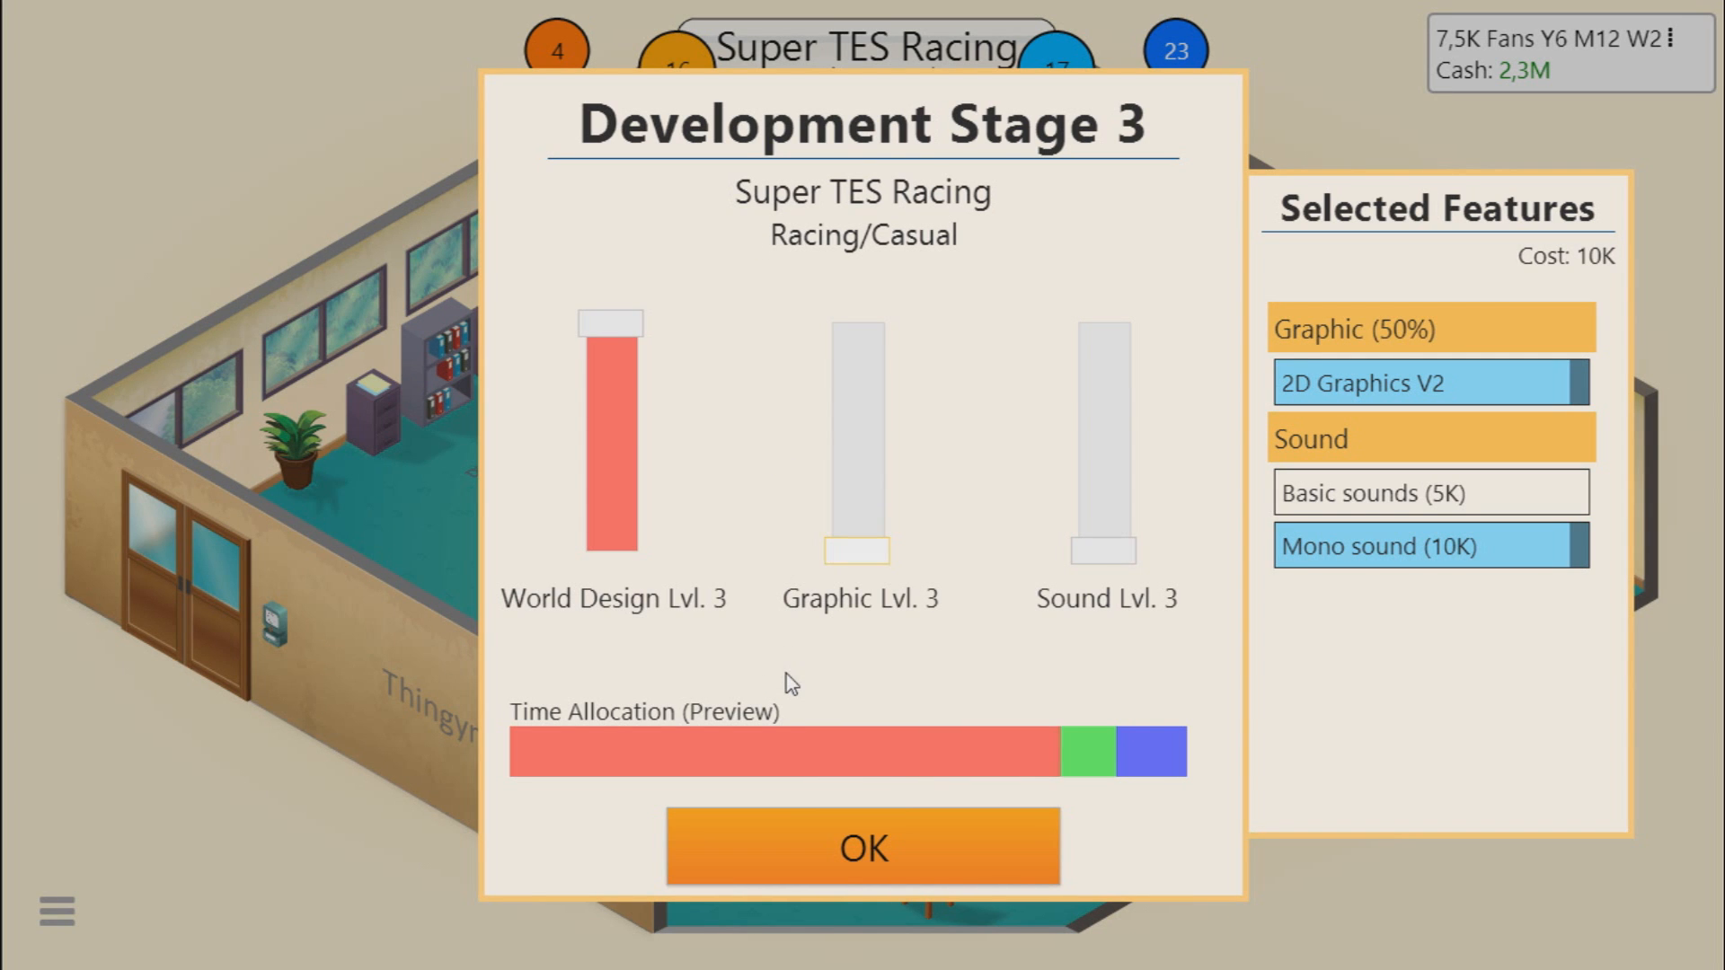
pyautogui.moveTo(864, 846)
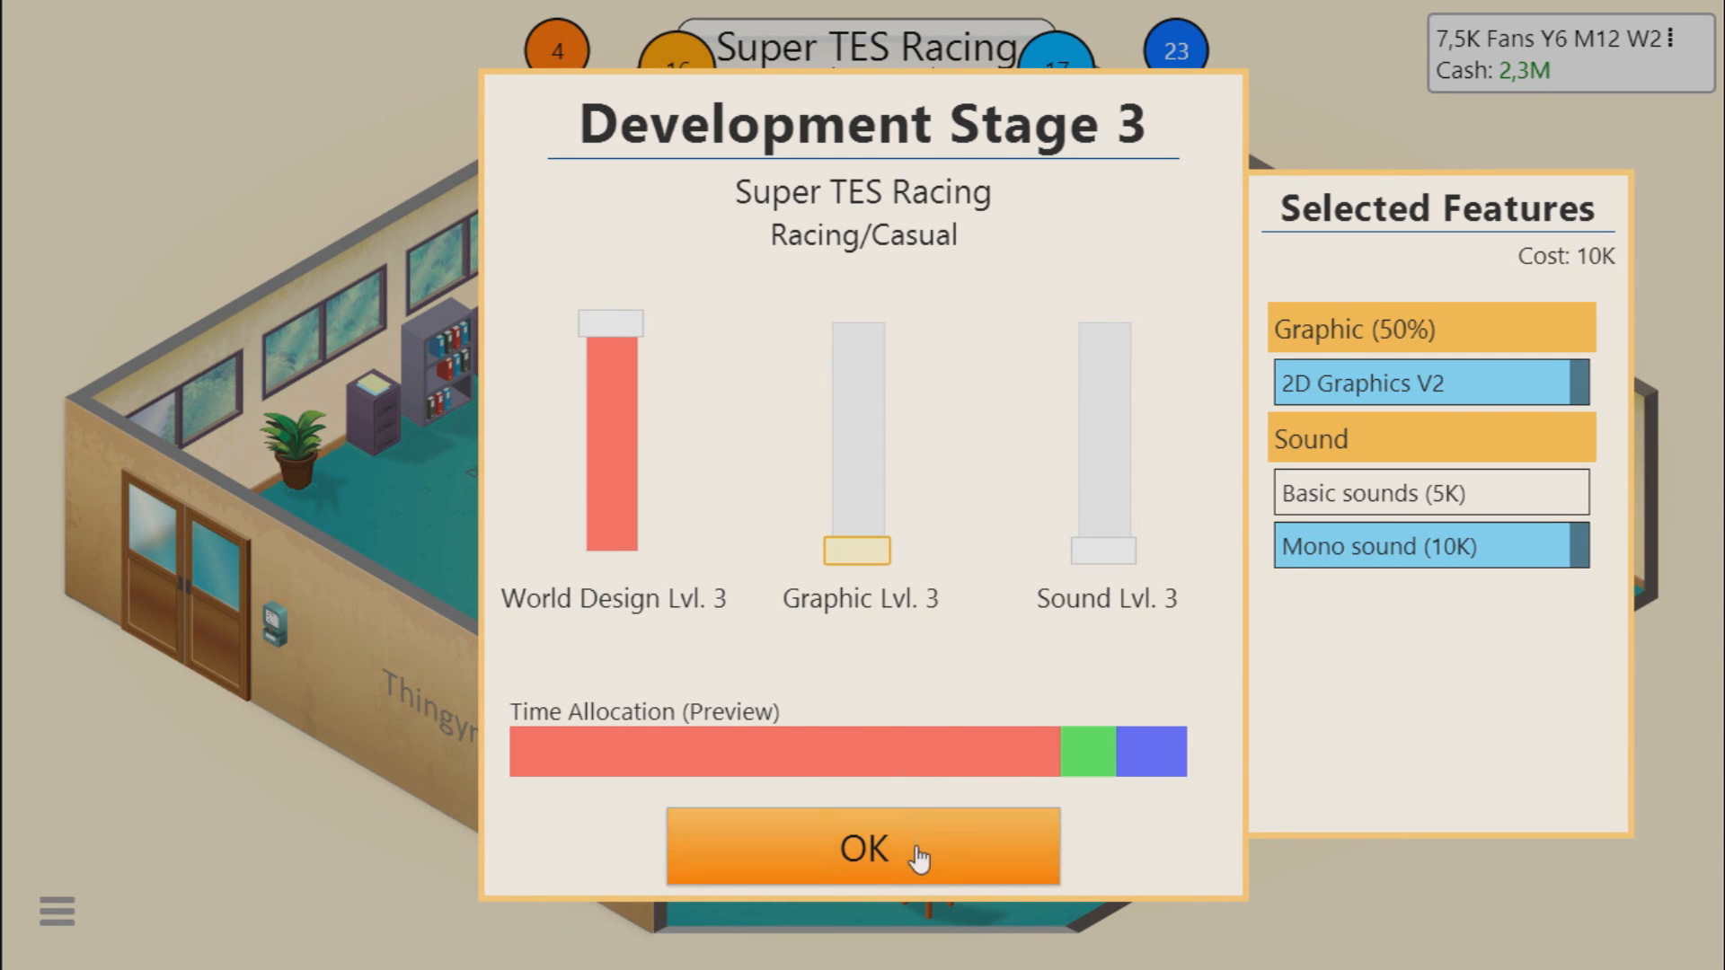
# Step: Confirm stage 3, finish Super TES Racing, and review the records of 27 and 31
pyautogui.click(864, 848)
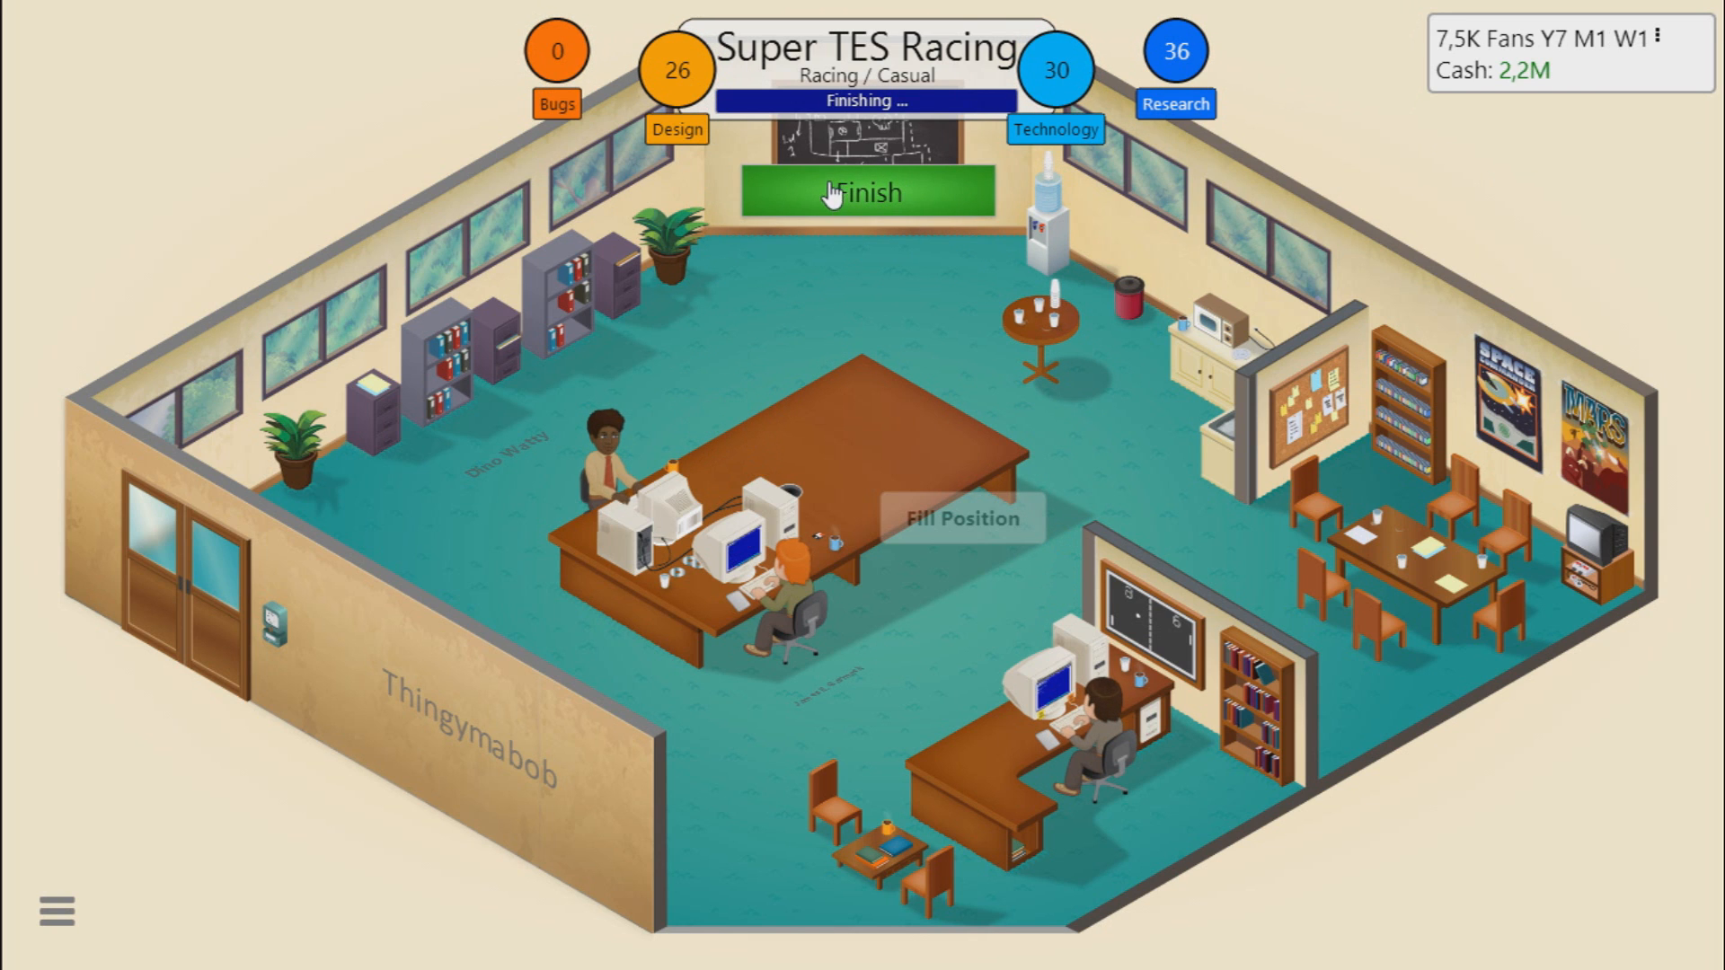
pyautogui.click(866, 192)
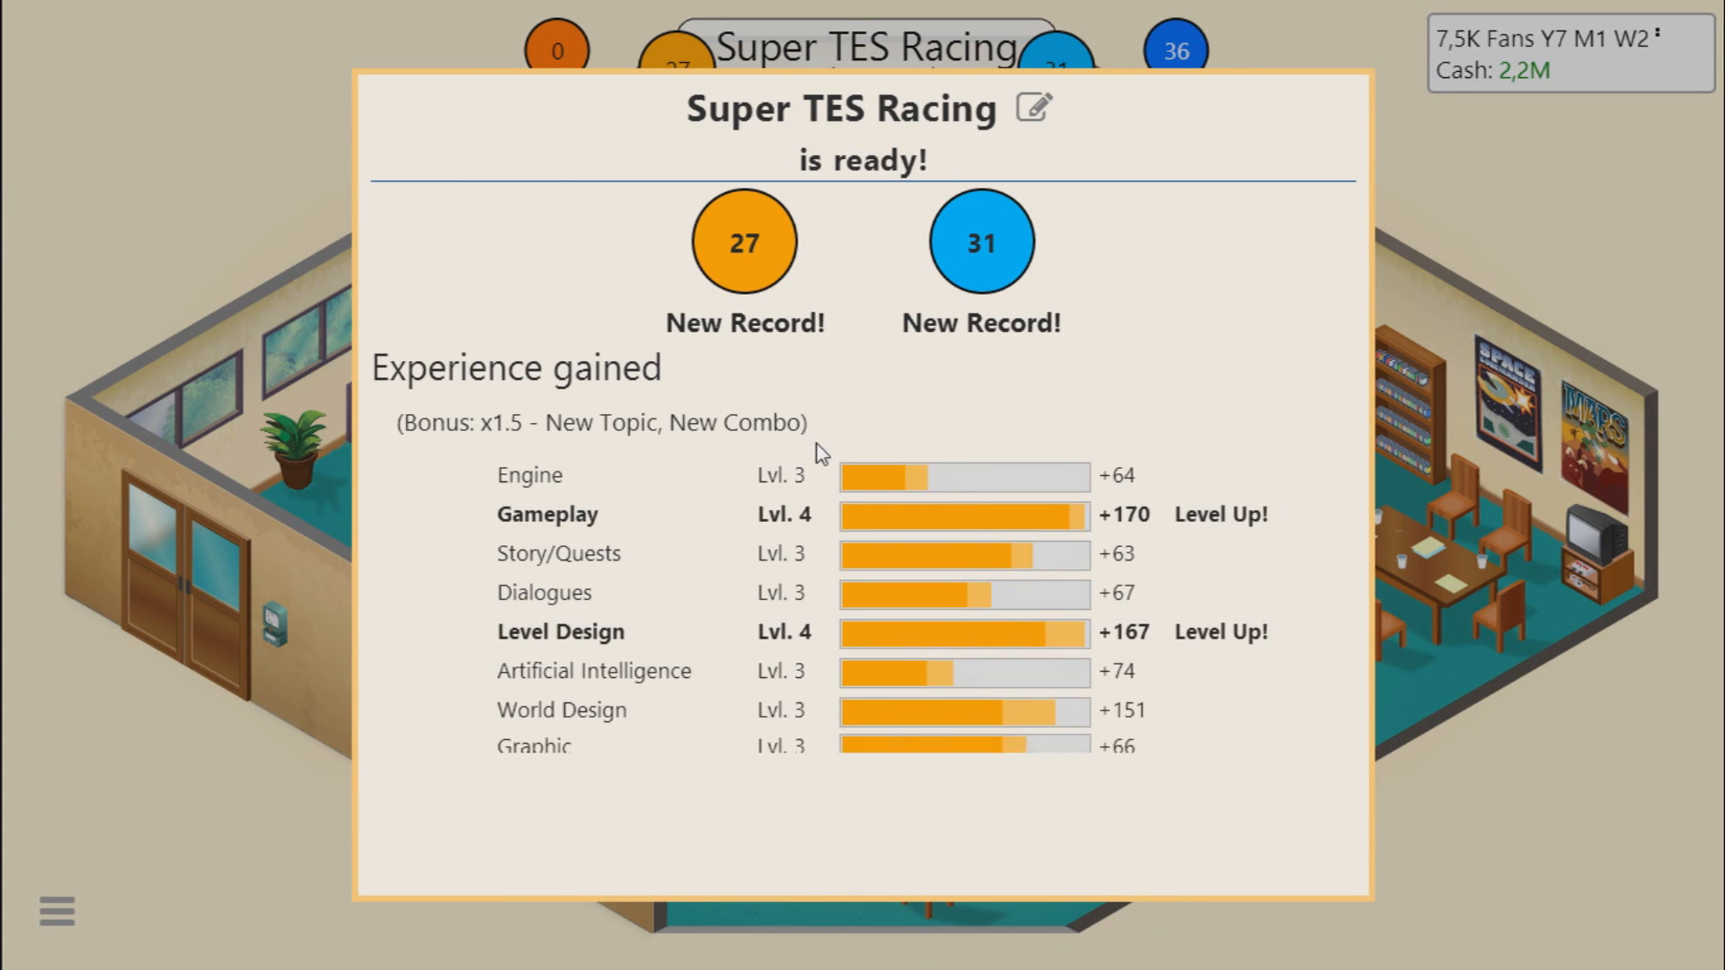
pyautogui.scroll(-3)
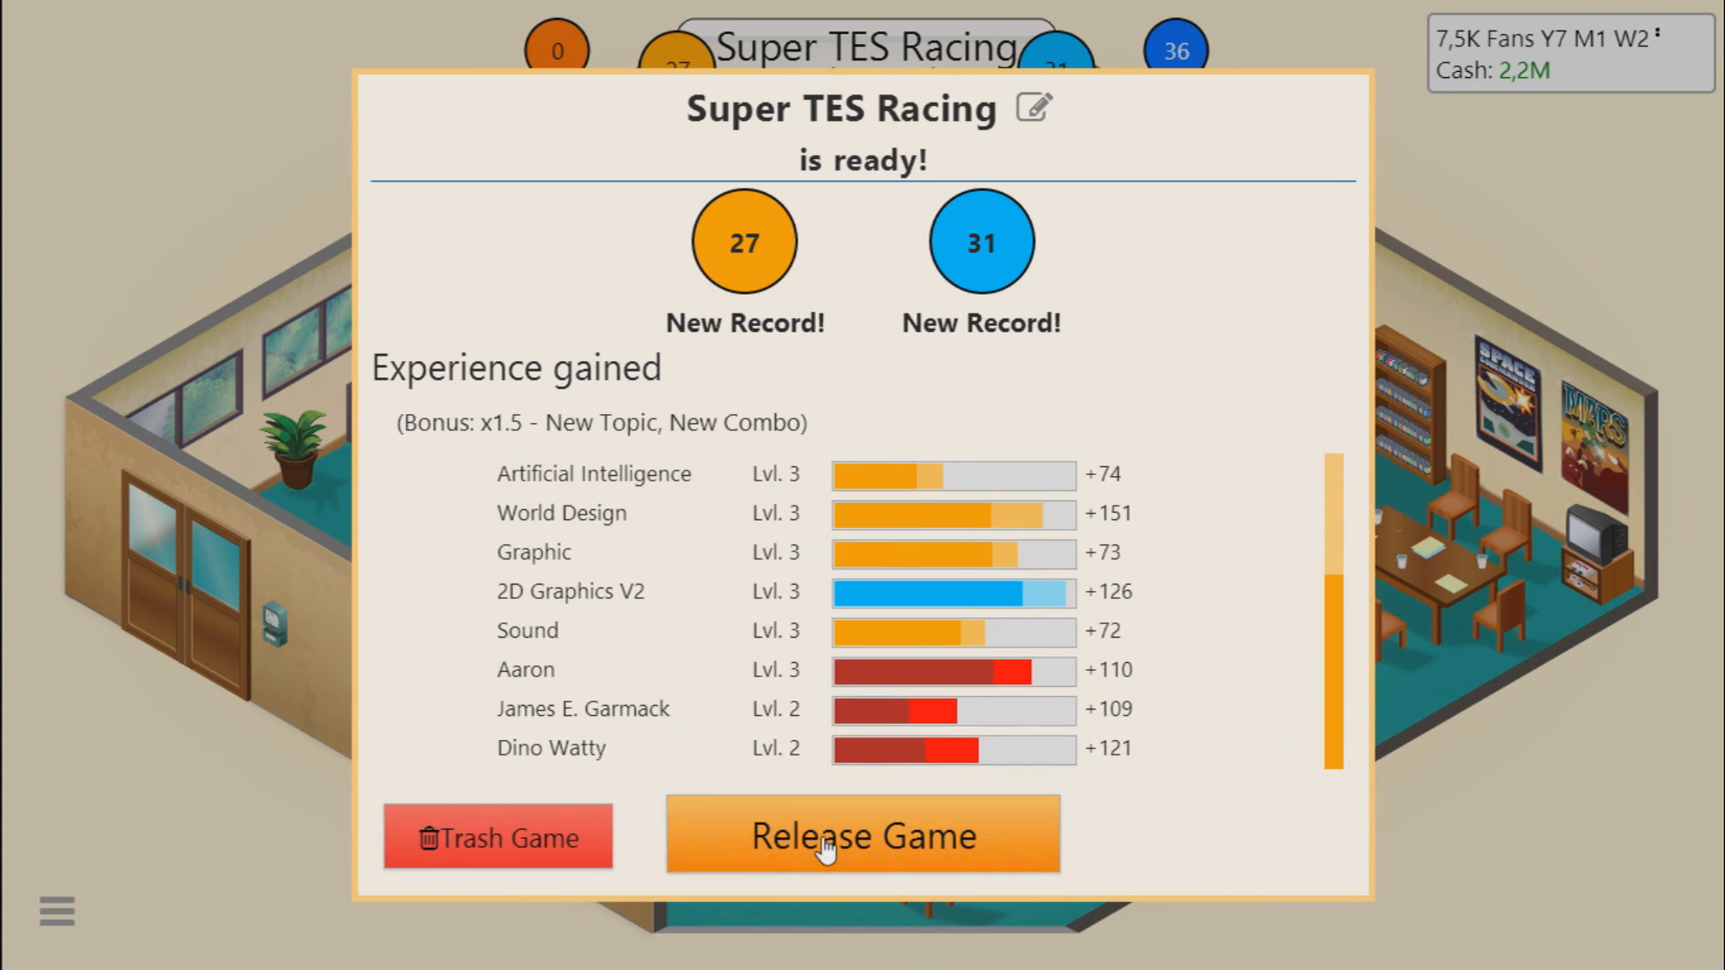
# Step: Release the finished Super TES Racing and clear the new research notice
pyautogui.click(862, 836)
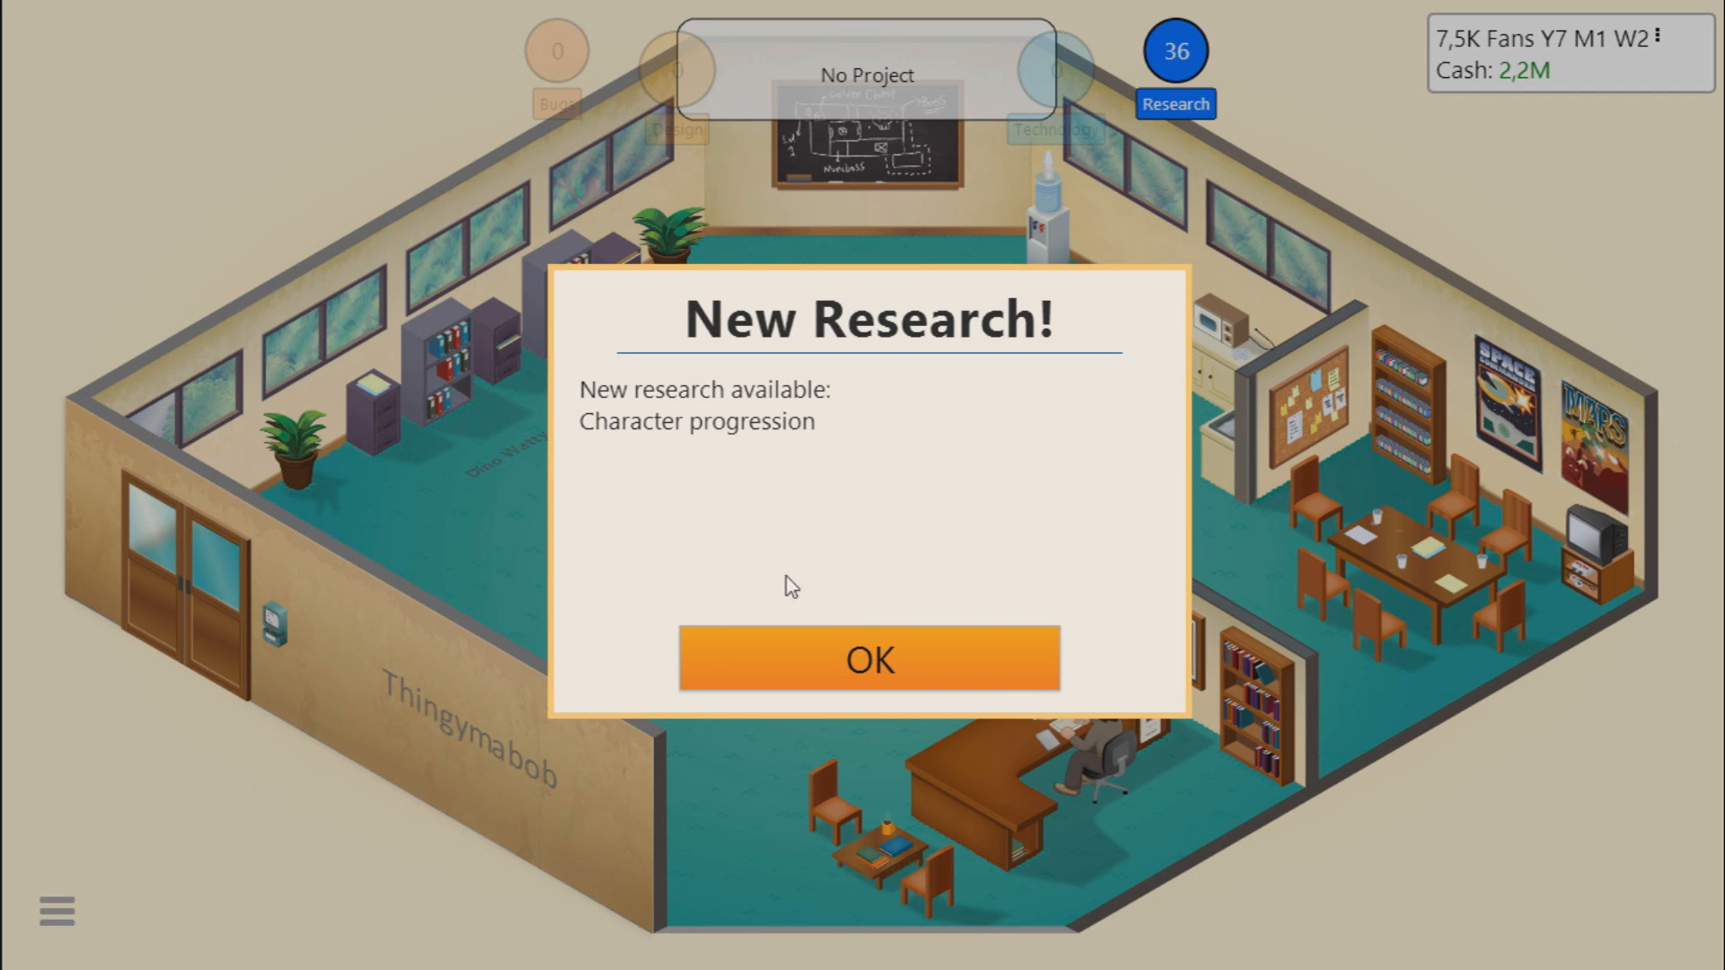
pyautogui.click(867, 659)
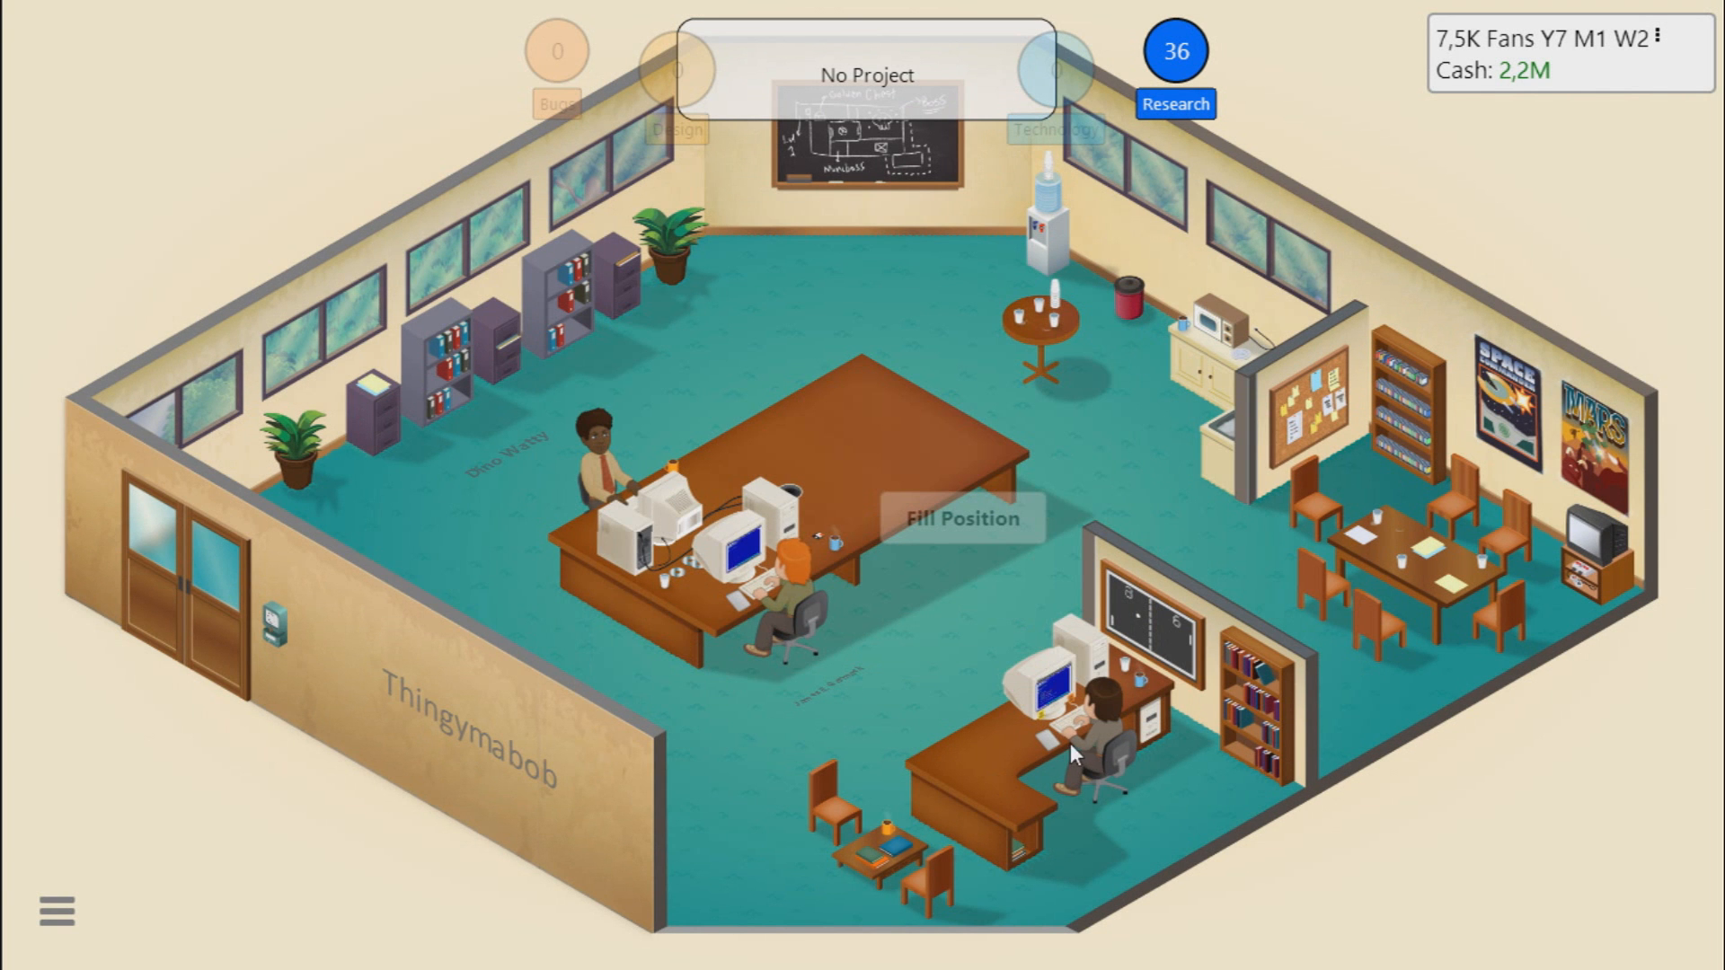
pyautogui.click(1088, 715)
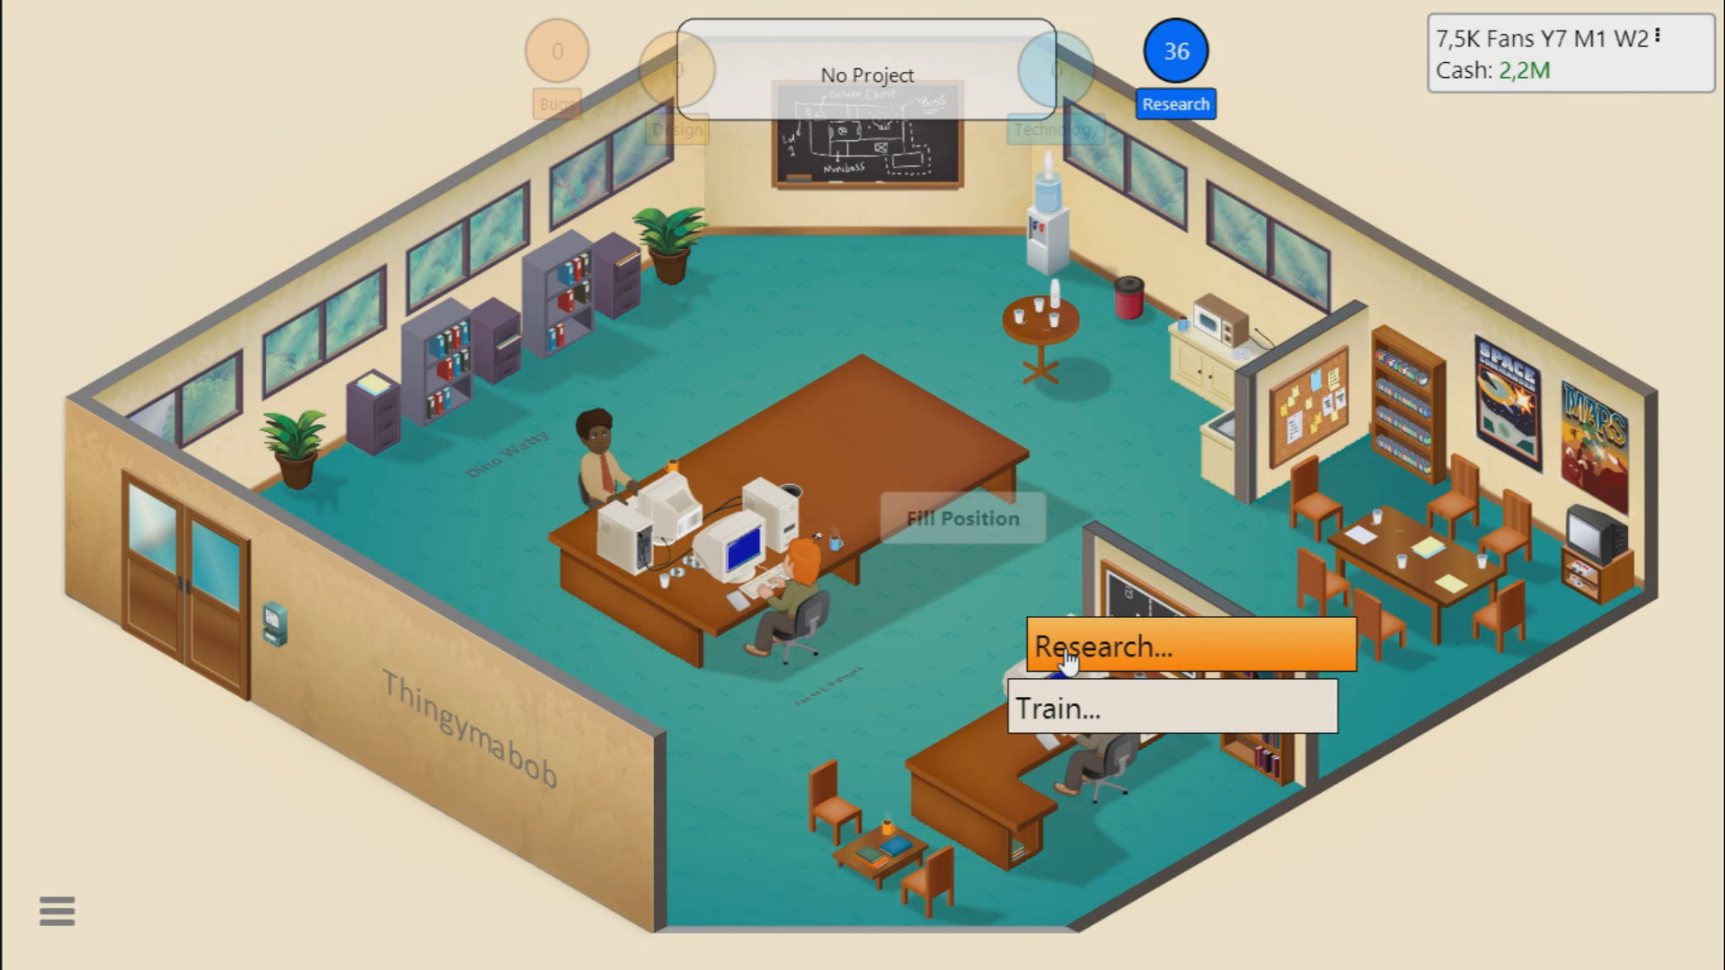
# Step: Have the employee start researching Character progression
pyautogui.click(595, 462)
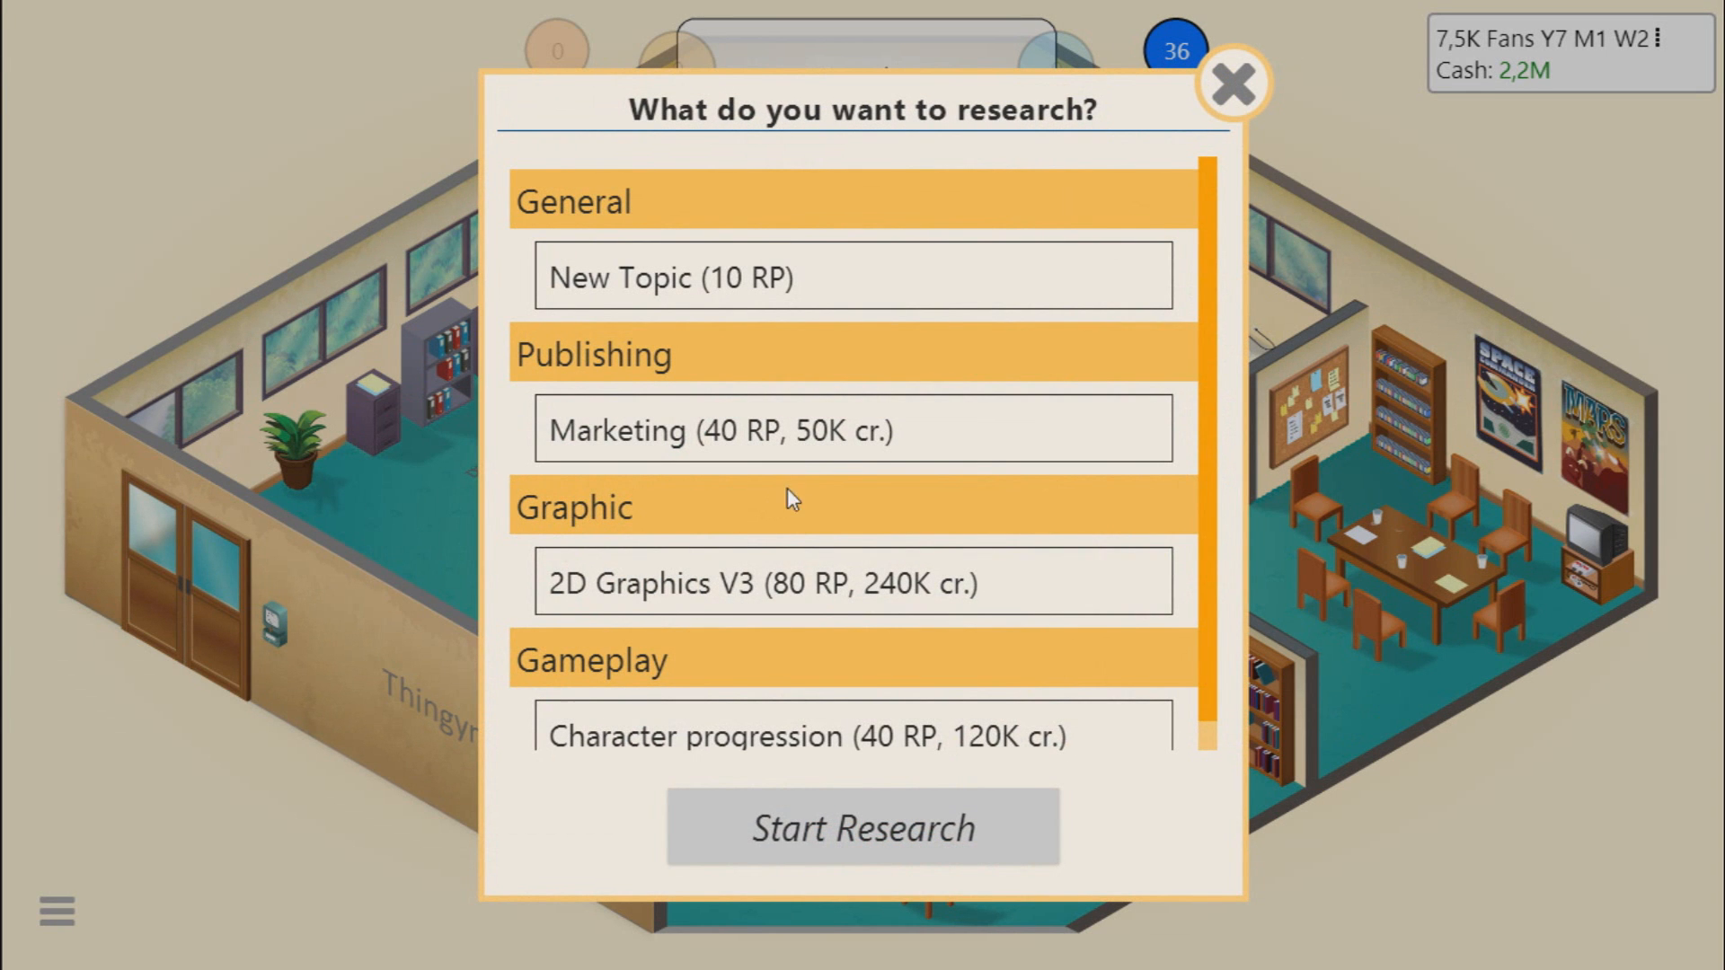
pyautogui.scroll(3)
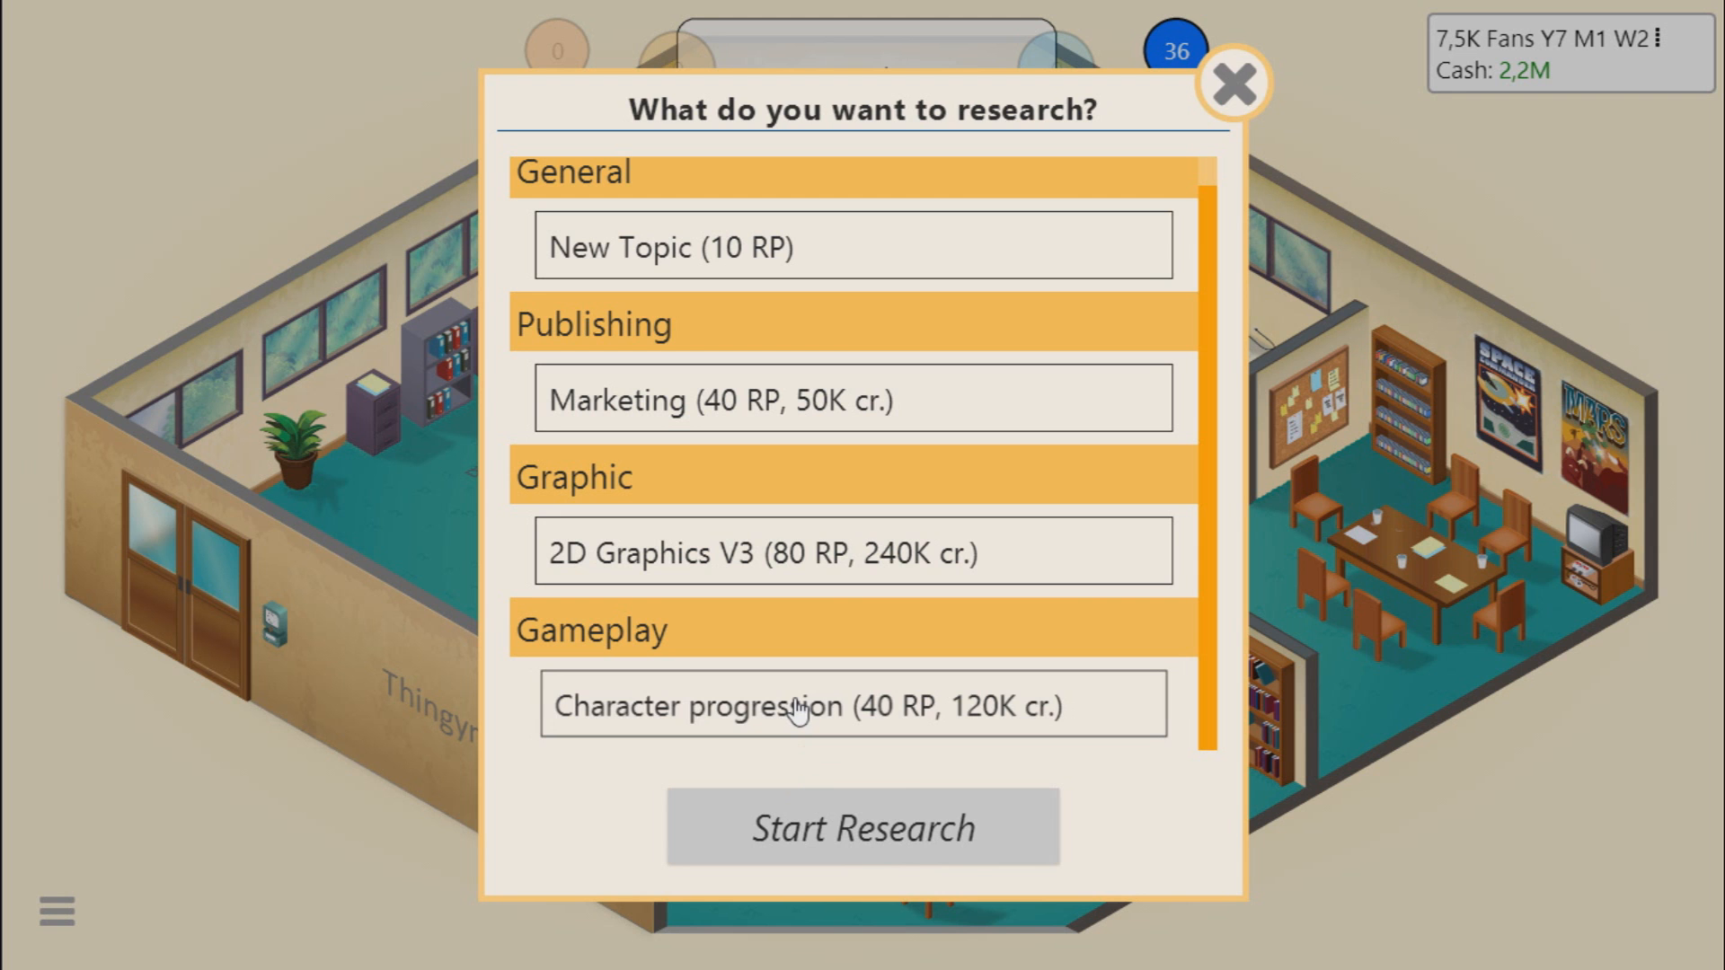
pyautogui.click(1231, 85)
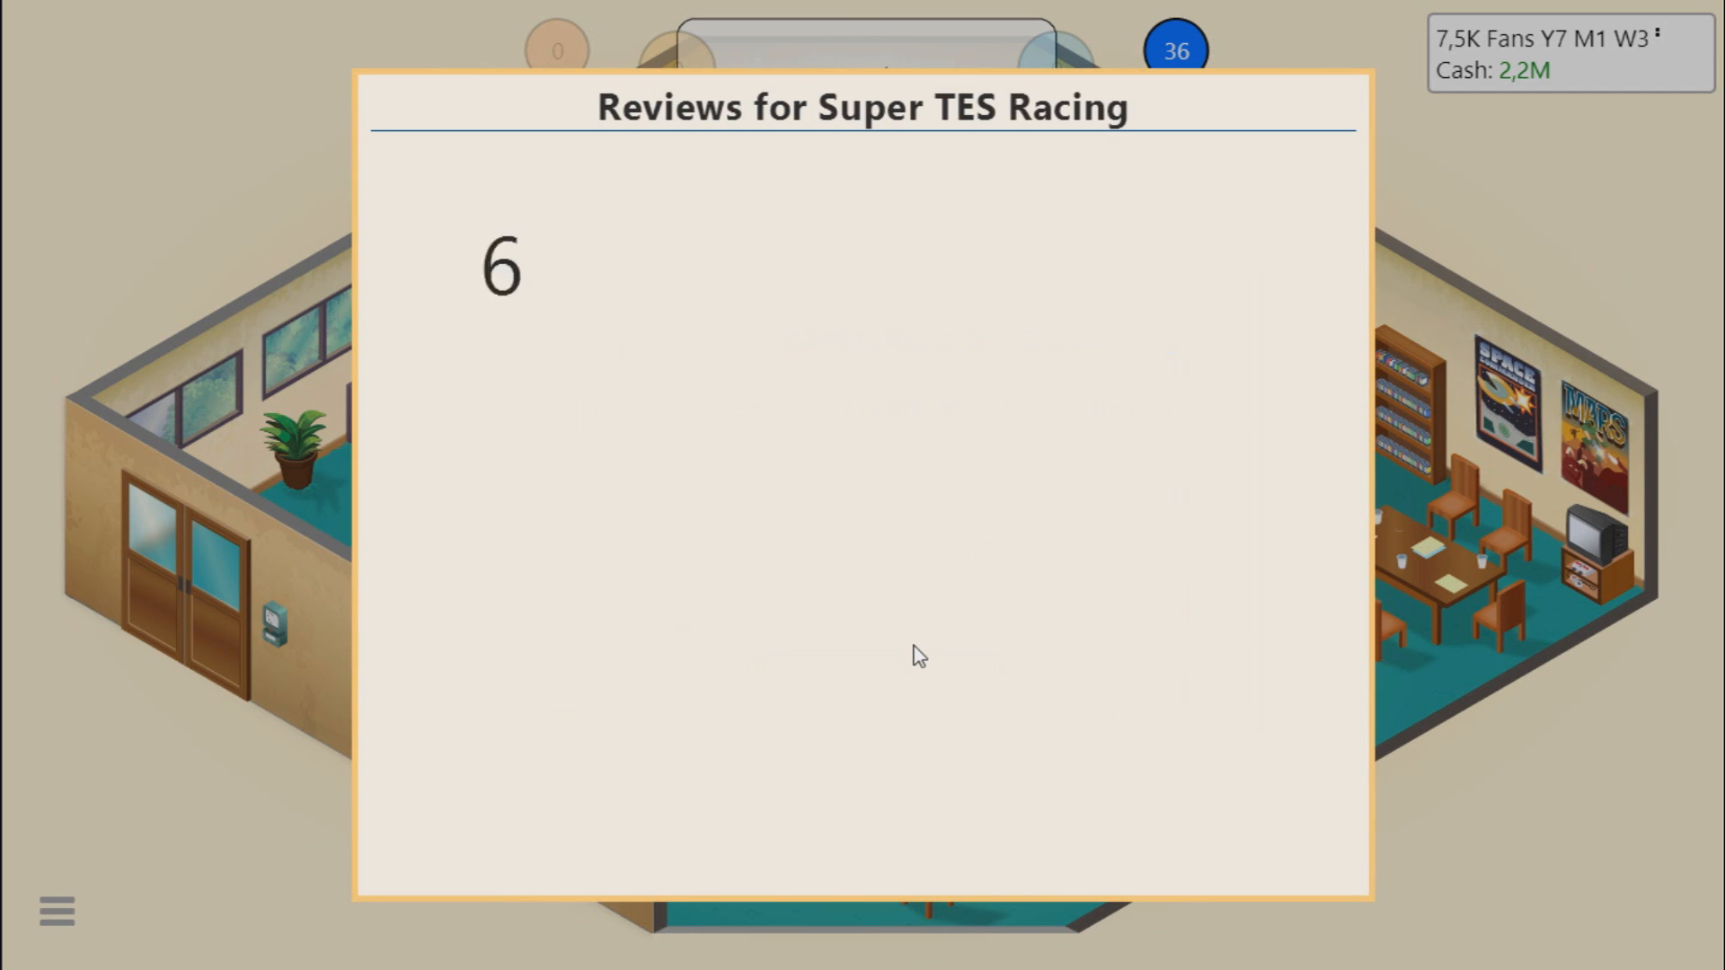
pyautogui.moveTo(673, 480)
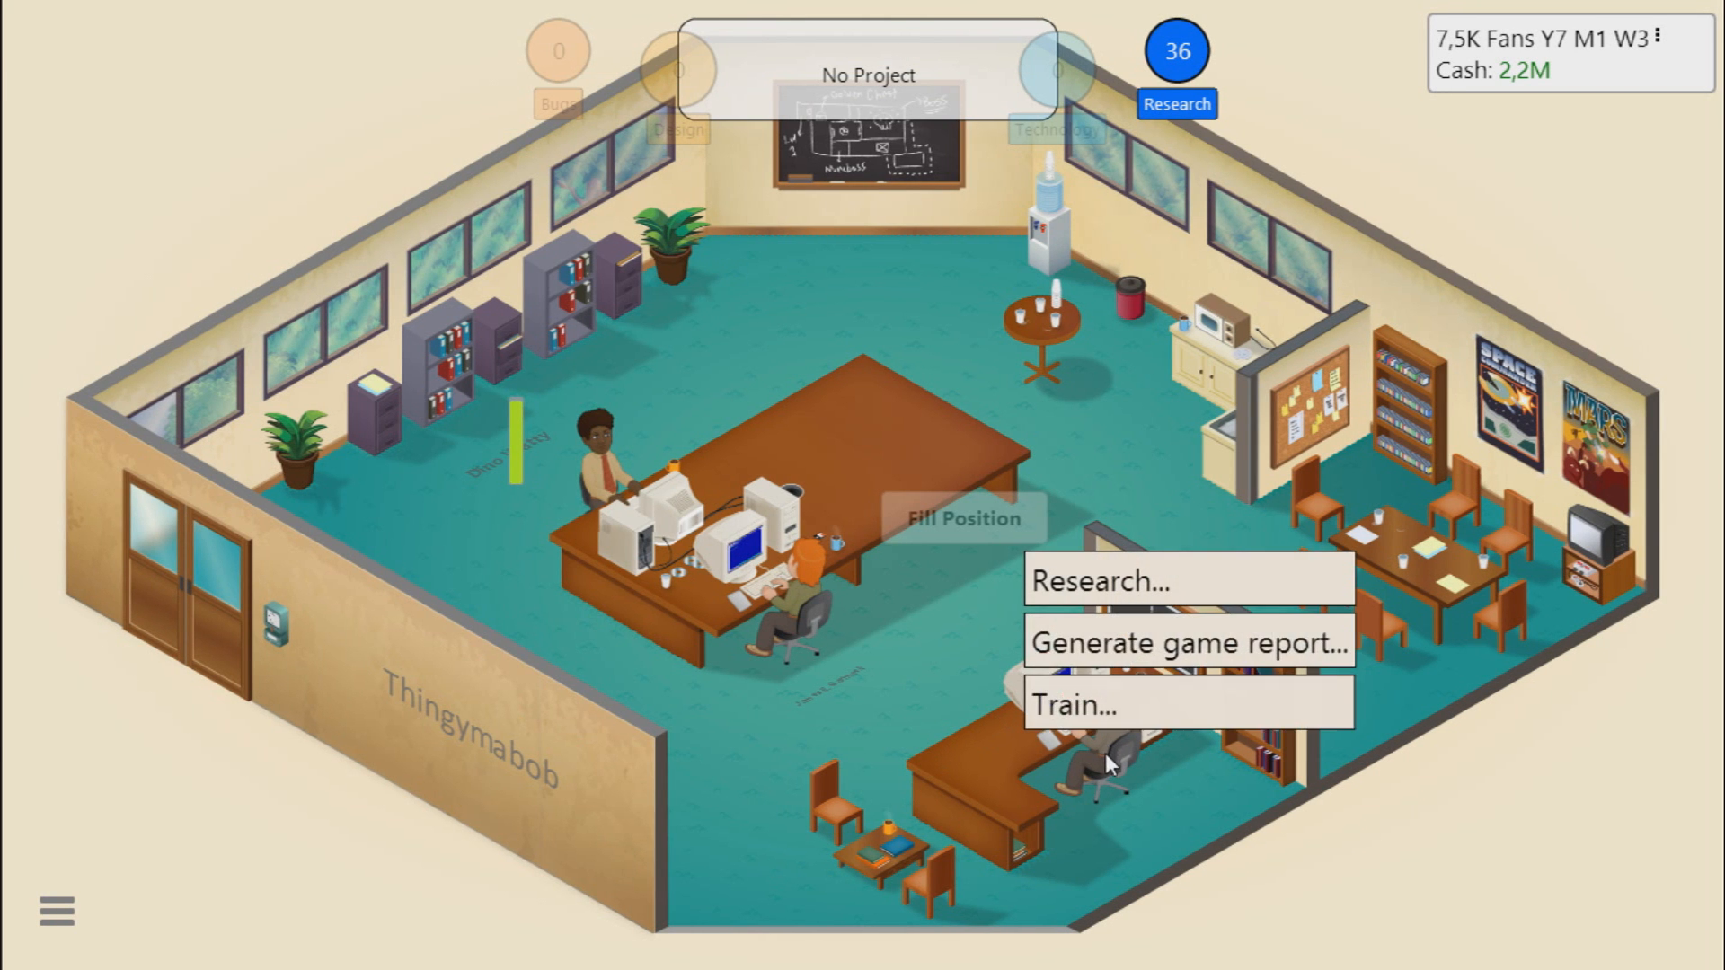
# Step: Start a game report on Super TES Racing after its reviews average 5.25
pyautogui.click(1148, 644)
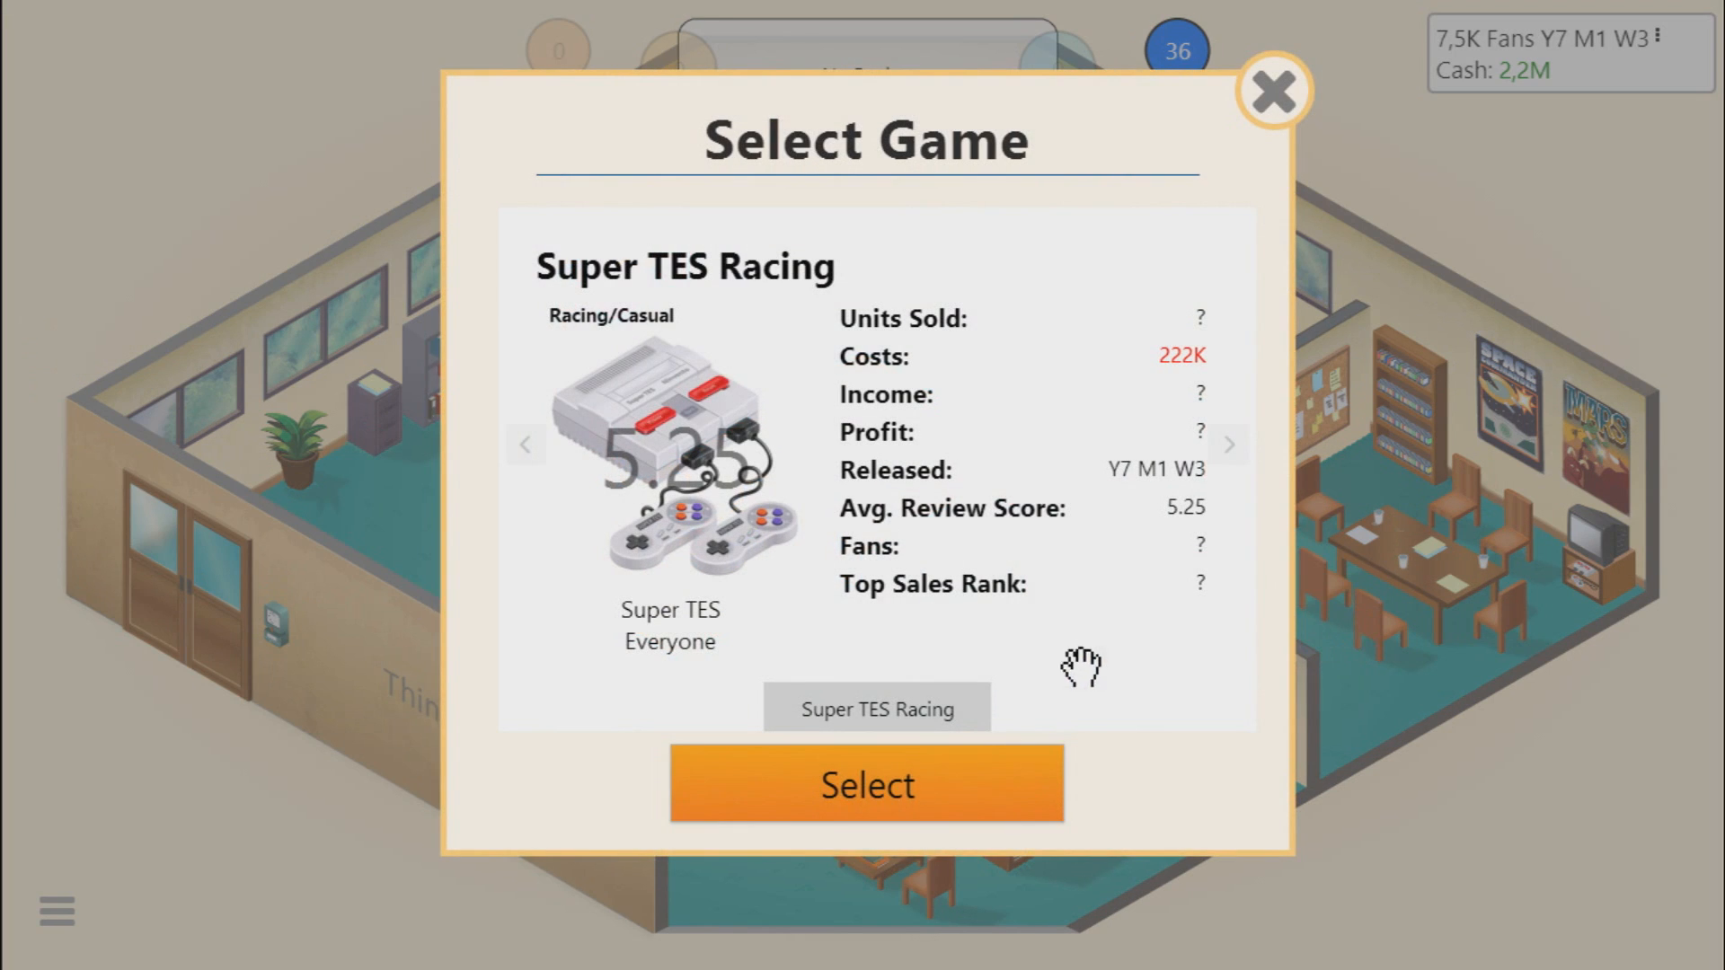
pyautogui.click(1272, 93)
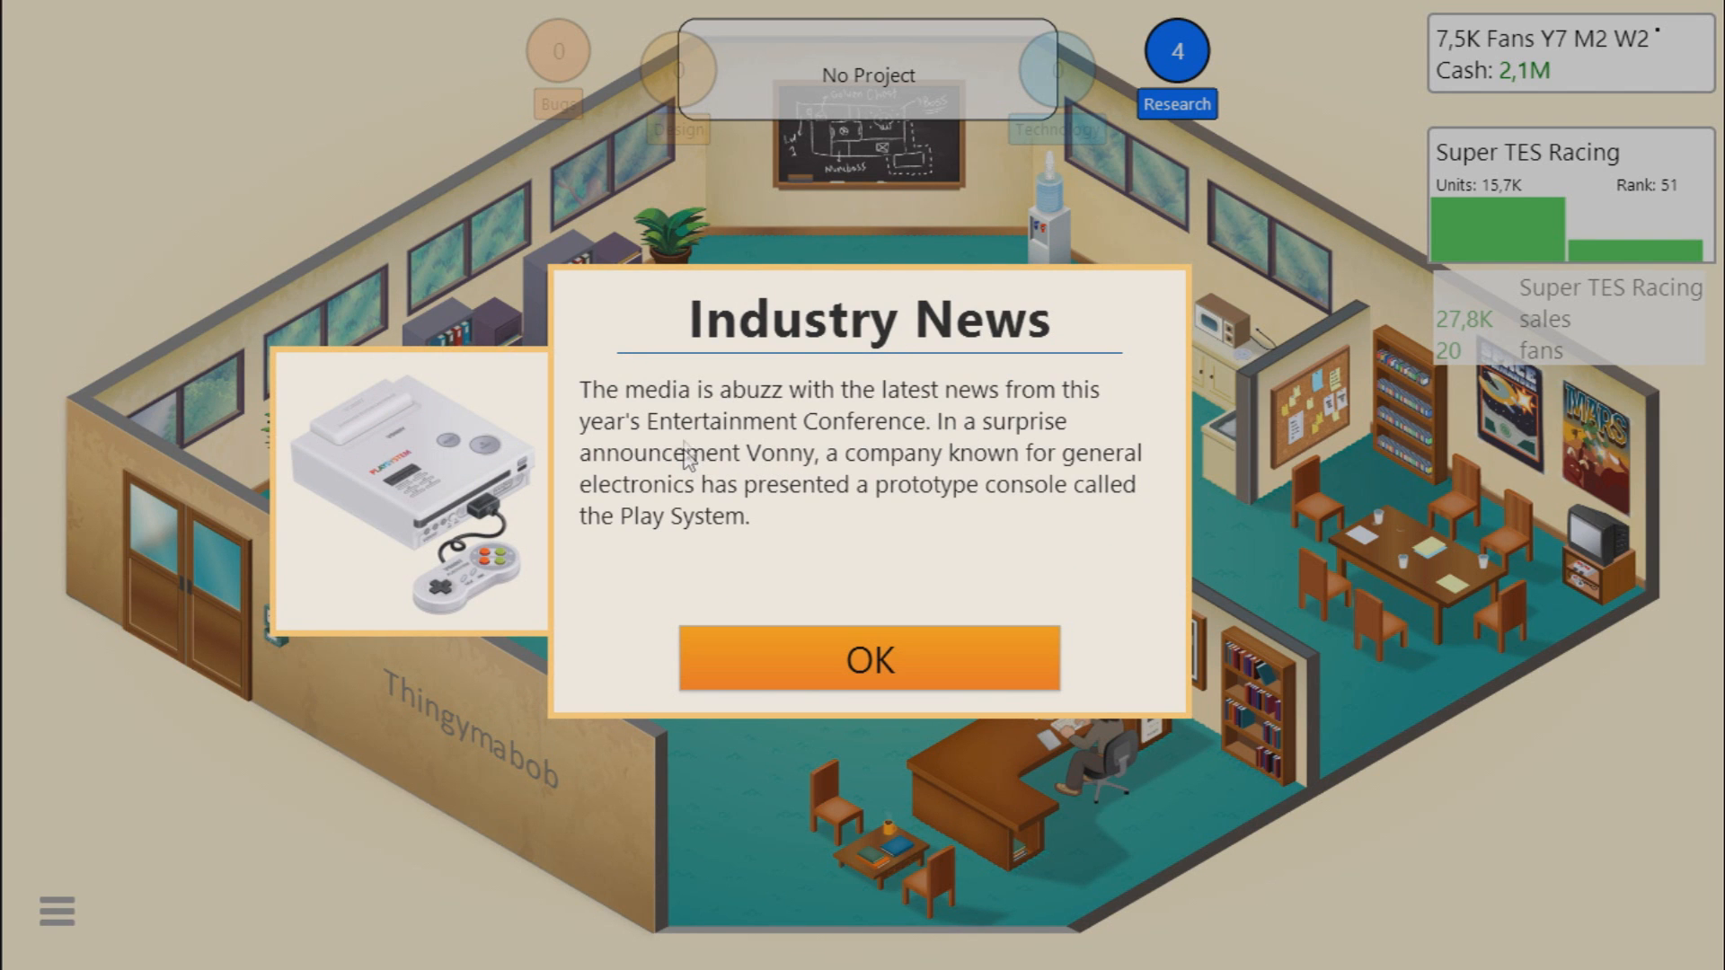
pyautogui.moveTo(949, 474)
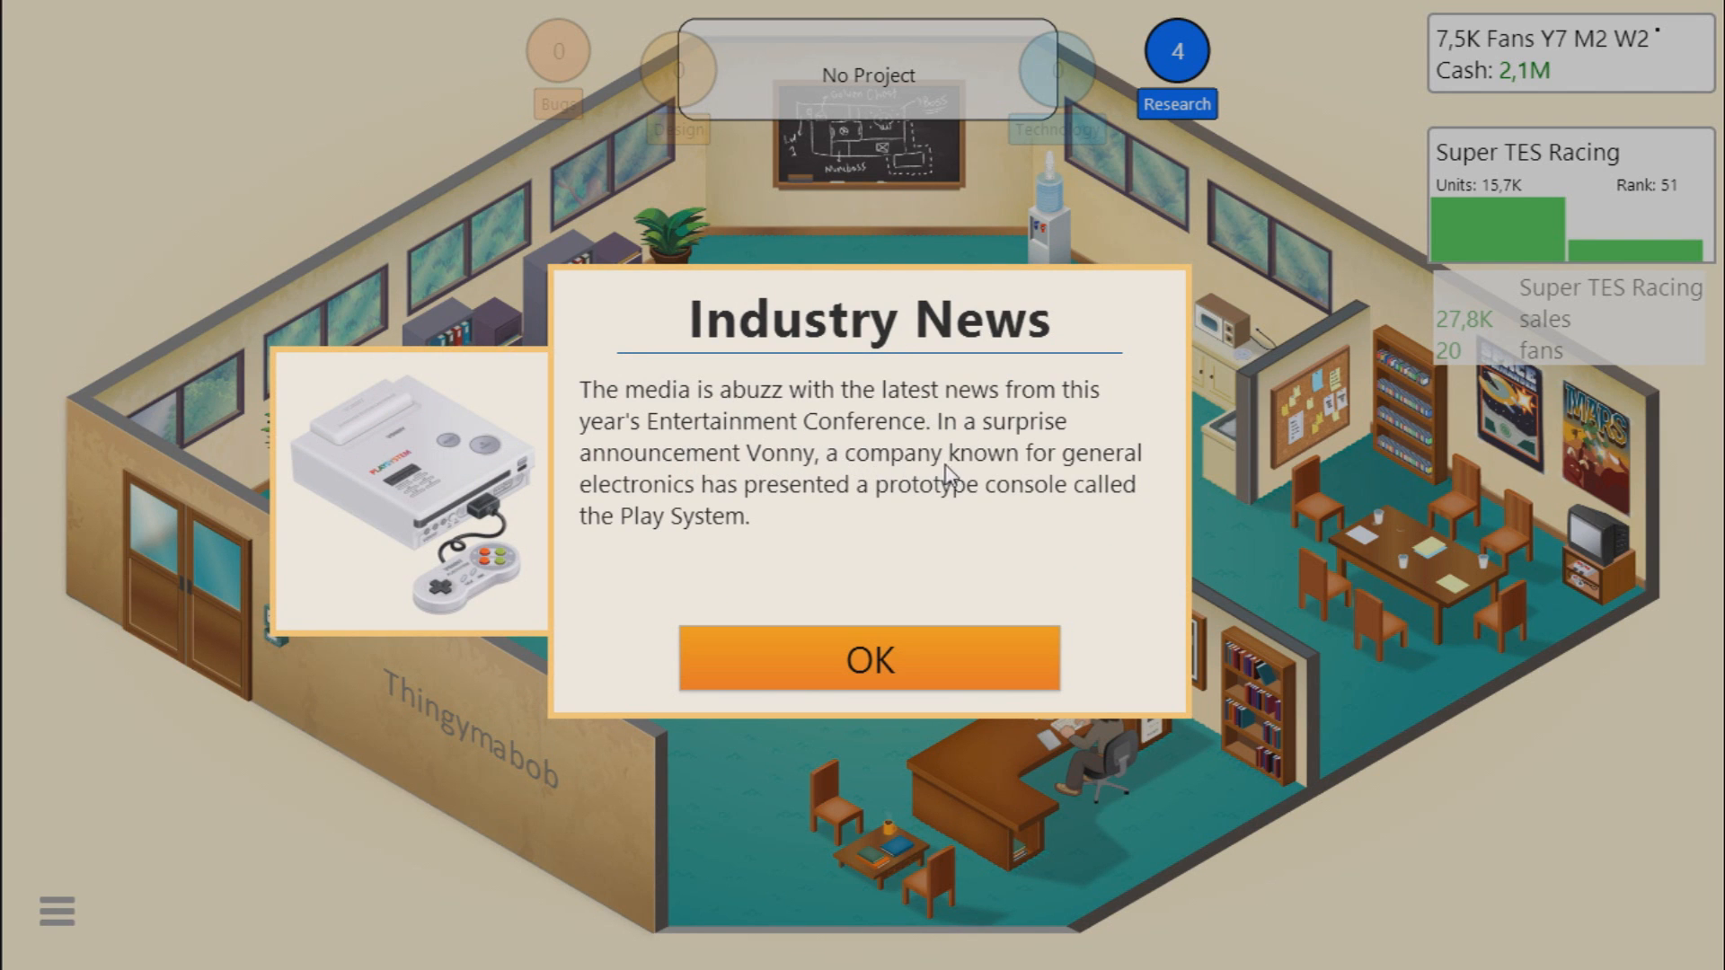
pyautogui.moveTo(866, 496)
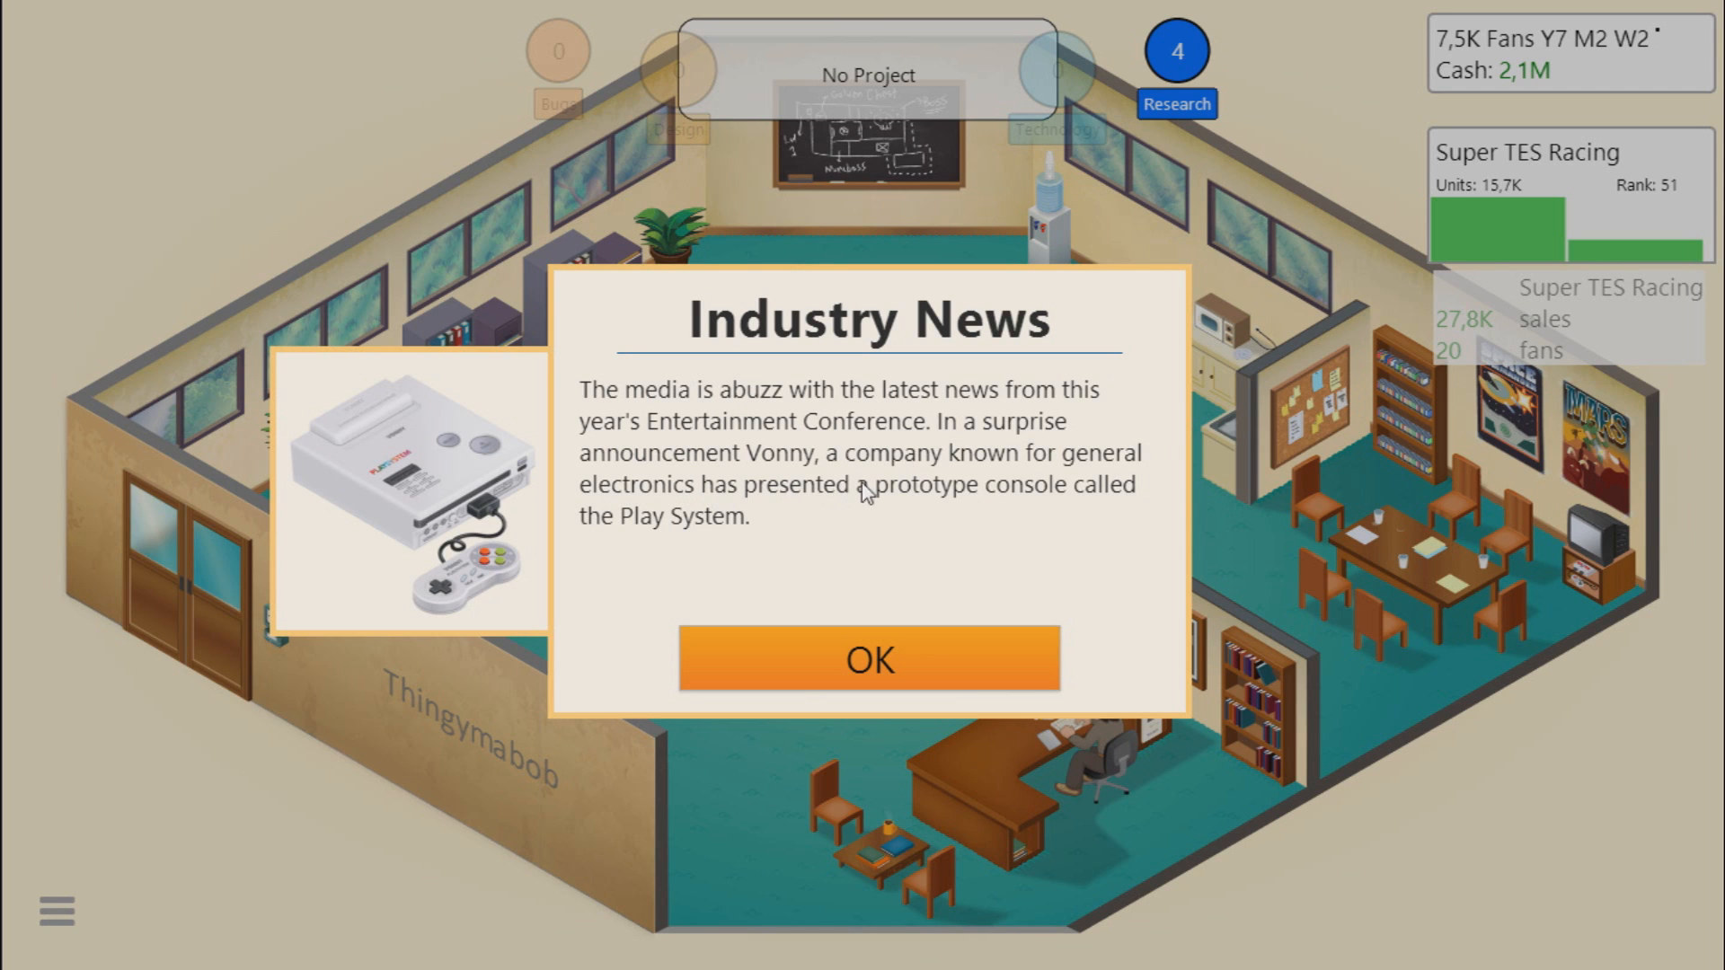
pyautogui.moveTo(672, 536)
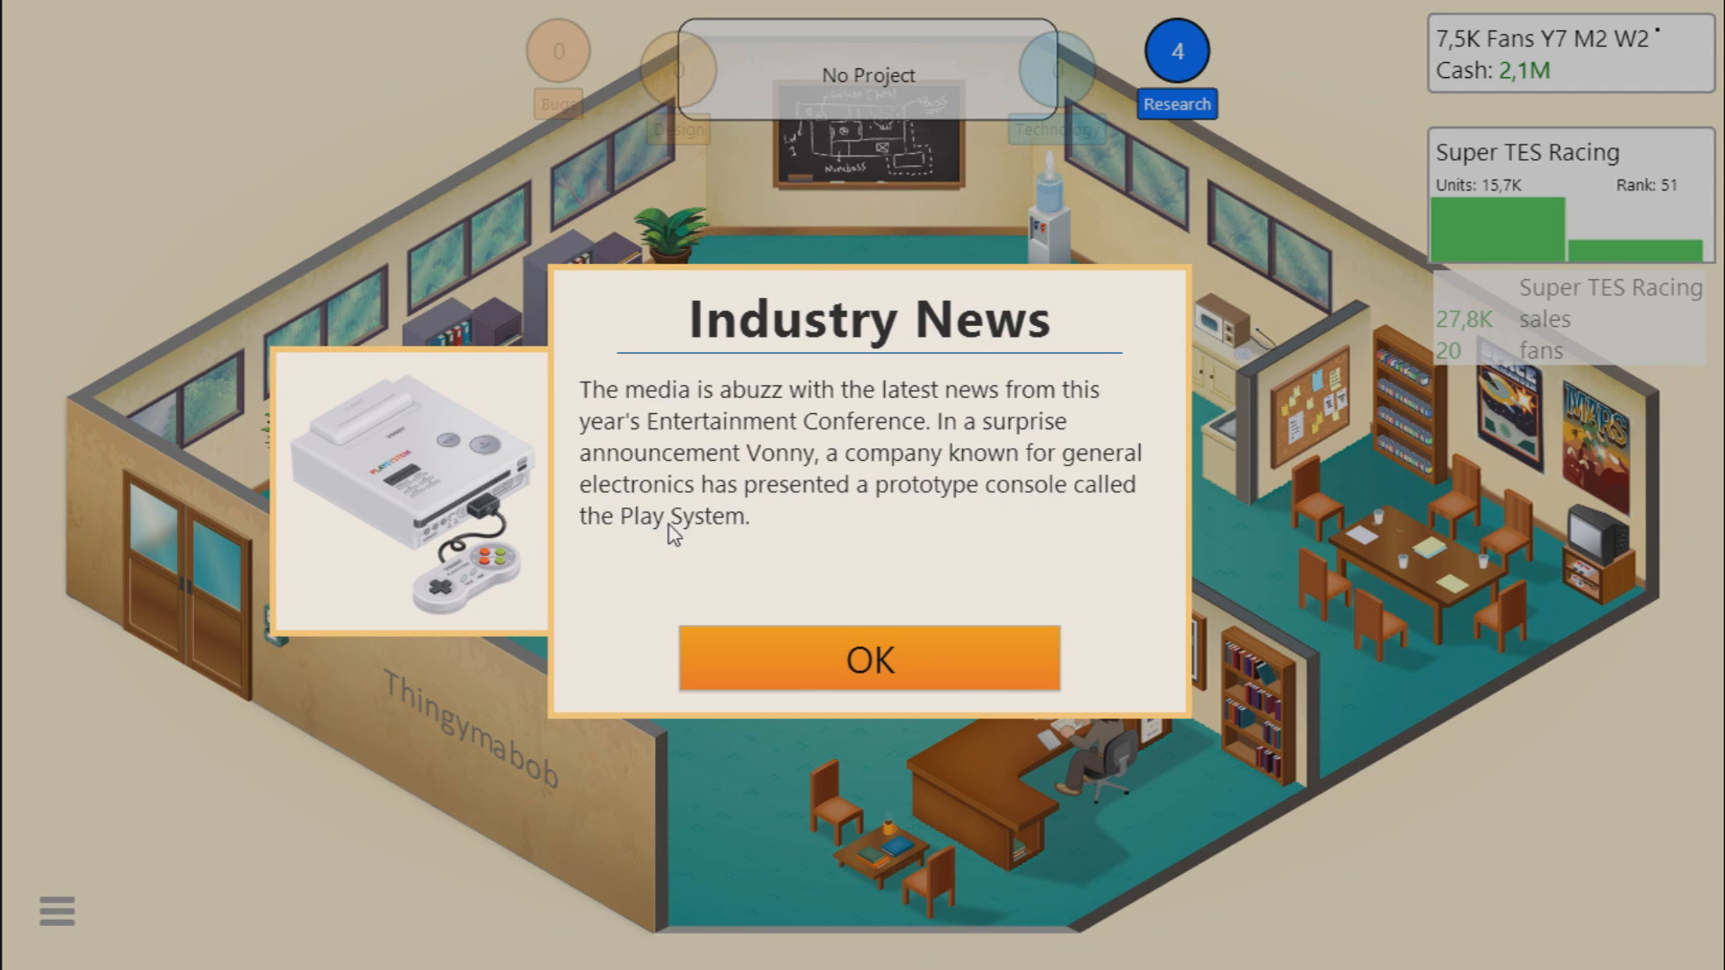
pyautogui.moveTo(932, 531)
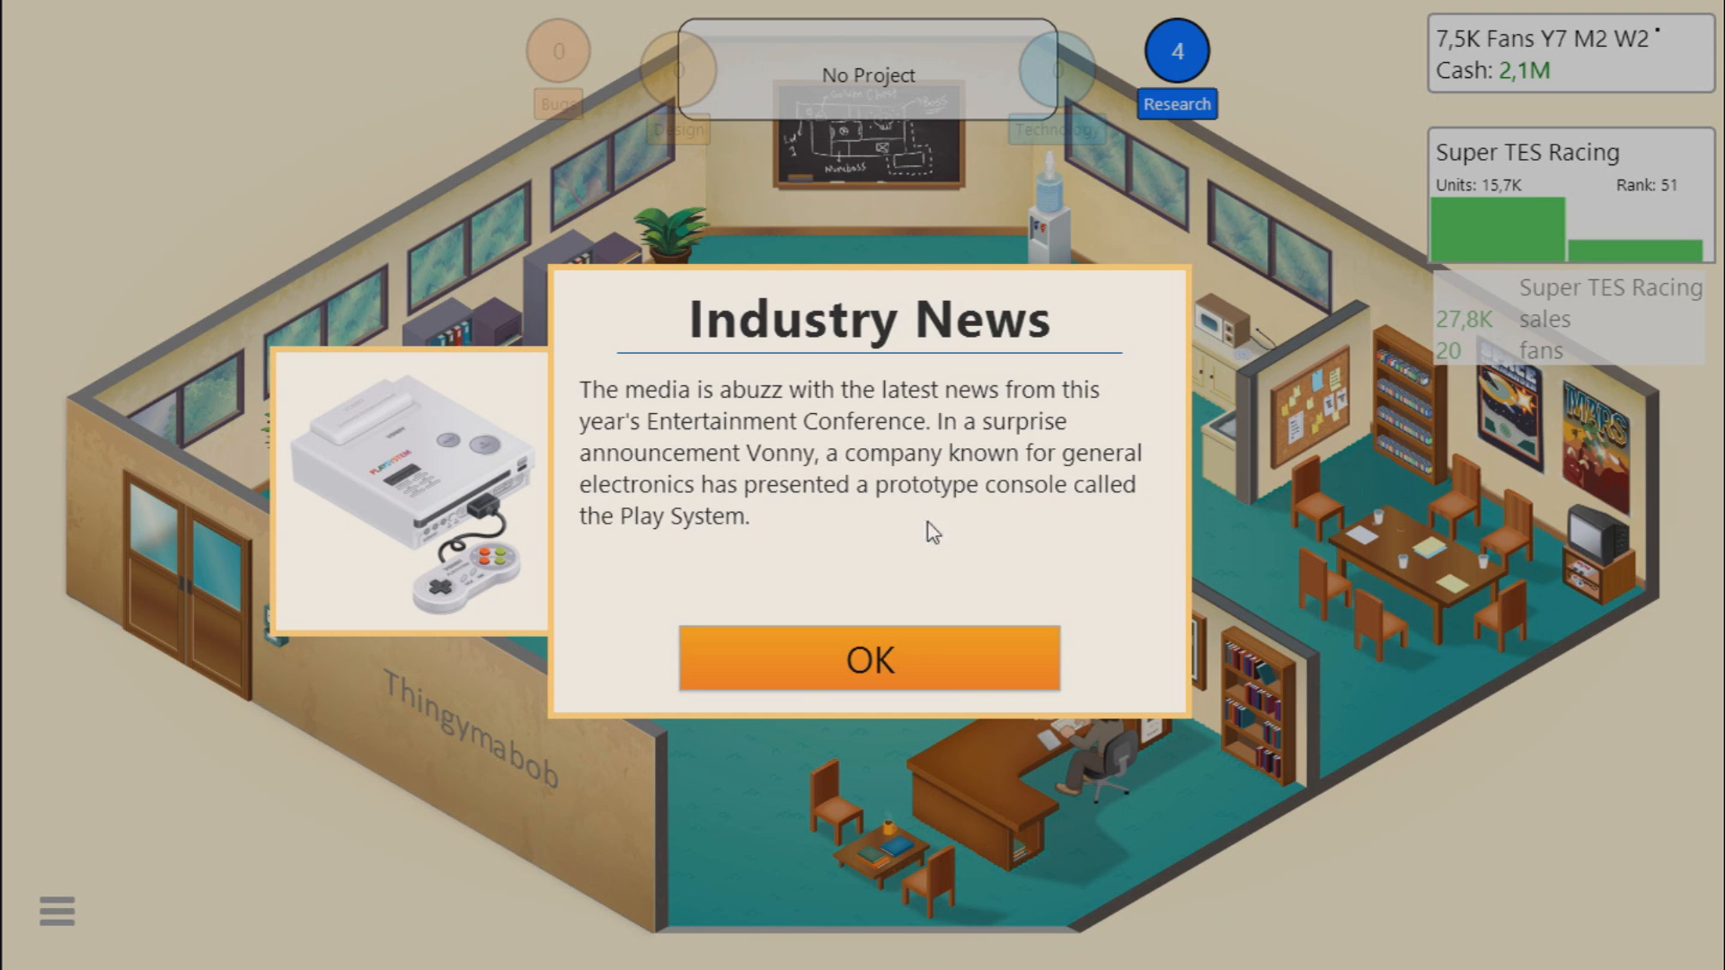
pyautogui.moveTo(727, 636)
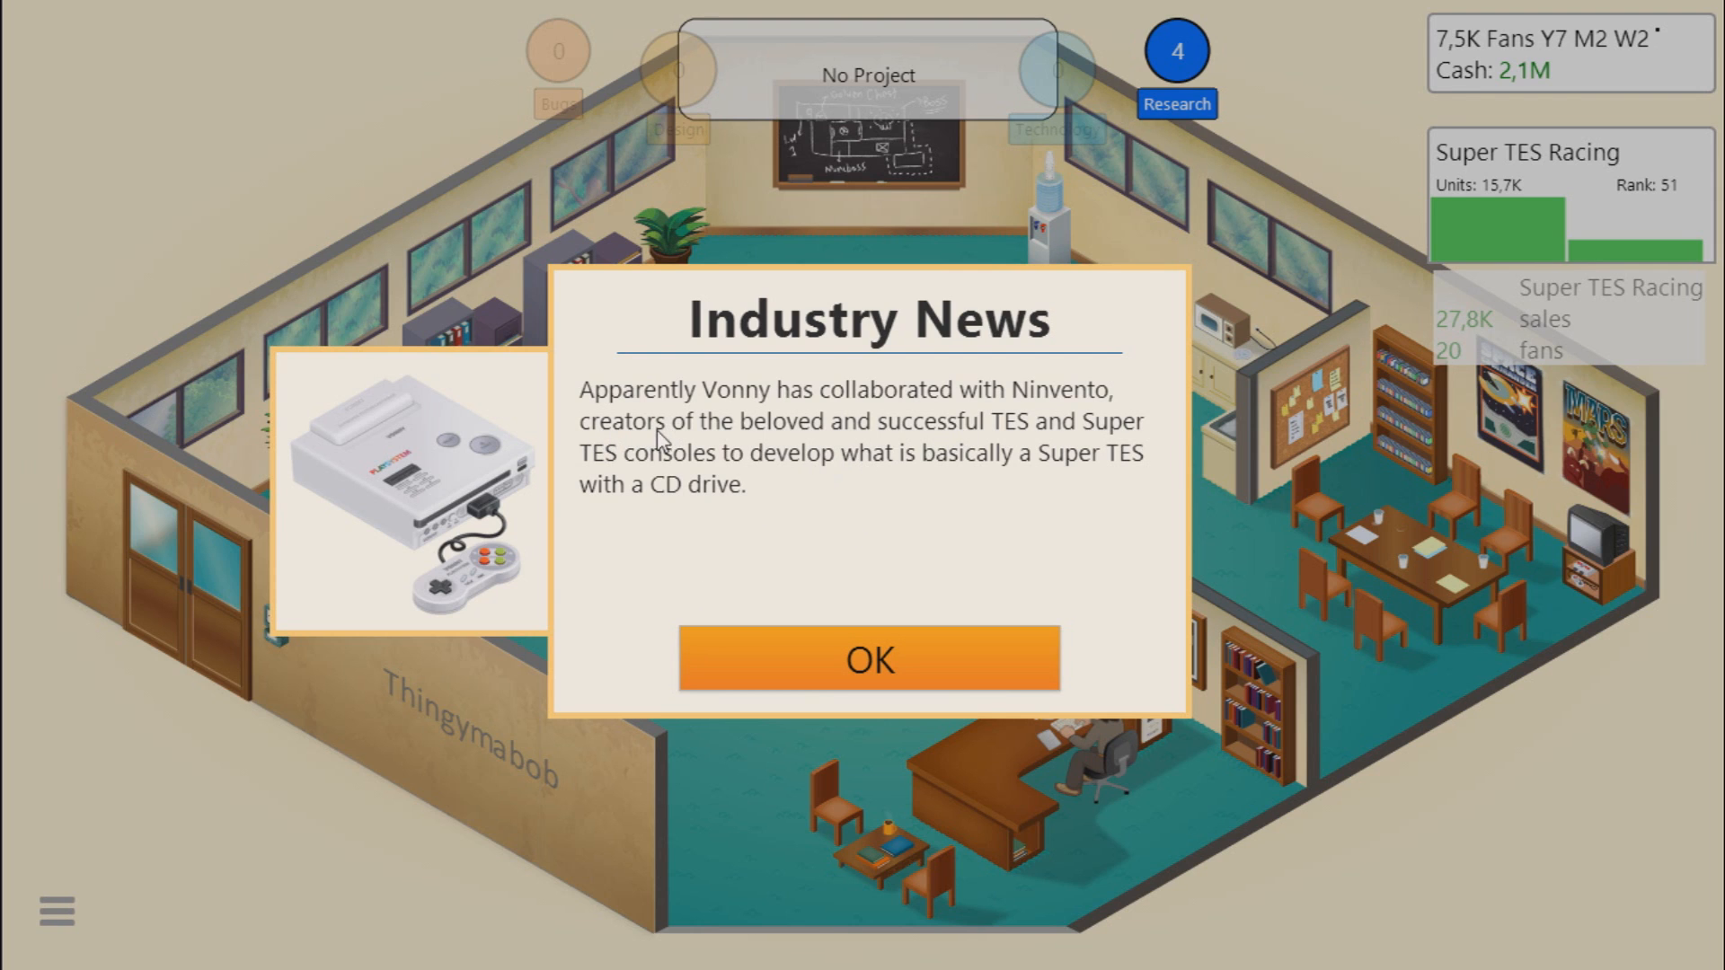
pyautogui.moveTo(954, 456)
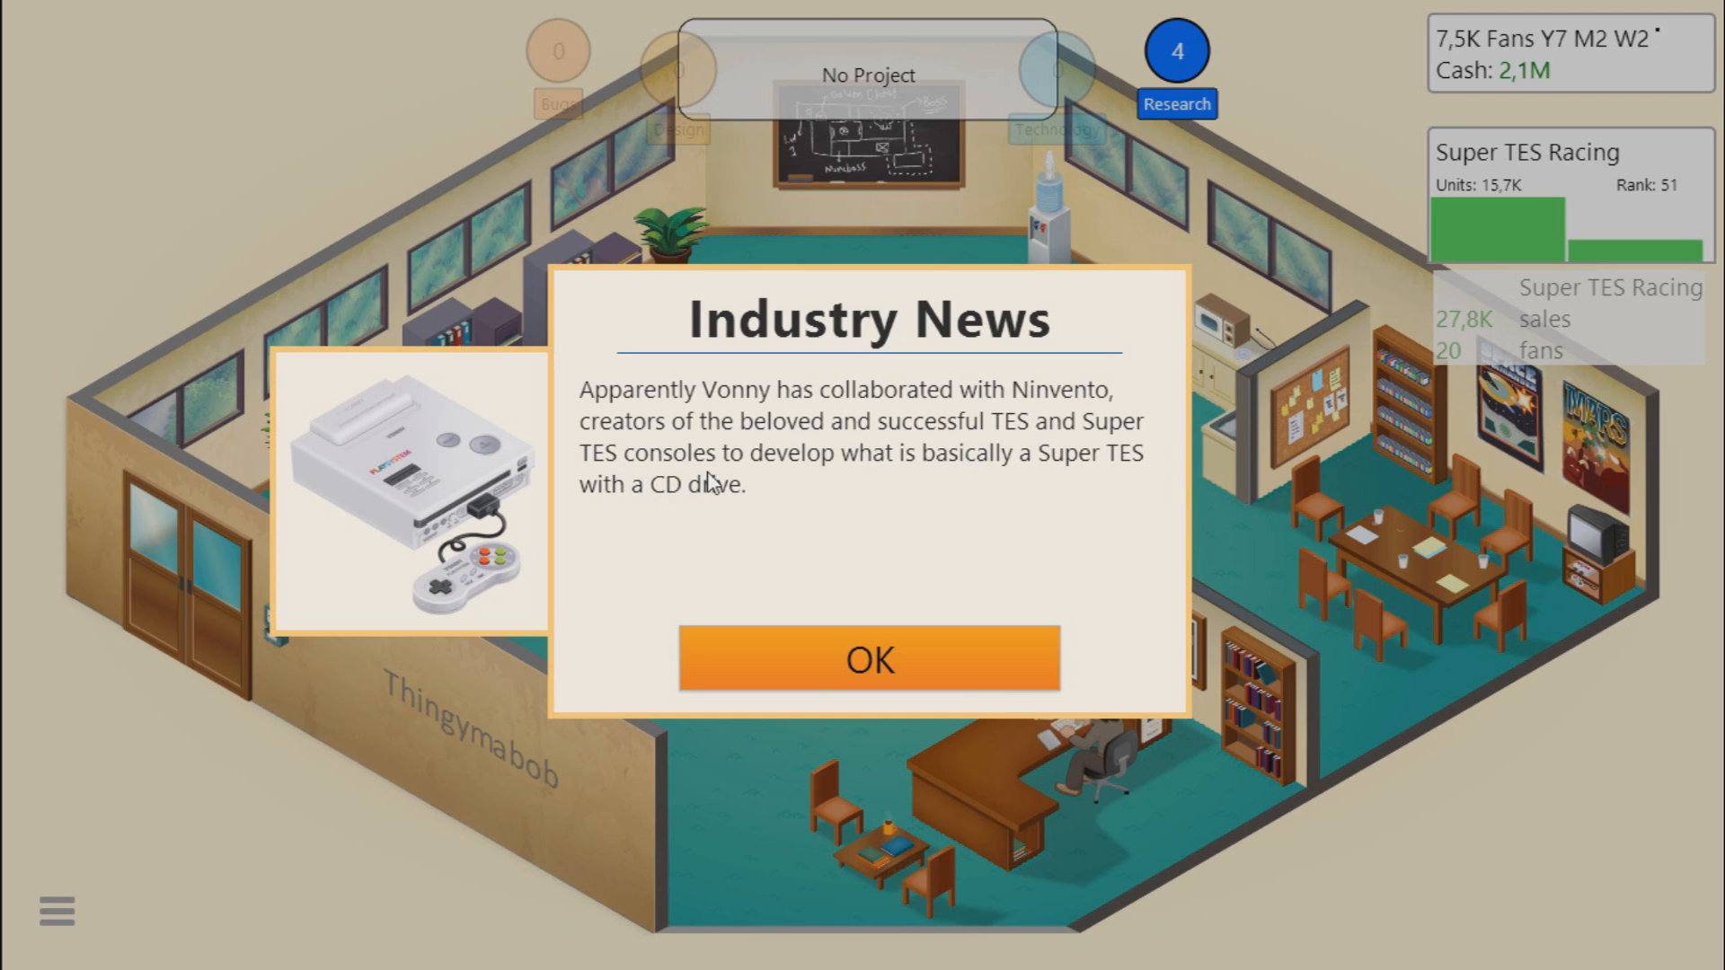
pyautogui.moveTo(986, 489)
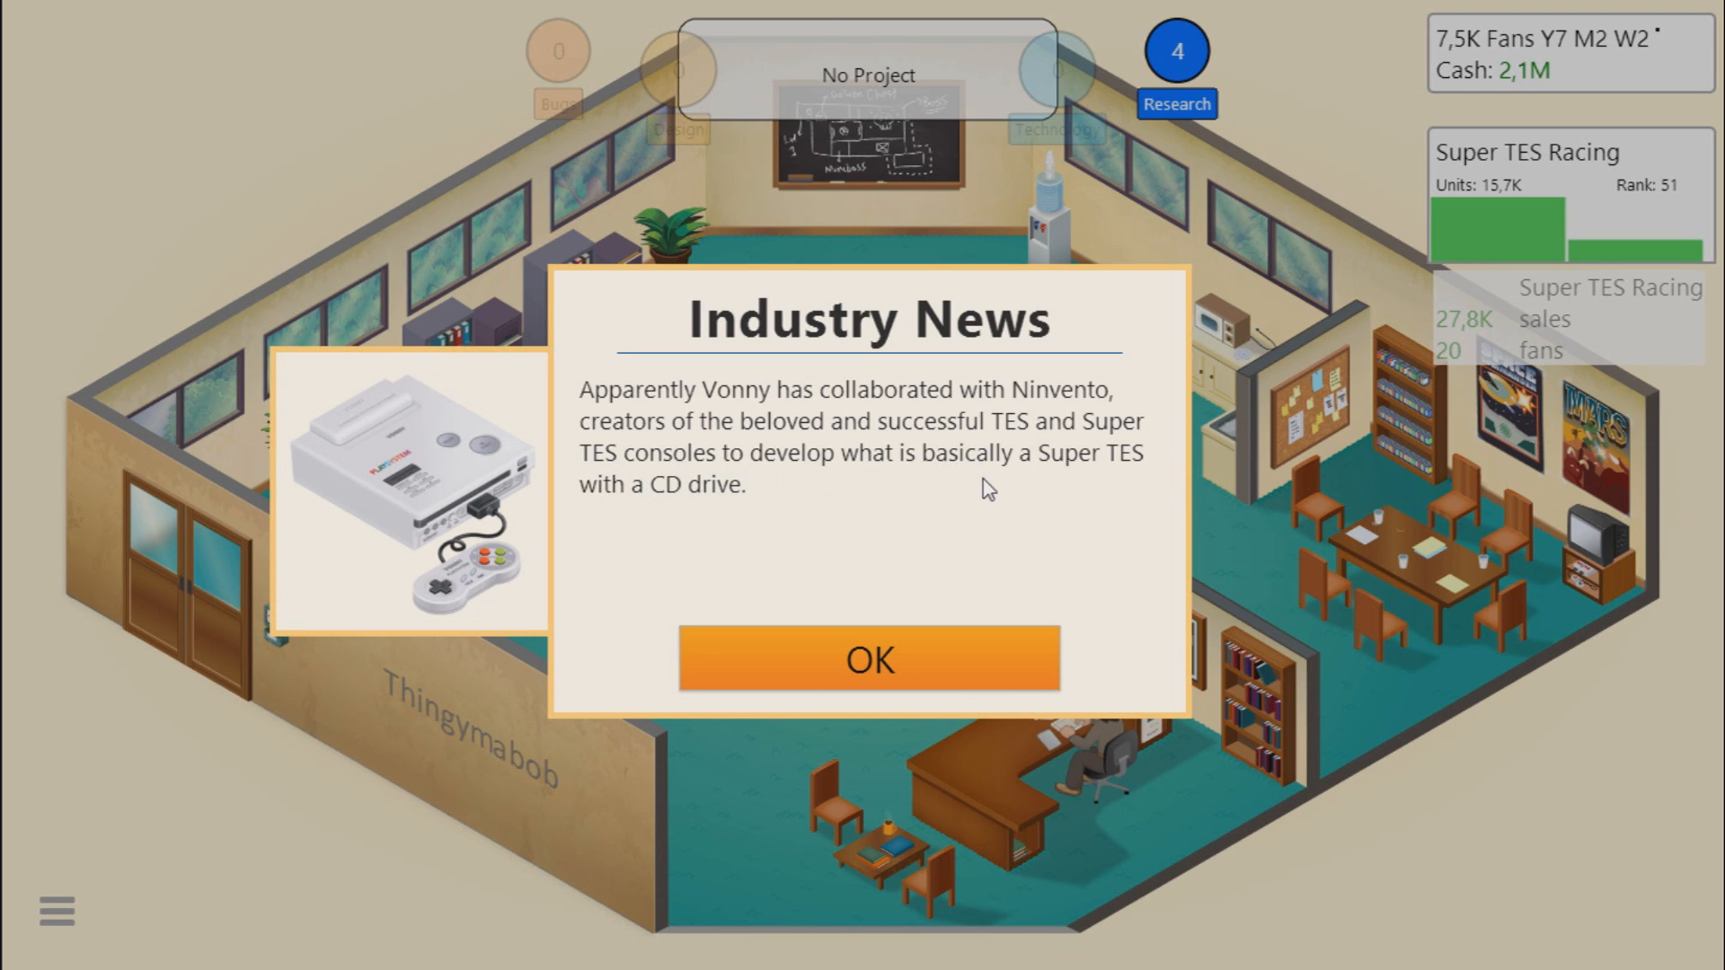
pyautogui.moveTo(801, 639)
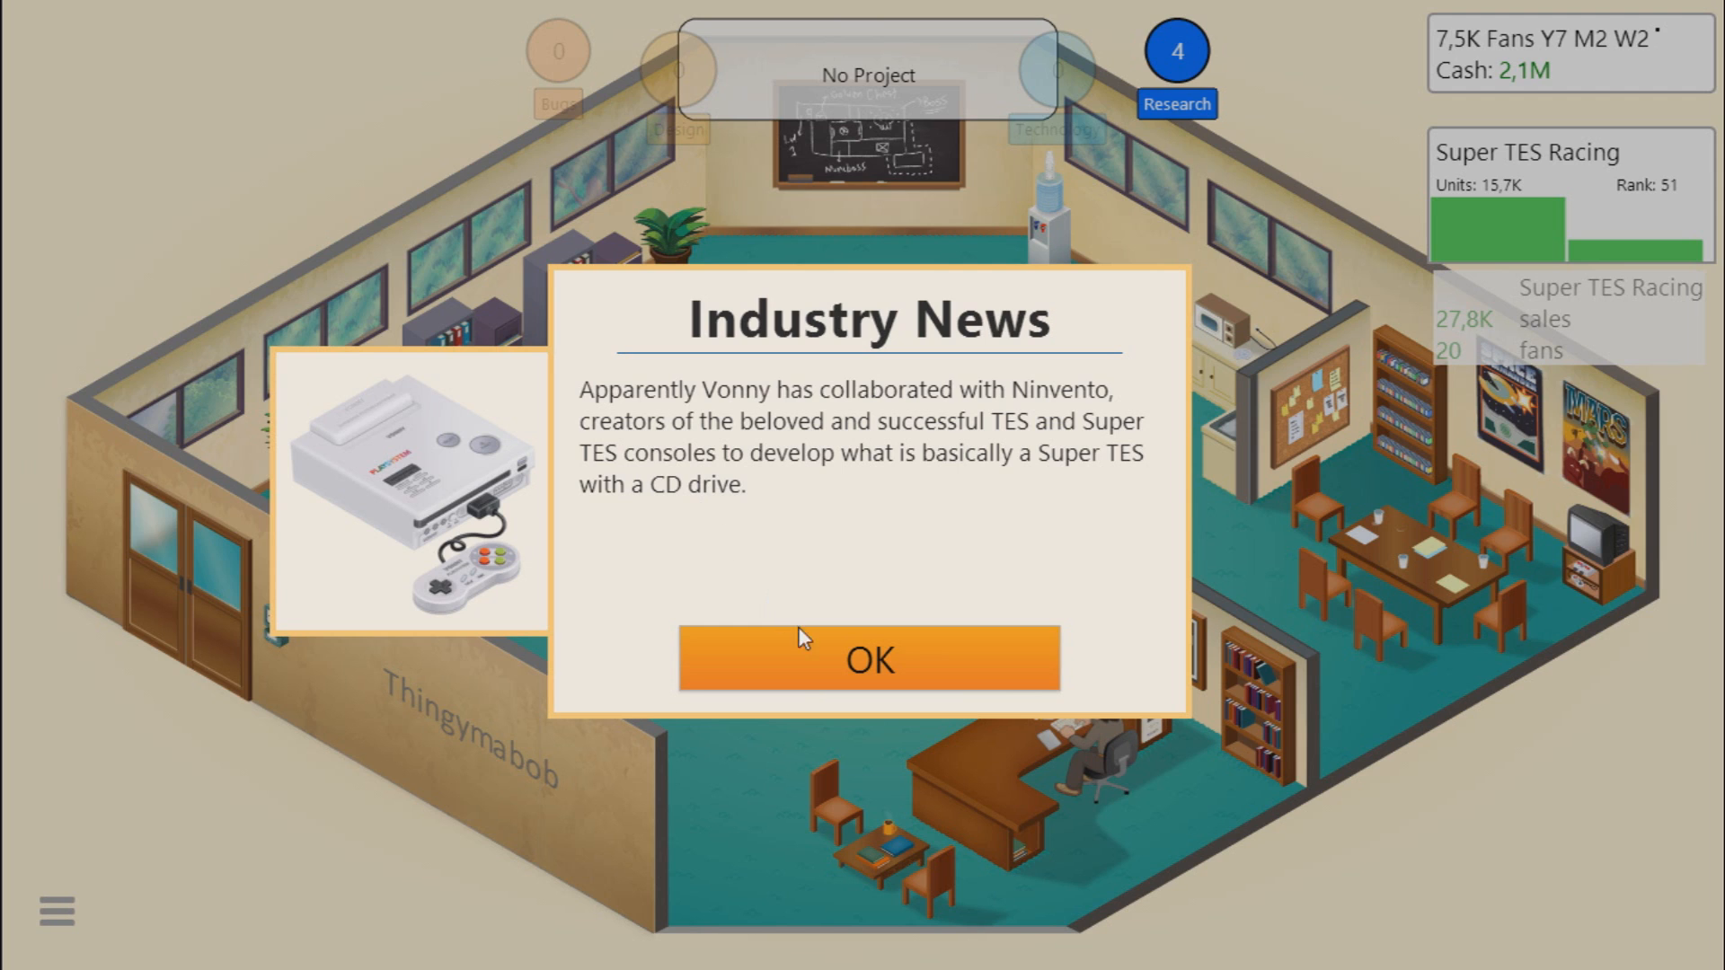
# Step: Page through every Play System industry news item and dismiss the dialog
pyautogui.click(868, 659)
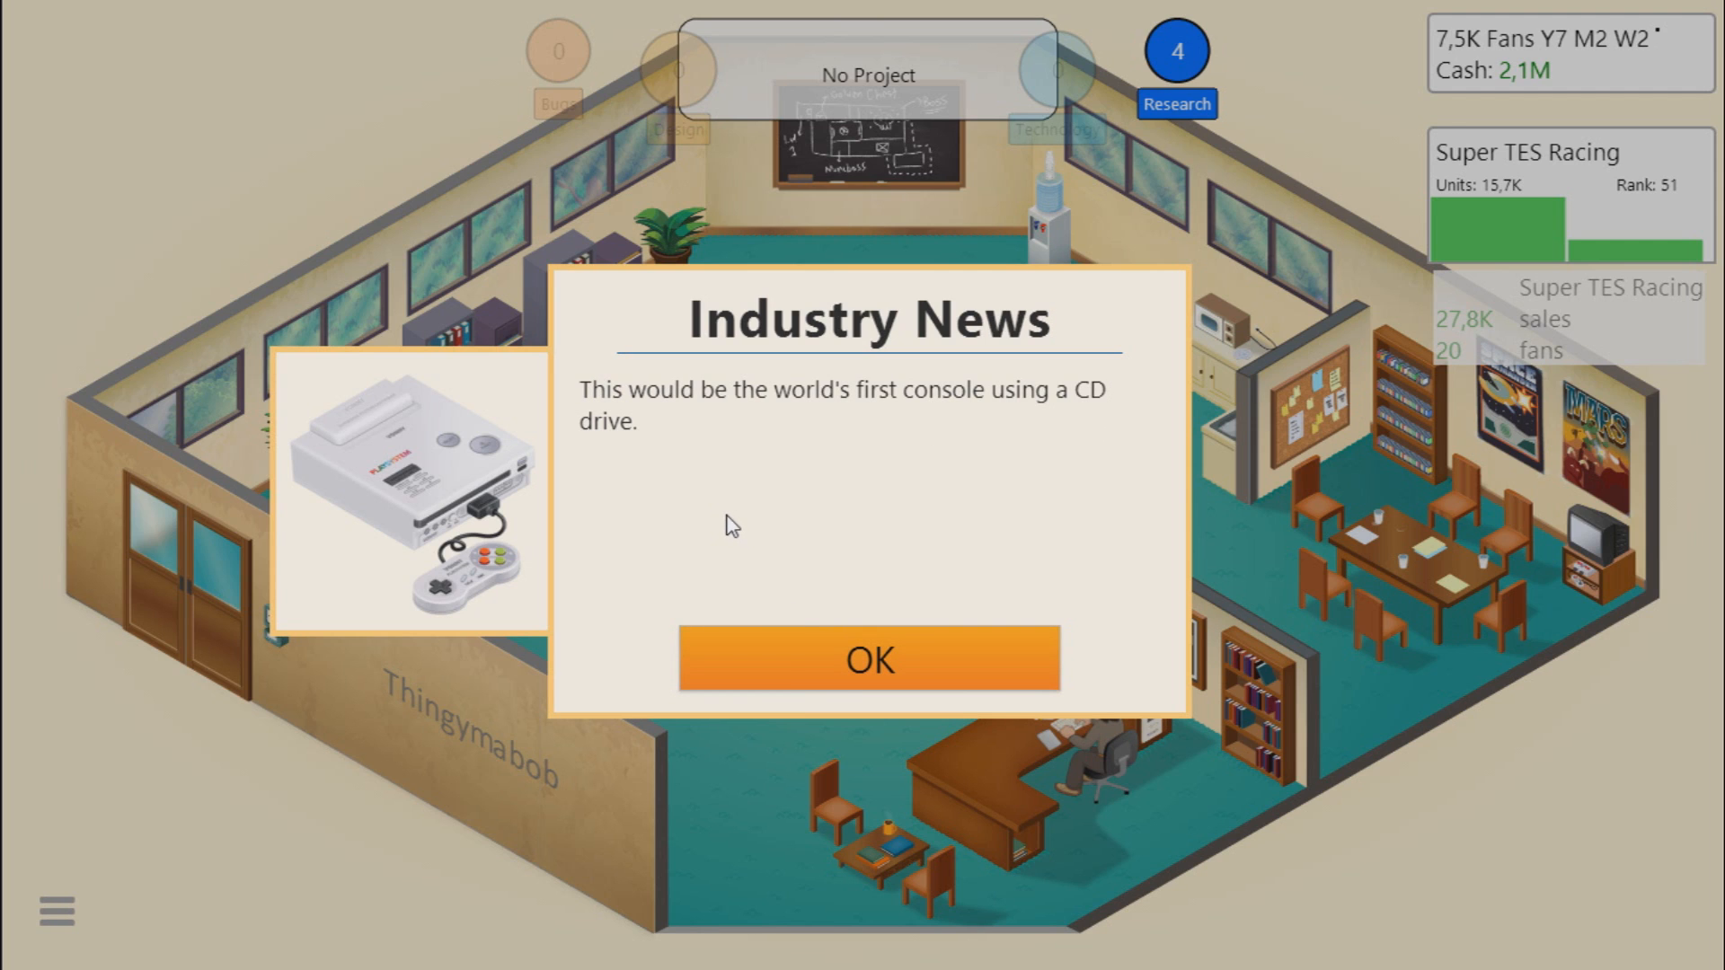
pyautogui.click(870, 660)
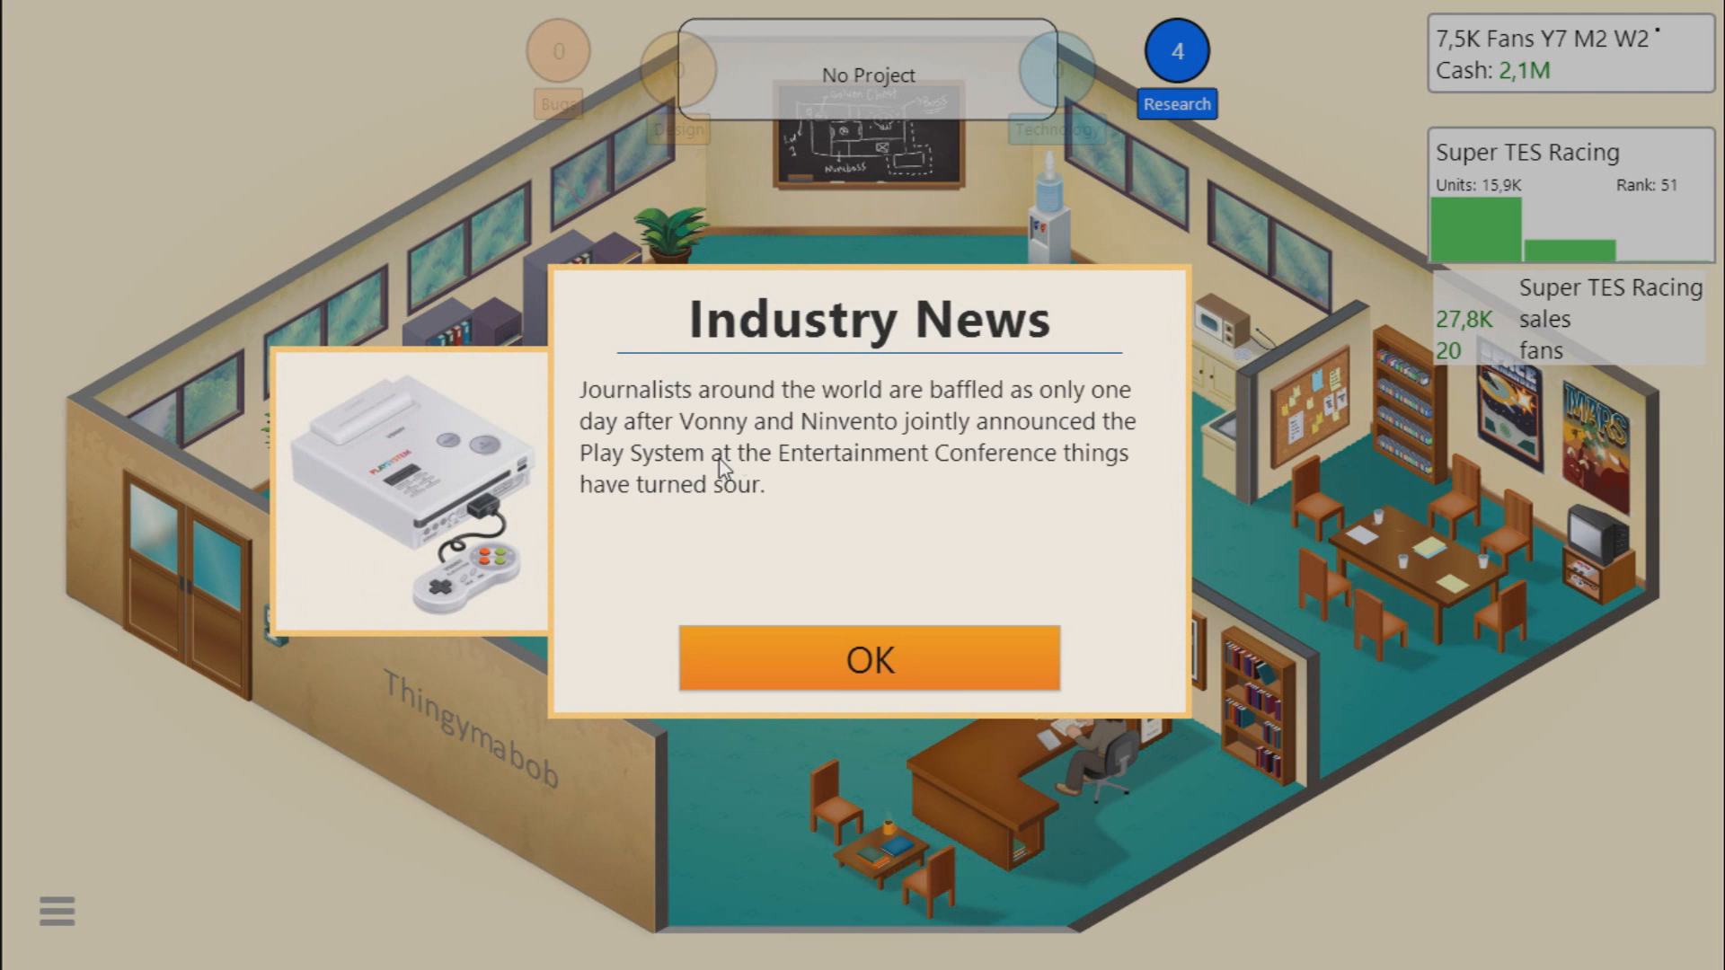
pyautogui.moveTo(803, 440)
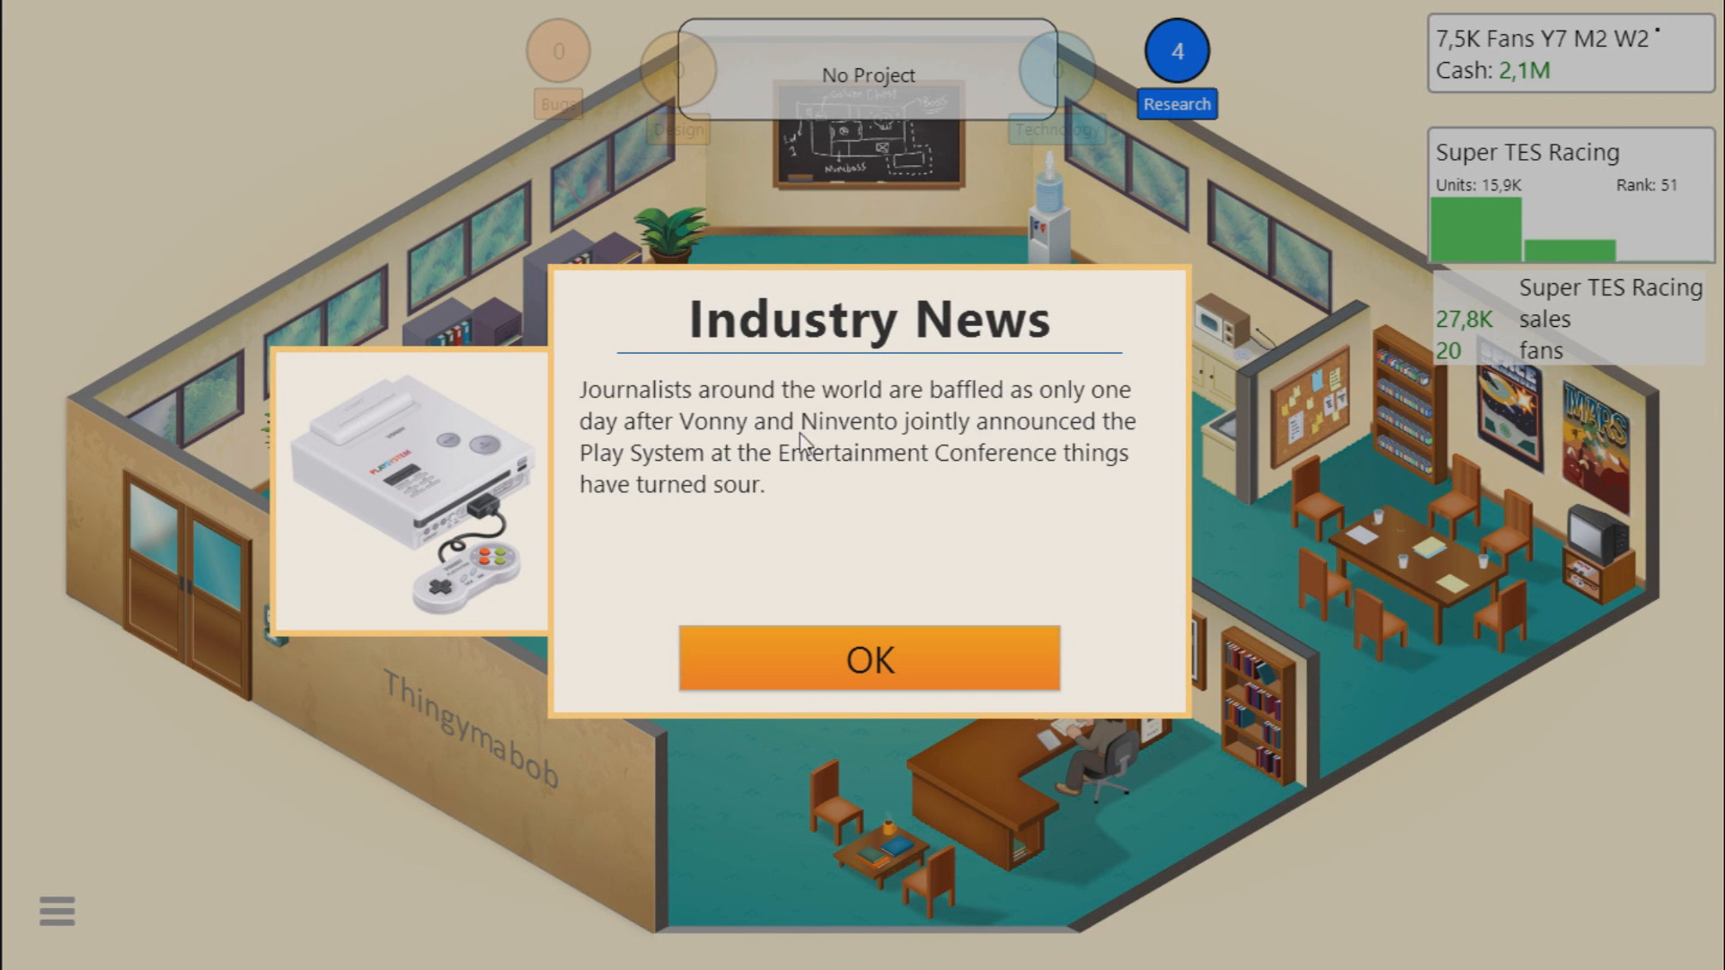
pyautogui.moveTo(963, 470)
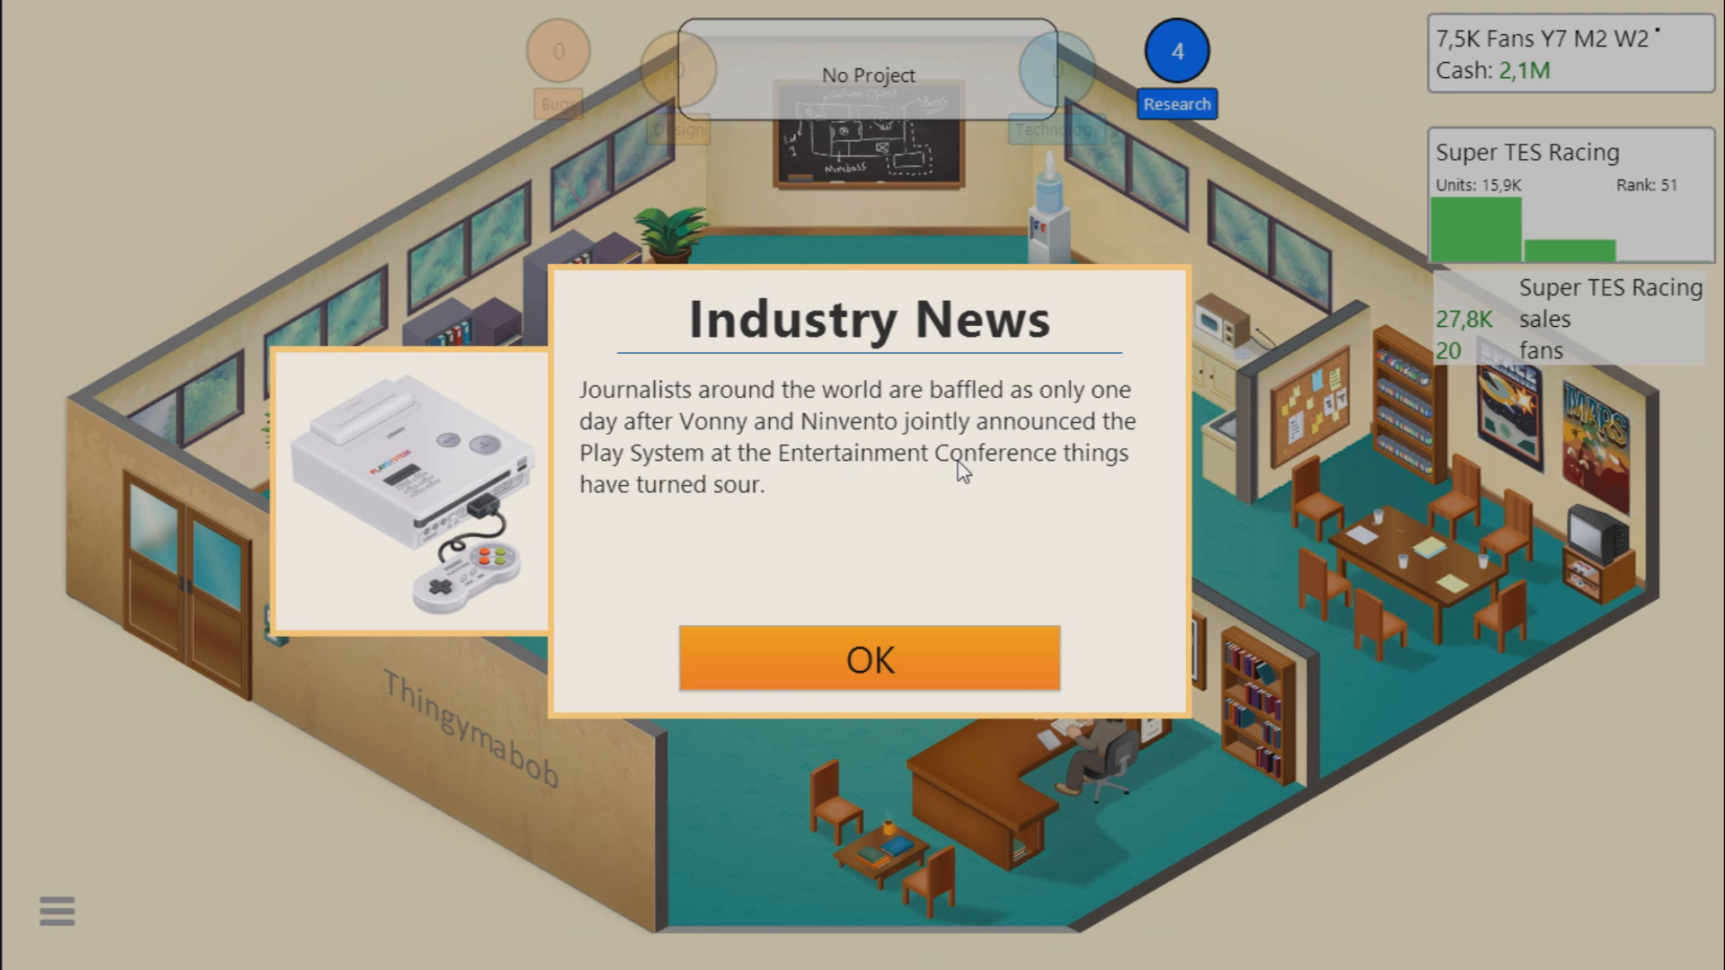
pyautogui.moveTo(1006, 446)
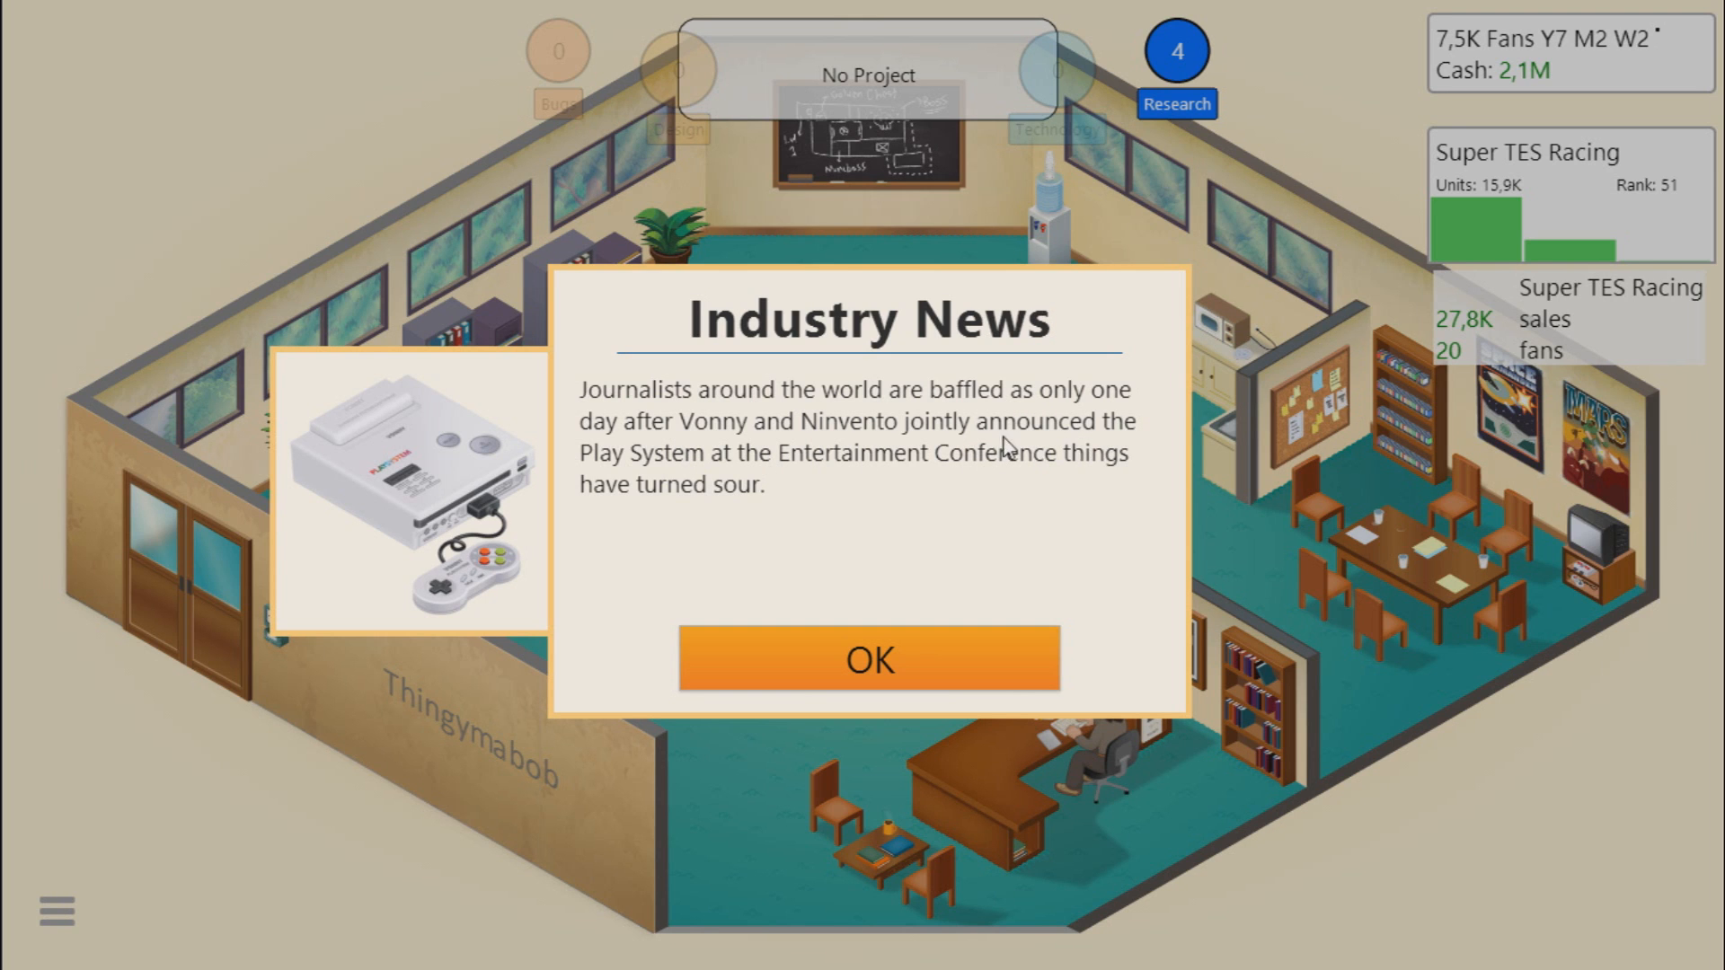
pyautogui.moveTo(952, 496)
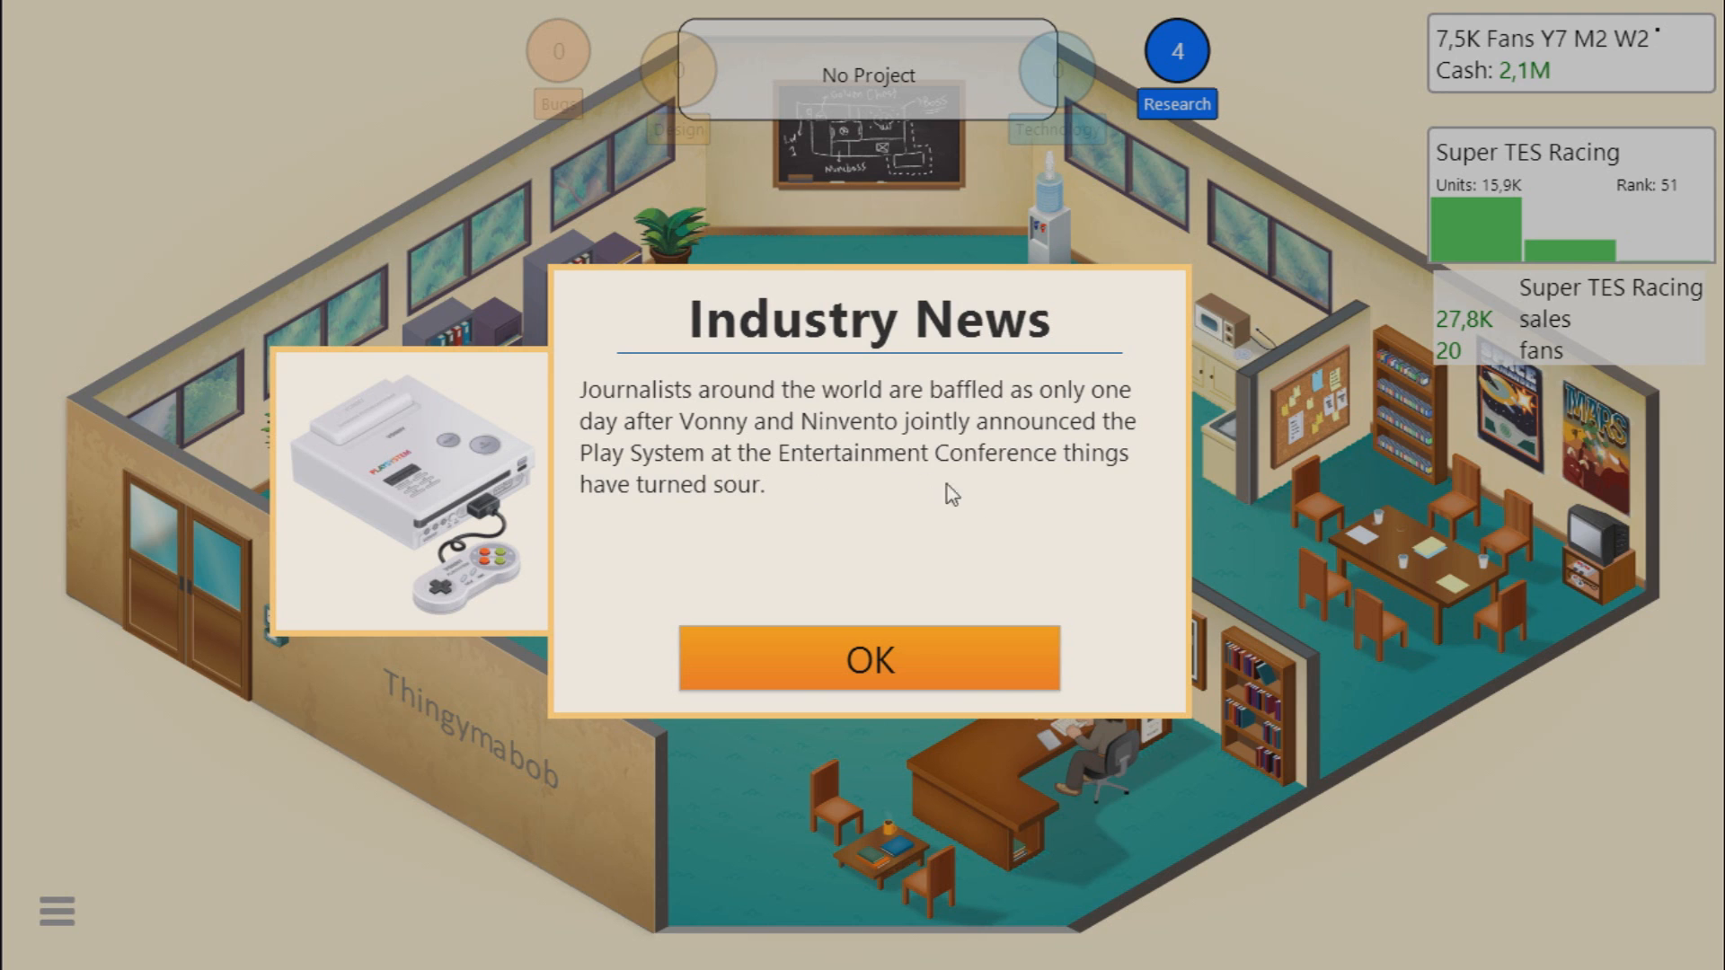
pyautogui.click(869, 659)
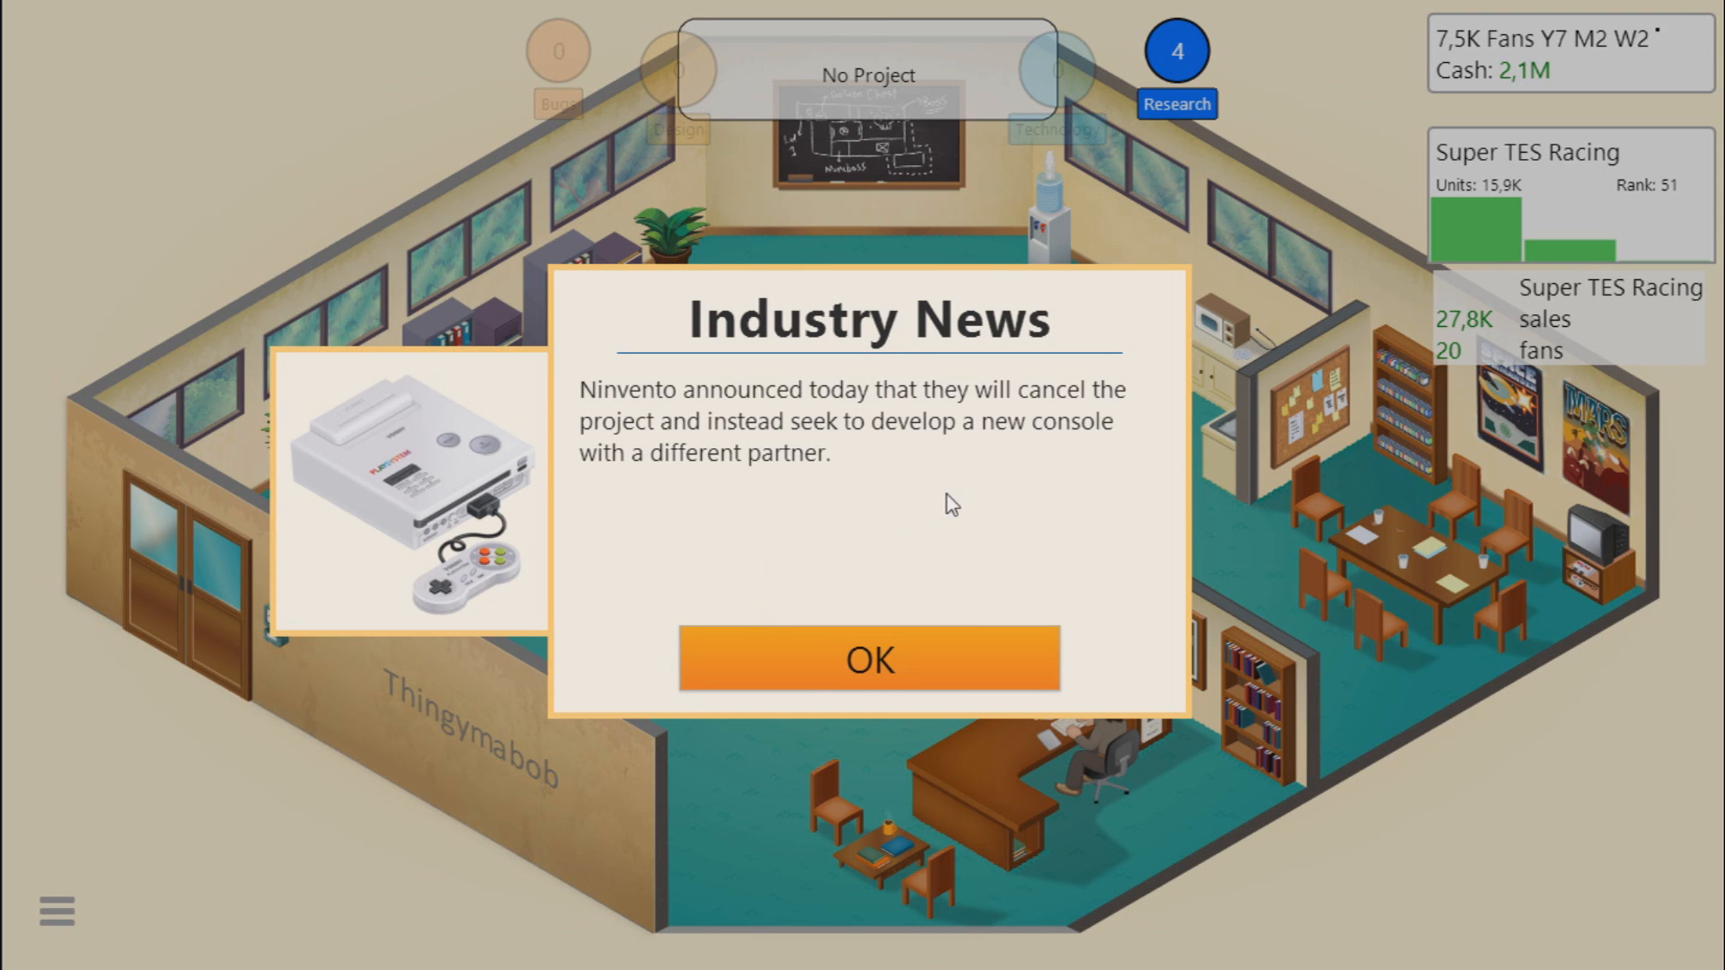
pyautogui.moveTo(776, 496)
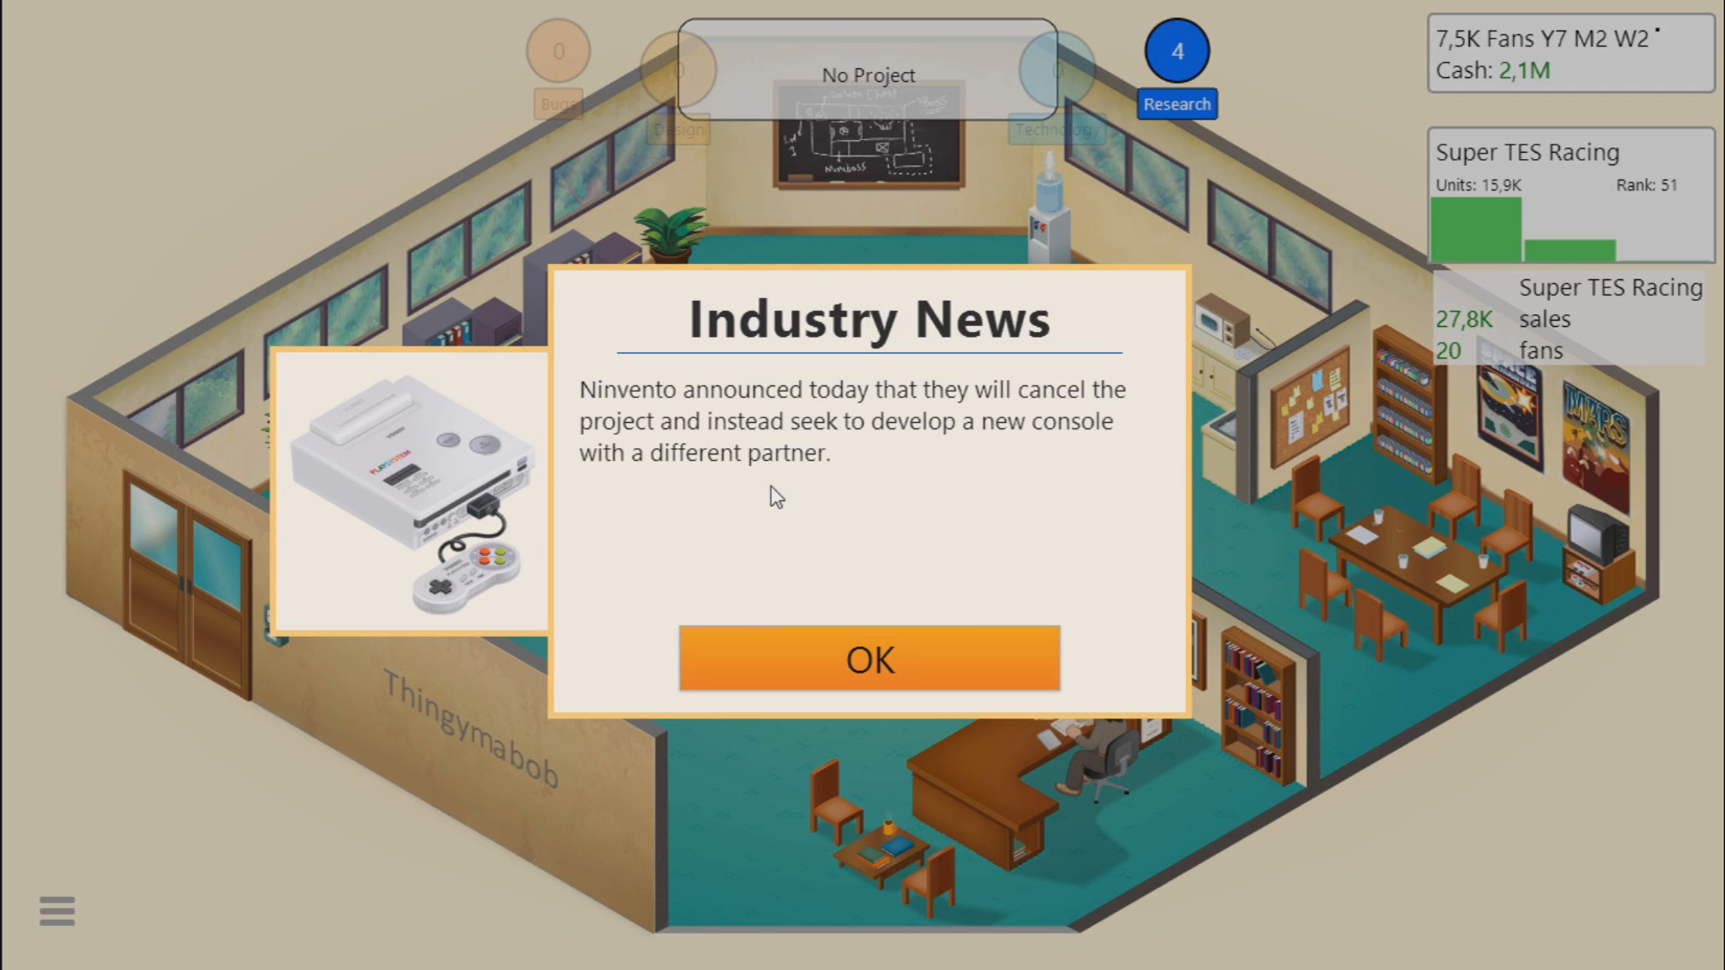
pyautogui.moveTo(586, 512)
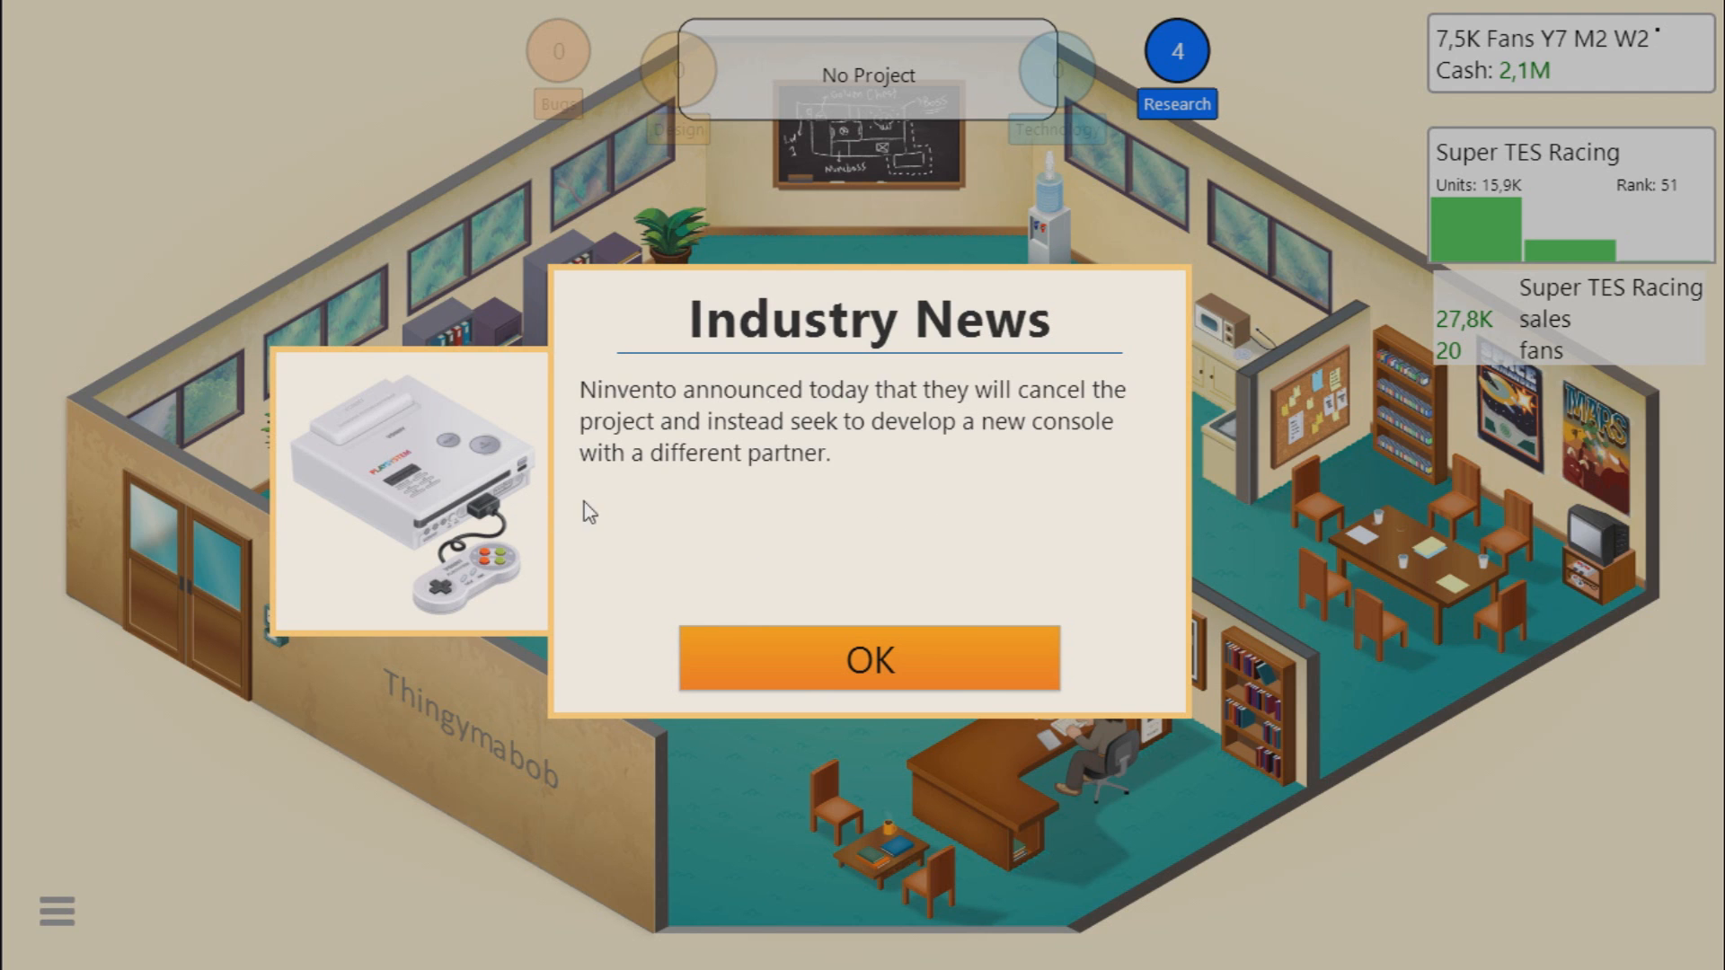
pyautogui.click(868, 657)
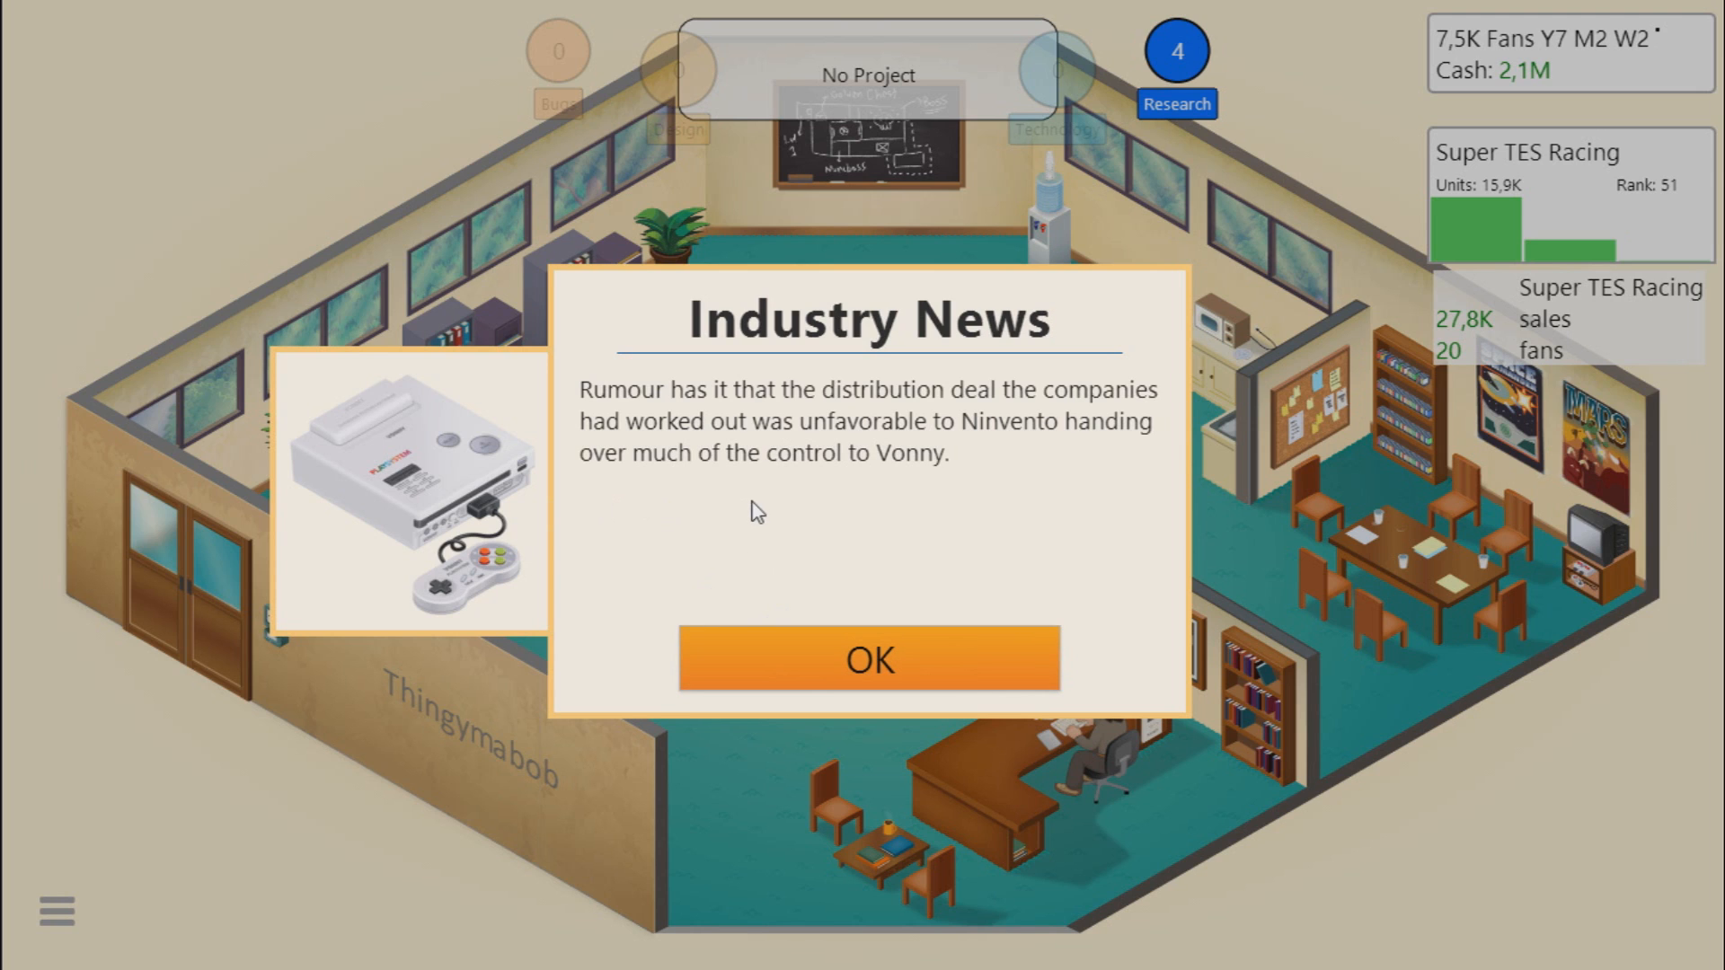
pyautogui.moveTo(1022, 433)
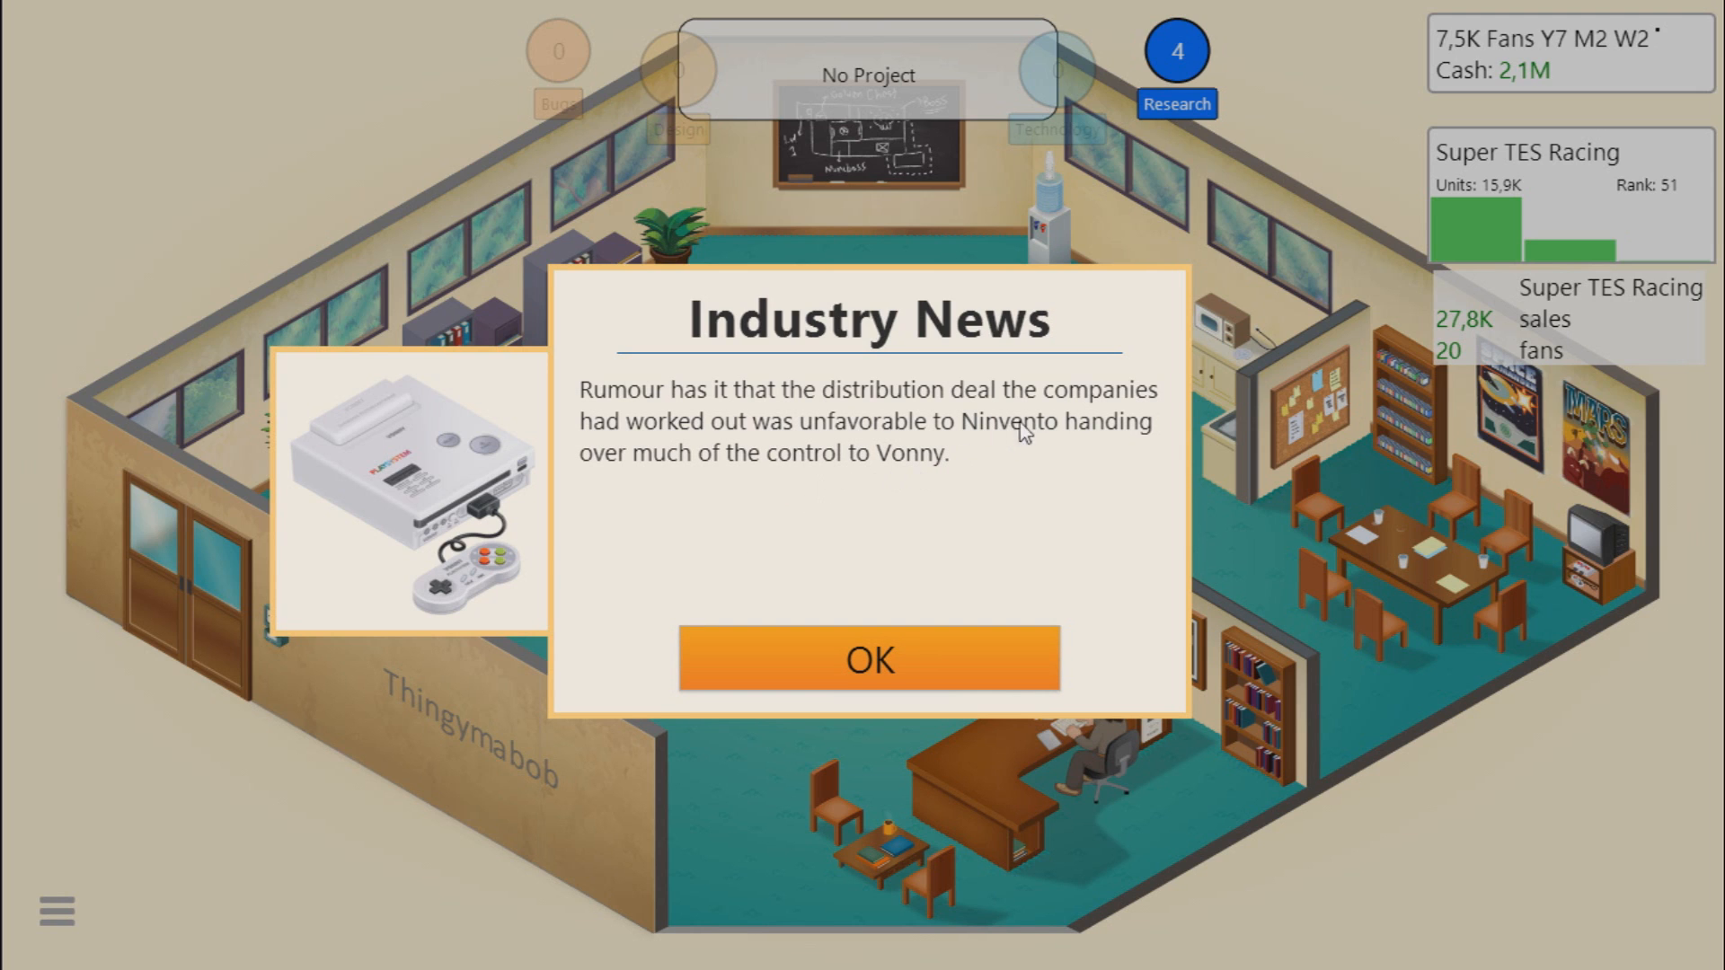
pyautogui.moveTo(866, 458)
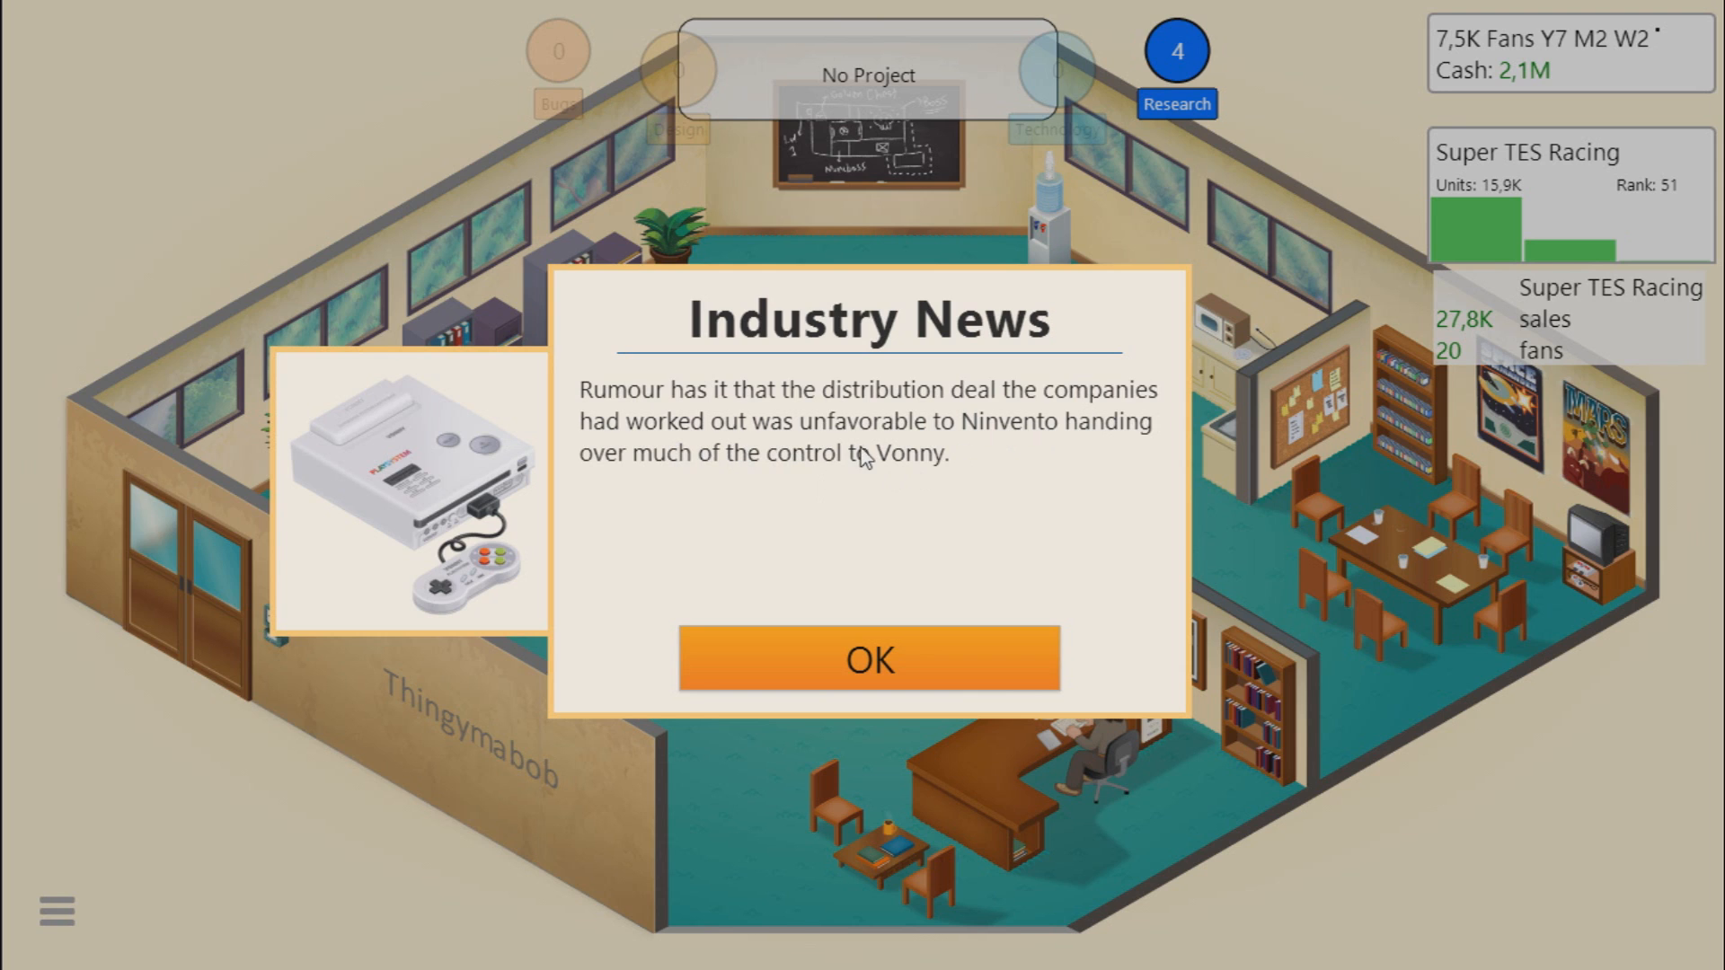
pyautogui.moveTo(1041, 458)
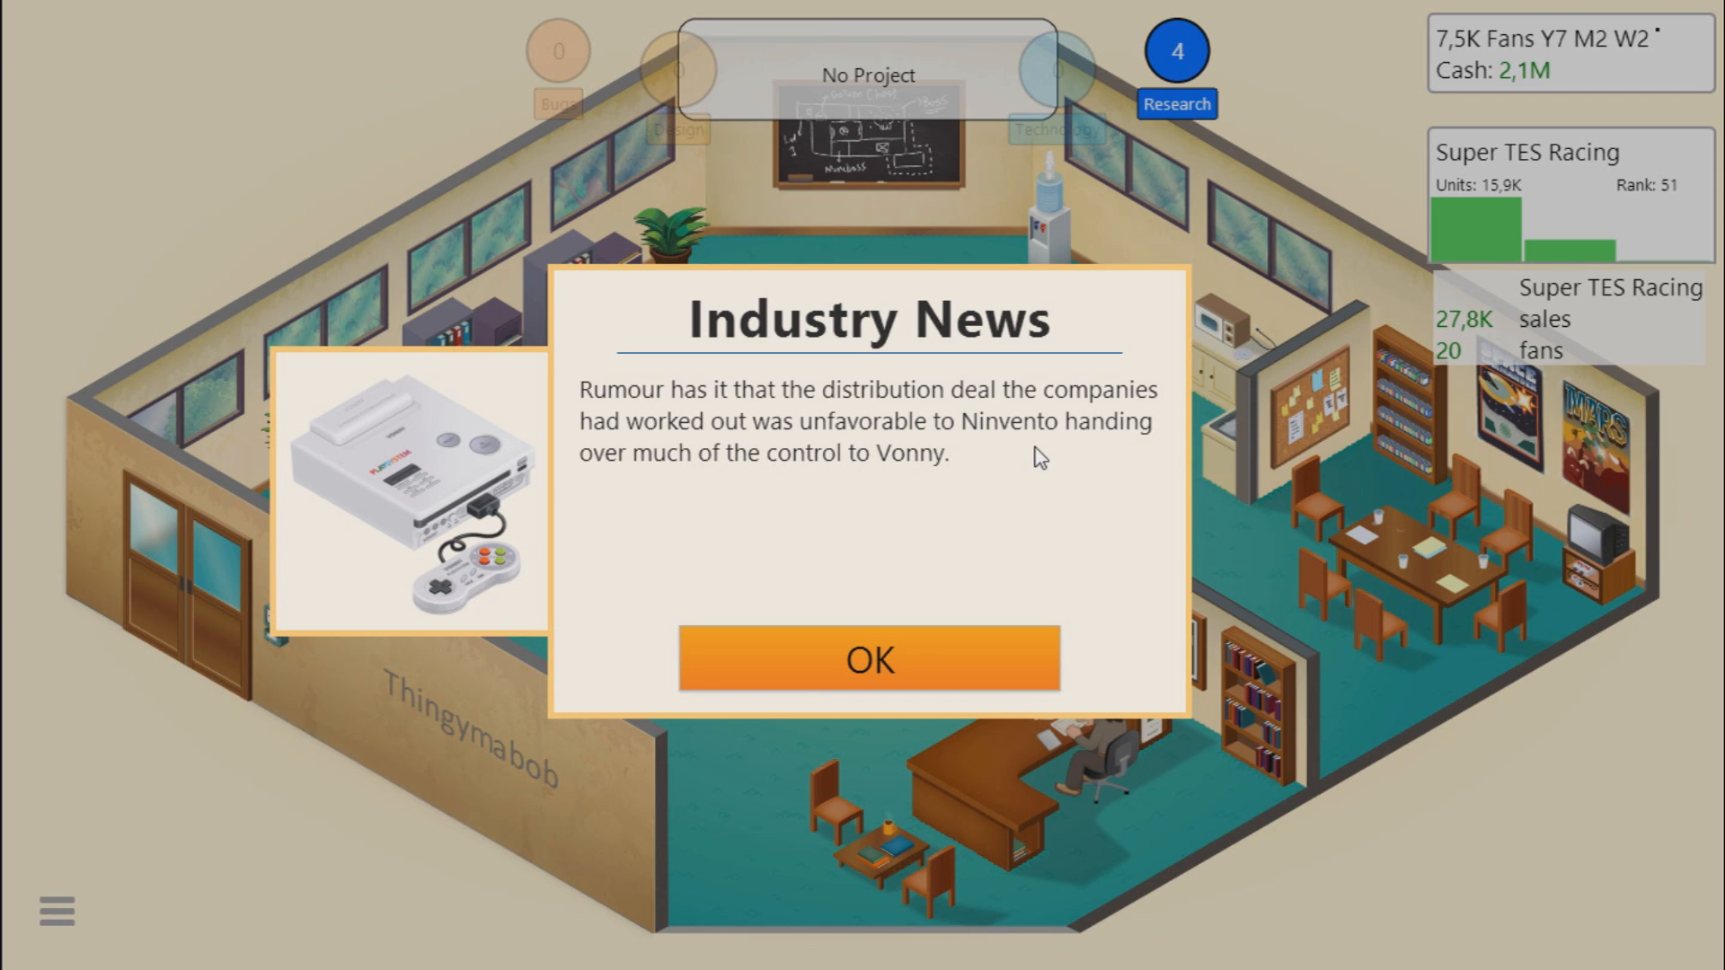
pyautogui.moveTo(785, 481)
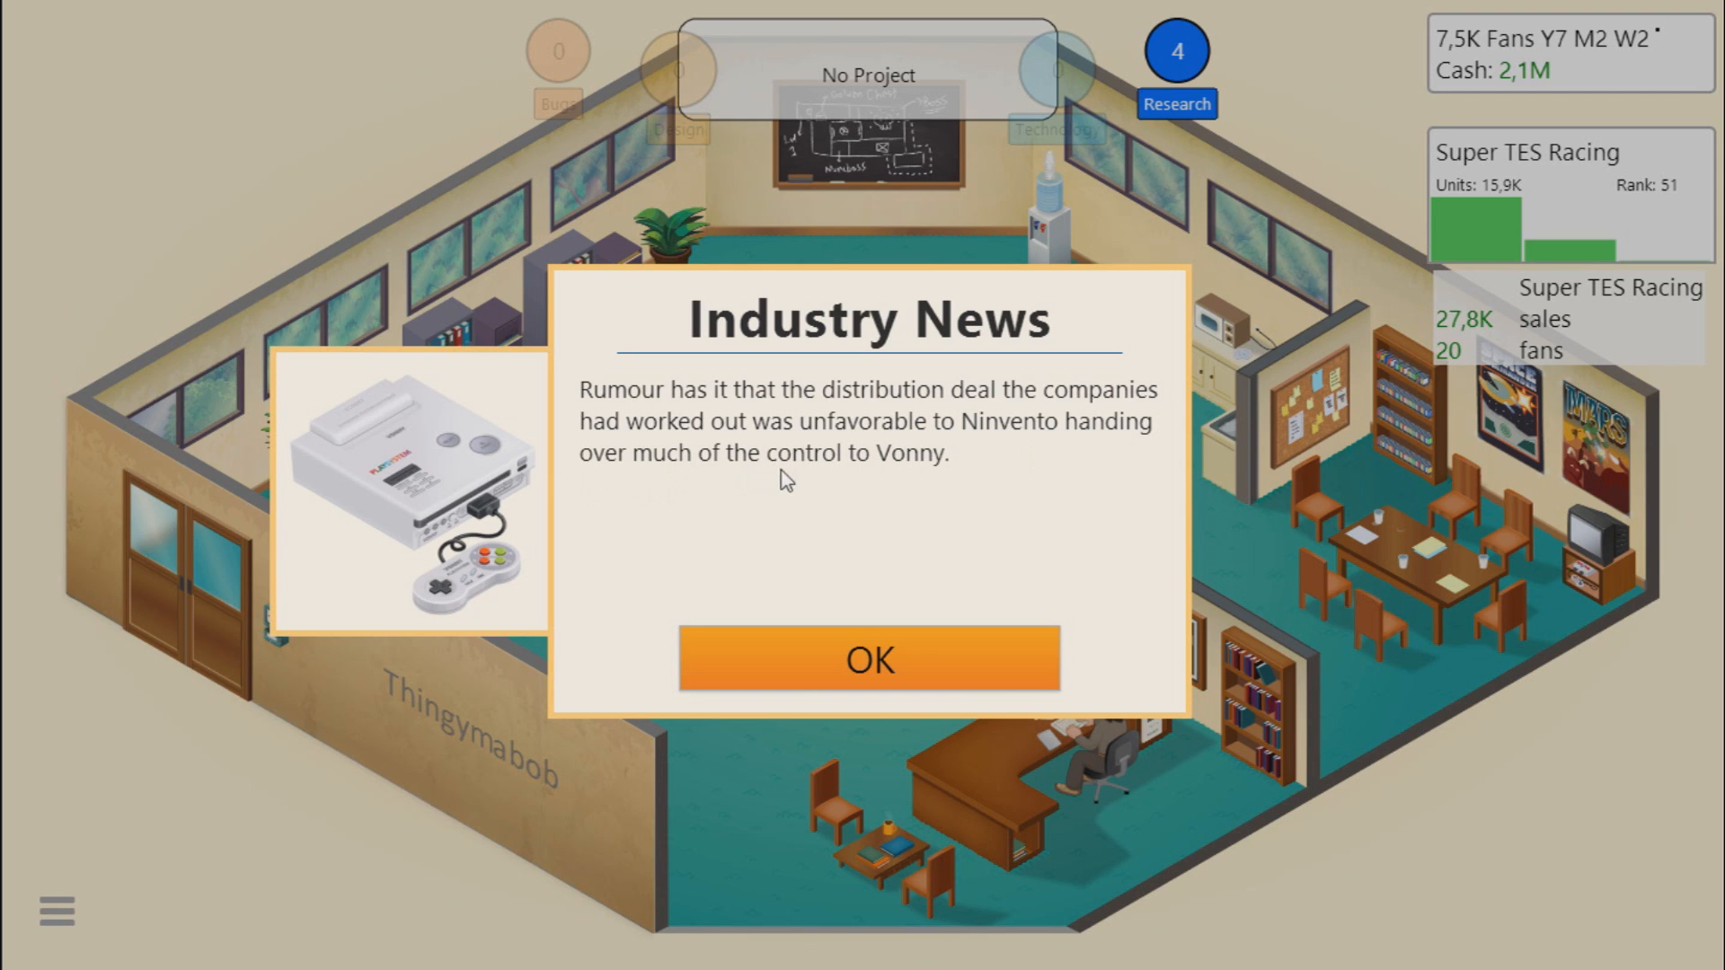
pyautogui.click(868, 659)
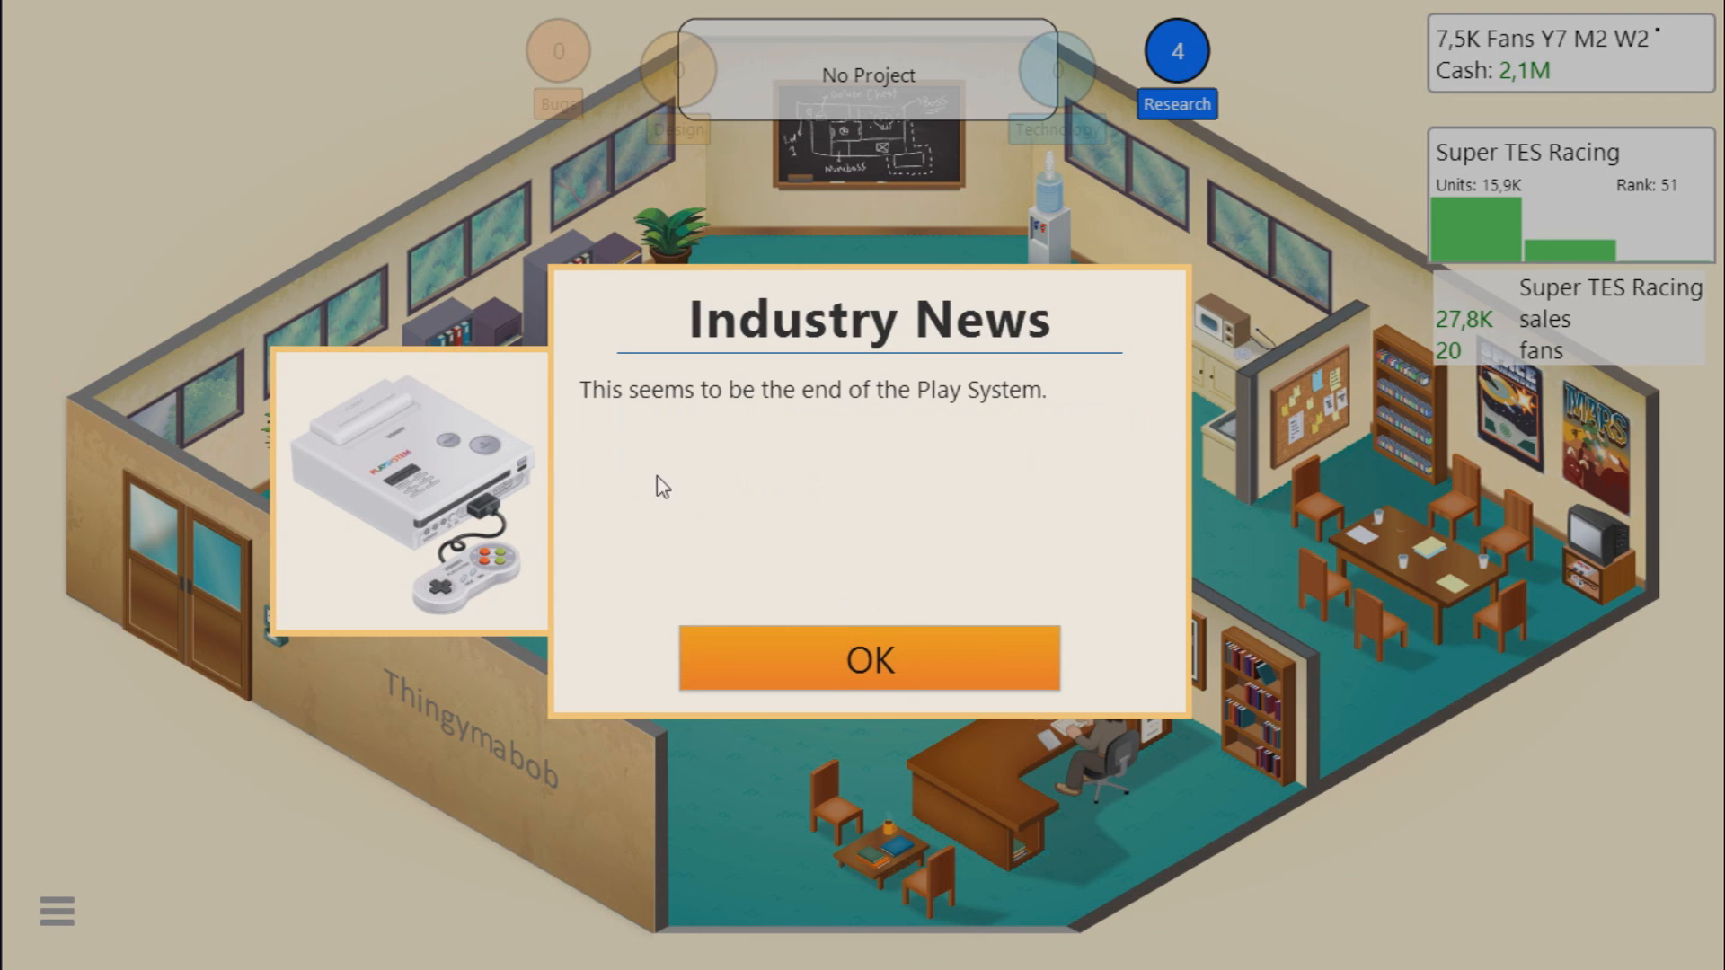
pyautogui.moveTo(902, 453)
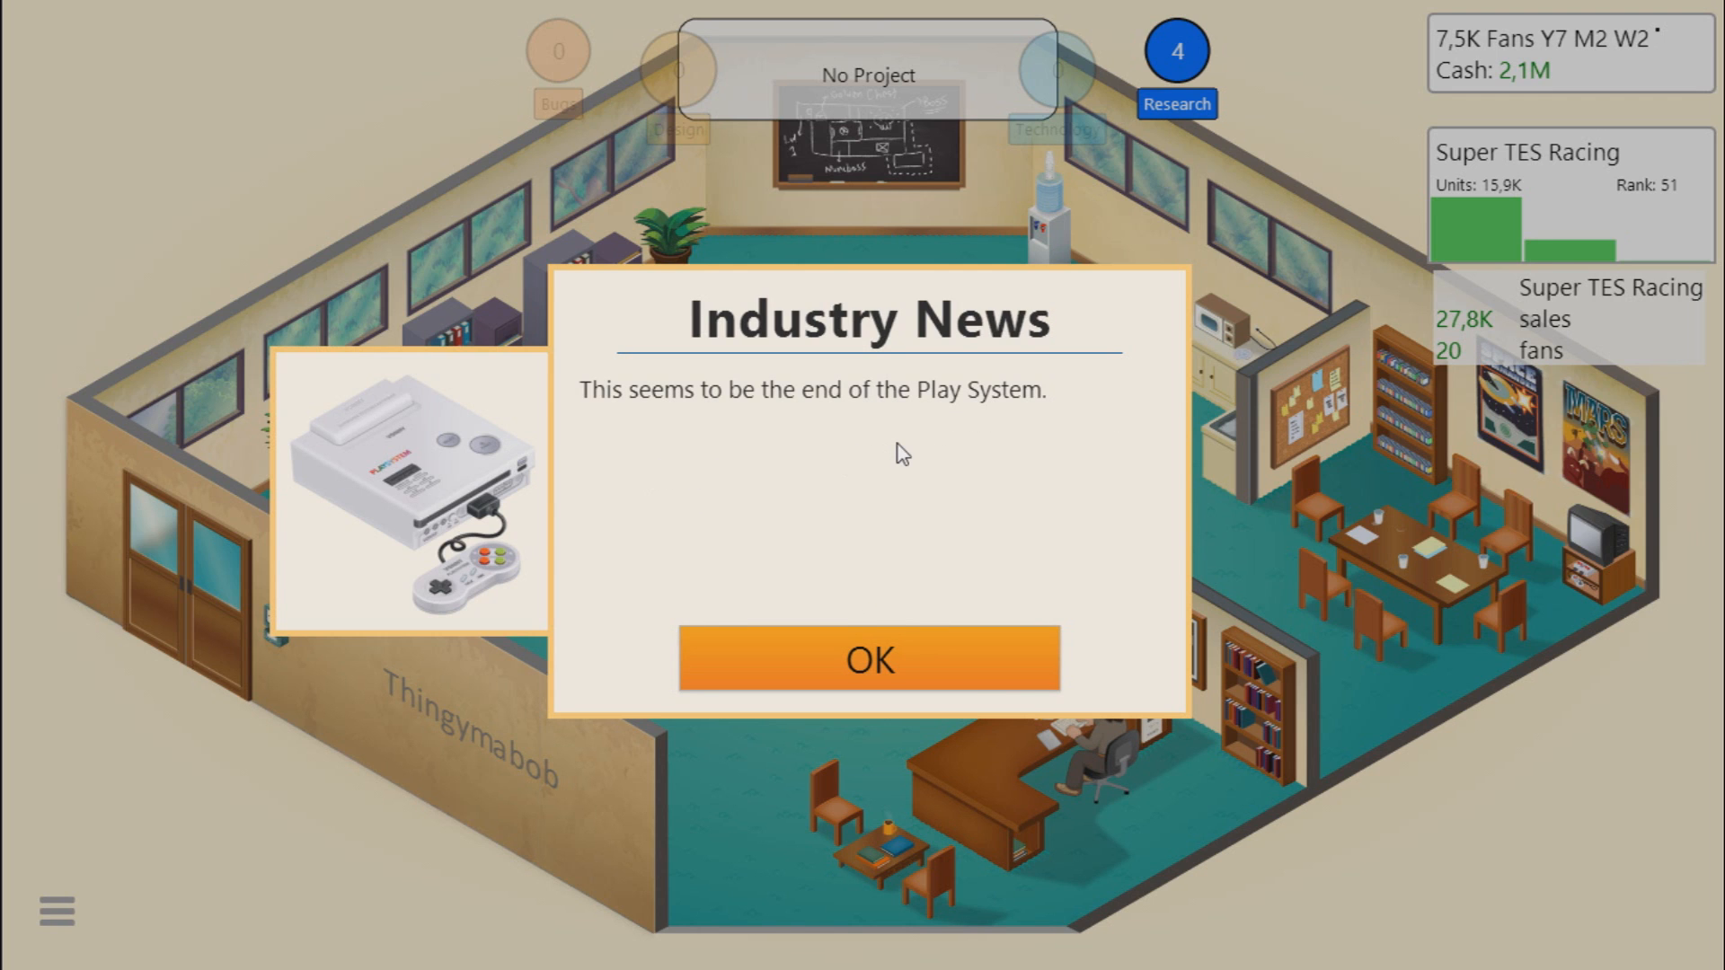
pyautogui.click(869, 657)
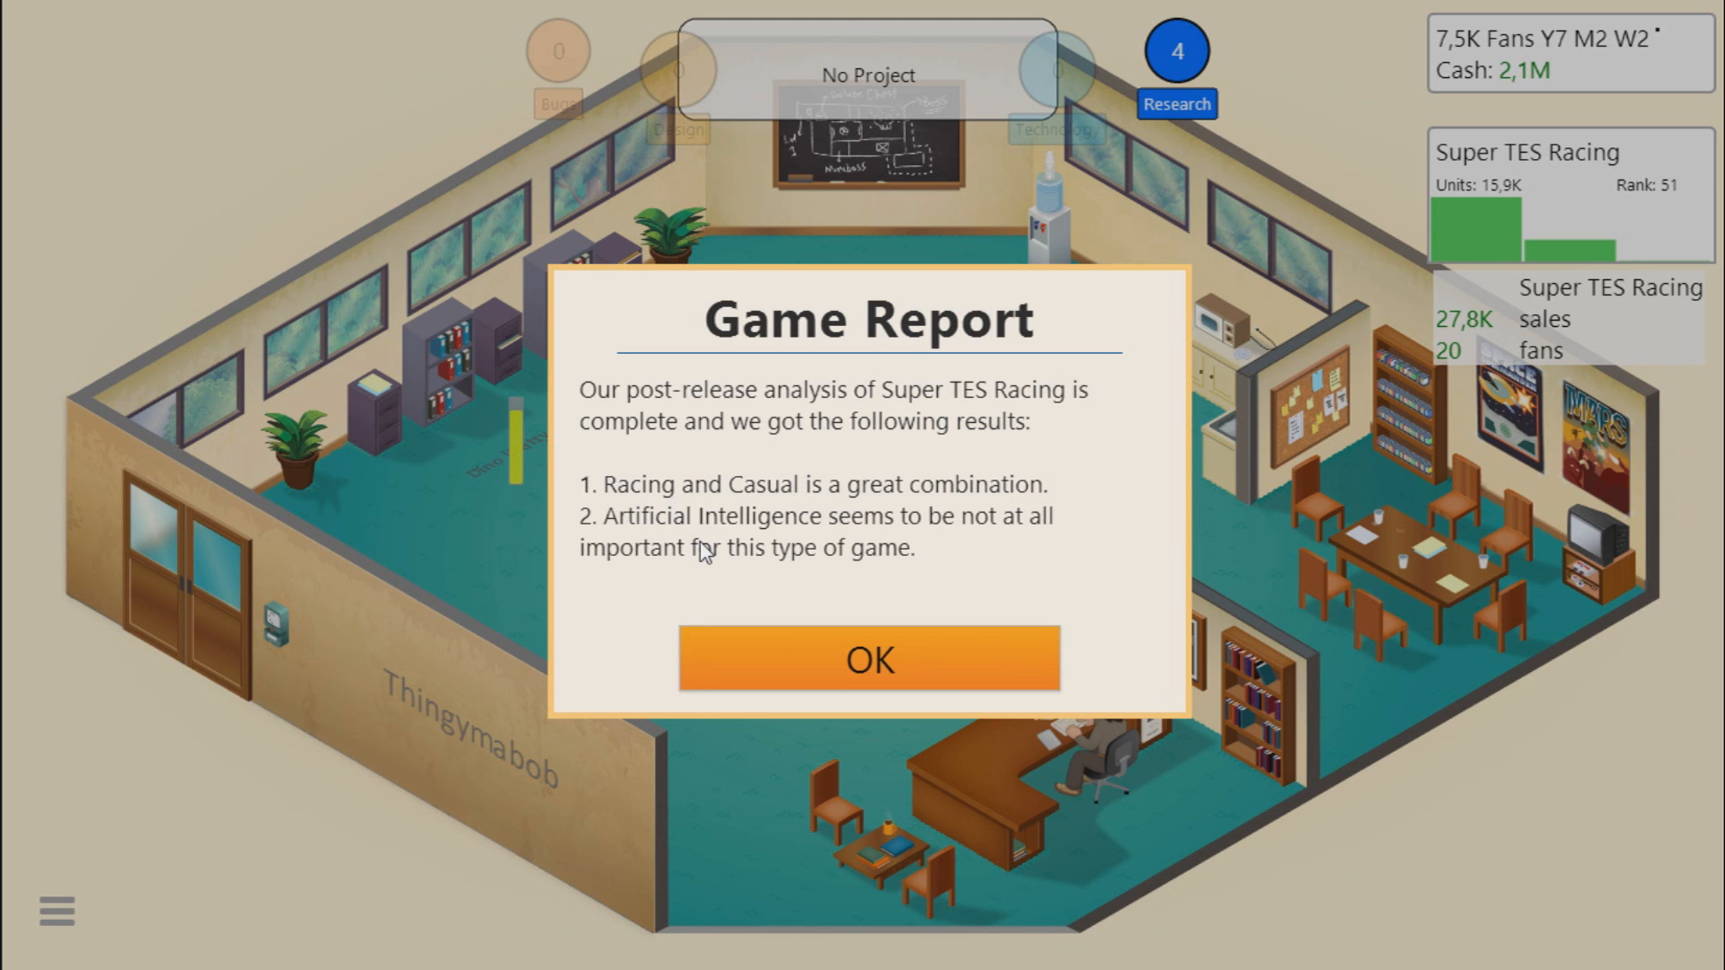
# Step: Dismiss the Super TES Racing game report and return to the office
pyautogui.click(869, 659)
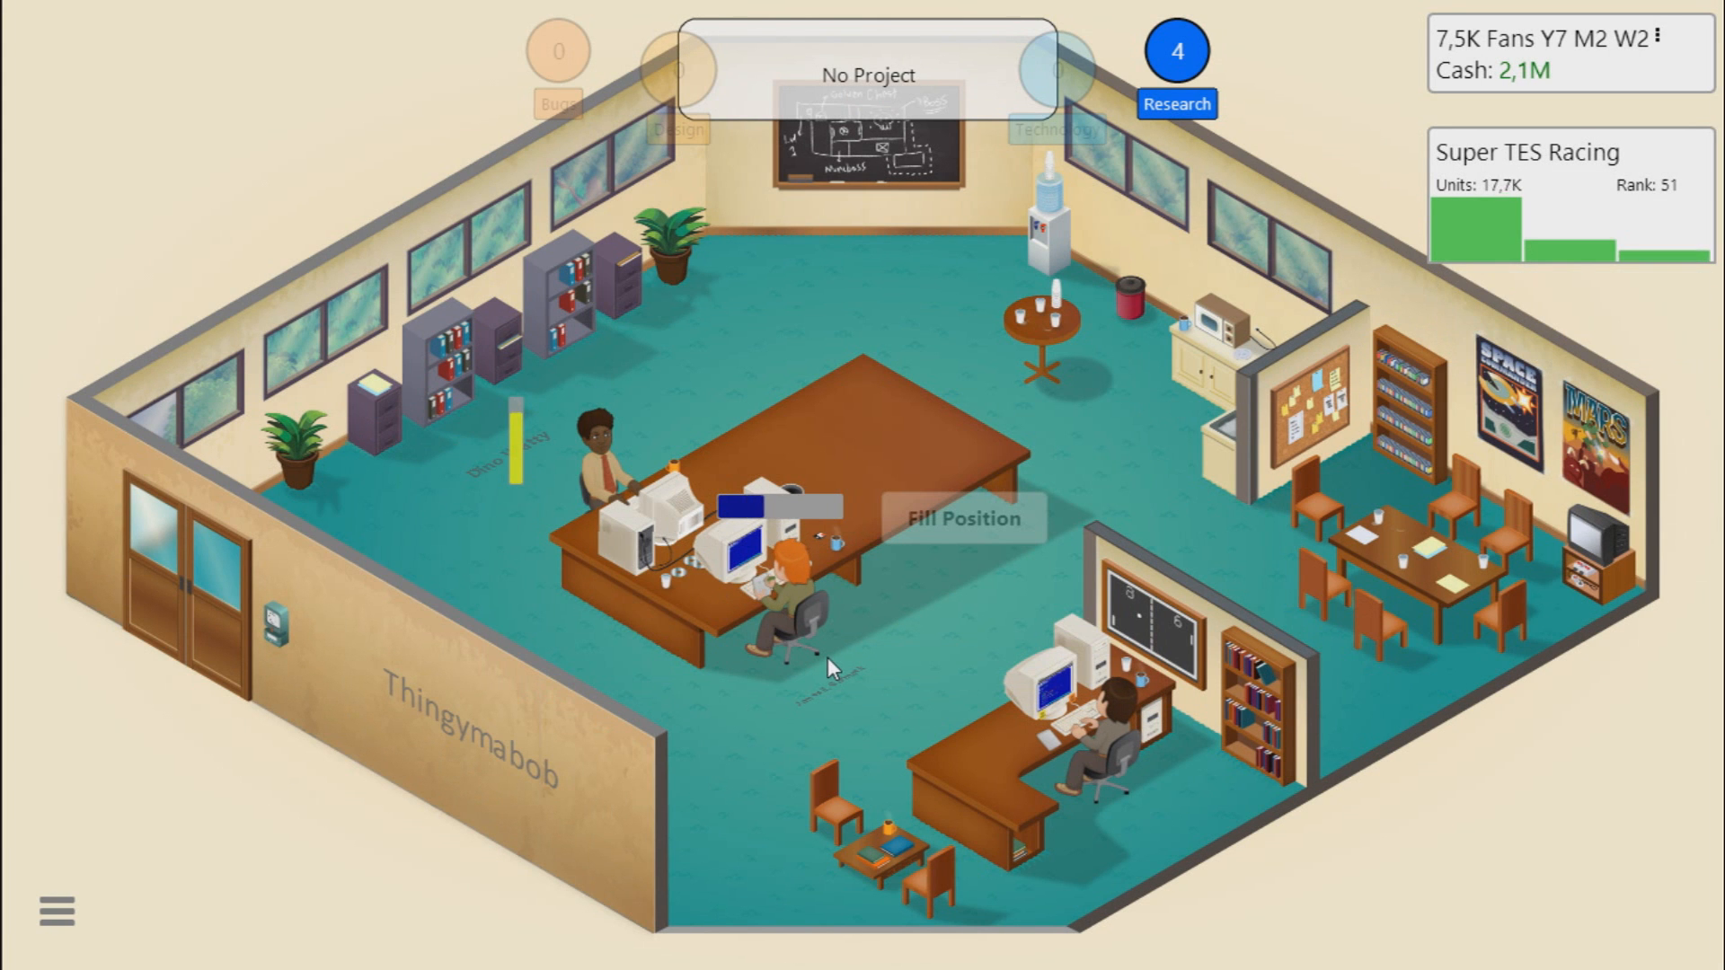
pyautogui.moveTo(891, 596)
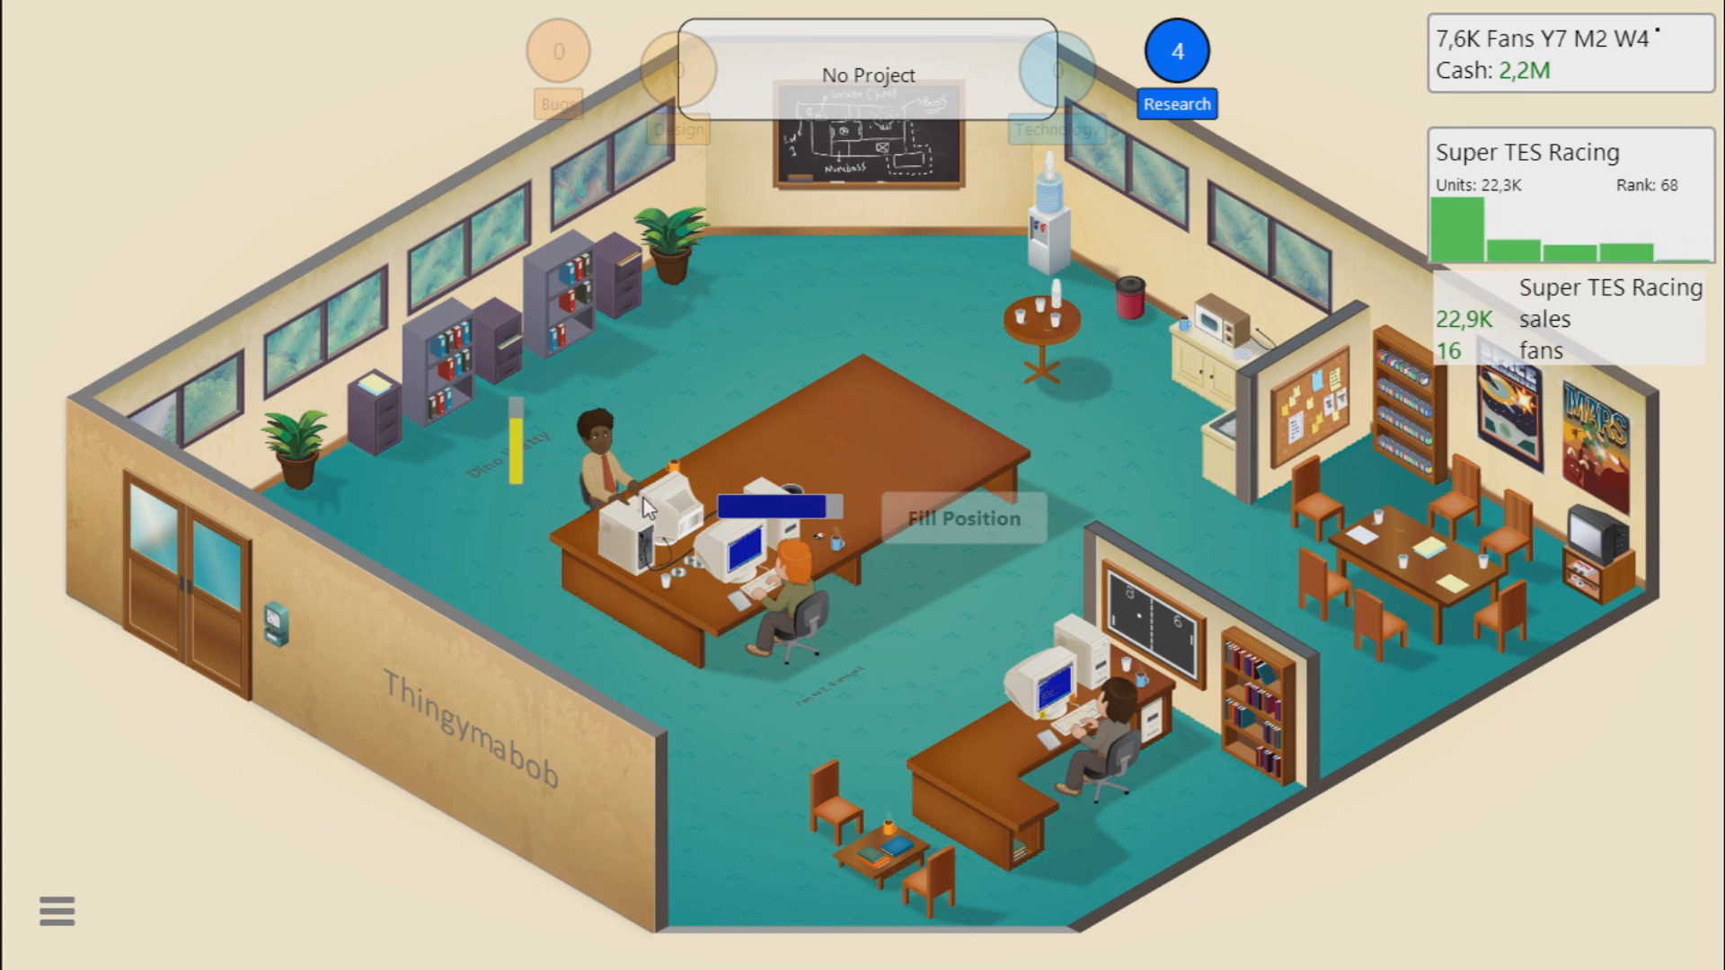
pyautogui.click(595, 473)
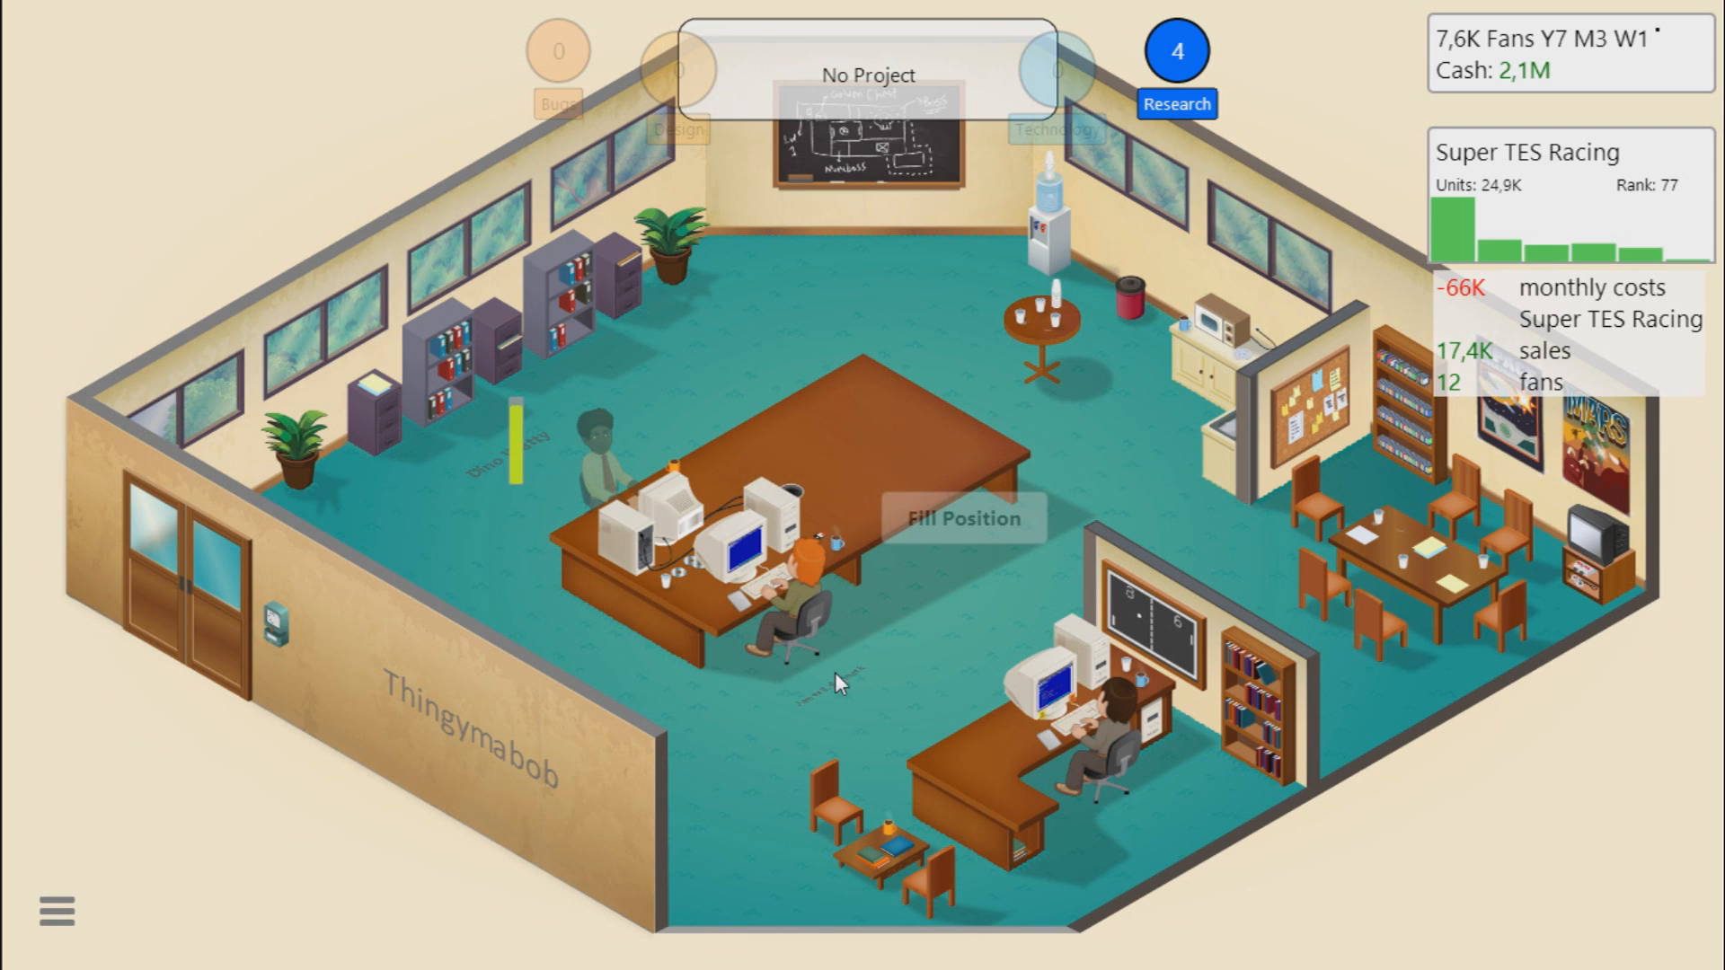
pyautogui.click(1099, 715)
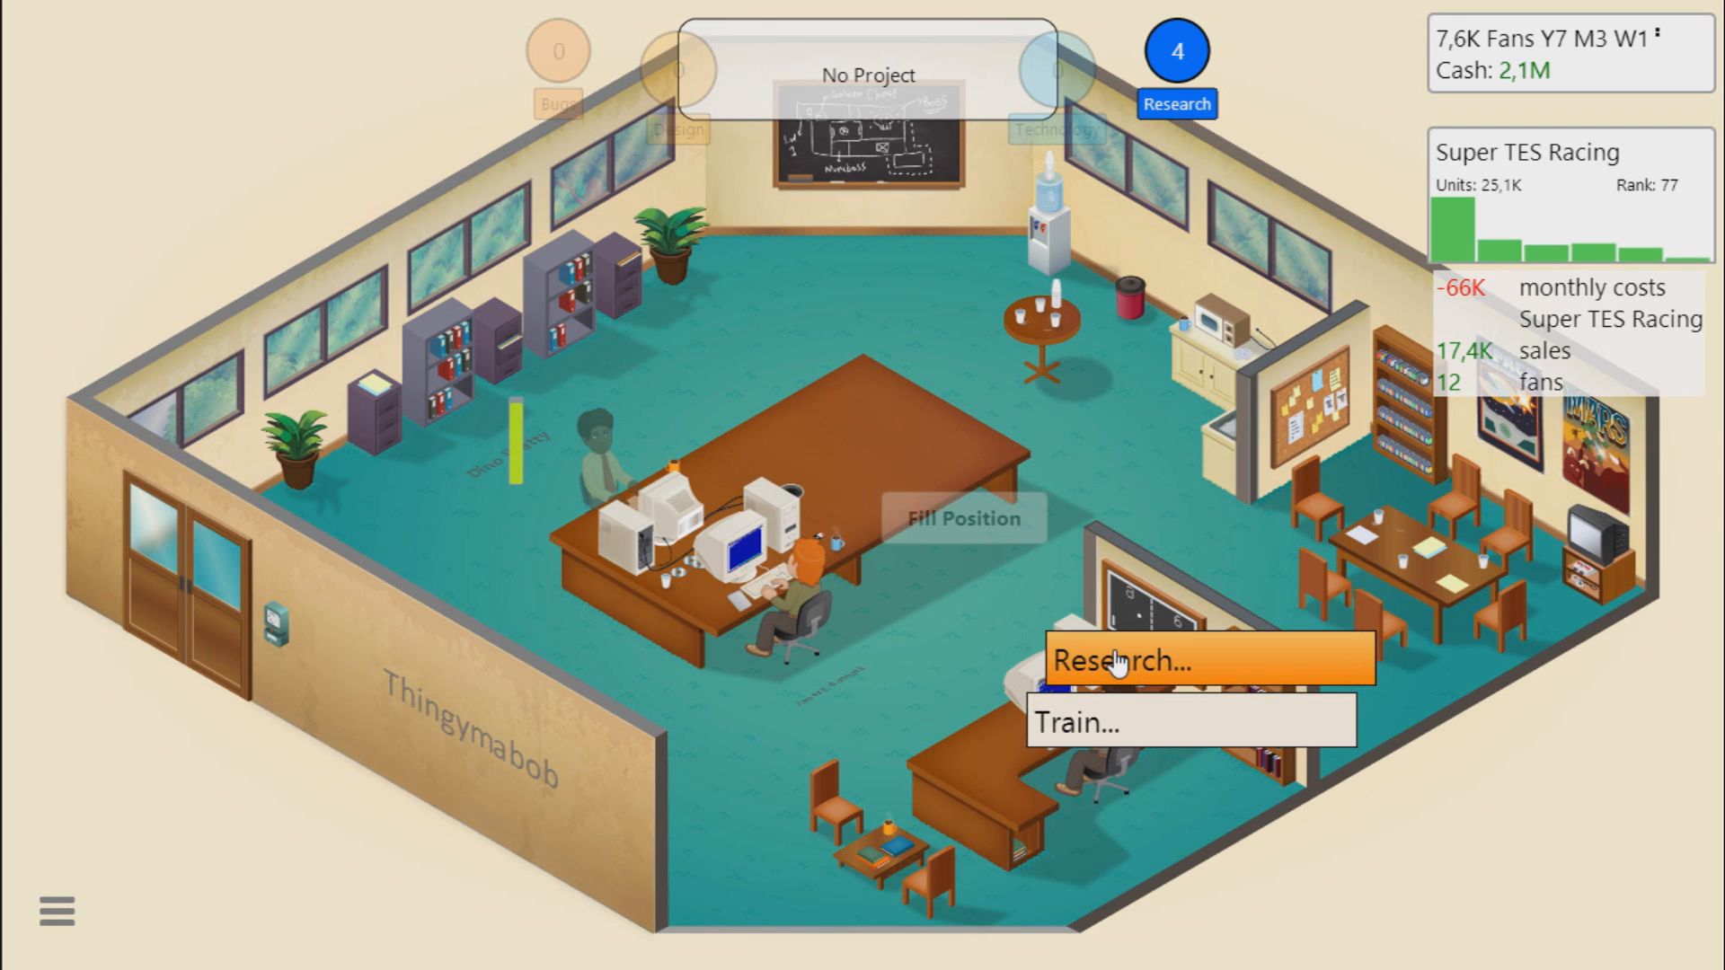
pyautogui.click(1114, 660)
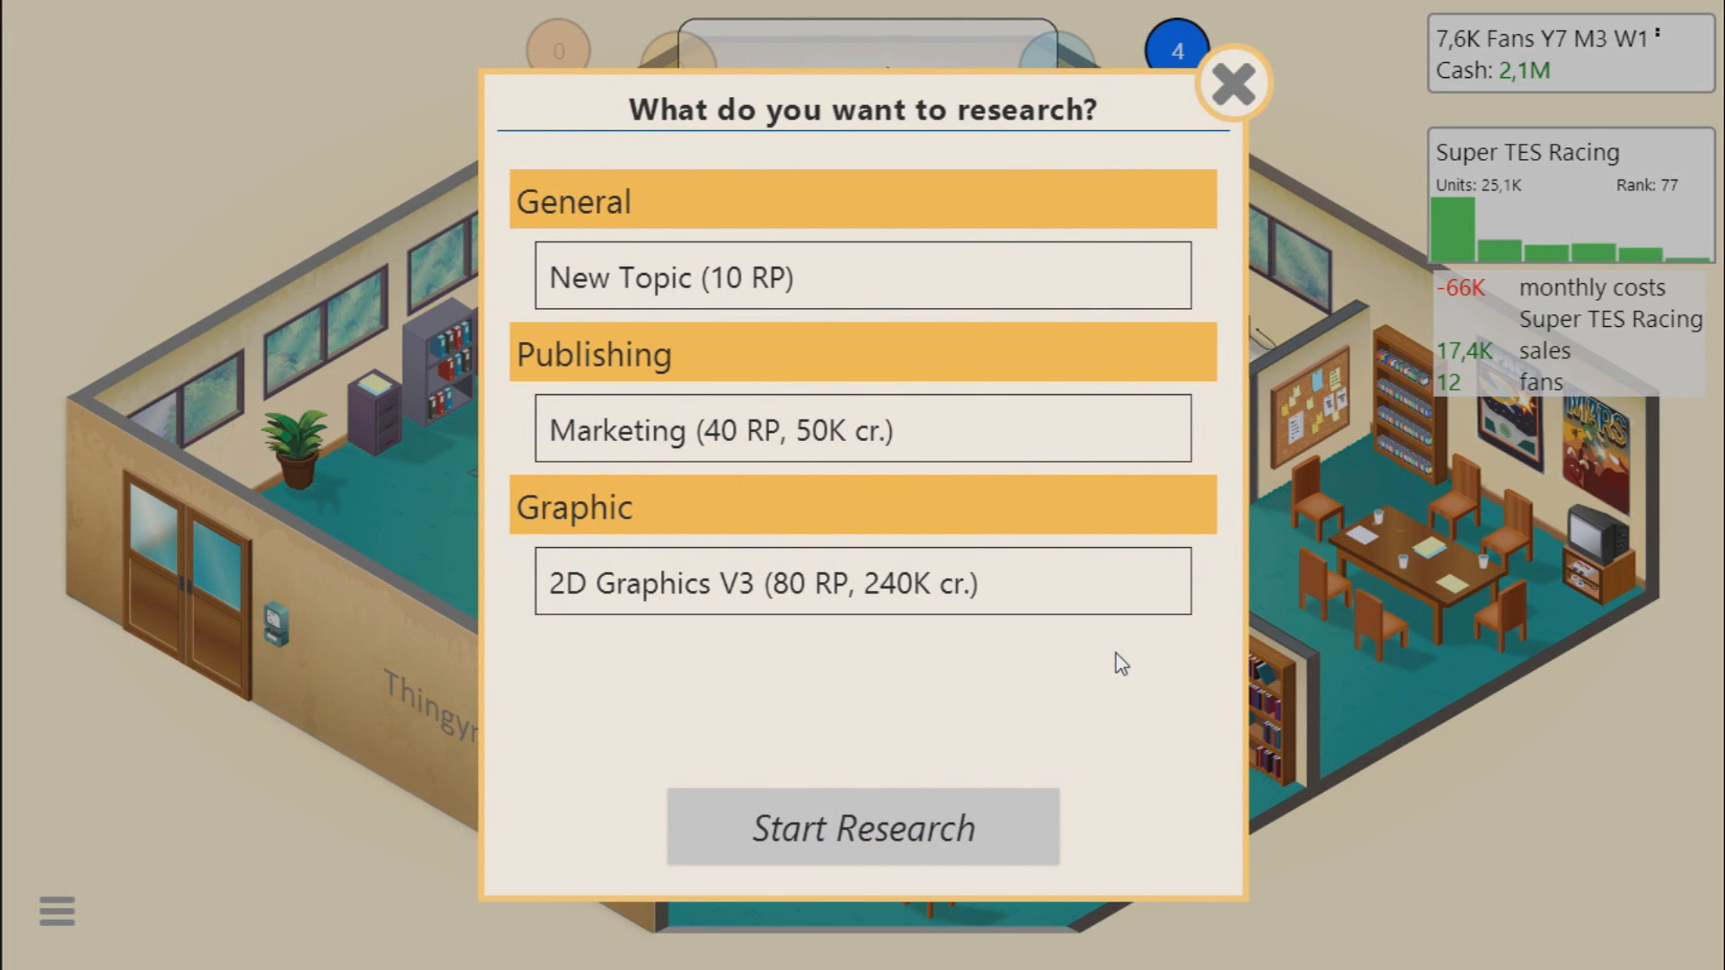
pyautogui.click(1232, 86)
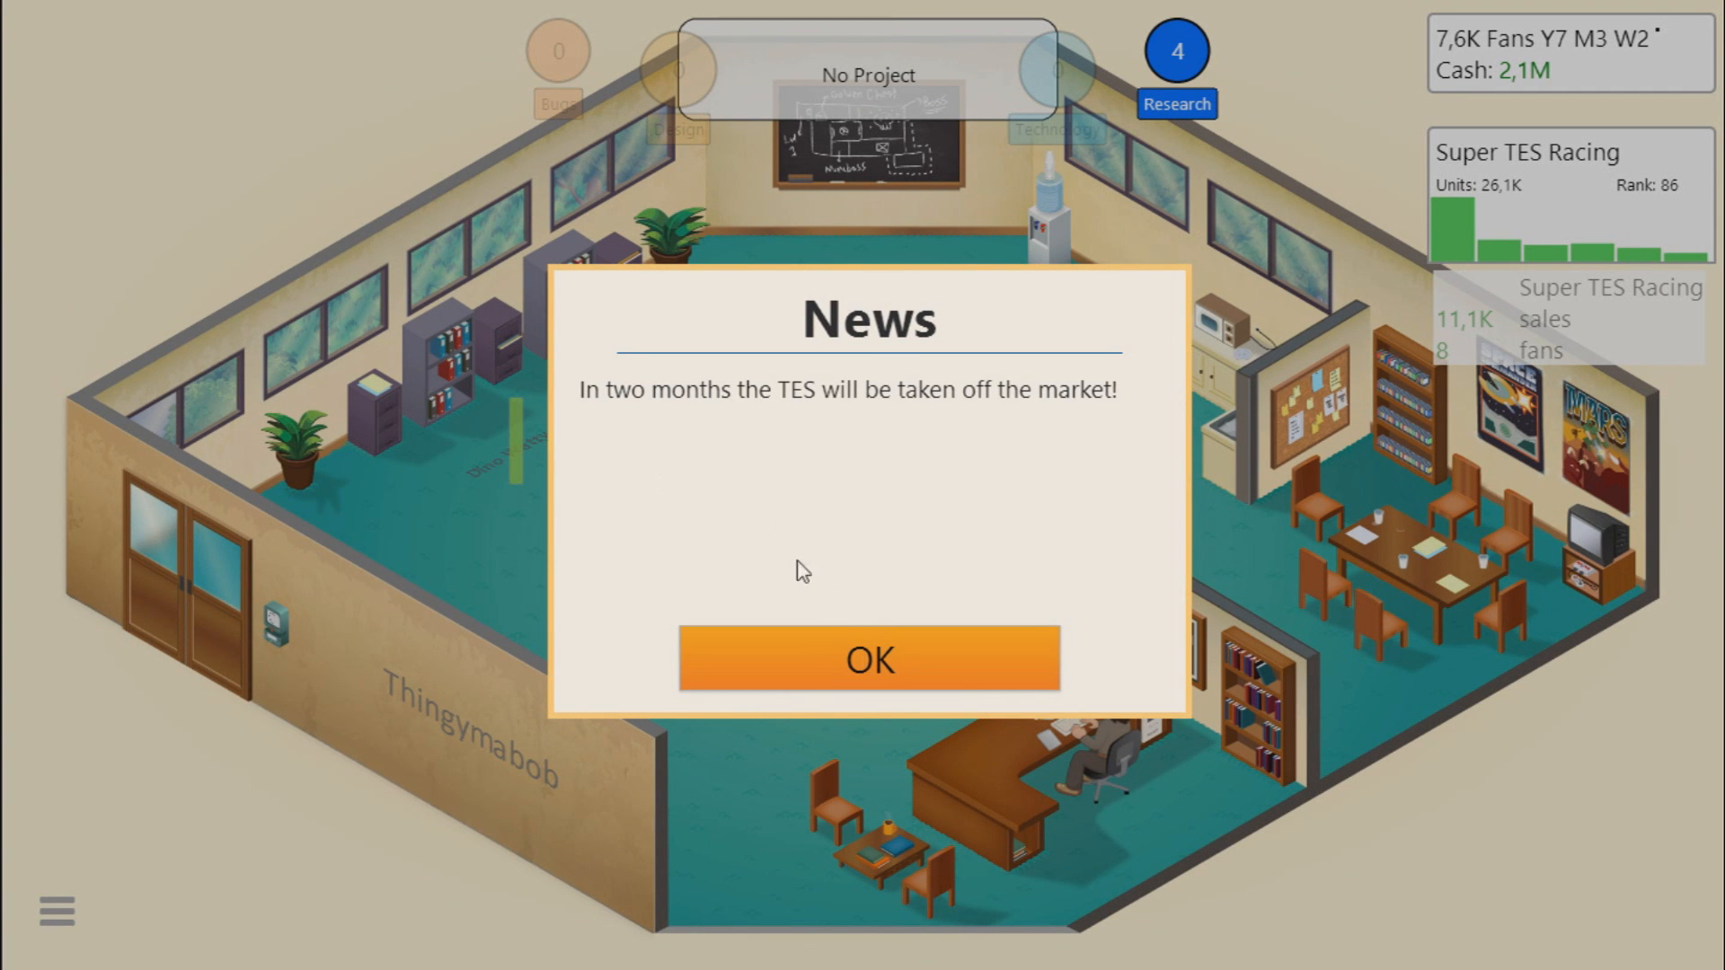
pyautogui.click(868, 660)
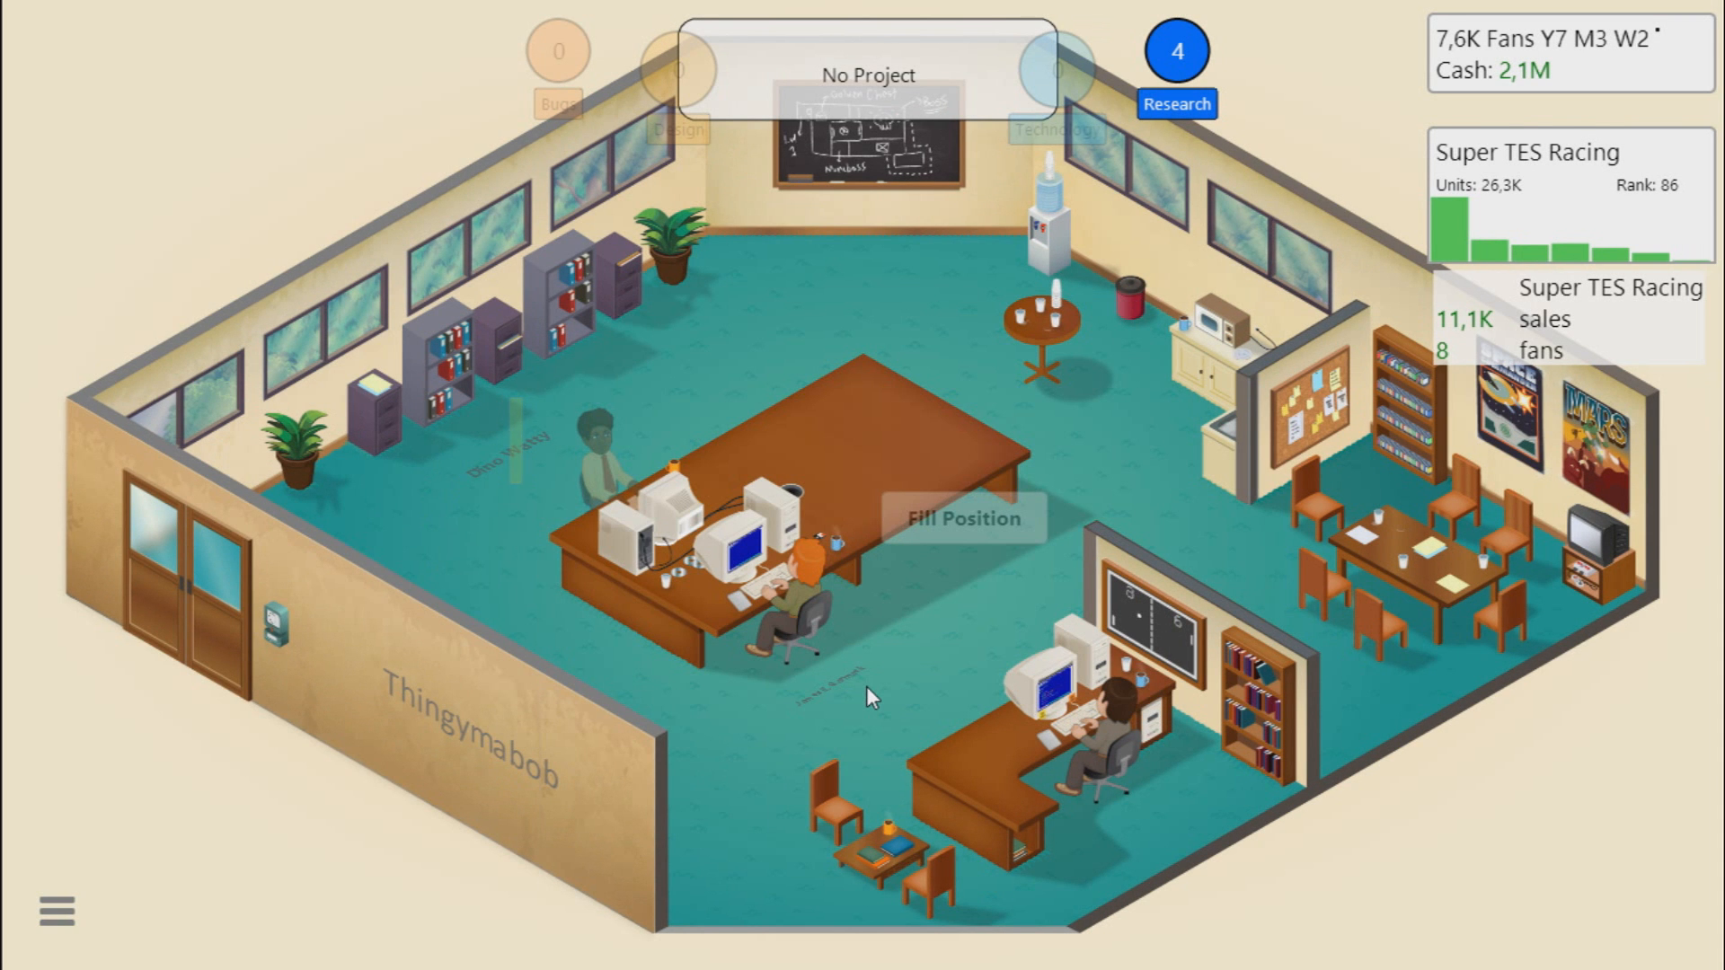
pyautogui.moveTo(489, 415)
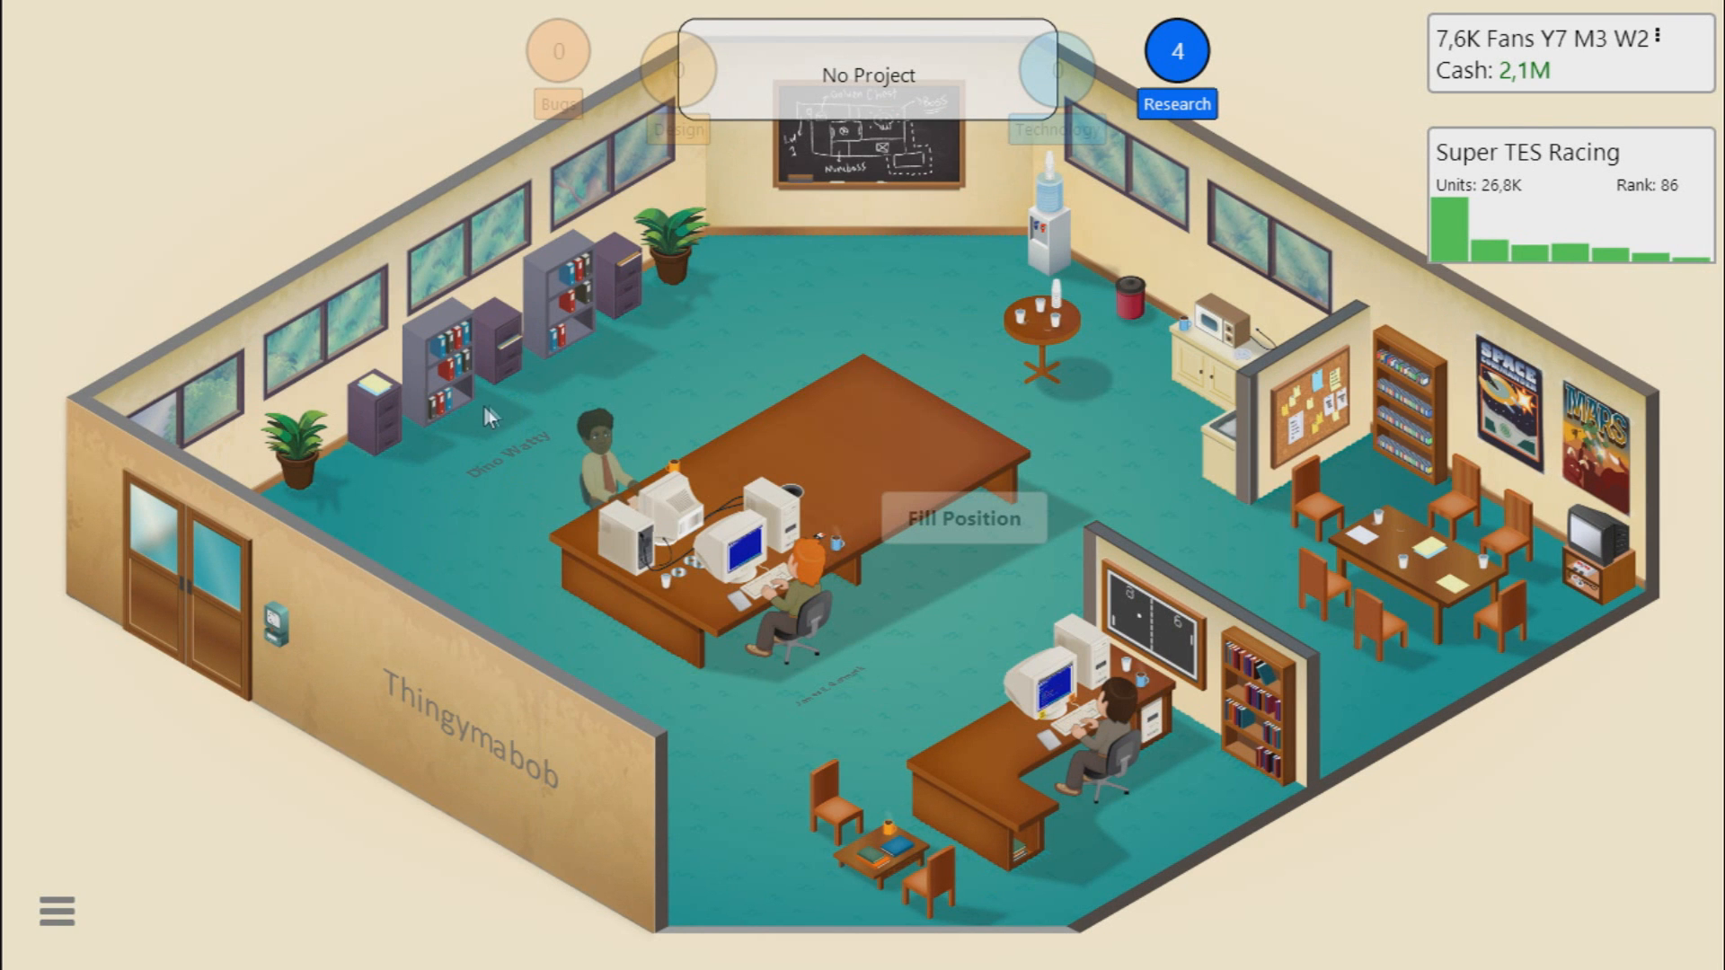
# Step: Take on the Spritesheet Software contract and dismiss its success notice
pyautogui.click(963, 518)
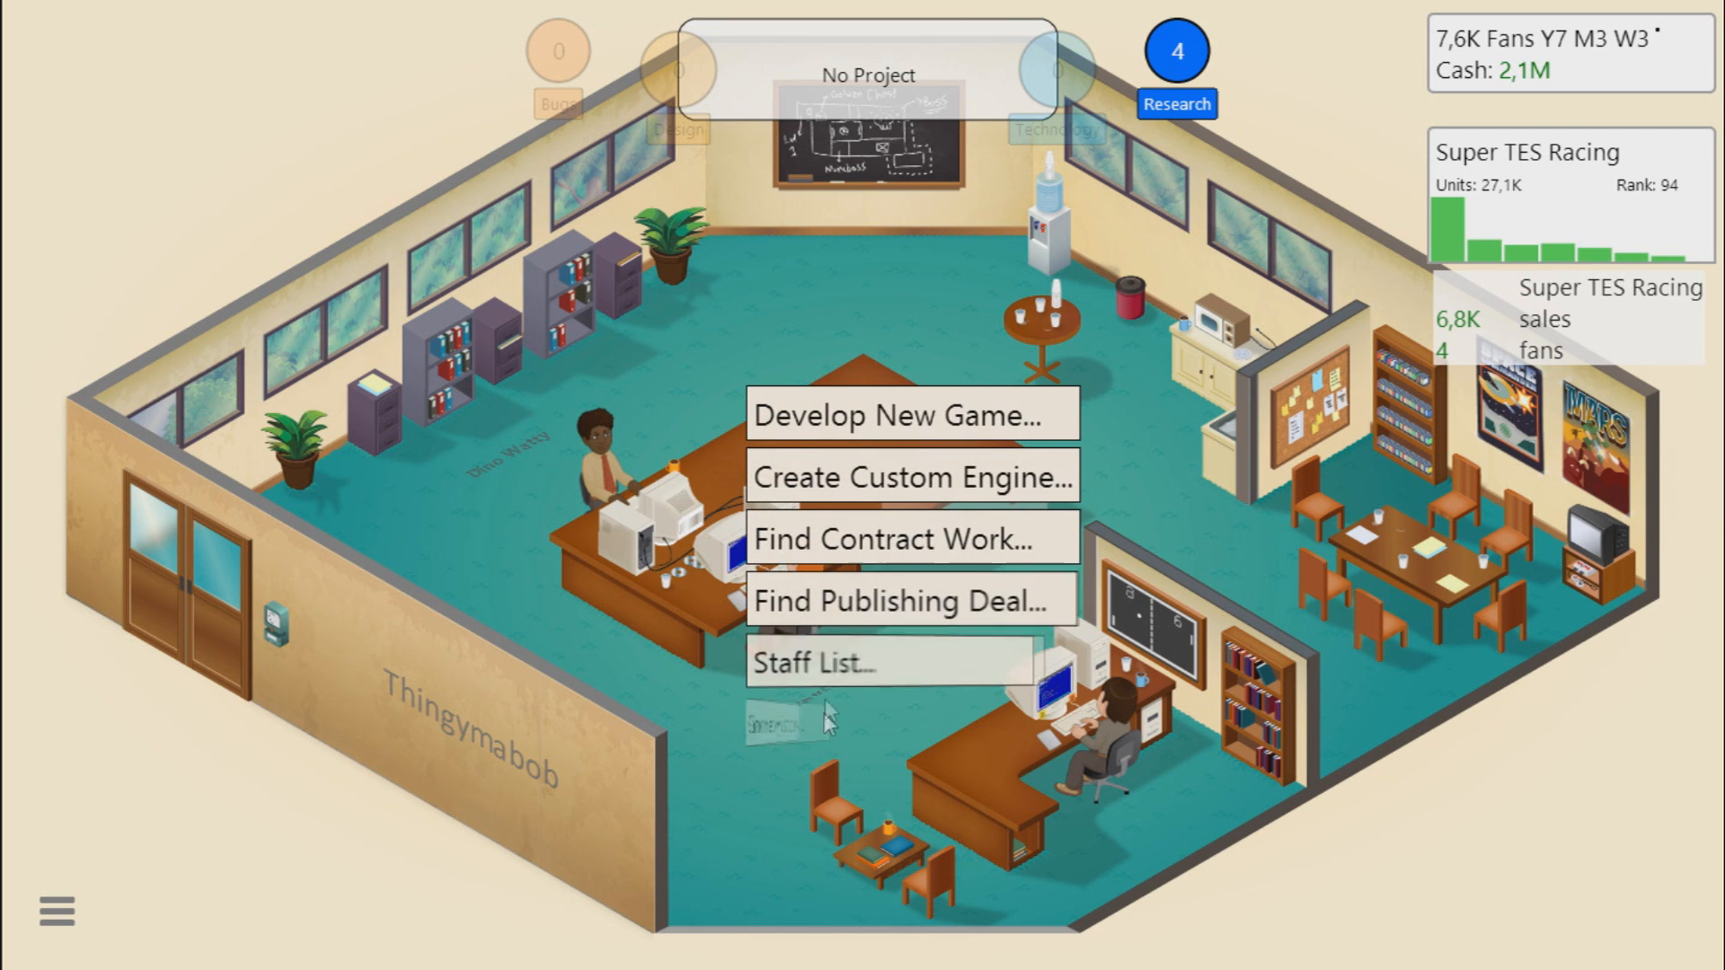
pyautogui.click(911, 537)
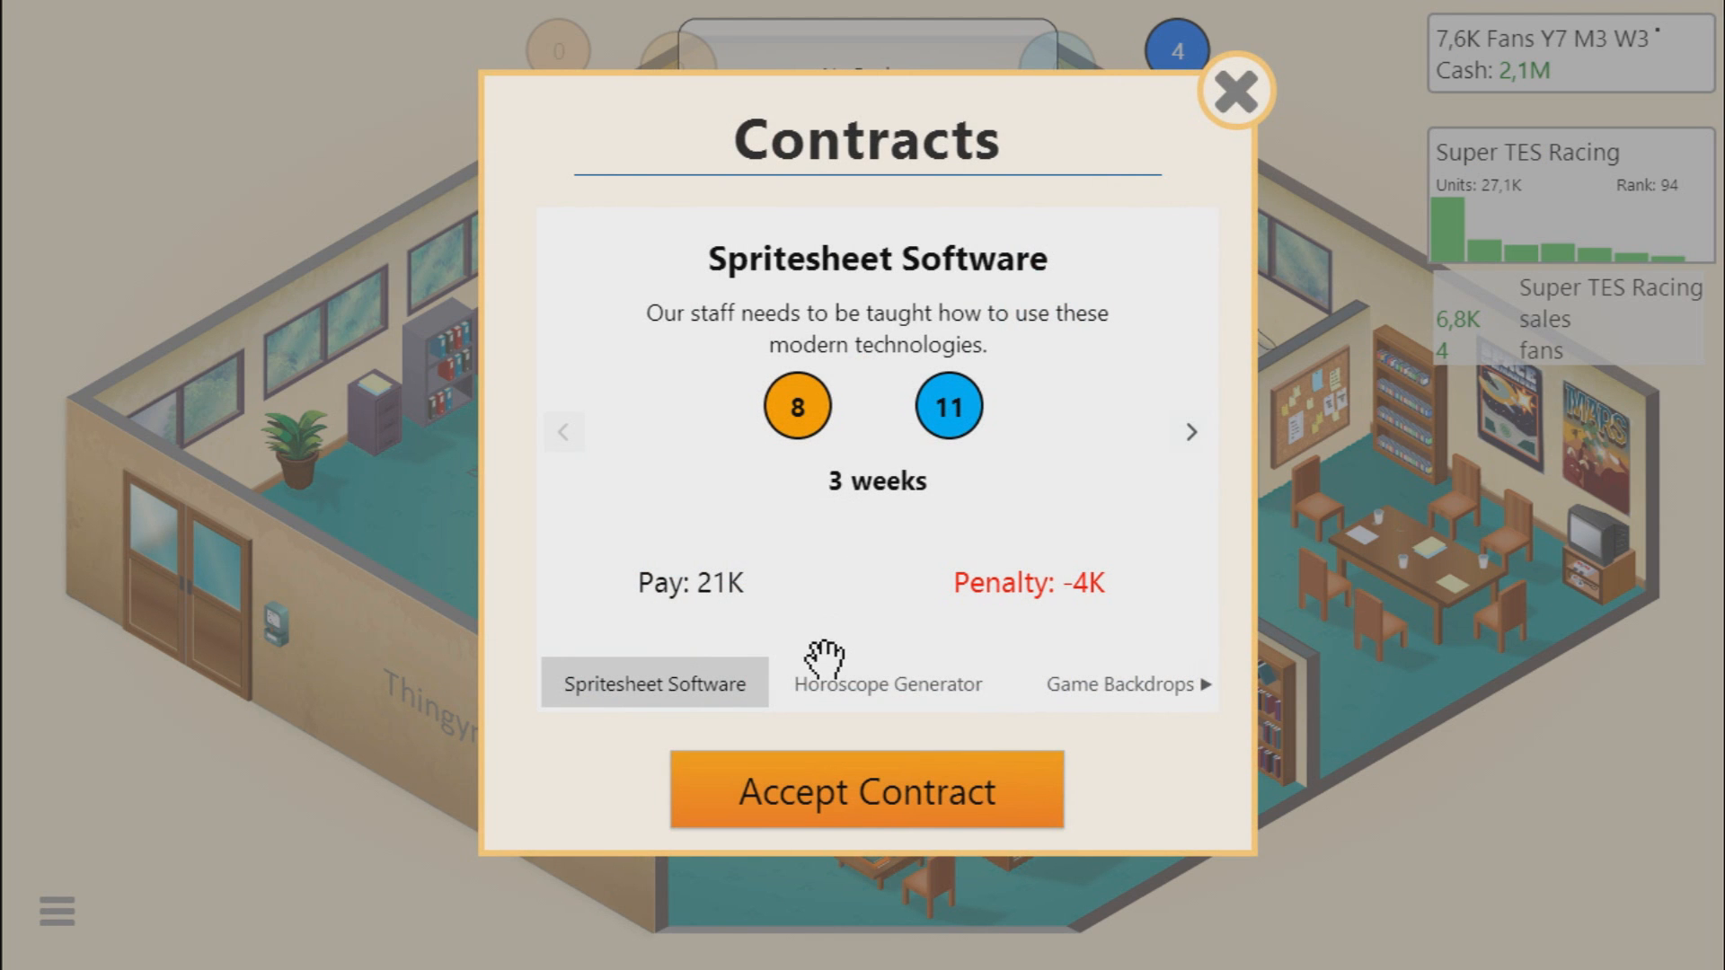
pyautogui.click(866, 791)
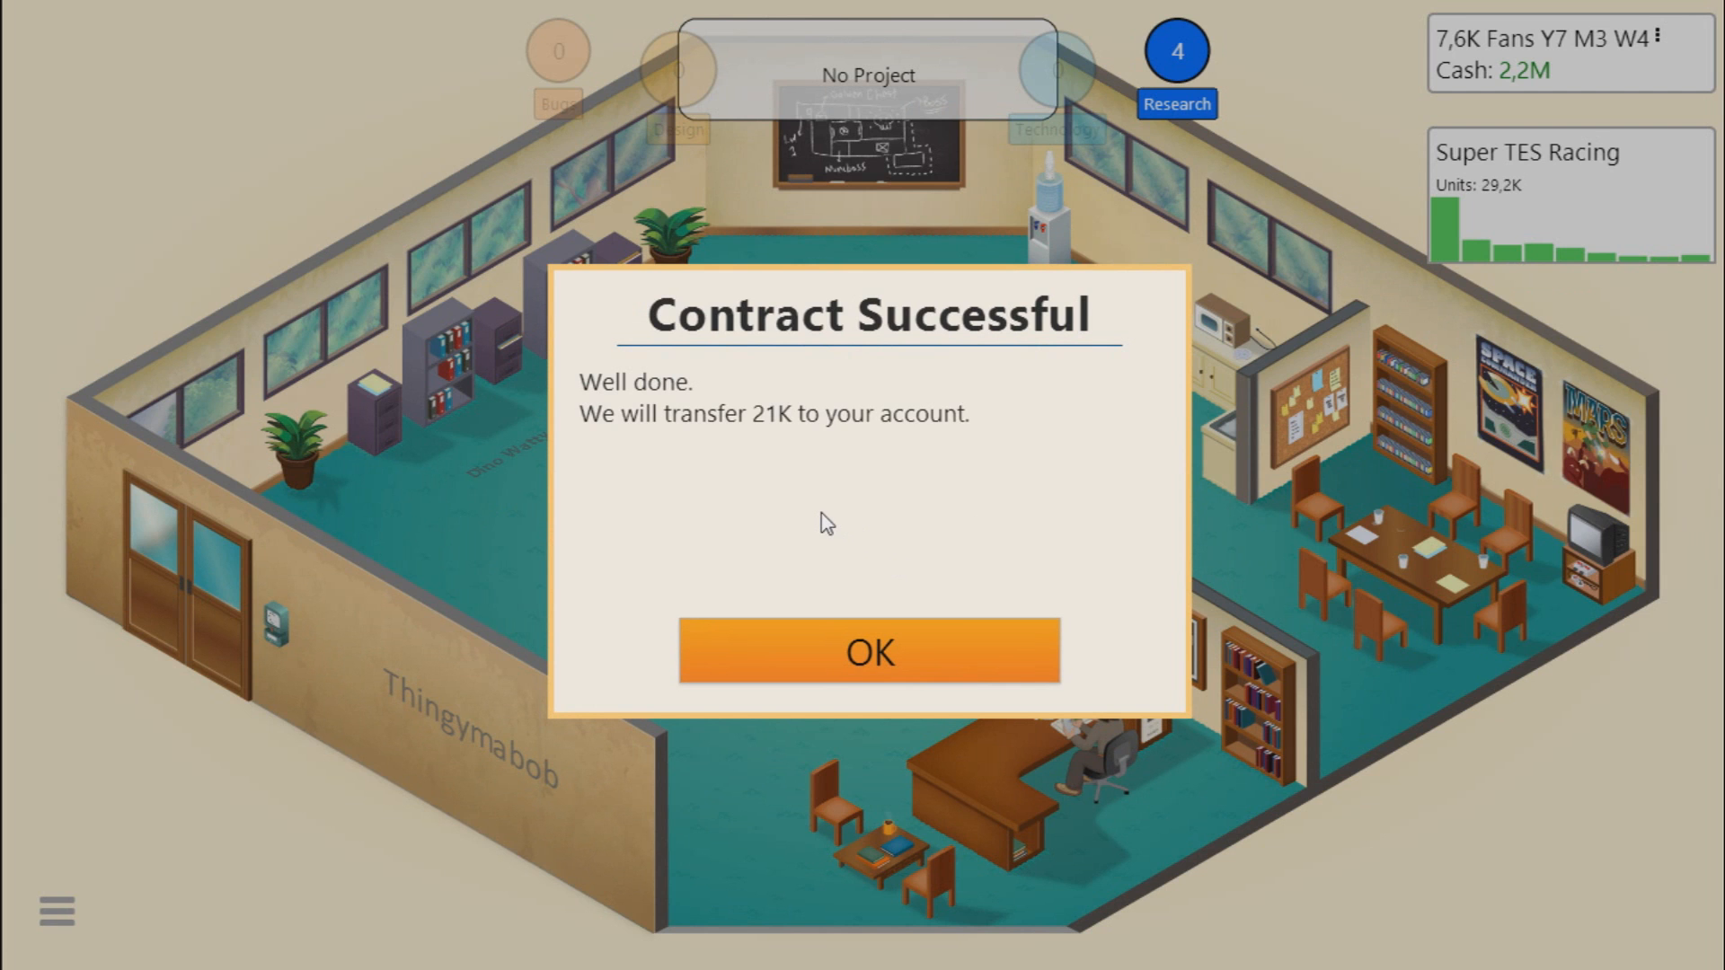
pyautogui.moveTo(819, 533)
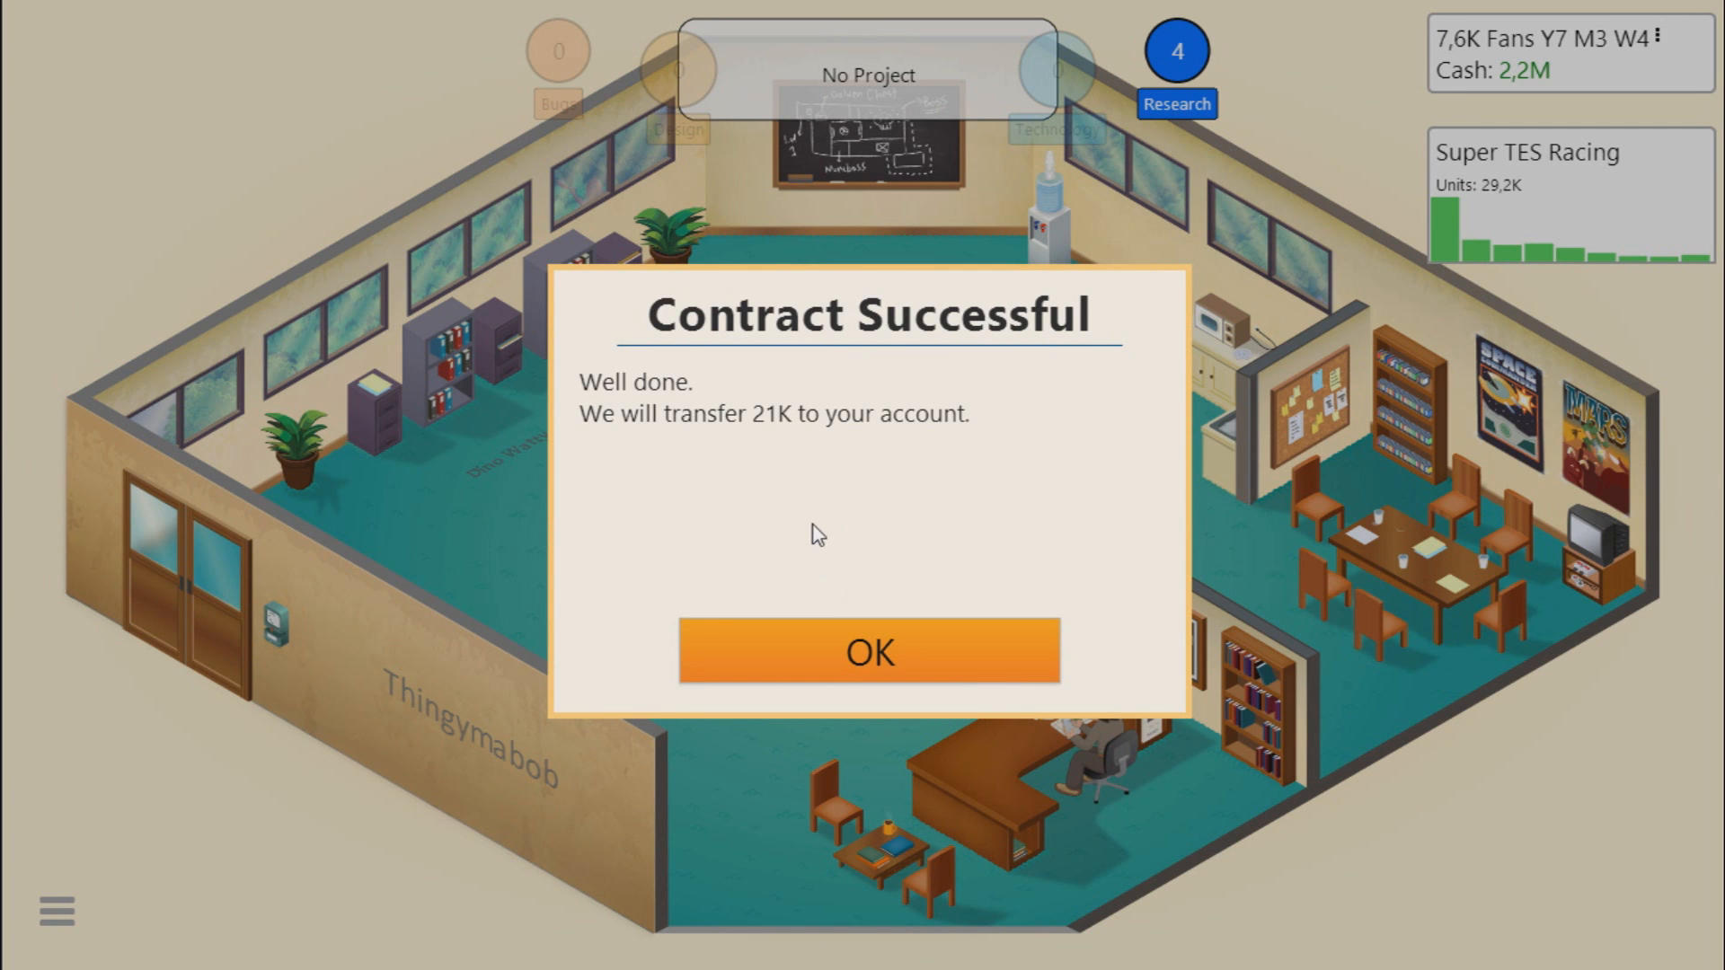
pyautogui.click(868, 650)
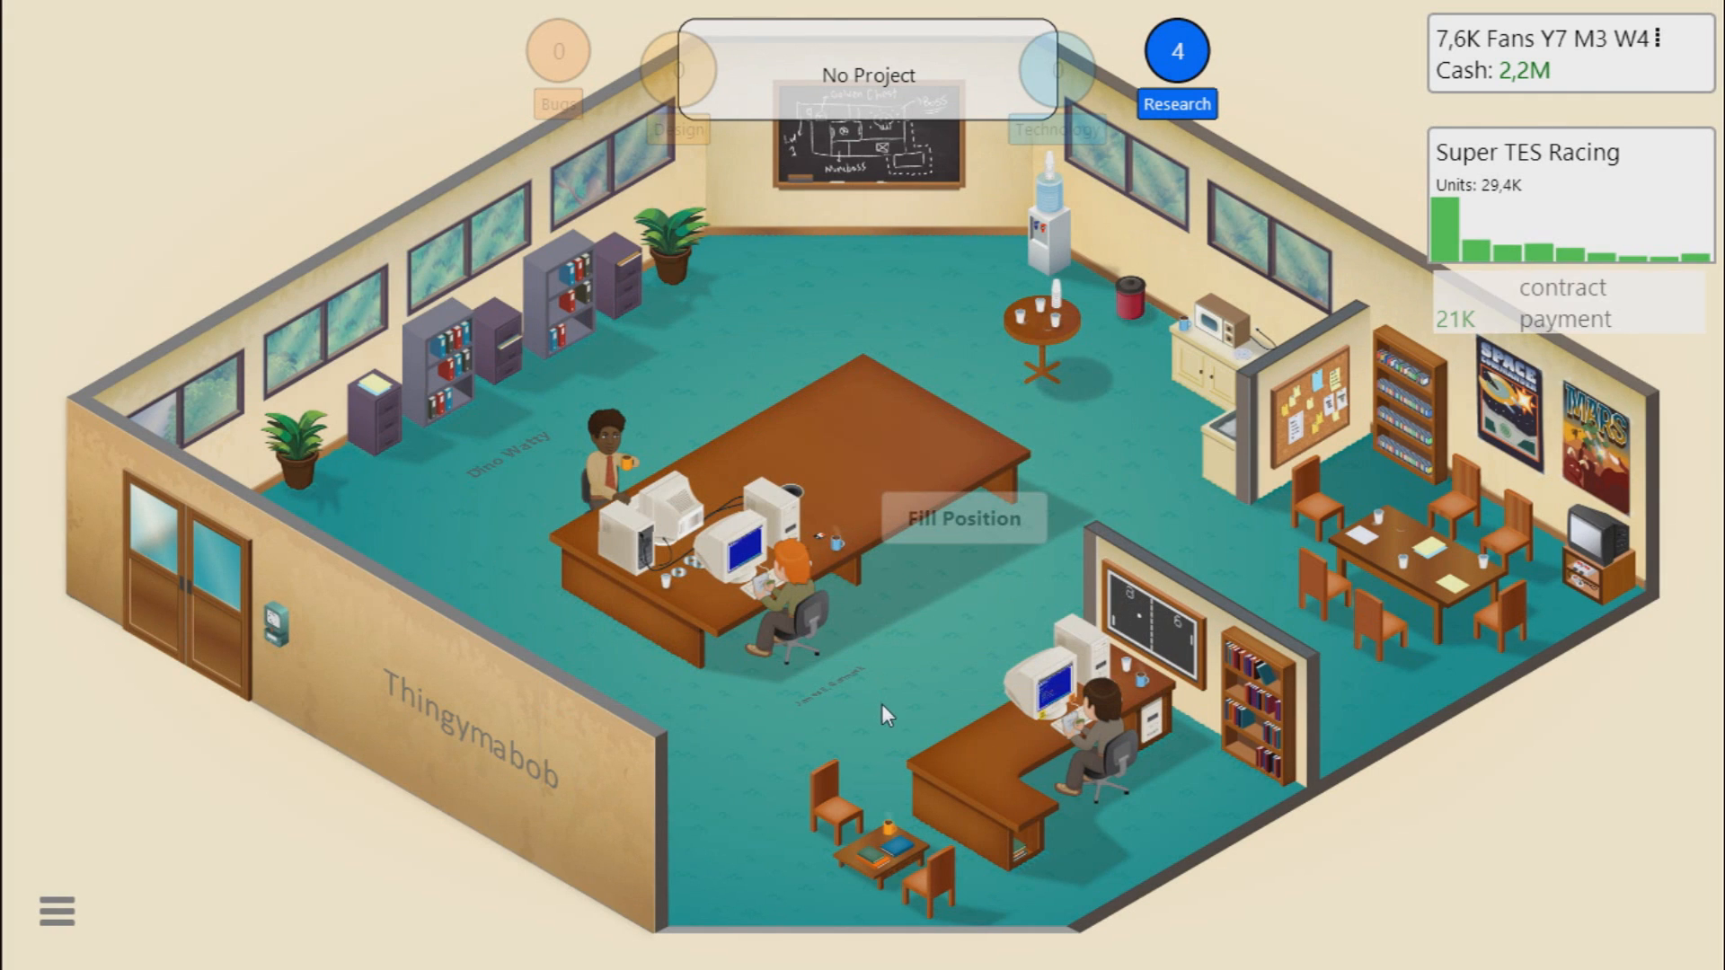
# Step: Find contract work again and accept the Game Backdrops offer
pyautogui.click(962, 518)
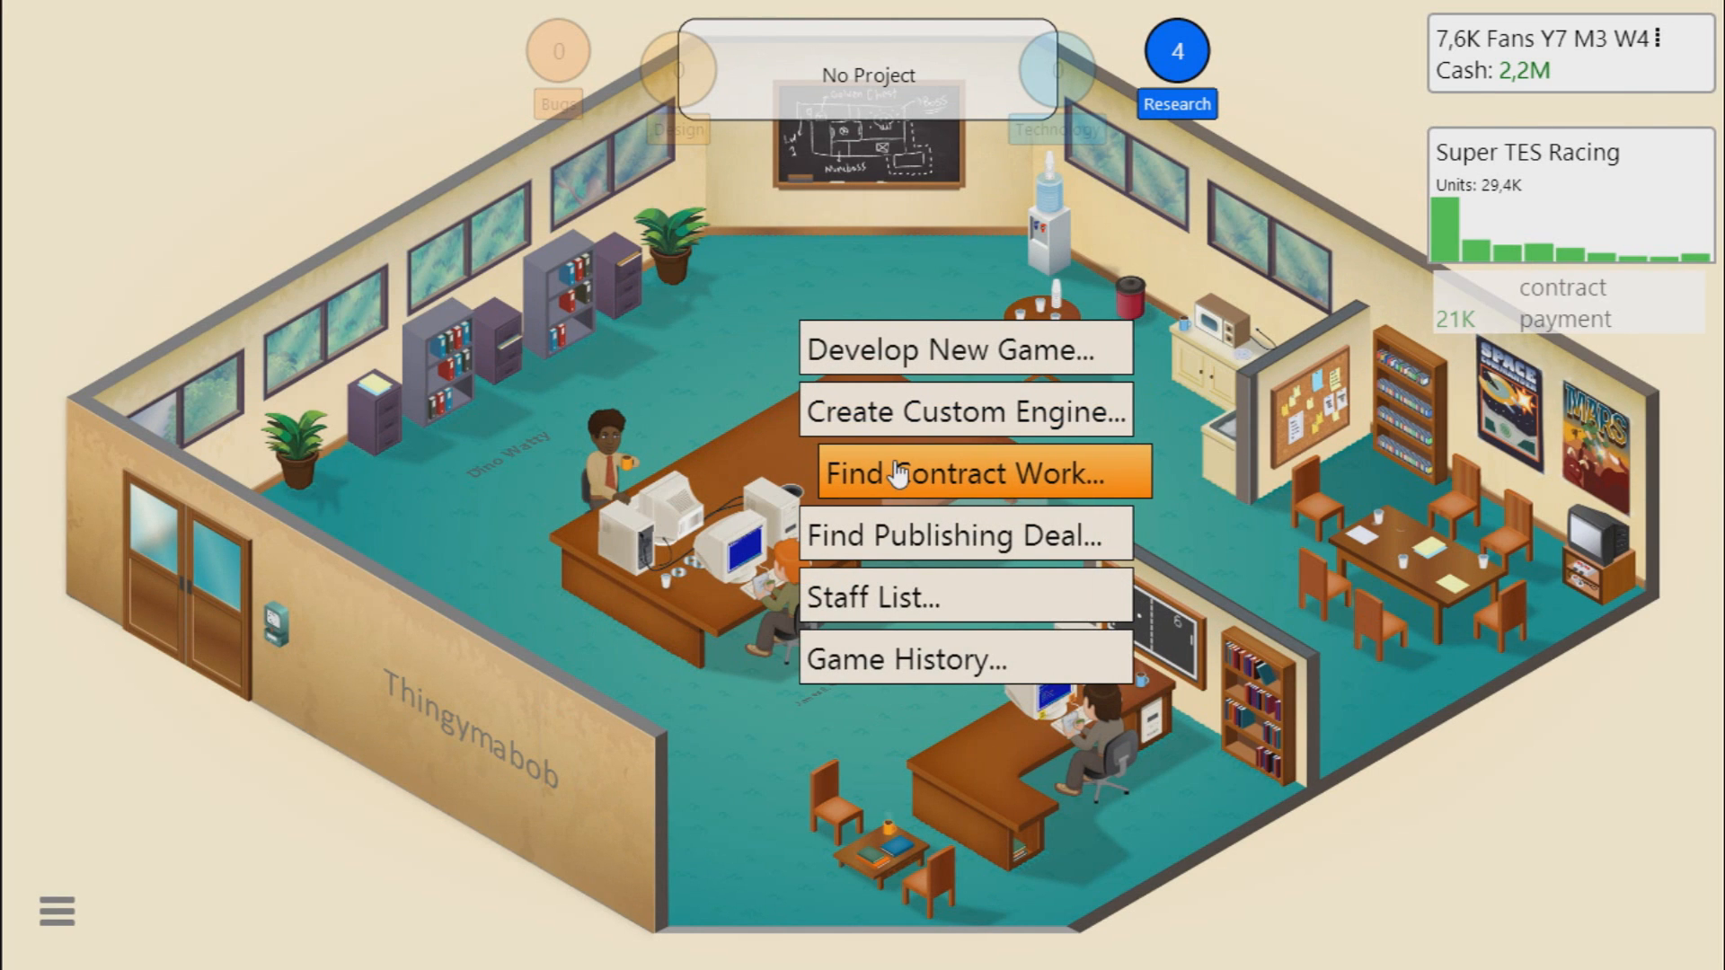
pyautogui.click(979, 473)
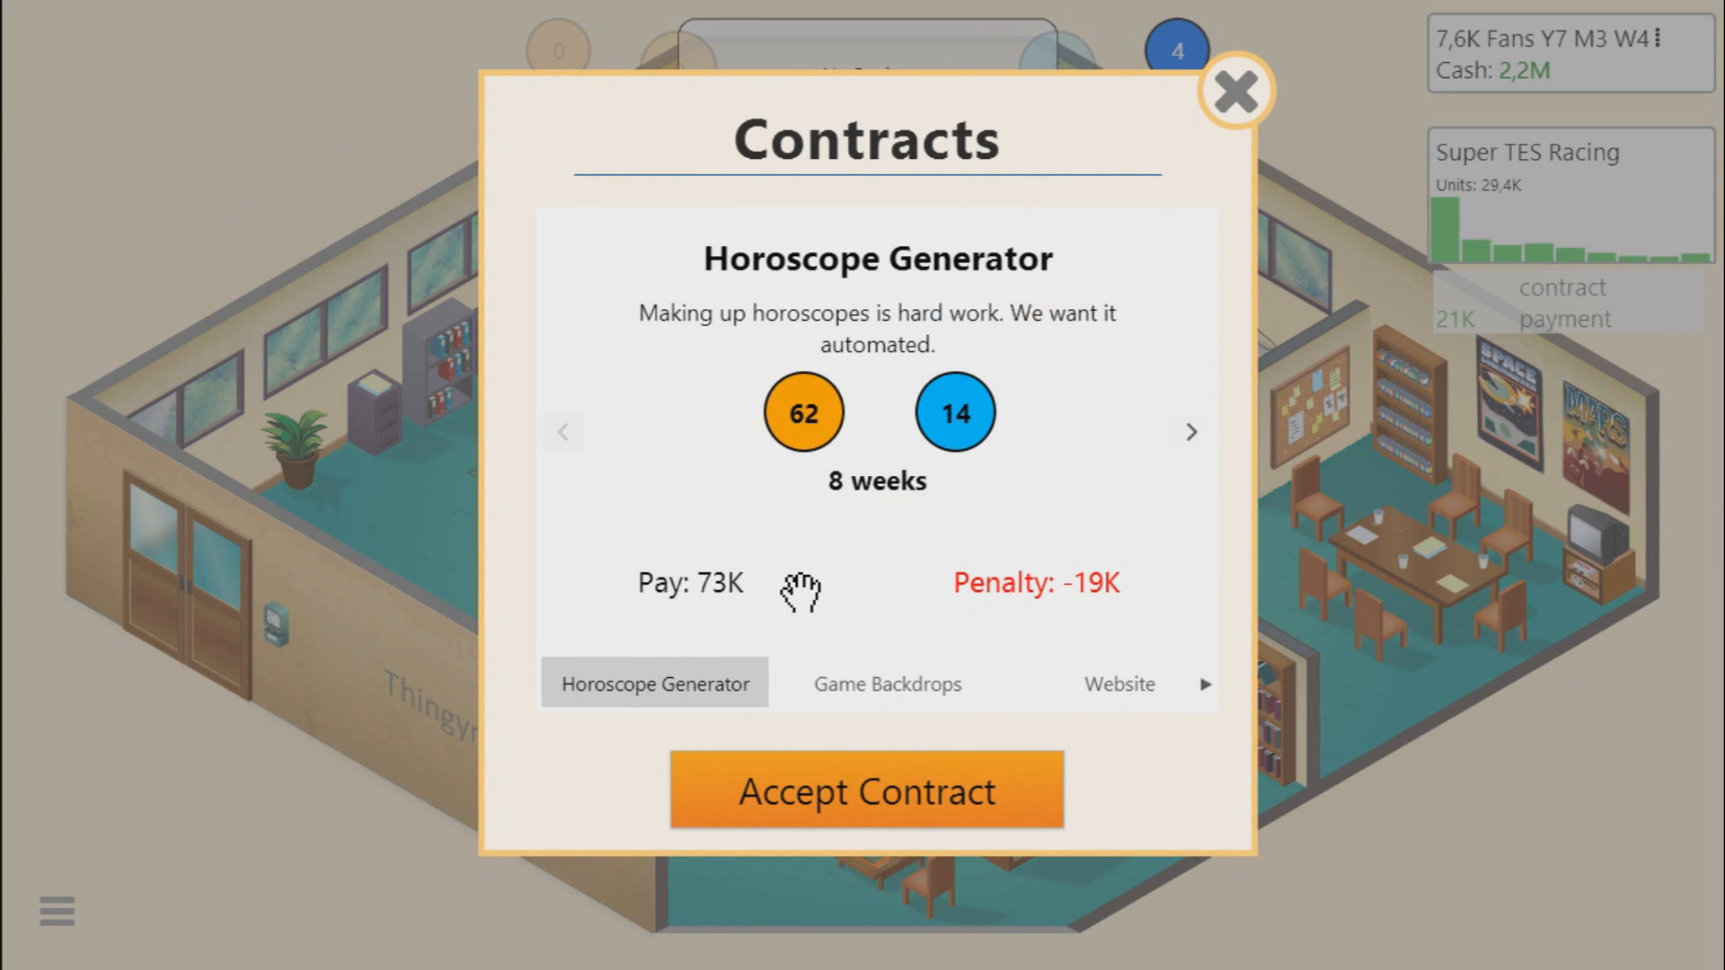
pyautogui.click(886, 683)
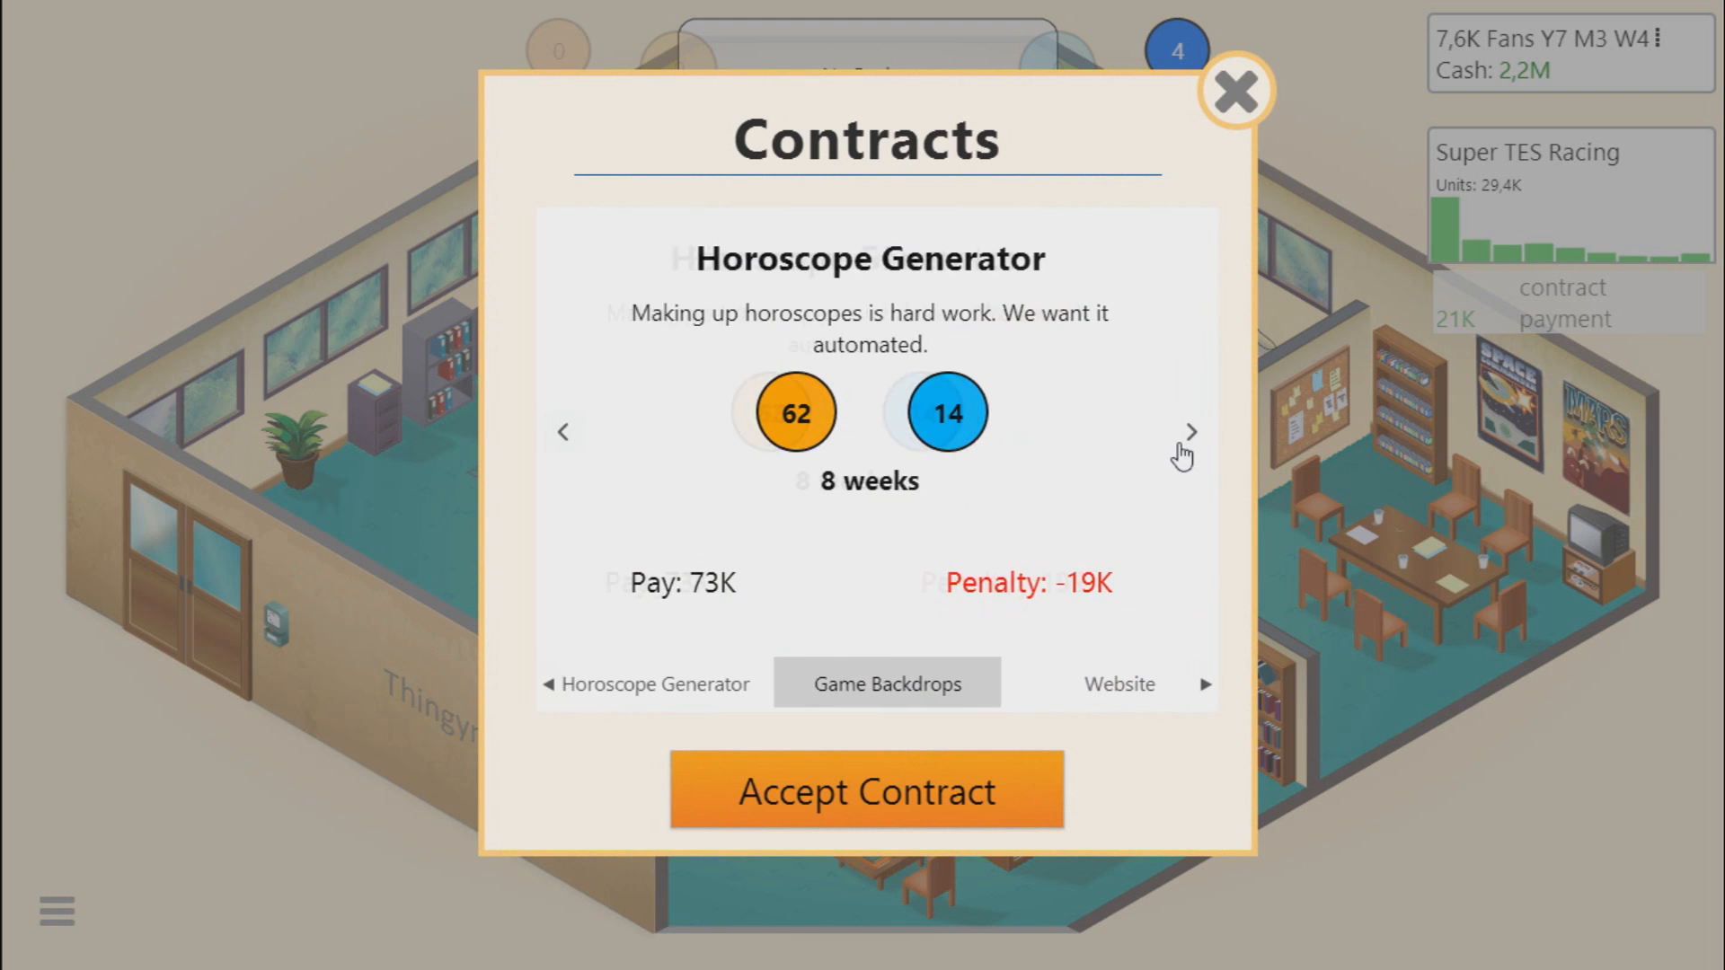
pyautogui.click(866, 791)
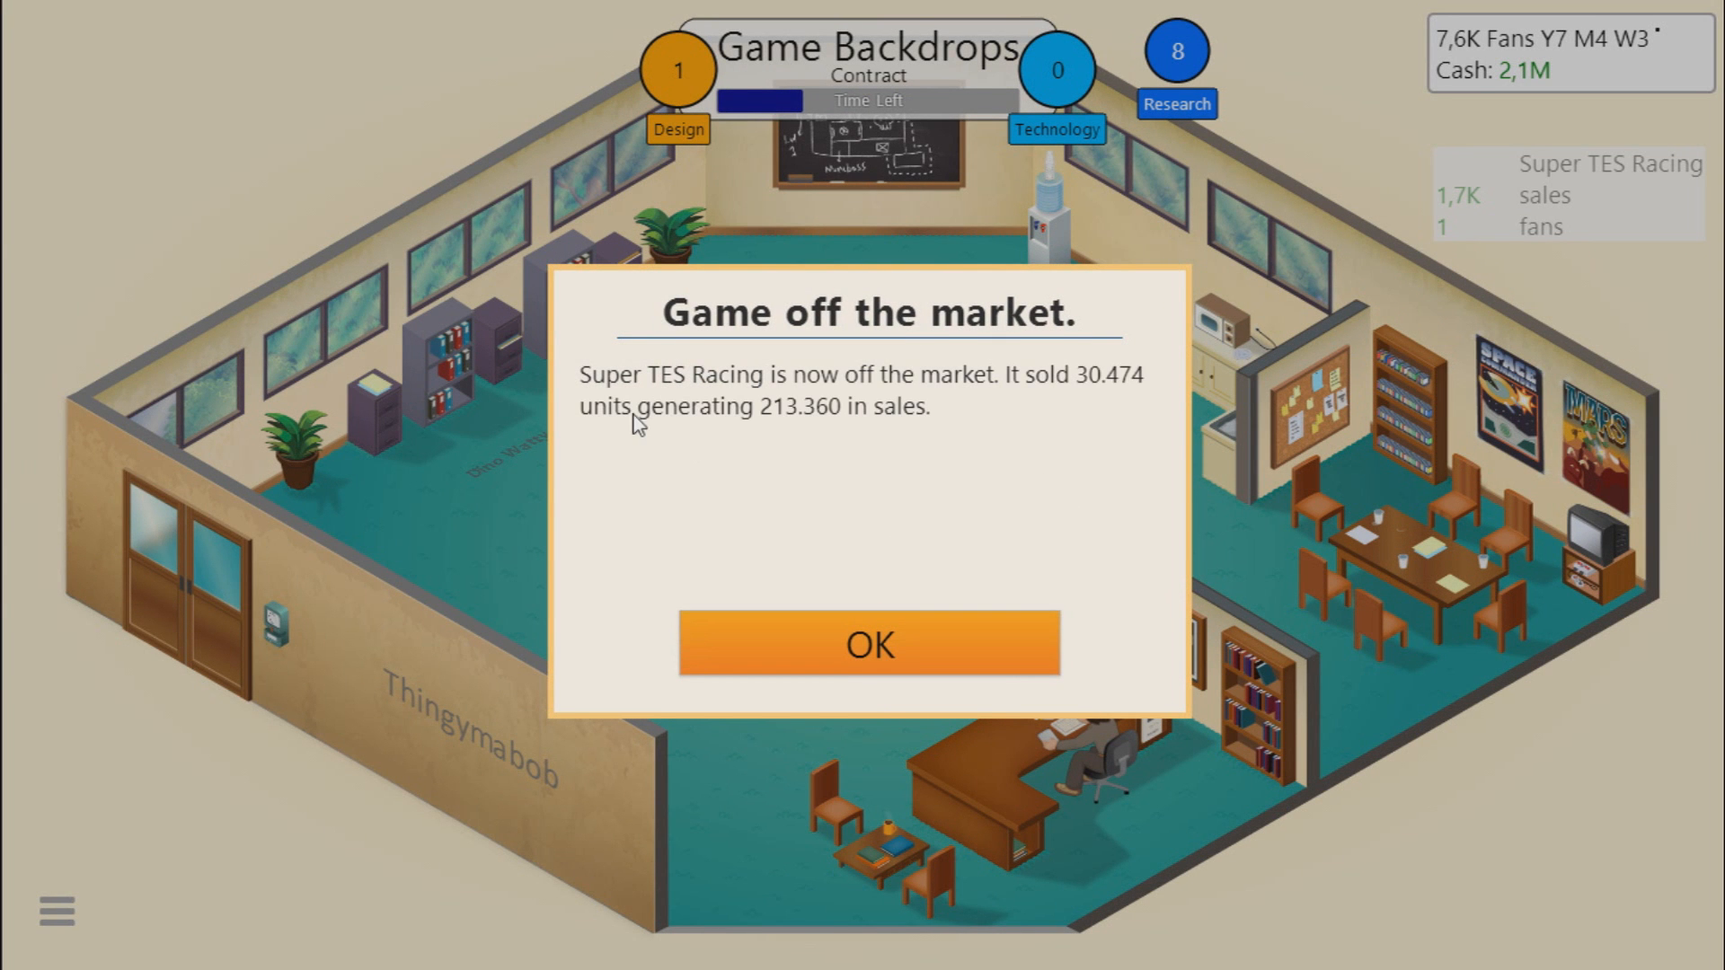
pyautogui.moveTo(1004, 566)
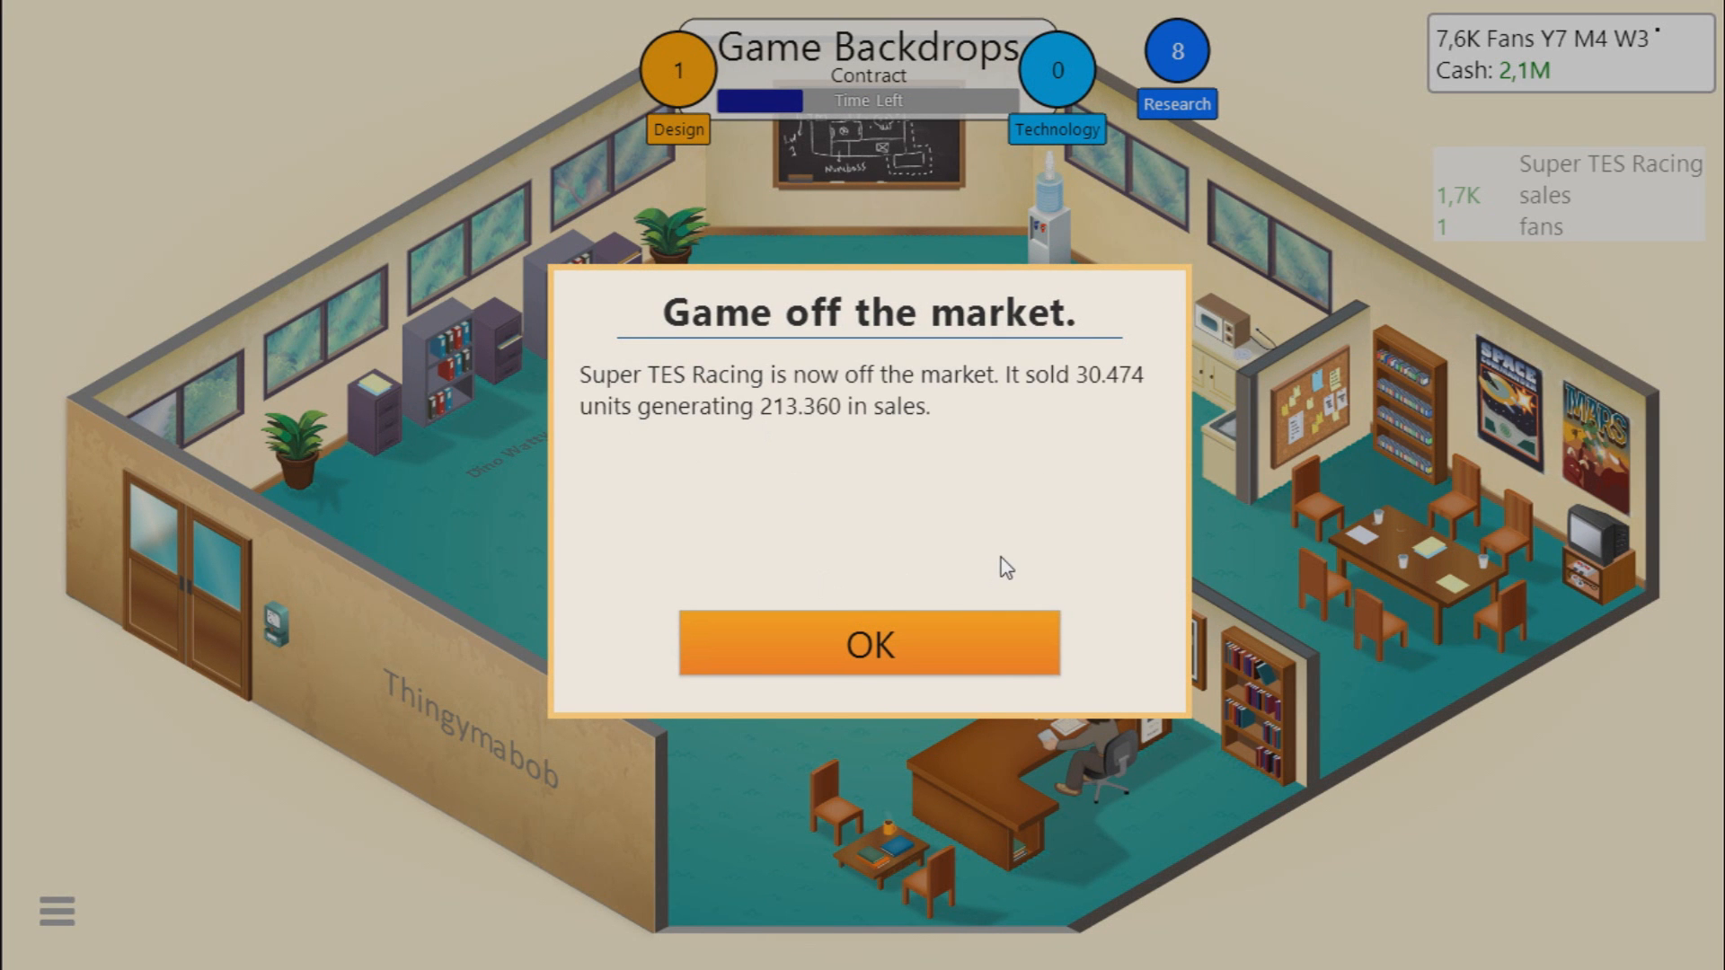
# Step: Dismiss the off-market notice, accept the Debug program contract, and clear the TES support news
pyautogui.click(868, 644)
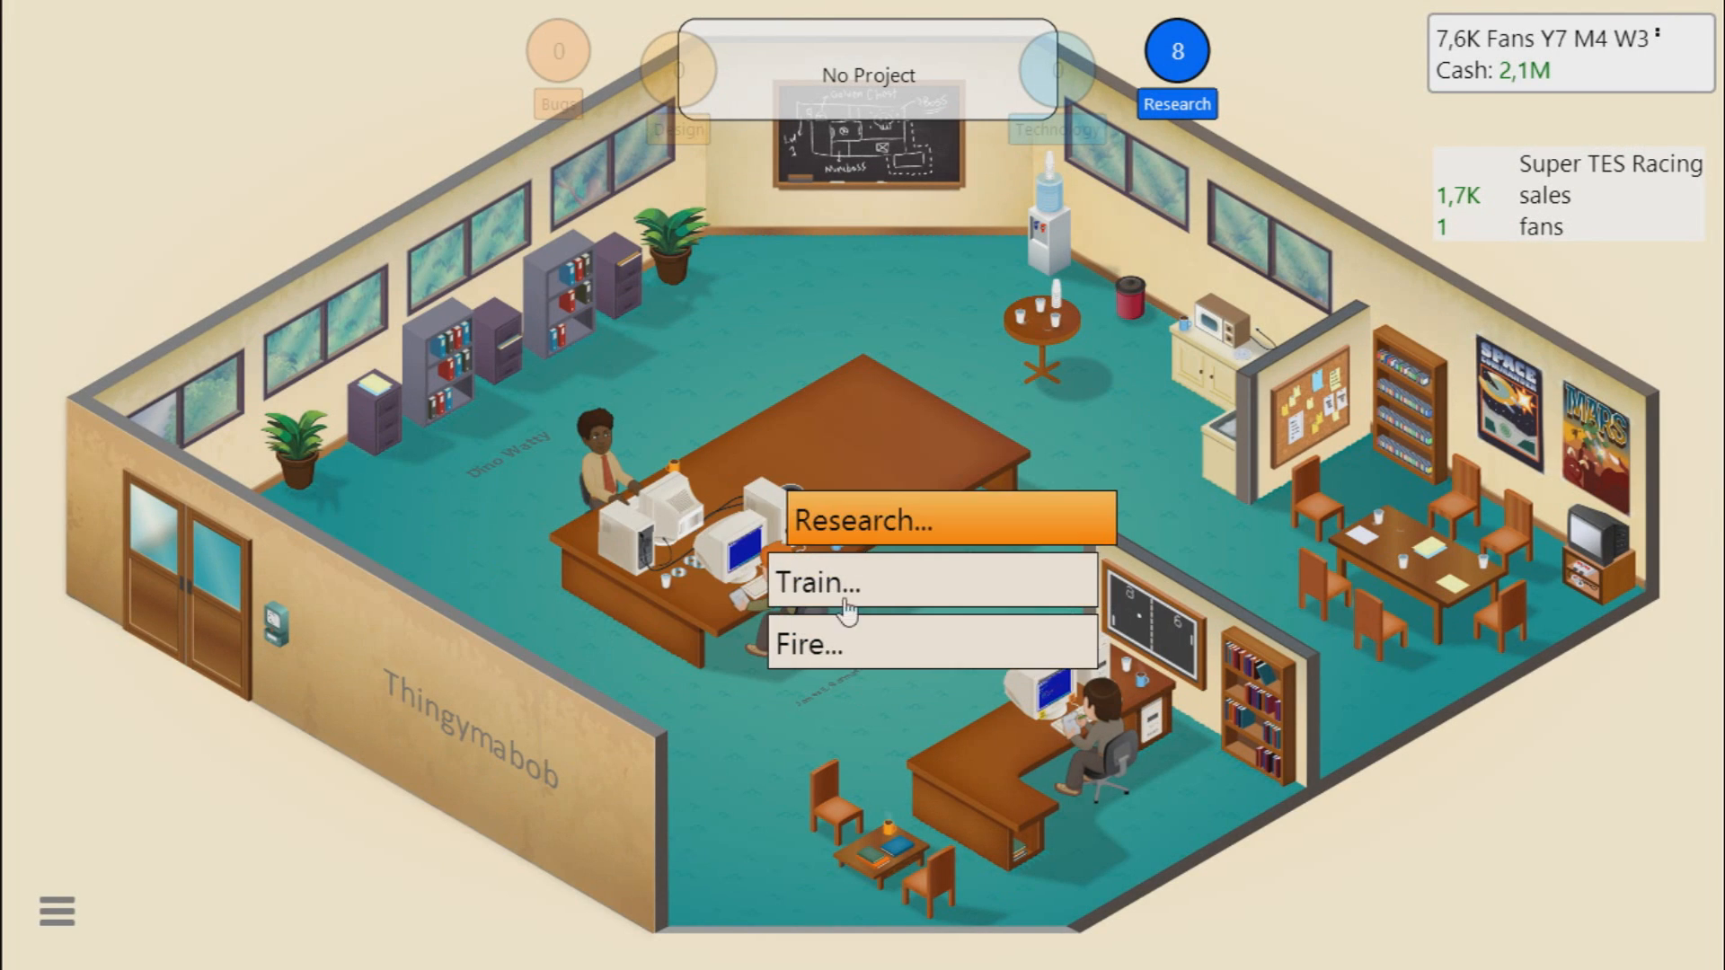
pyautogui.moveTo(840, 625)
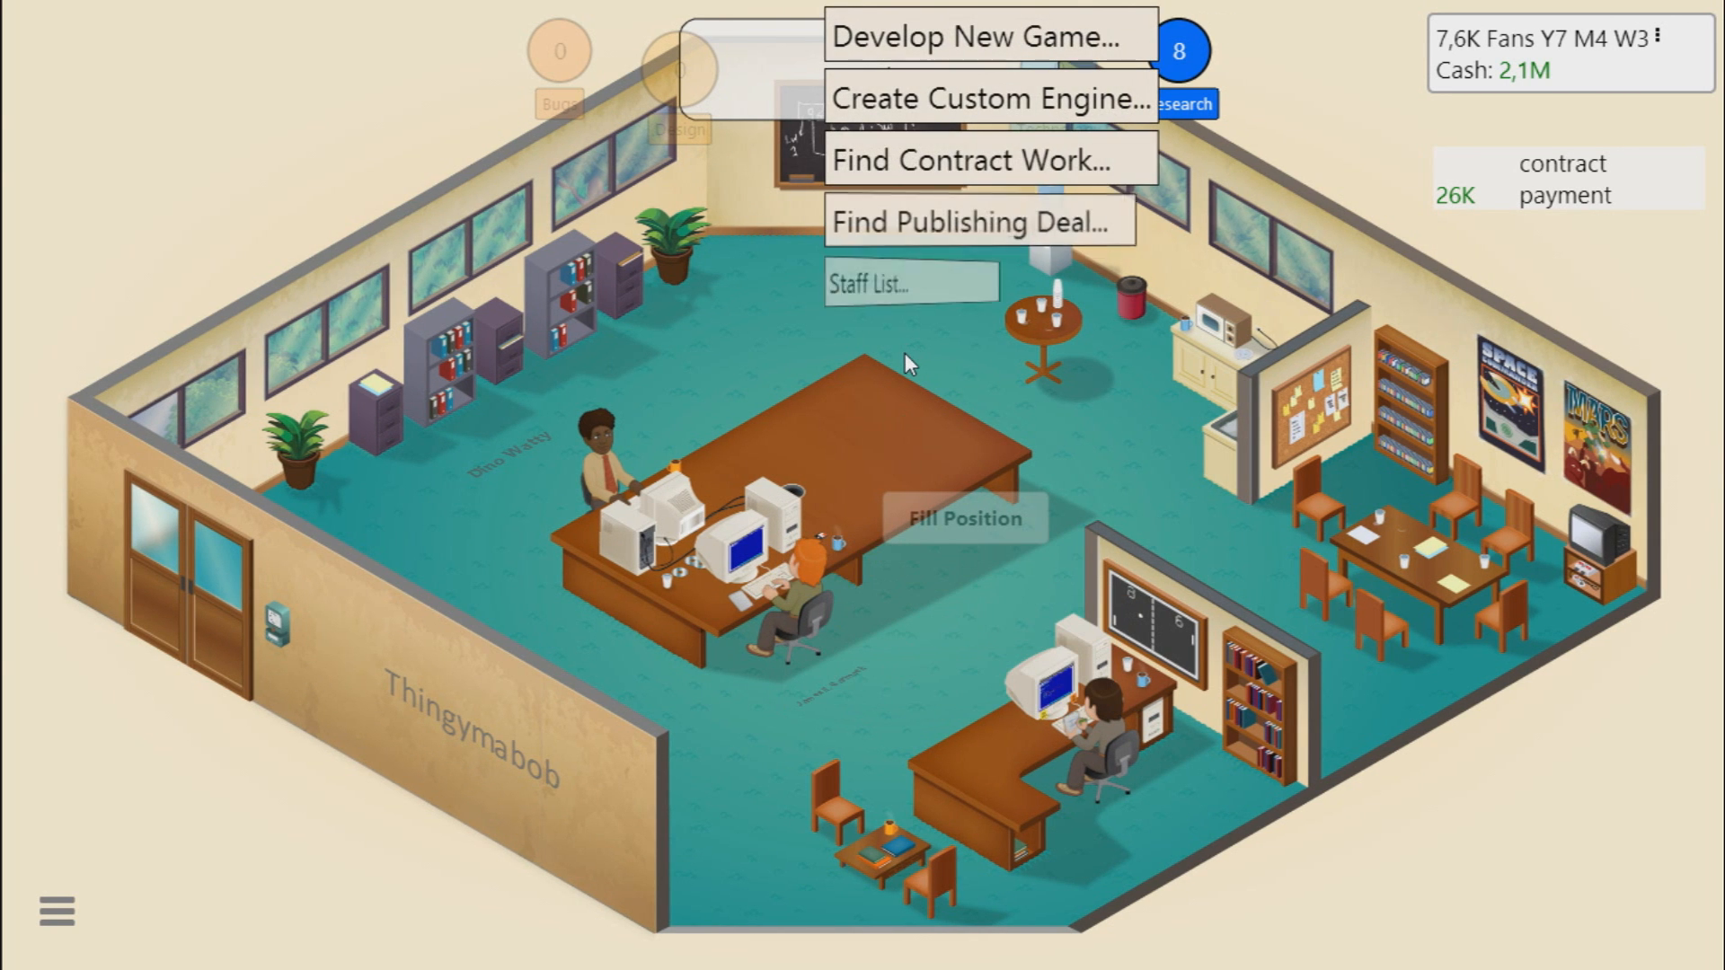
pyautogui.click(977, 160)
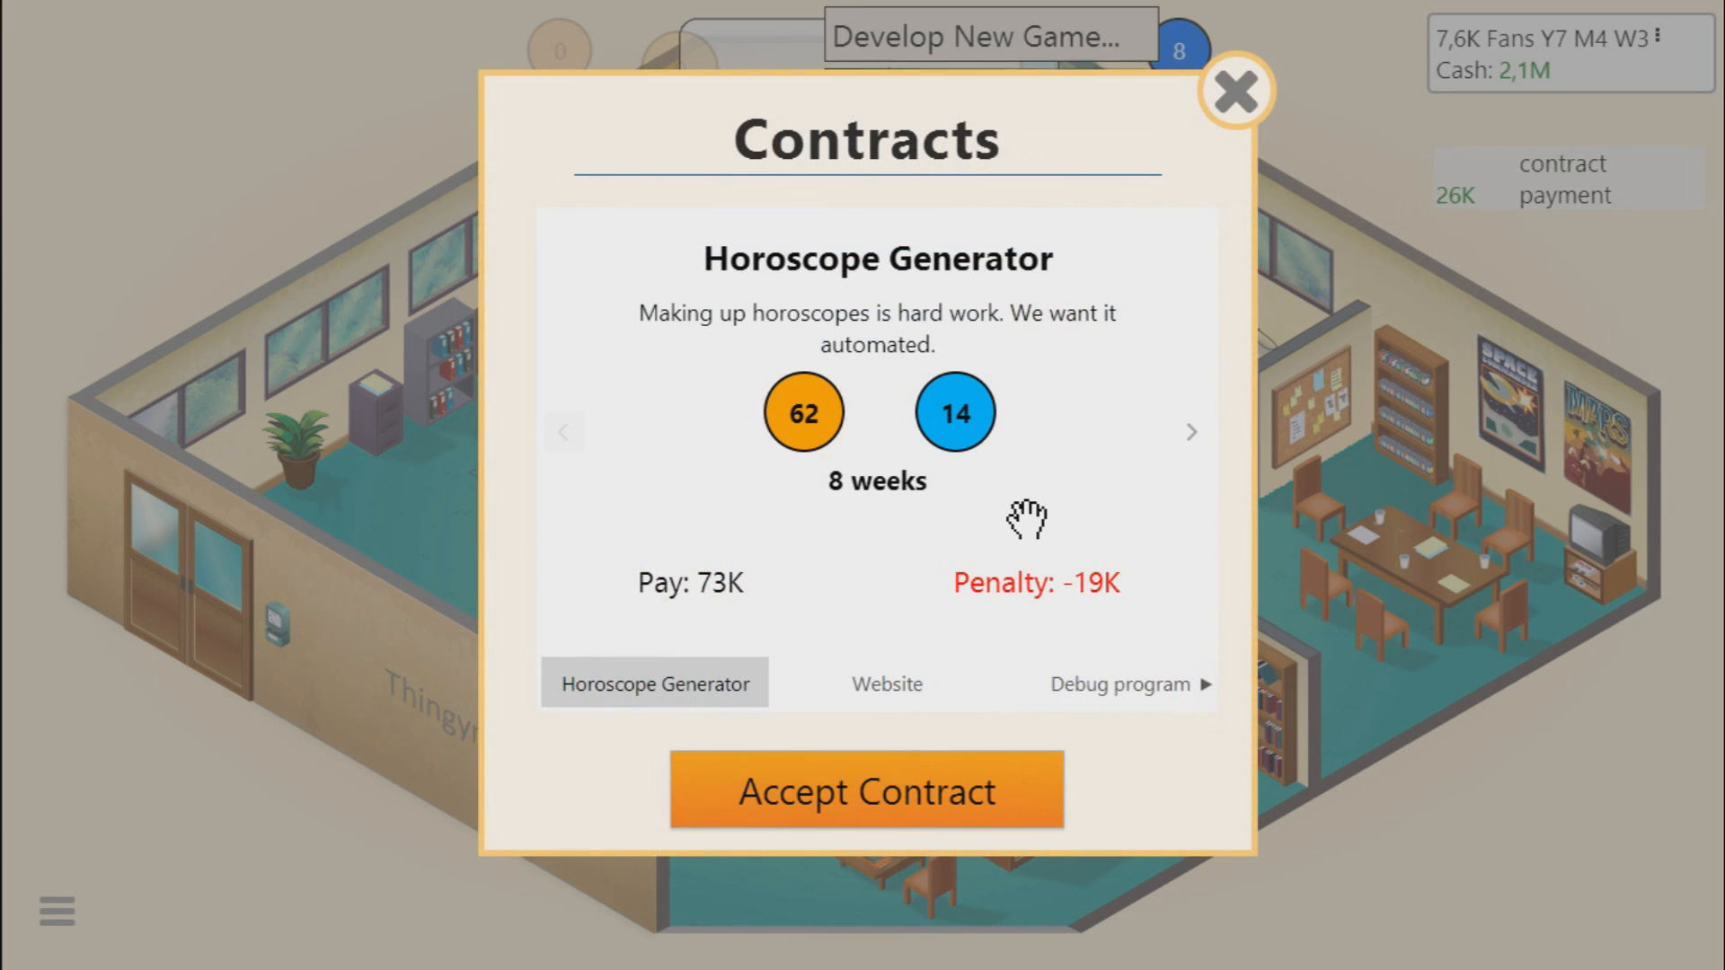
pyautogui.click(886, 683)
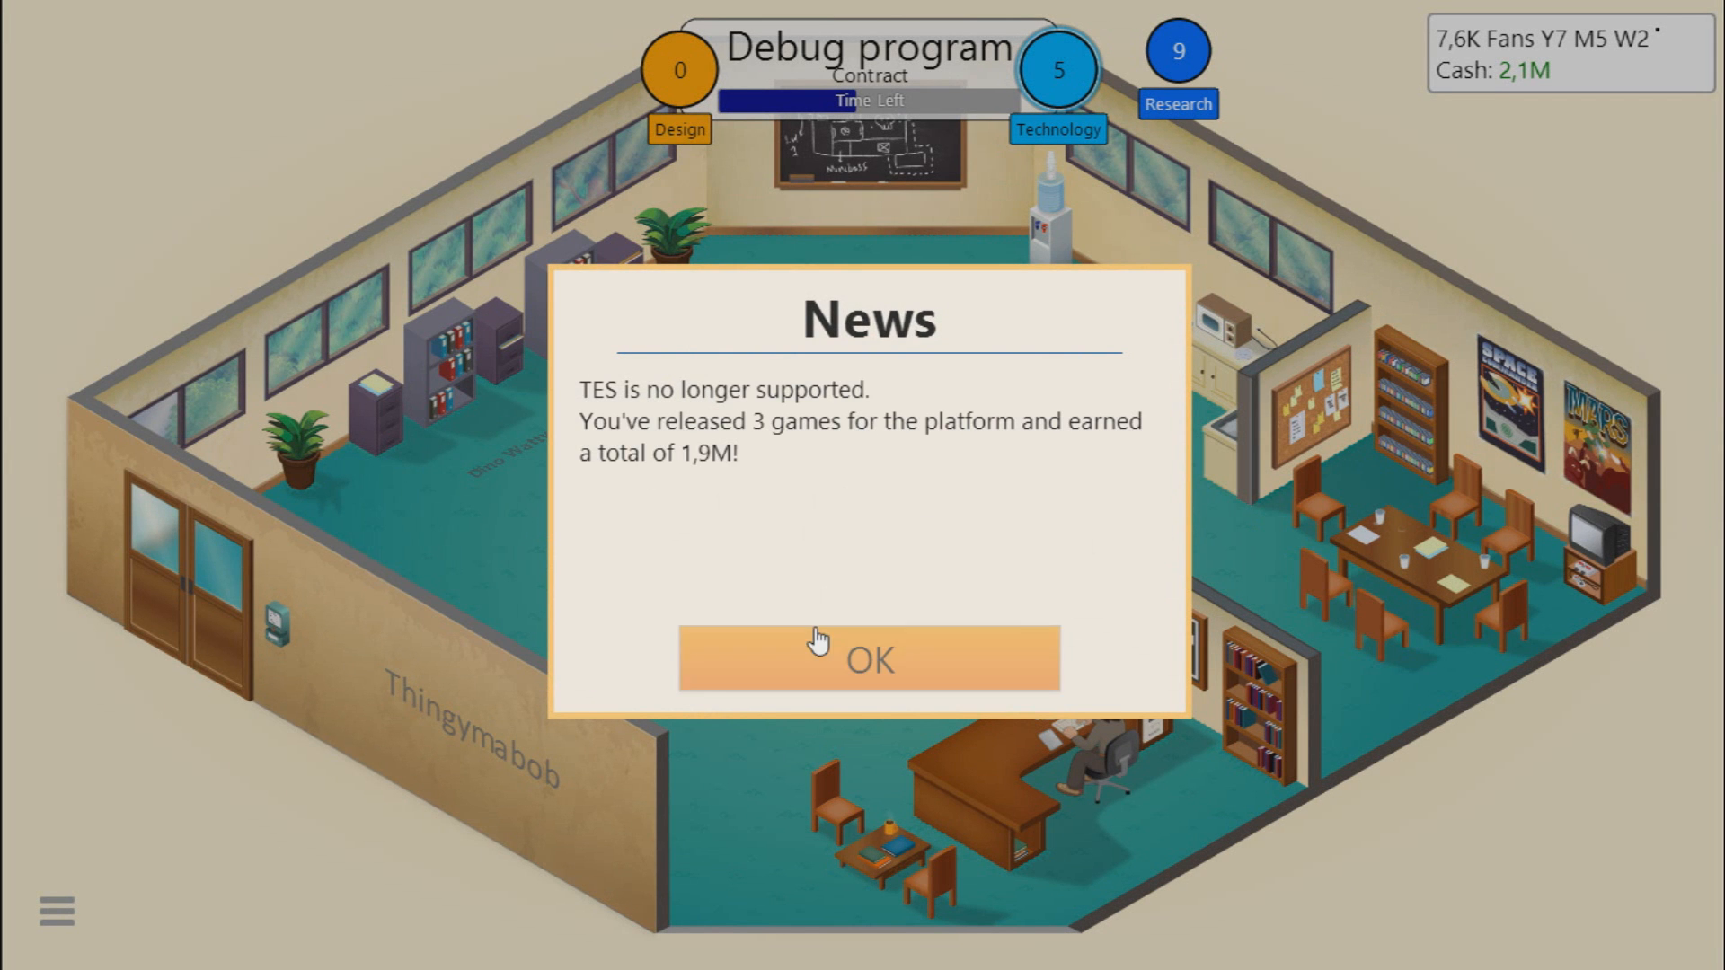
pyautogui.click(868, 659)
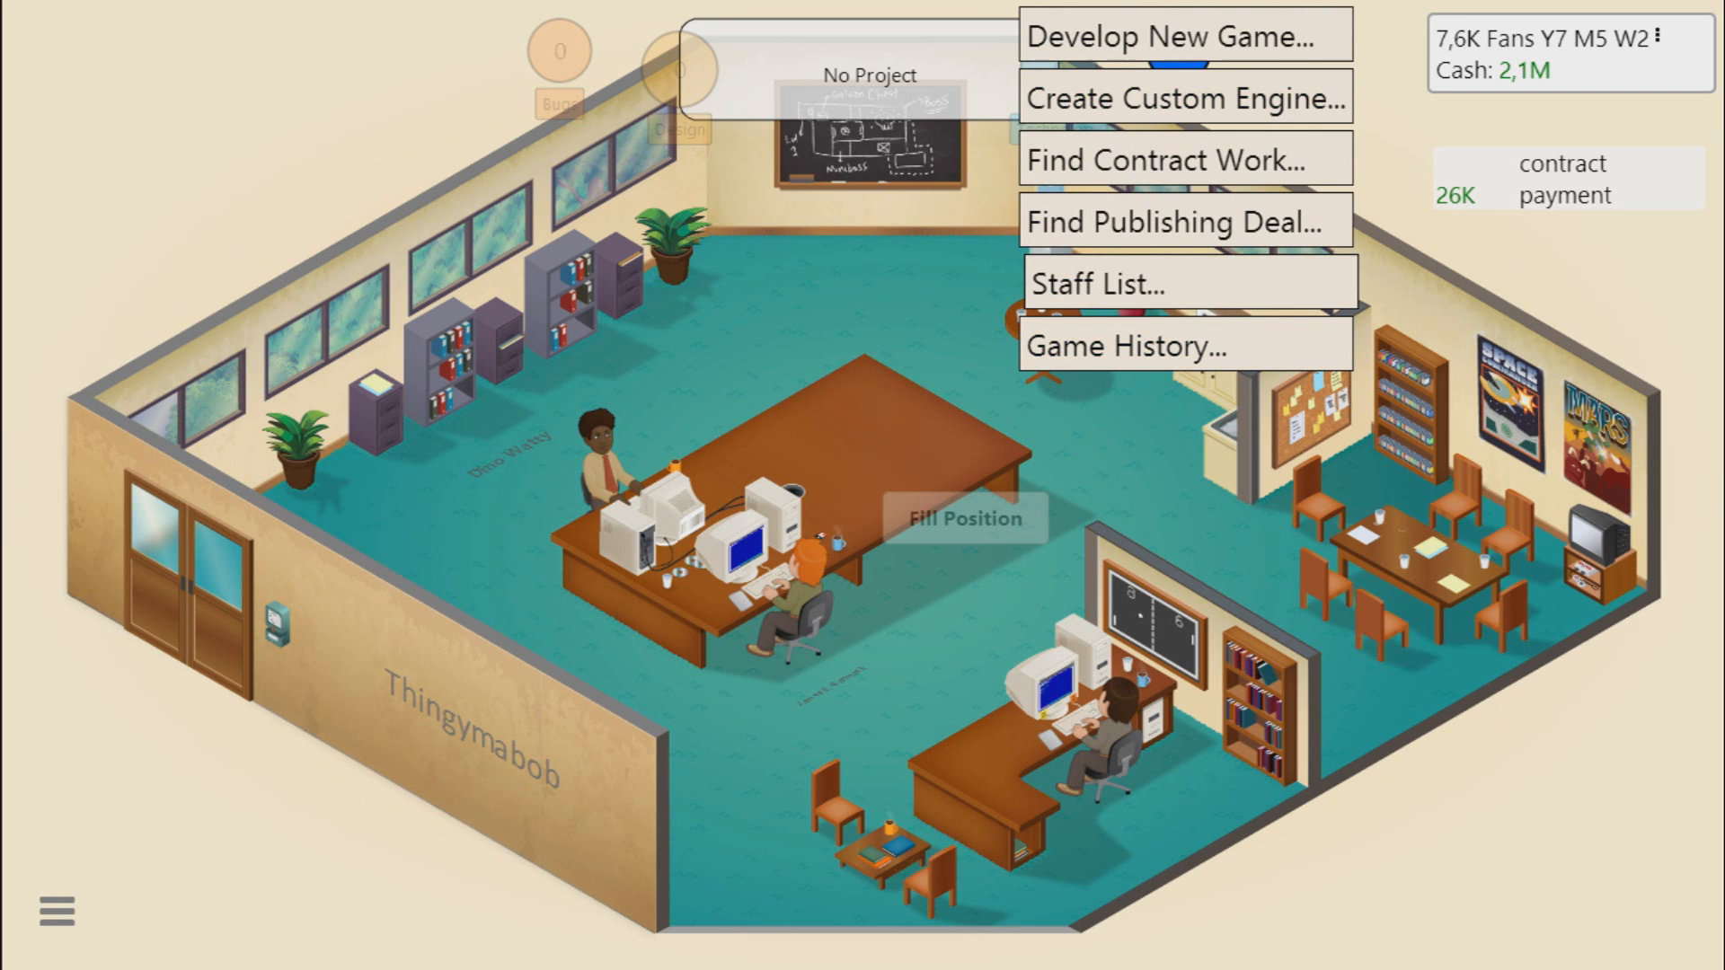
# Step: Plan a new game on the TingyLingy engine with genre Simulation and topic Detective
pyautogui.click(1180, 36)
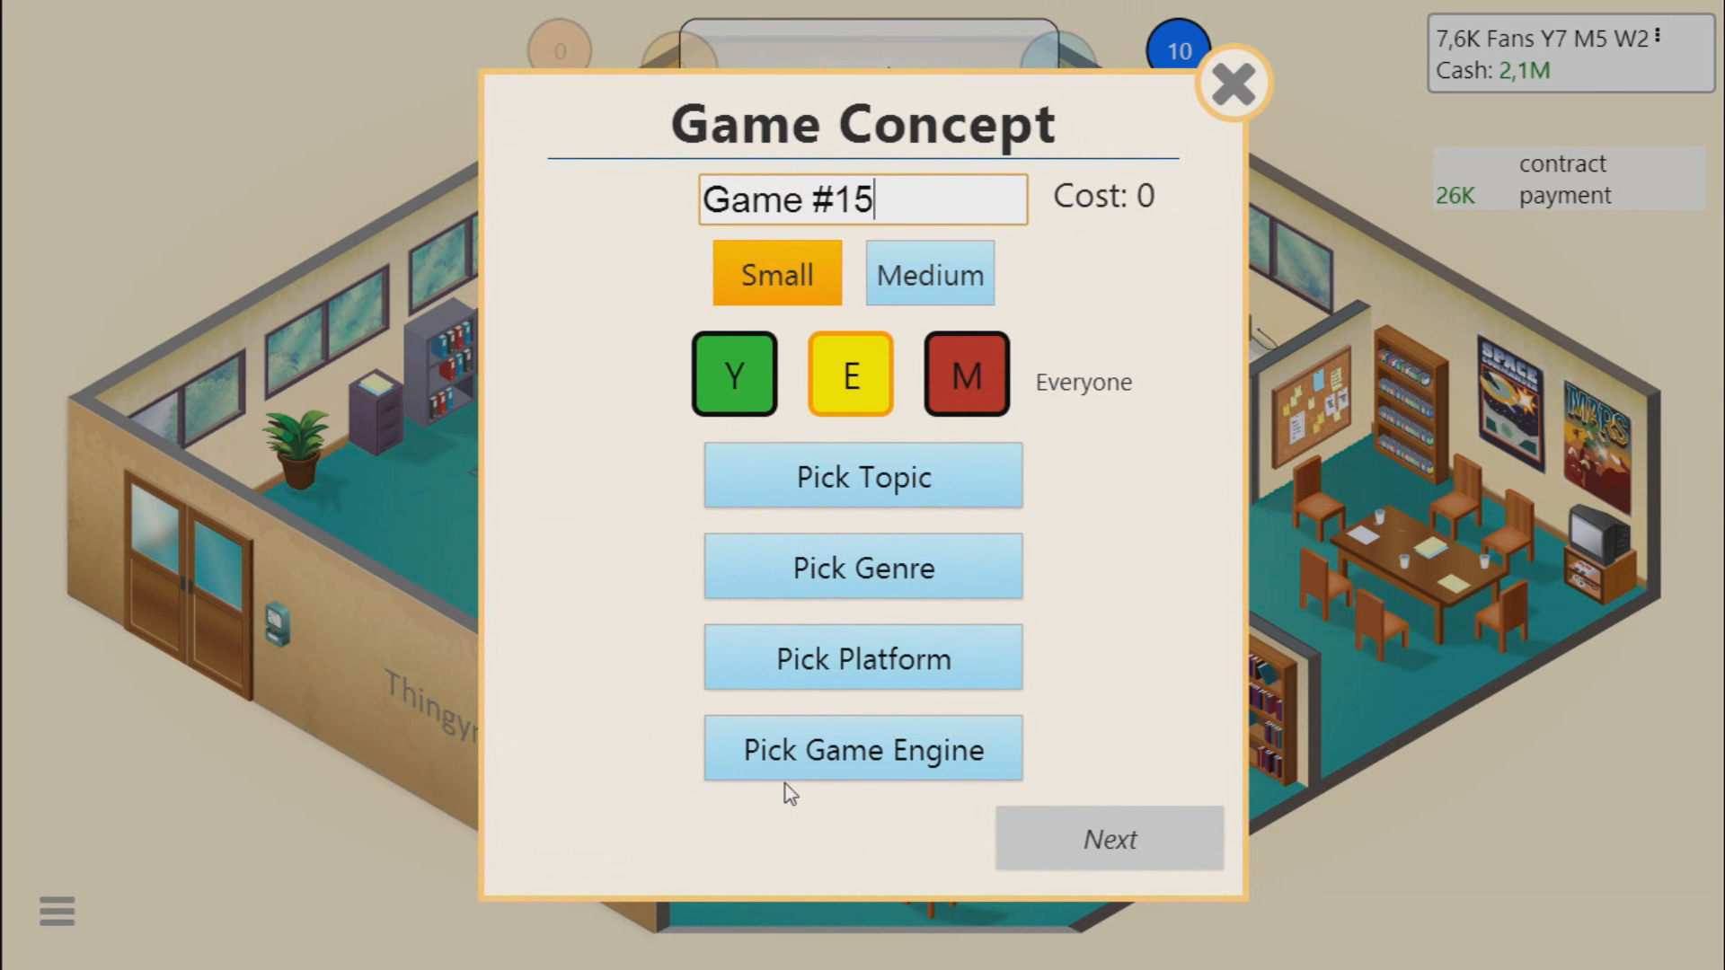
pyautogui.click(862, 748)
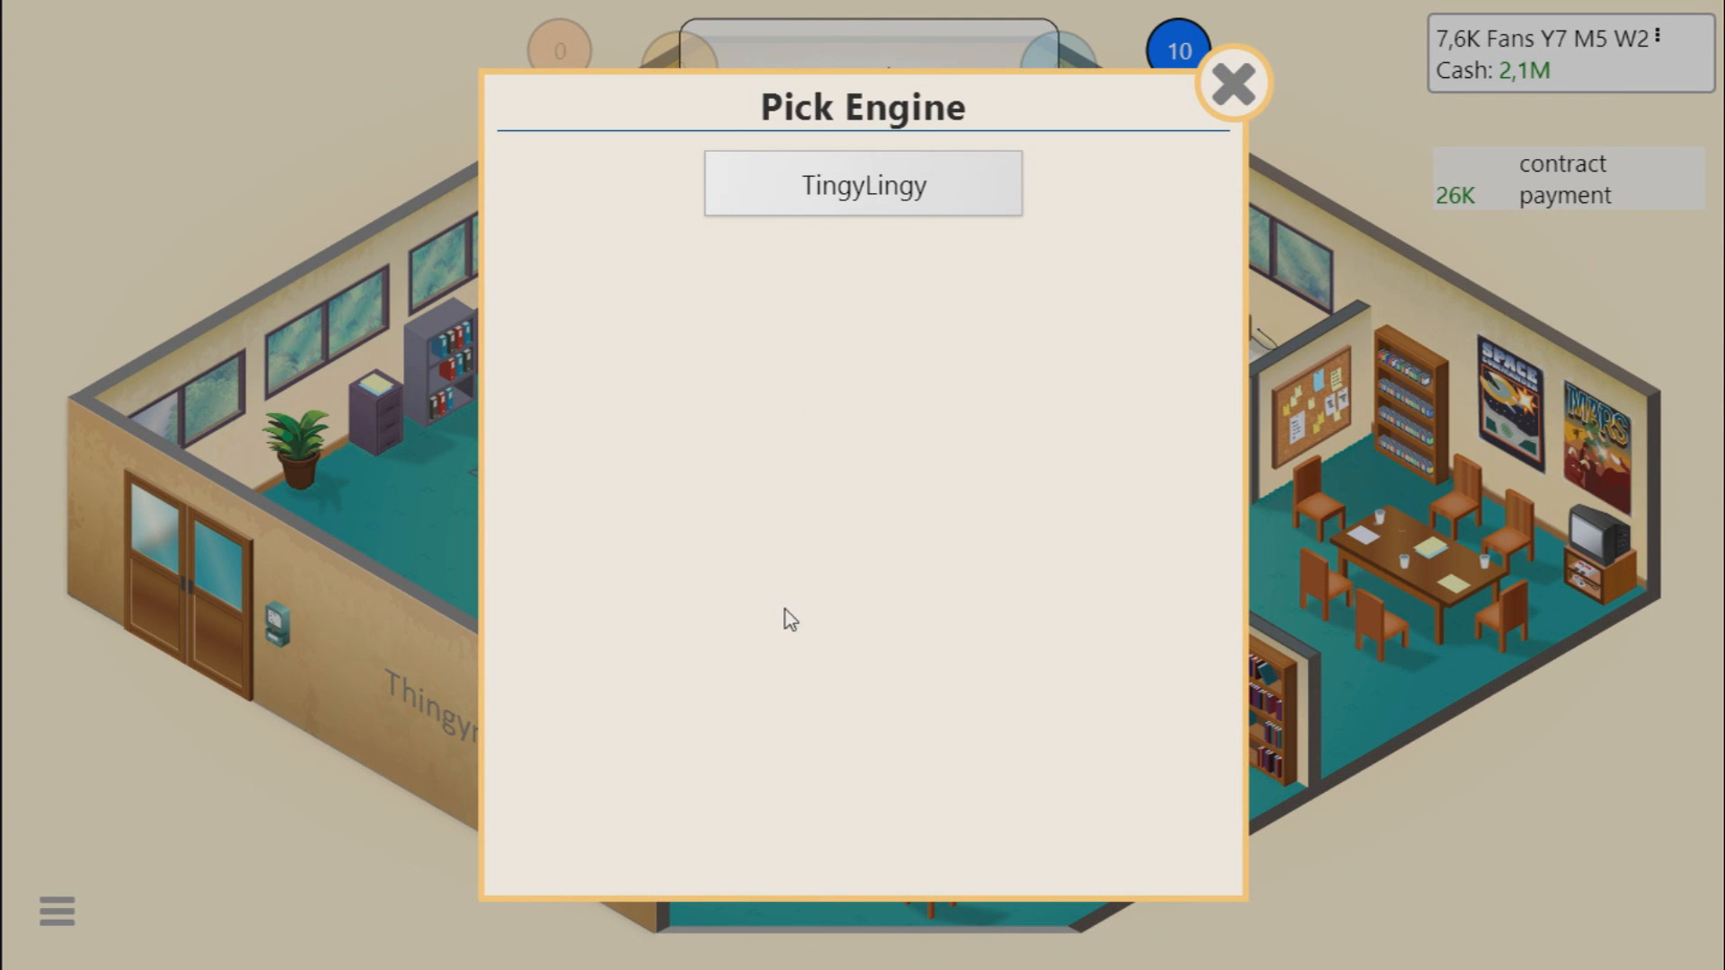
pyautogui.click(863, 183)
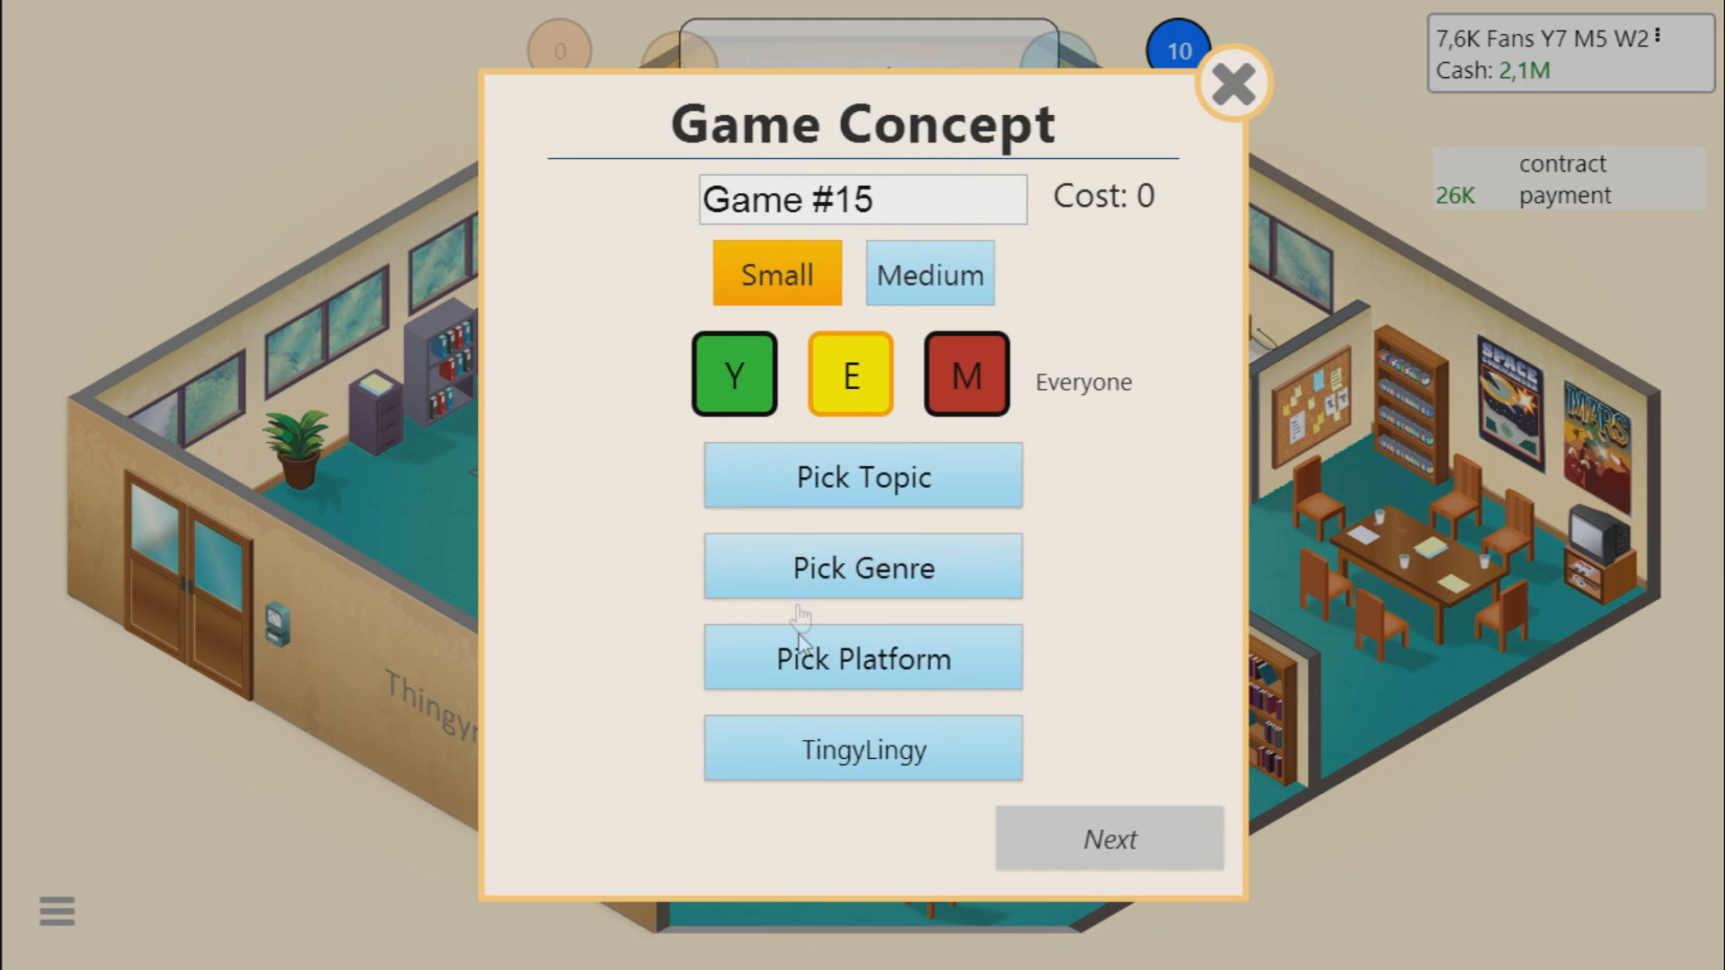
pyautogui.click(862, 658)
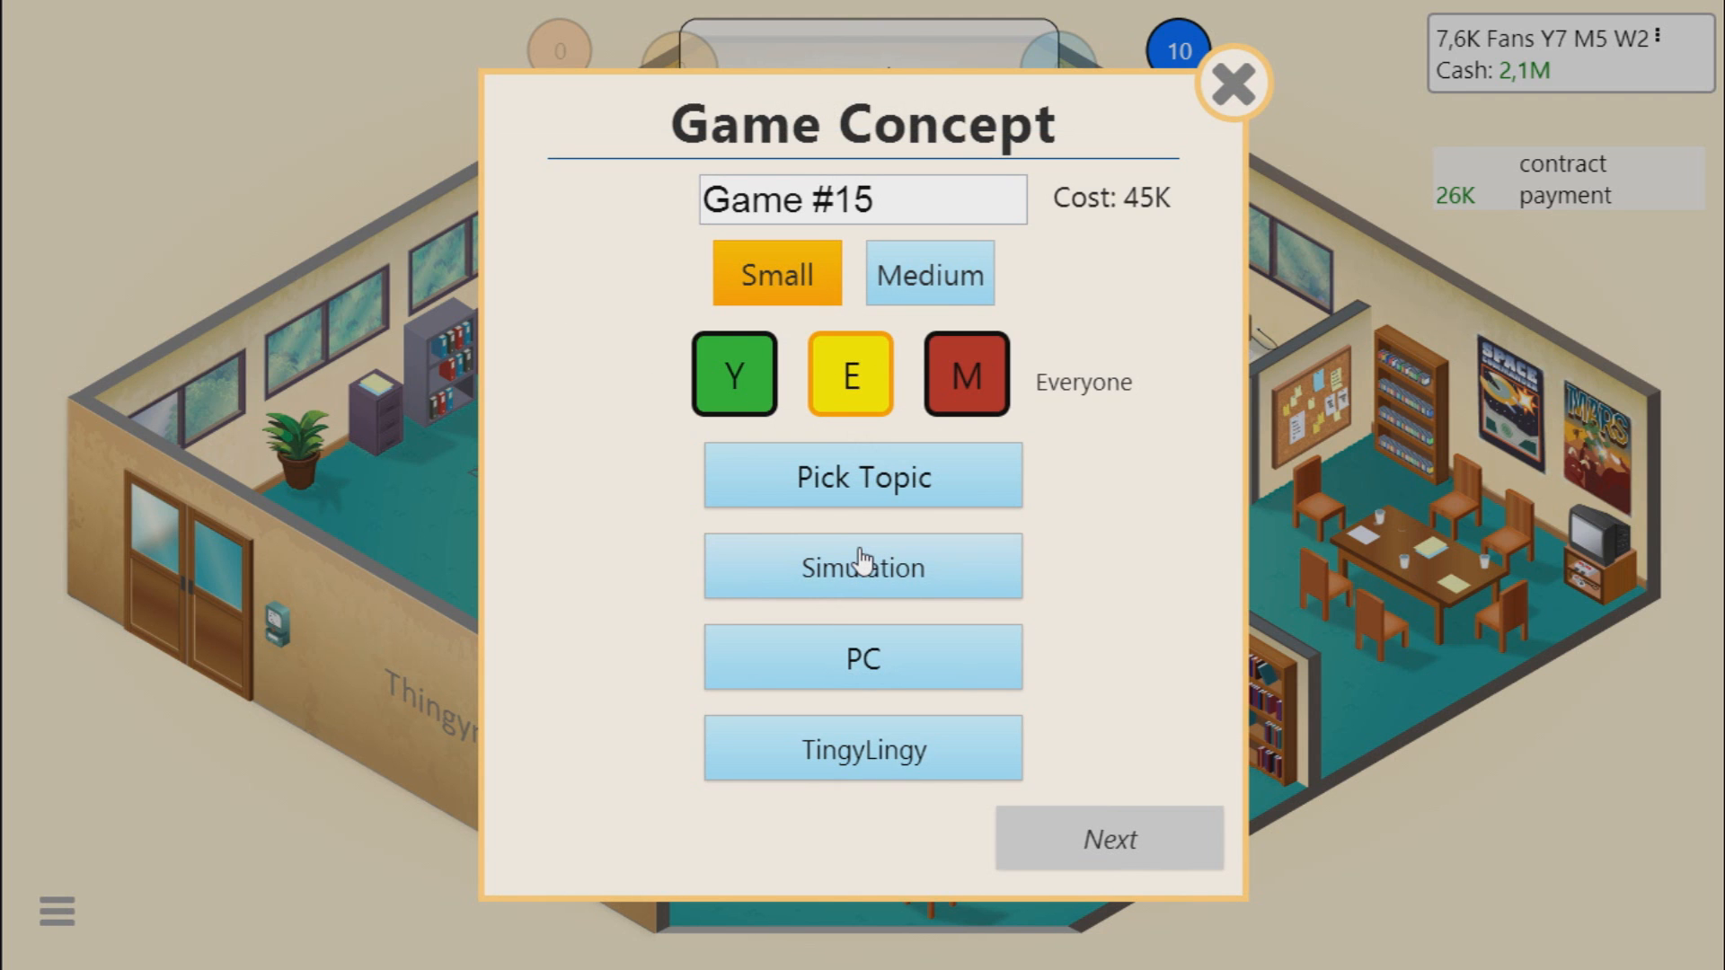
pyautogui.click(862, 474)
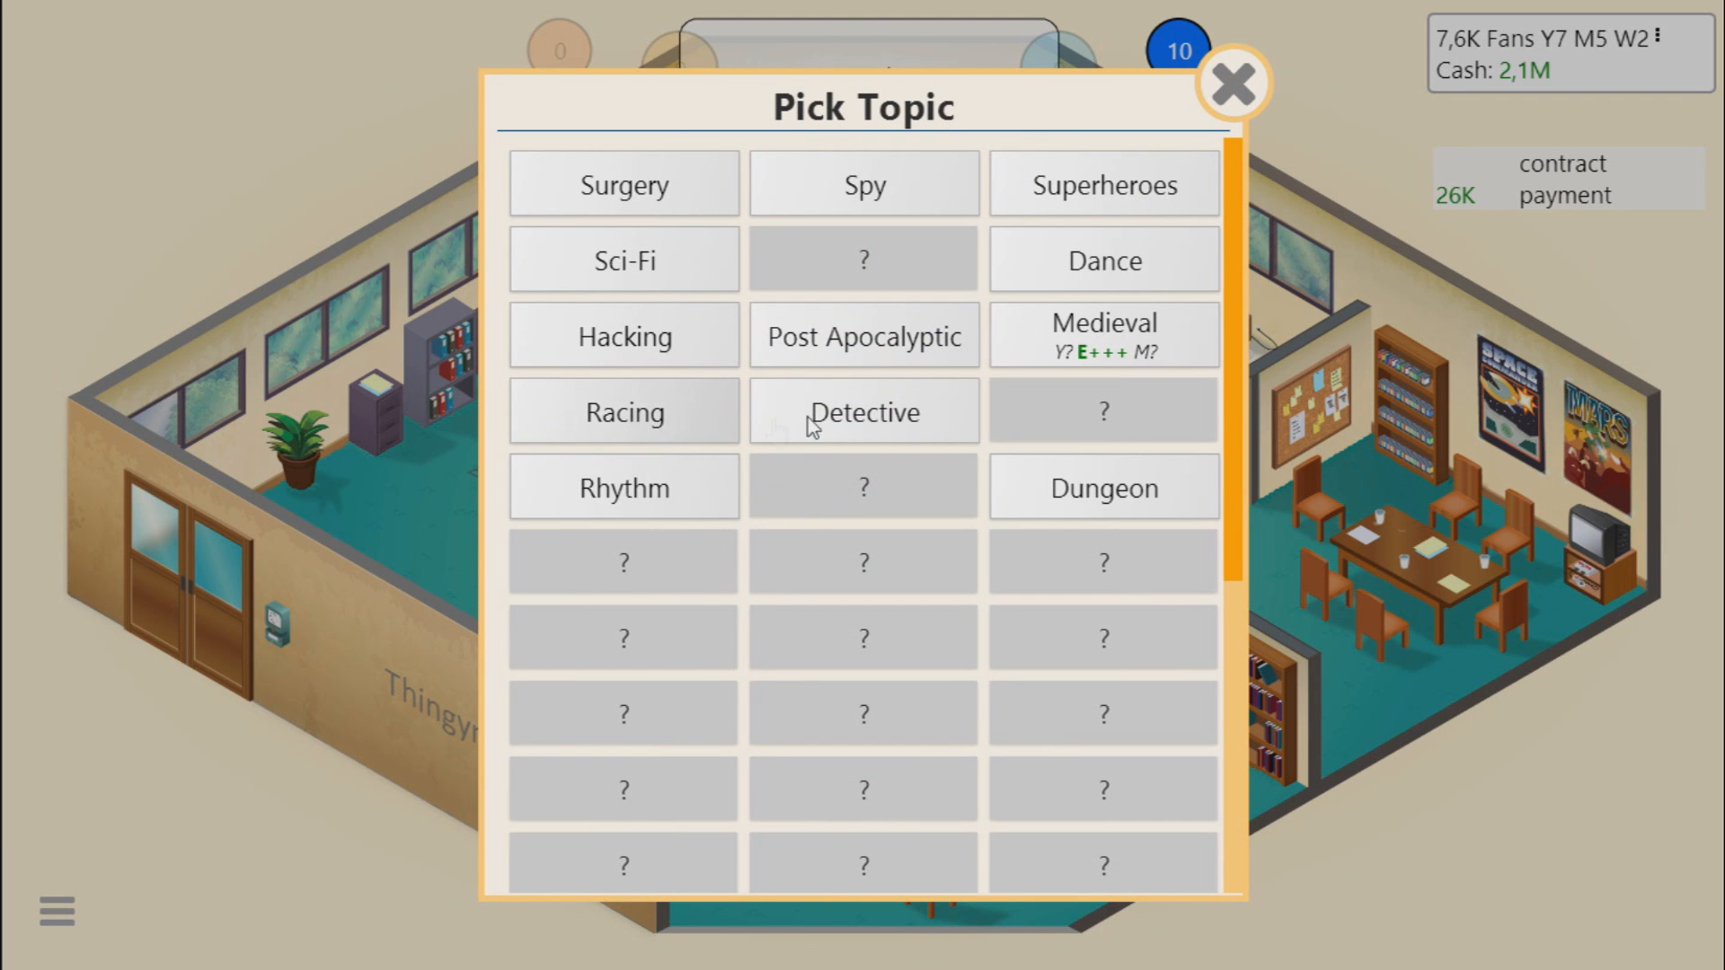
pyautogui.click(865, 412)
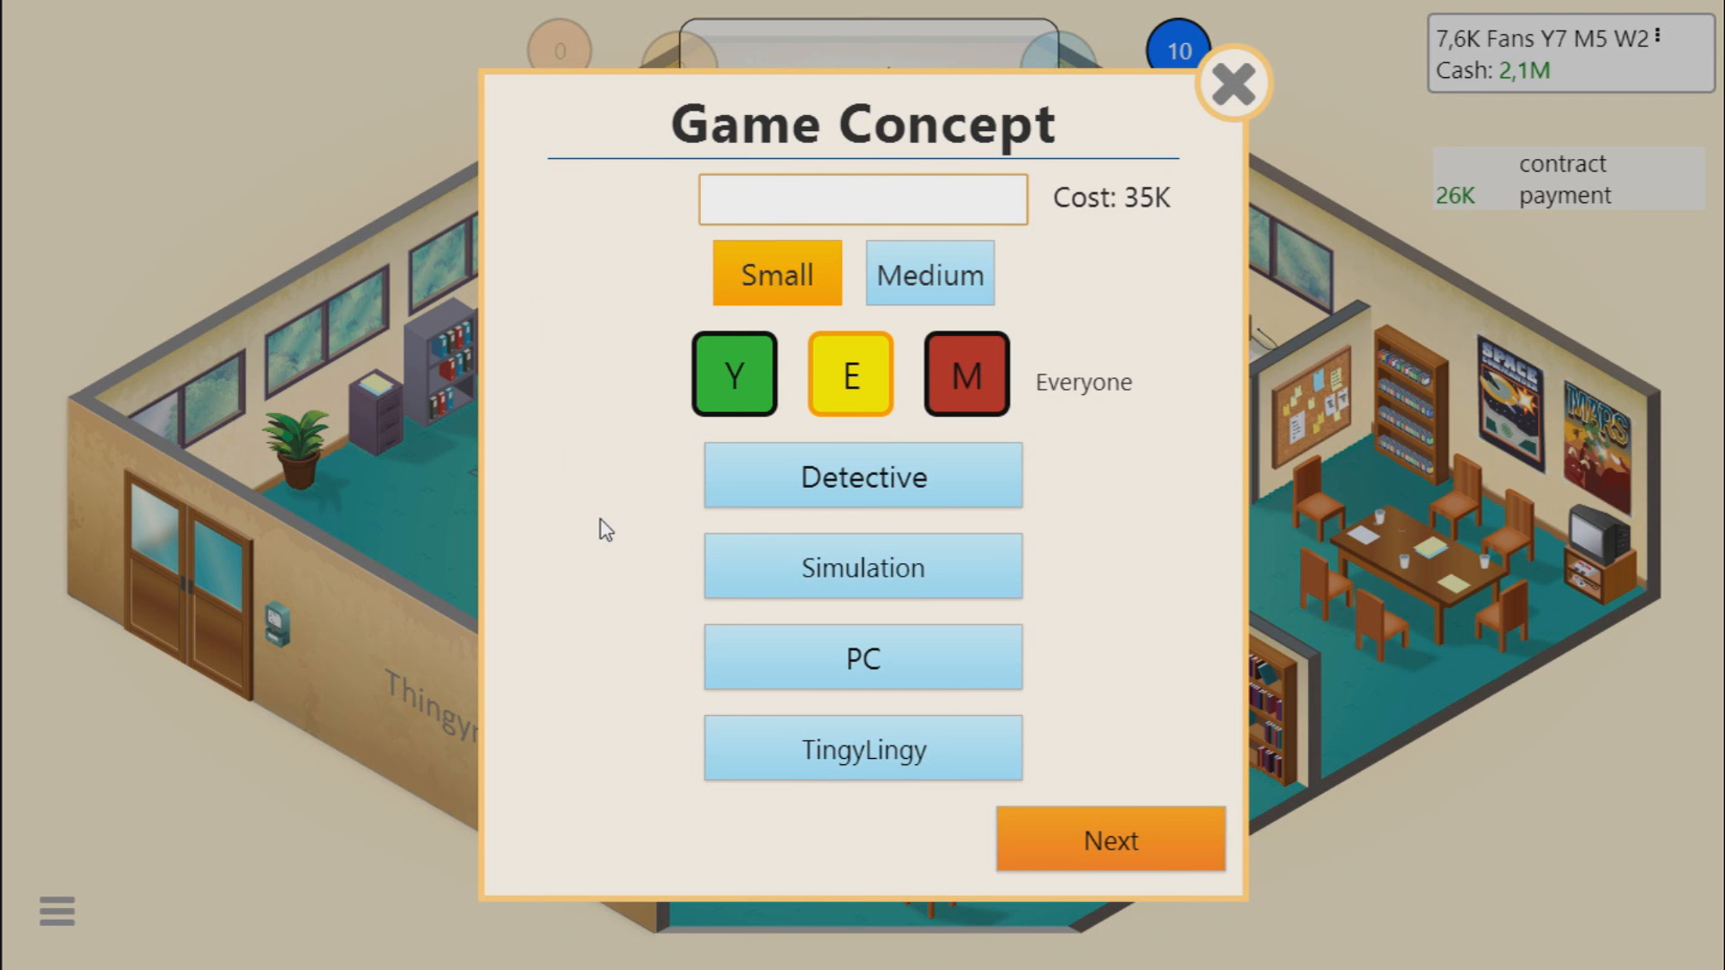
# Step: Name the game 'Detective Gunshoes' and begin development
pyautogui.write('Detective')
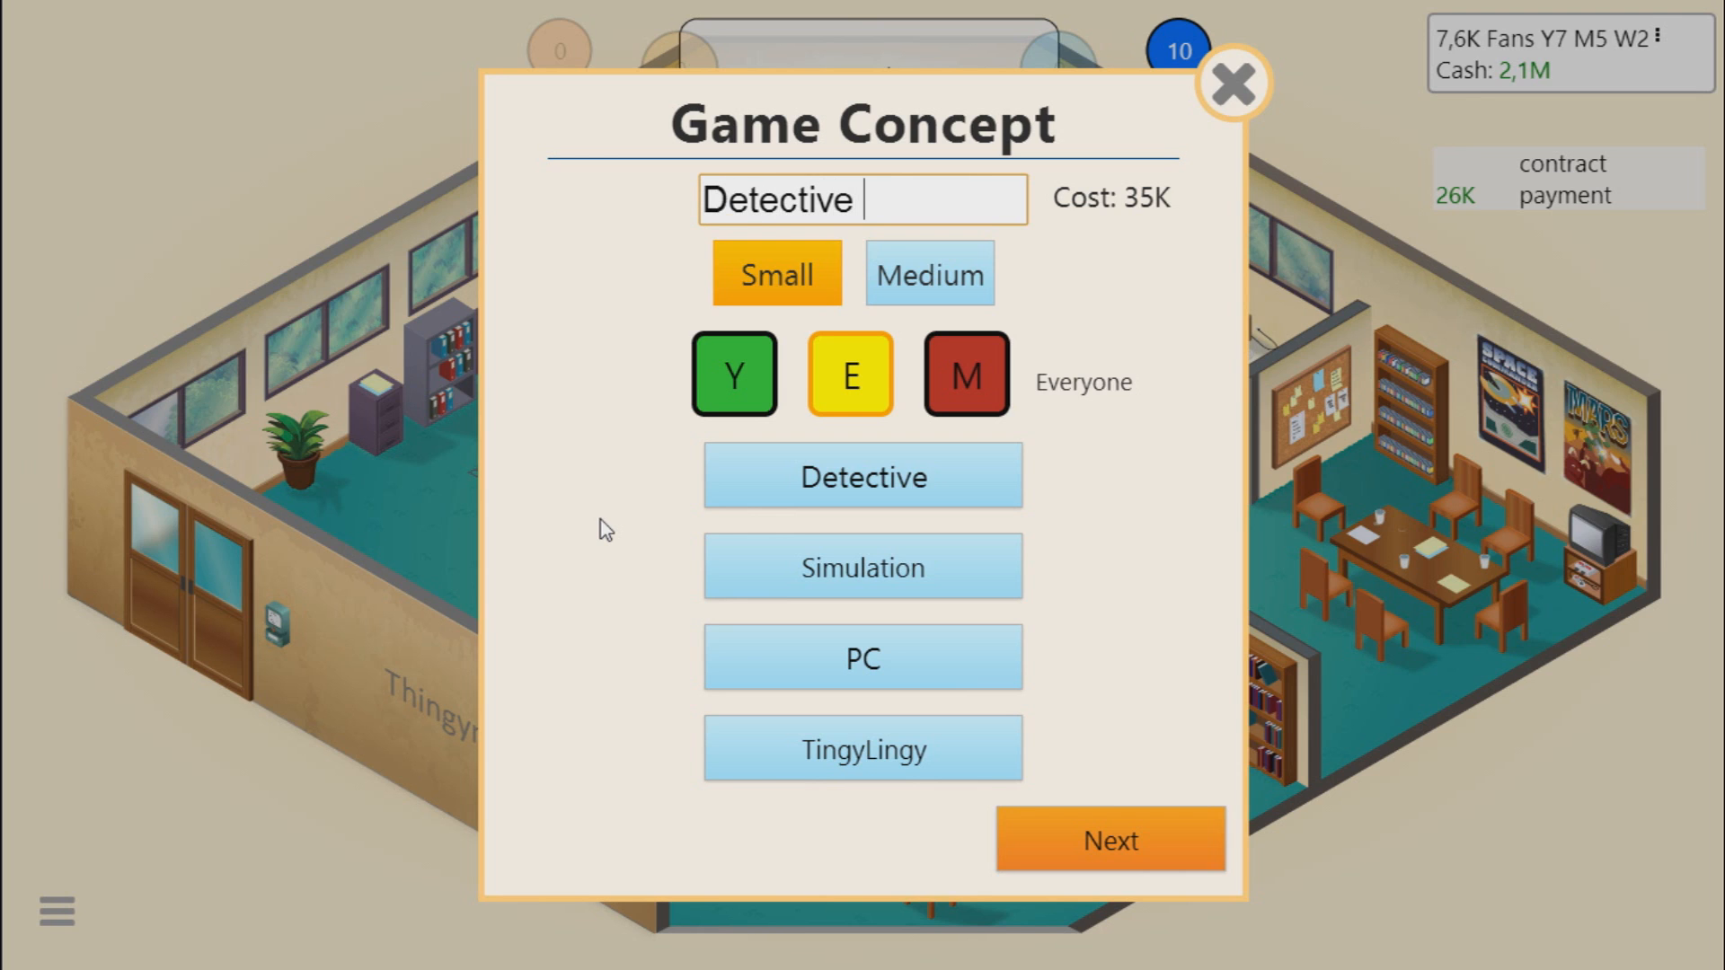
pyautogui.write('Gun')
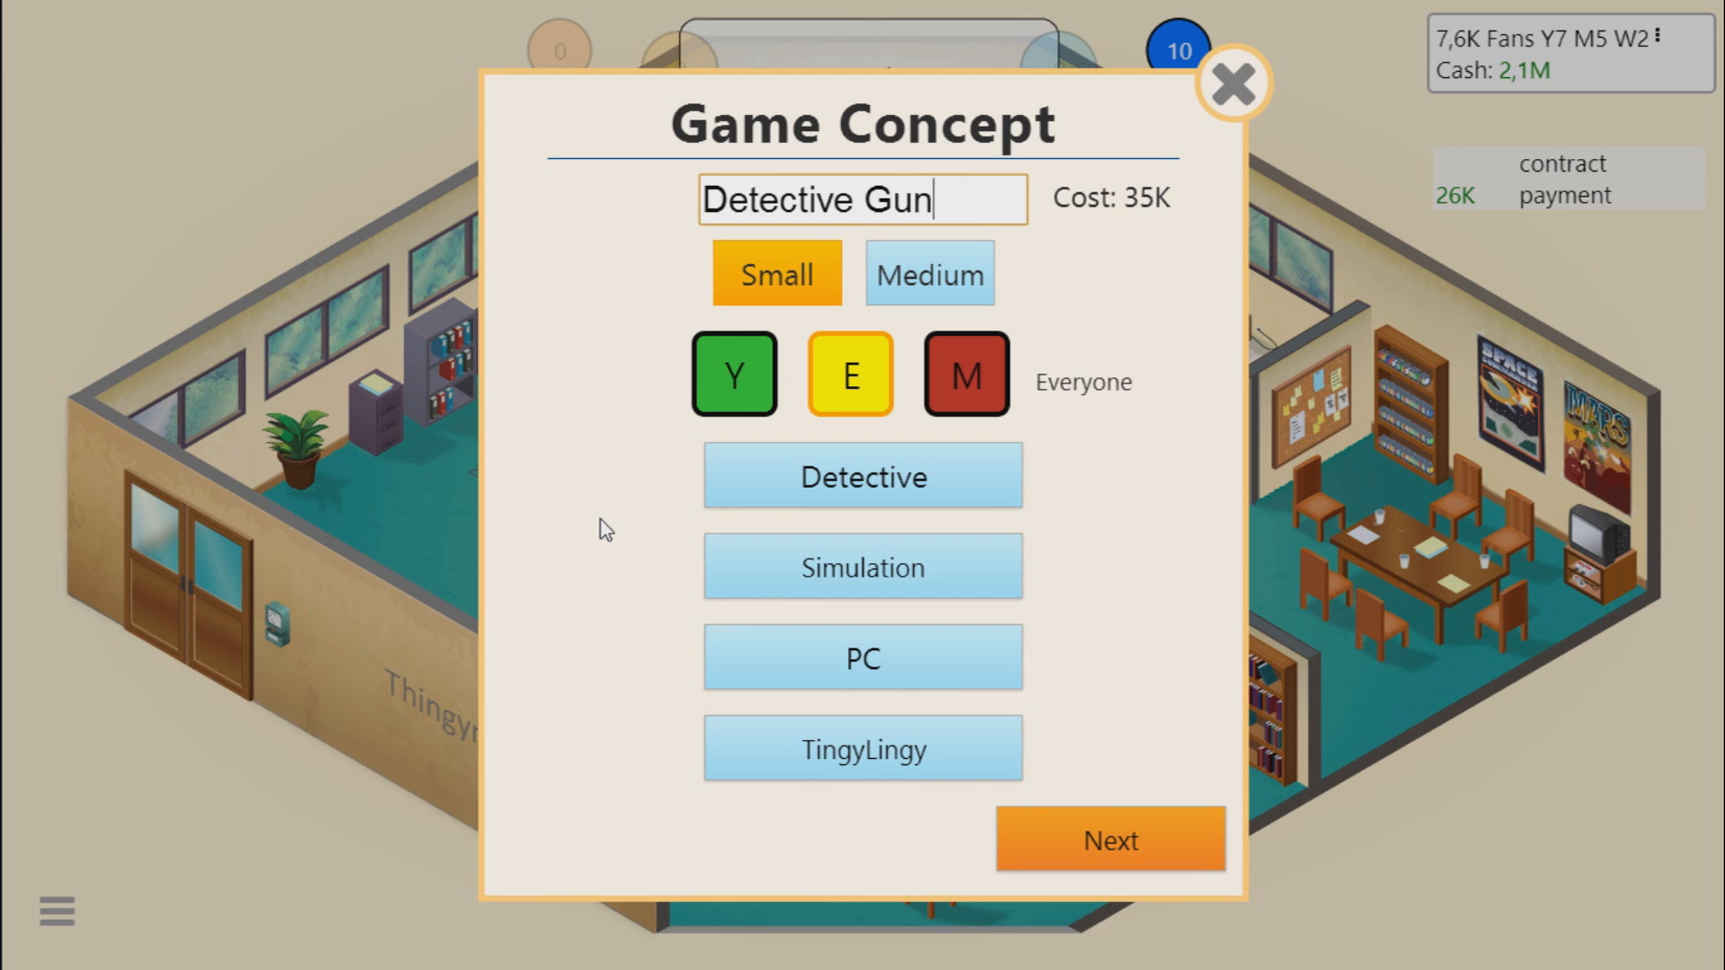
pyautogui.write('shoes')
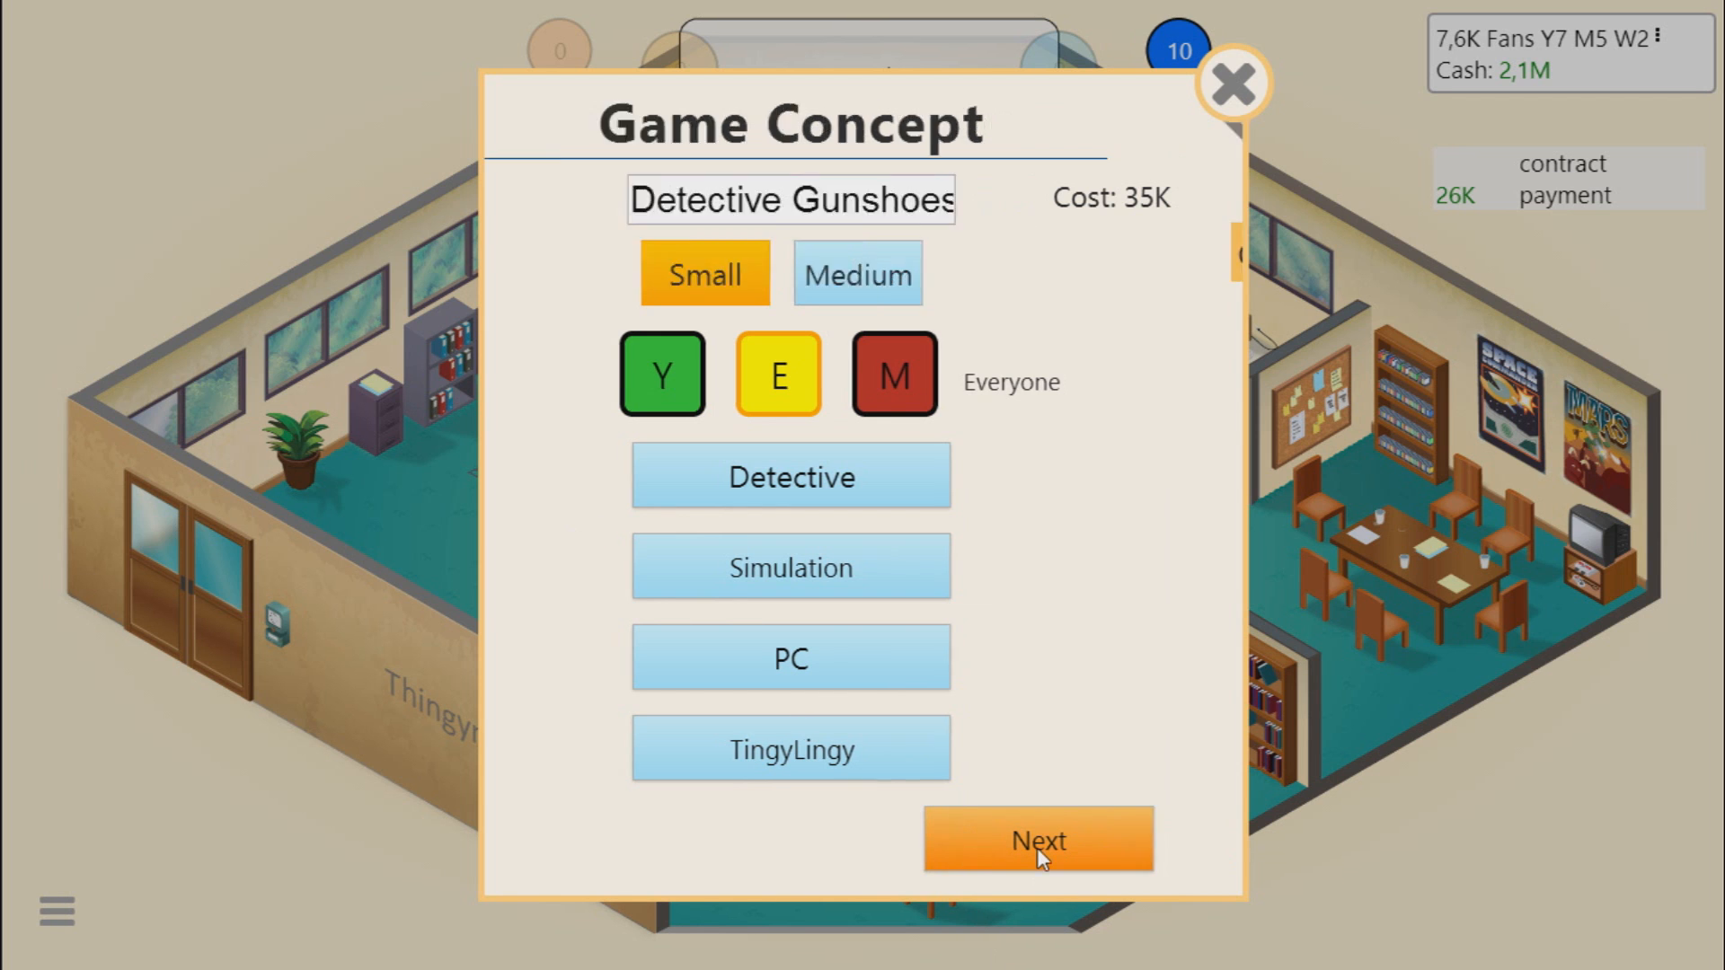
pyautogui.click(1036, 839)
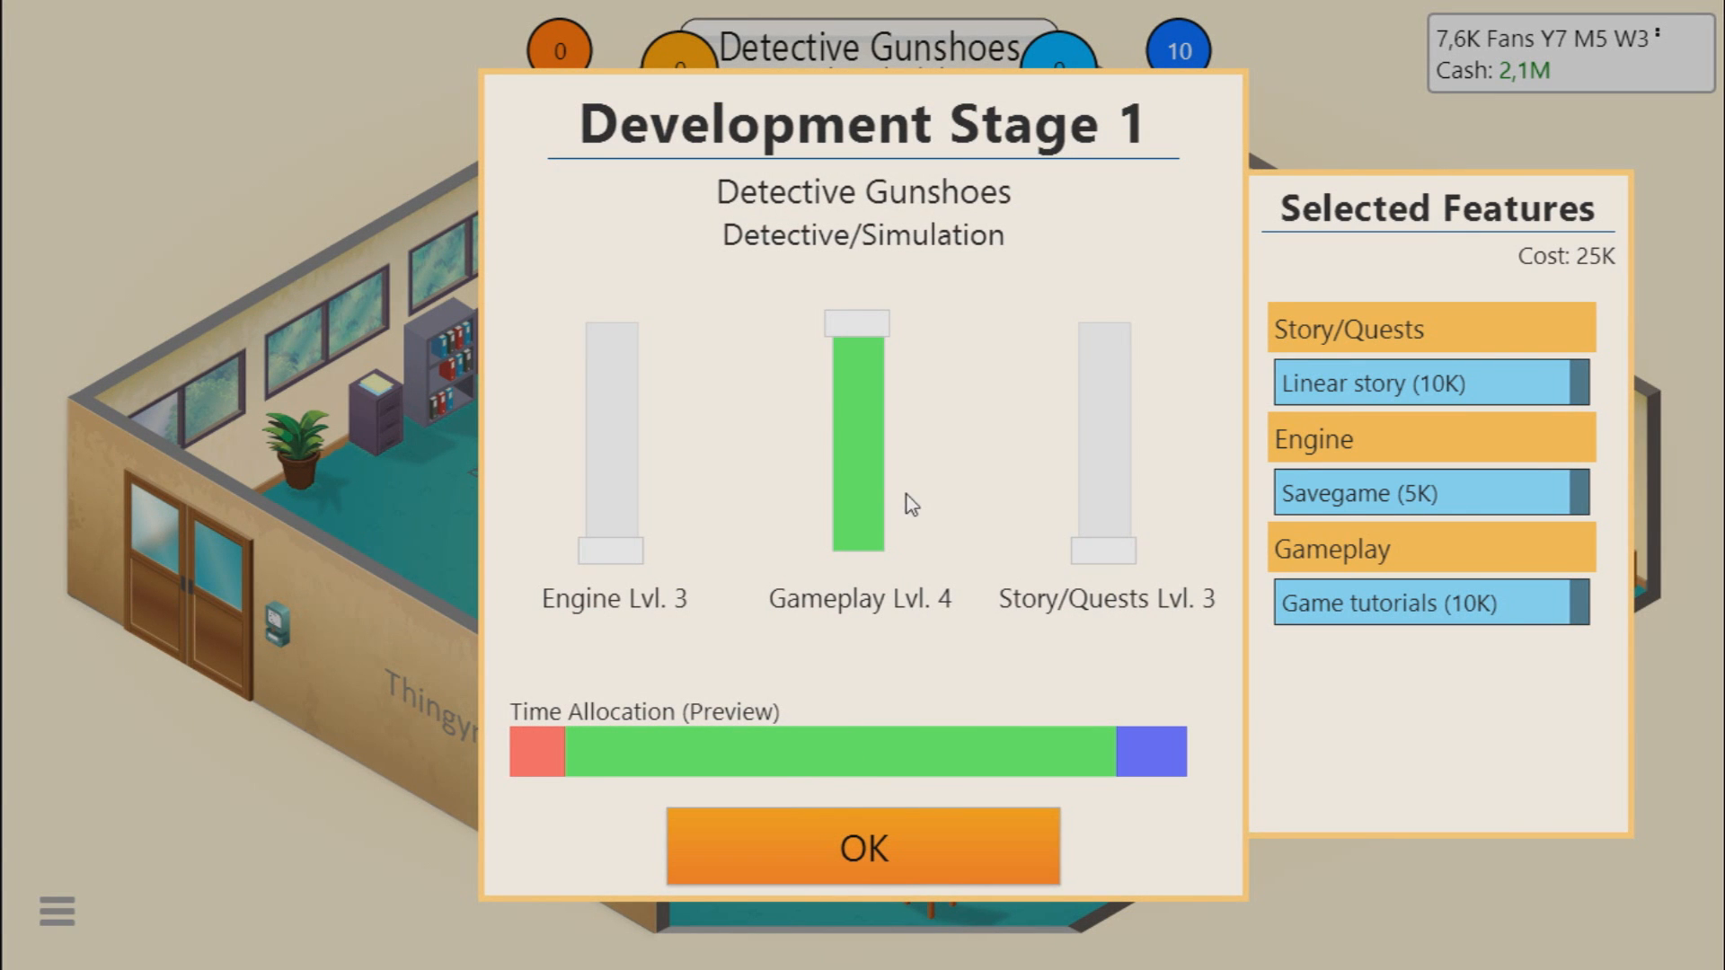
pyautogui.moveTo(884, 541)
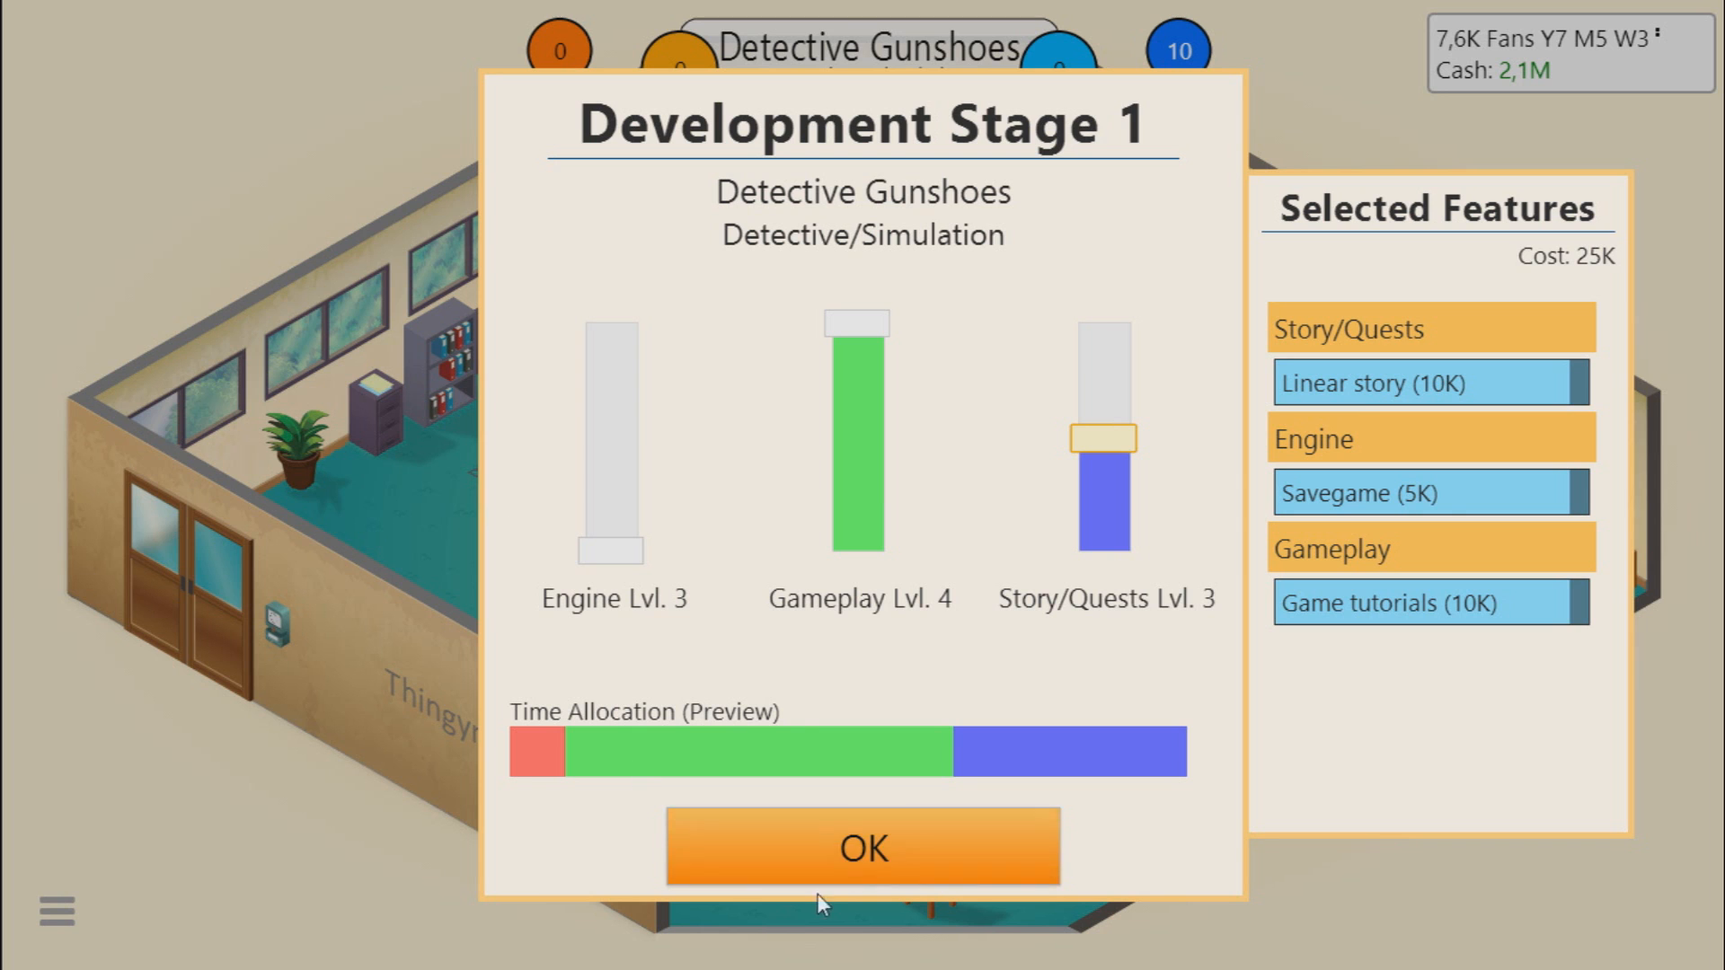
# Step: Confirm the time allocation for stages 1–3 and finish Detective Gunshoes
pyautogui.click(863, 846)
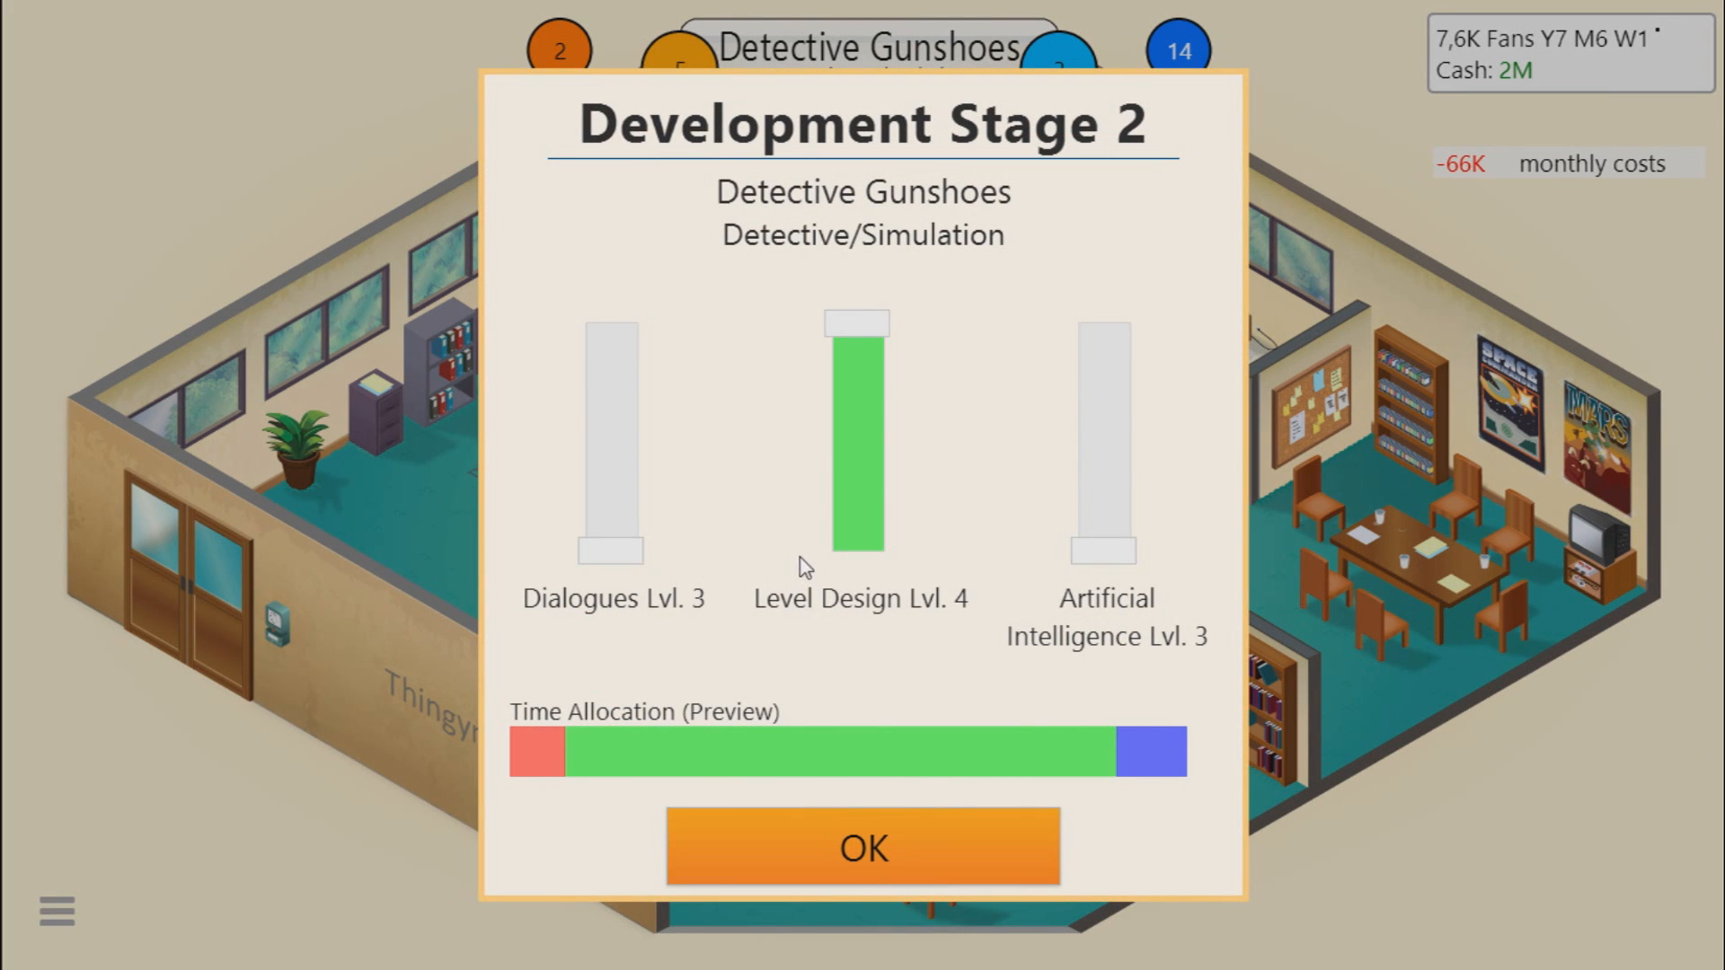
pyautogui.moveTo(1127, 643)
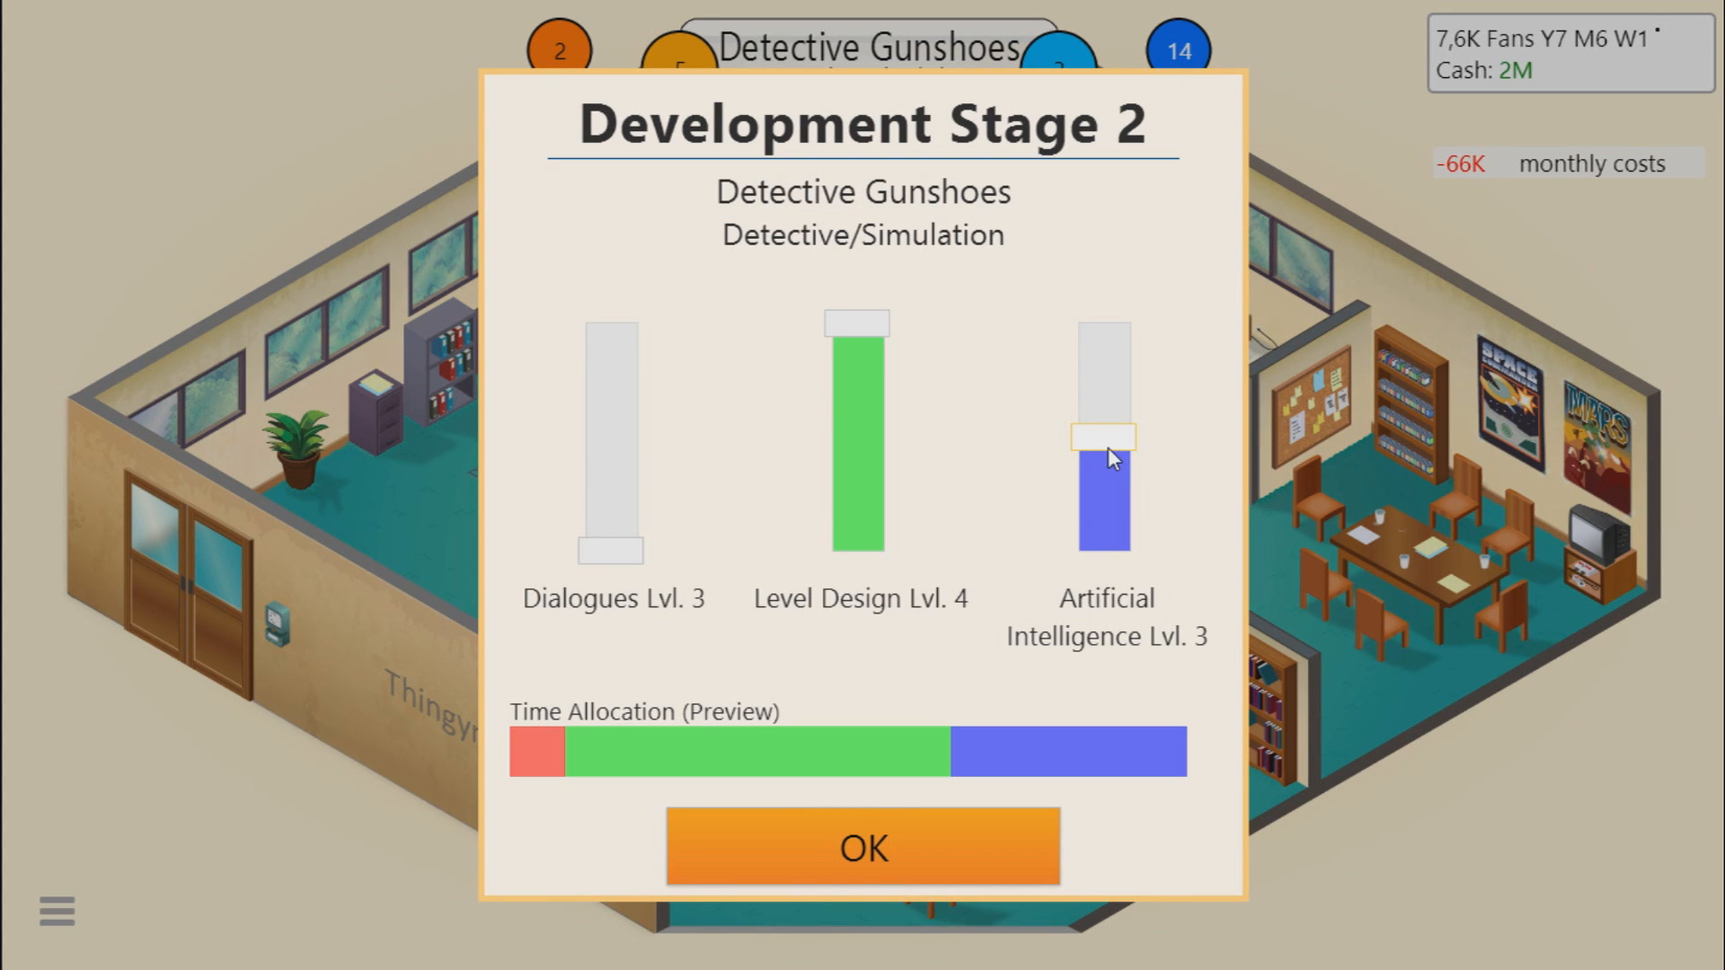
pyautogui.moveTo(863, 846)
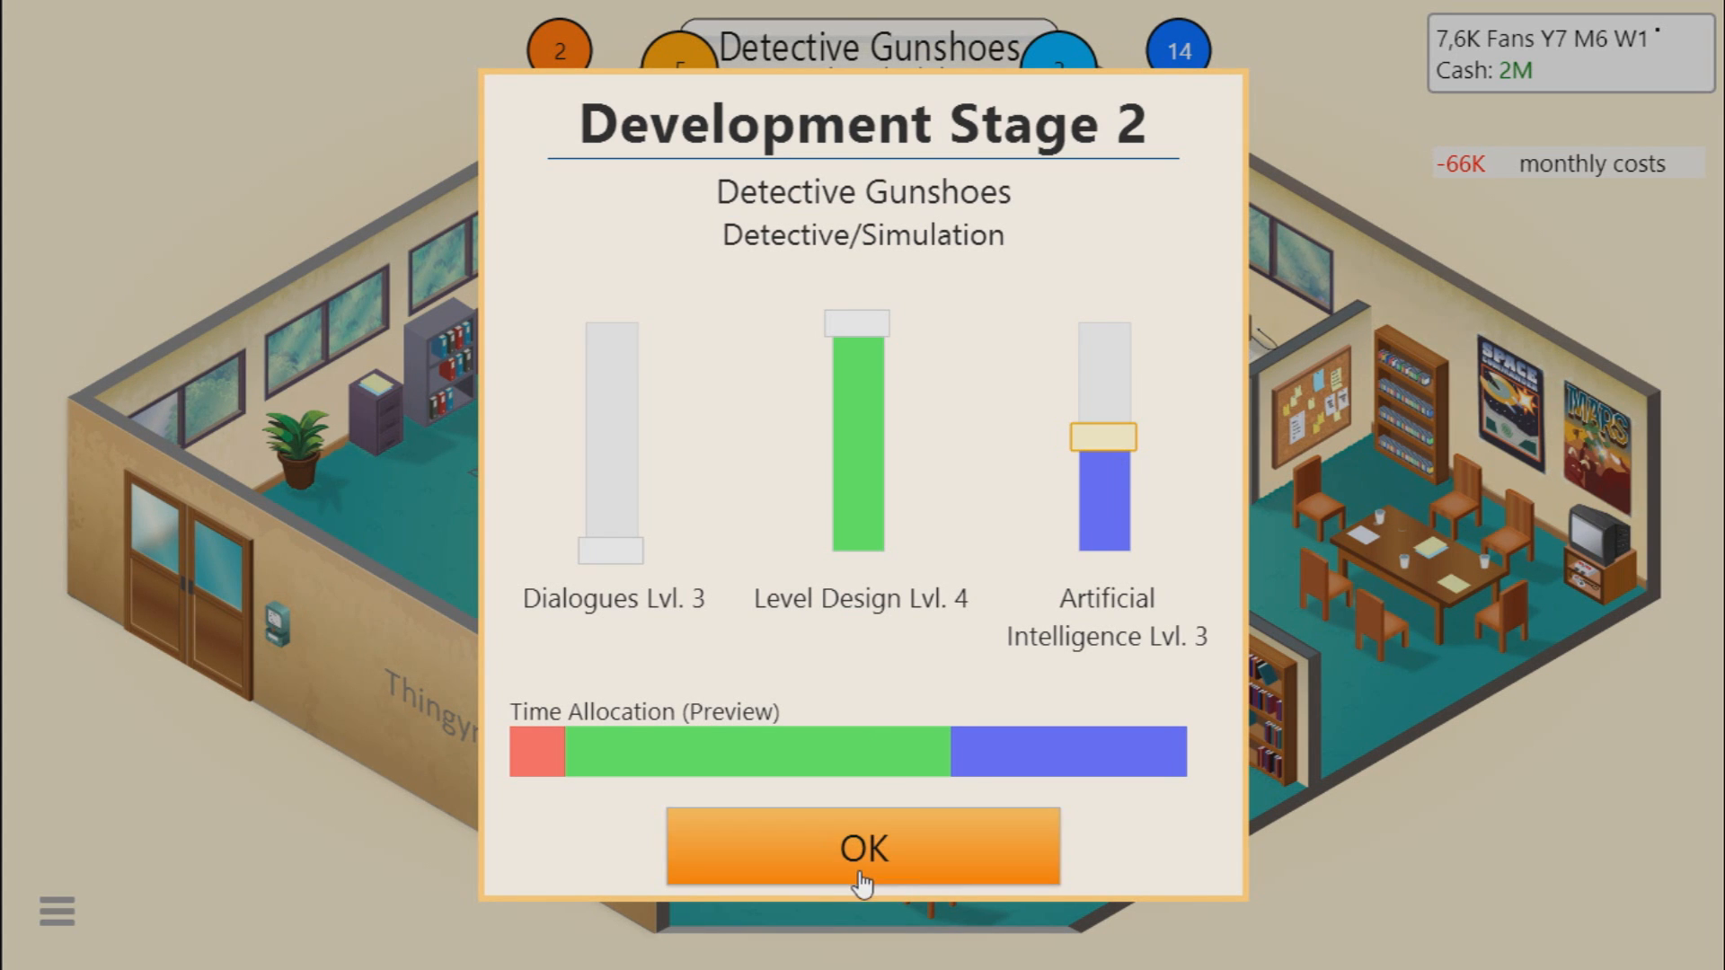
pyautogui.click(861, 848)
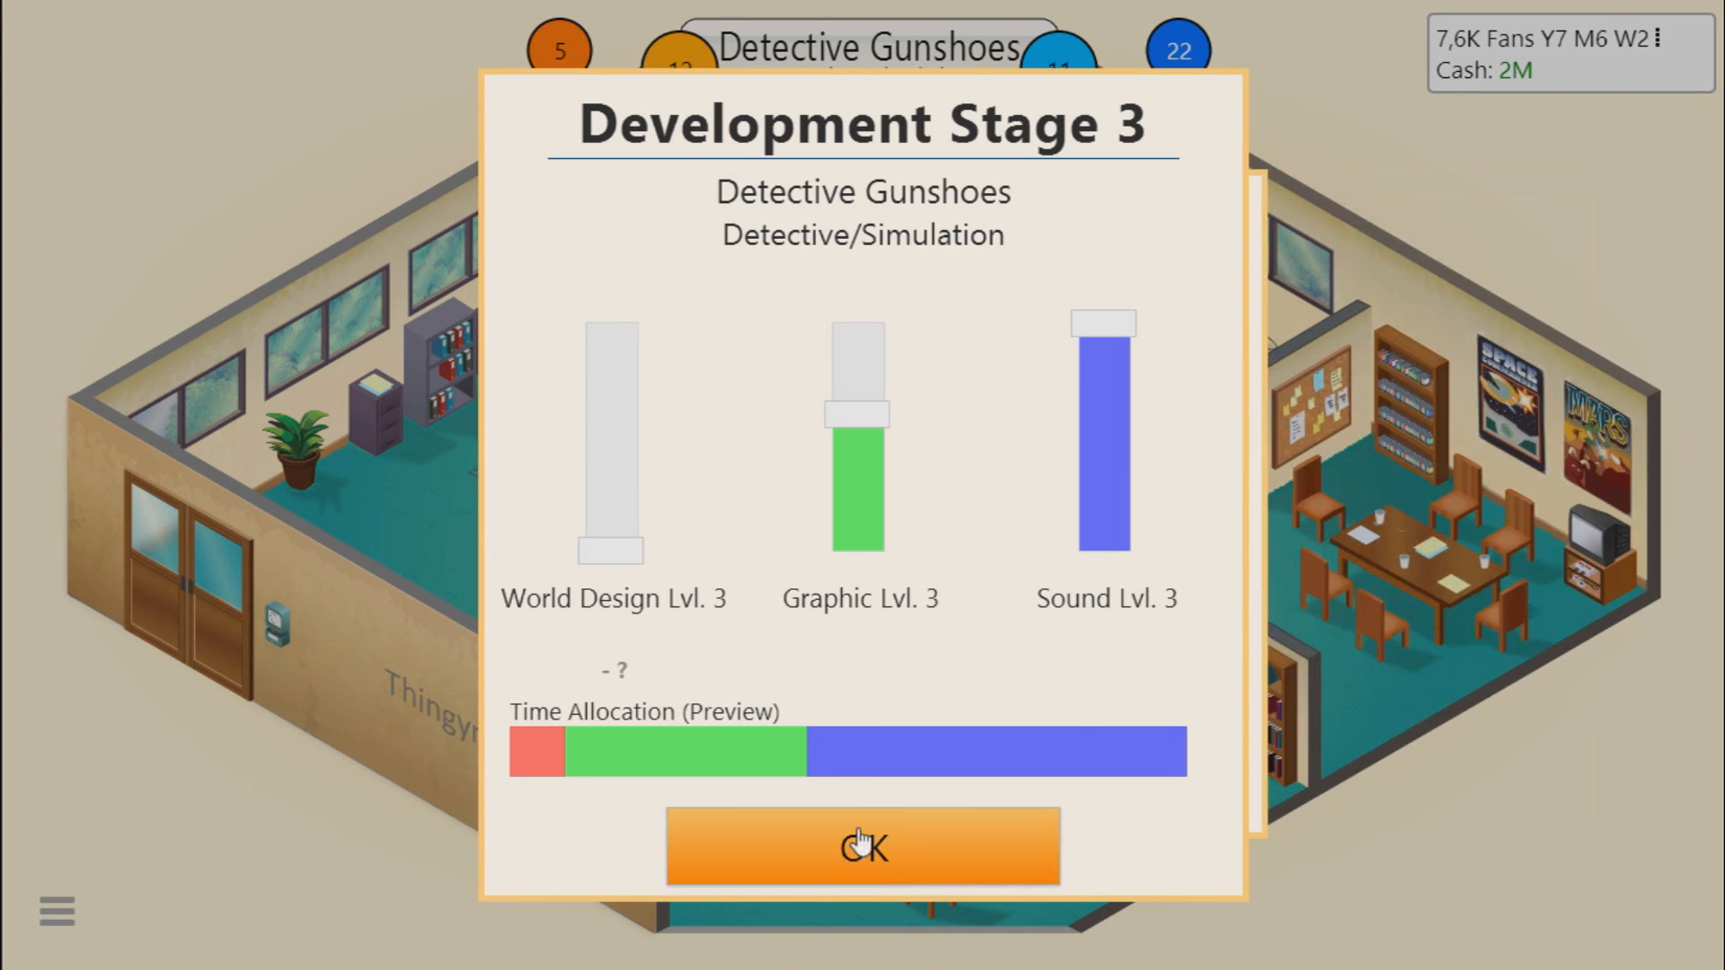
pyautogui.click(860, 846)
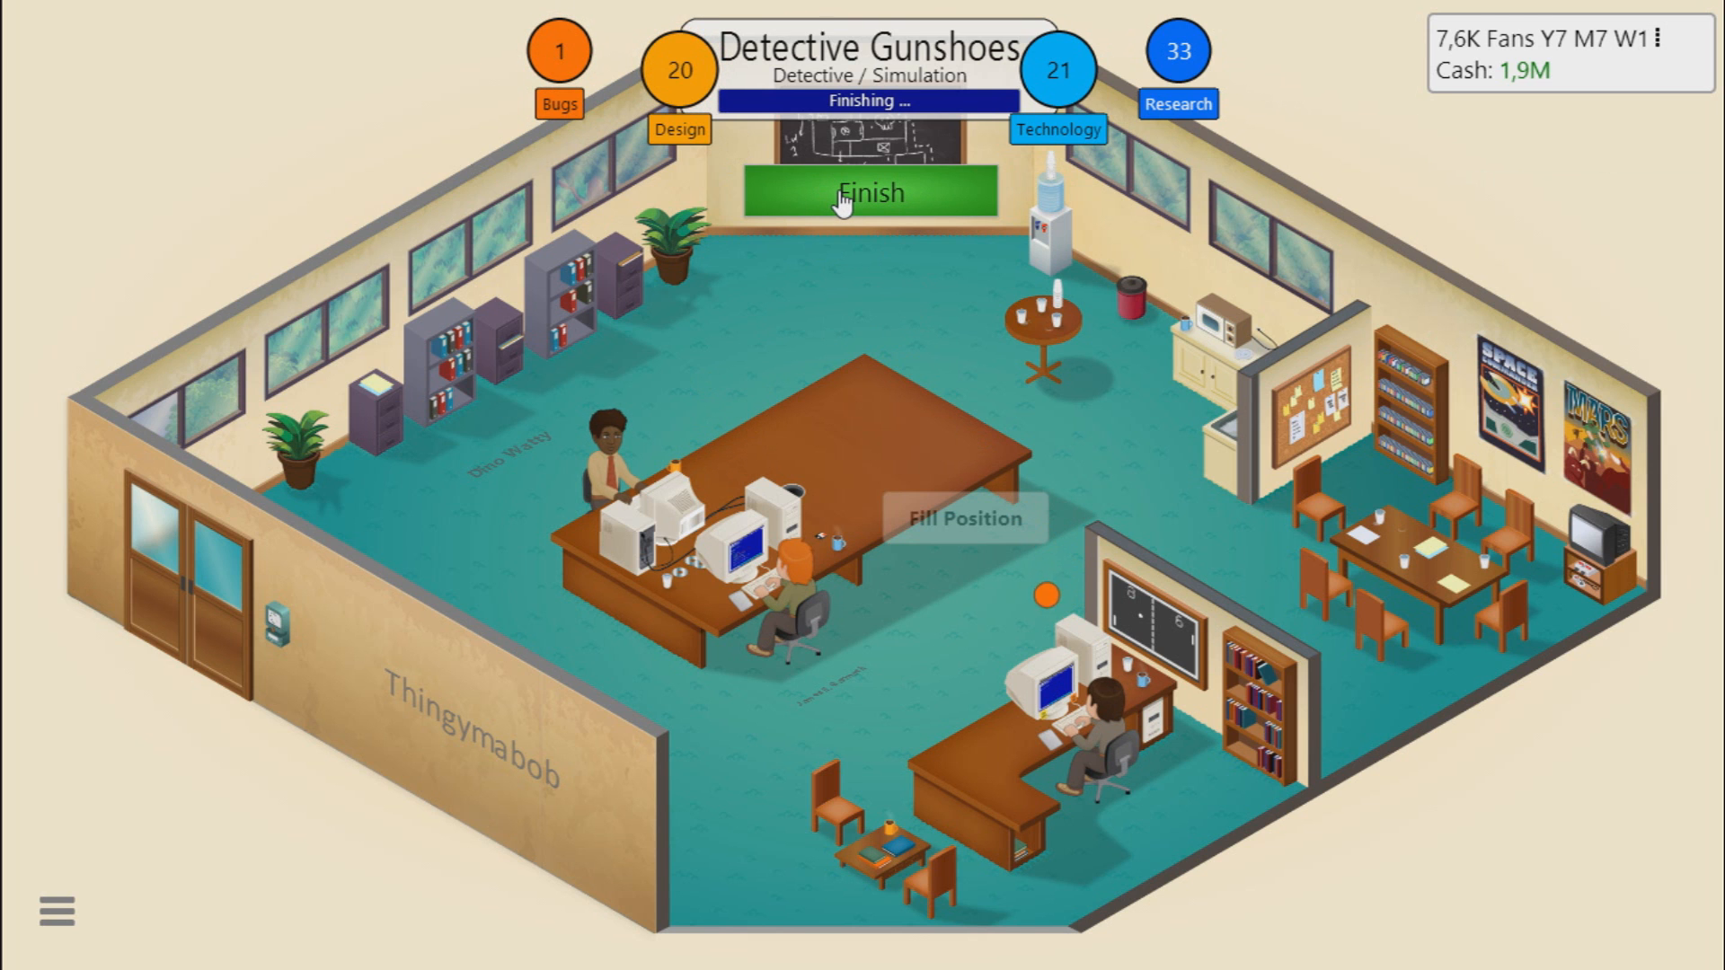
pyautogui.click(870, 192)
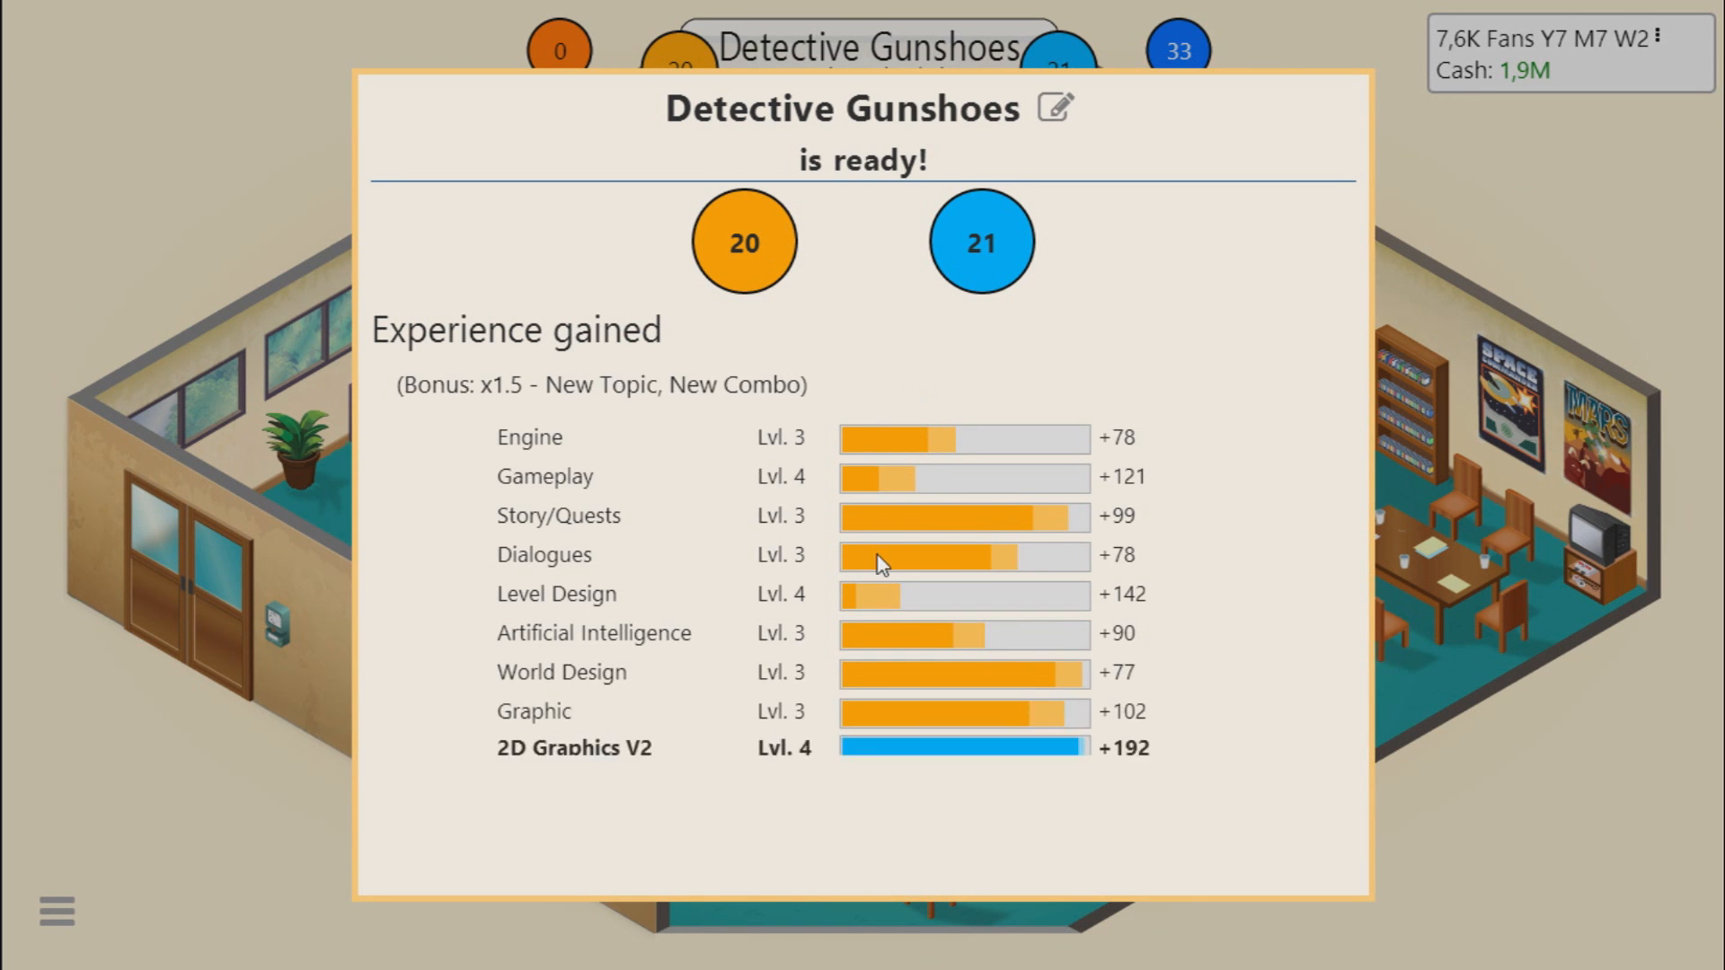
# Step: Release Detective Gunshoes to the market and view the research options
pyautogui.scroll(-3)
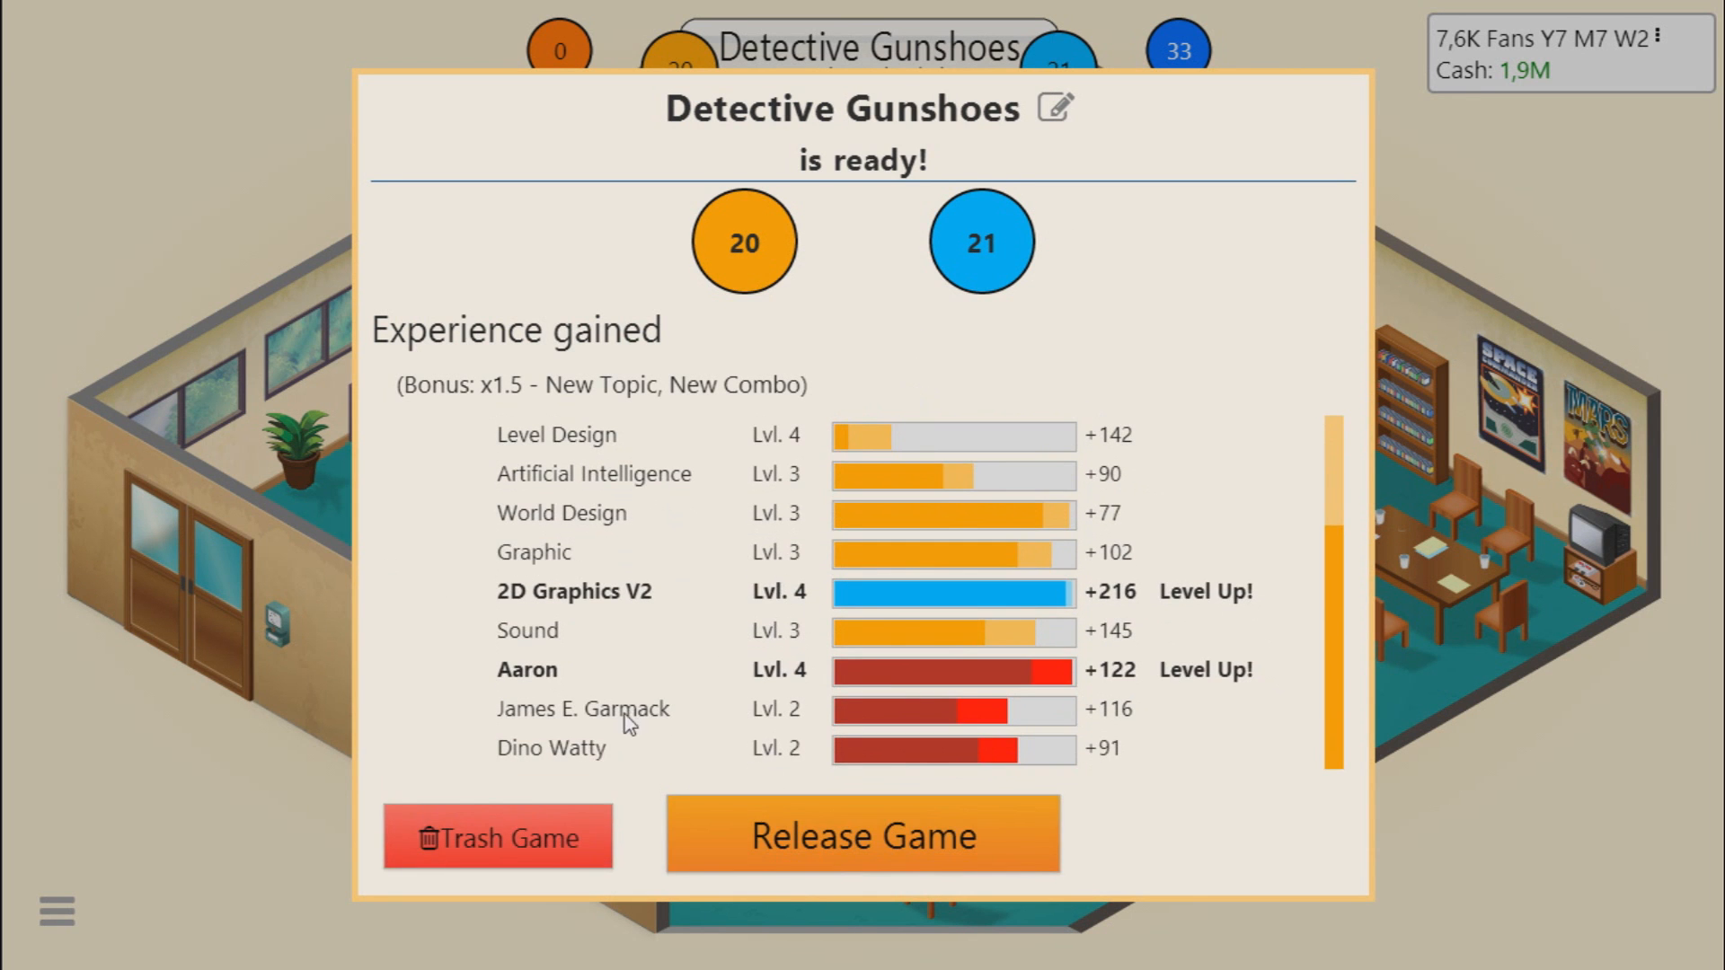
pyautogui.click(860, 835)
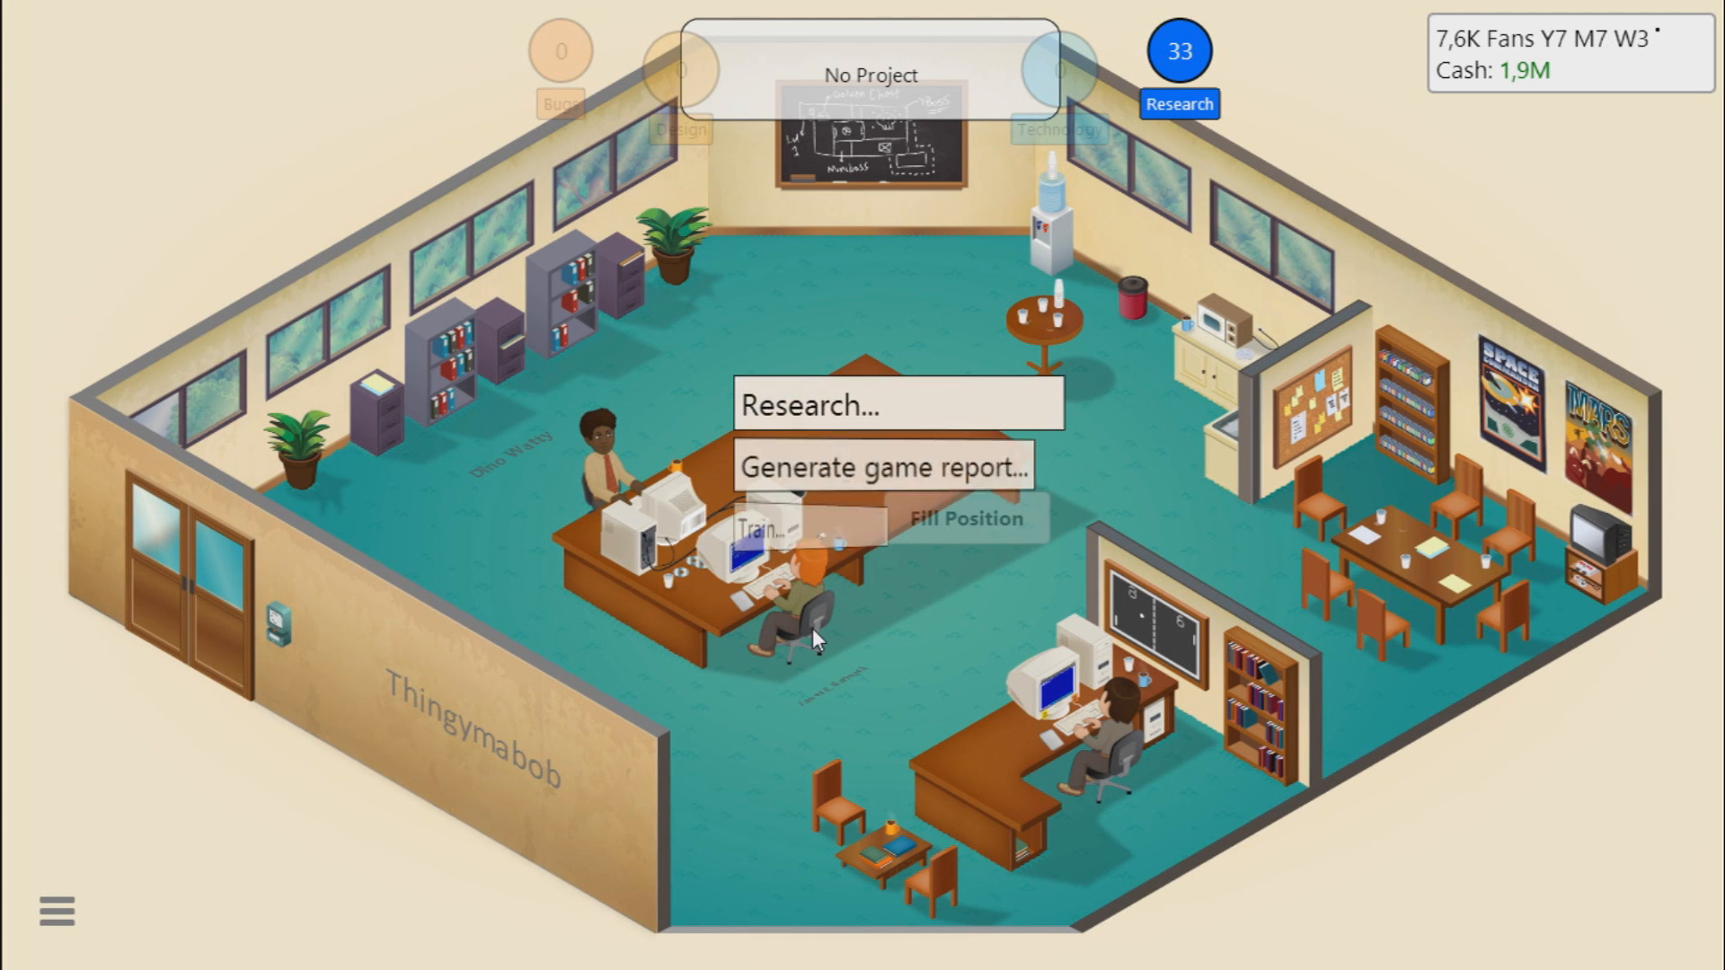
pyautogui.moveTo(819, 430)
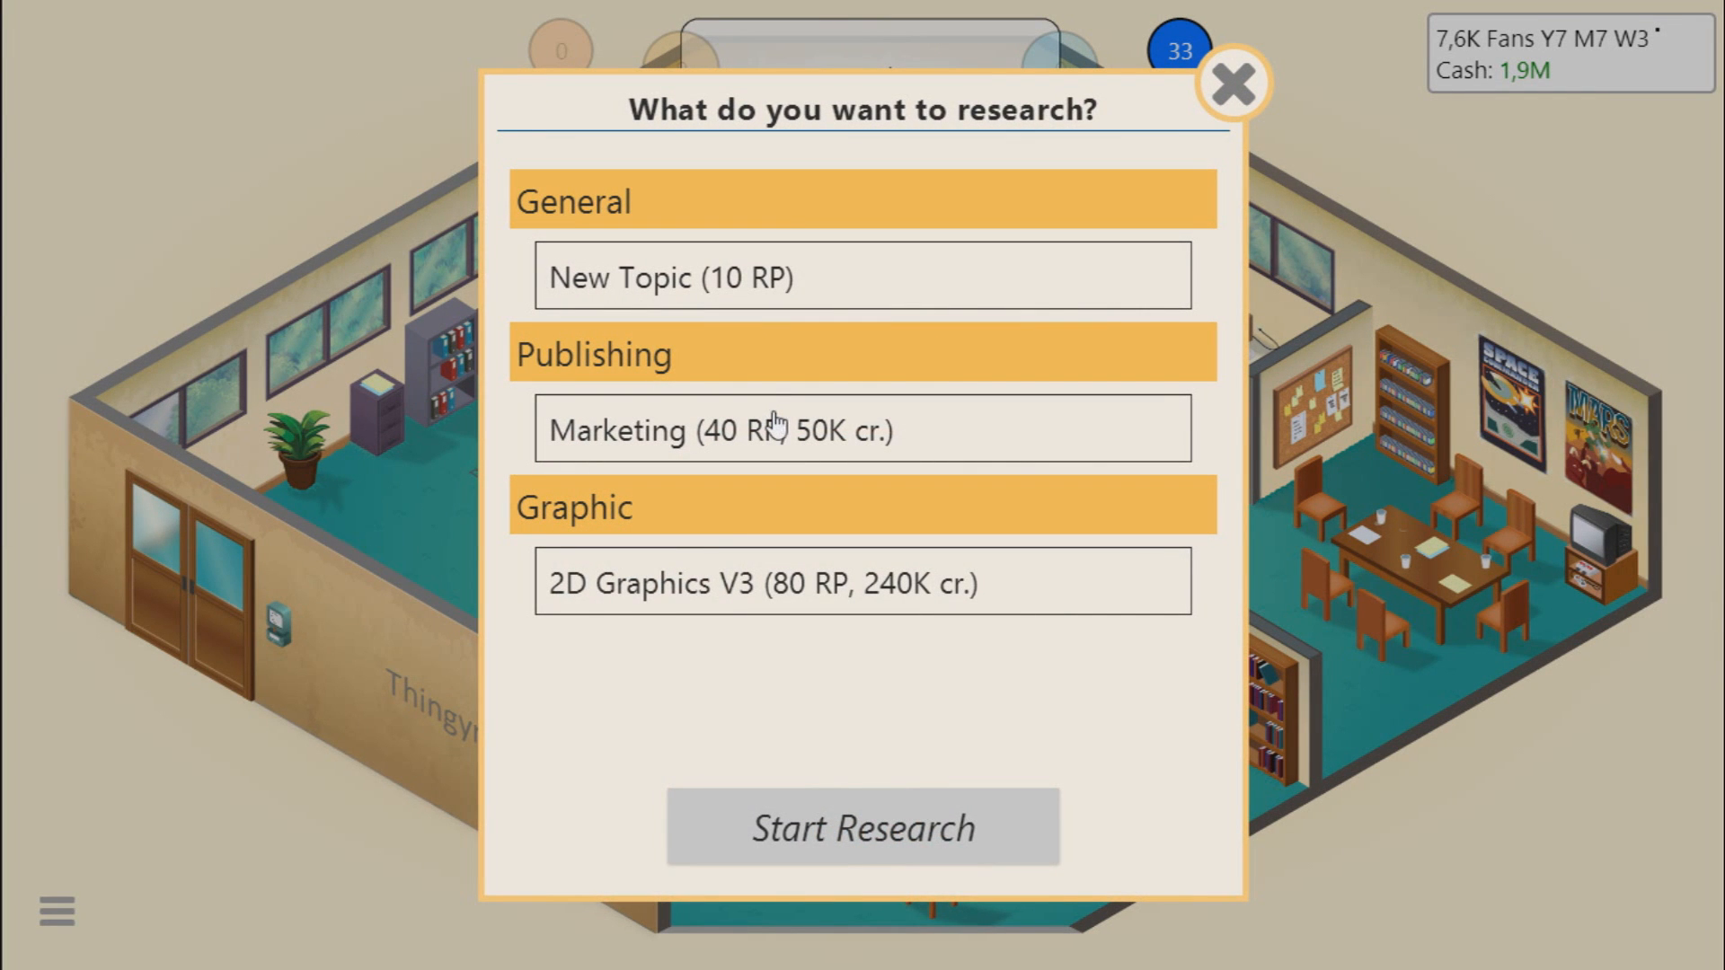
pyautogui.moveTo(781, 670)
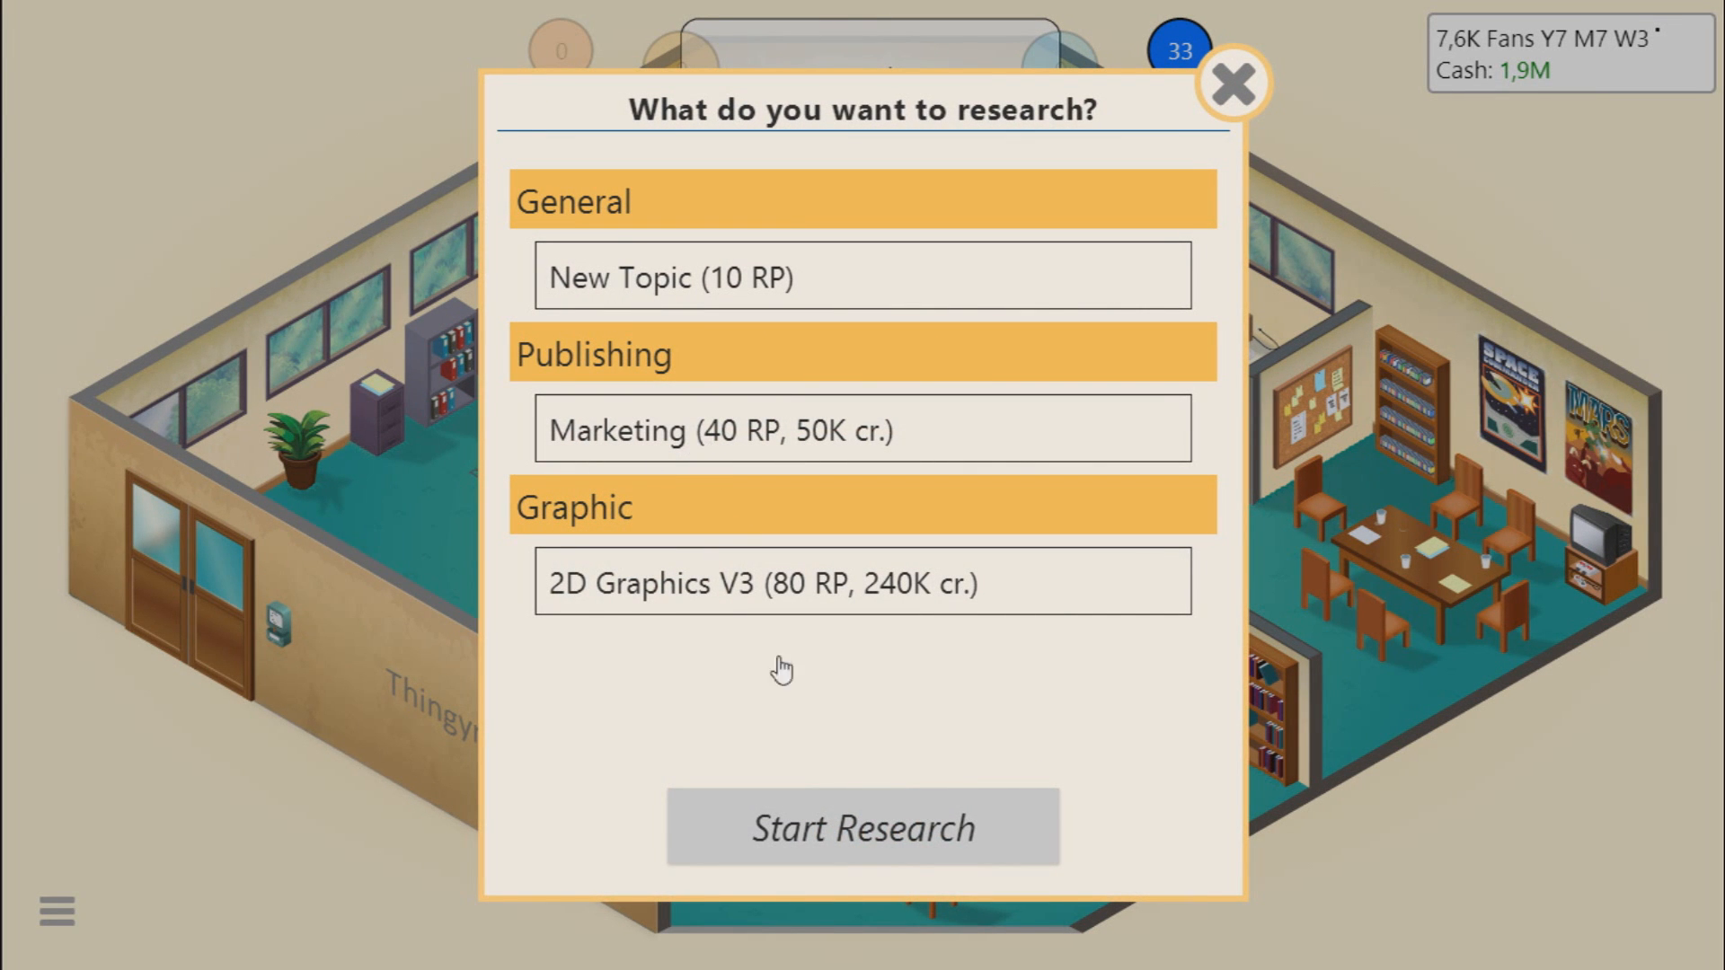
pyautogui.click(1232, 84)
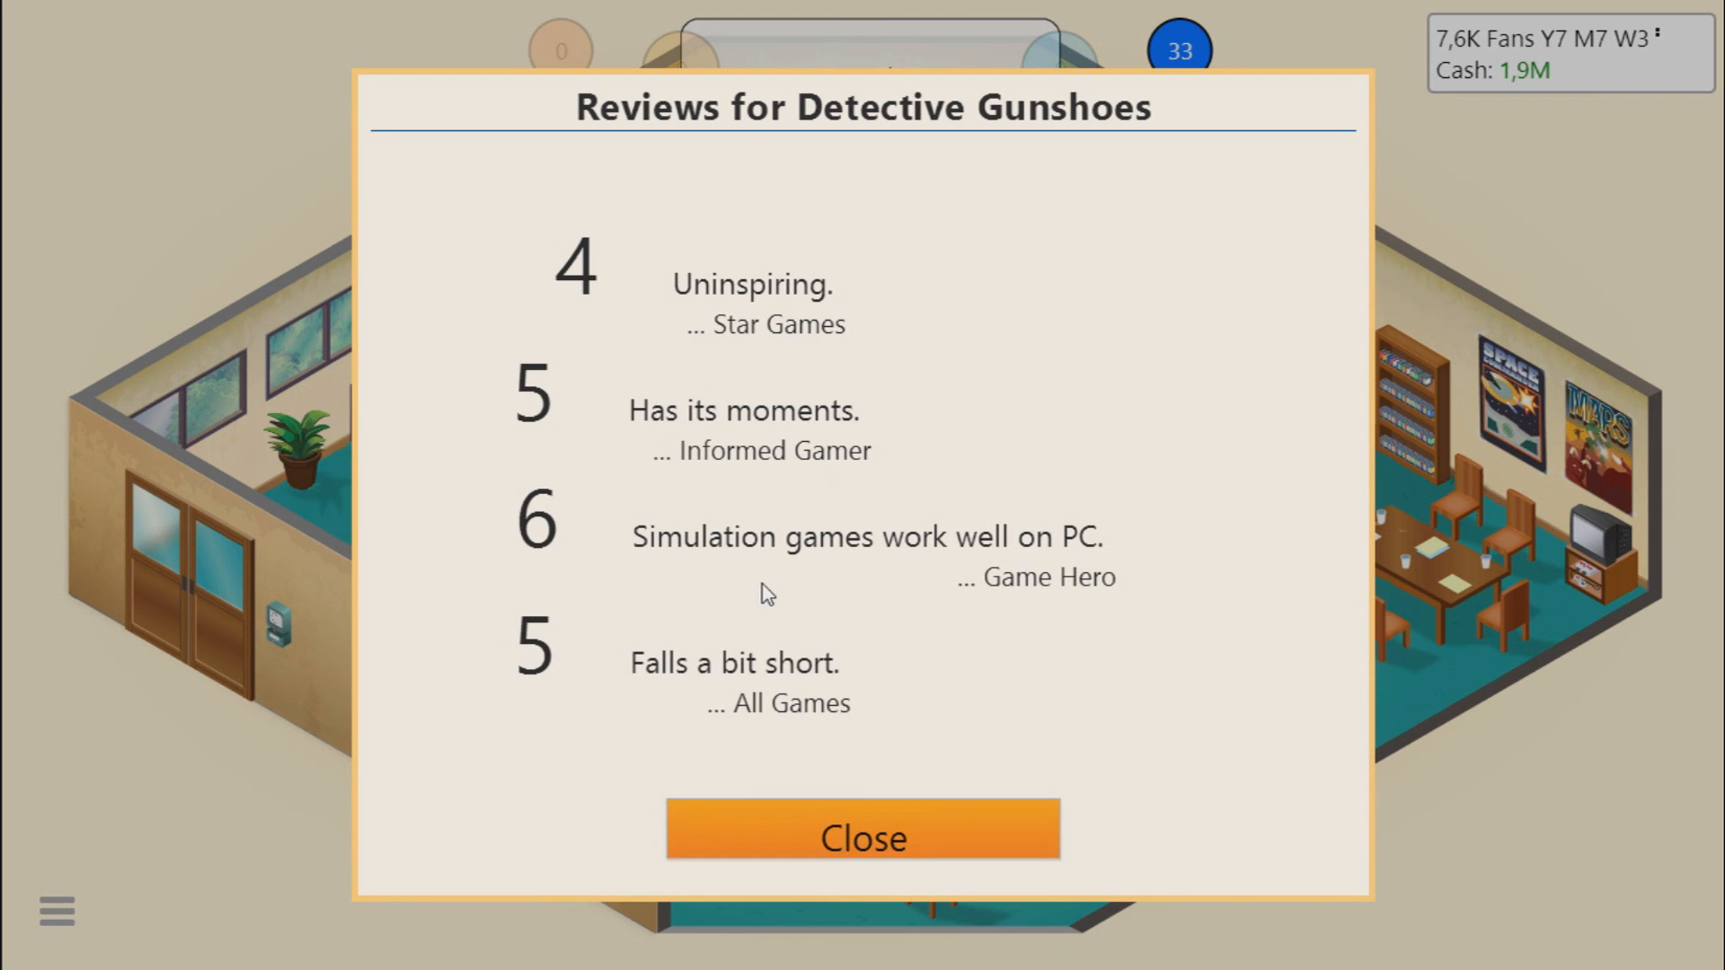
pyautogui.moveTo(735, 881)
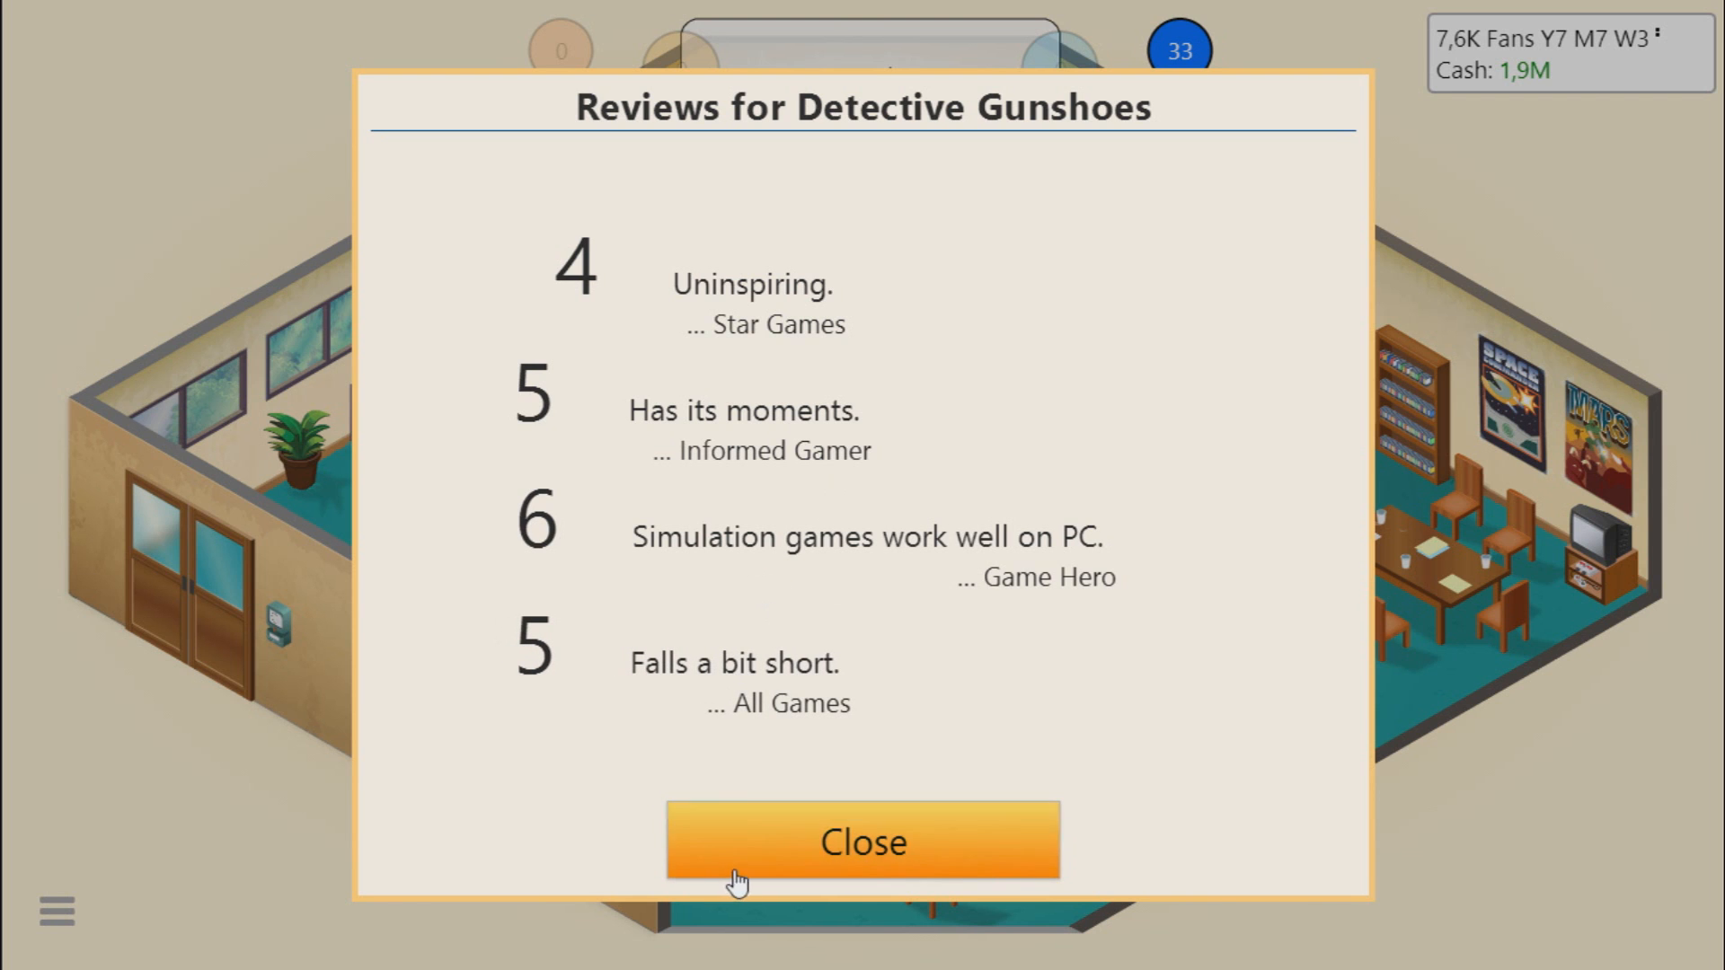
# Step: Close the reviews and game report, then bring up the employee's options for Marketing research
pyautogui.click(862, 841)
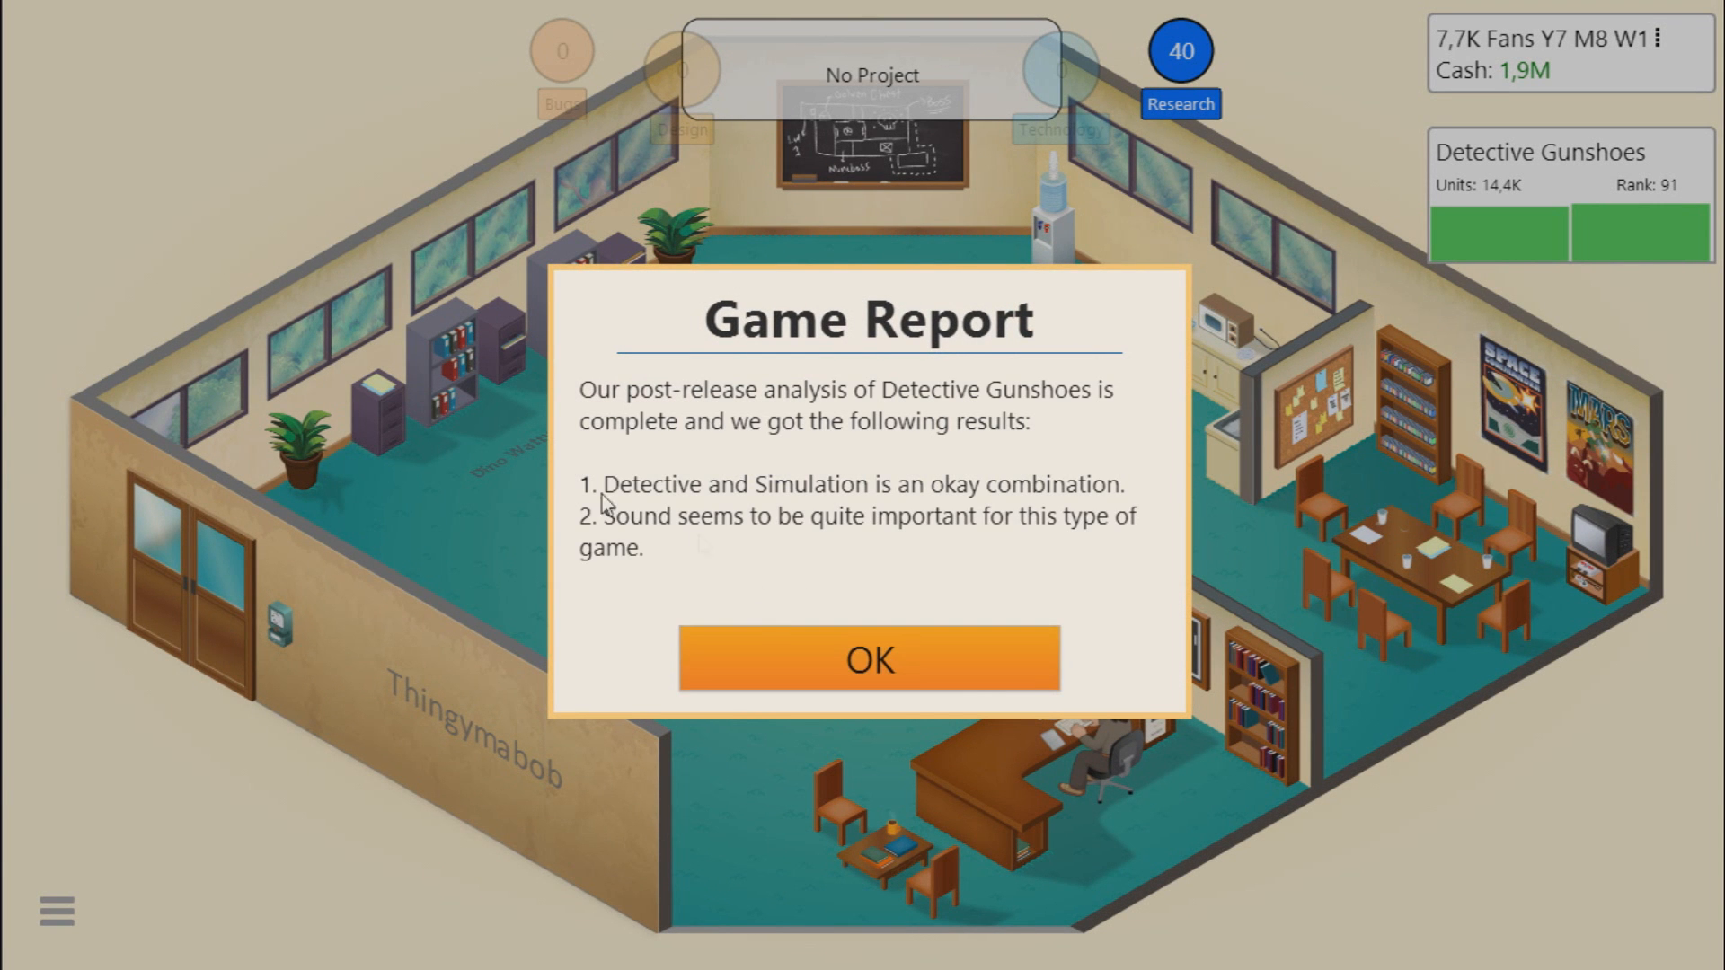
pyautogui.moveTo(753, 631)
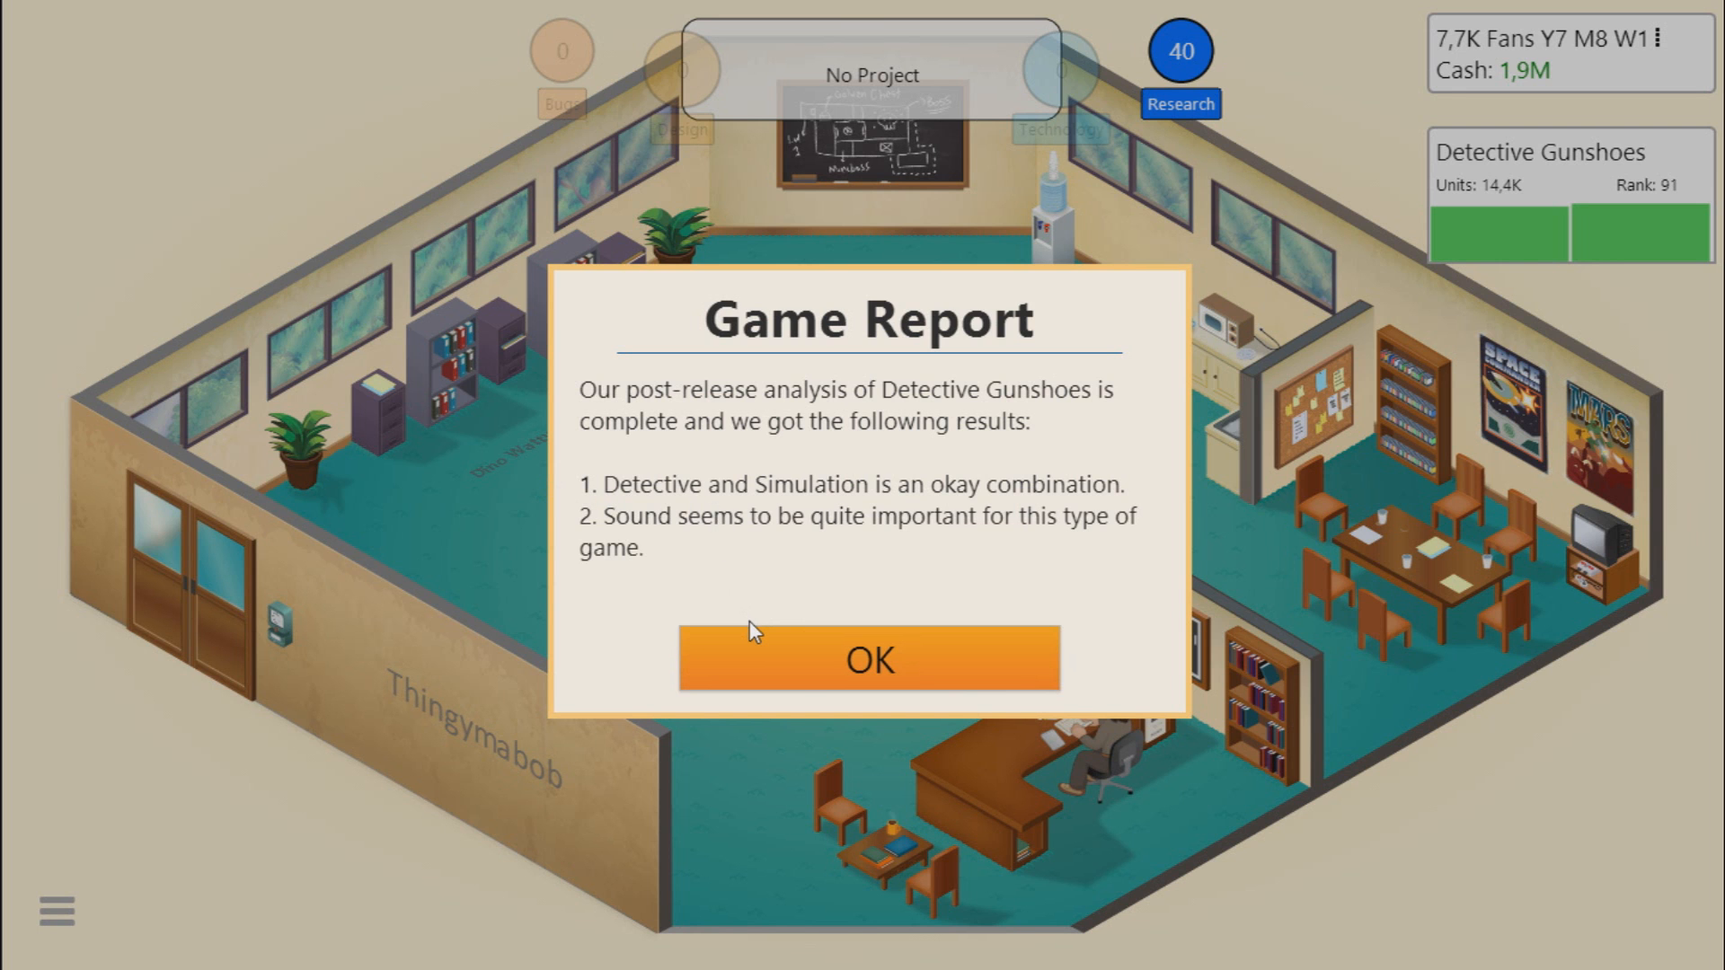
pyautogui.moveTo(762, 638)
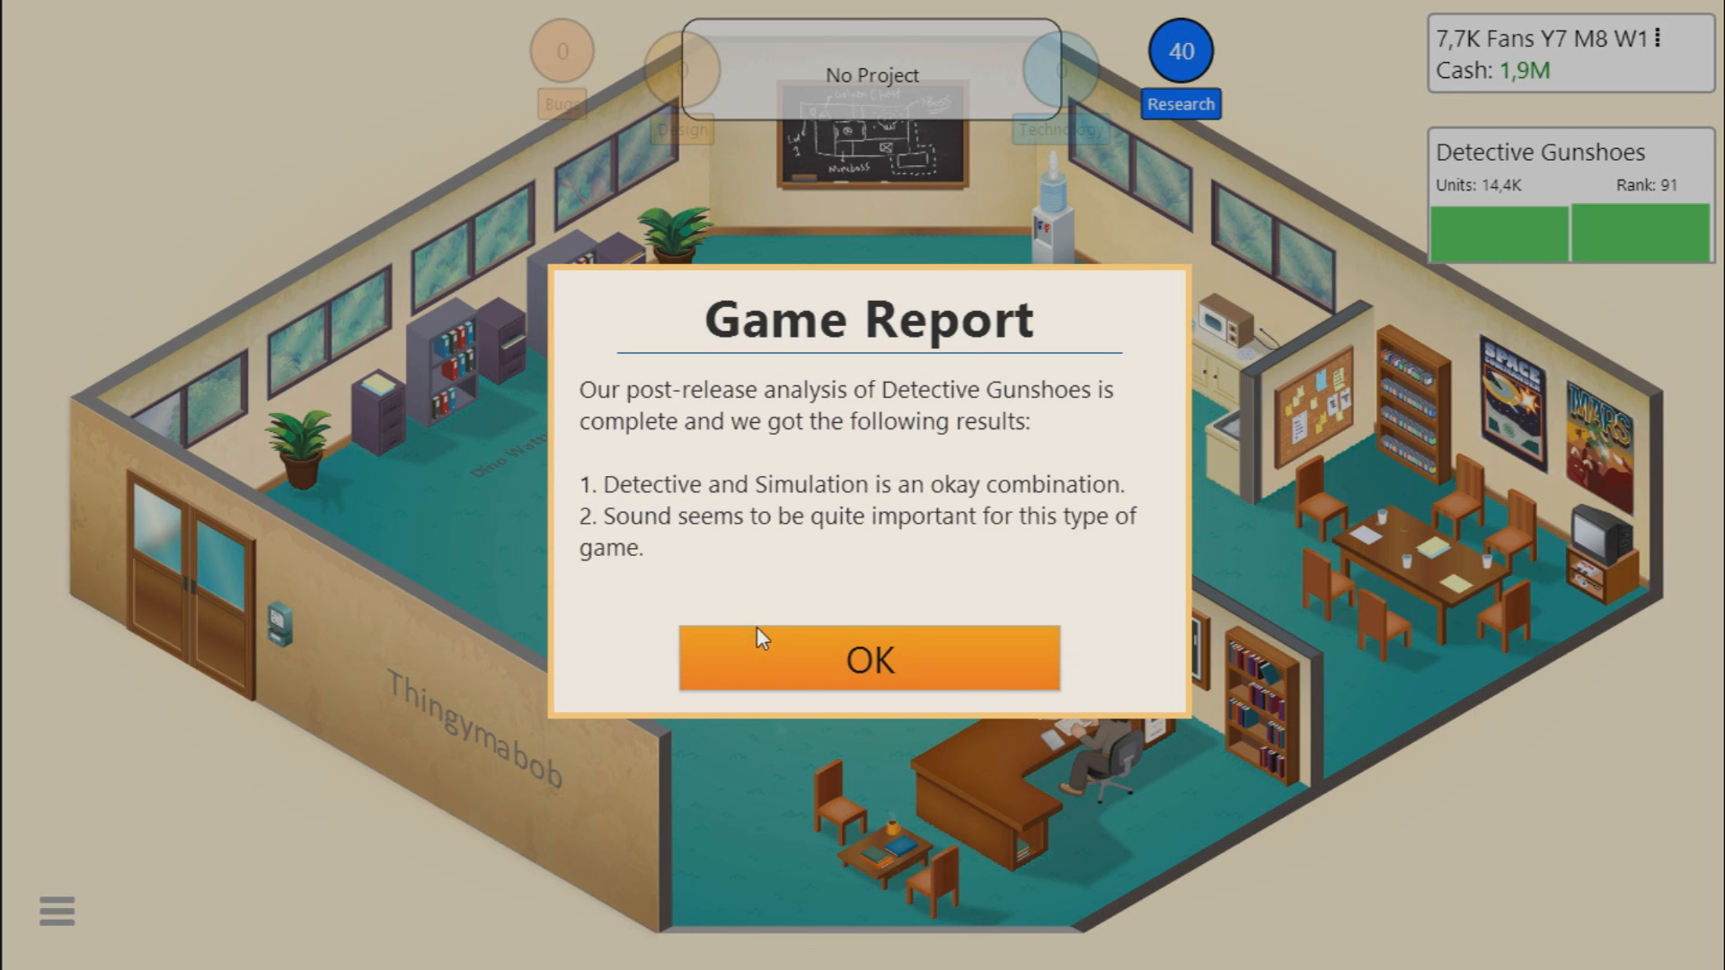
pyautogui.click(868, 659)
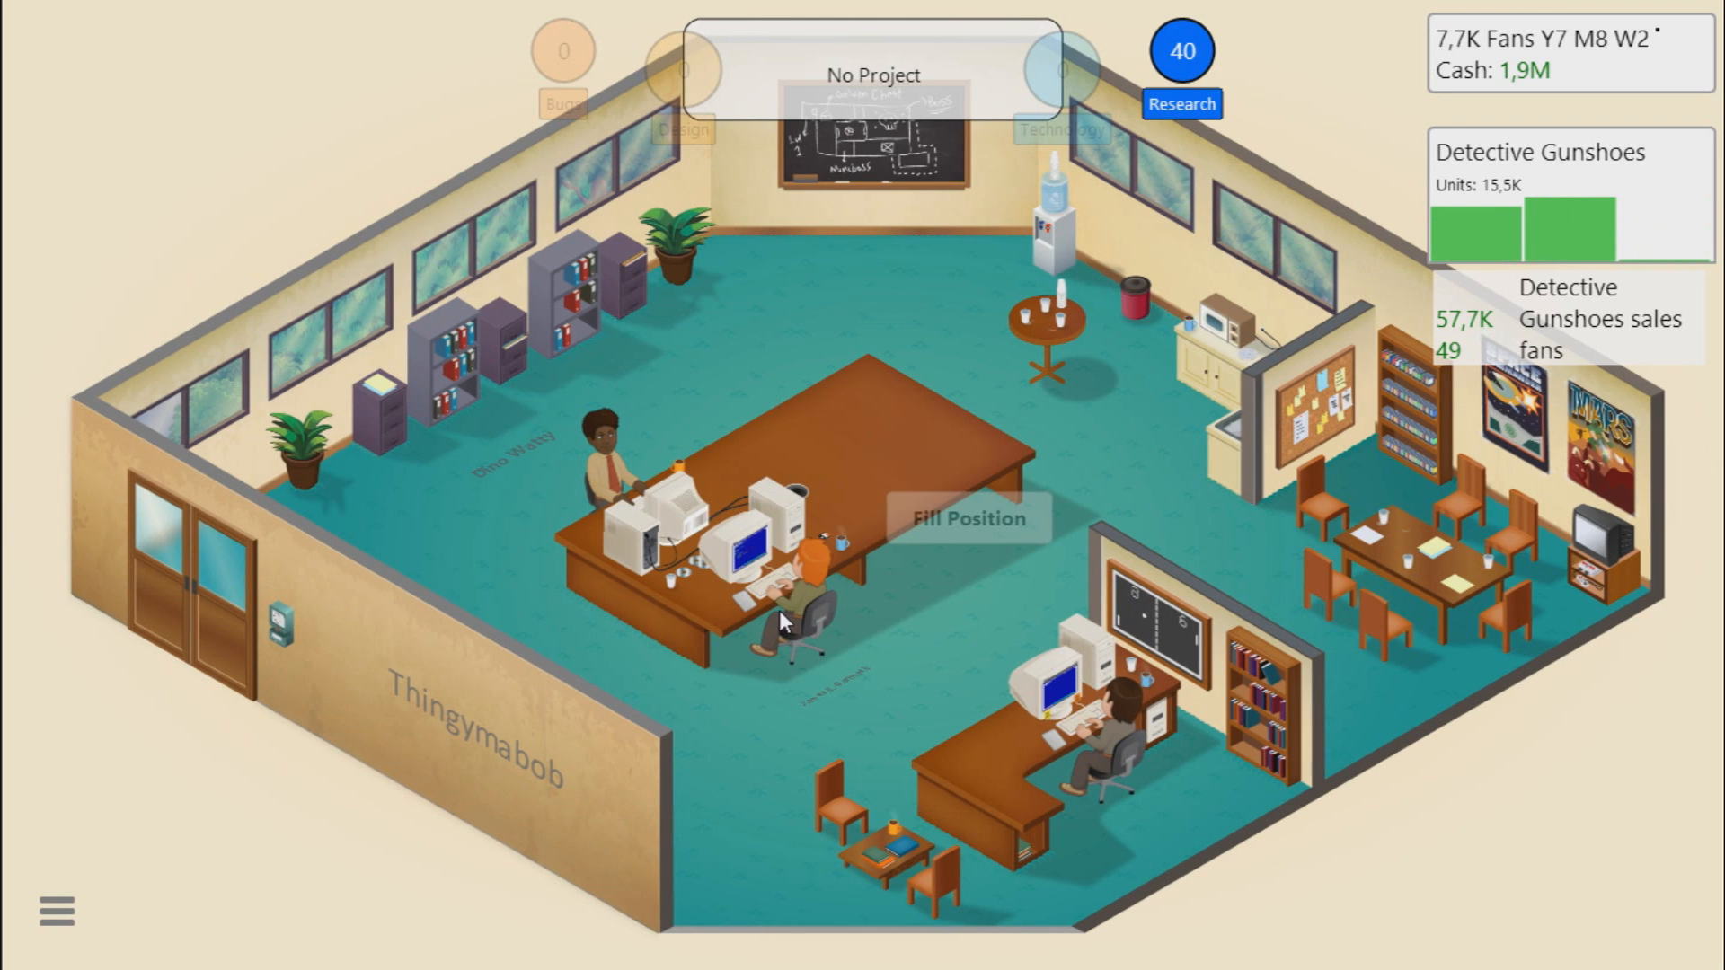
pyautogui.click(1182, 104)
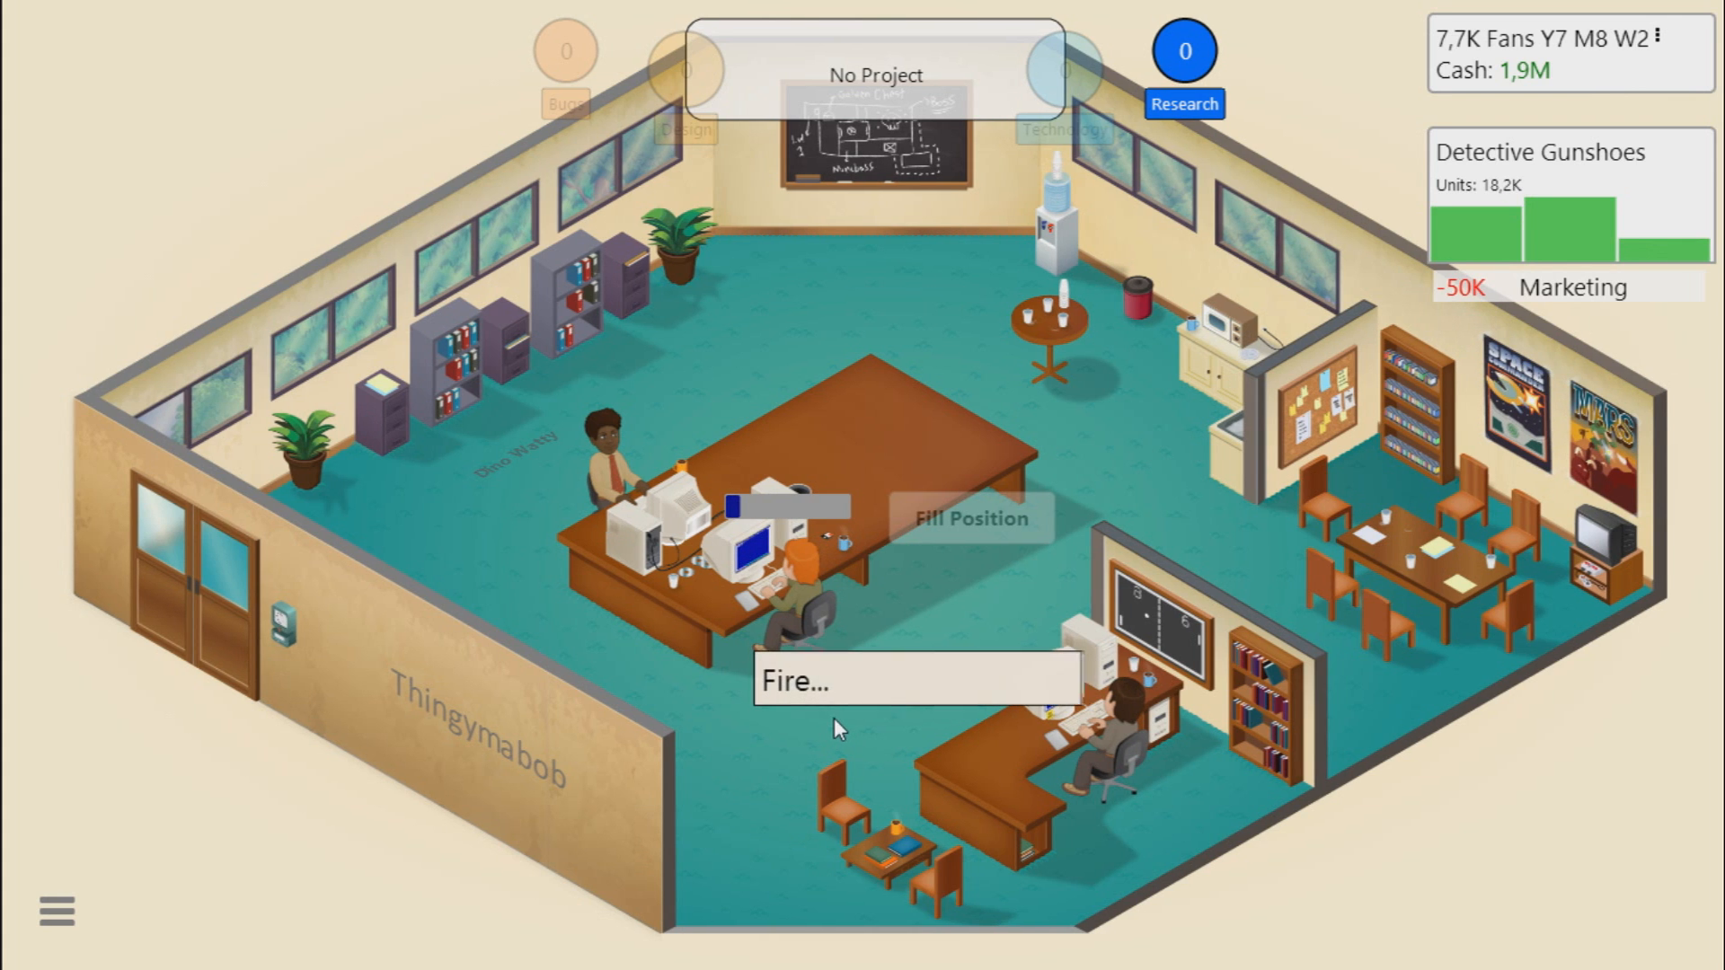
pyautogui.moveTo(975, 371)
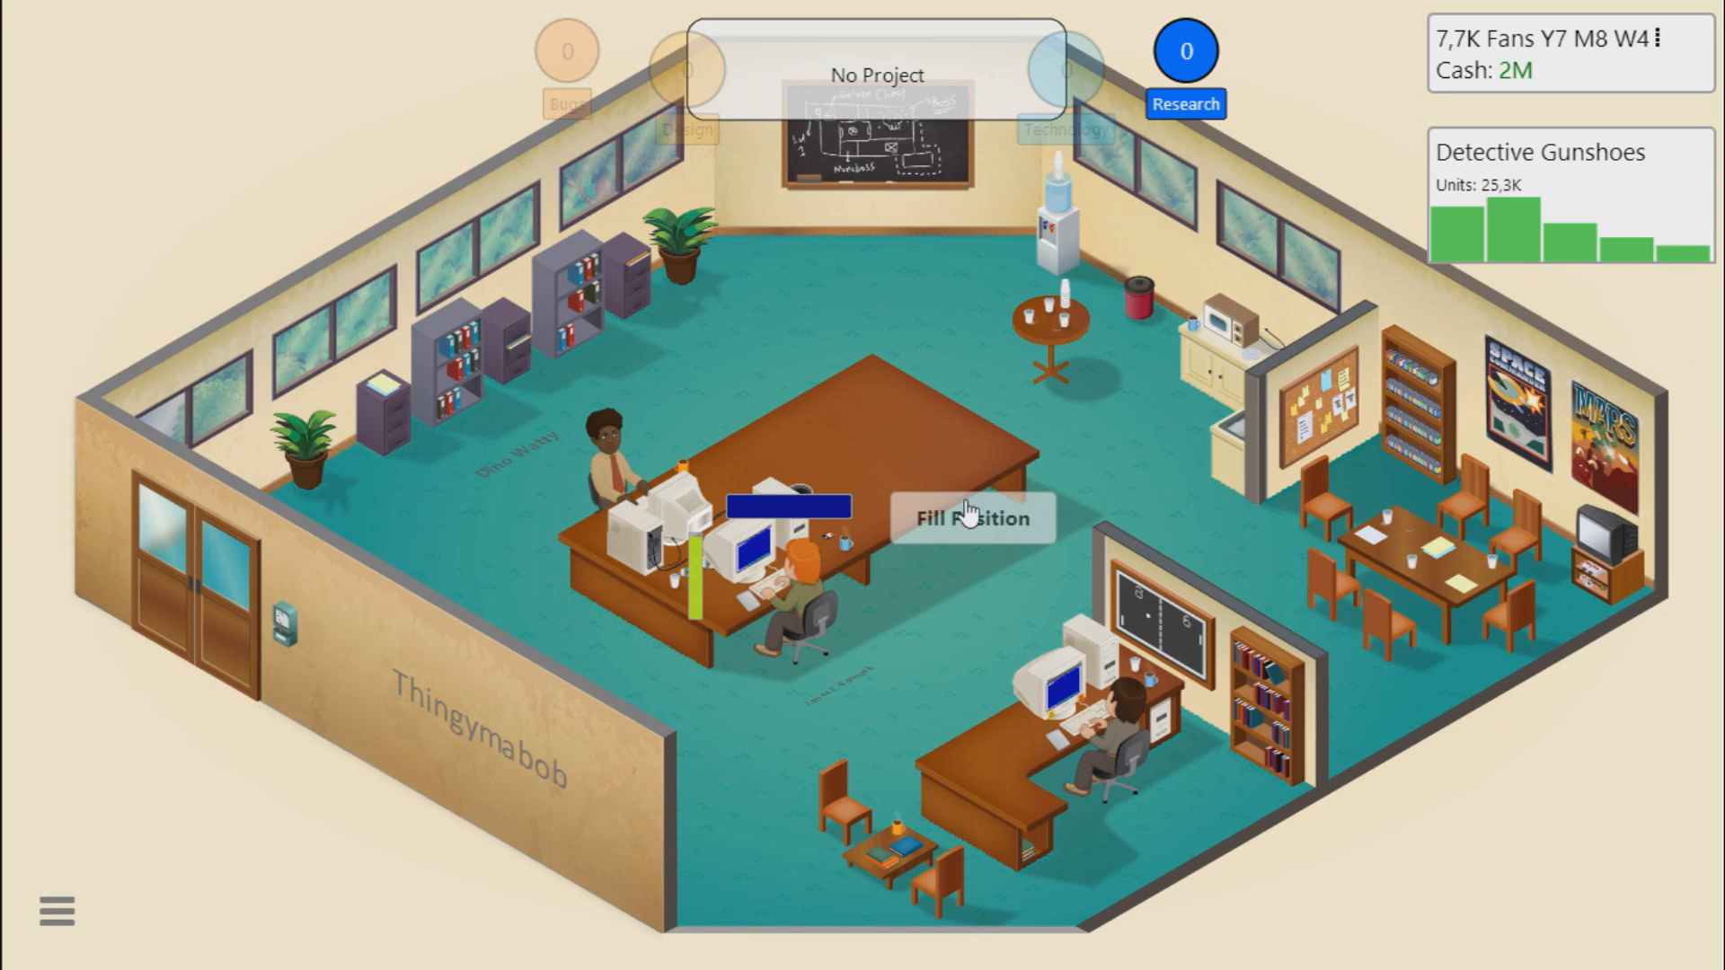
# Step: Start a 510K Showreel-filtered search for the empty desk and dismiss the marketing tutorial
pyautogui.click(970, 518)
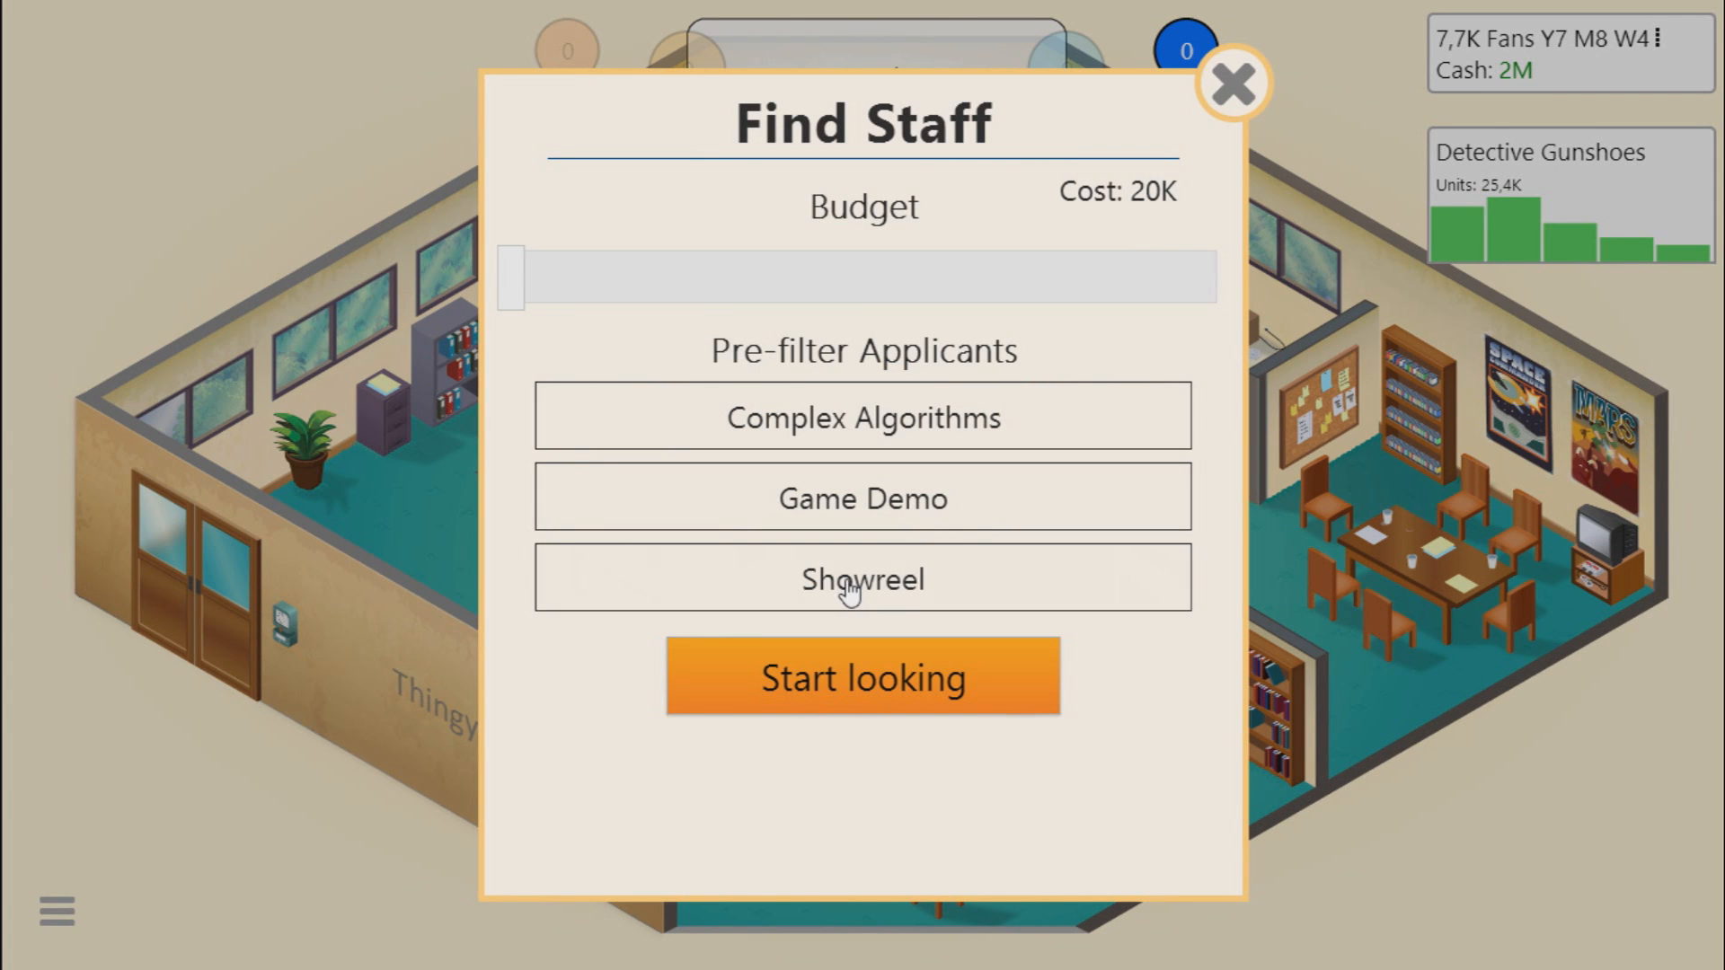
pyautogui.moveTo(507, 277); pyautogui.dragTo(783, 276)
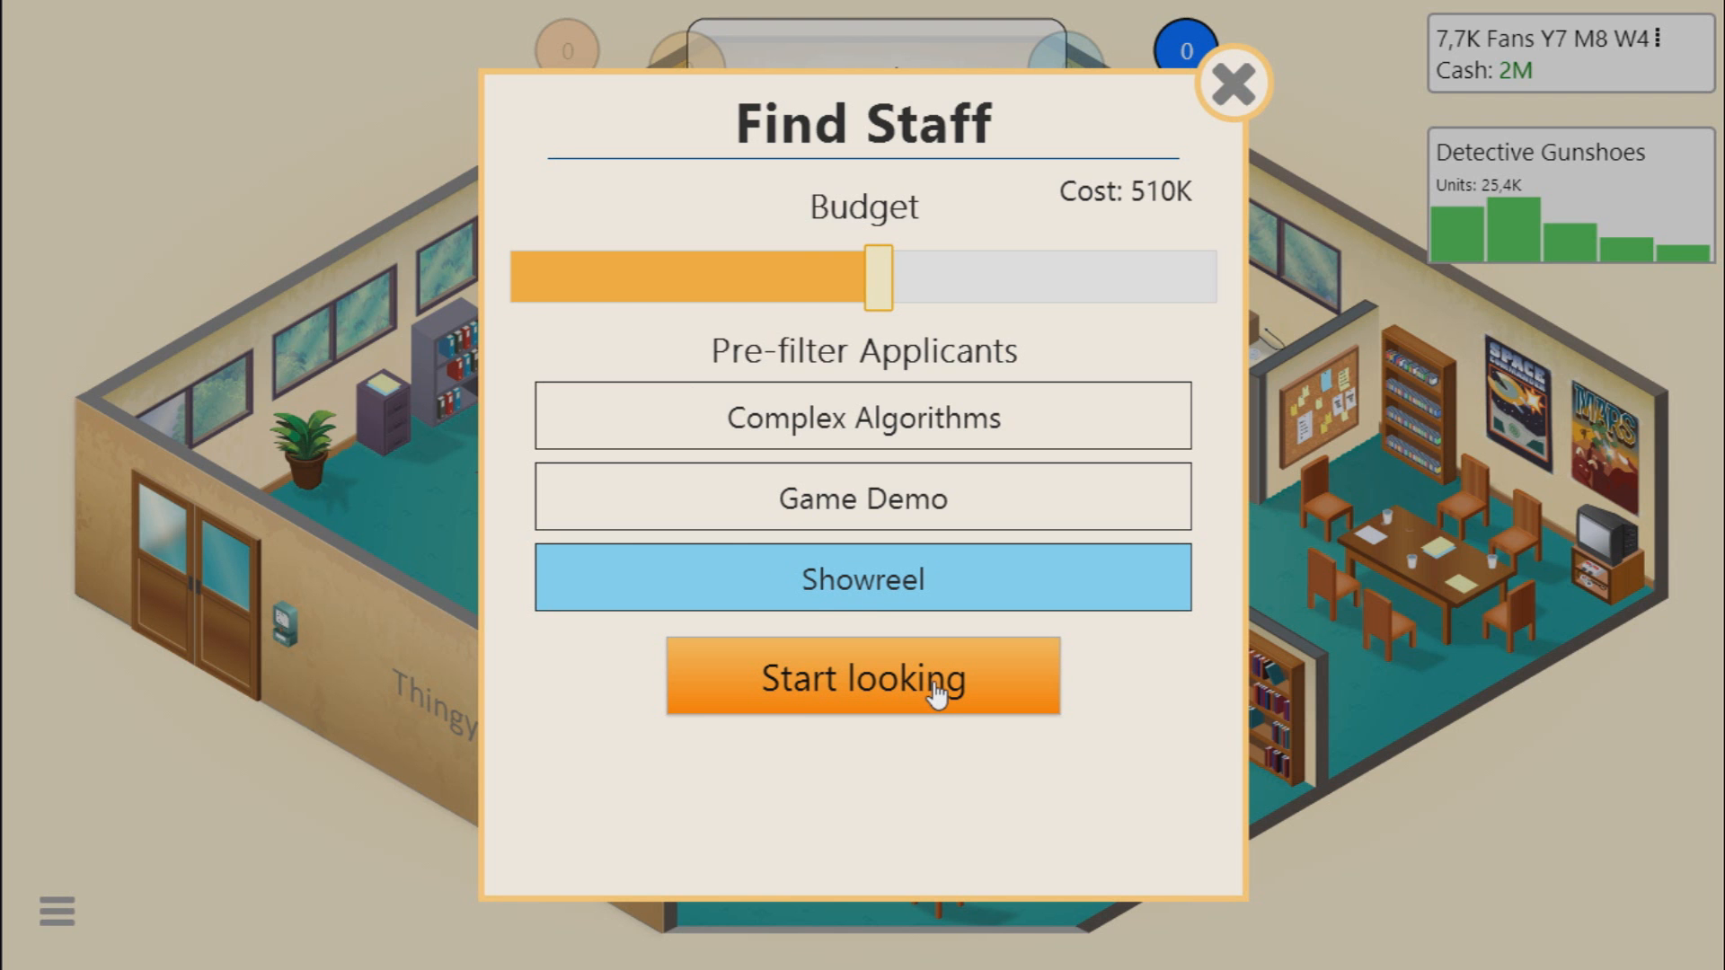
pyautogui.click(862, 677)
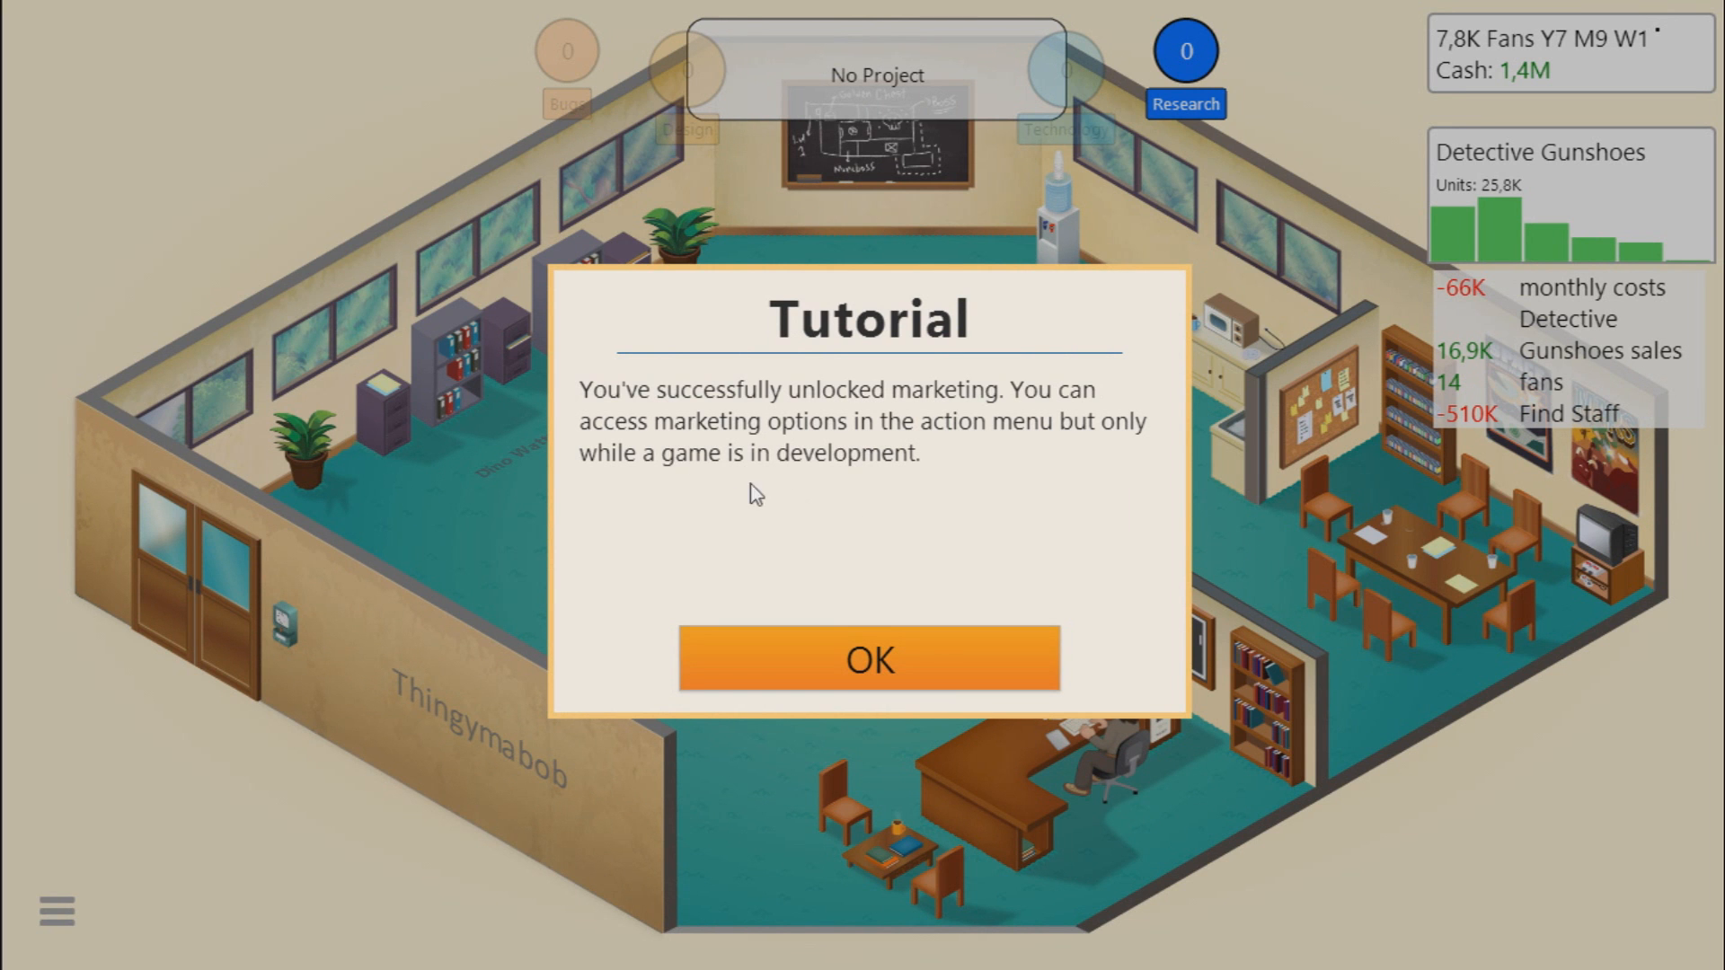
pyautogui.click(867, 659)
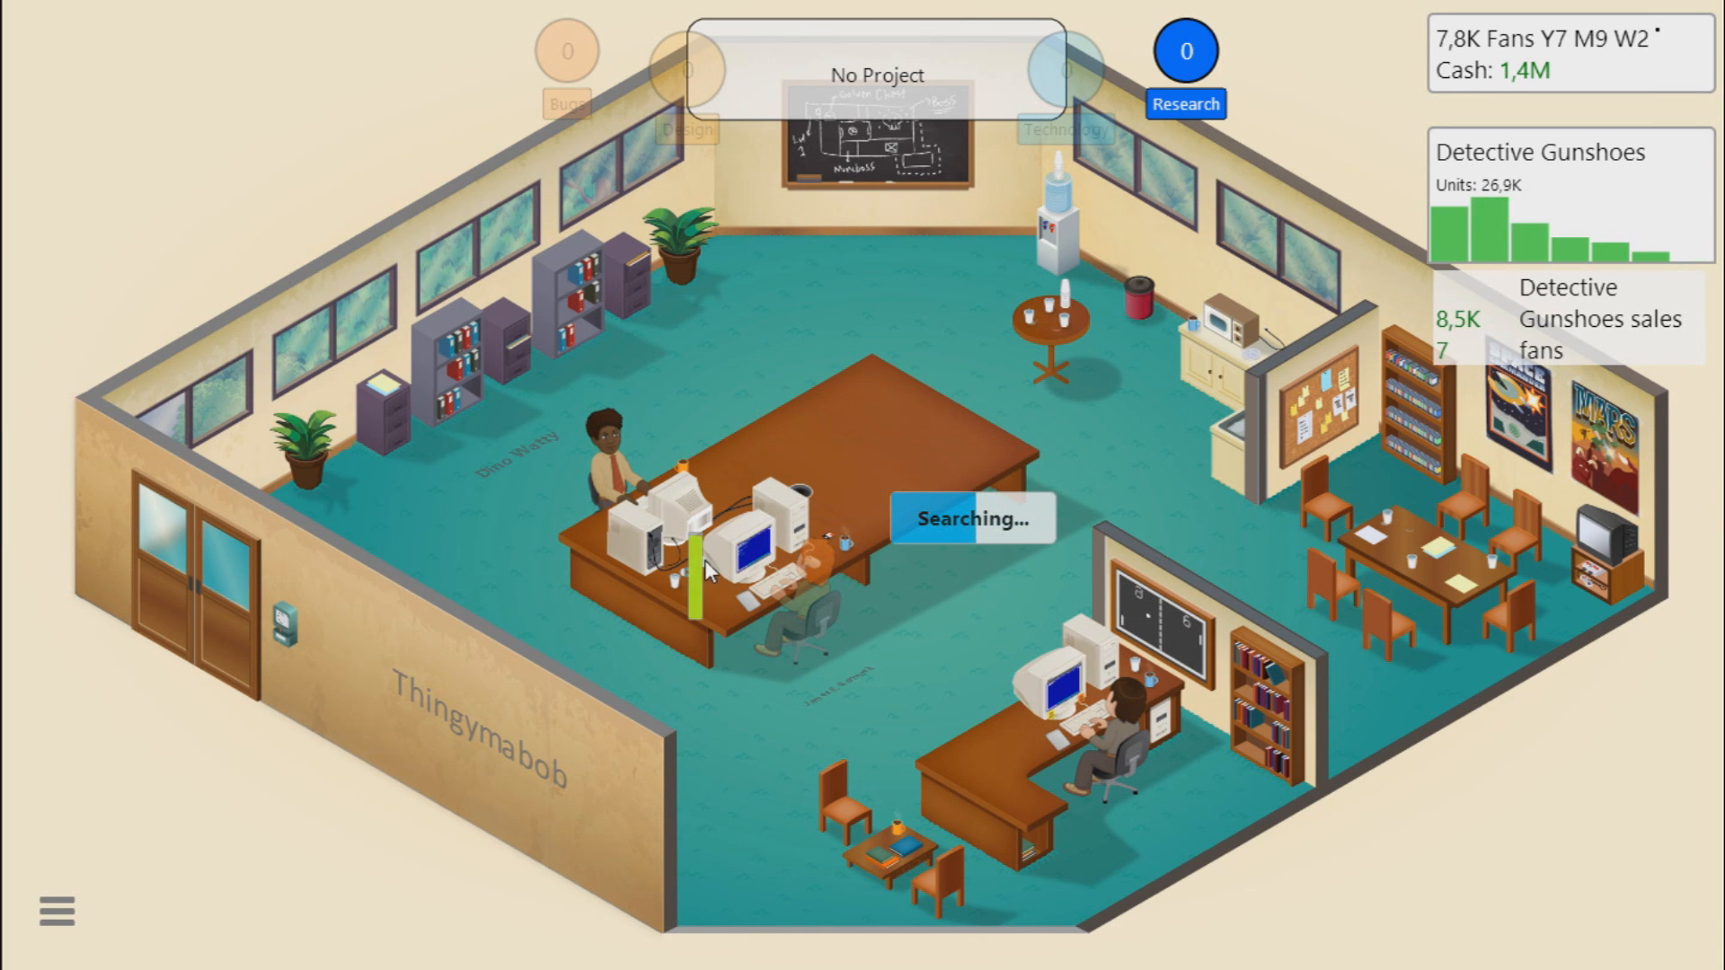
pyautogui.moveTo(860, 710)
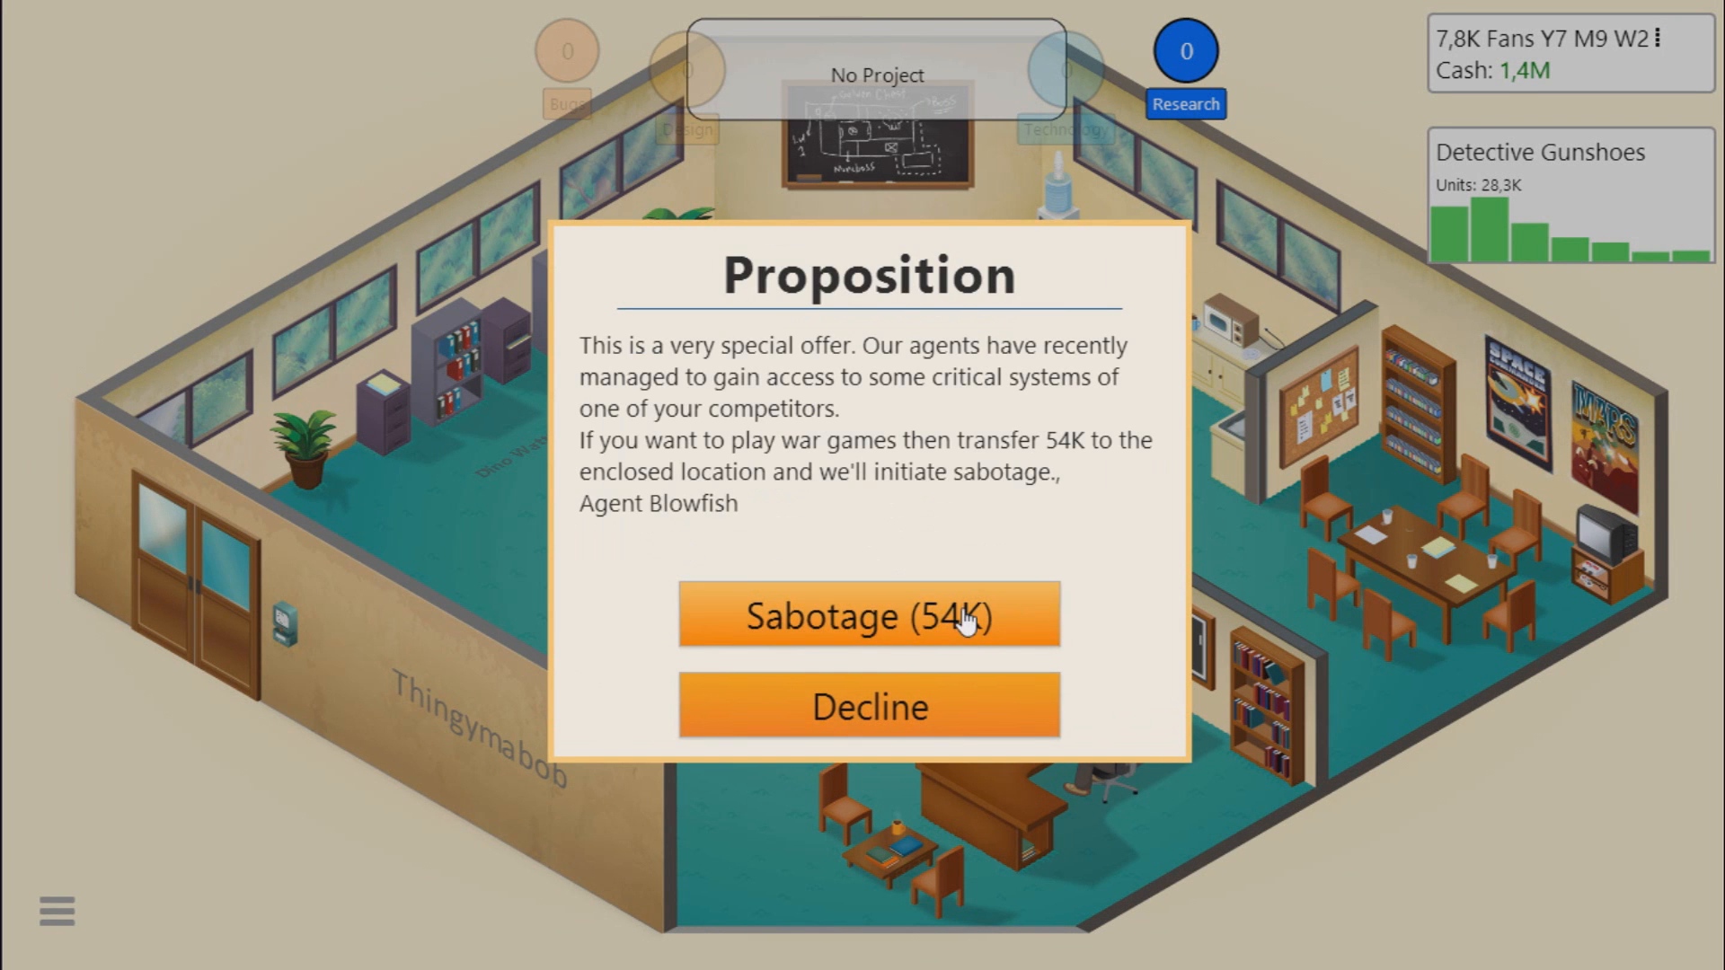
pyautogui.moveTo(929, 489)
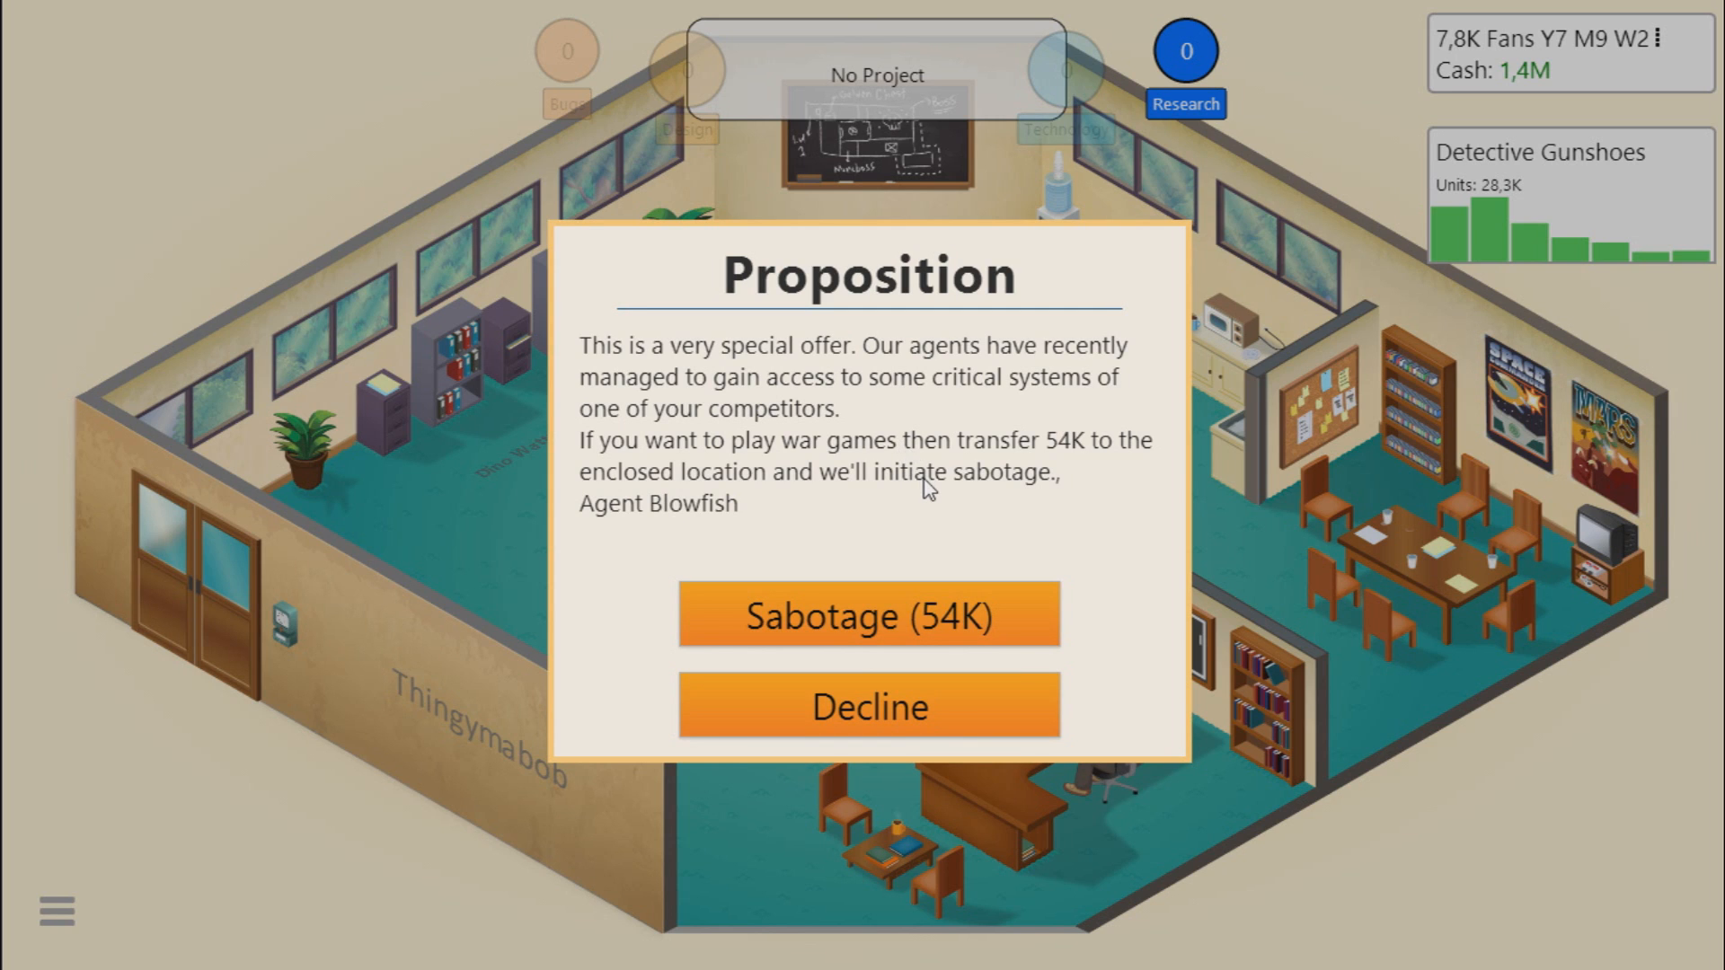
pyautogui.moveTo(763, 503)
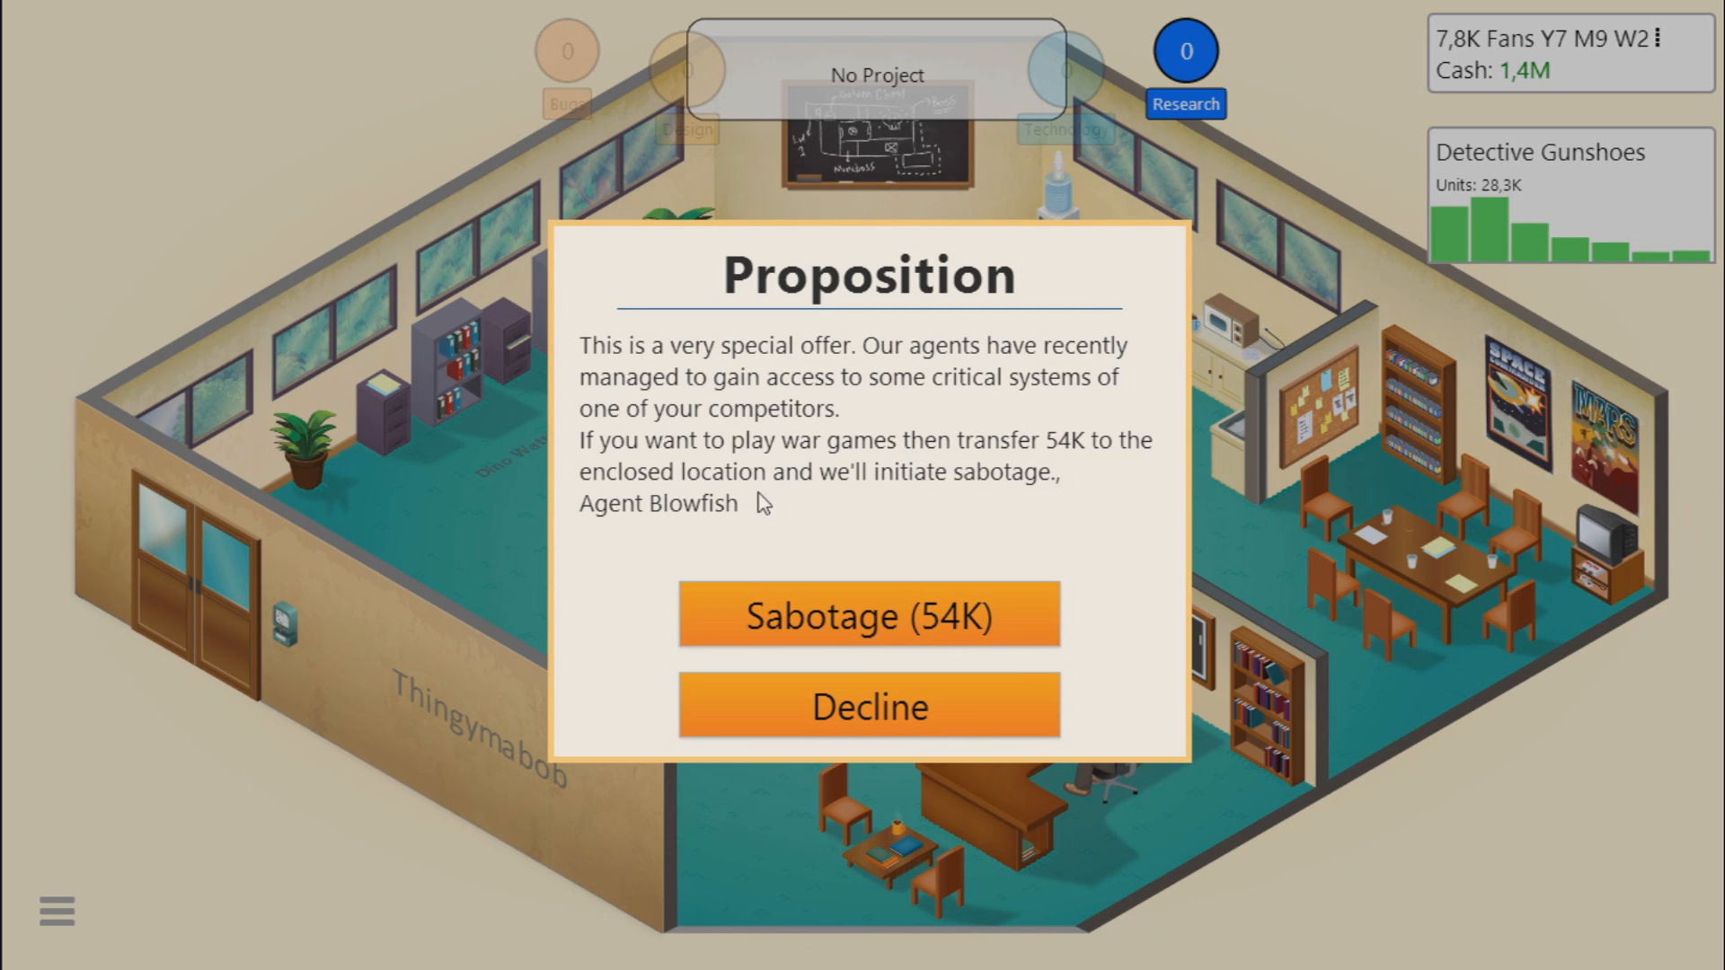
pyautogui.moveTo(665, 518)
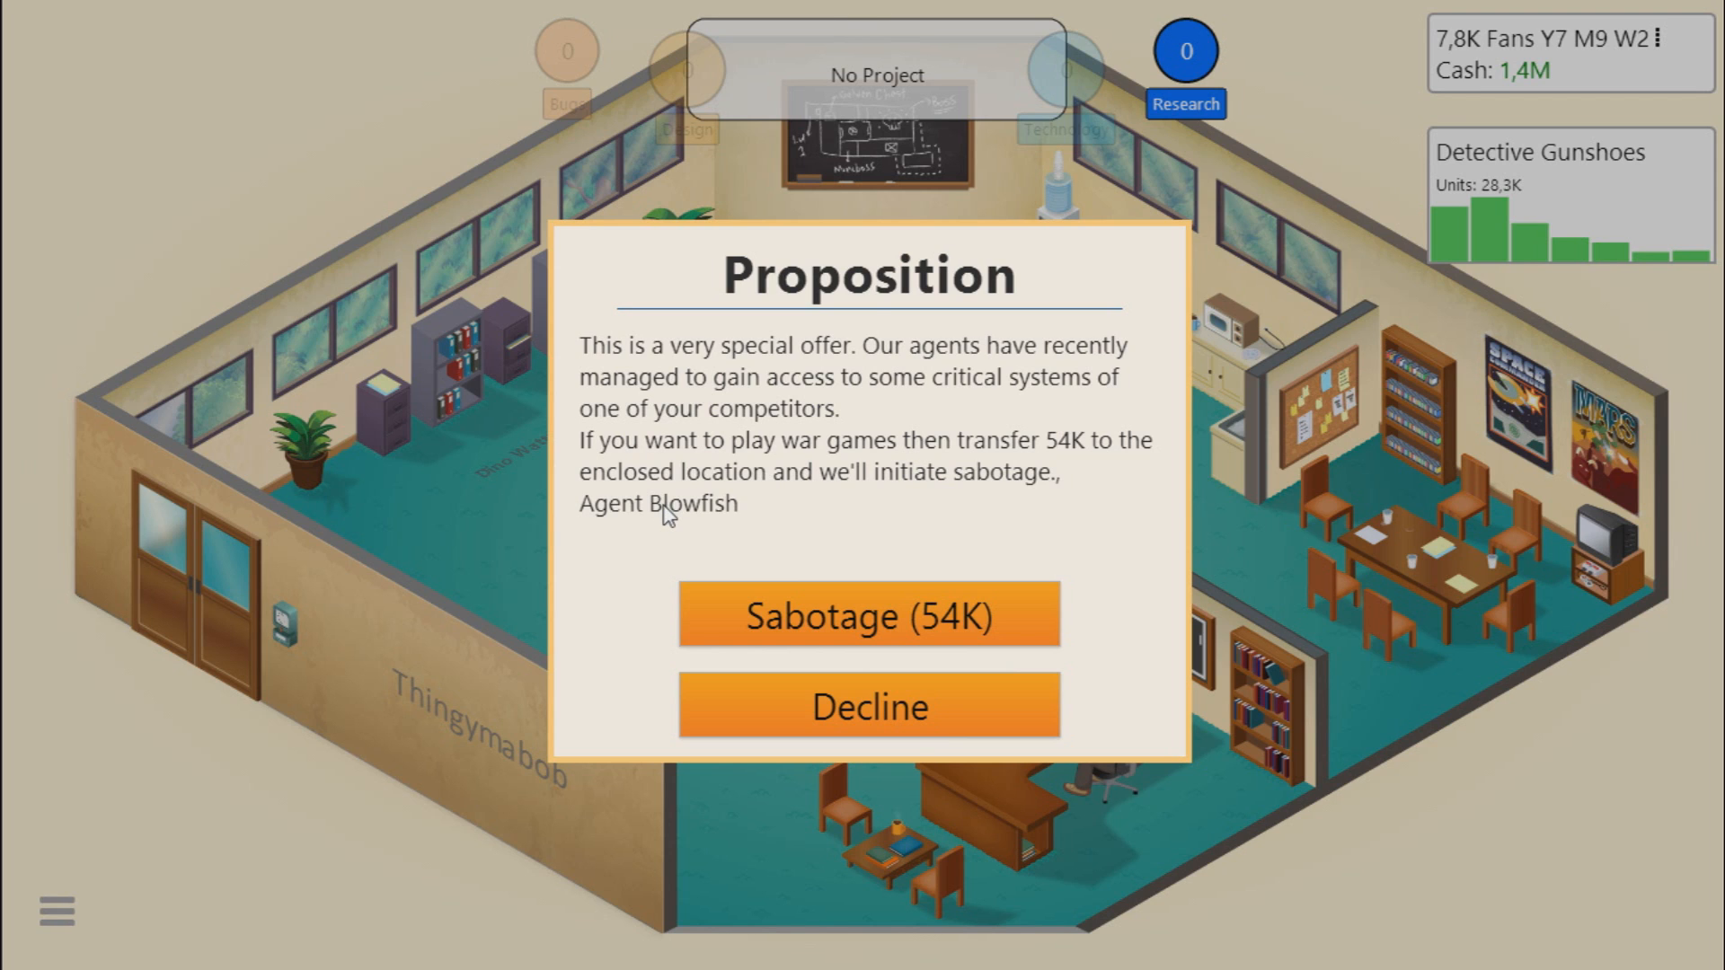
pyautogui.moveTo(791, 508)
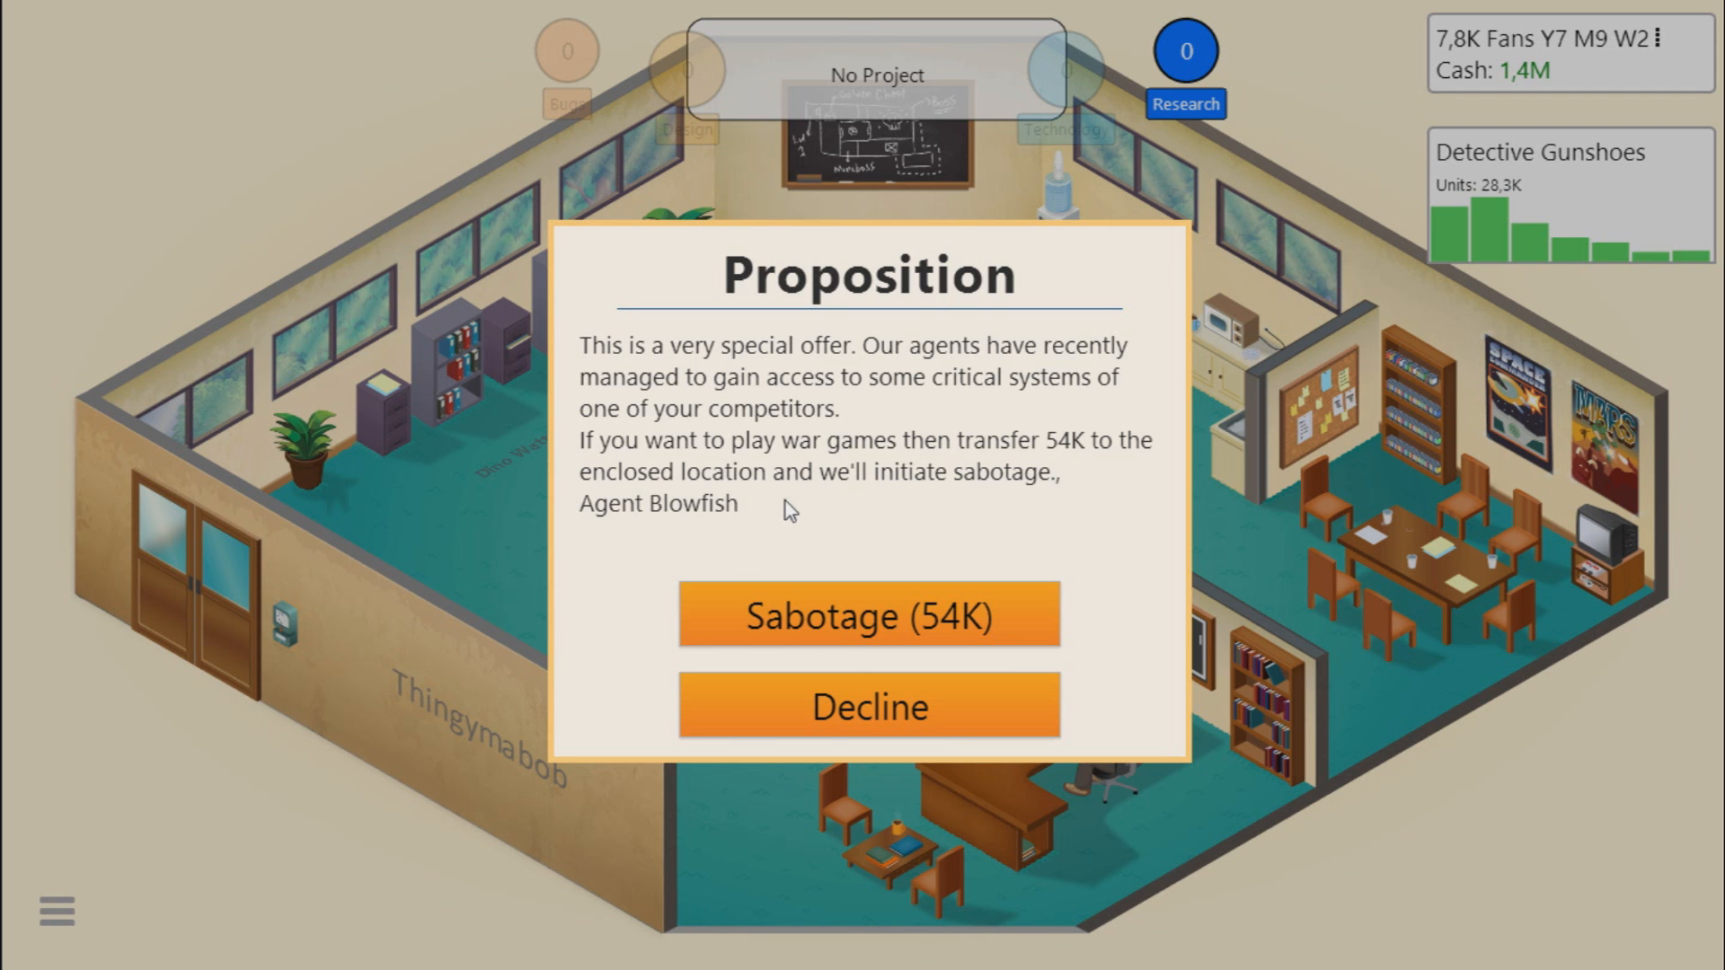
# Step: Answer the sabotage proposition, browse Shirley Dawson, Jared Morton and Peter Bishop, and hire Jared Morton
pyautogui.click(868, 614)
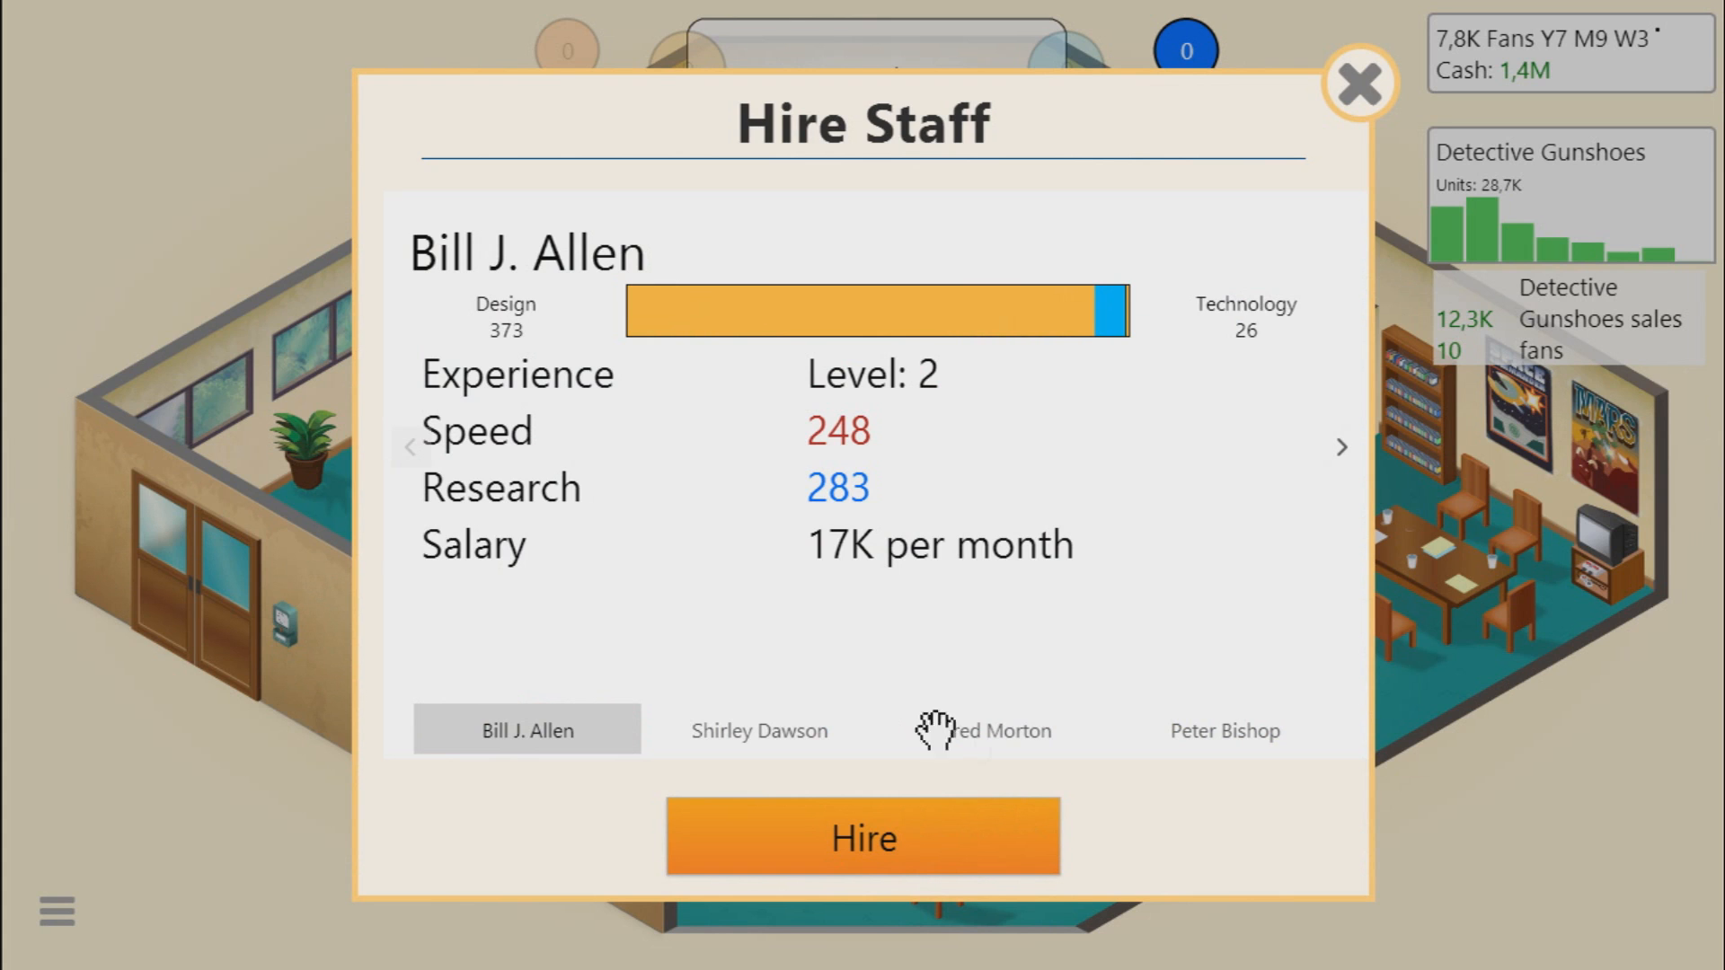
pyautogui.moveTo(509, 308)
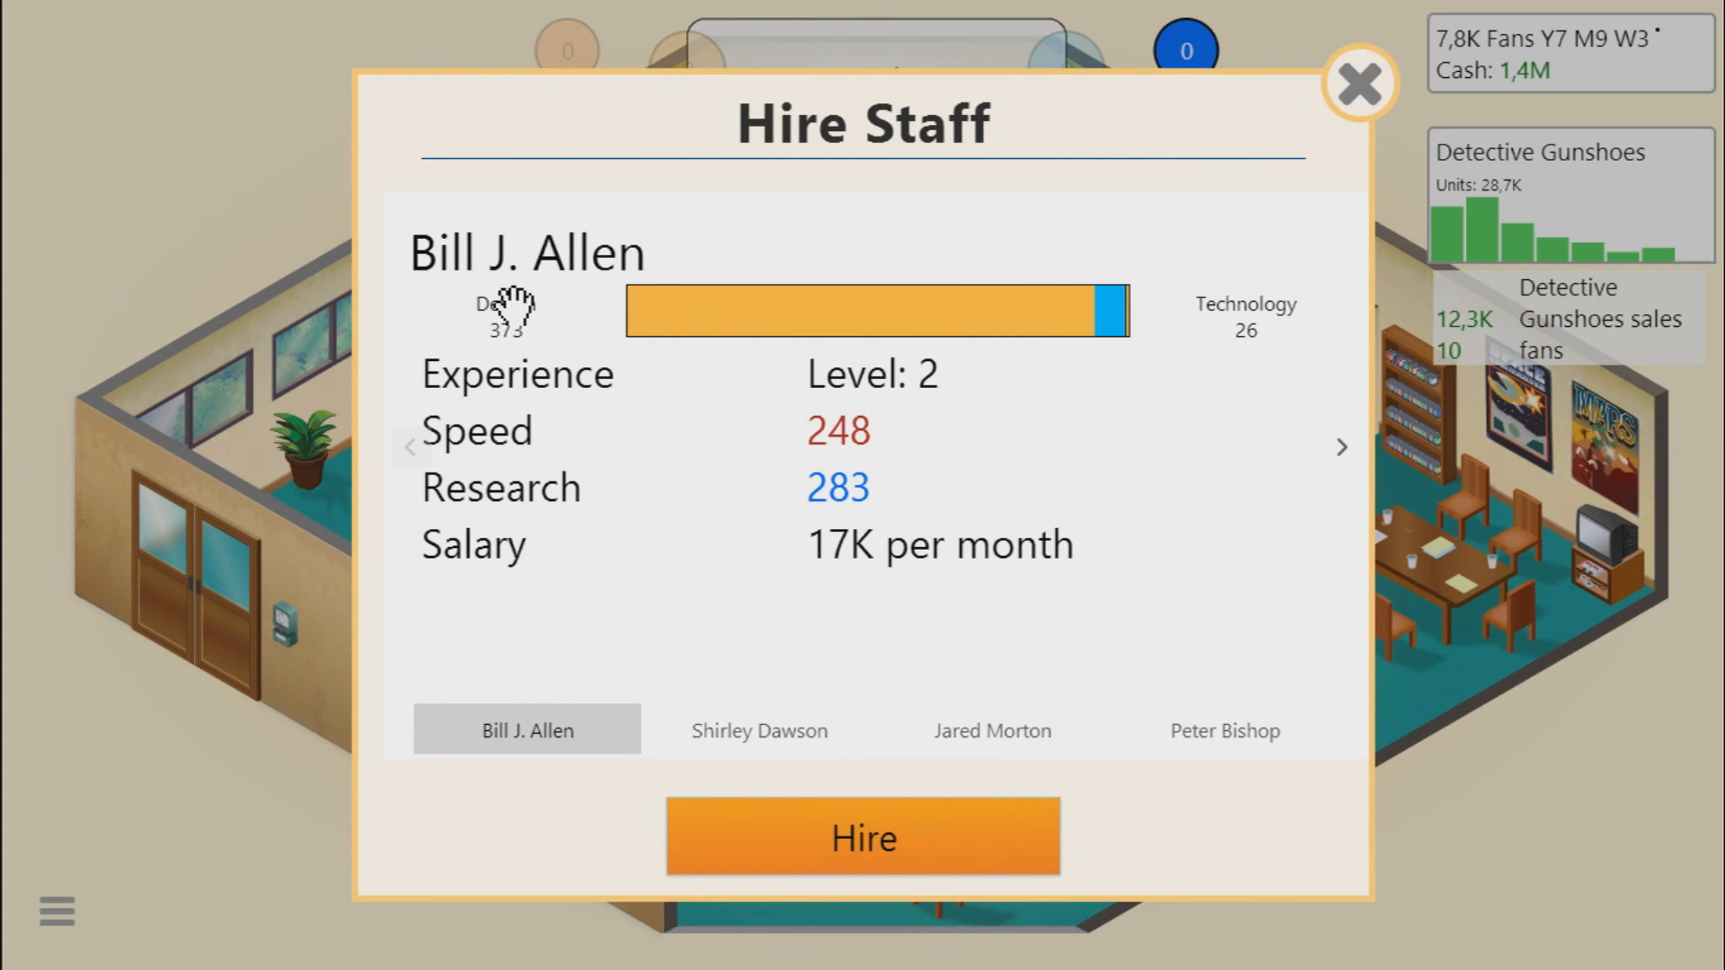
pyautogui.moveTo(733, 496)
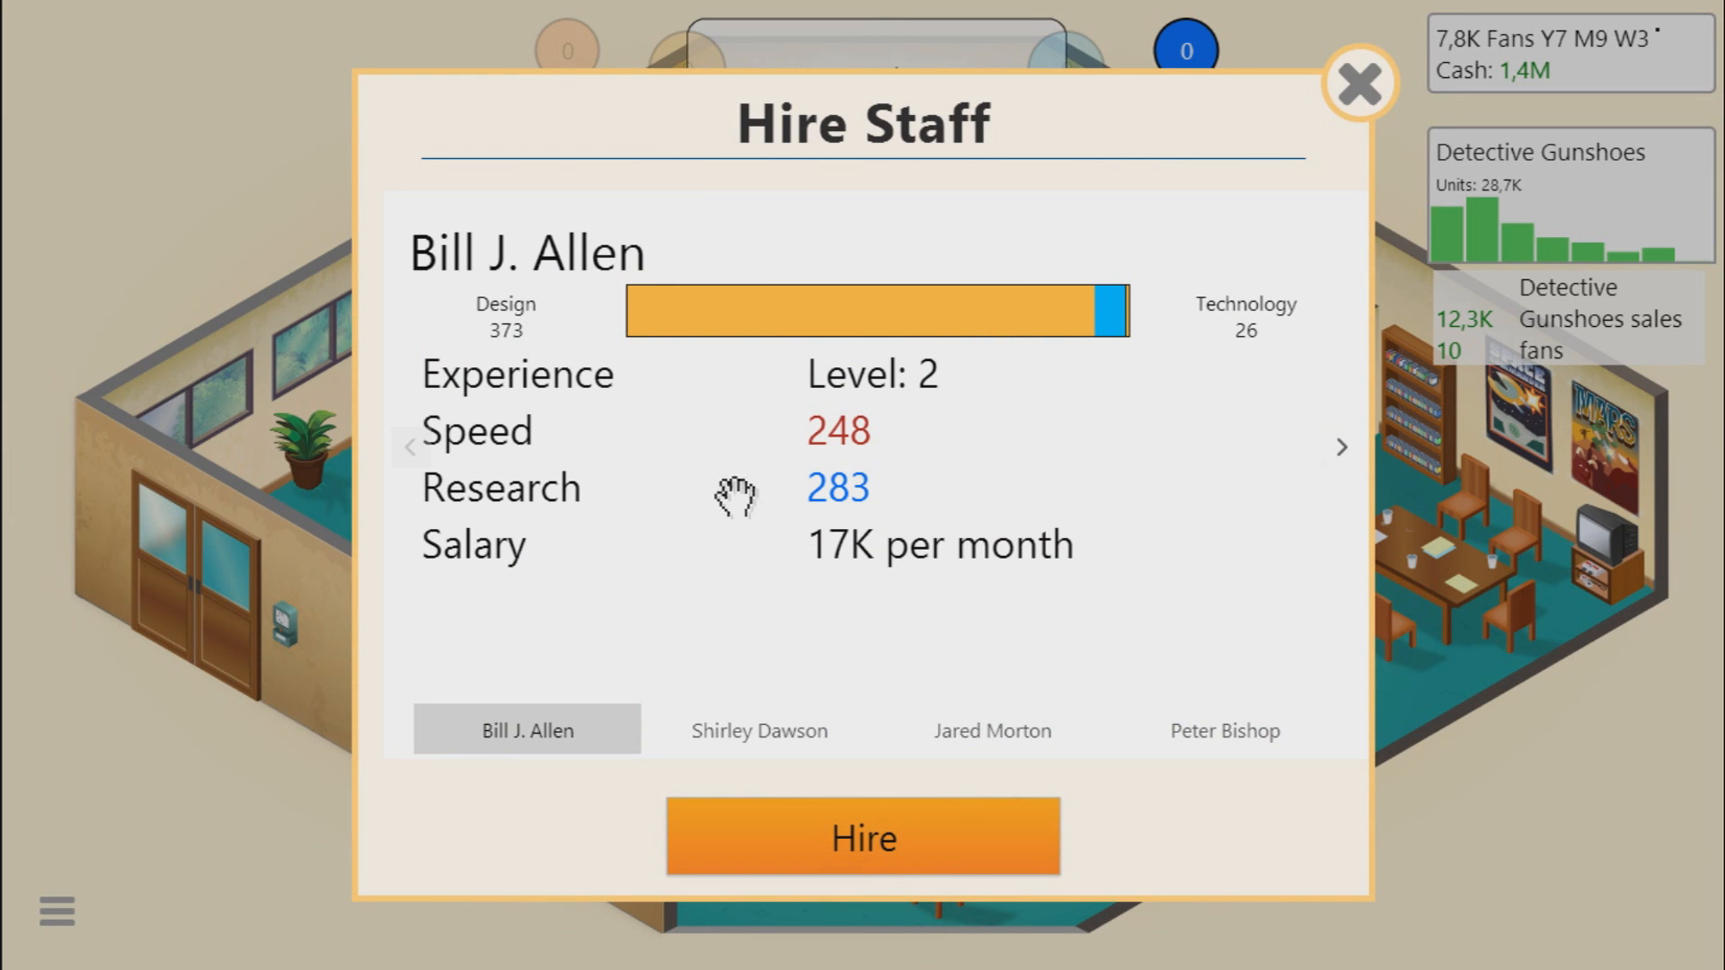
pyautogui.moveTo(879, 668)
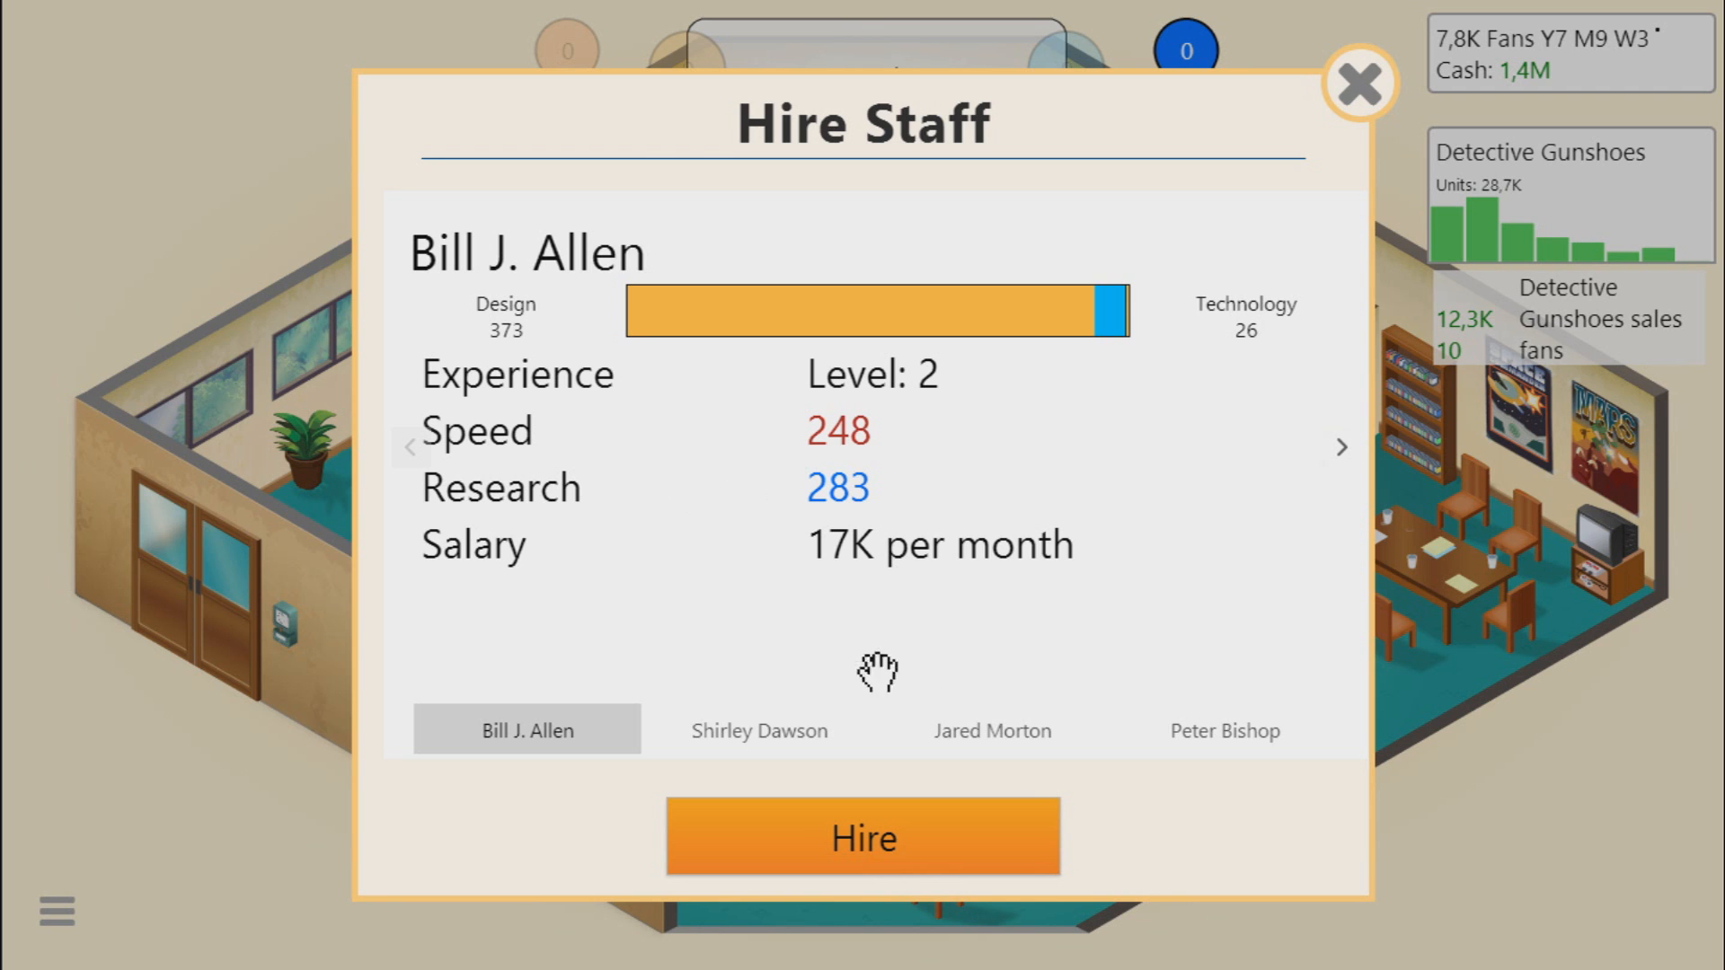
pyautogui.moveTo(556, 320)
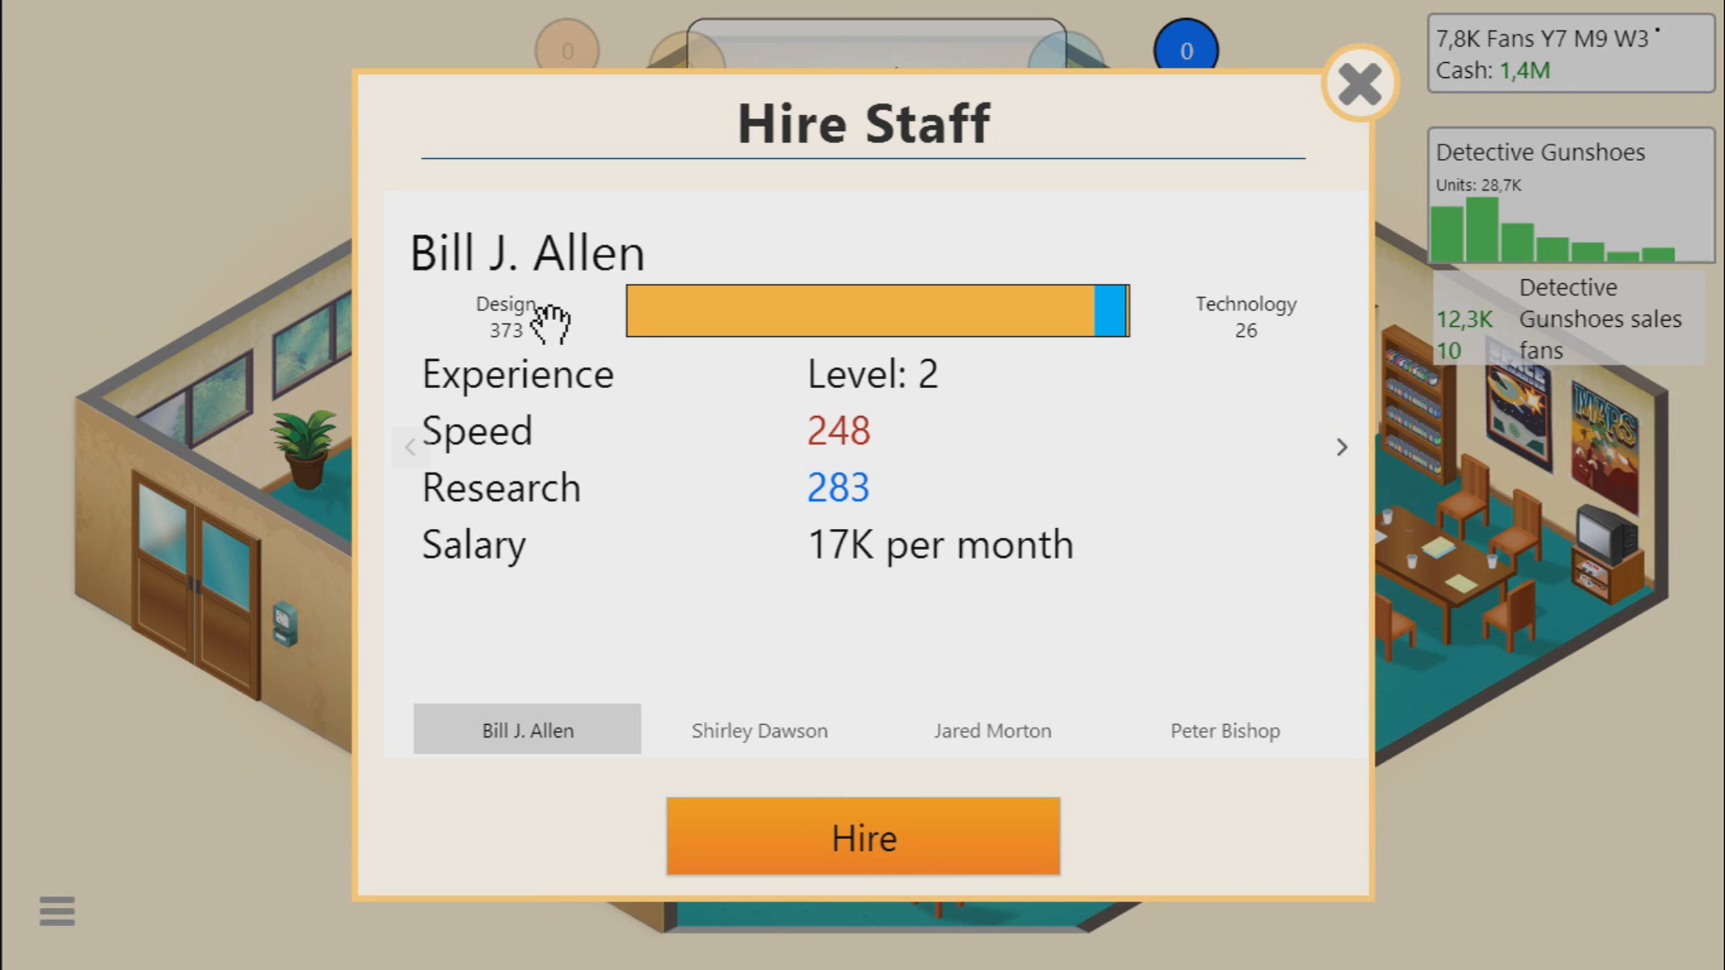
pyautogui.click(759, 729)
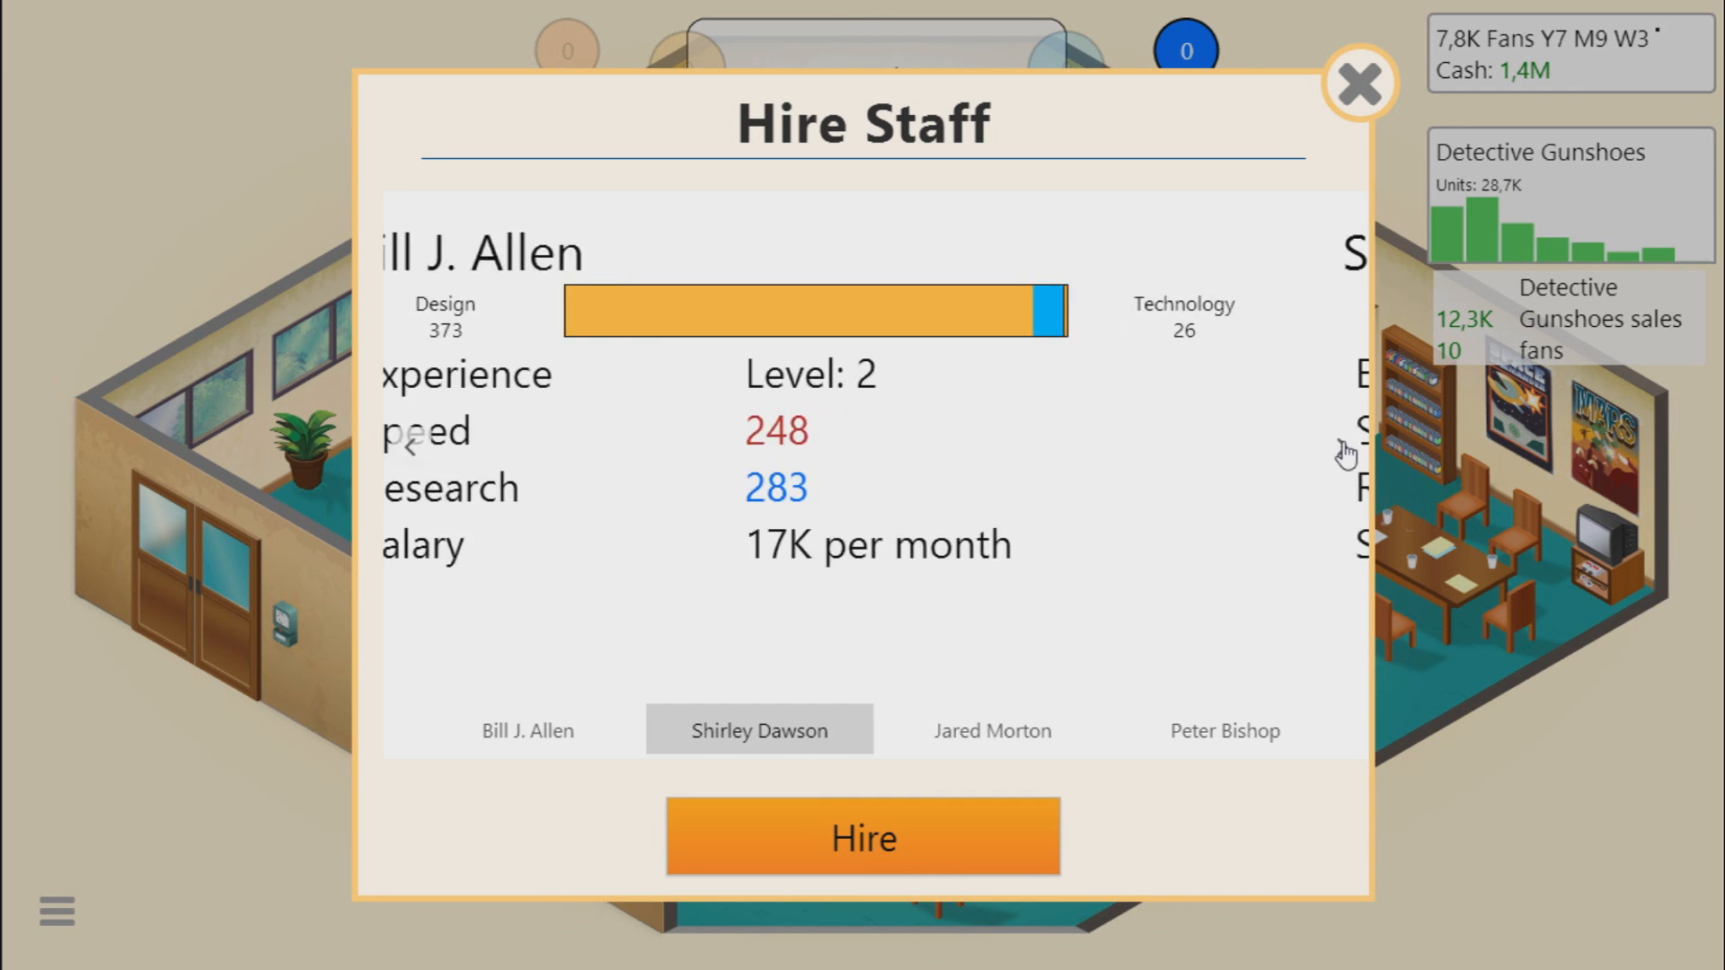
pyautogui.click(992, 729)
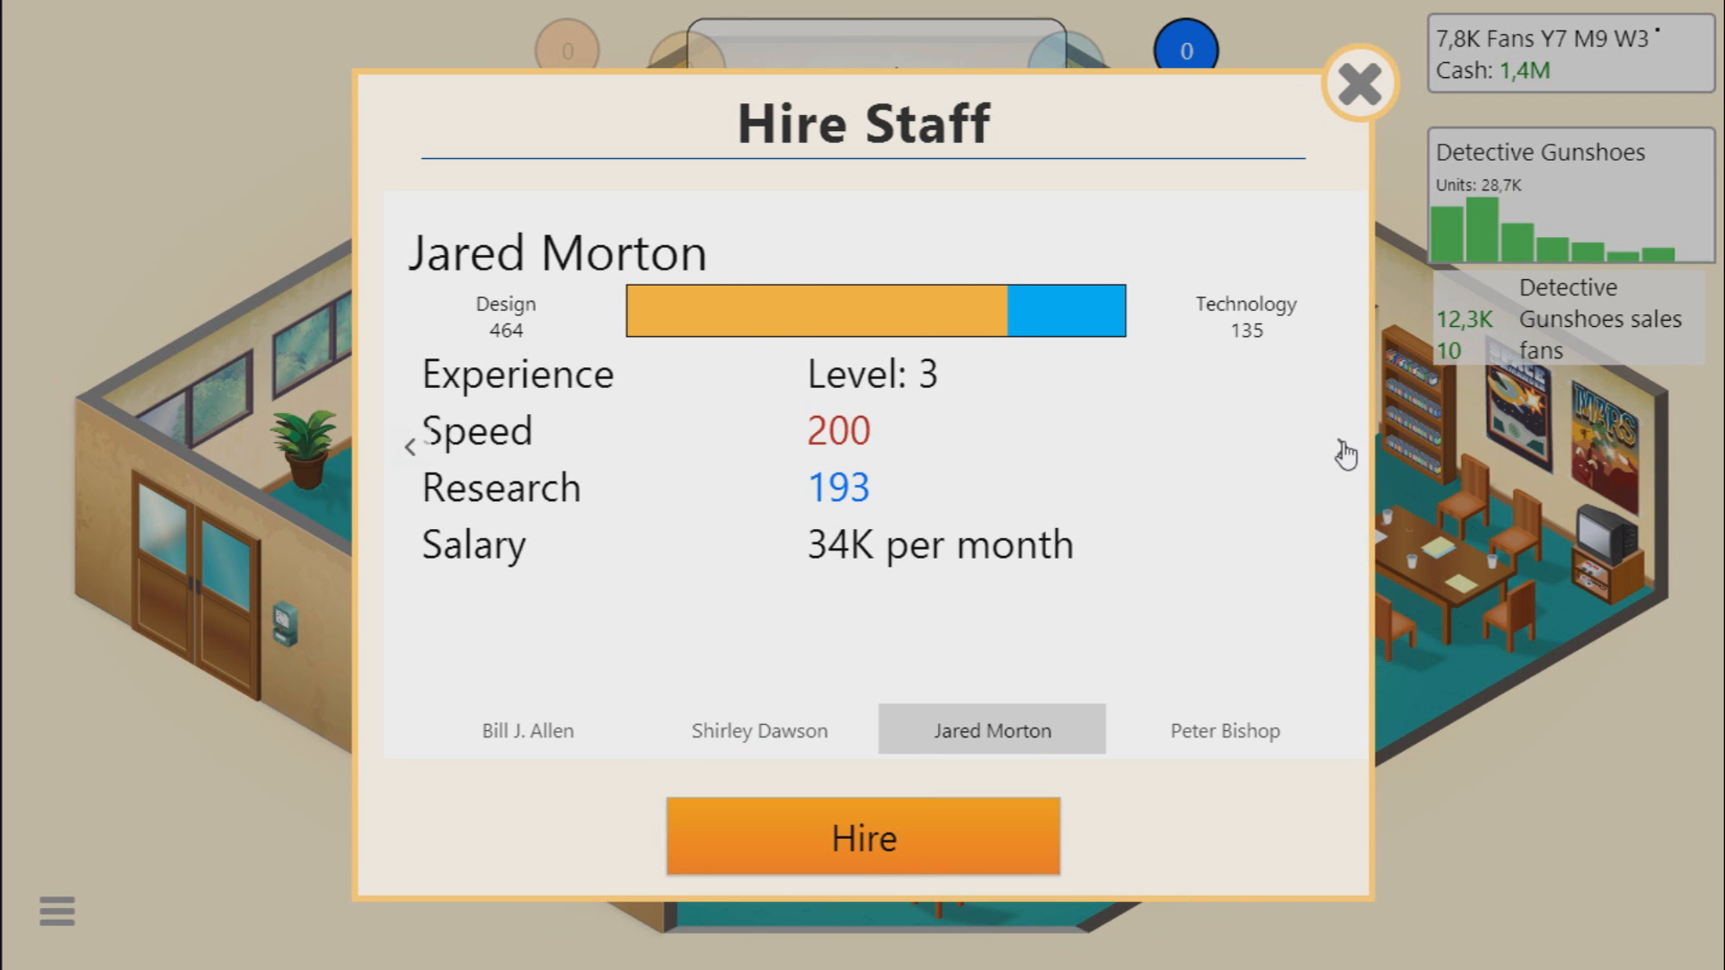
pyautogui.click(1222, 730)
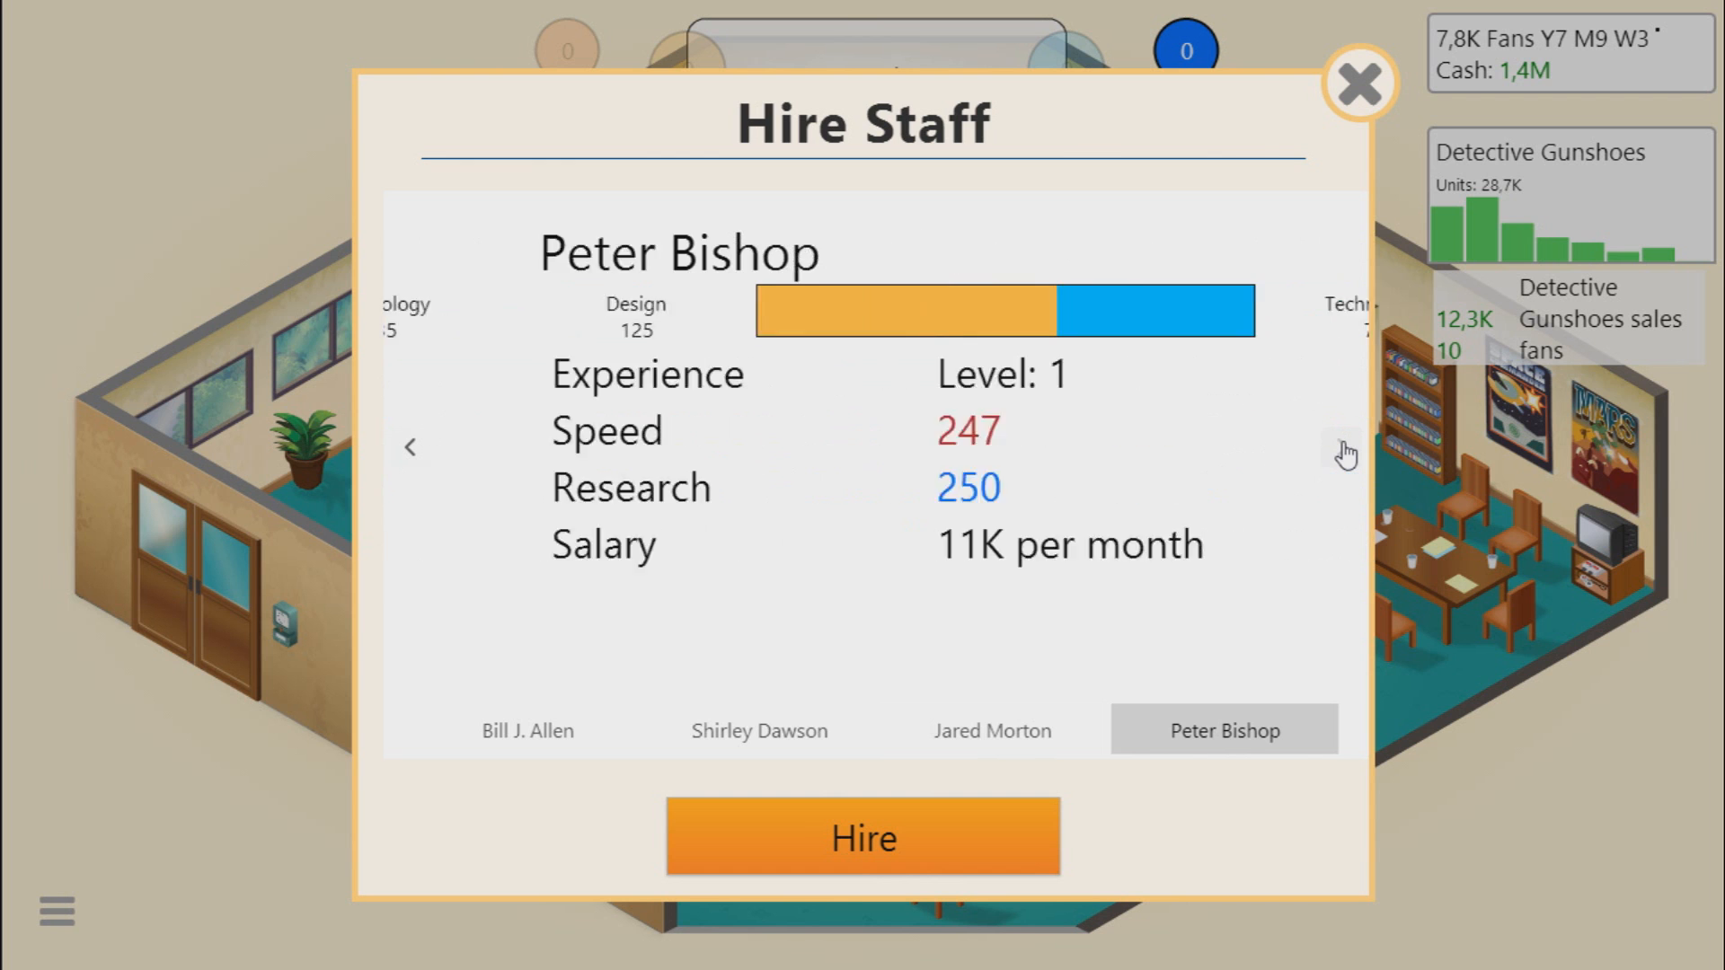
pyautogui.click(410, 448)
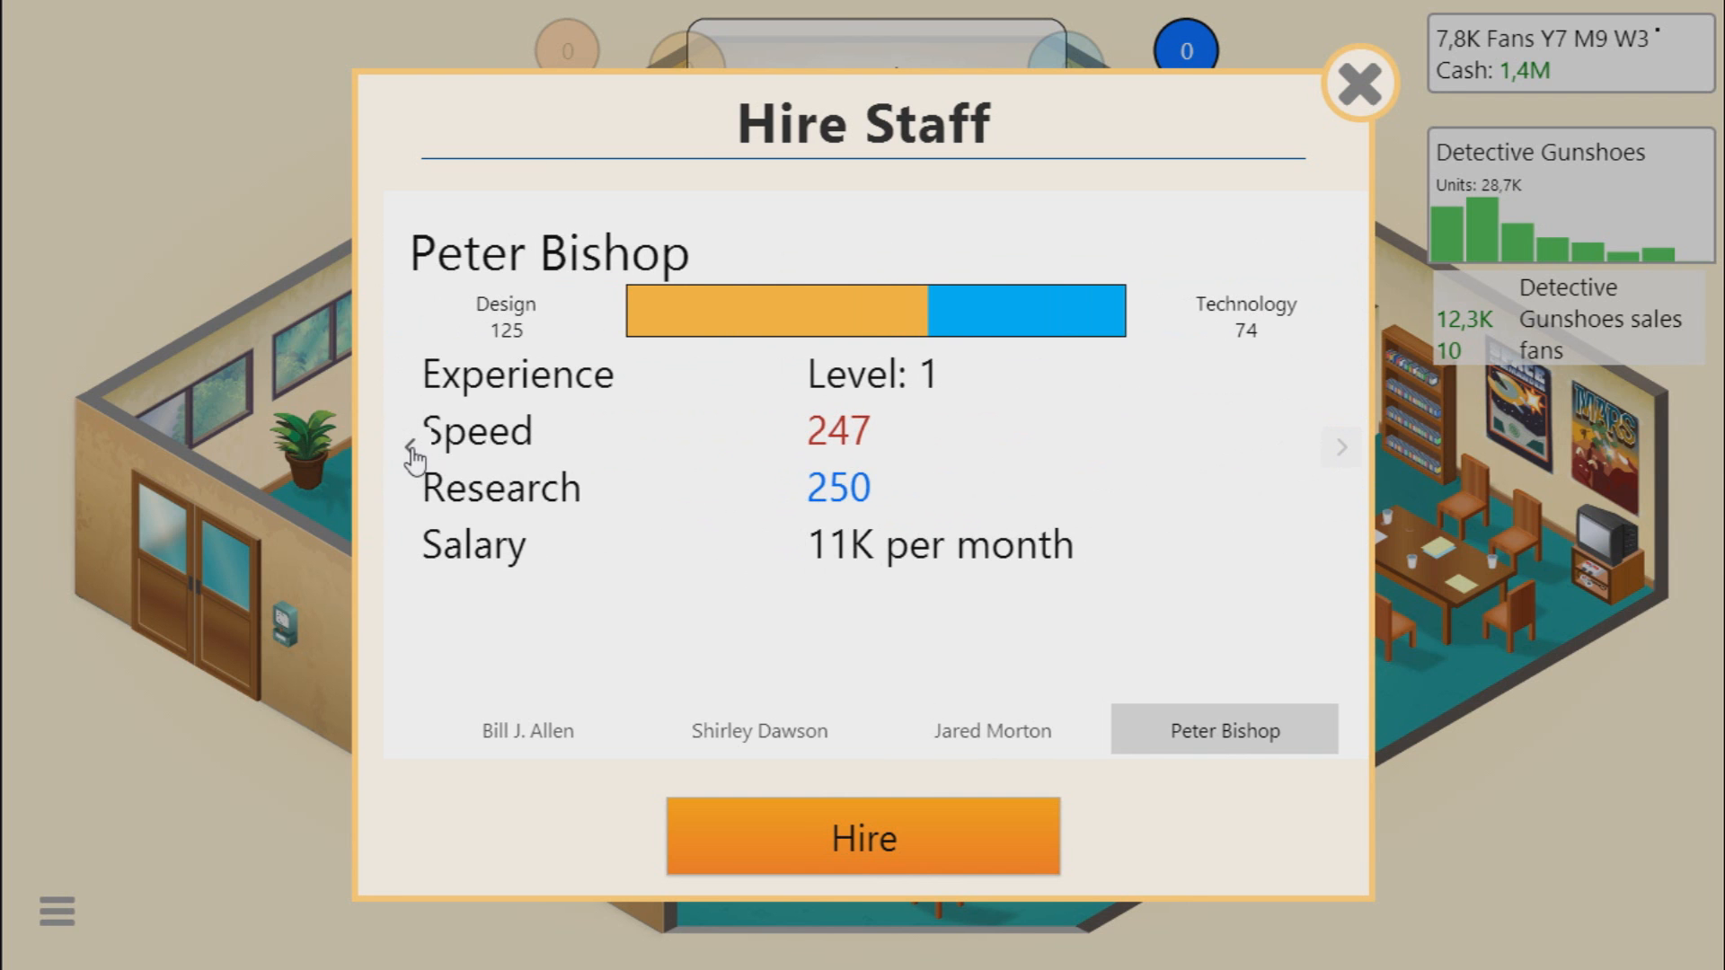
pyautogui.click(992, 730)
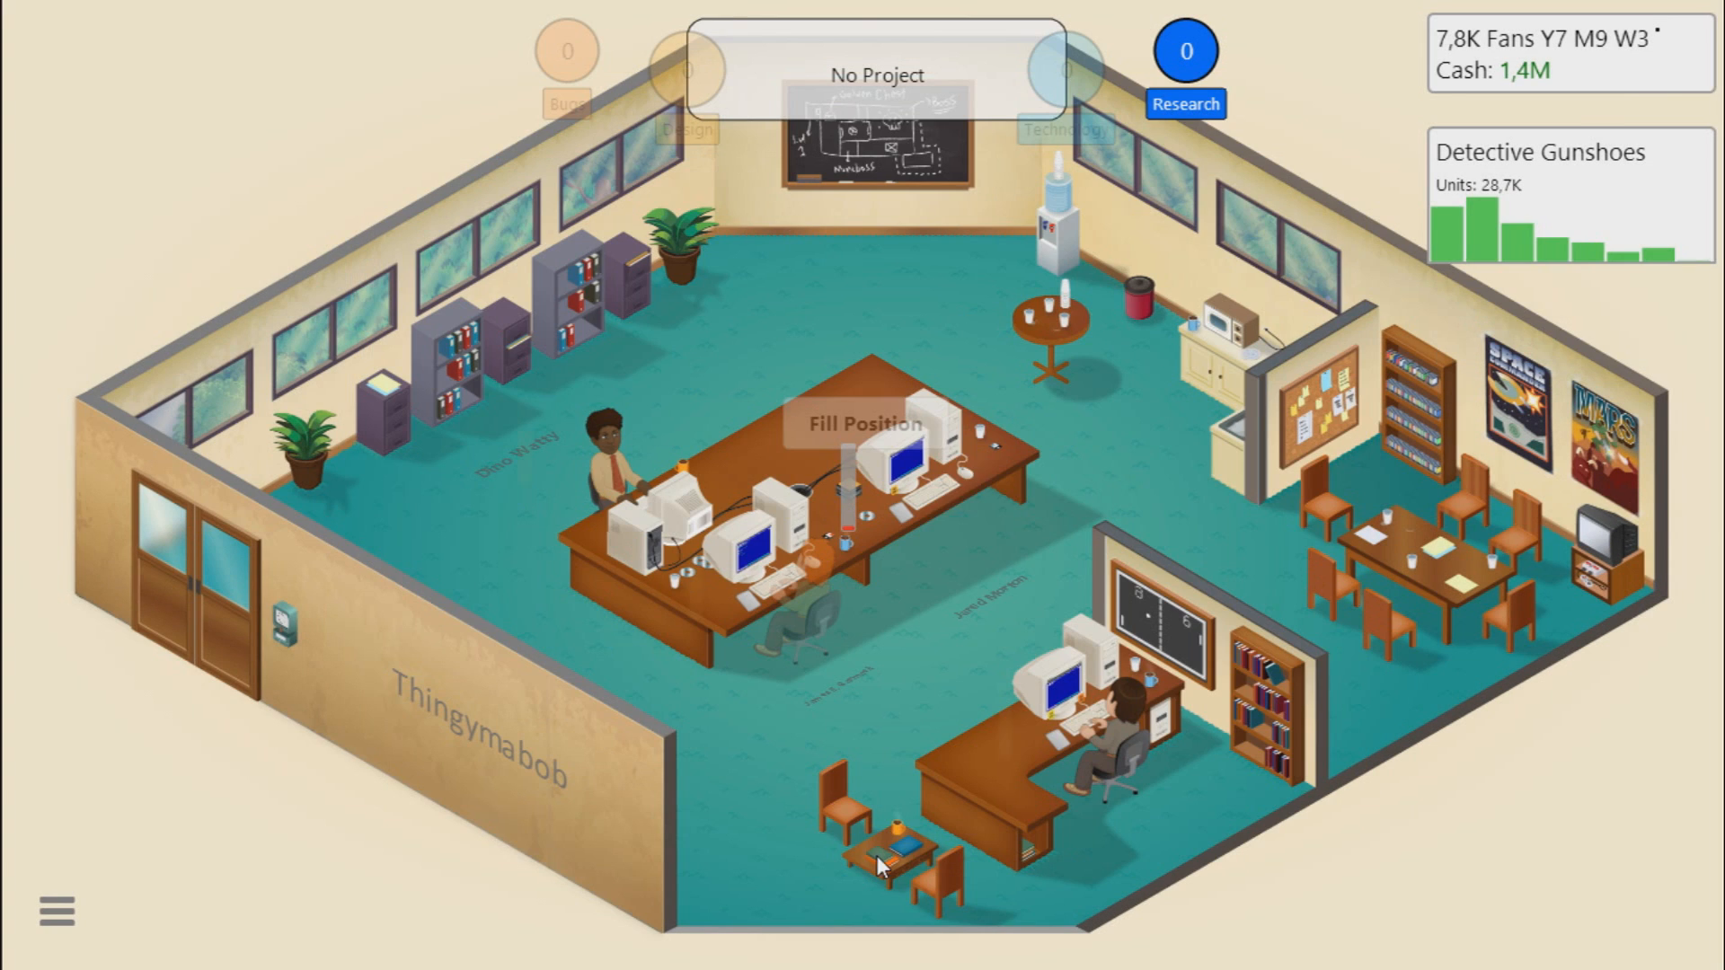
# Step: Put Jared Morton through Staff Welcome Training and acknowledge Detective Gunshoes leaving the market
pyautogui.click(963, 533)
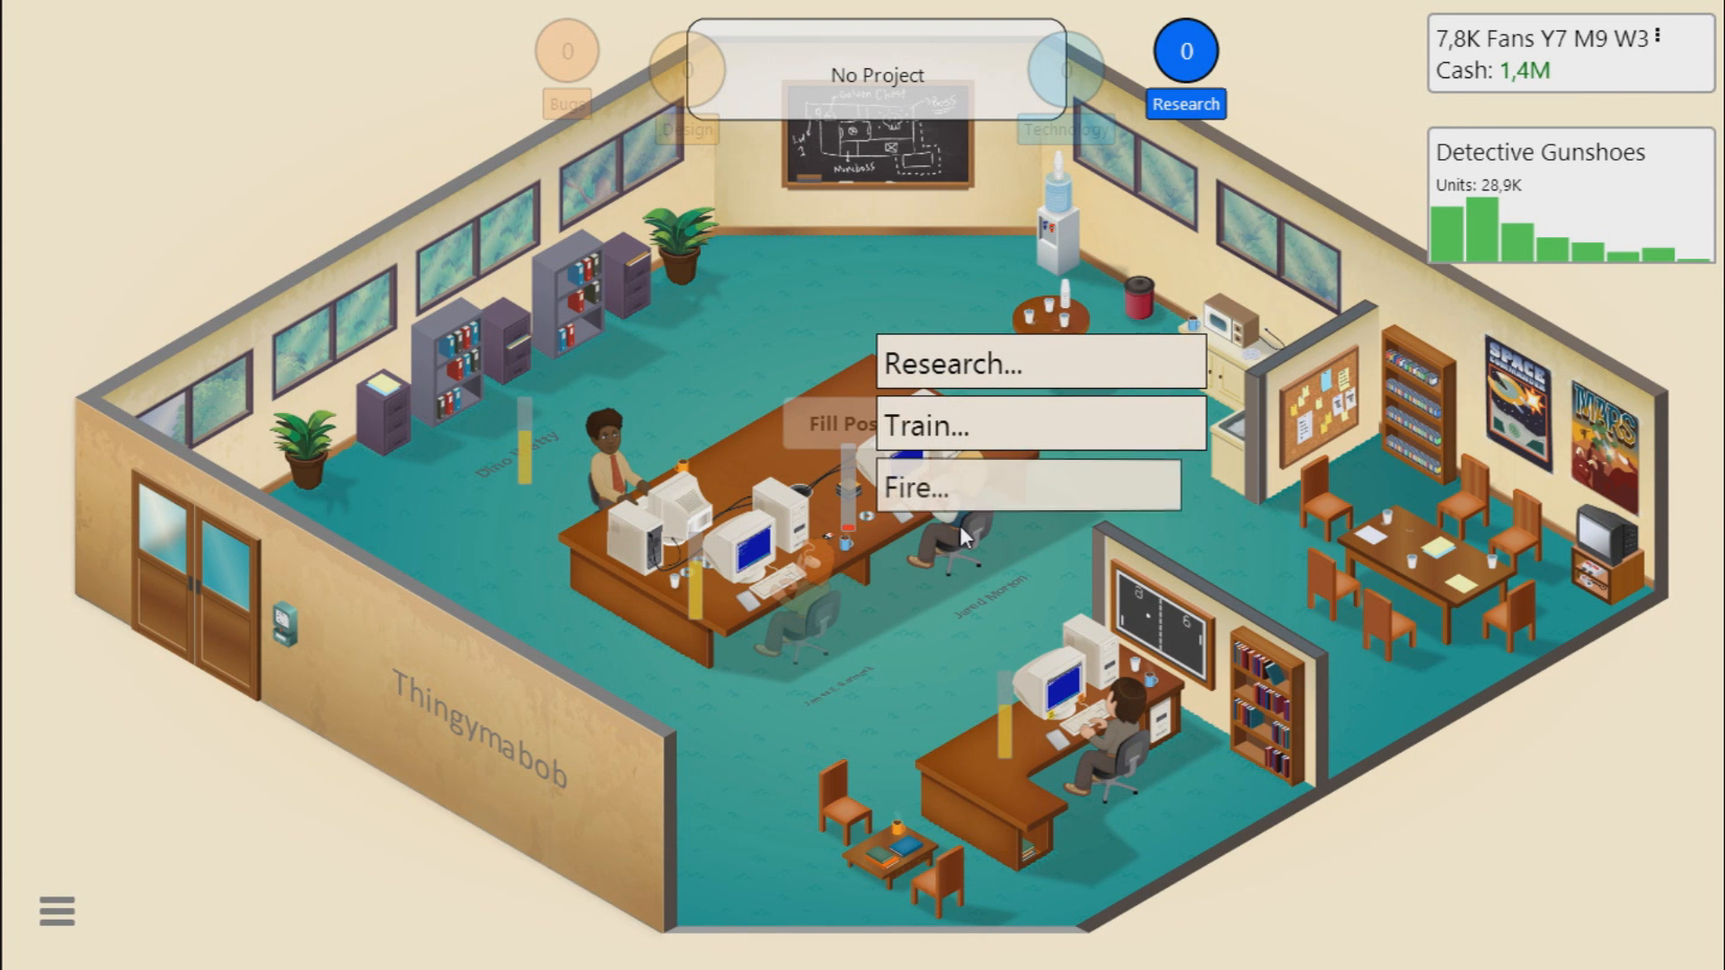
pyautogui.moveTo(958, 428)
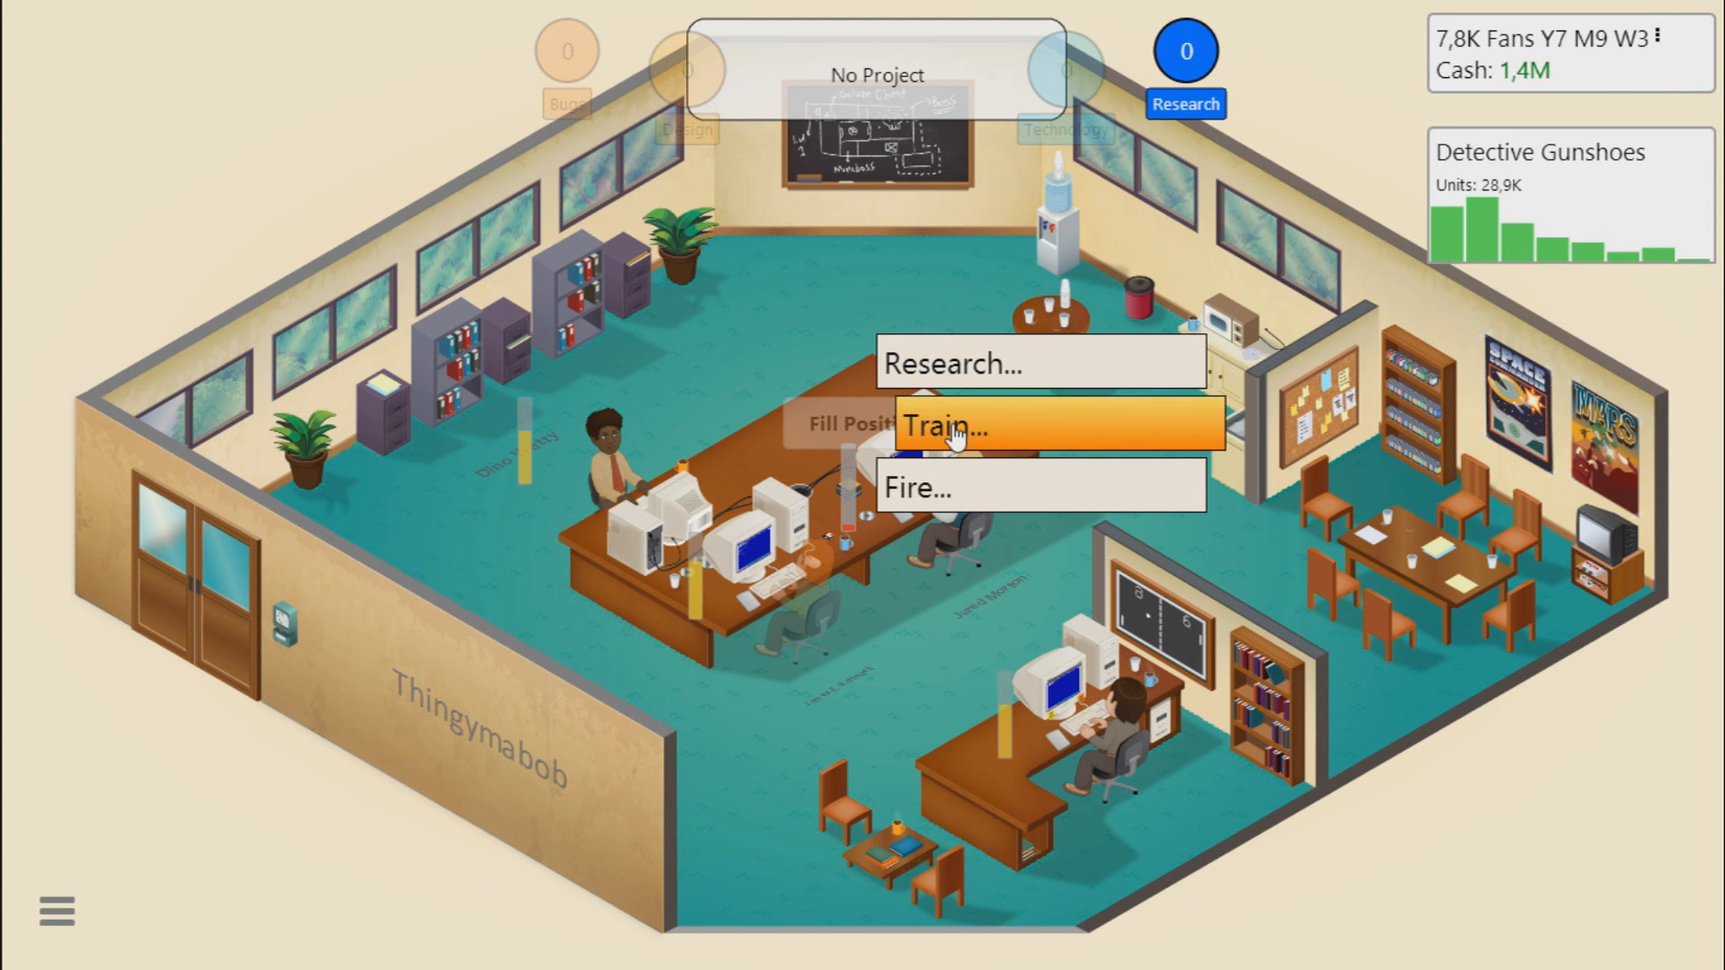
pyautogui.click(952, 424)
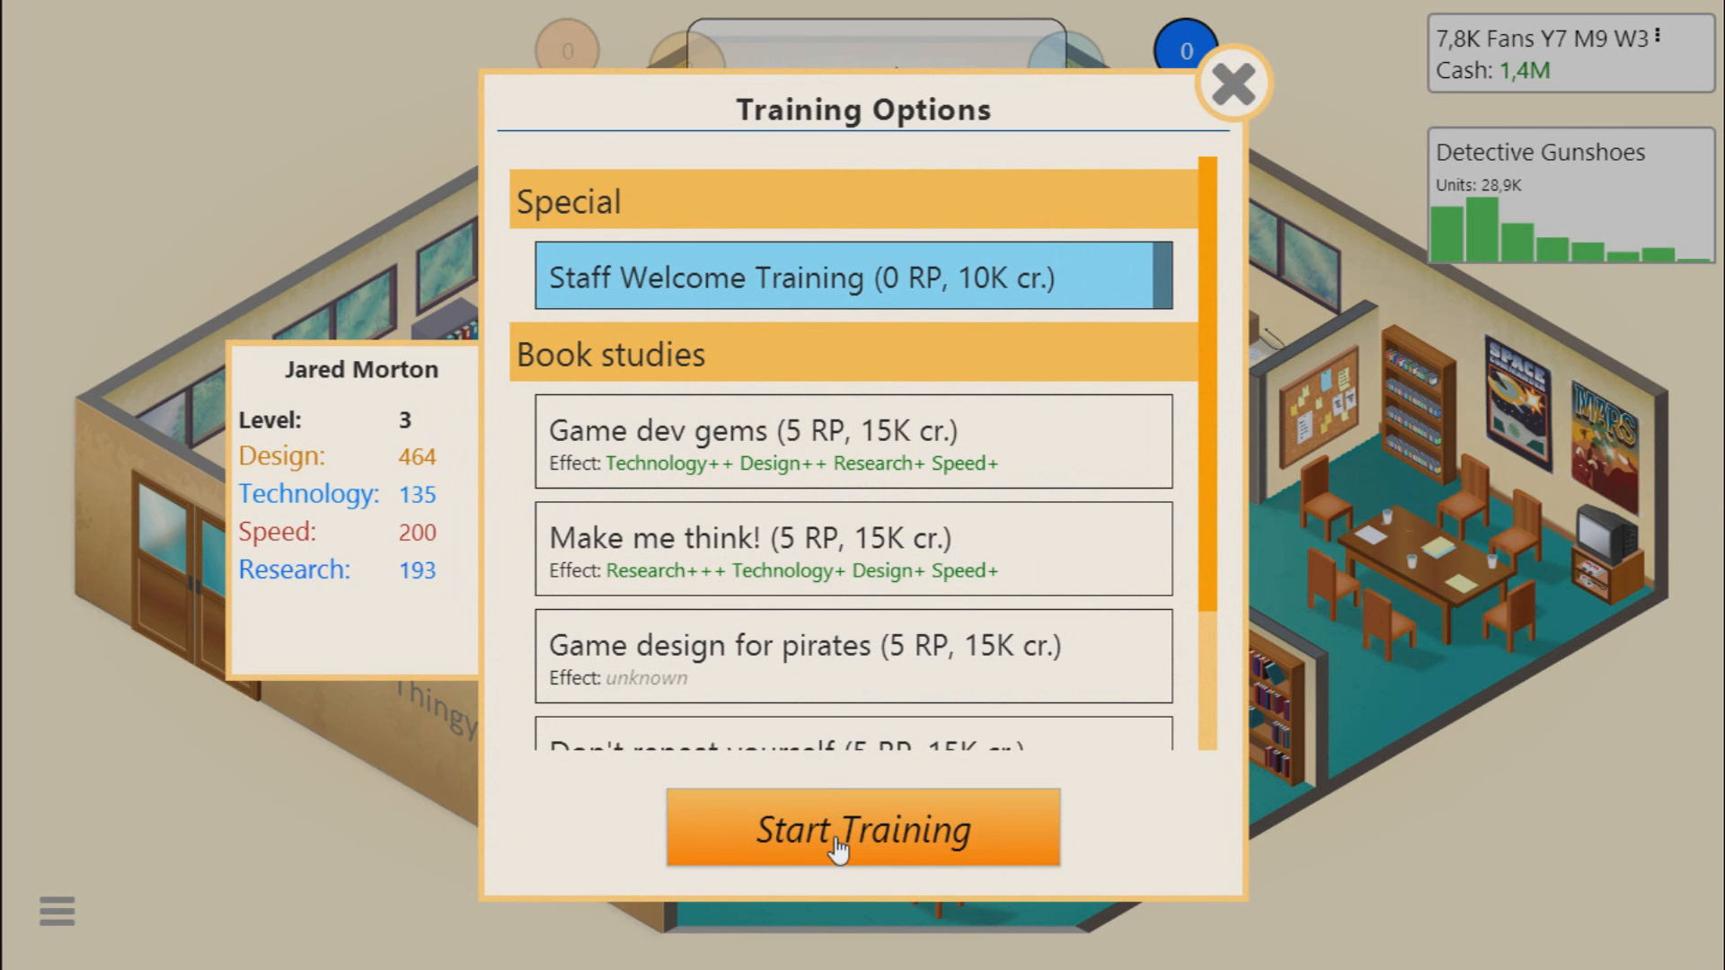
pyautogui.click(863, 828)
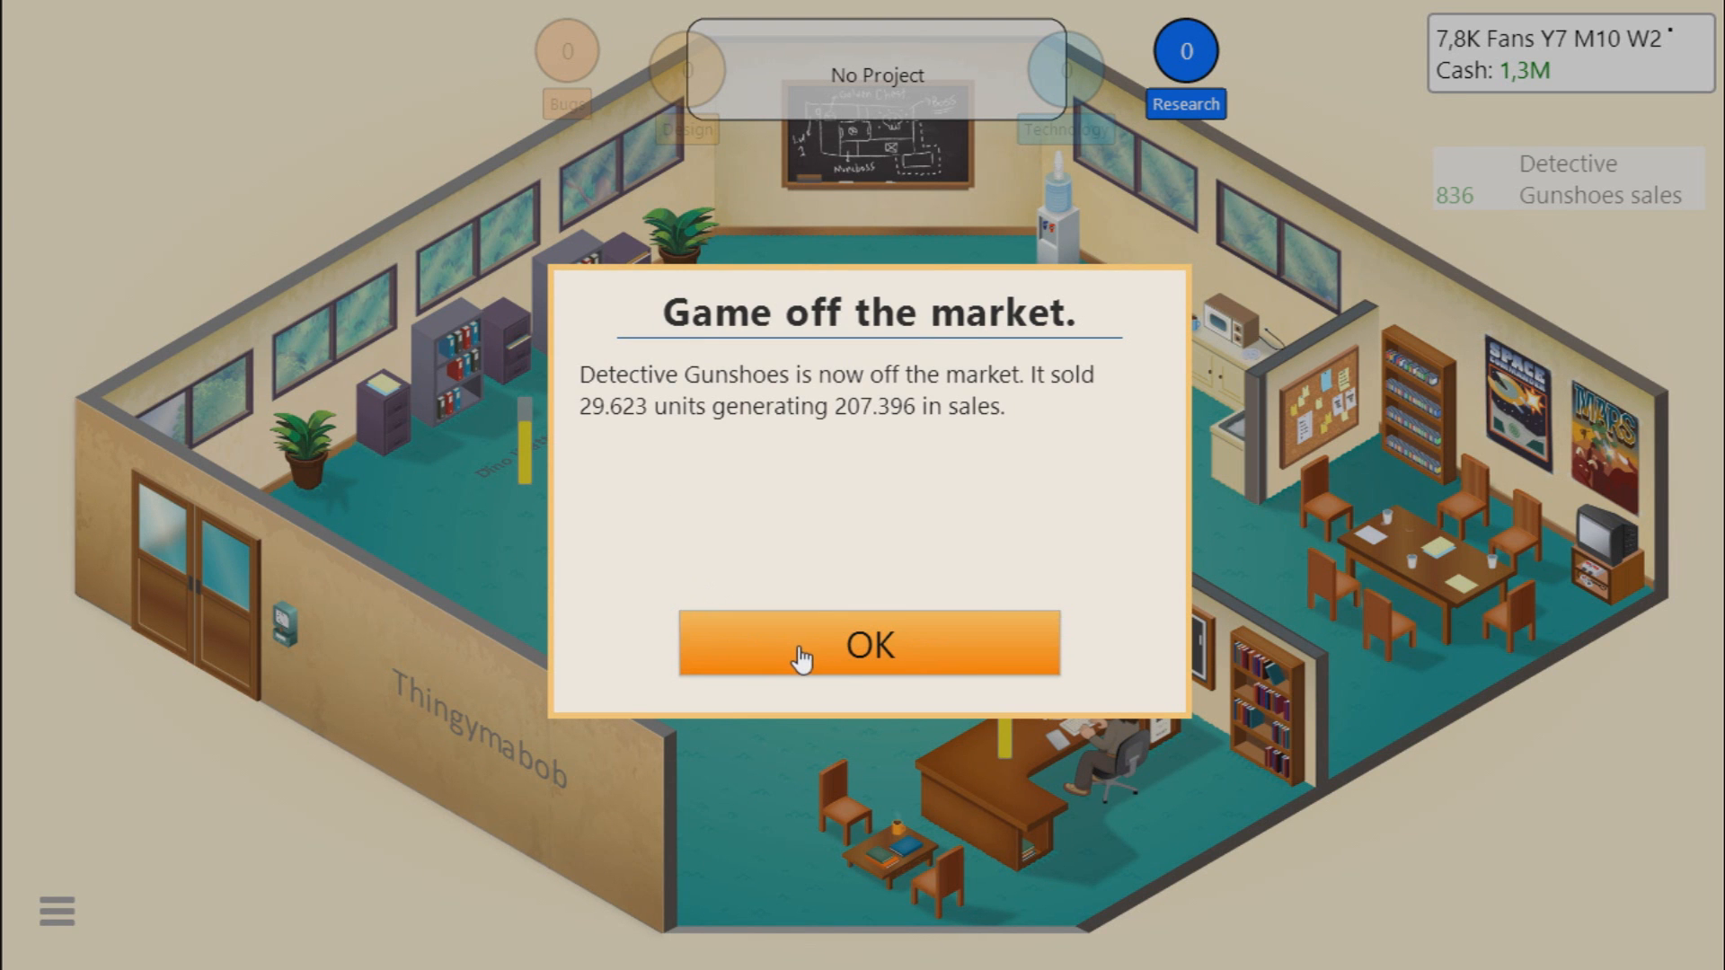
pyautogui.click(868, 645)
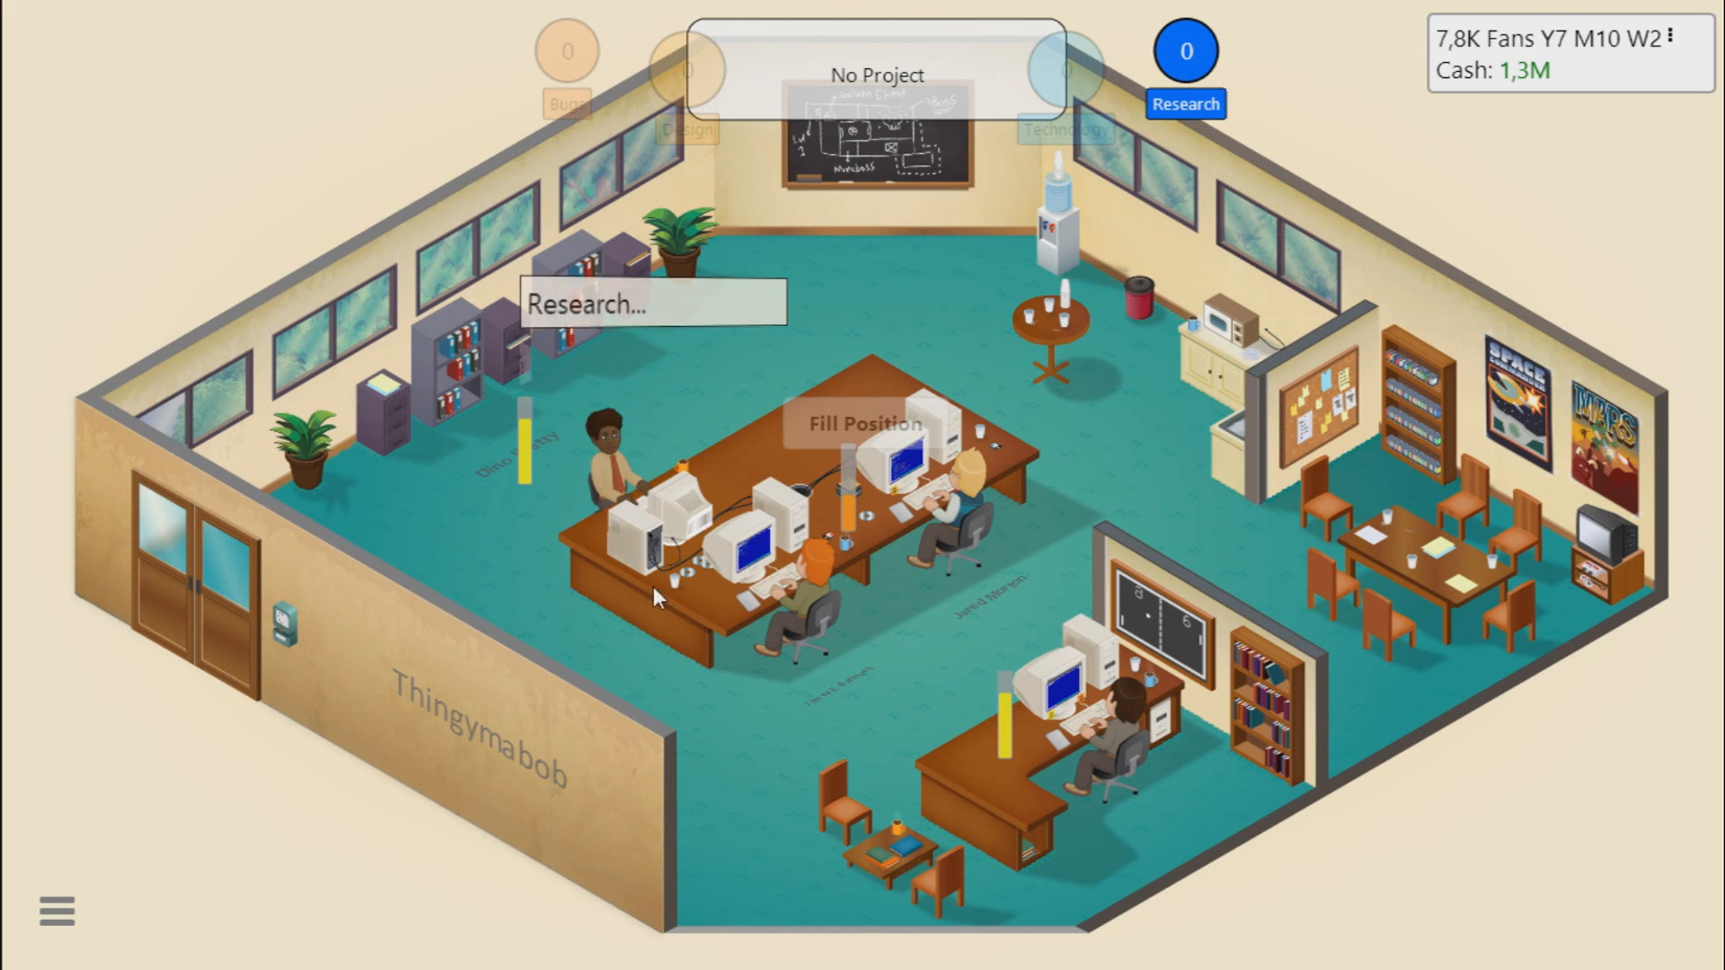
pyautogui.moveTo(1100, 399)
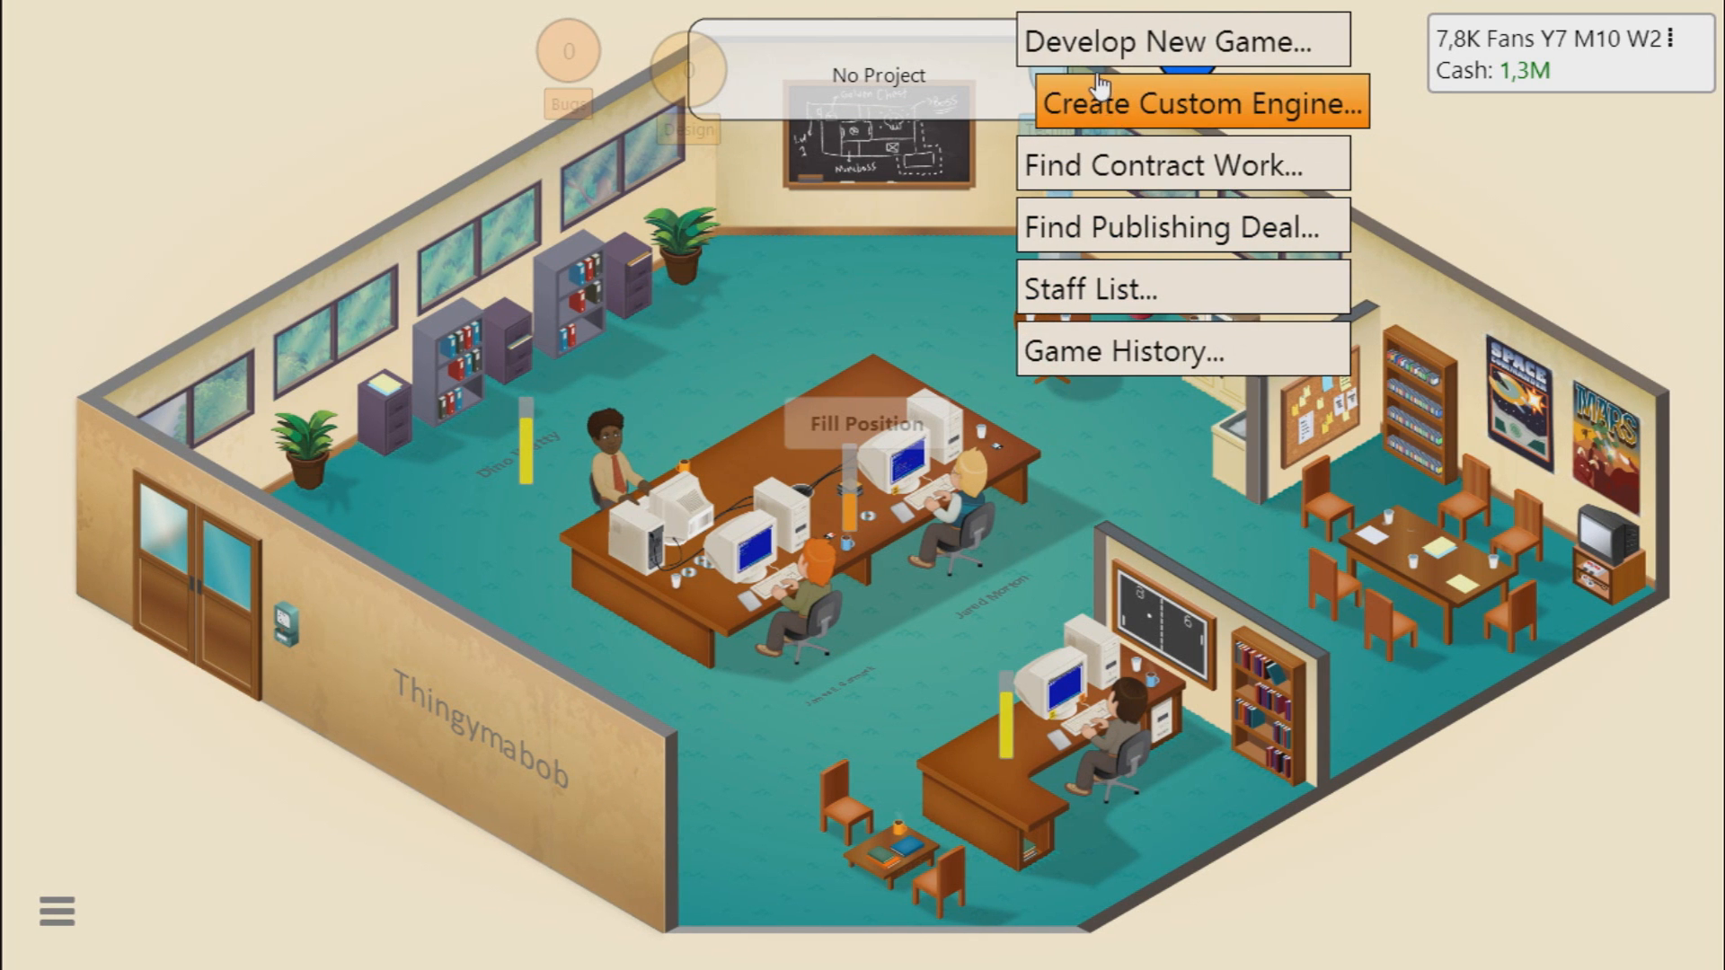
# Step: Start a new Super TES game concept with Dungeon topic and RPG genre
pyautogui.click(1147, 41)
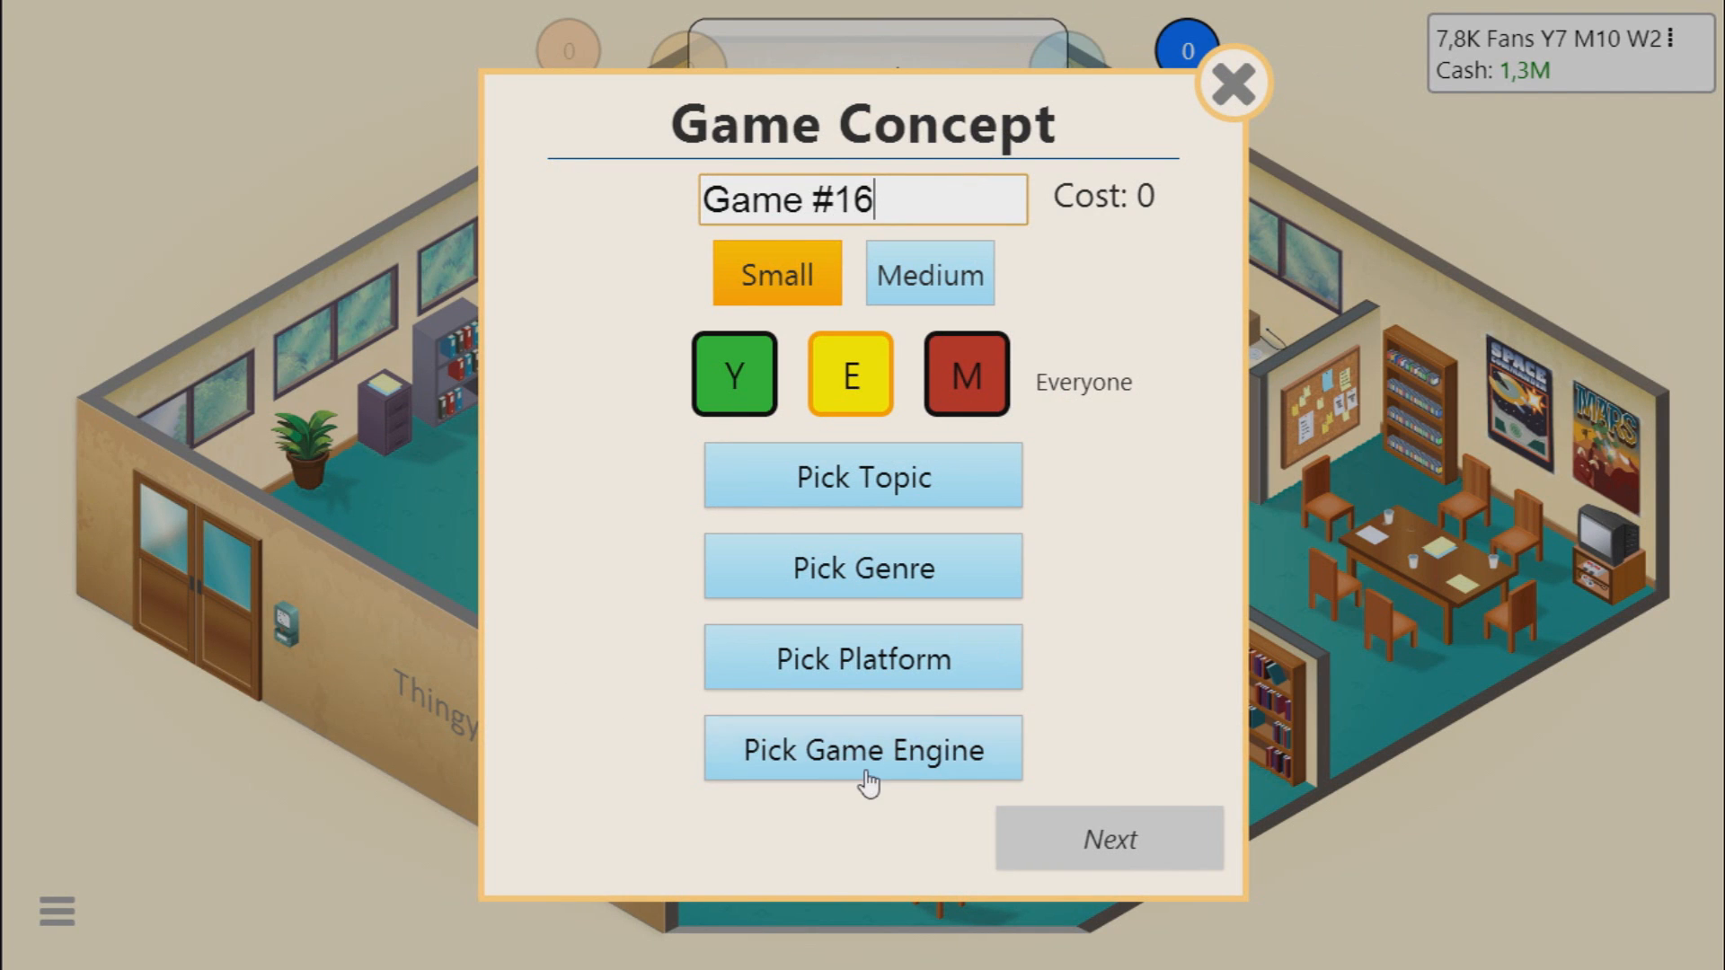
pyautogui.click(863, 748)
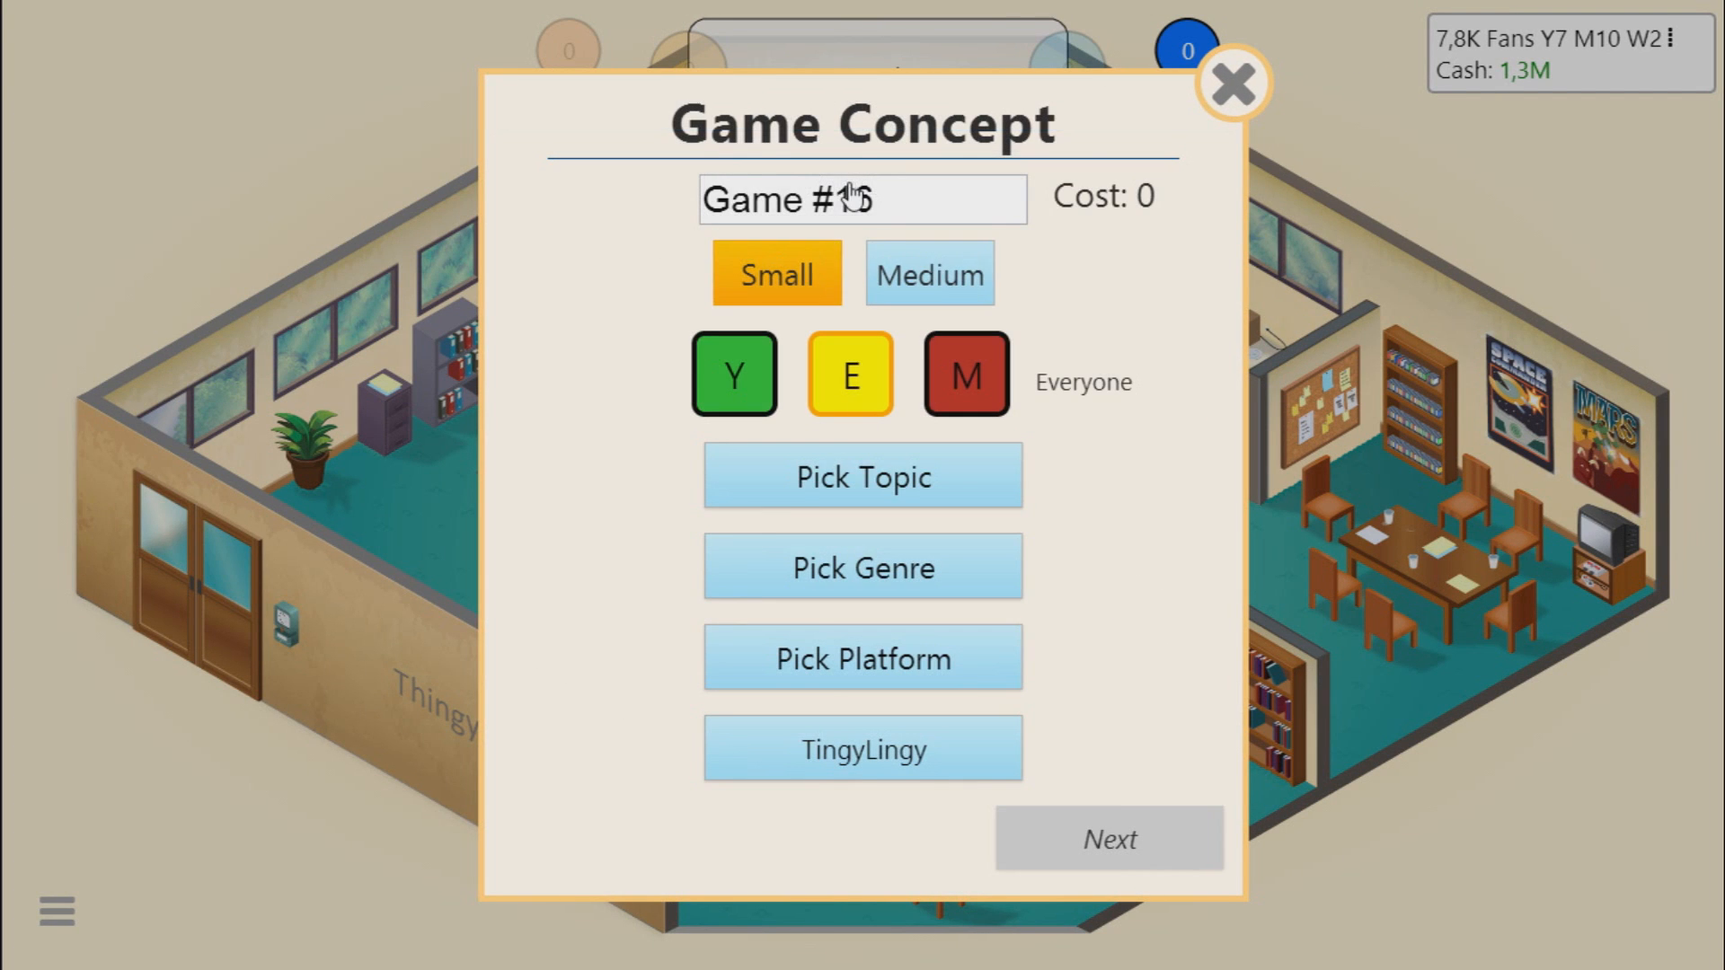
pyautogui.click(862, 658)
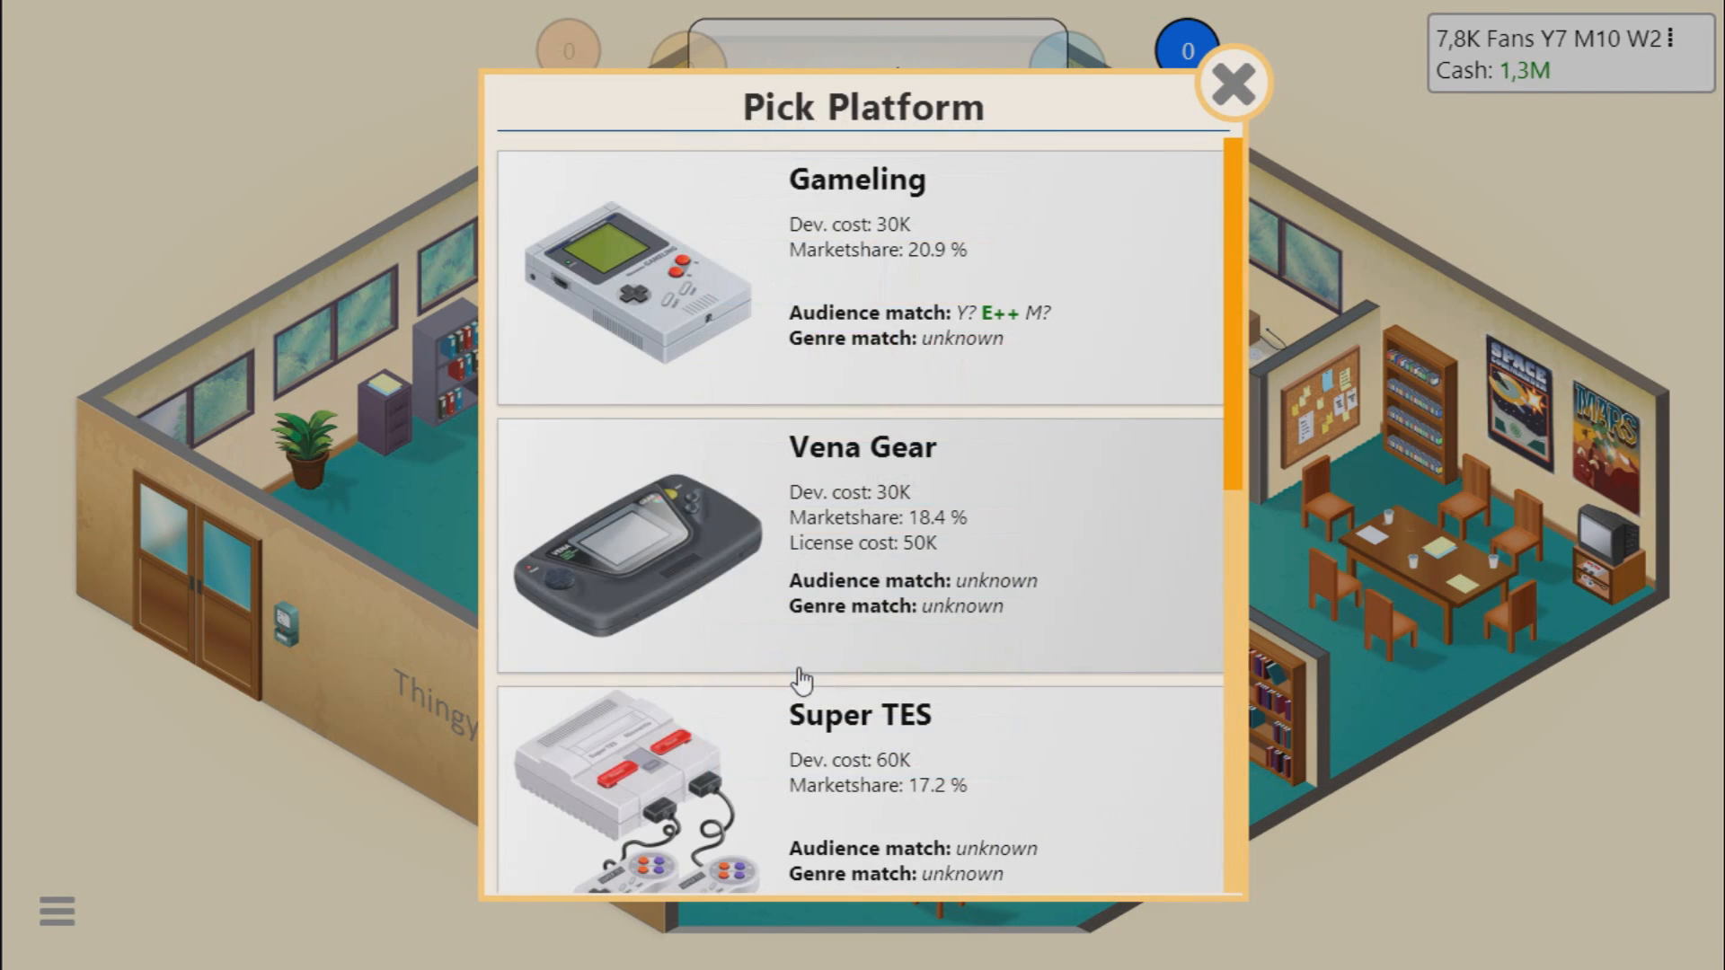
pyautogui.scroll(-3)
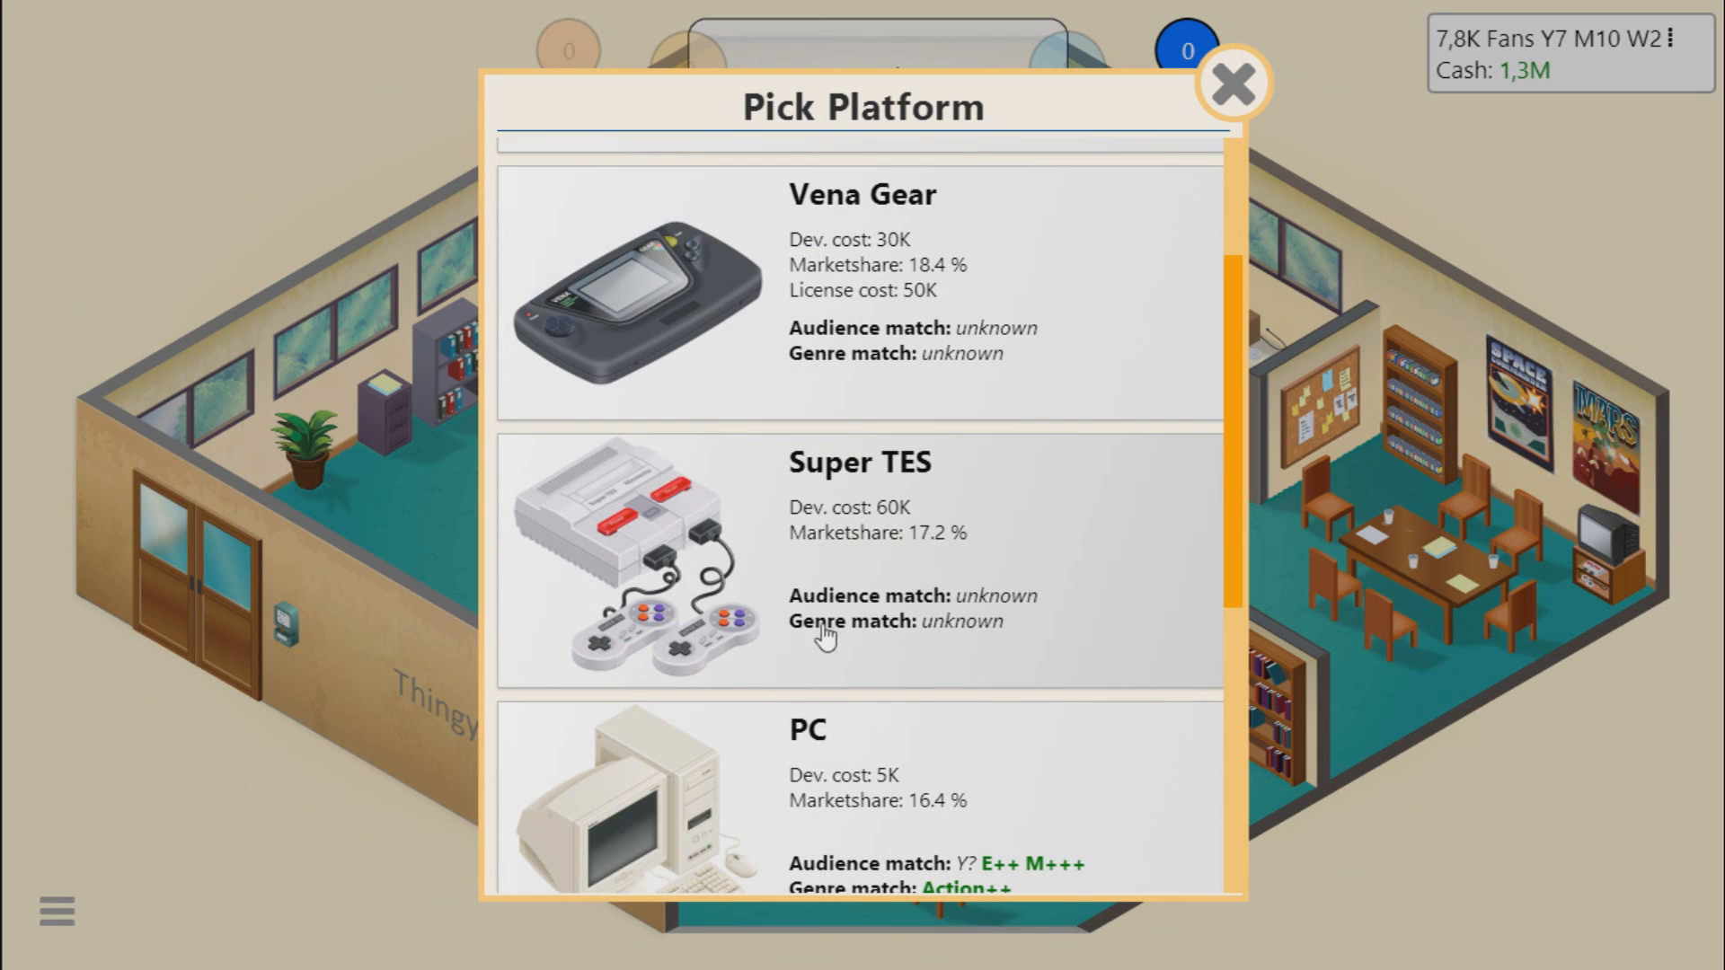
pyautogui.moveTo(721, 689)
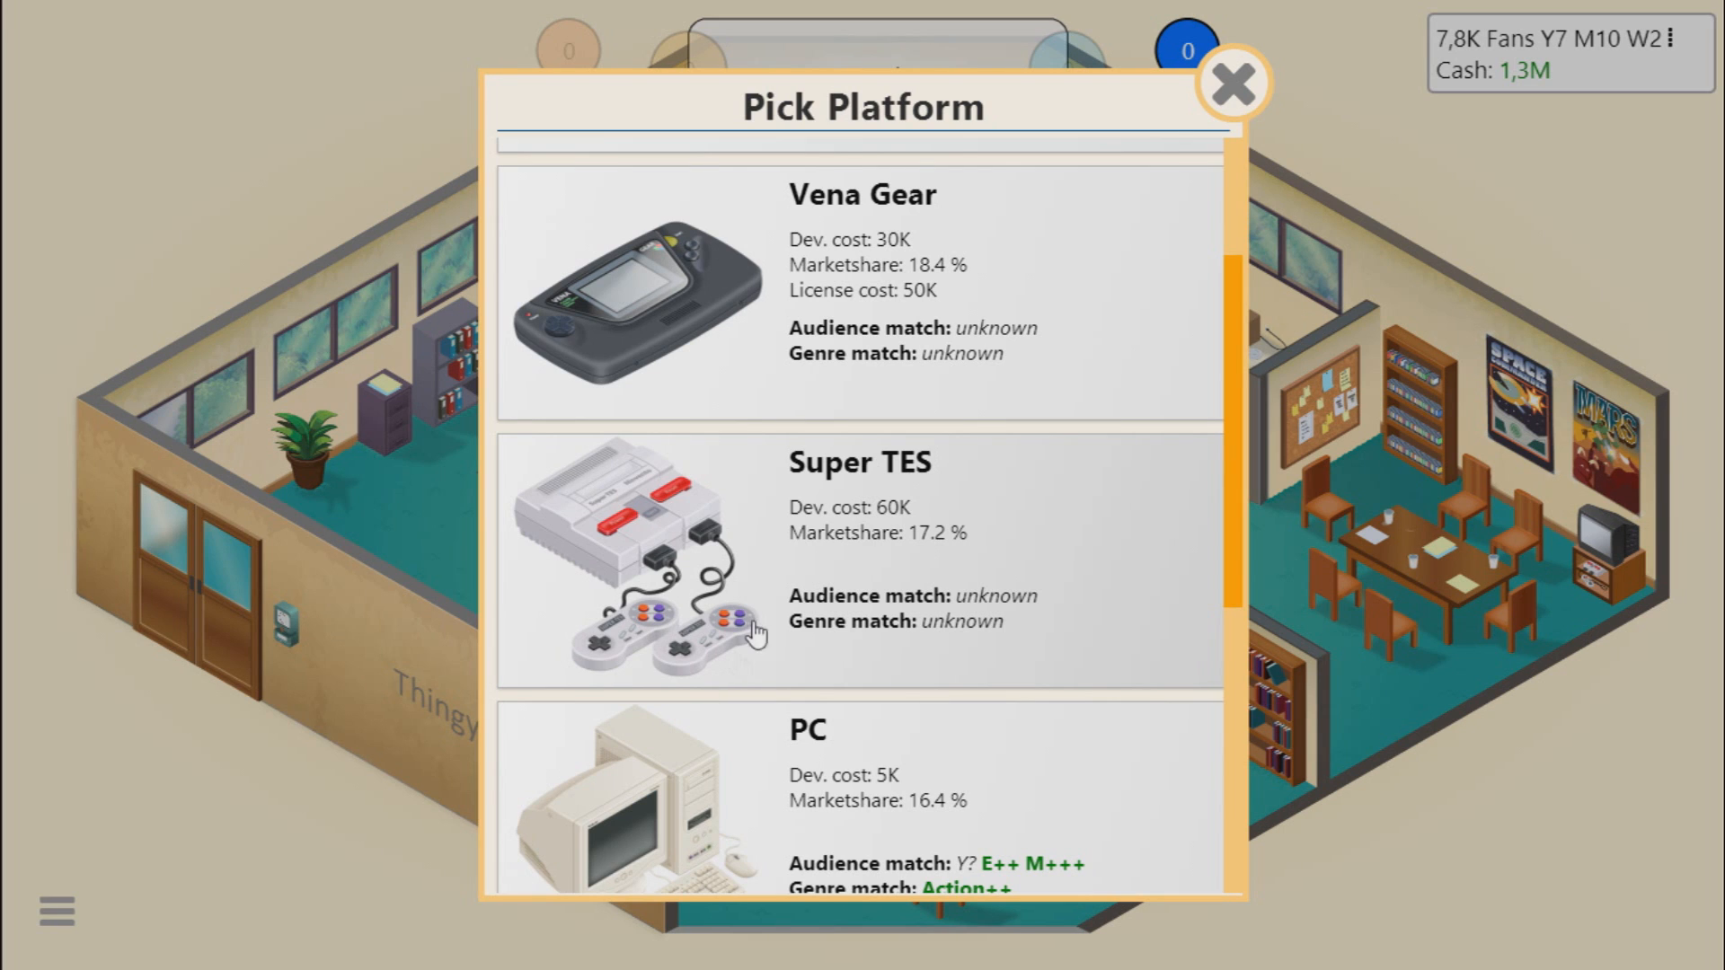
pyautogui.moveTo(767, 569)
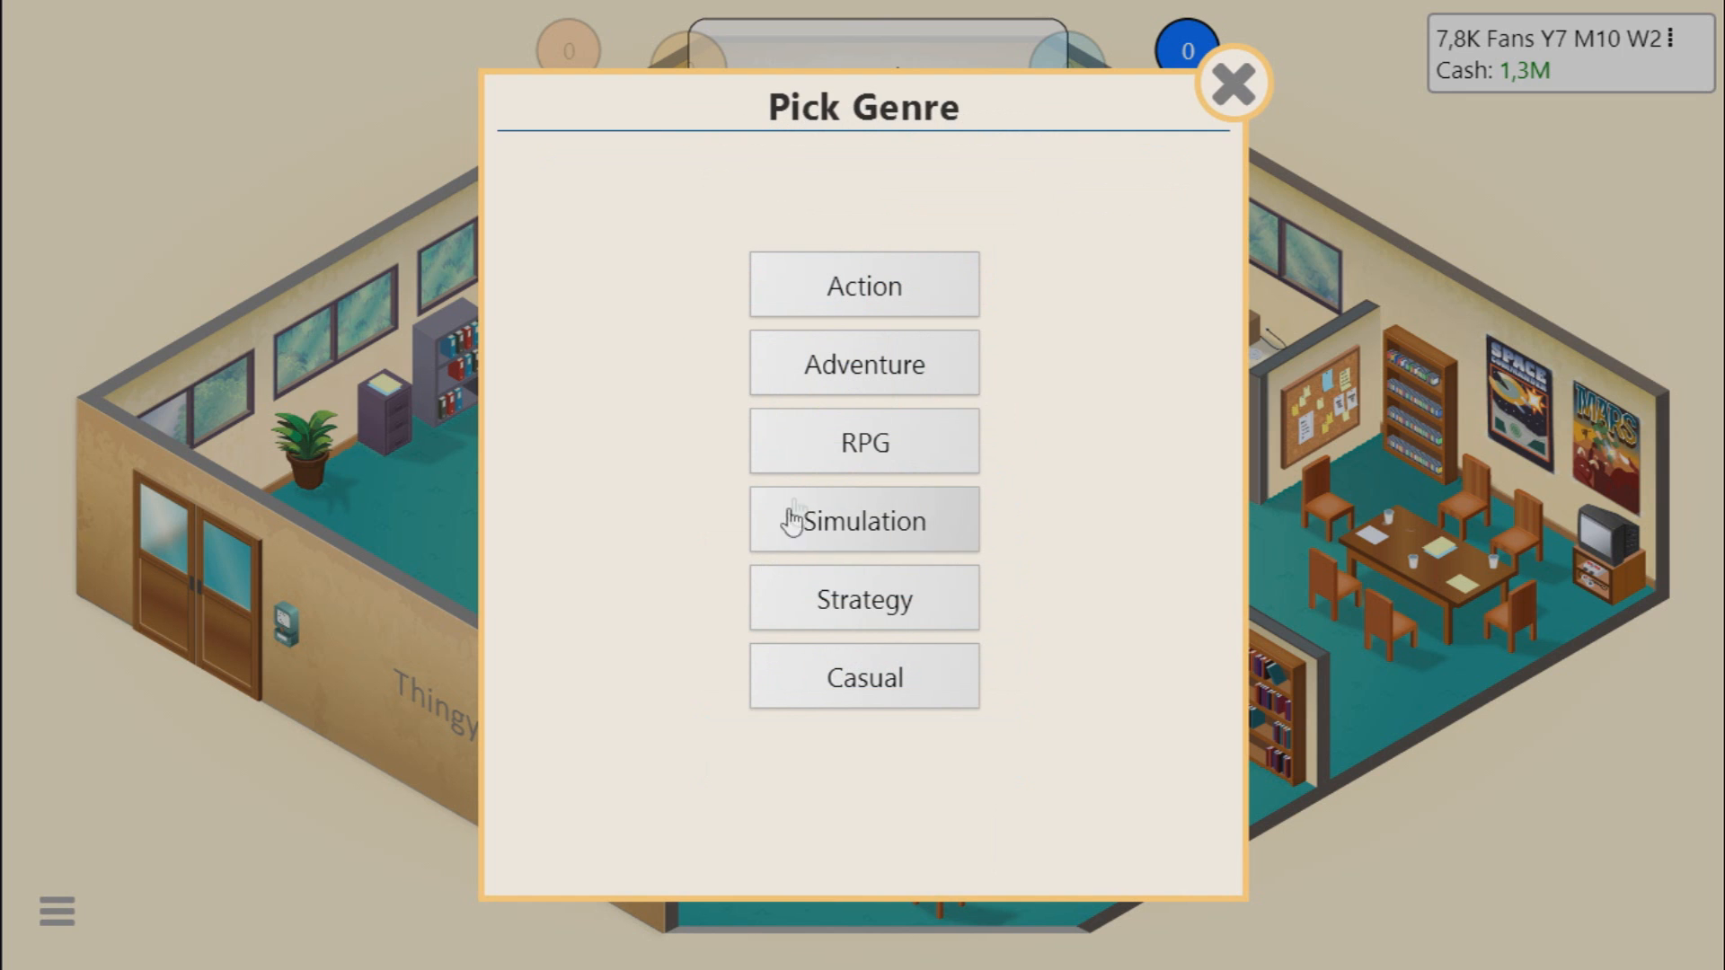
pyautogui.click(865, 519)
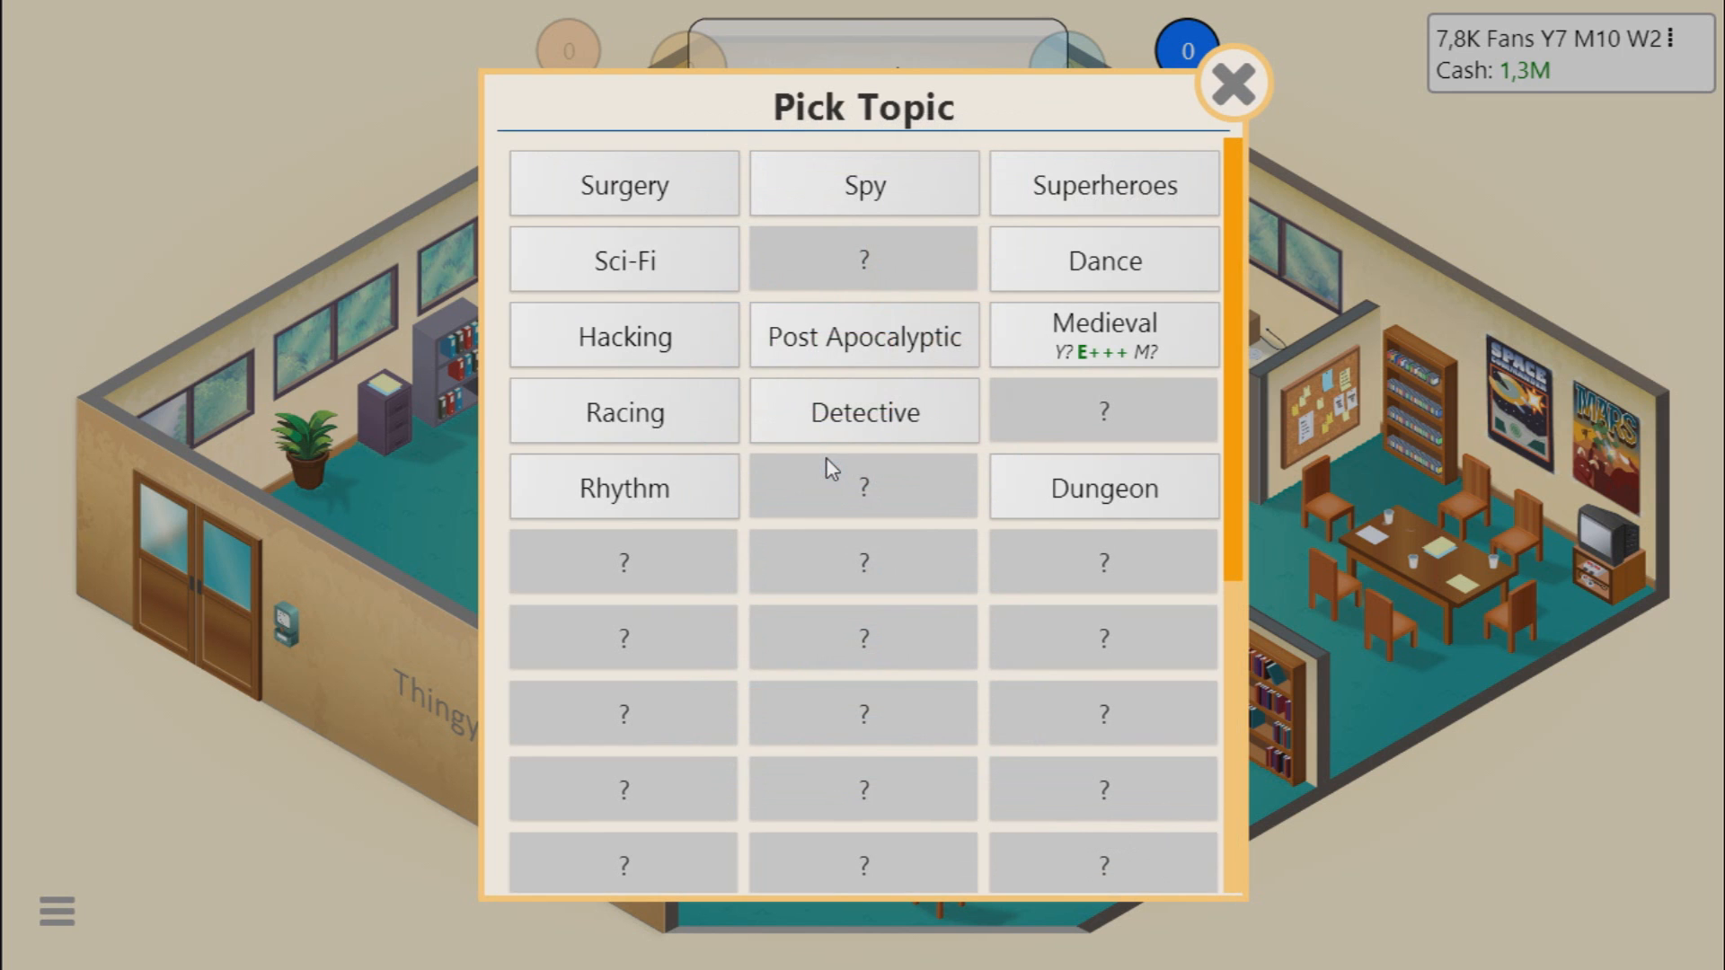
pyautogui.moveTo(1101, 486)
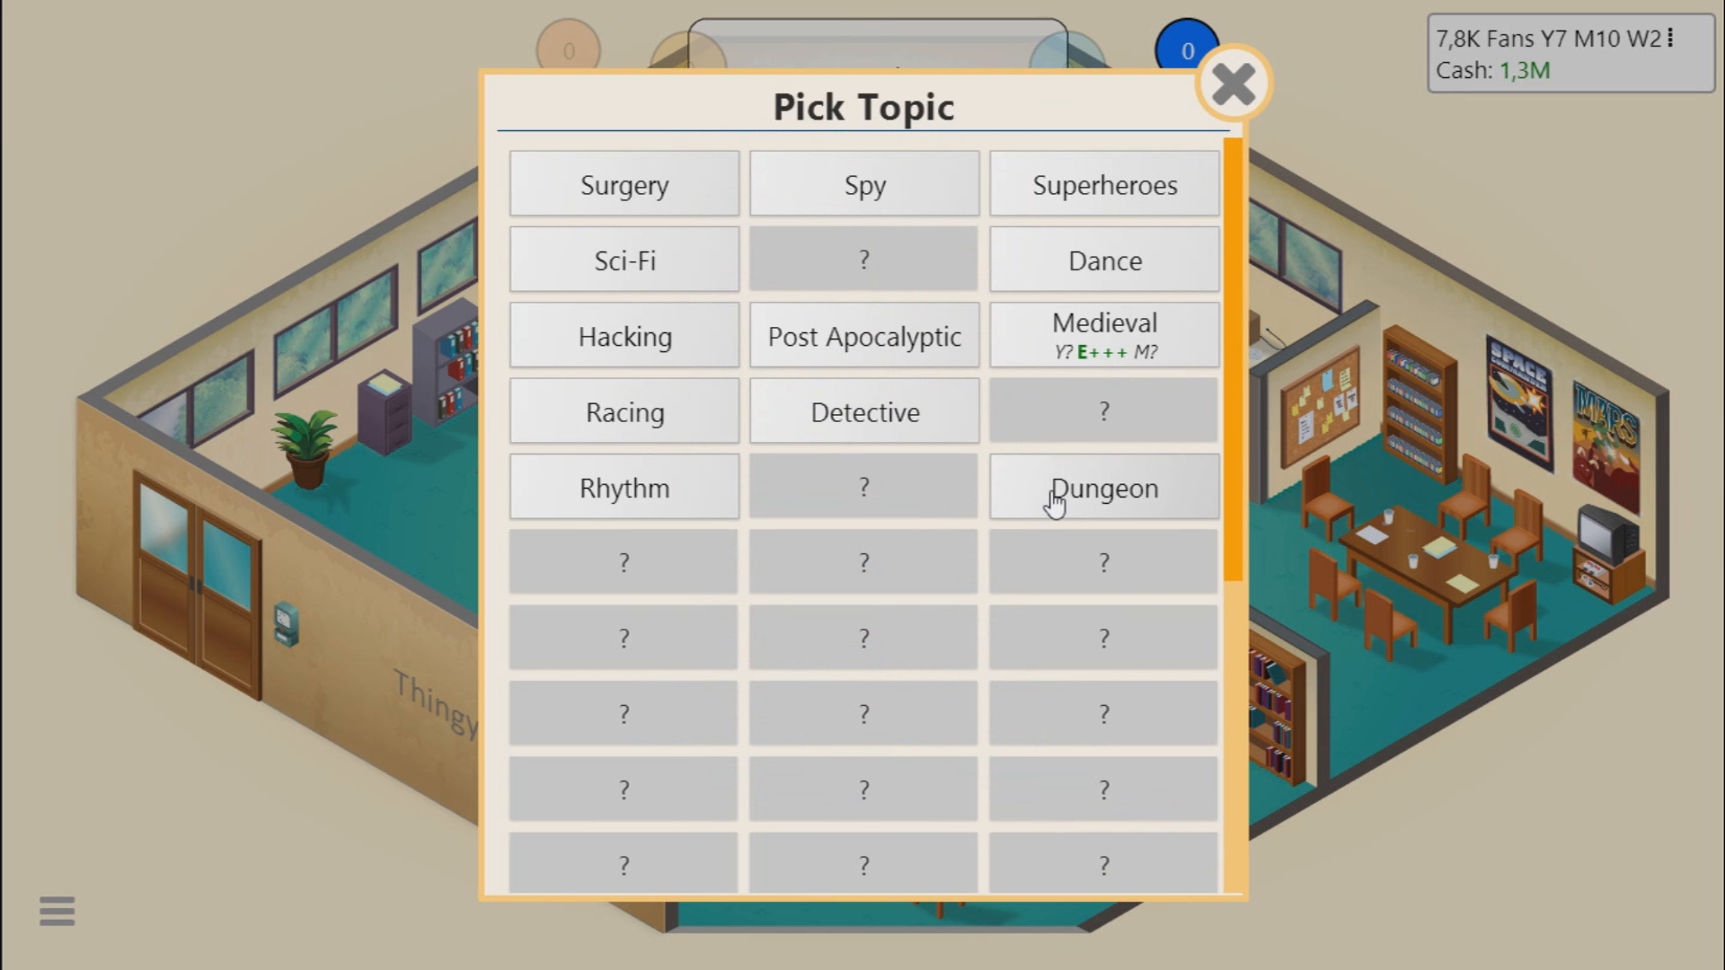
pyautogui.click(1103, 488)
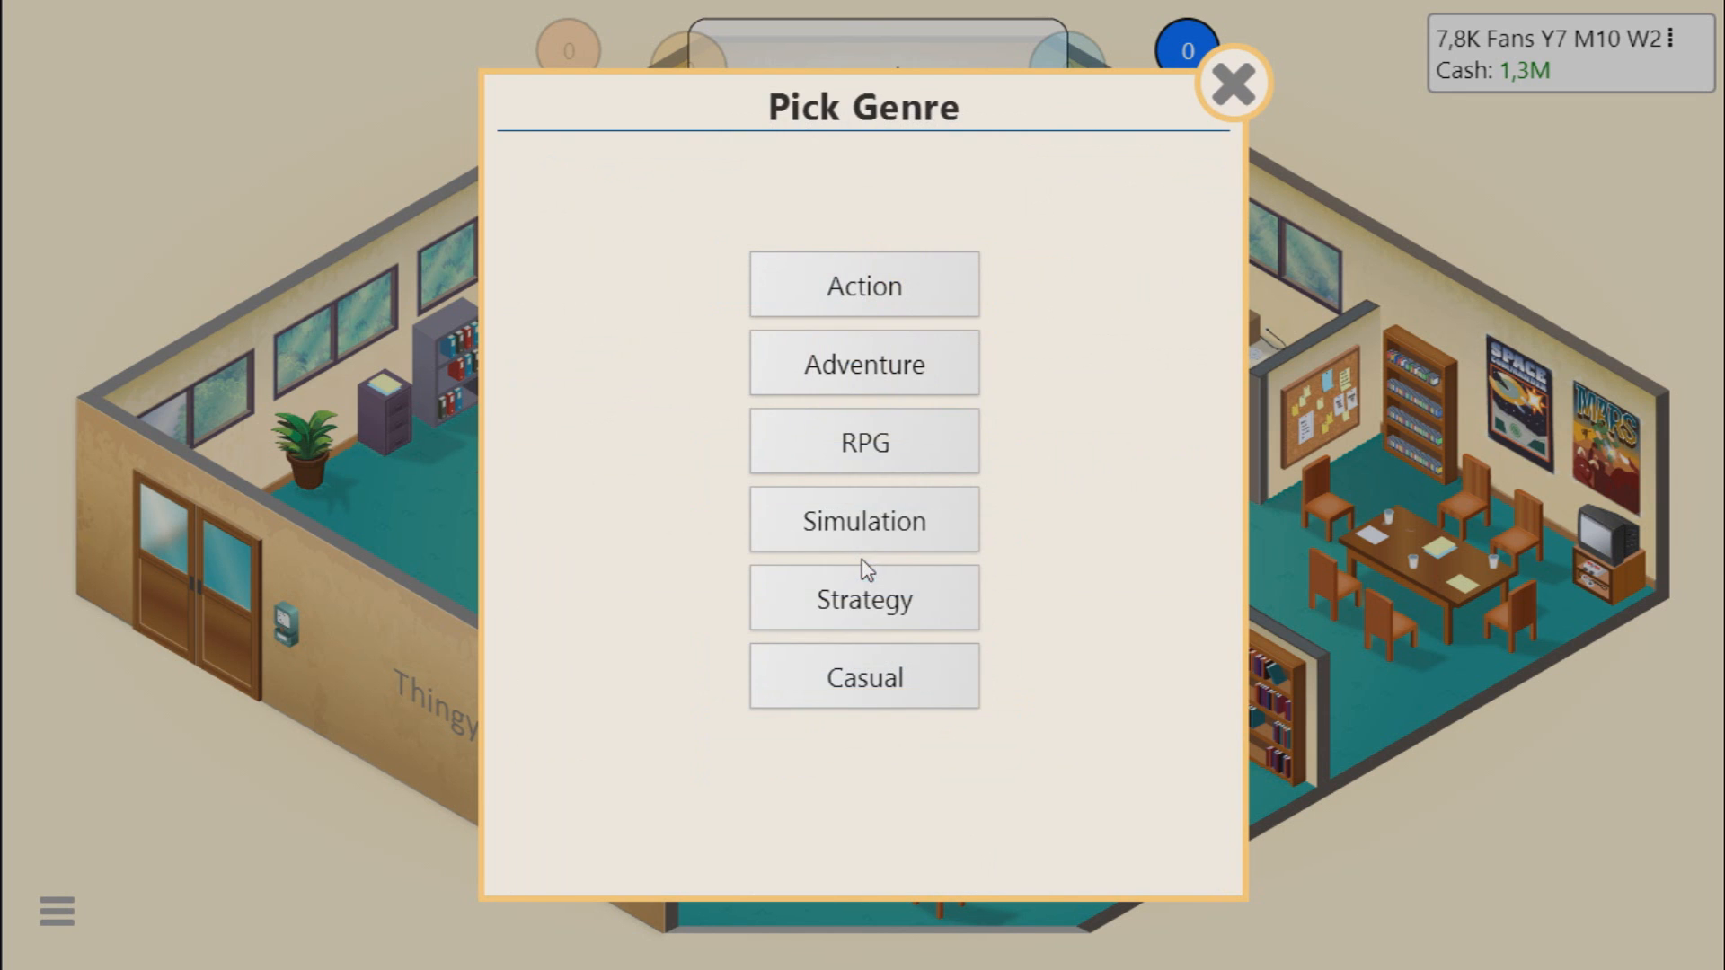
pyautogui.click(864, 442)
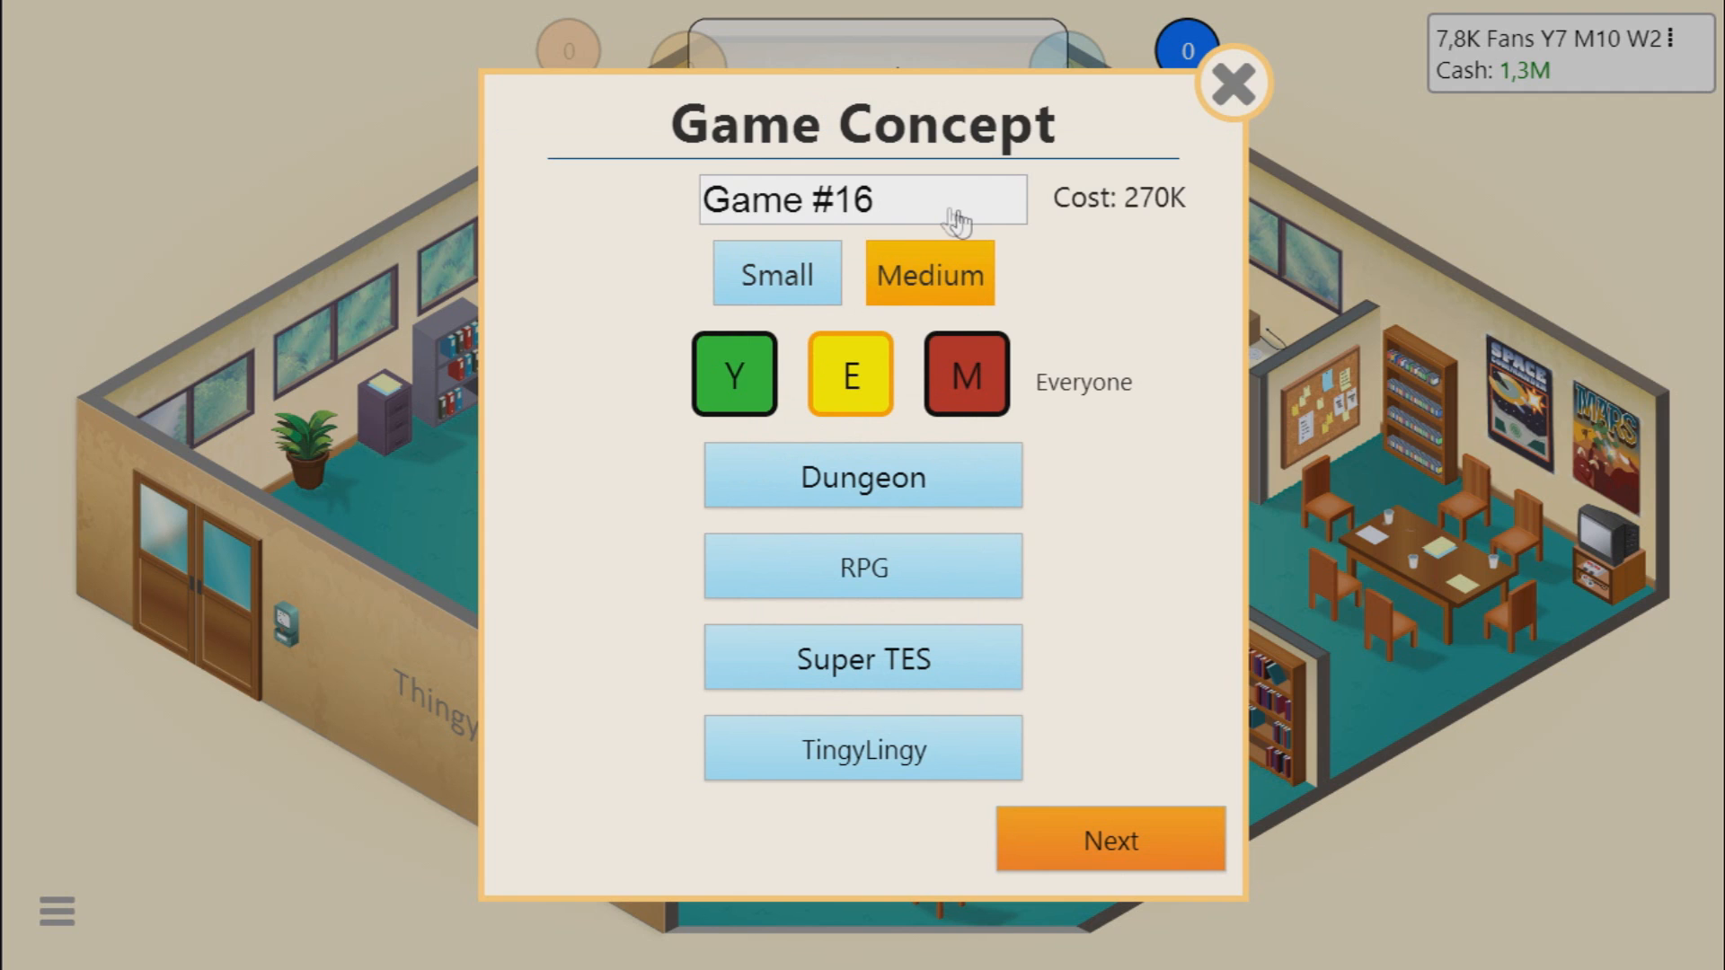
# Step: Replace the default game name with 'Underdong'
pyautogui.click(864, 200)
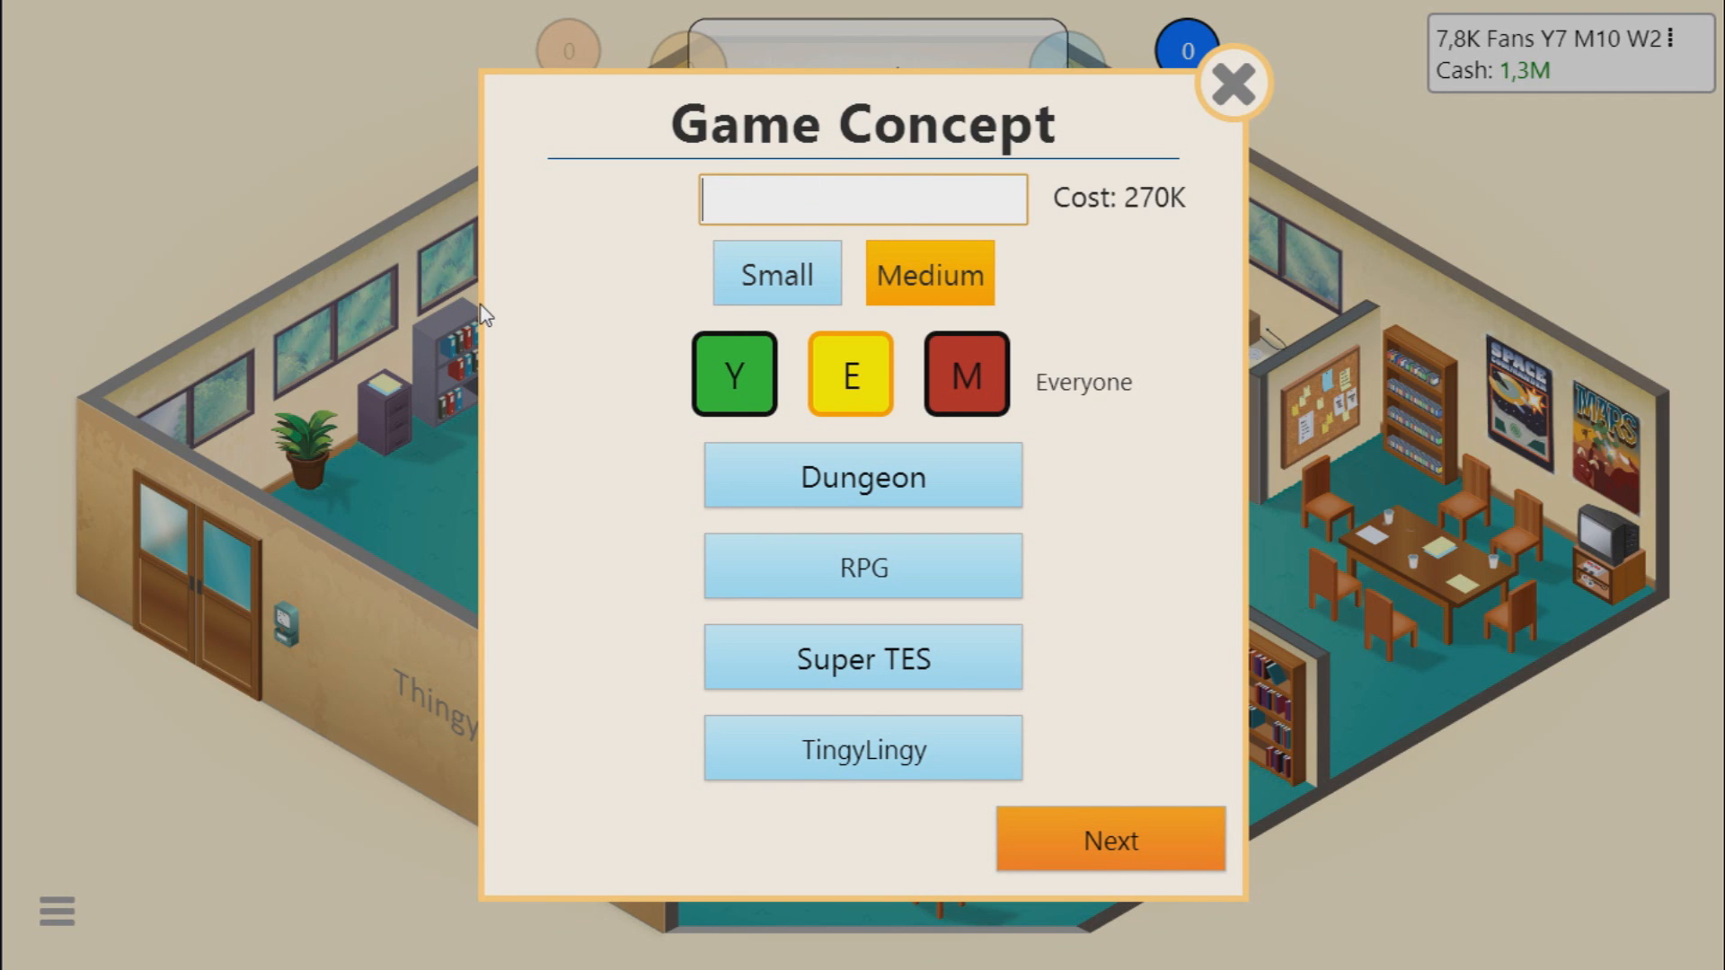
pyautogui.write('Under')
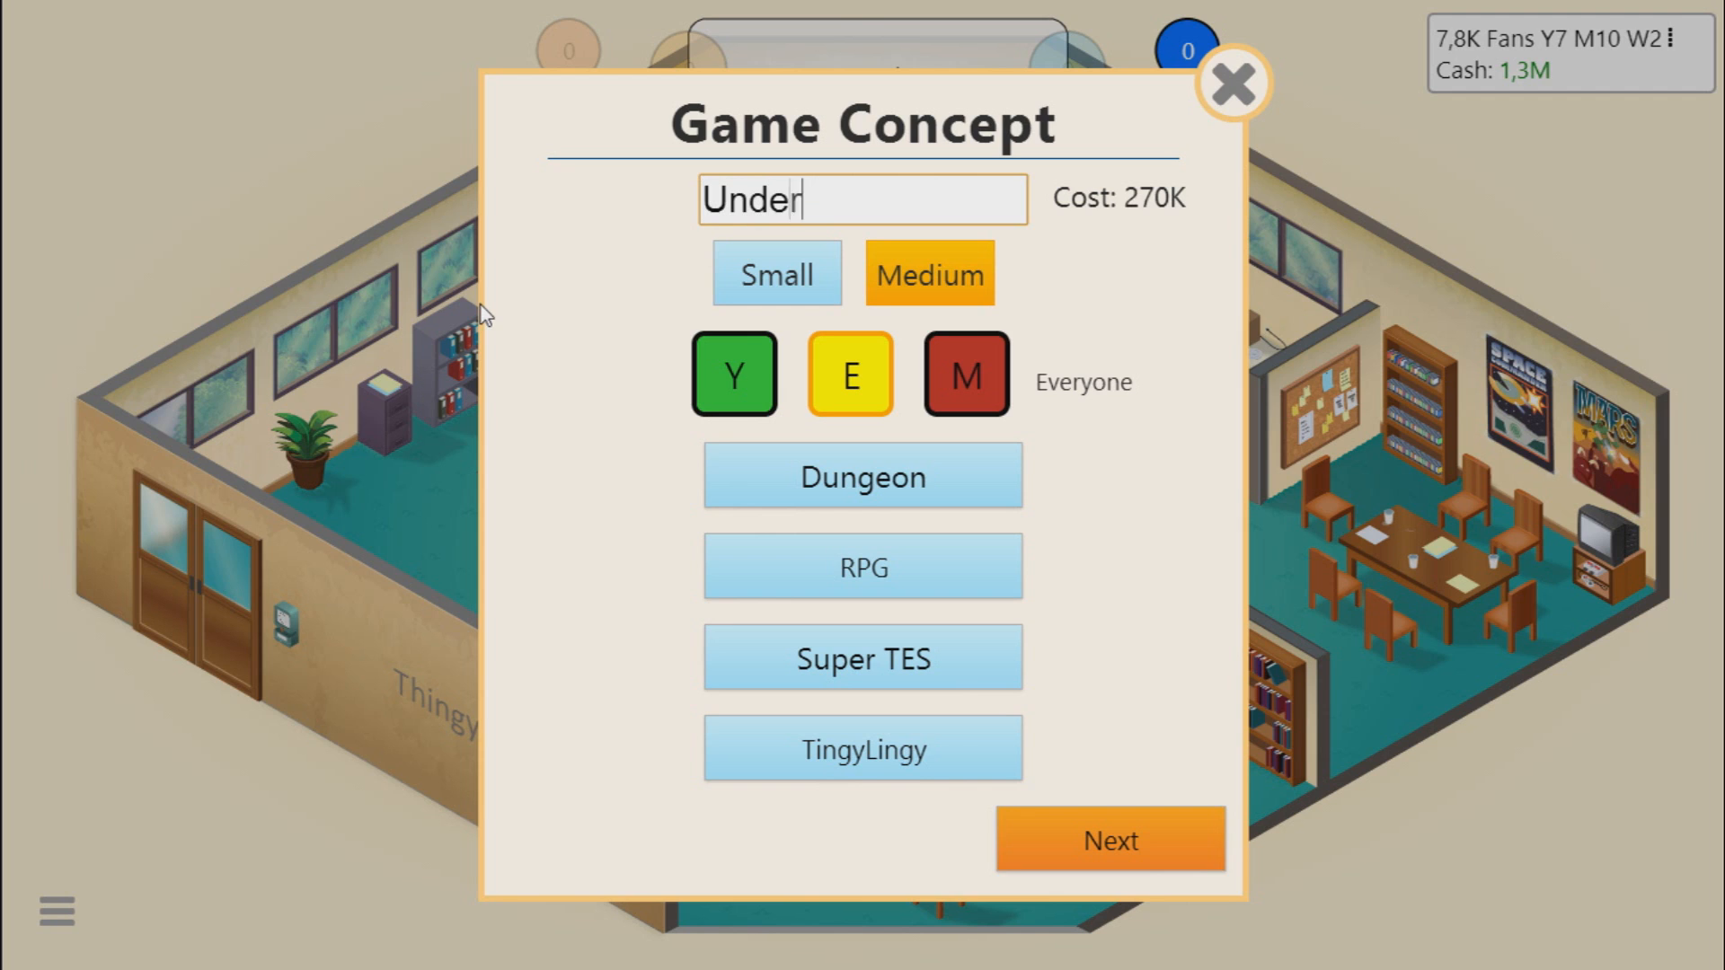
pyautogui.write('don')
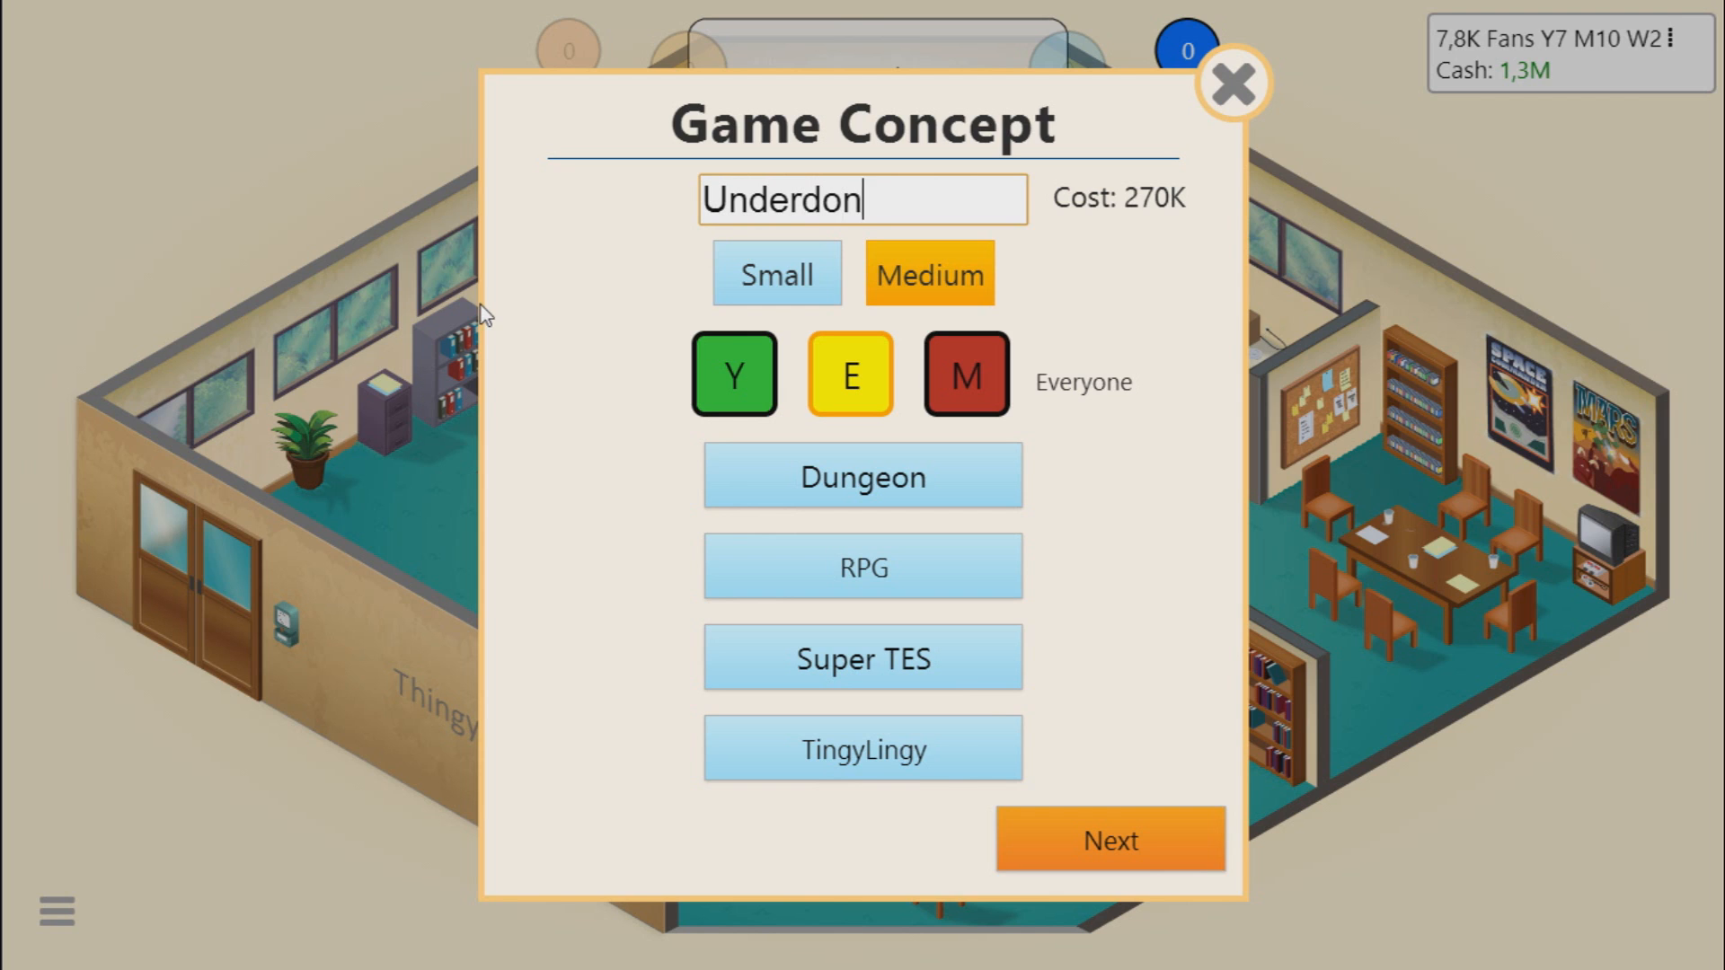
pyautogui.write('g')
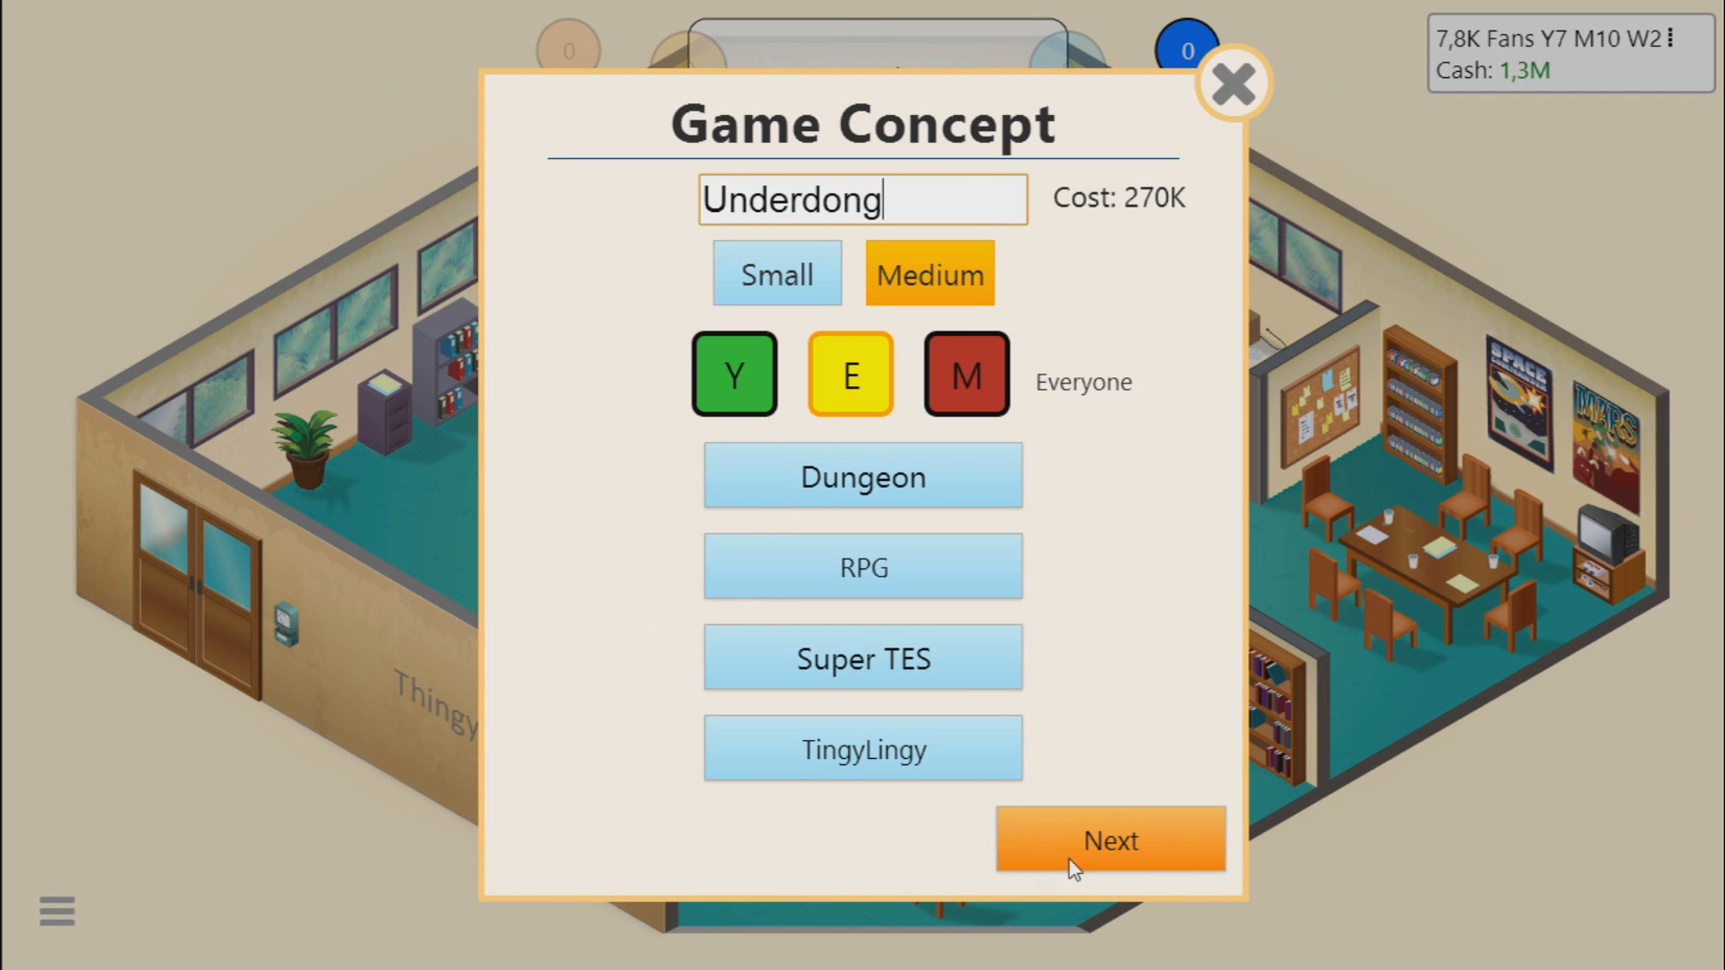
# Step: Confirm the concept and the stage one plan for Engine, Gameplay and Story/Quests
pyautogui.click(1110, 839)
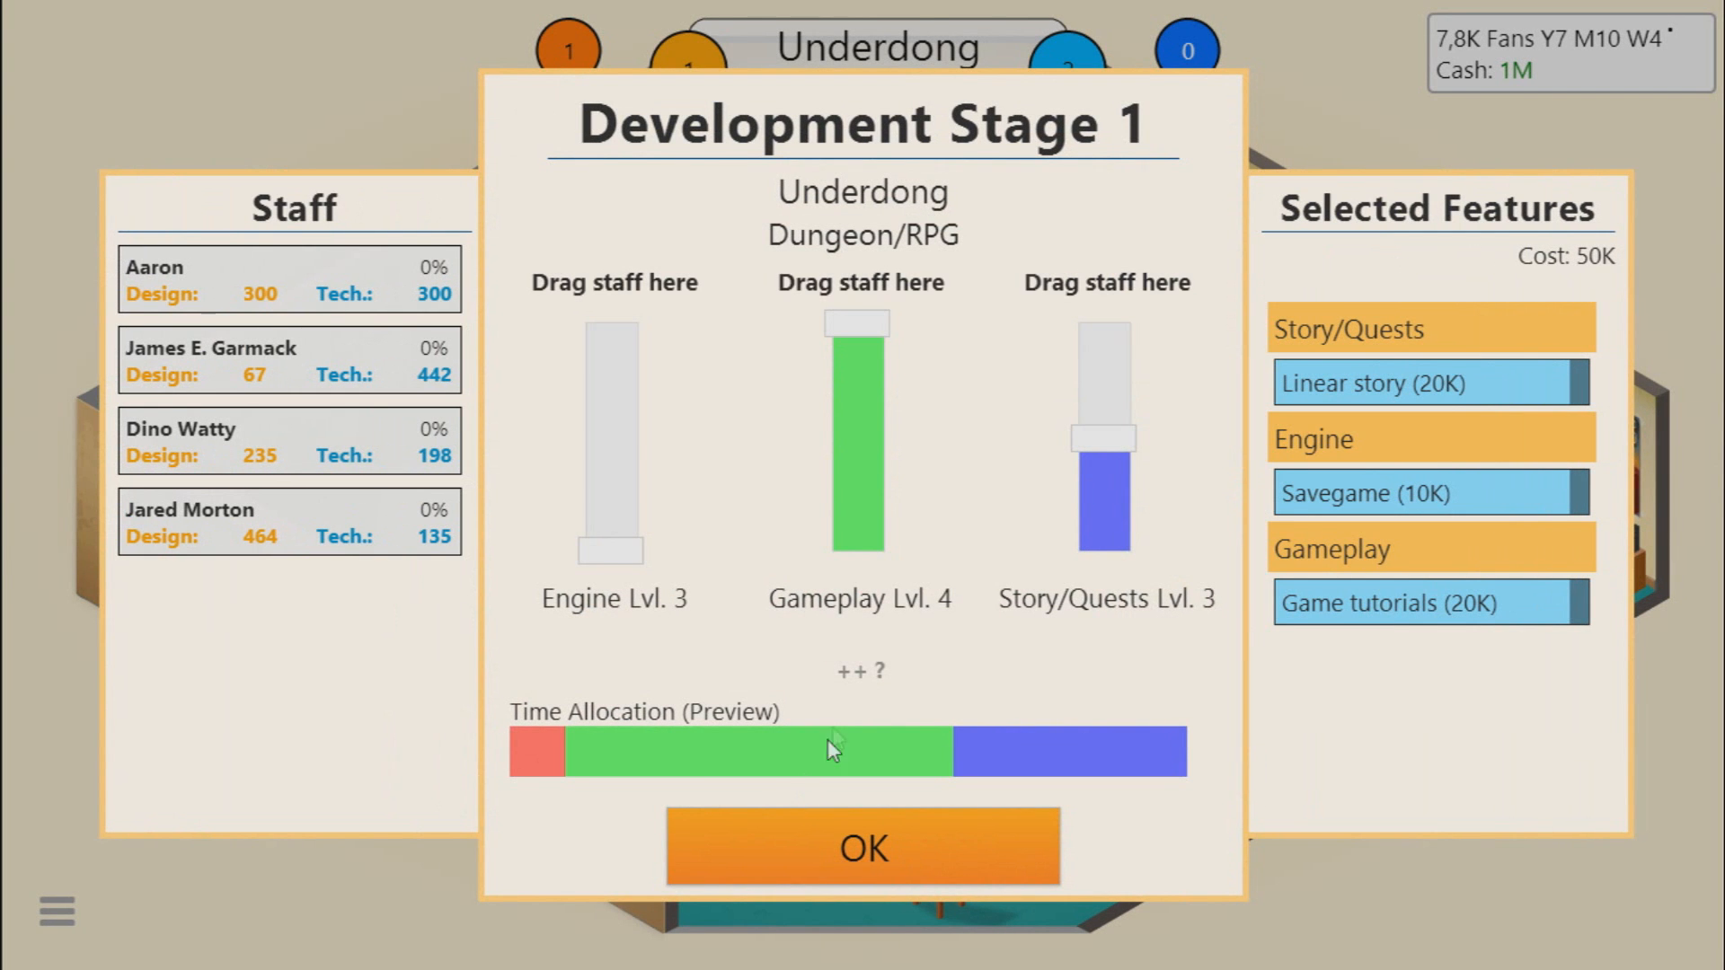
pyautogui.moveTo(1042, 468)
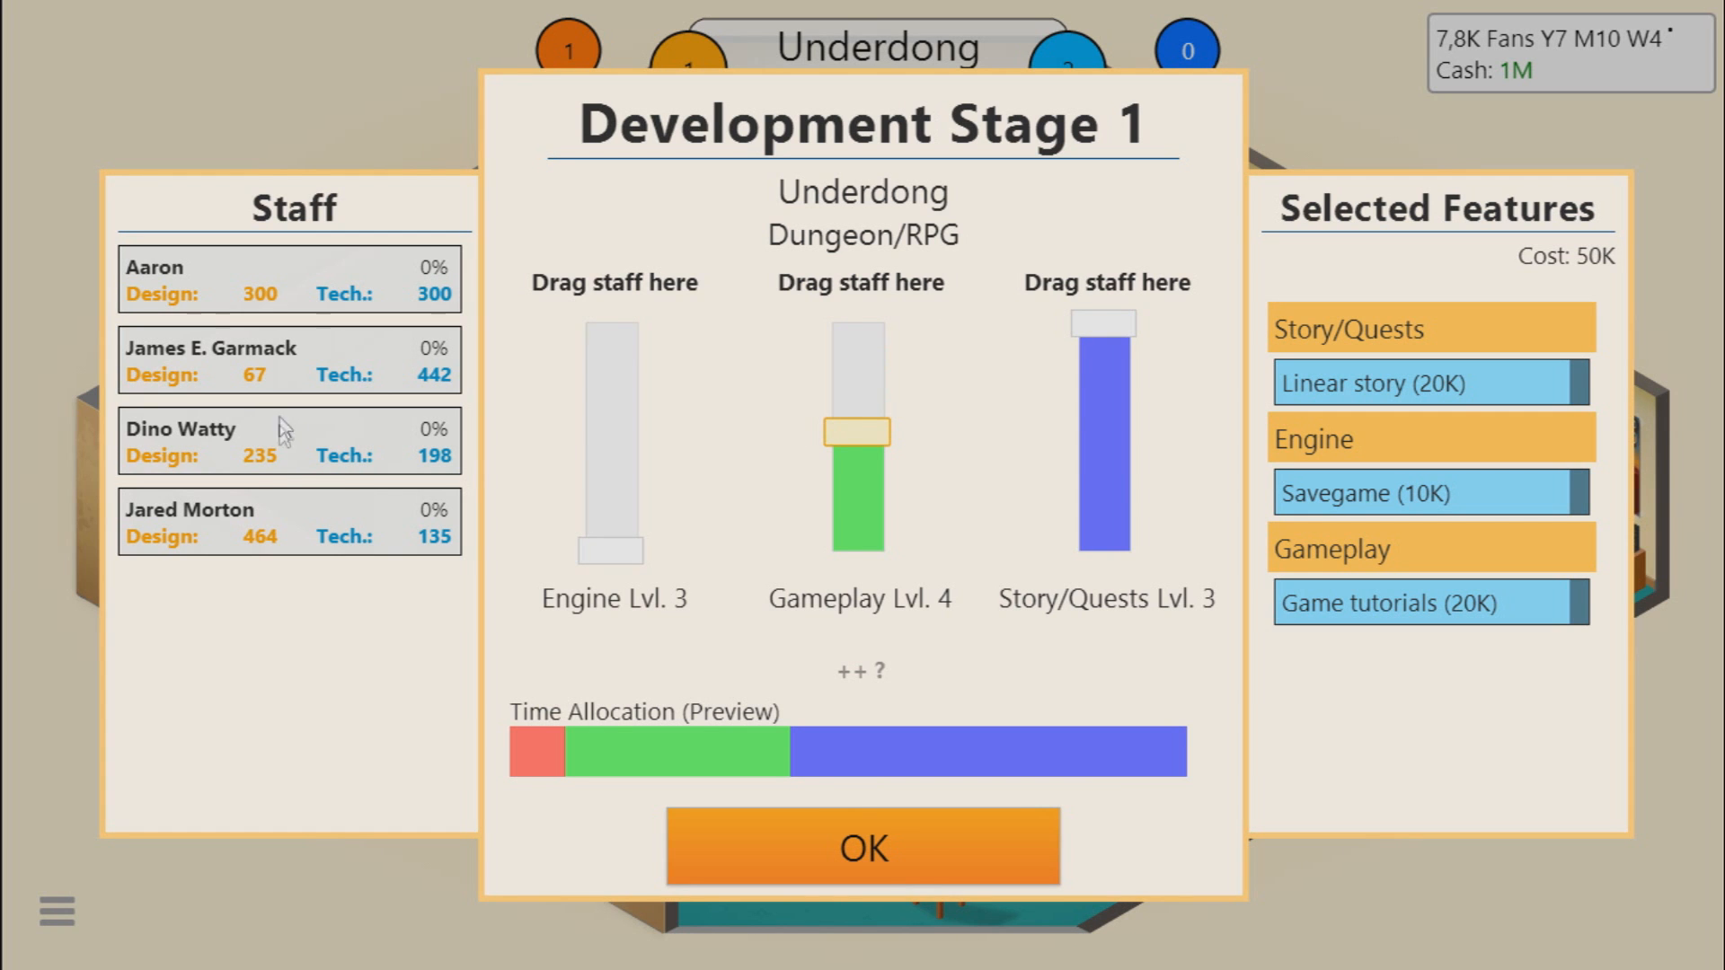
pyautogui.moveTo(165, 435)
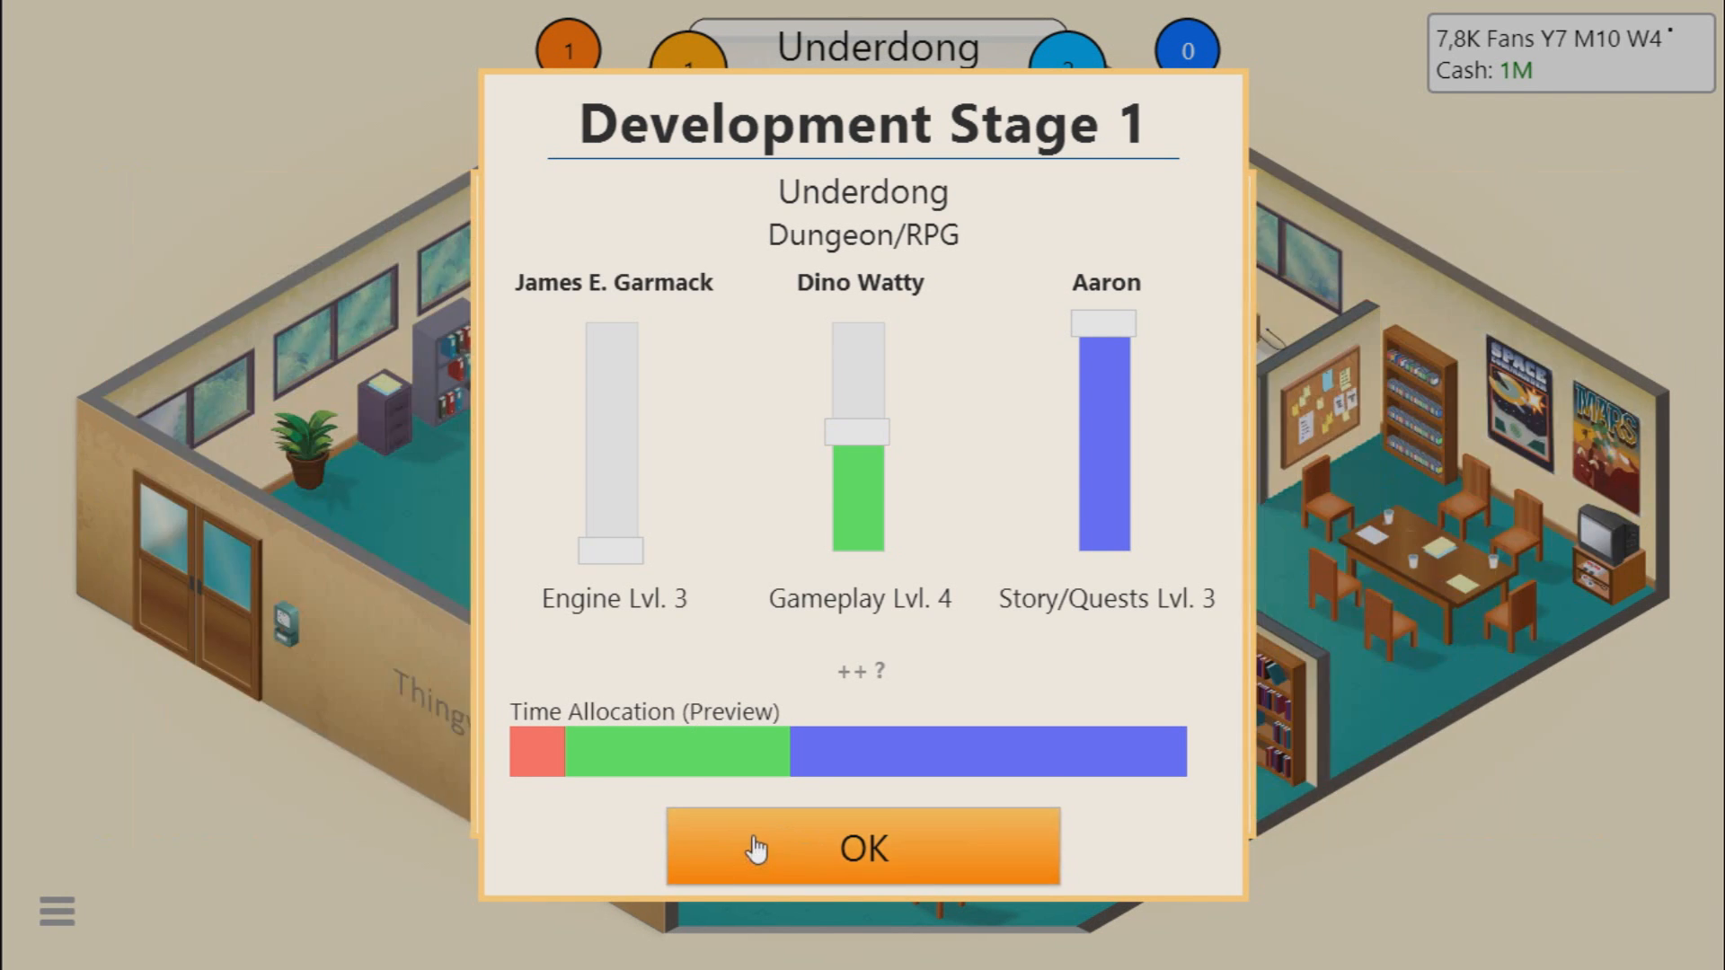
pyautogui.click(860, 847)
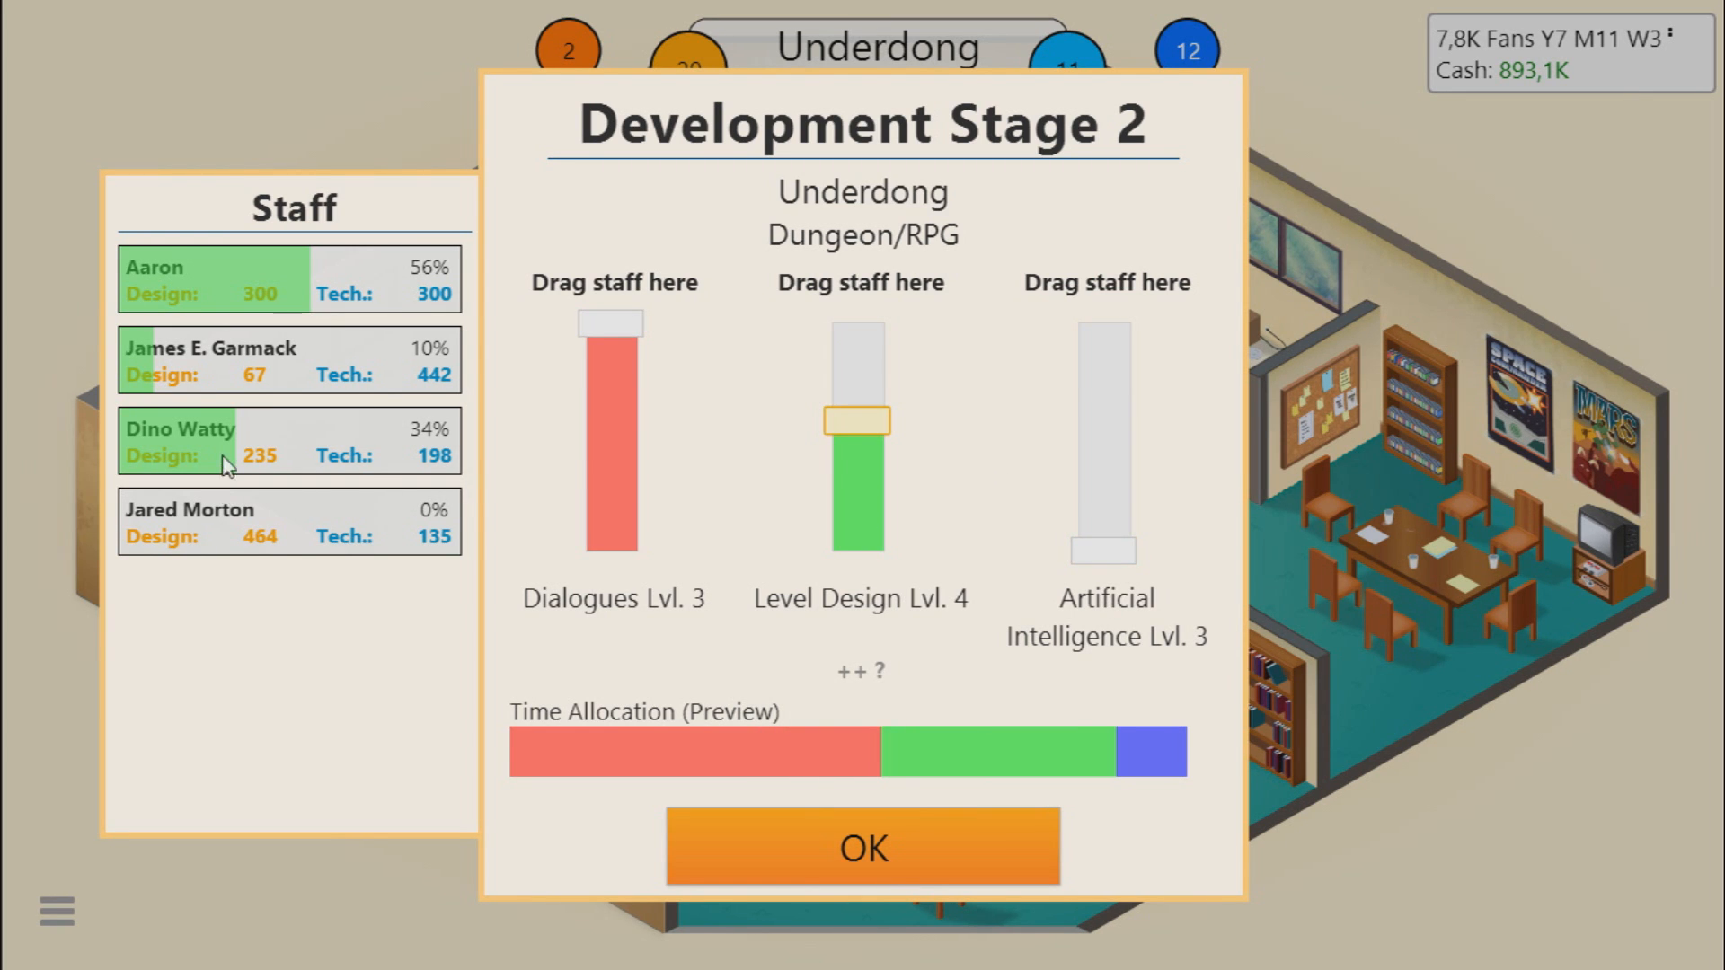
pyautogui.moveTo(227, 546)
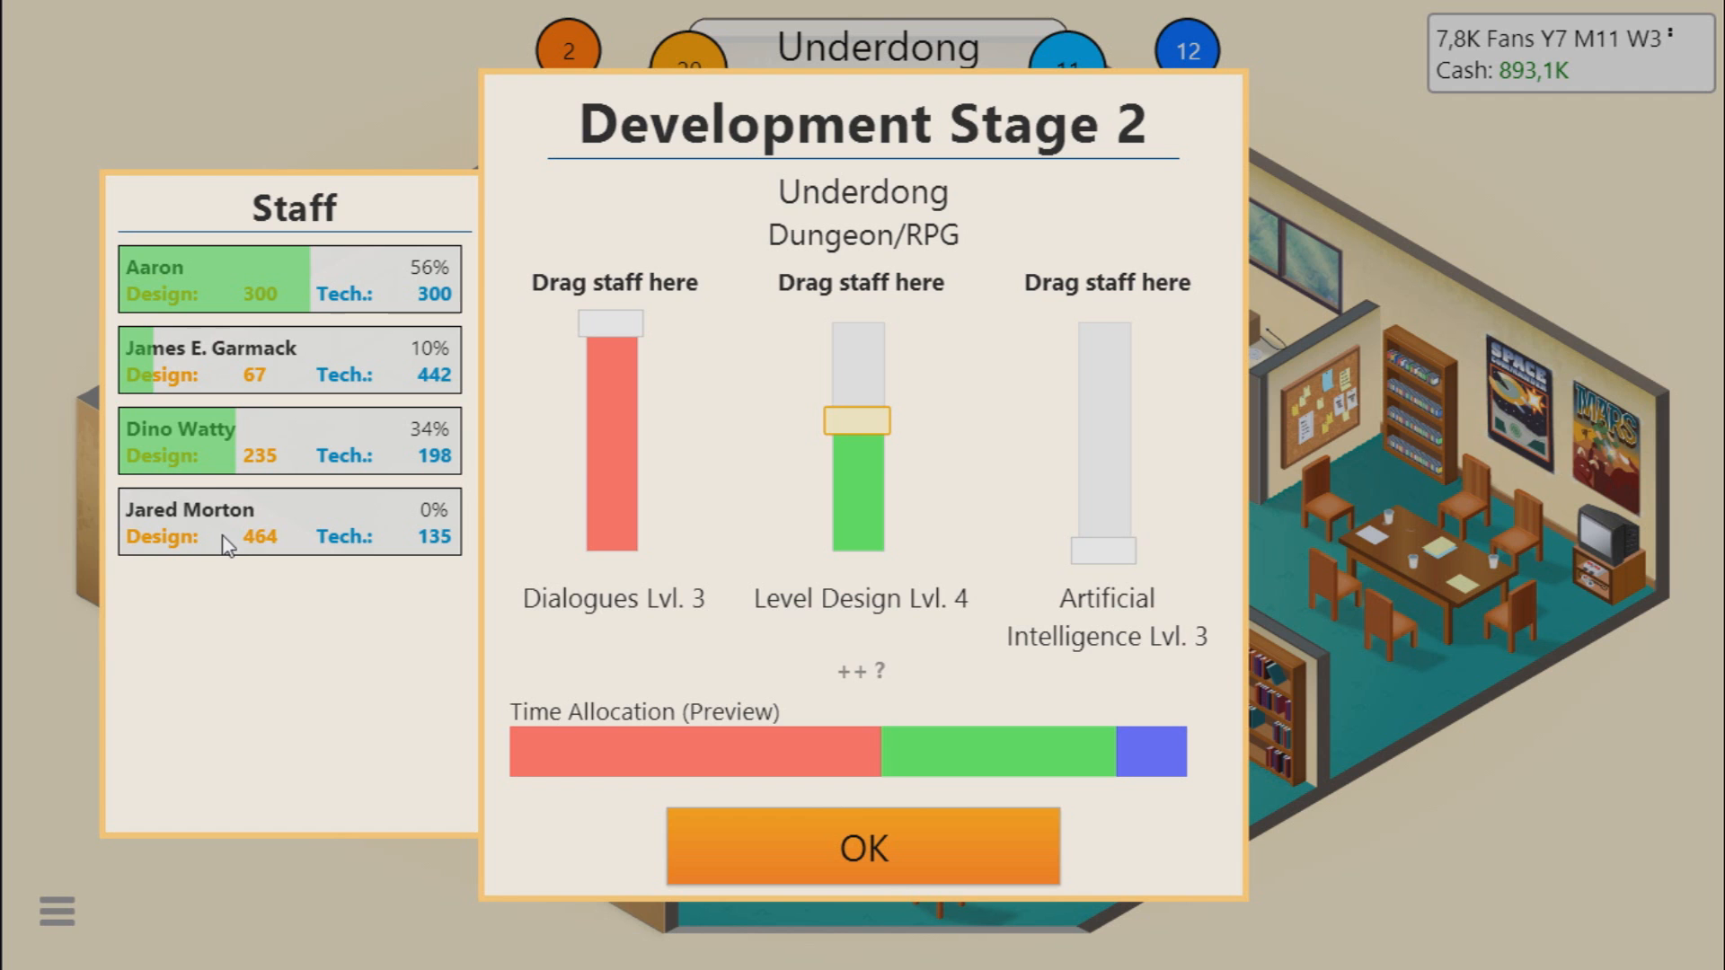
pyautogui.moveTo(207, 458)
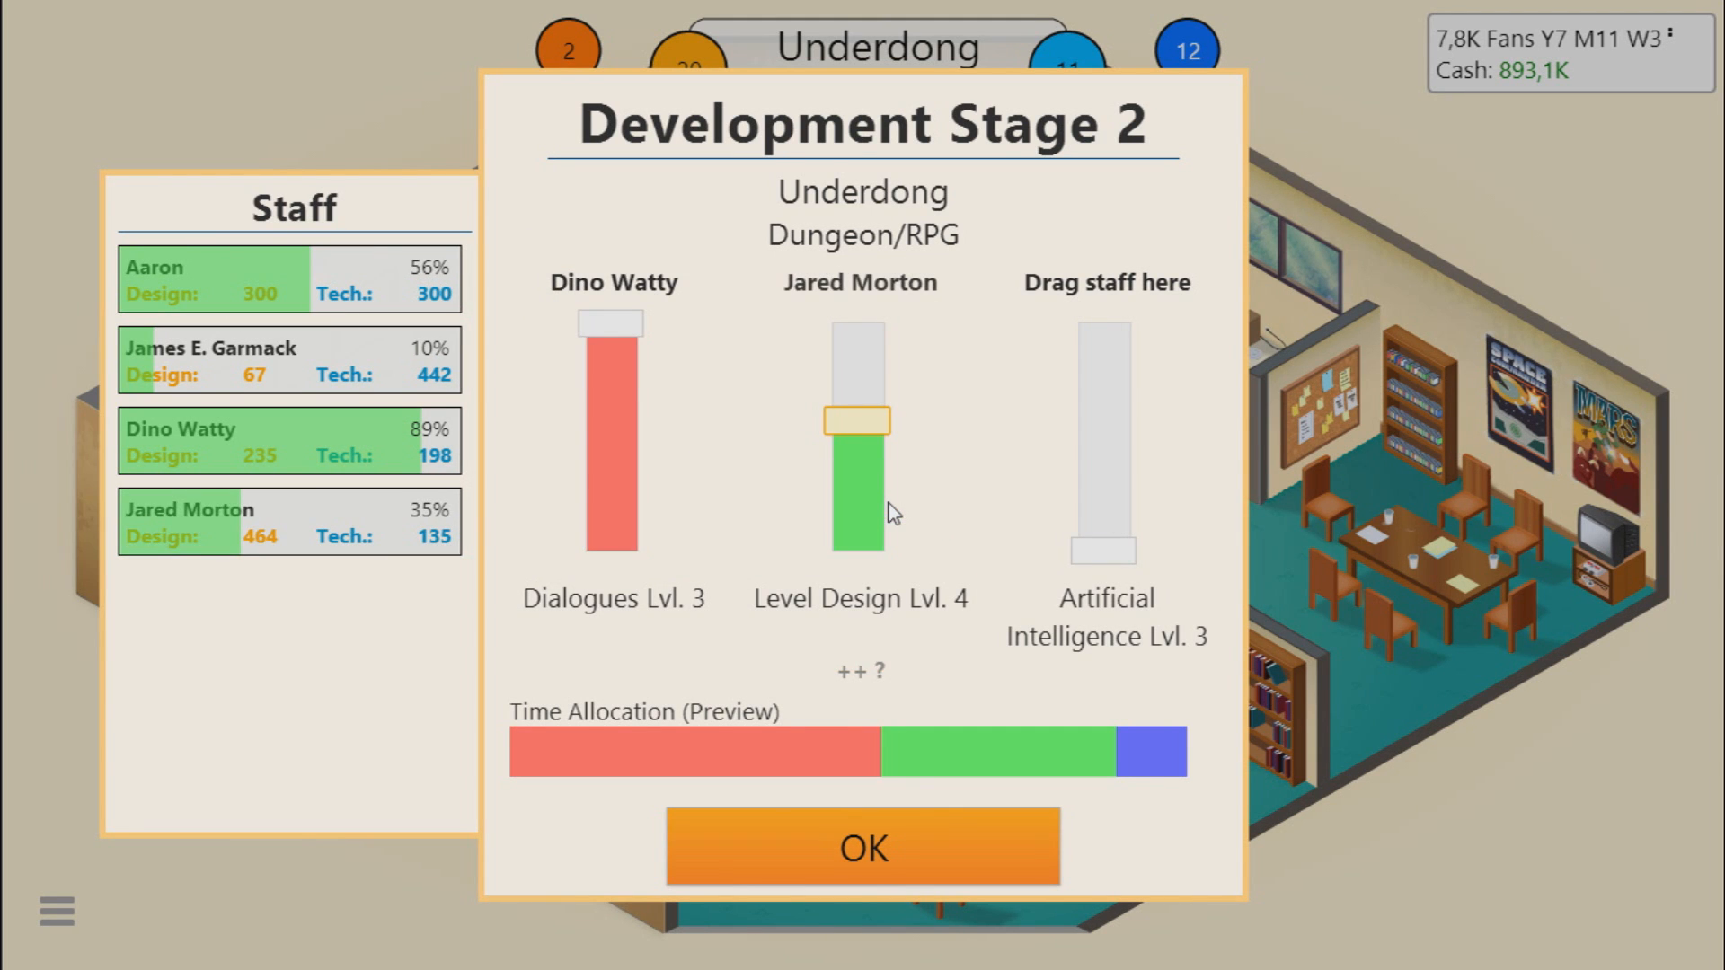
pyautogui.moveTo(272, 368)
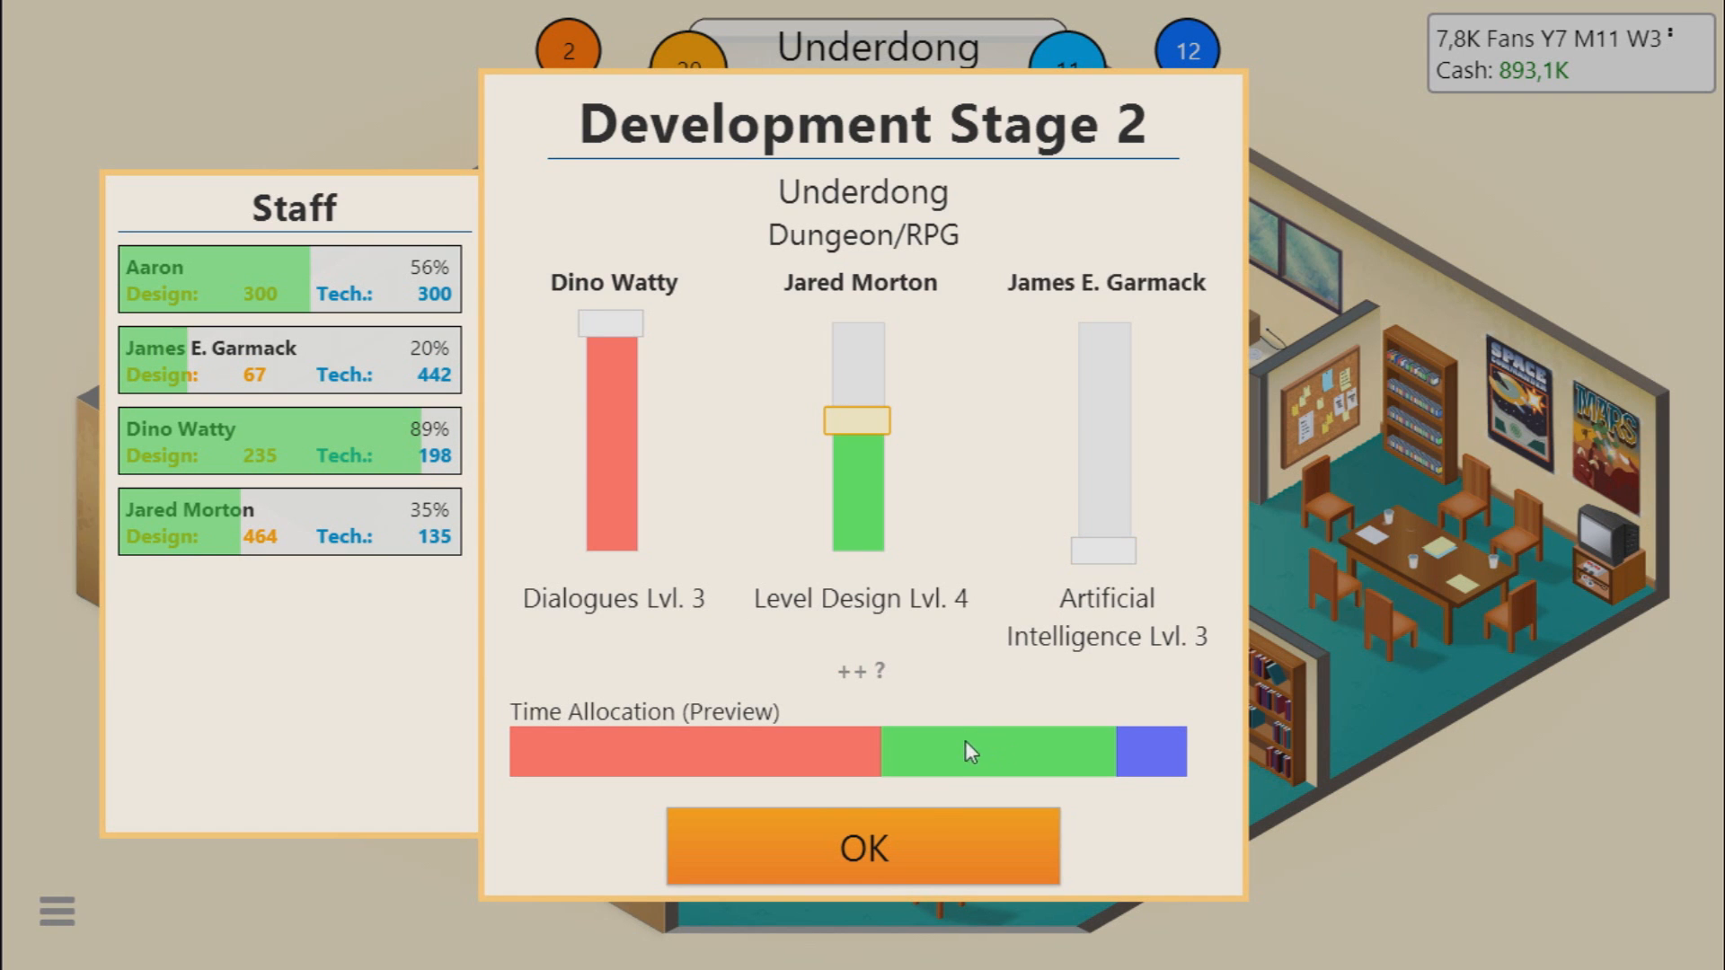
# Step: Confirm the stage two plan for Dialogues, Level Design and Artificial Intelligence
pyautogui.click(862, 846)
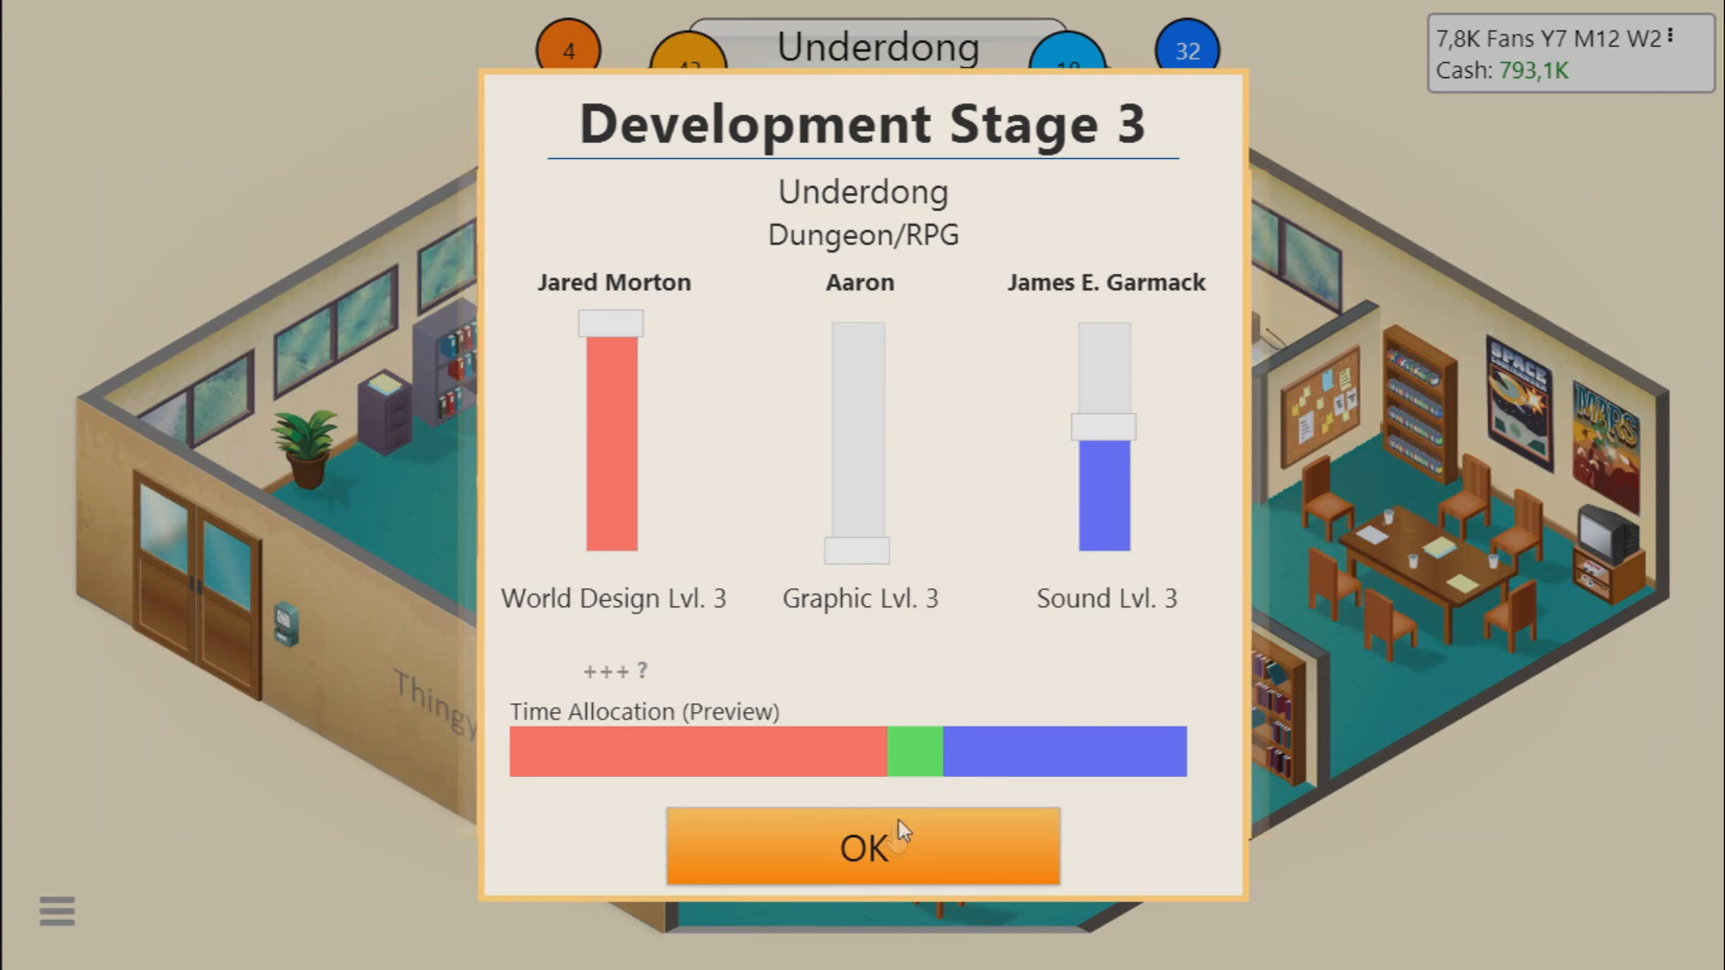
# Step: Confirm the stage three plan for World Design, Graphic and Sound
pyautogui.click(860, 847)
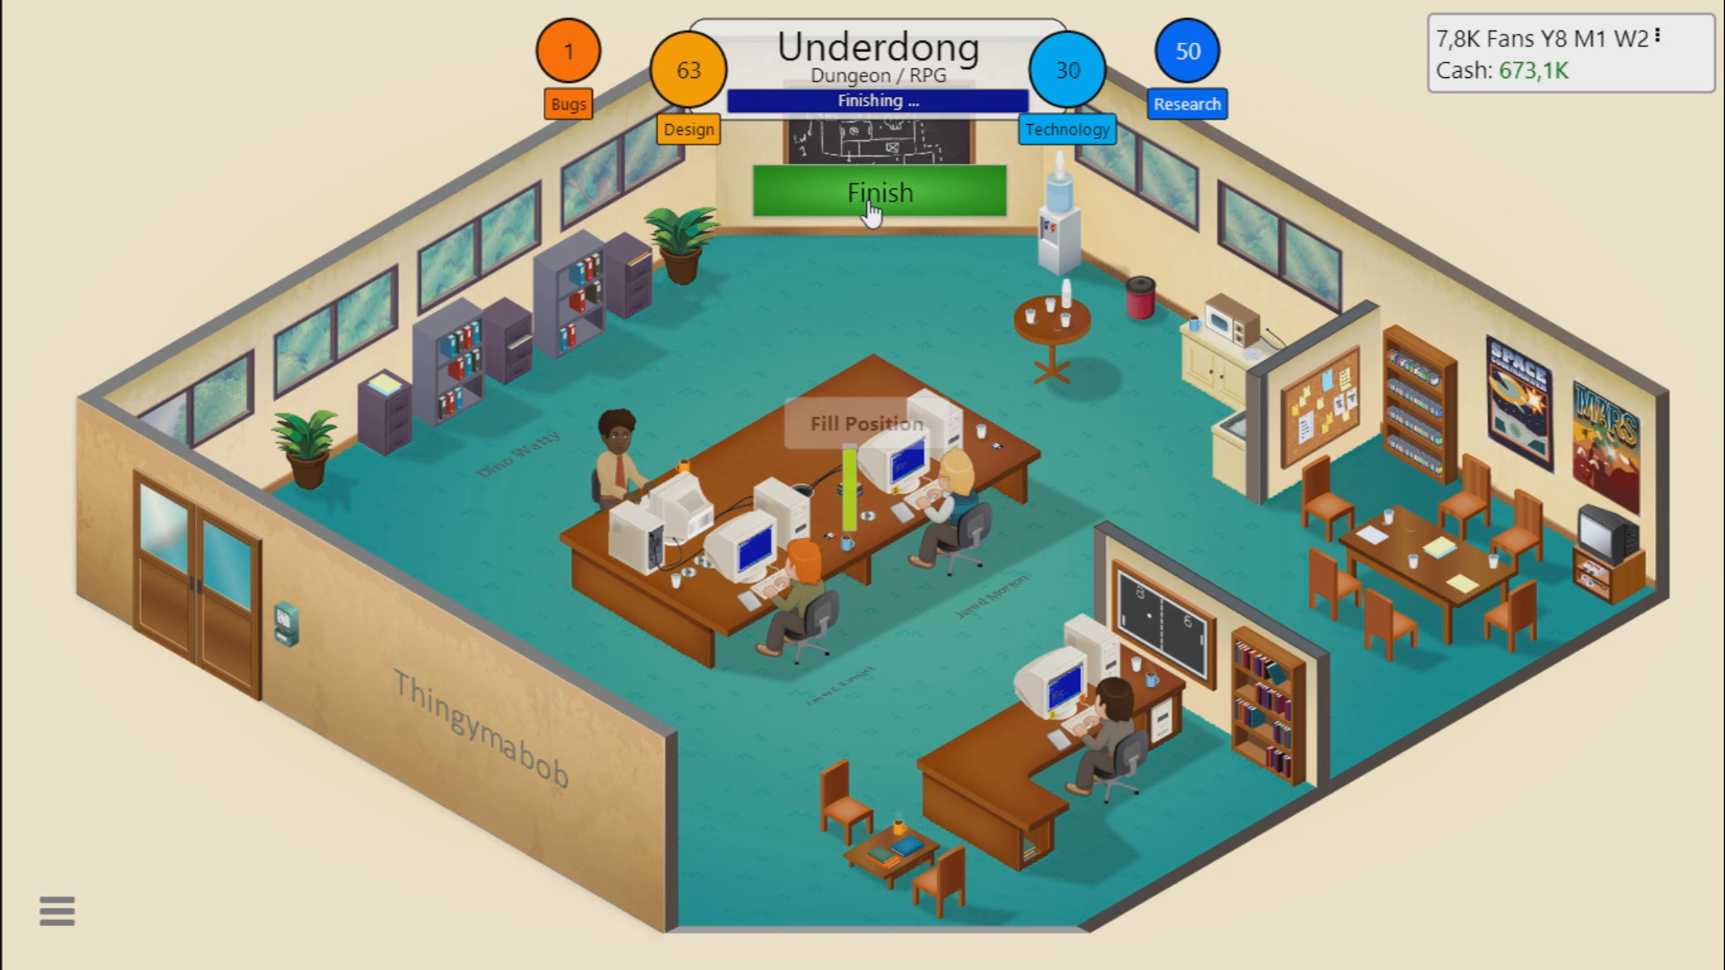
# Step: Finish Underdong, review the experience report and release the game
pyautogui.click(878, 192)
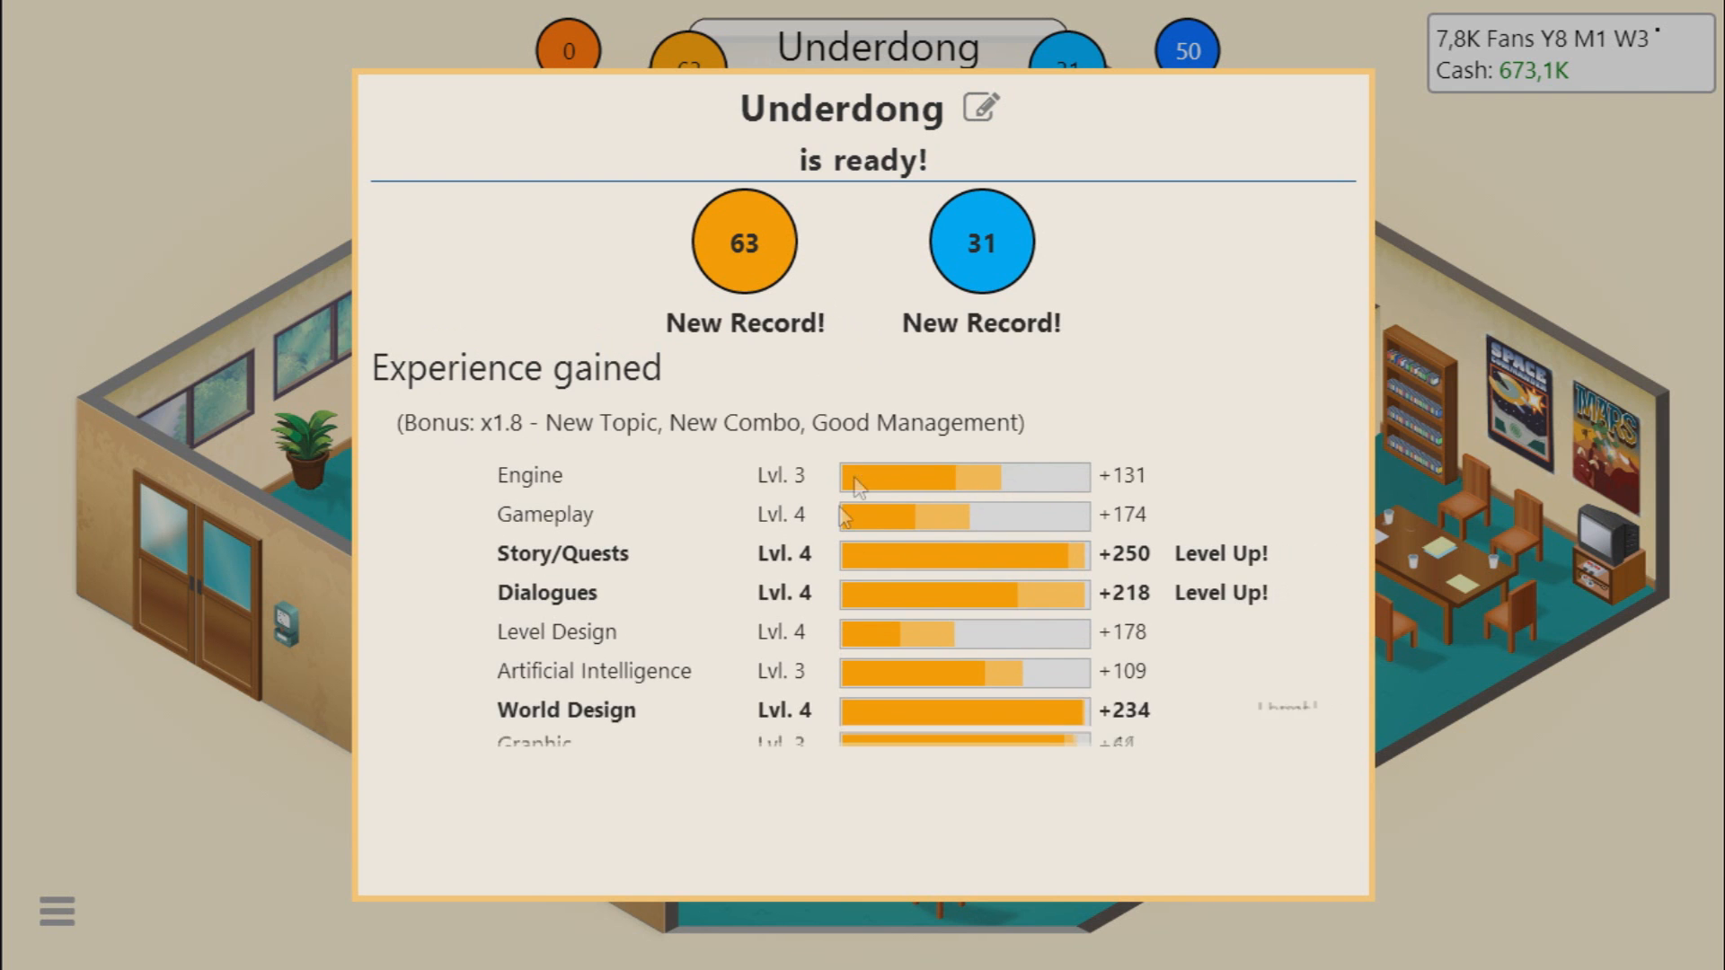
pyautogui.scroll(-3)
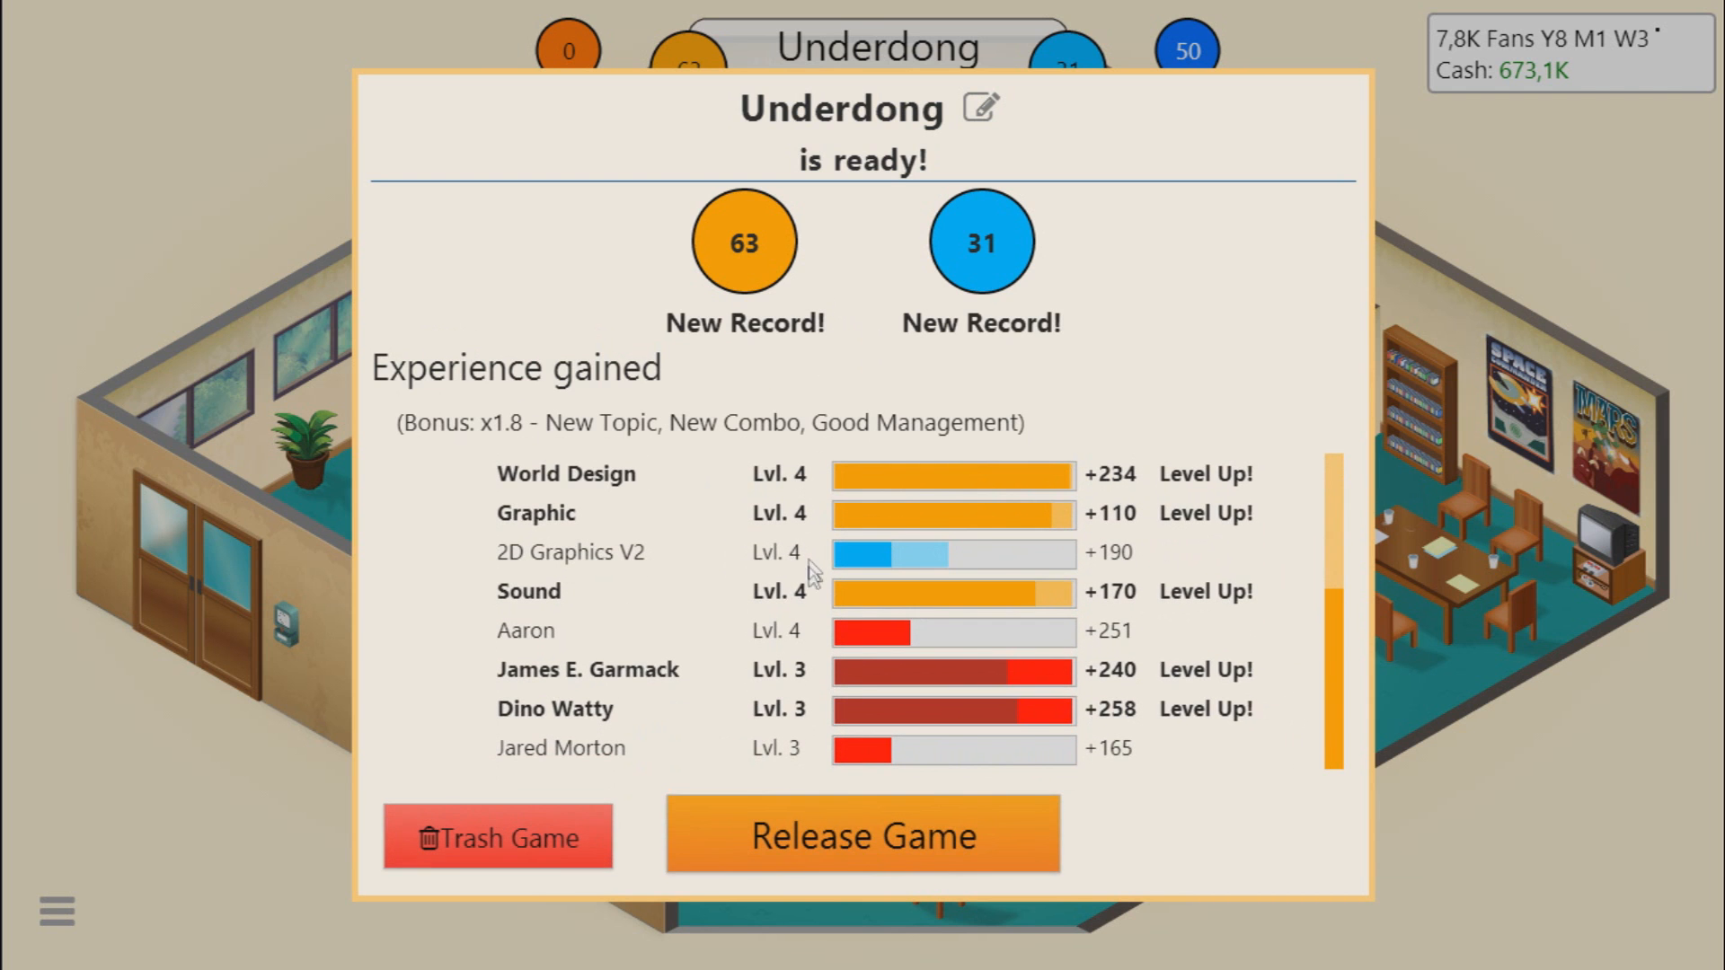
pyautogui.click(863, 834)
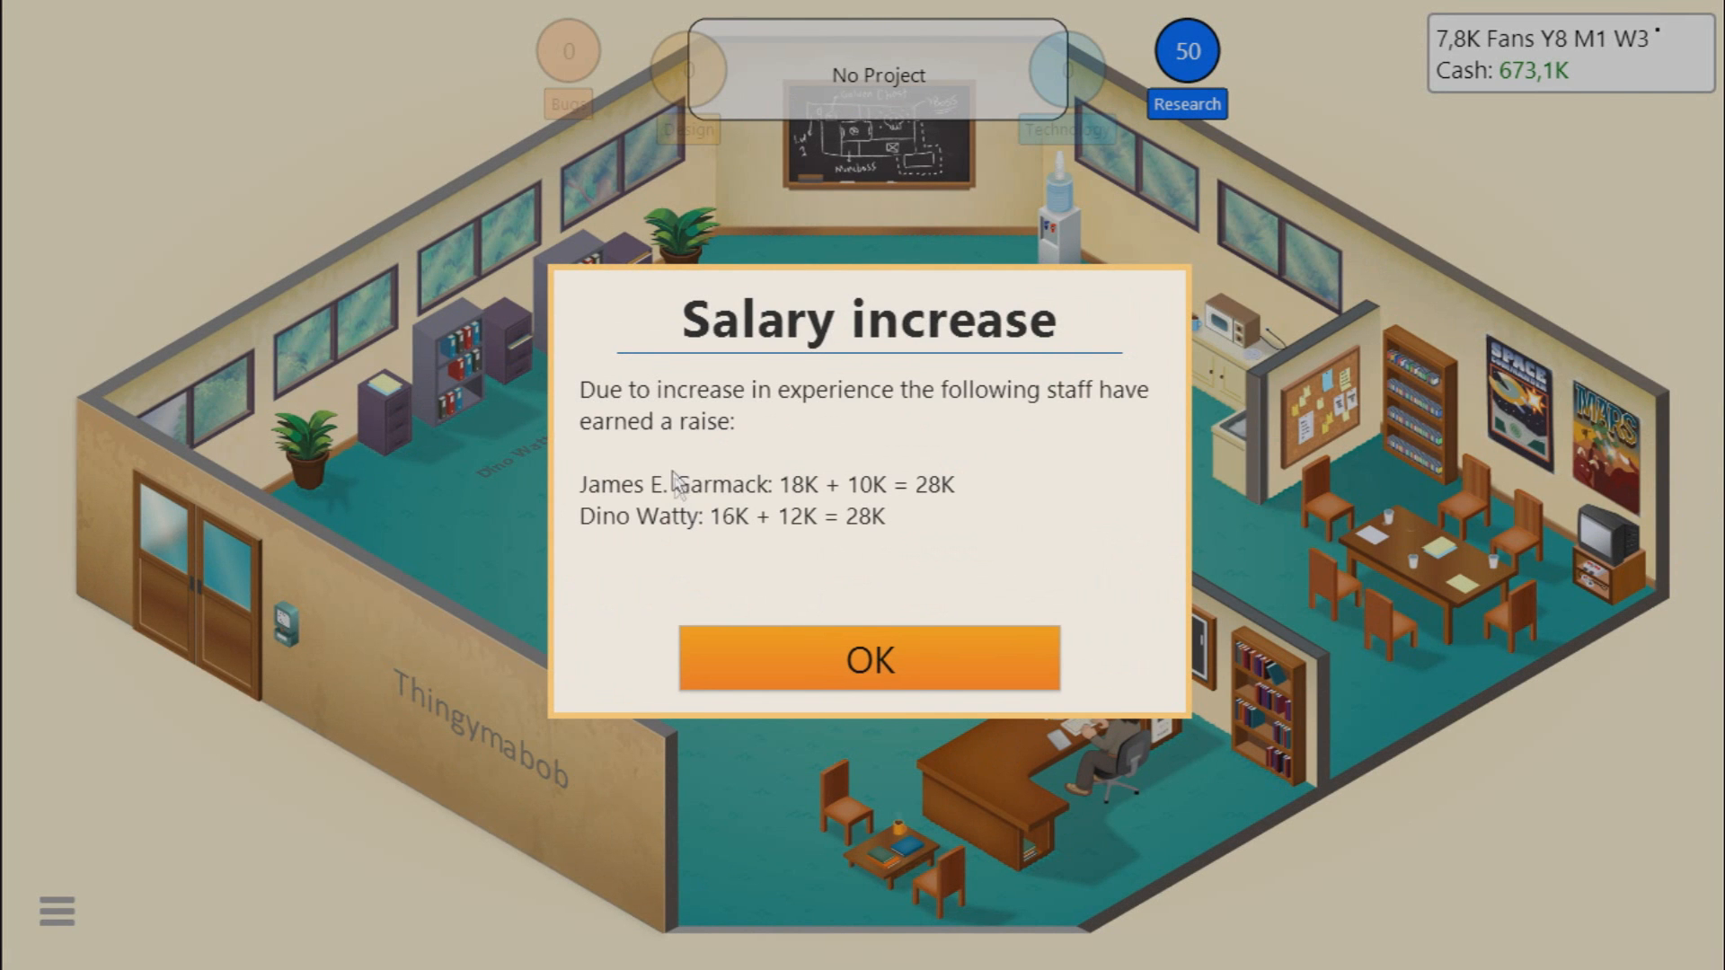
pyautogui.moveTo(680, 464)
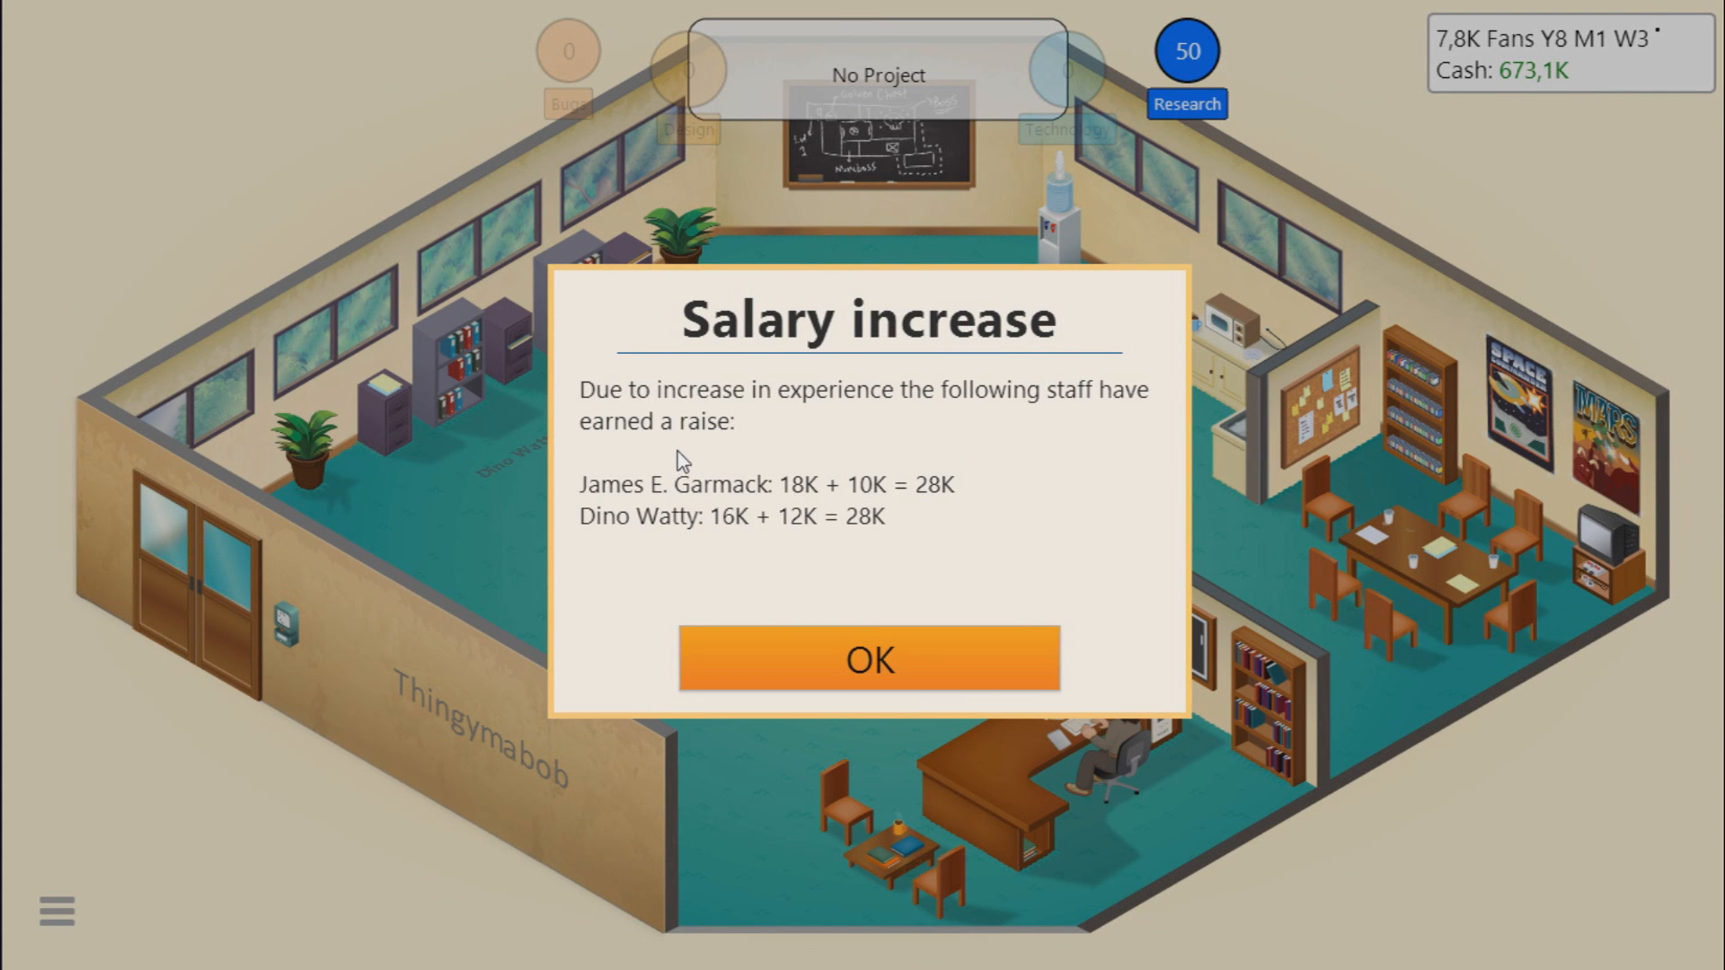
pyautogui.moveTo(629, 586)
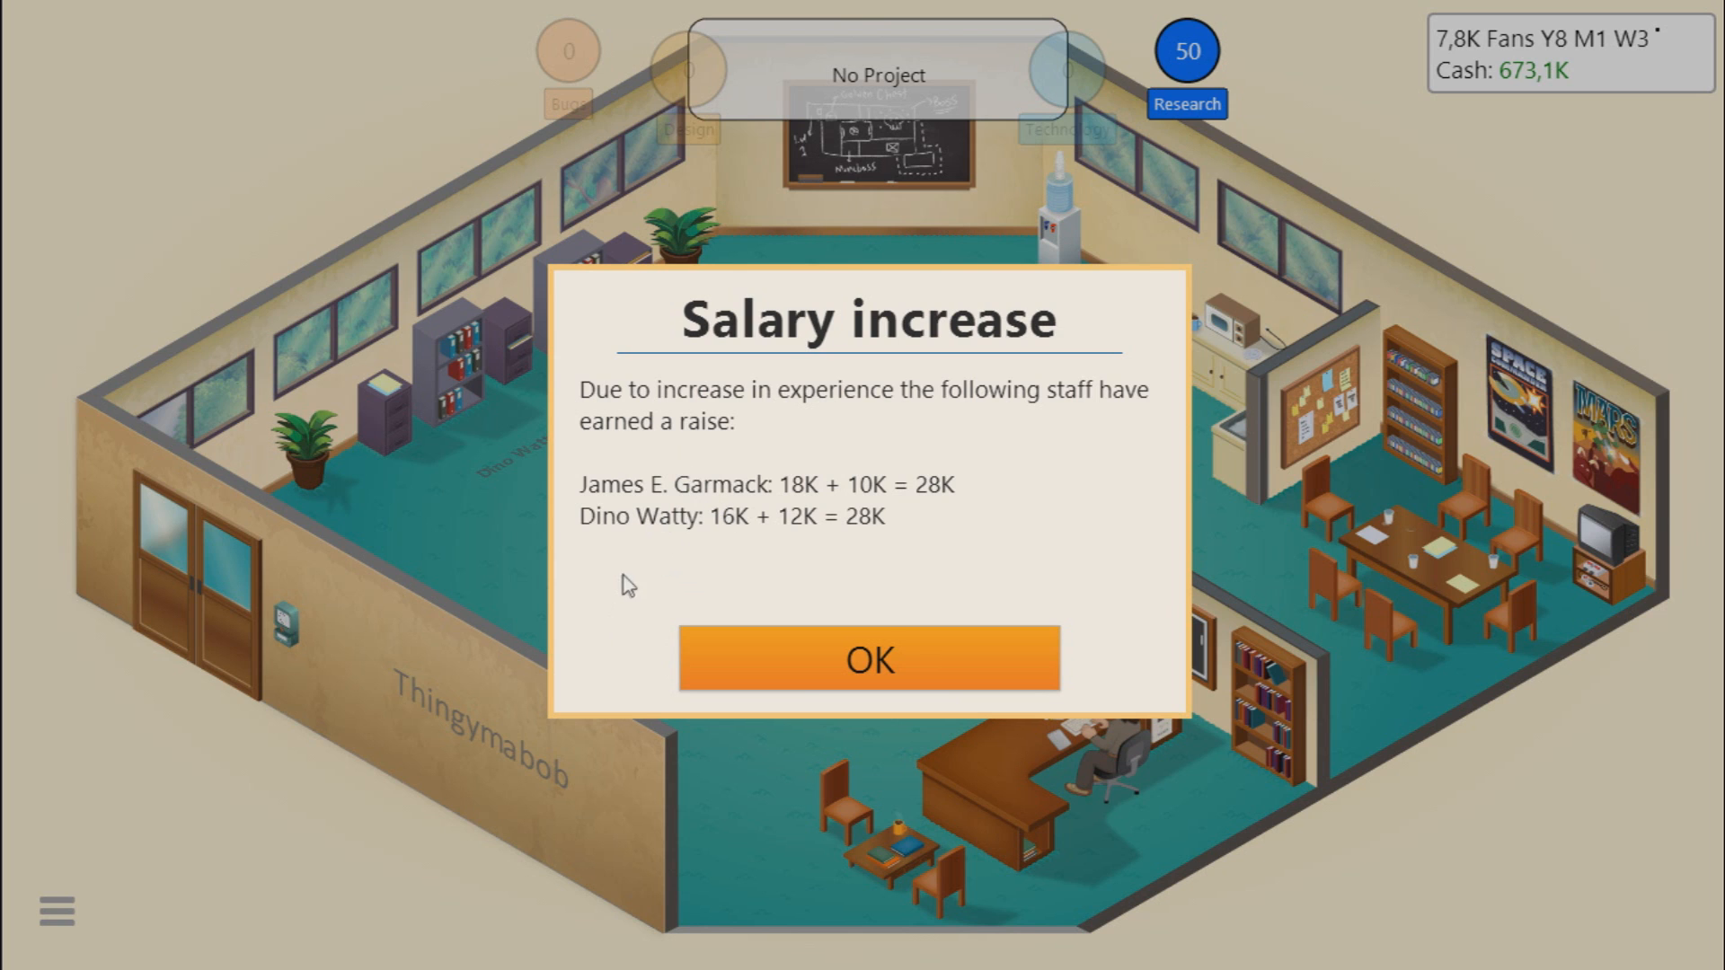
# Step: Acknowledge the salary raises and new research, then bring up Underdong's first reviews
pyautogui.click(868, 658)
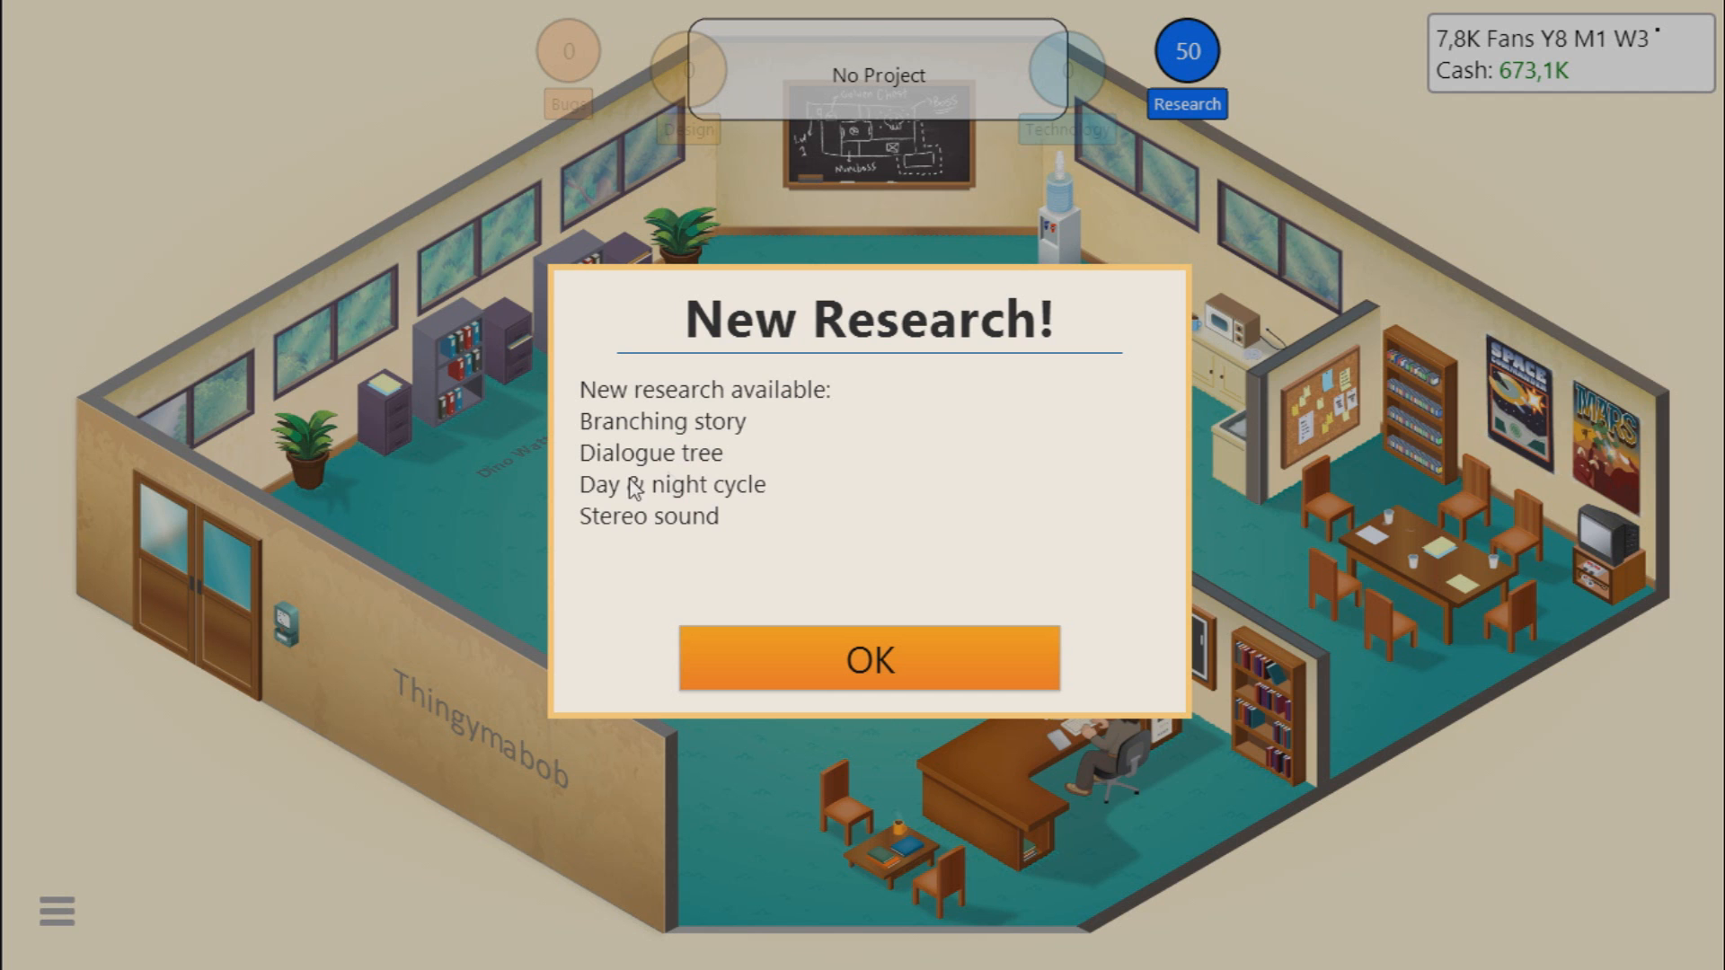
pyautogui.moveTo(591, 478)
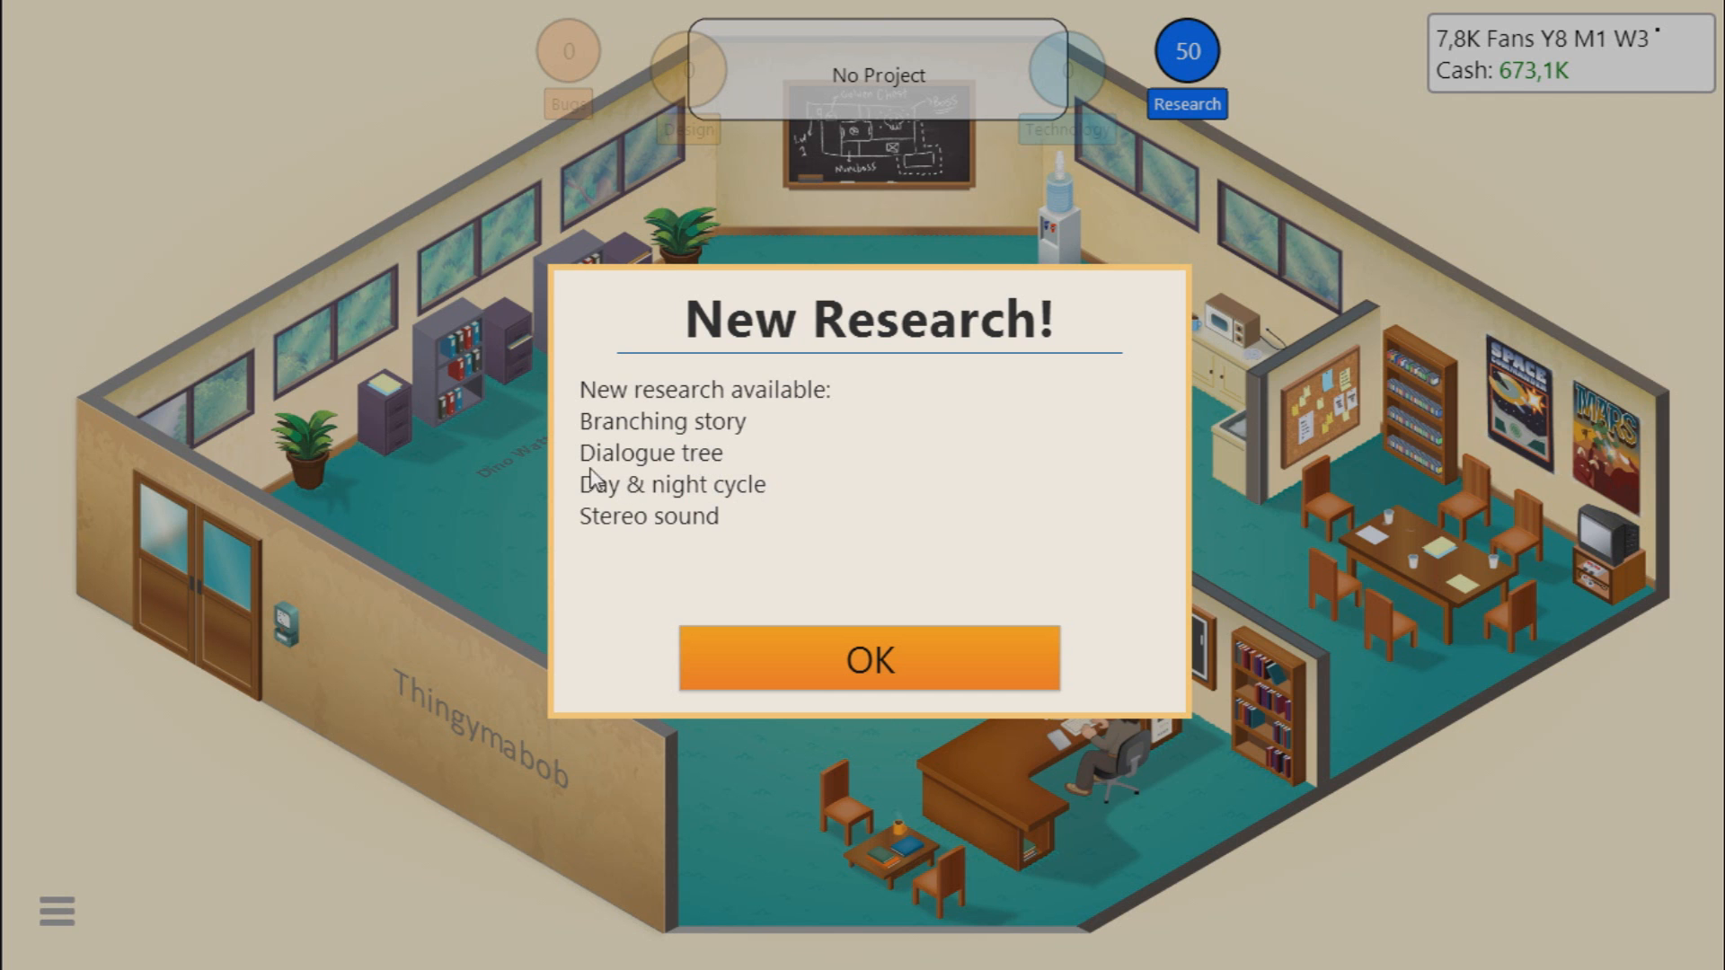
pyautogui.moveTo(614, 552)
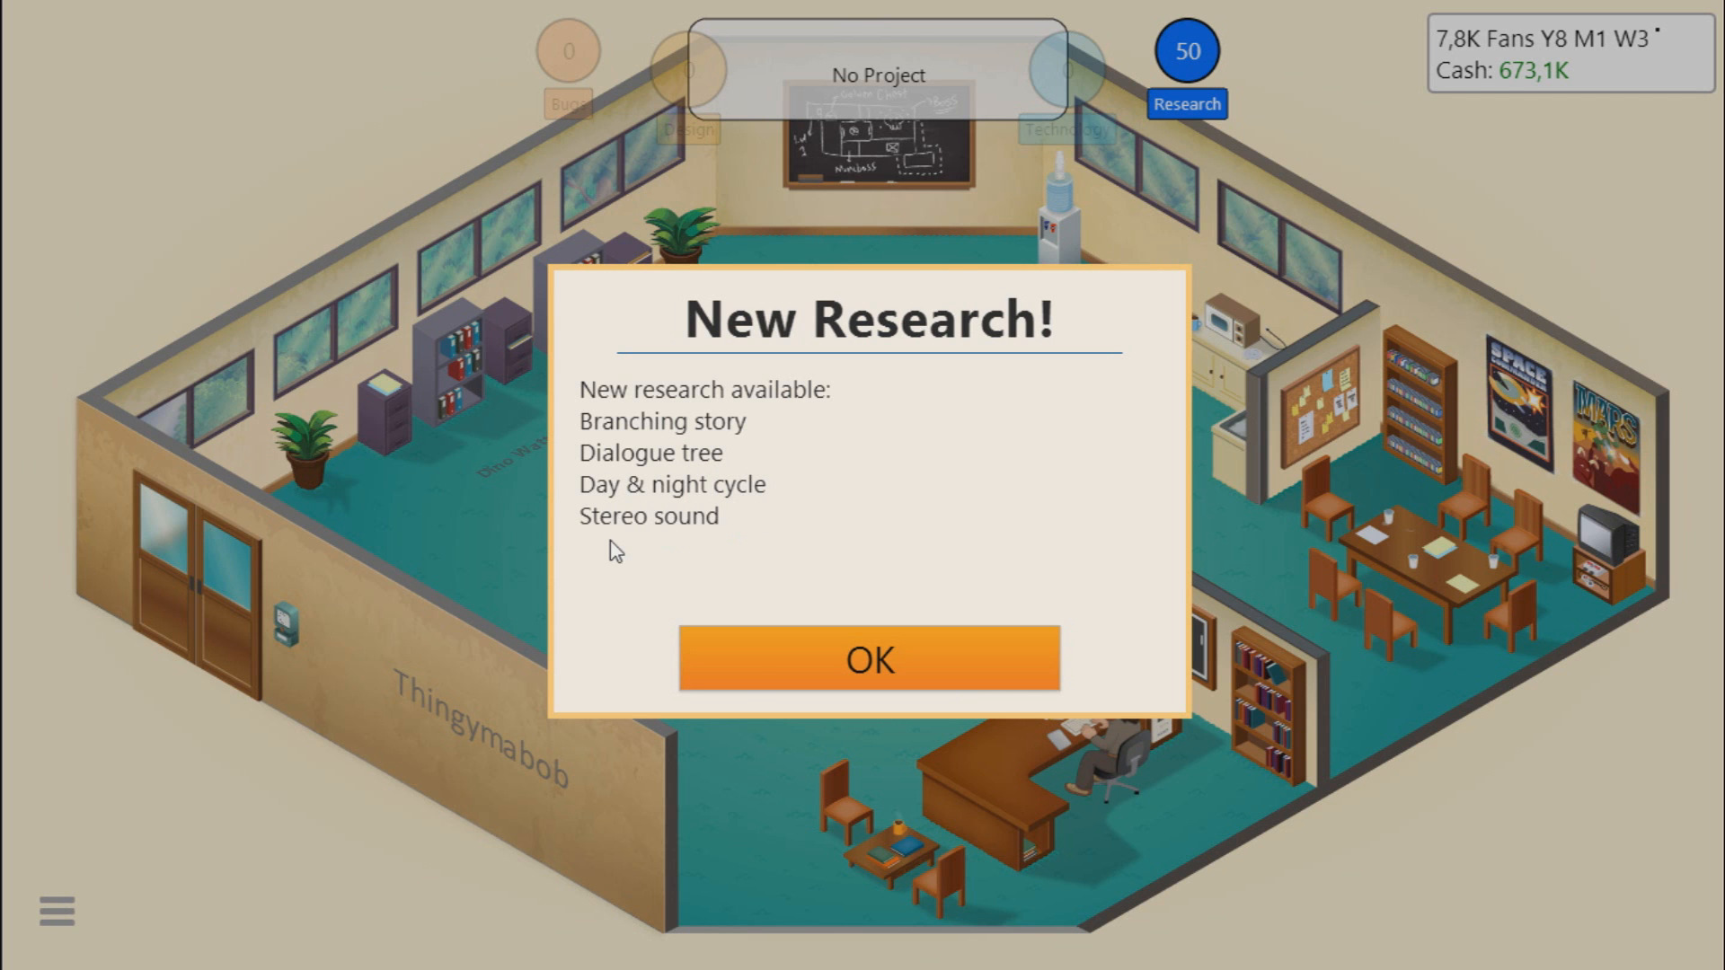
pyautogui.click(869, 657)
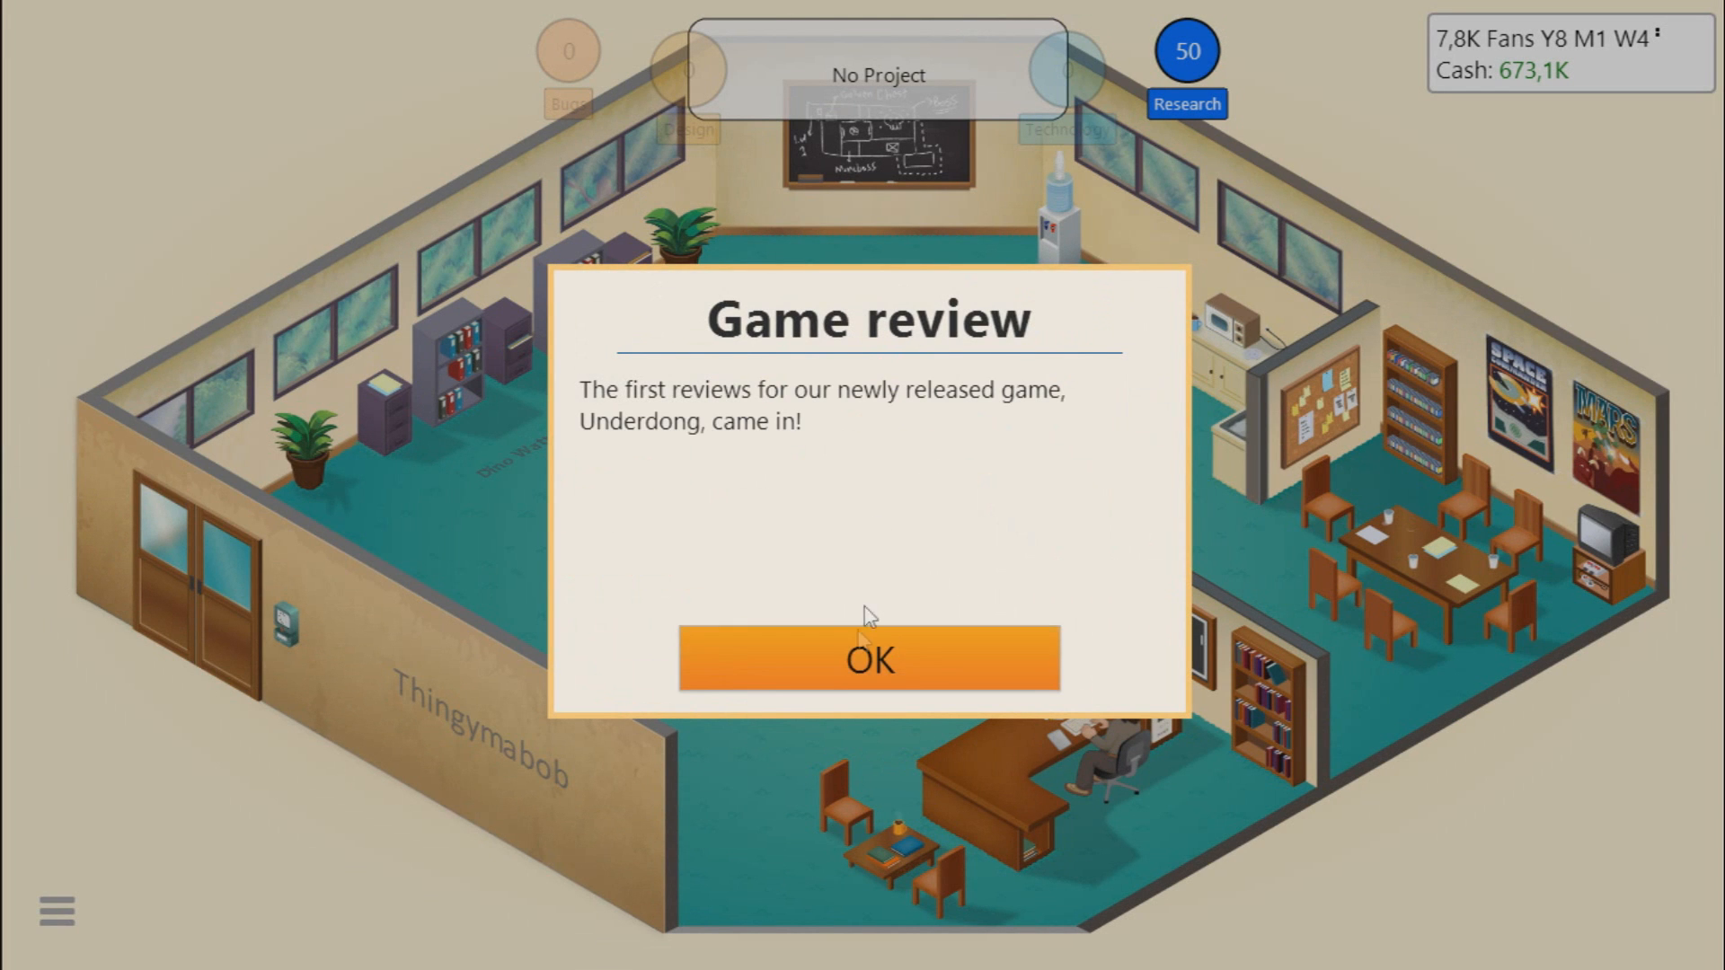
pyautogui.click(868, 659)
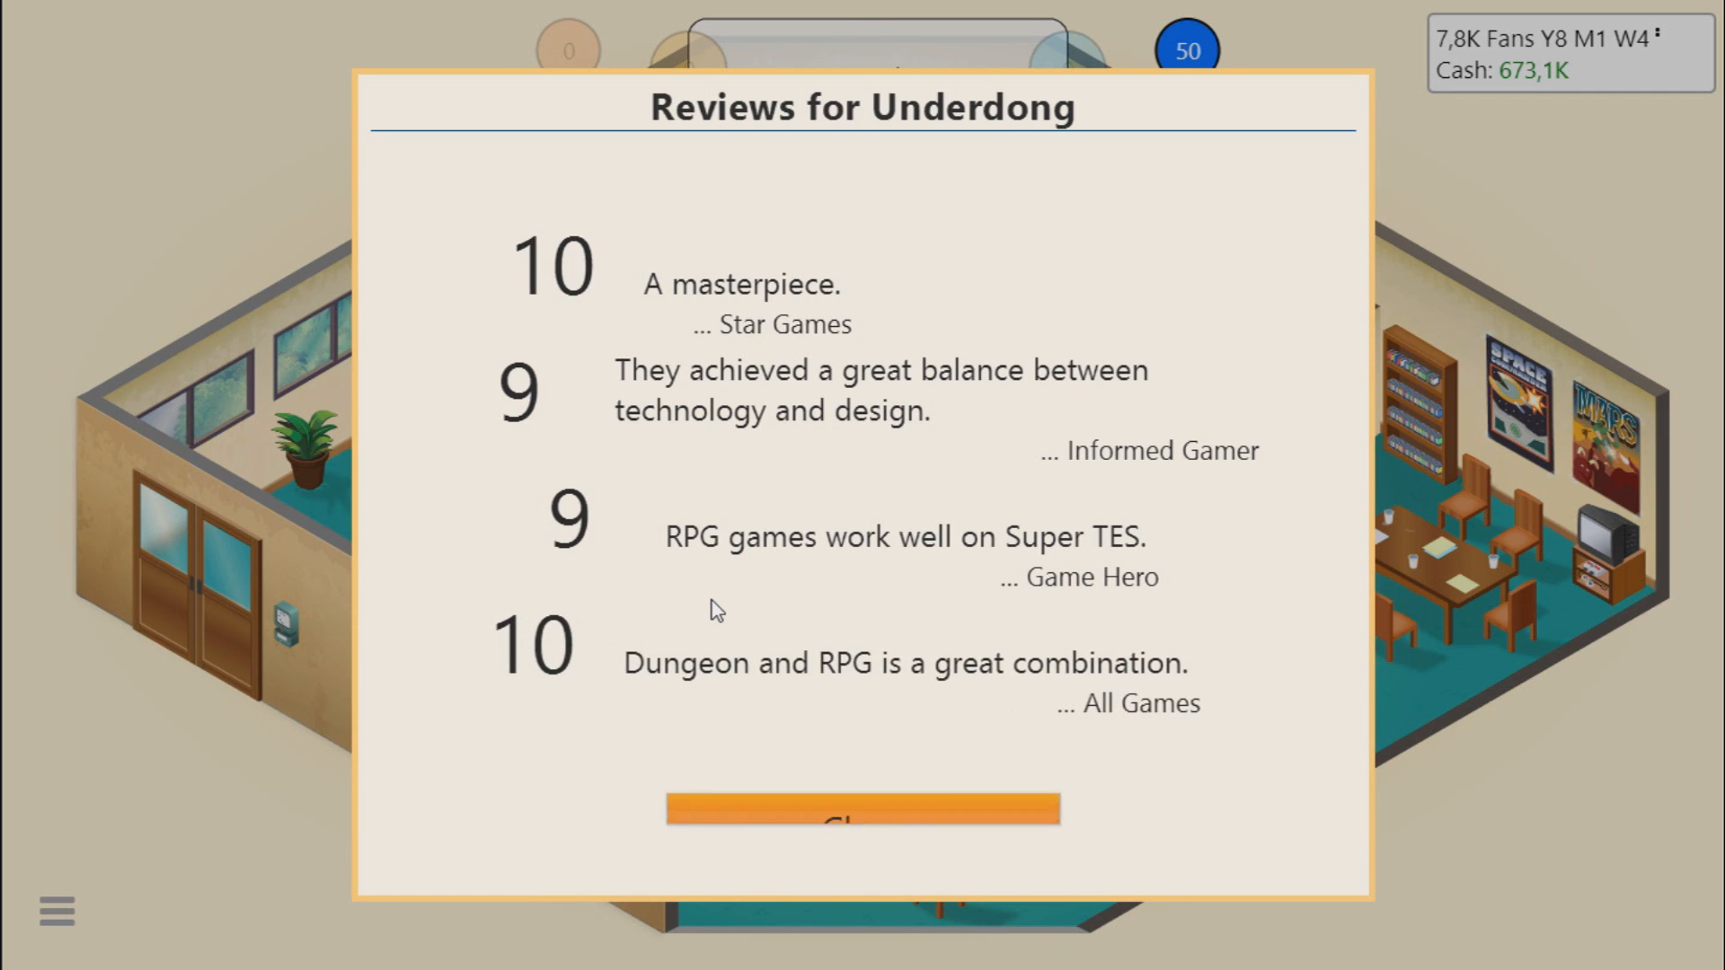
# Step: Close the 9.5-average review scores and select Underdong as the chosen game
pyautogui.click(860, 816)
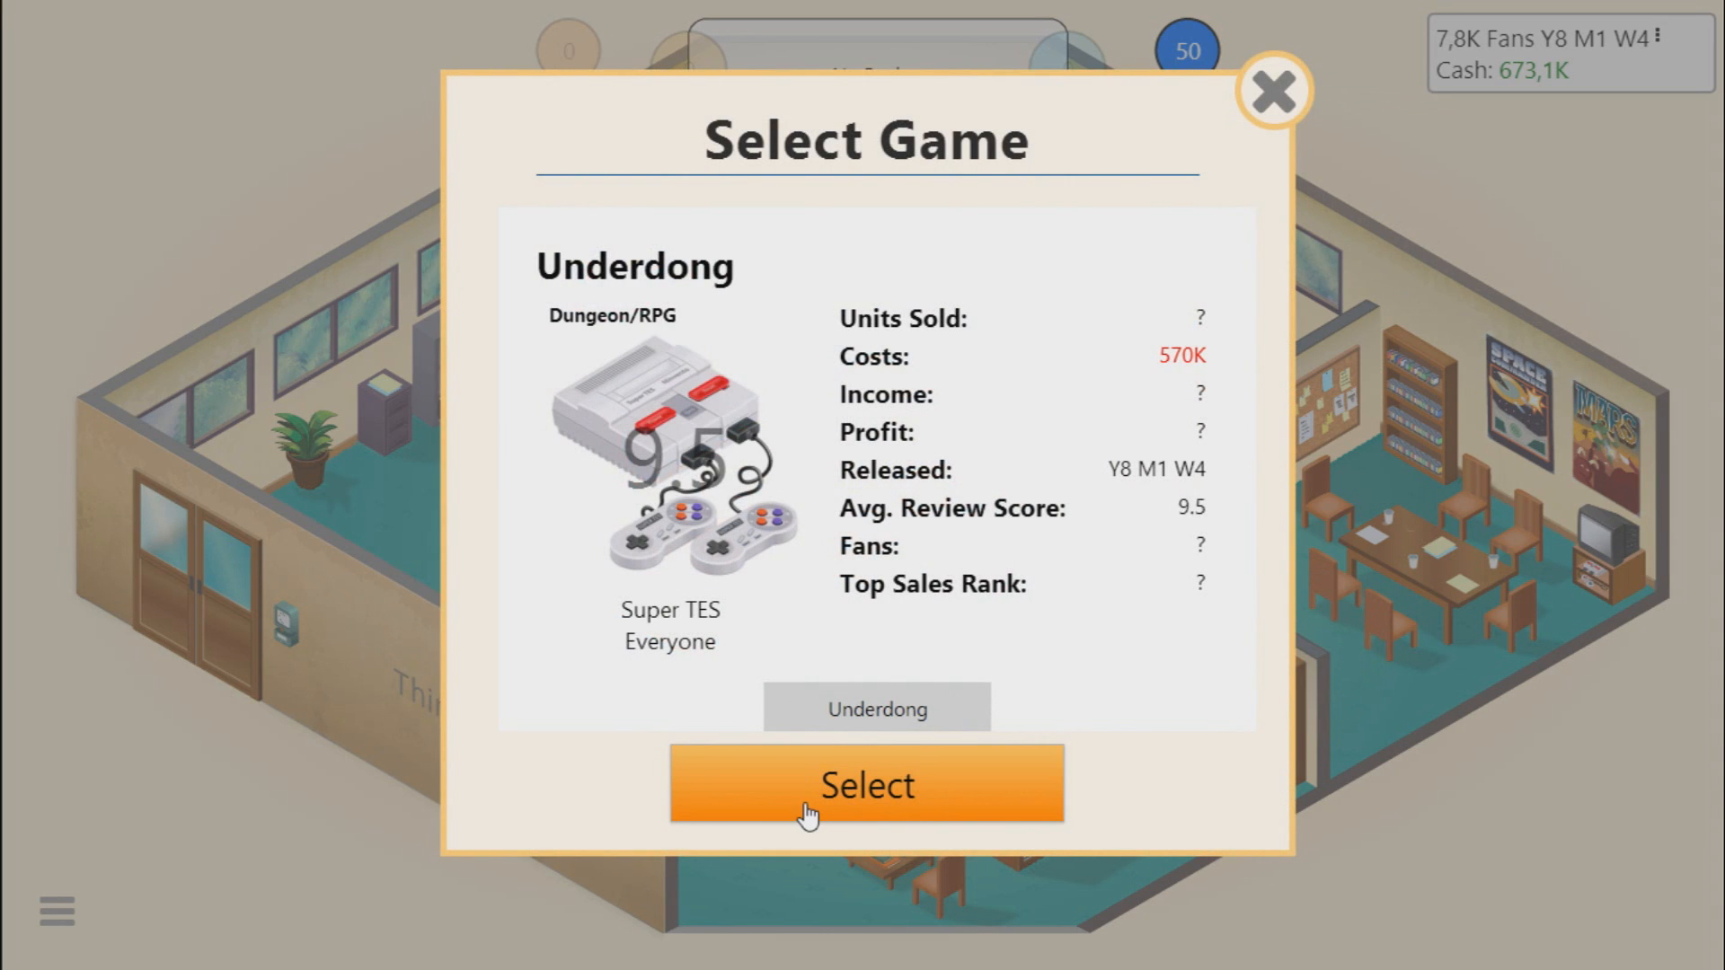
pyautogui.click(866, 785)
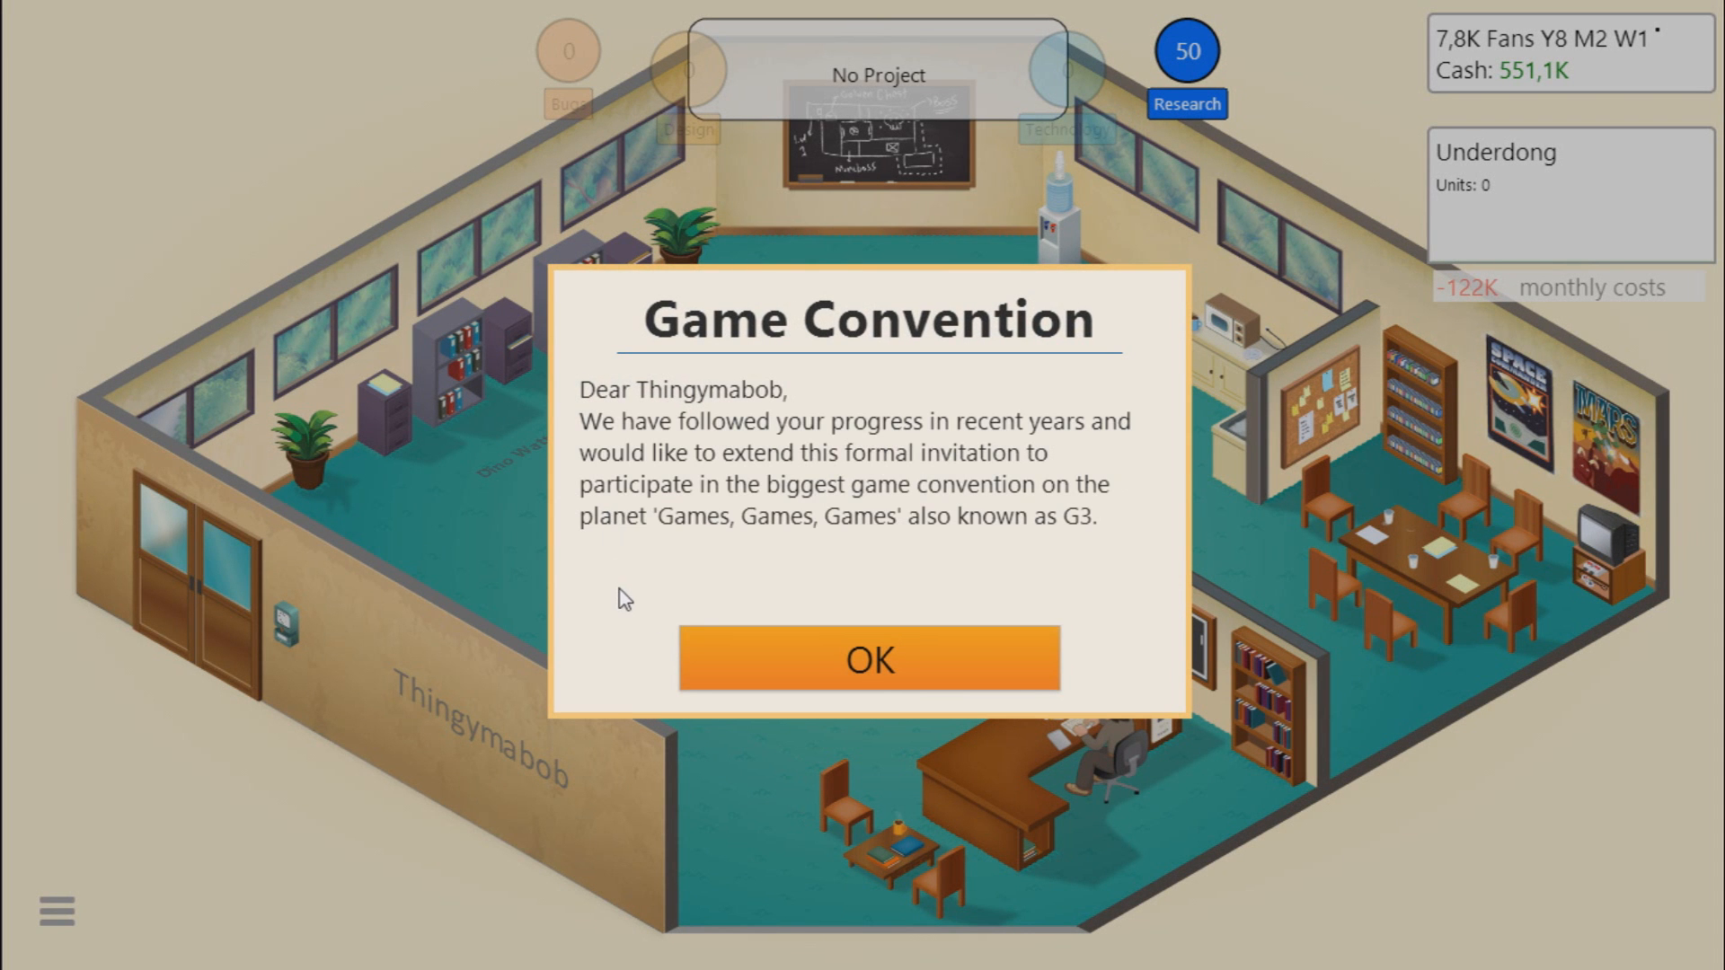
pyautogui.moveTo(875, 478)
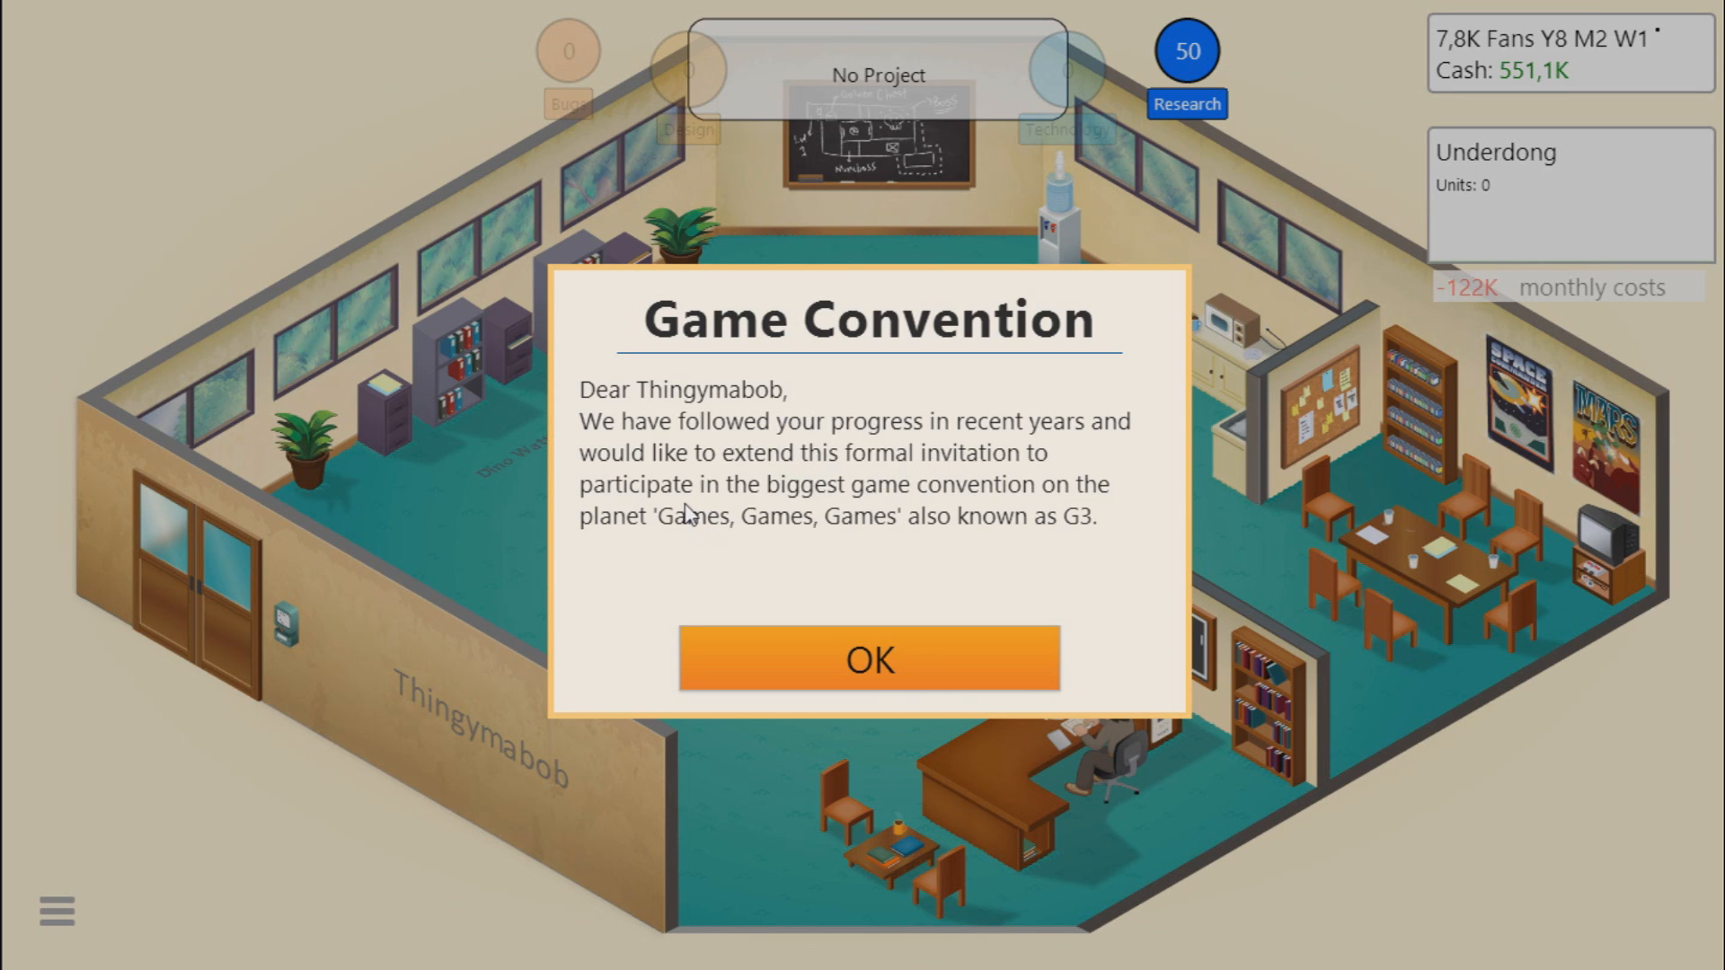
pyautogui.moveTo(710, 530)
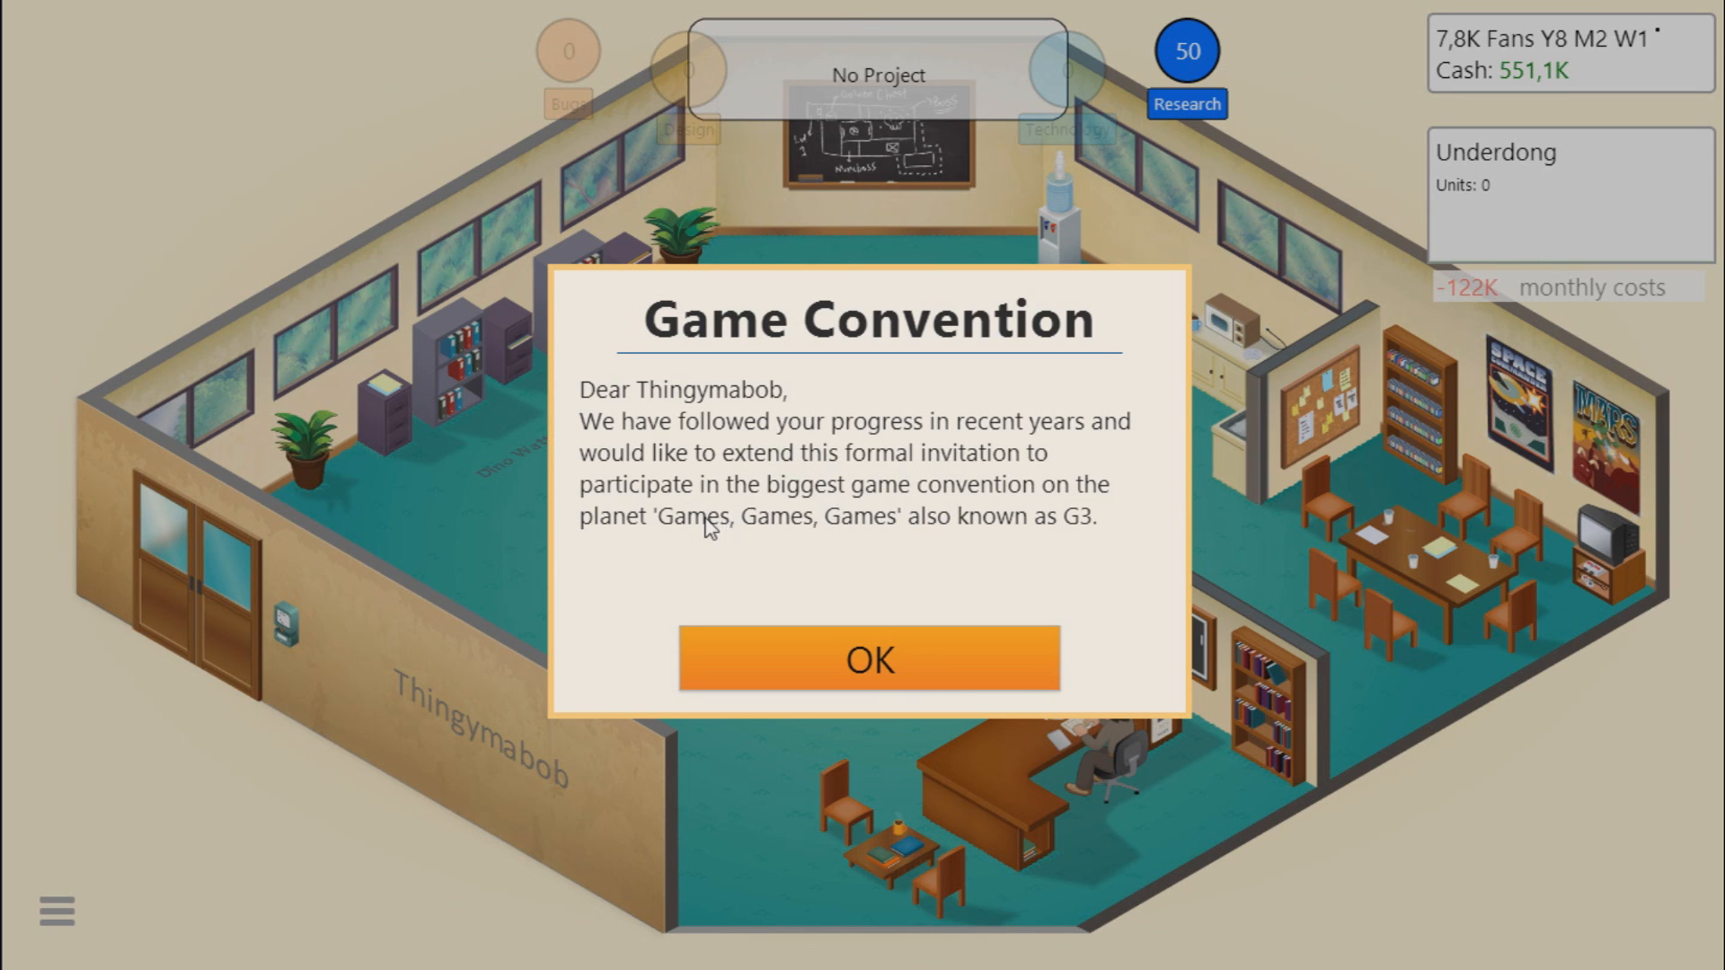
pyautogui.moveTo(663, 516)
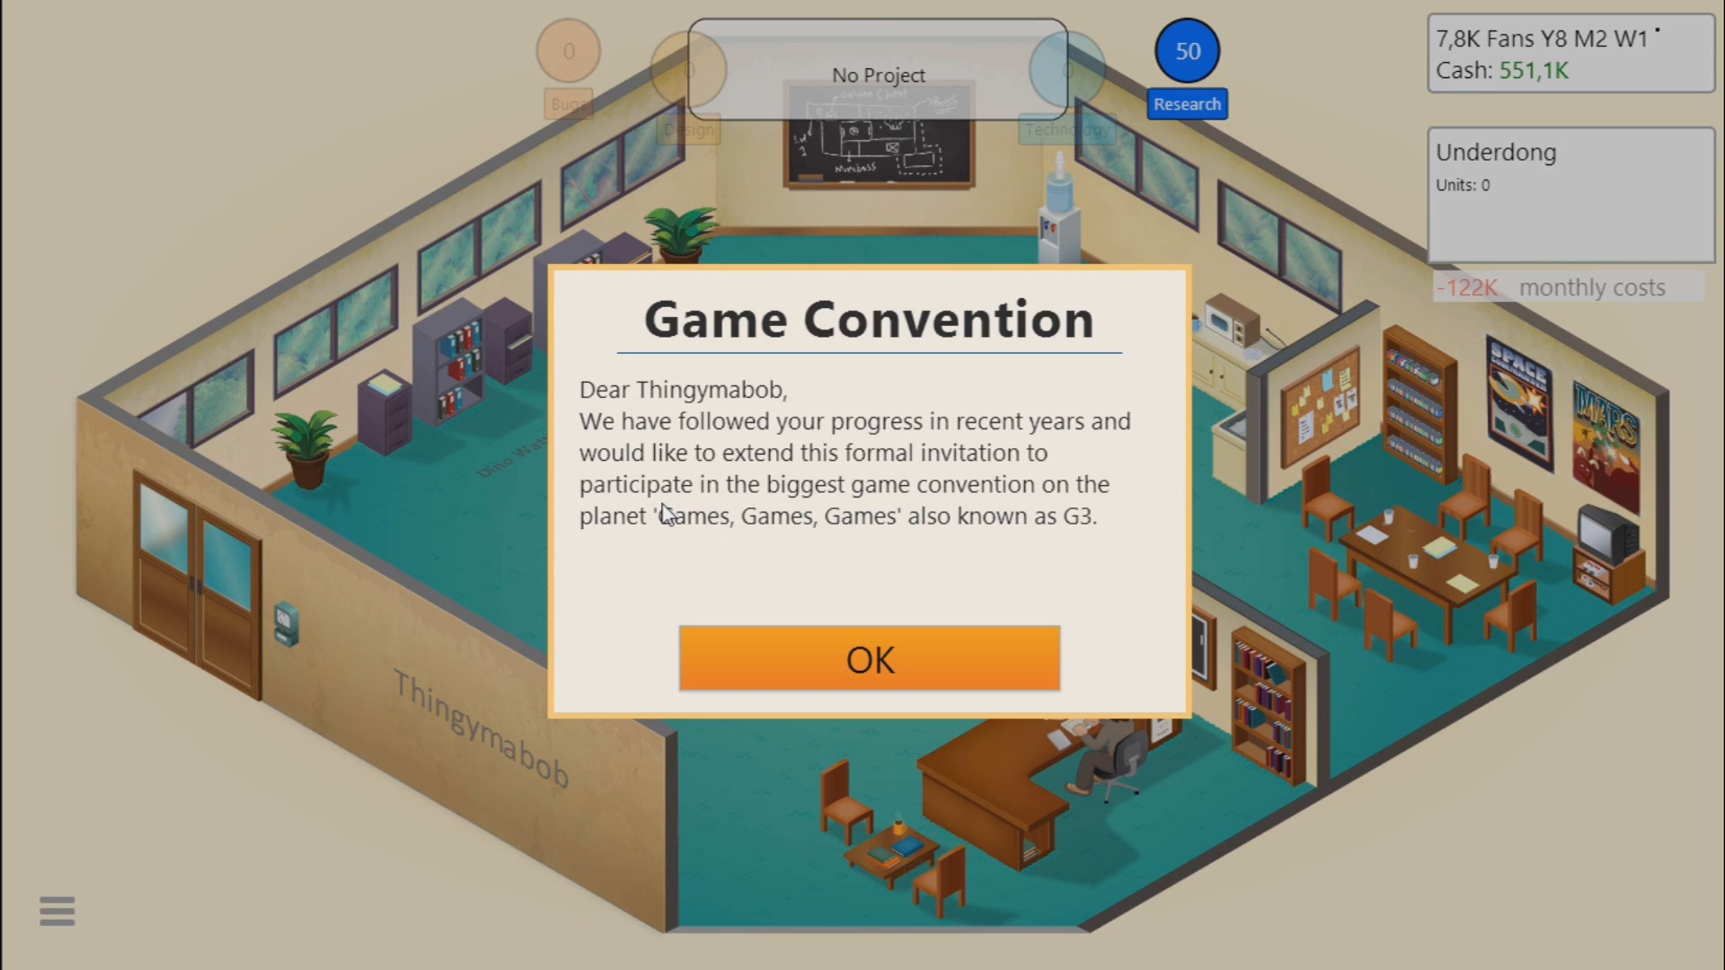
pyautogui.moveTo(959, 541)
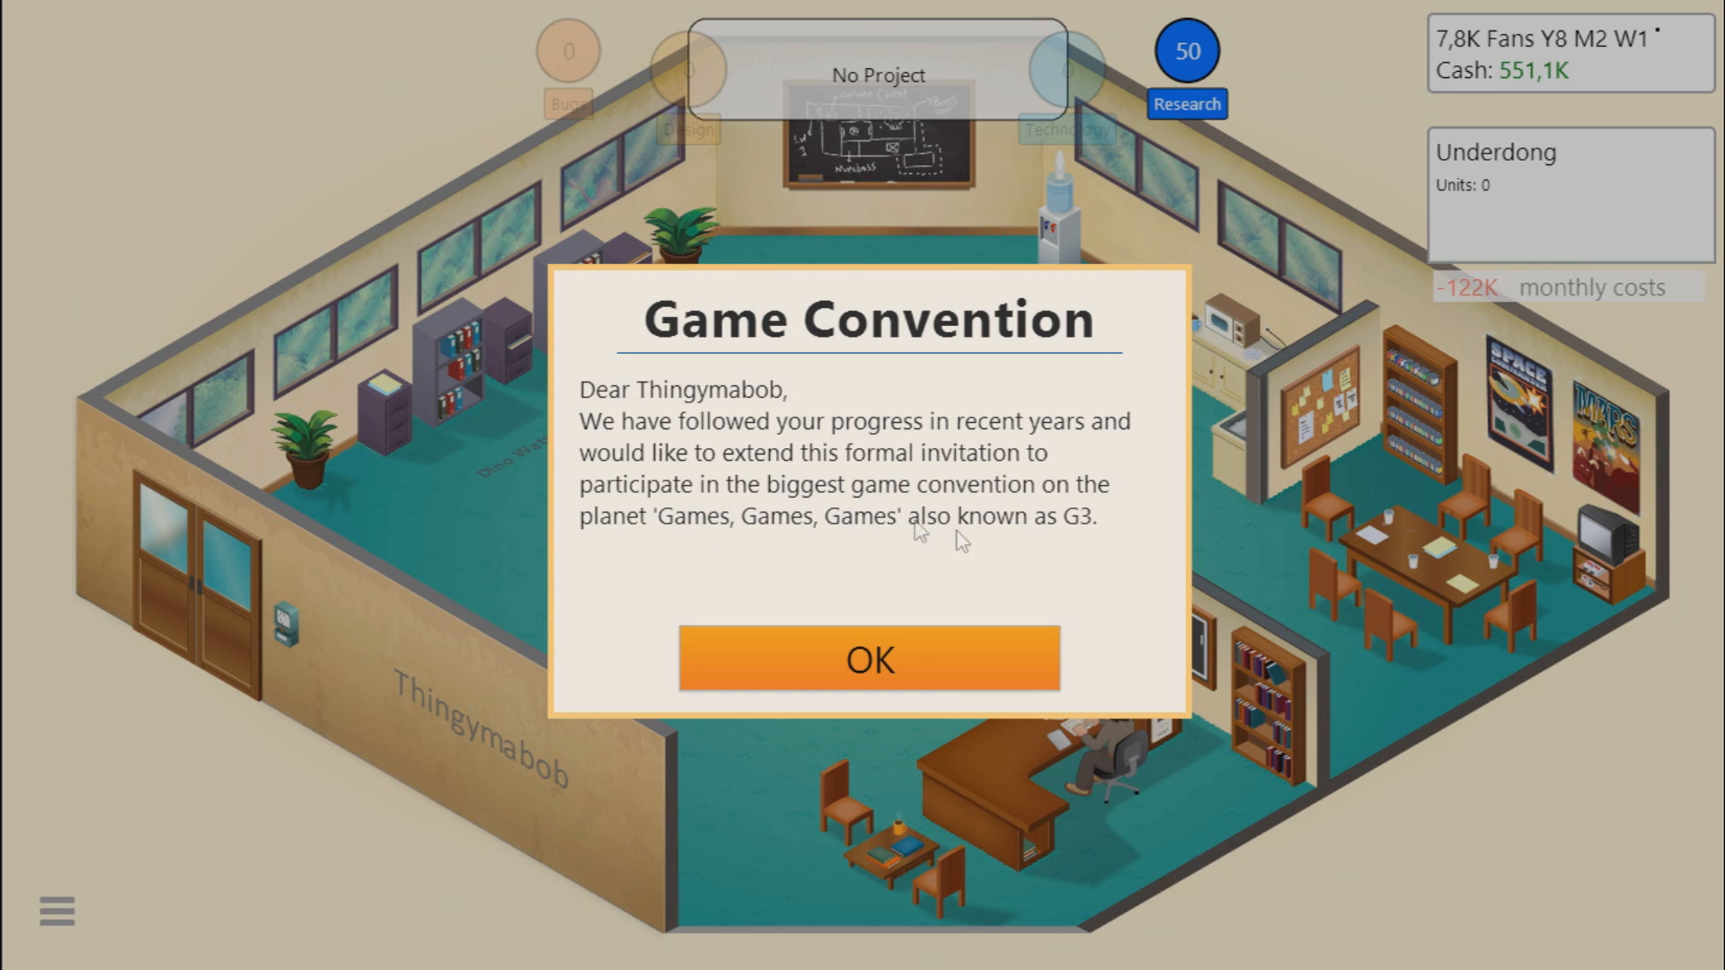
pyautogui.moveTo(730, 509)
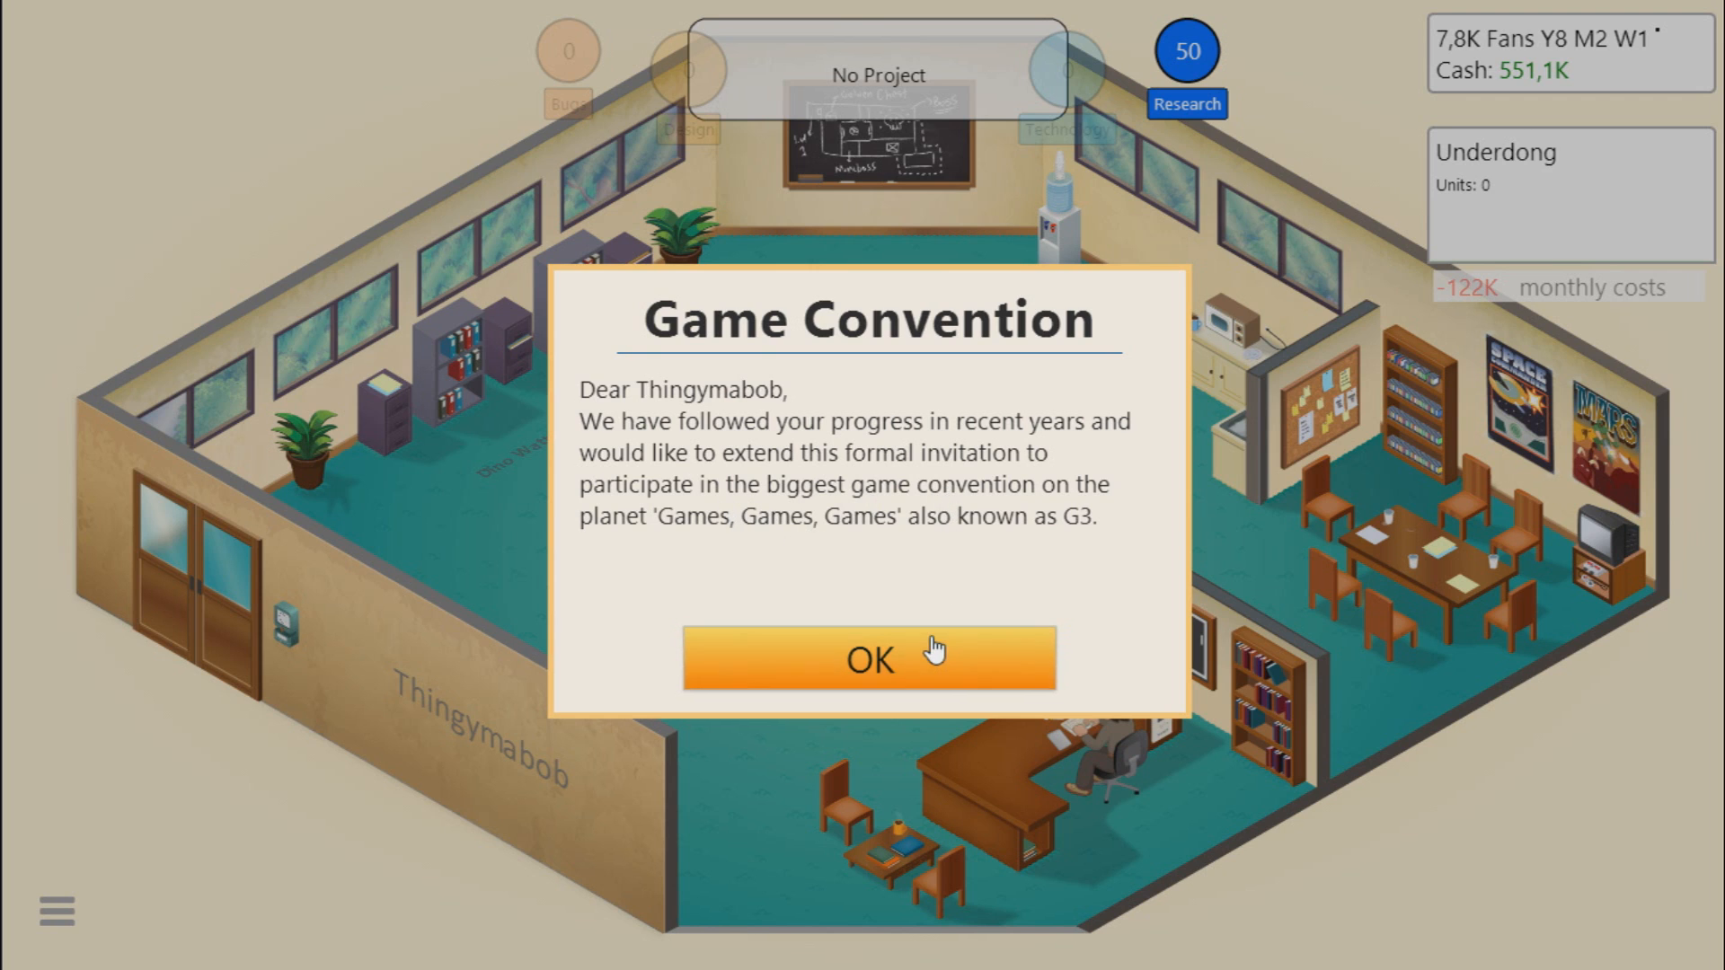
# Step: Read both pages of the G3 game convention invitation and dismiss it
pyautogui.click(868, 658)
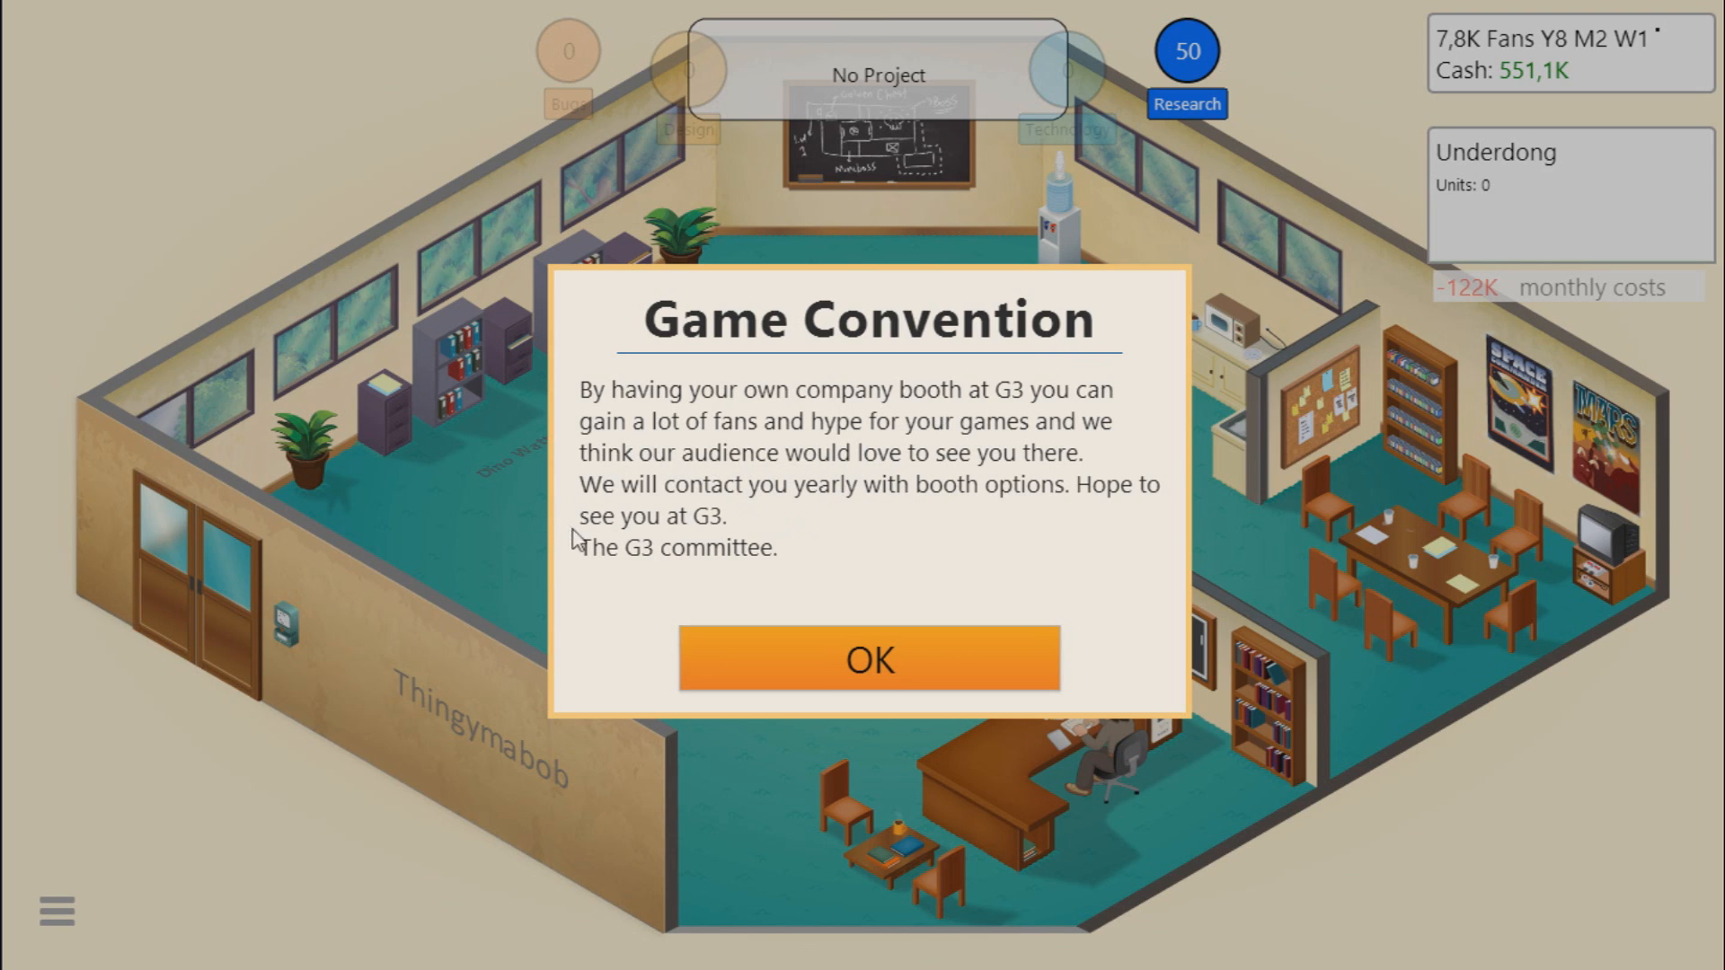
pyautogui.moveTo(988, 490)
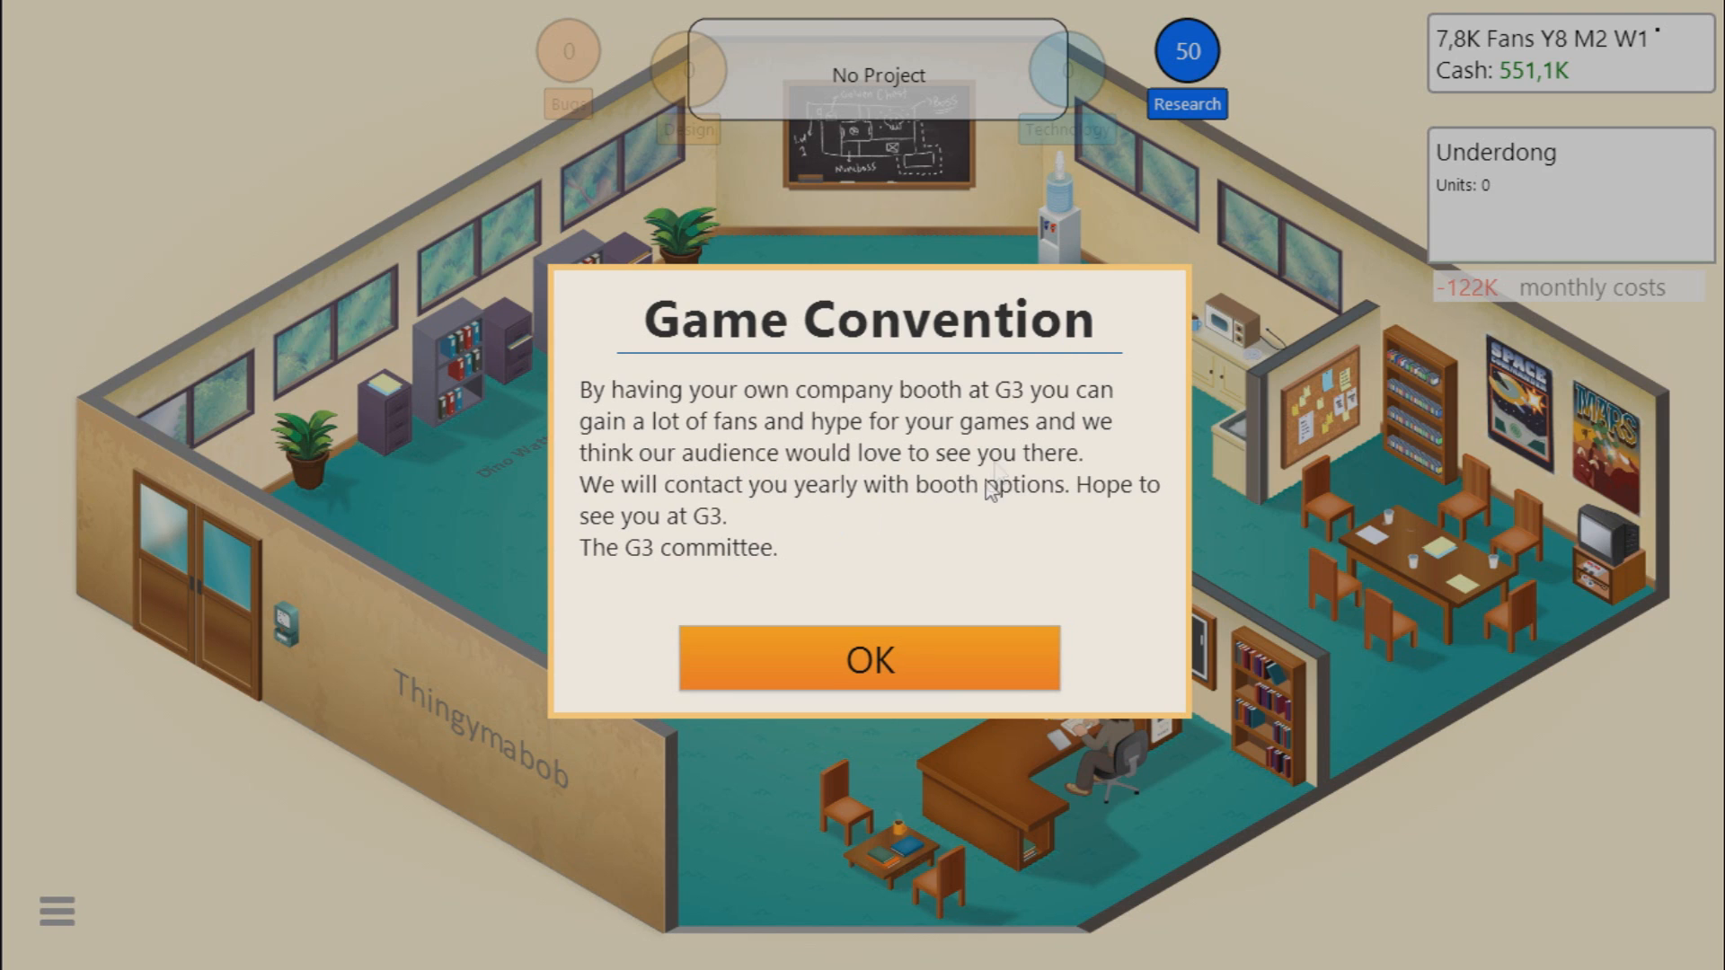
pyautogui.moveTo(988, 522)
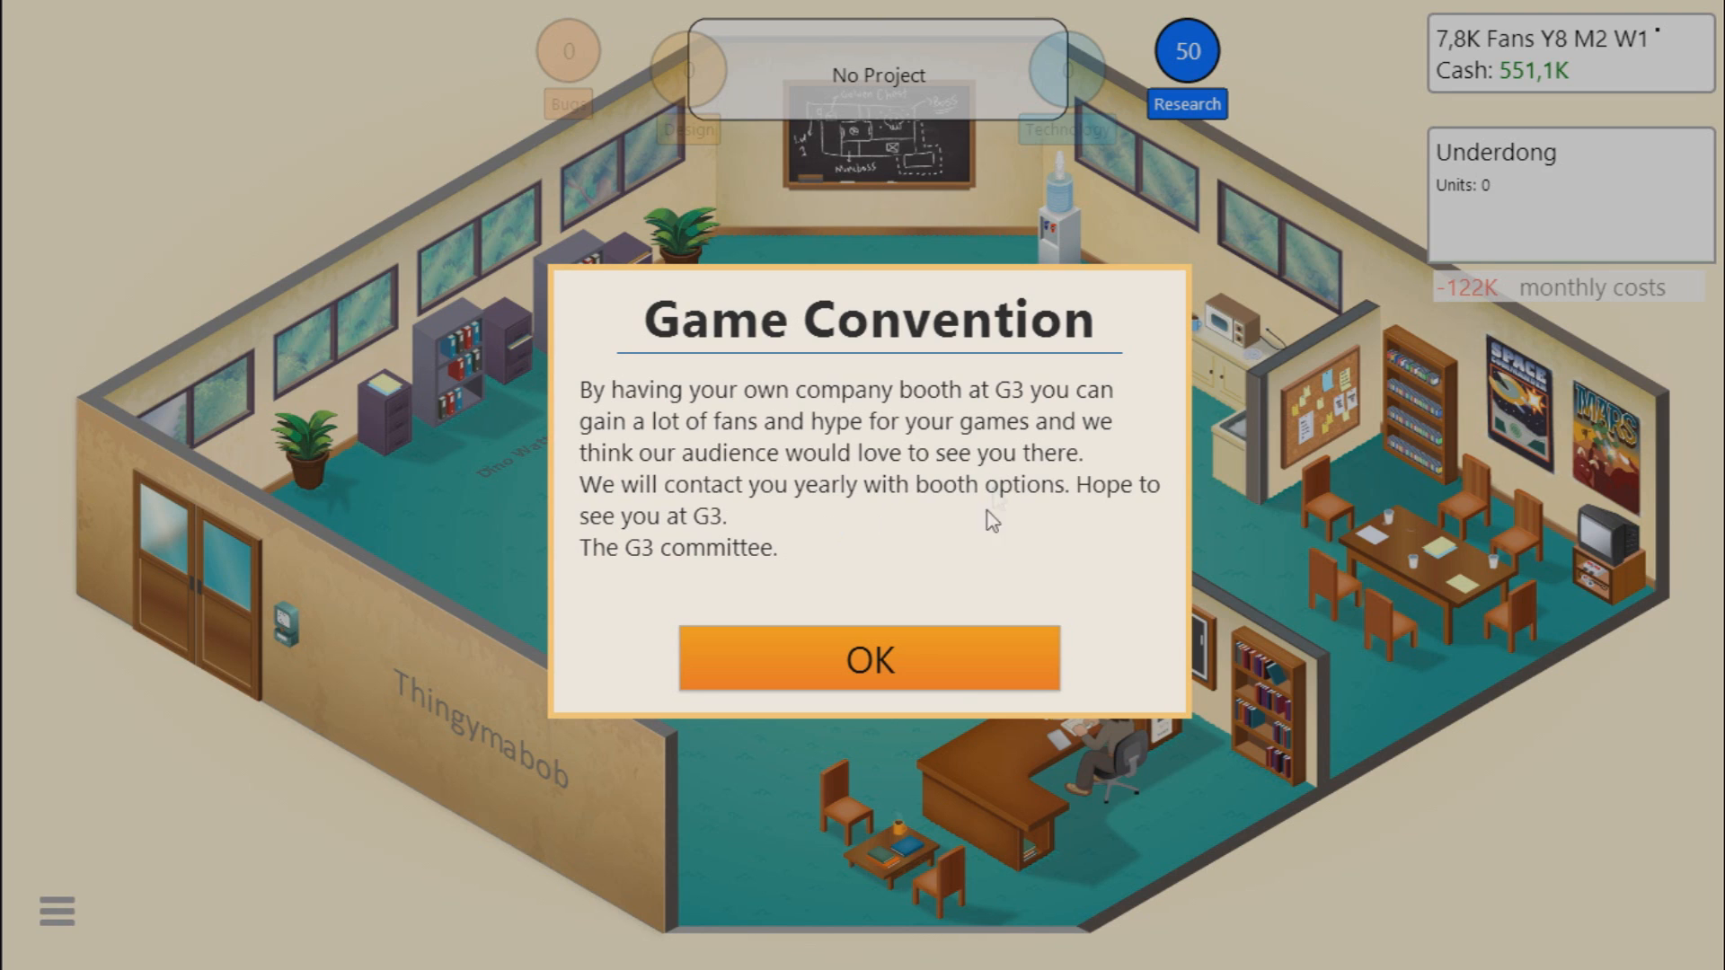
pyautogui.moveTo(988, 570)
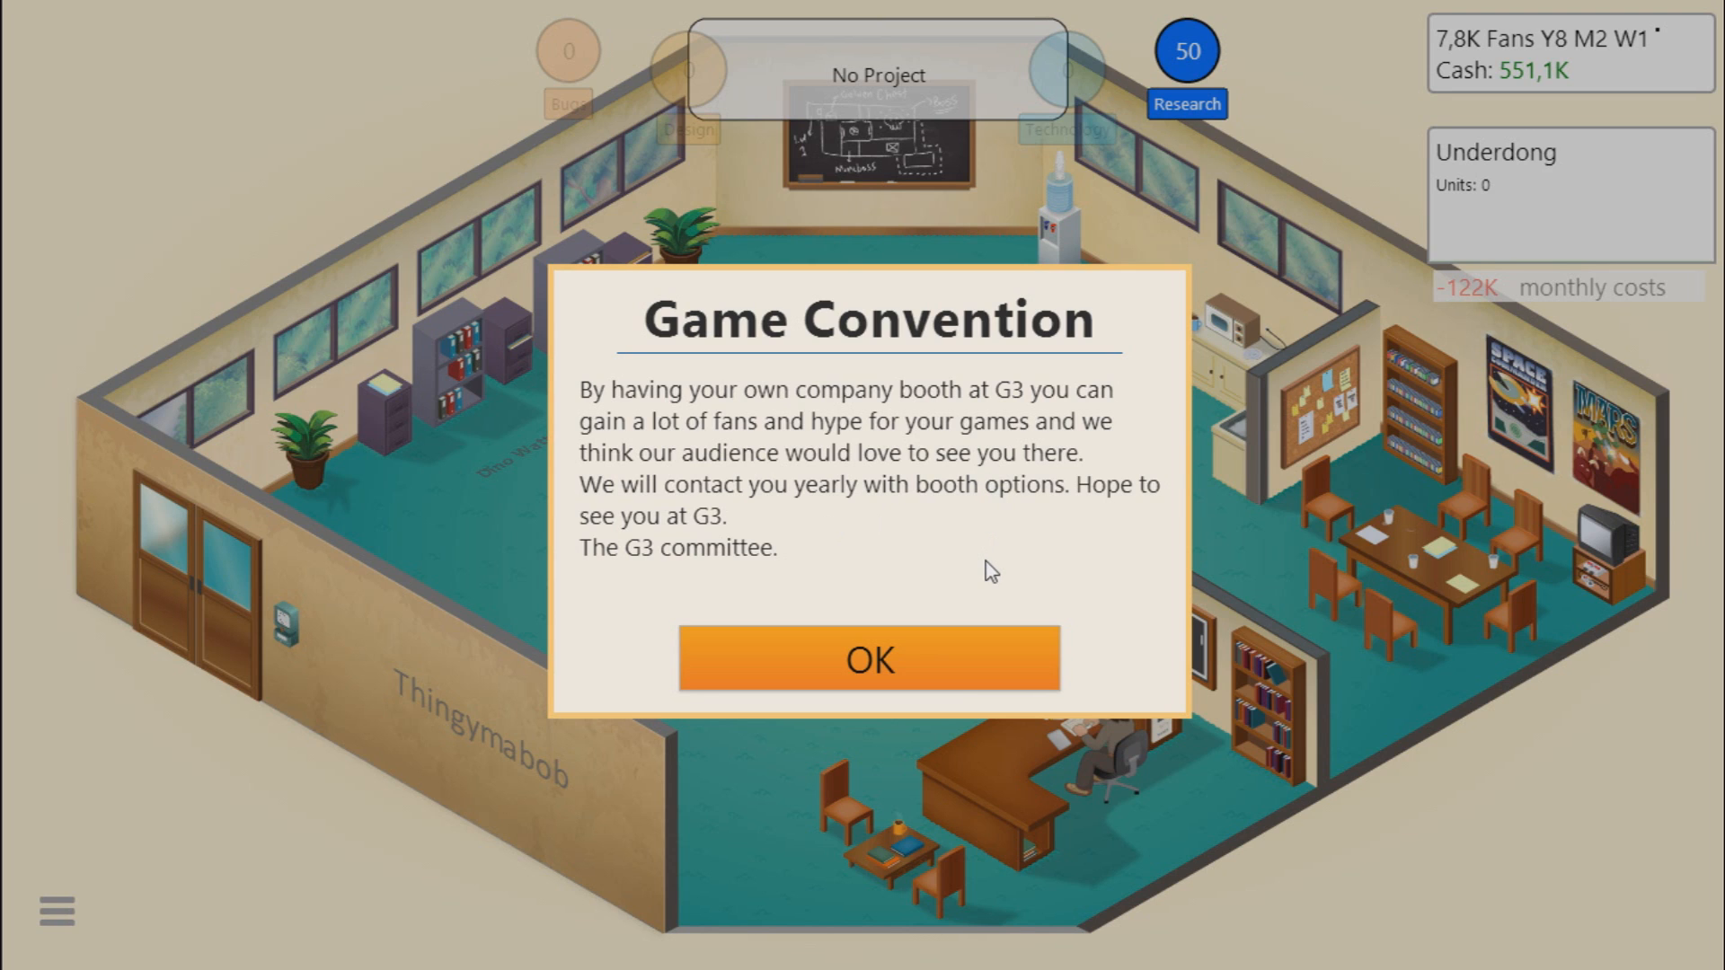
pyautogui.moveTo(865, 521)
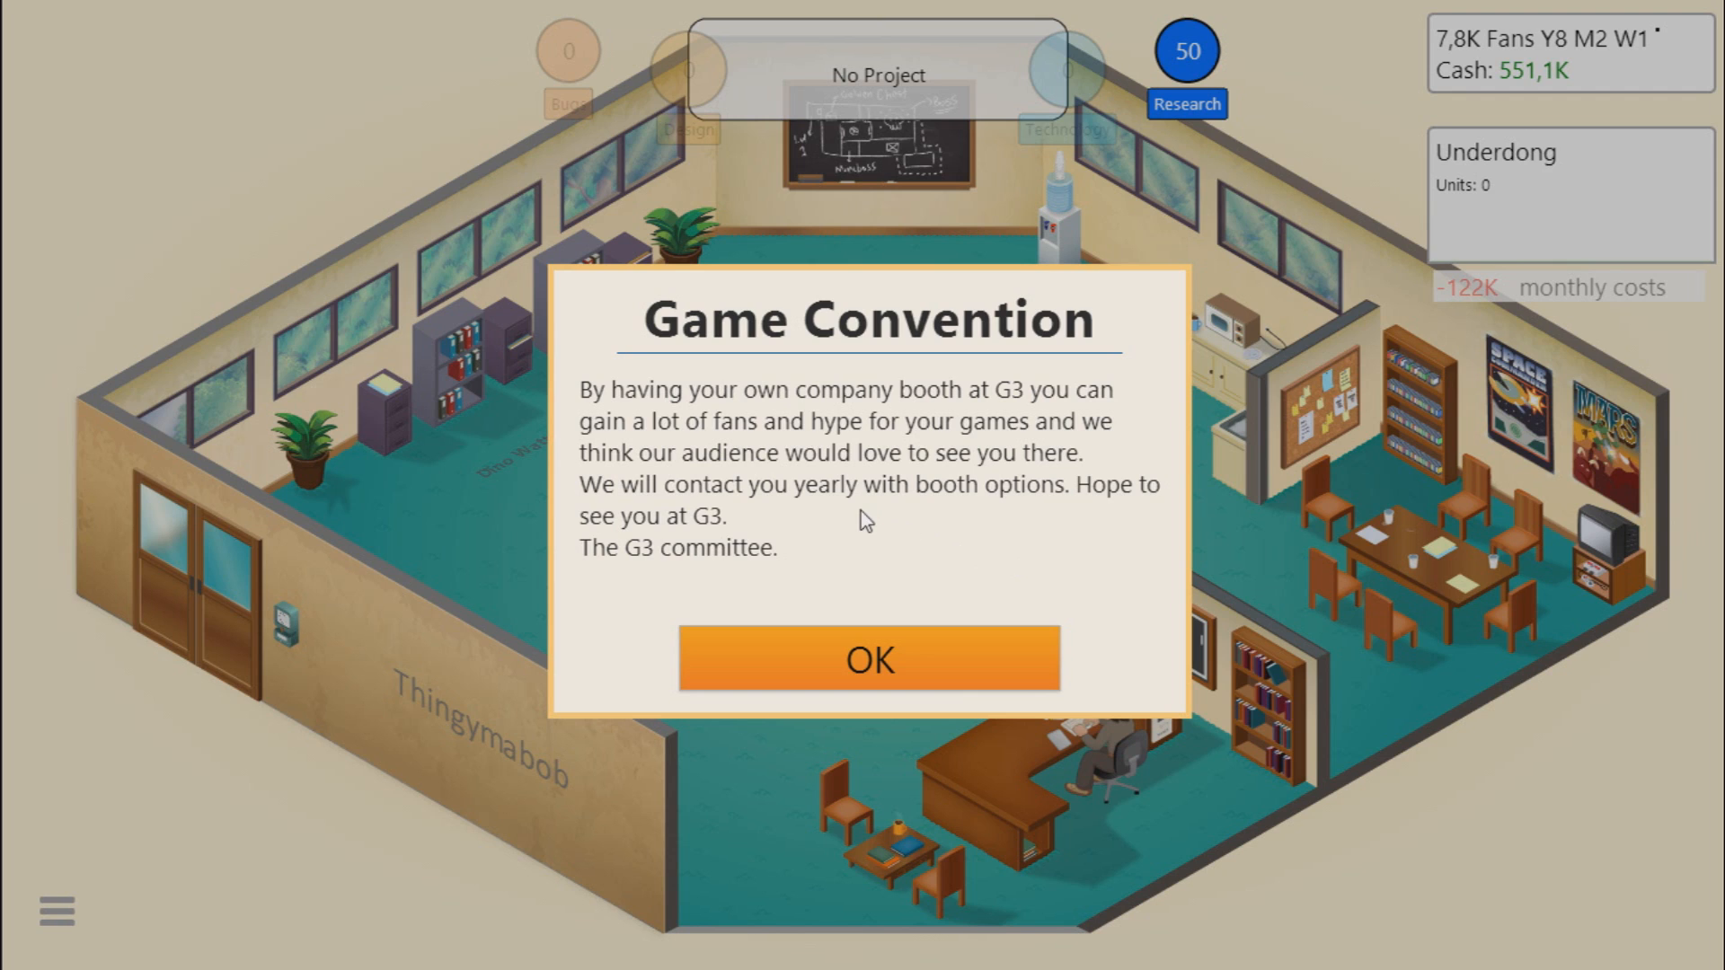
pyautogui.moveTo(995, 564)
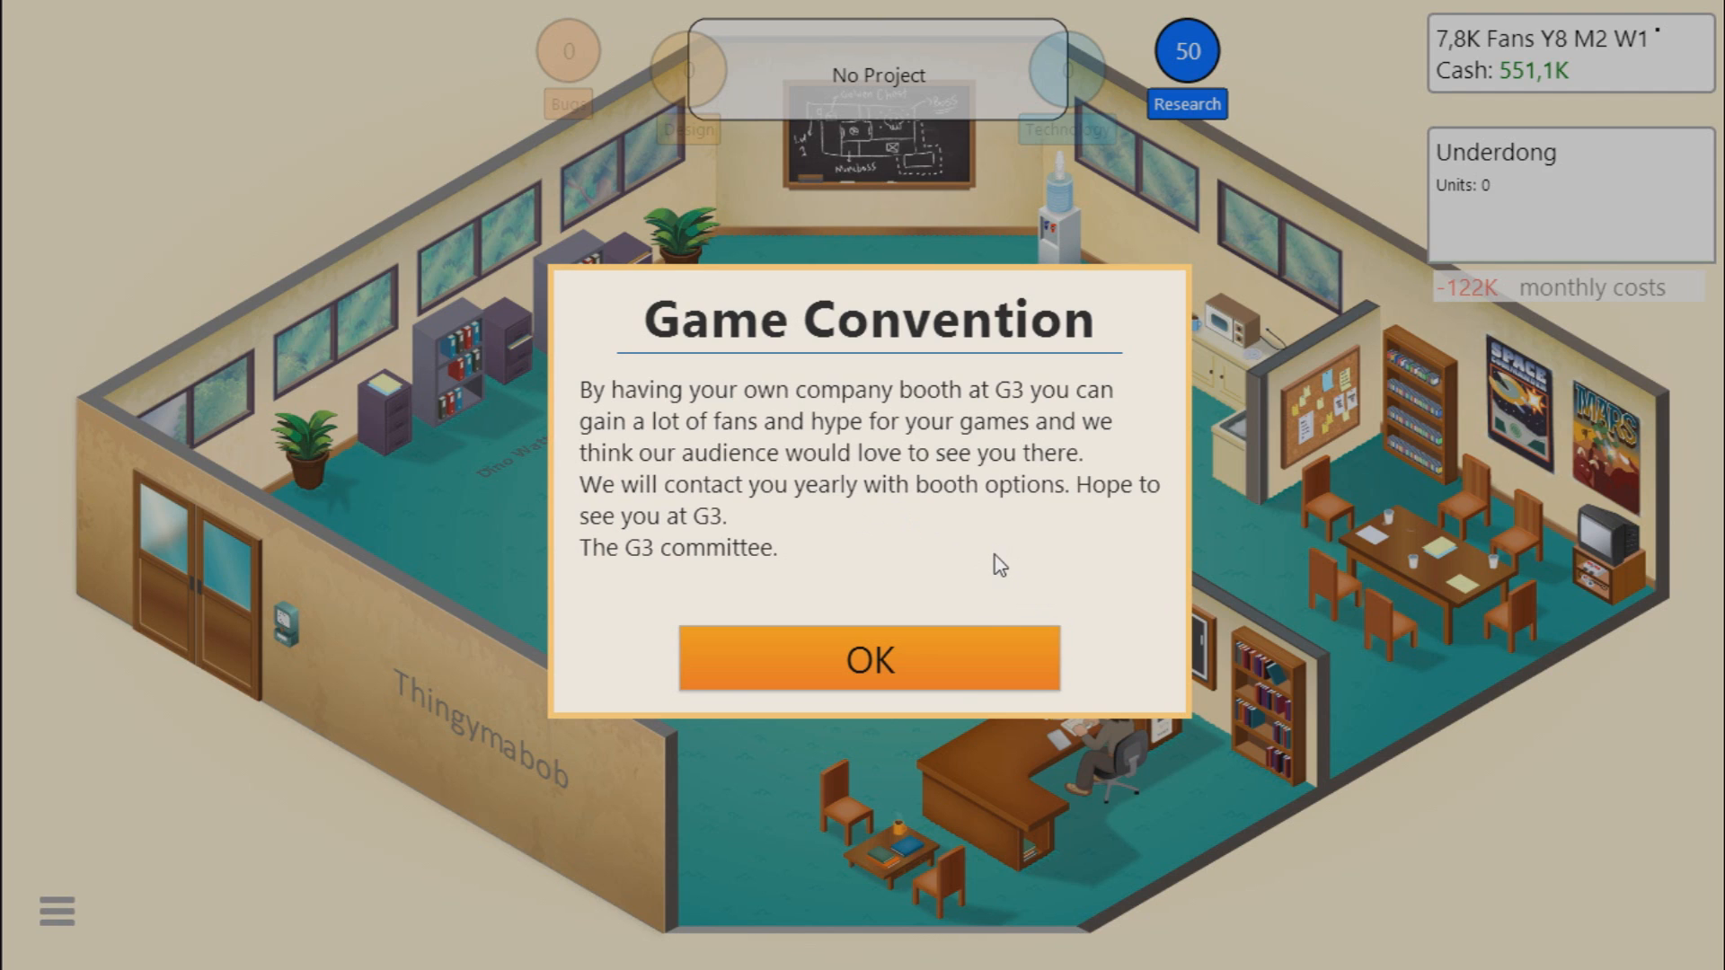
pyautogui.moveTo(814, 555)
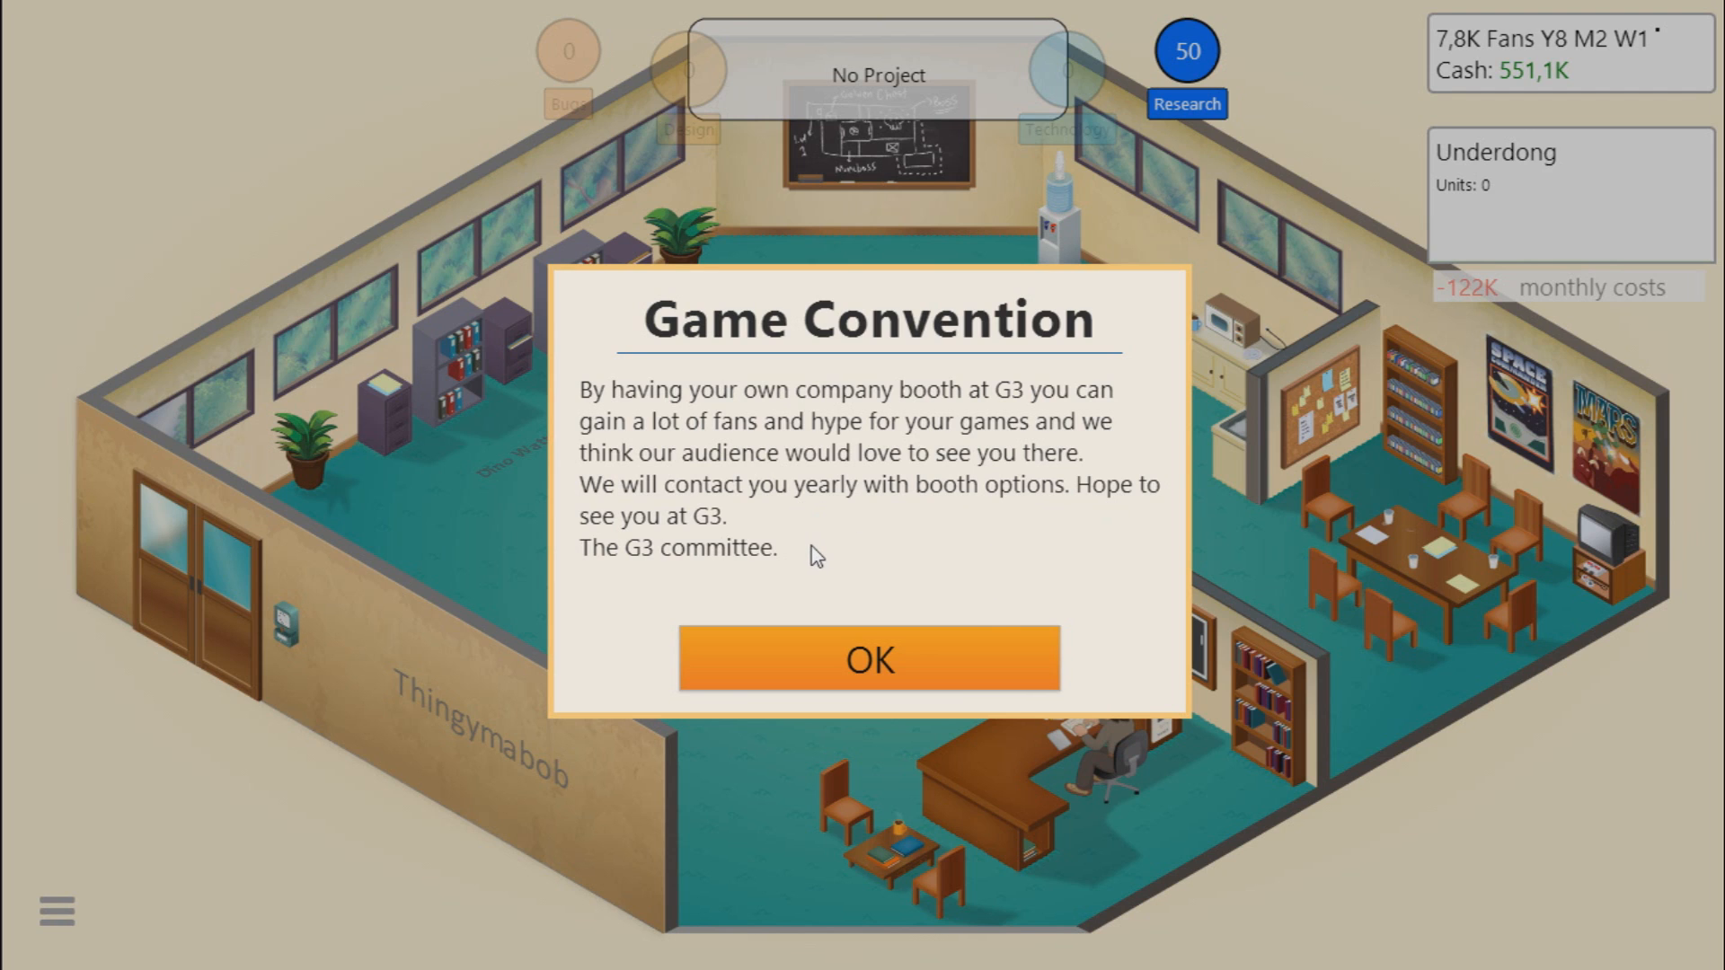
pyautogui.moveTo(869, 660)
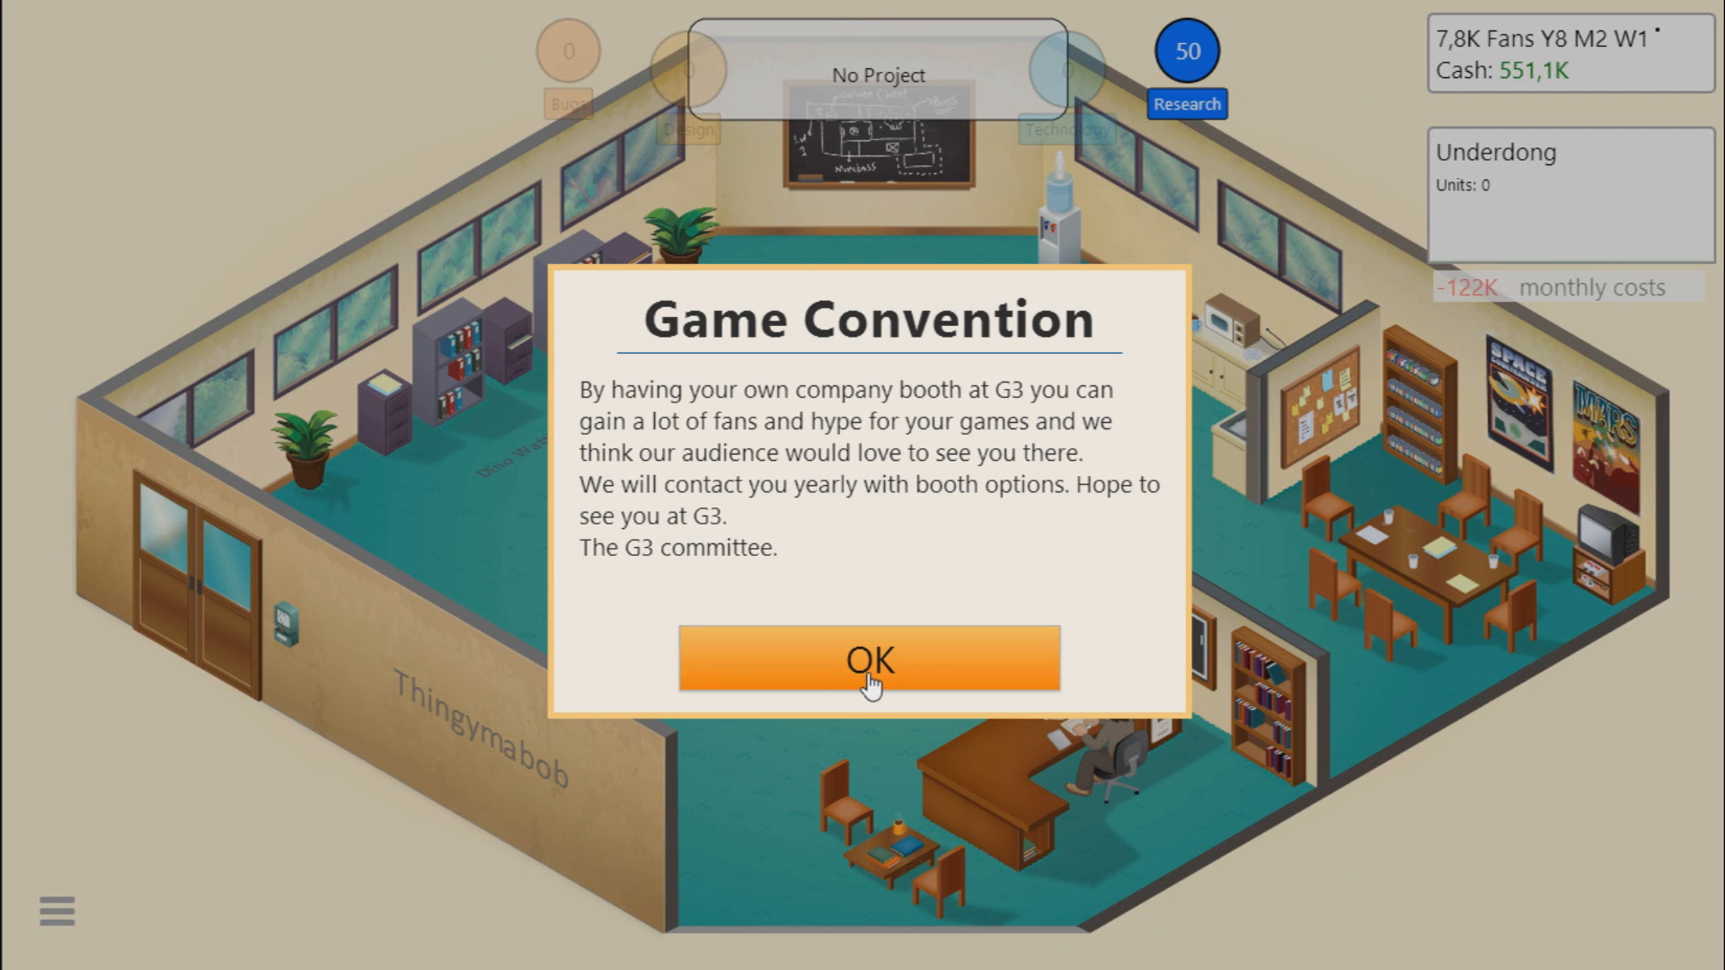
pyautogui.click(868, 659)
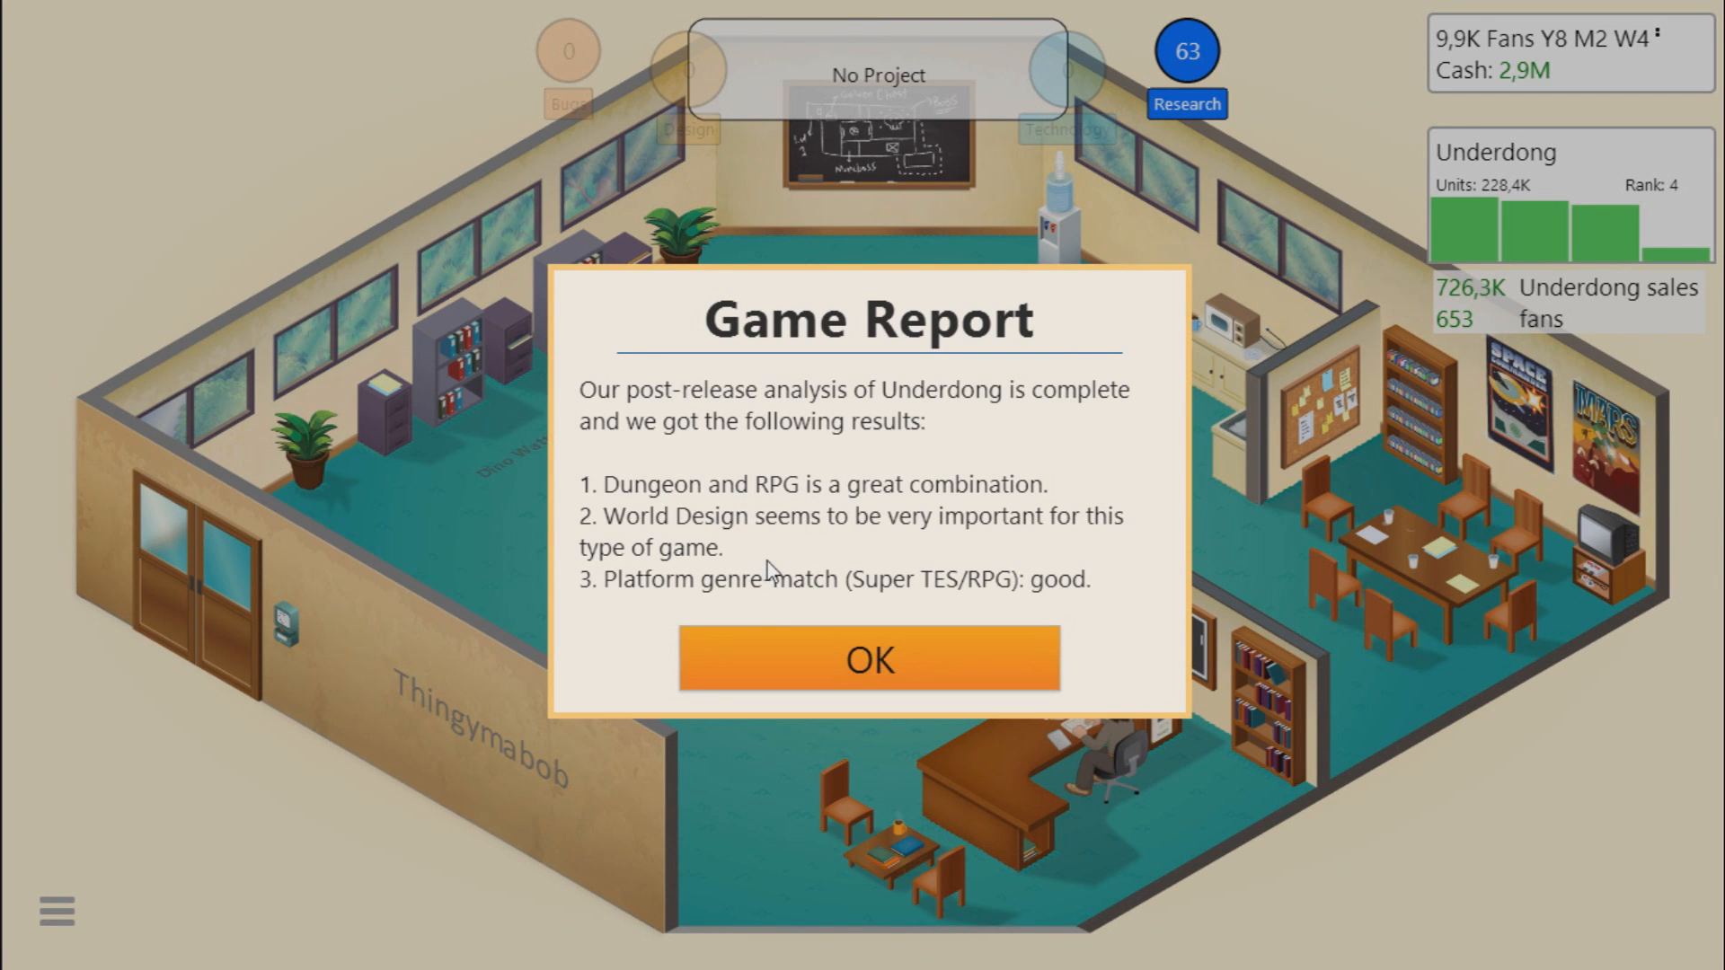
pyautogui.moveTo(740, 614)
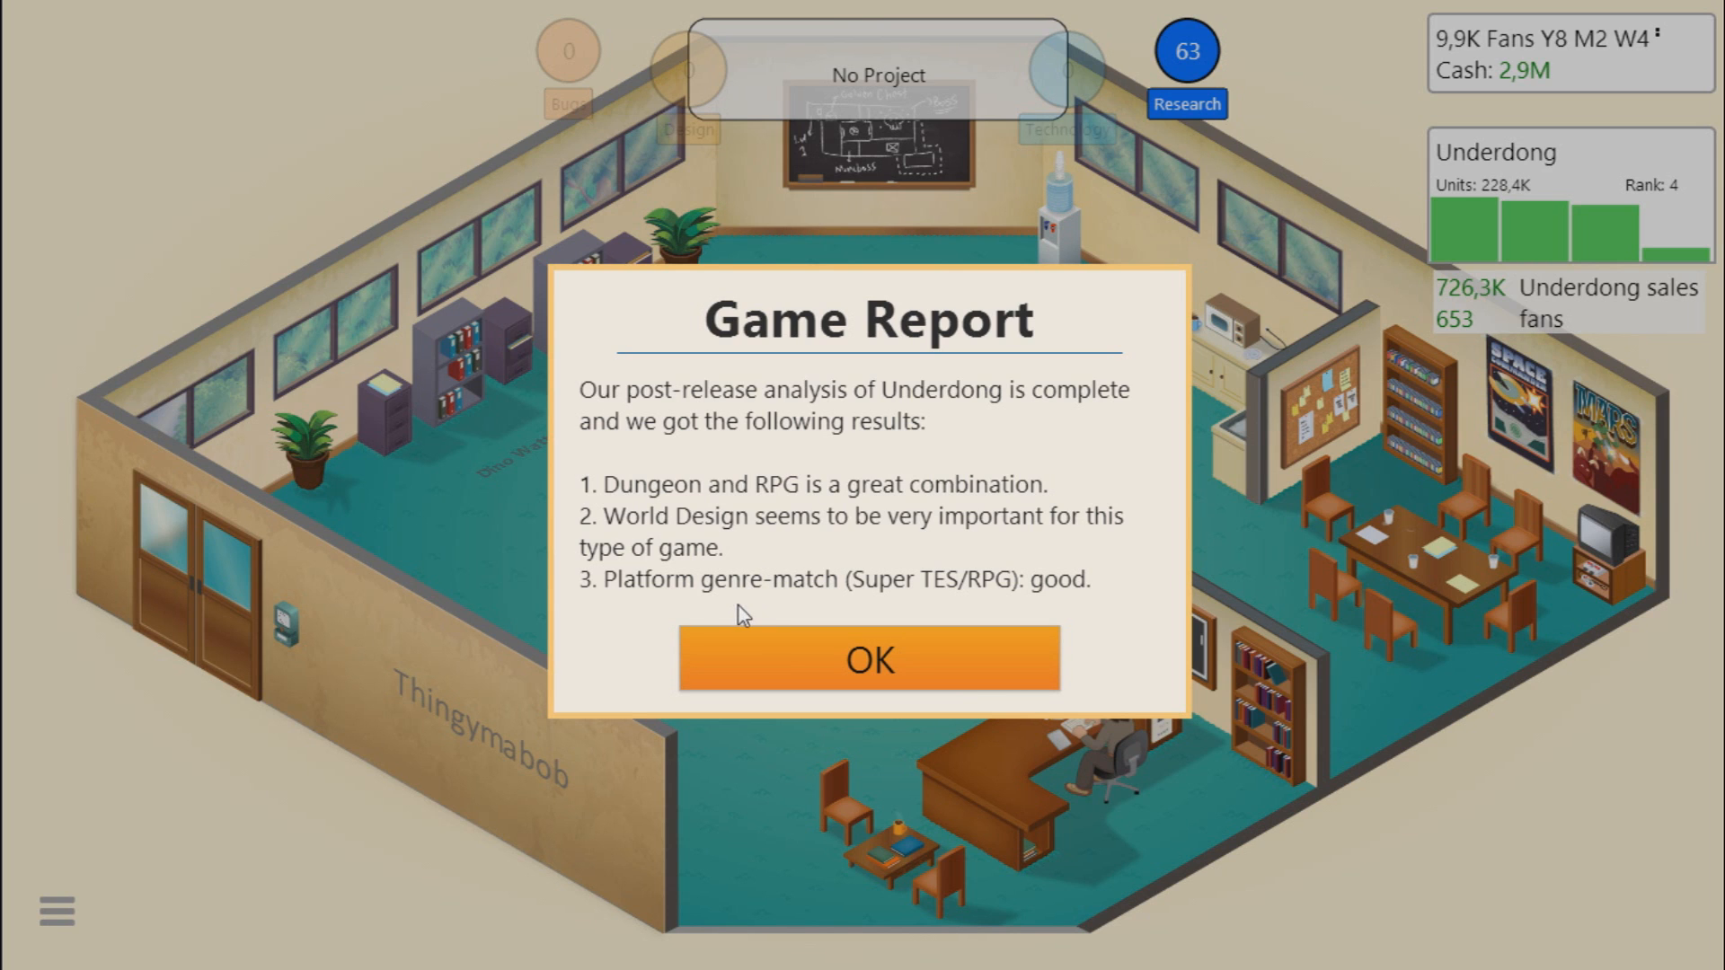
pyautogui.moveTo(994, 602)
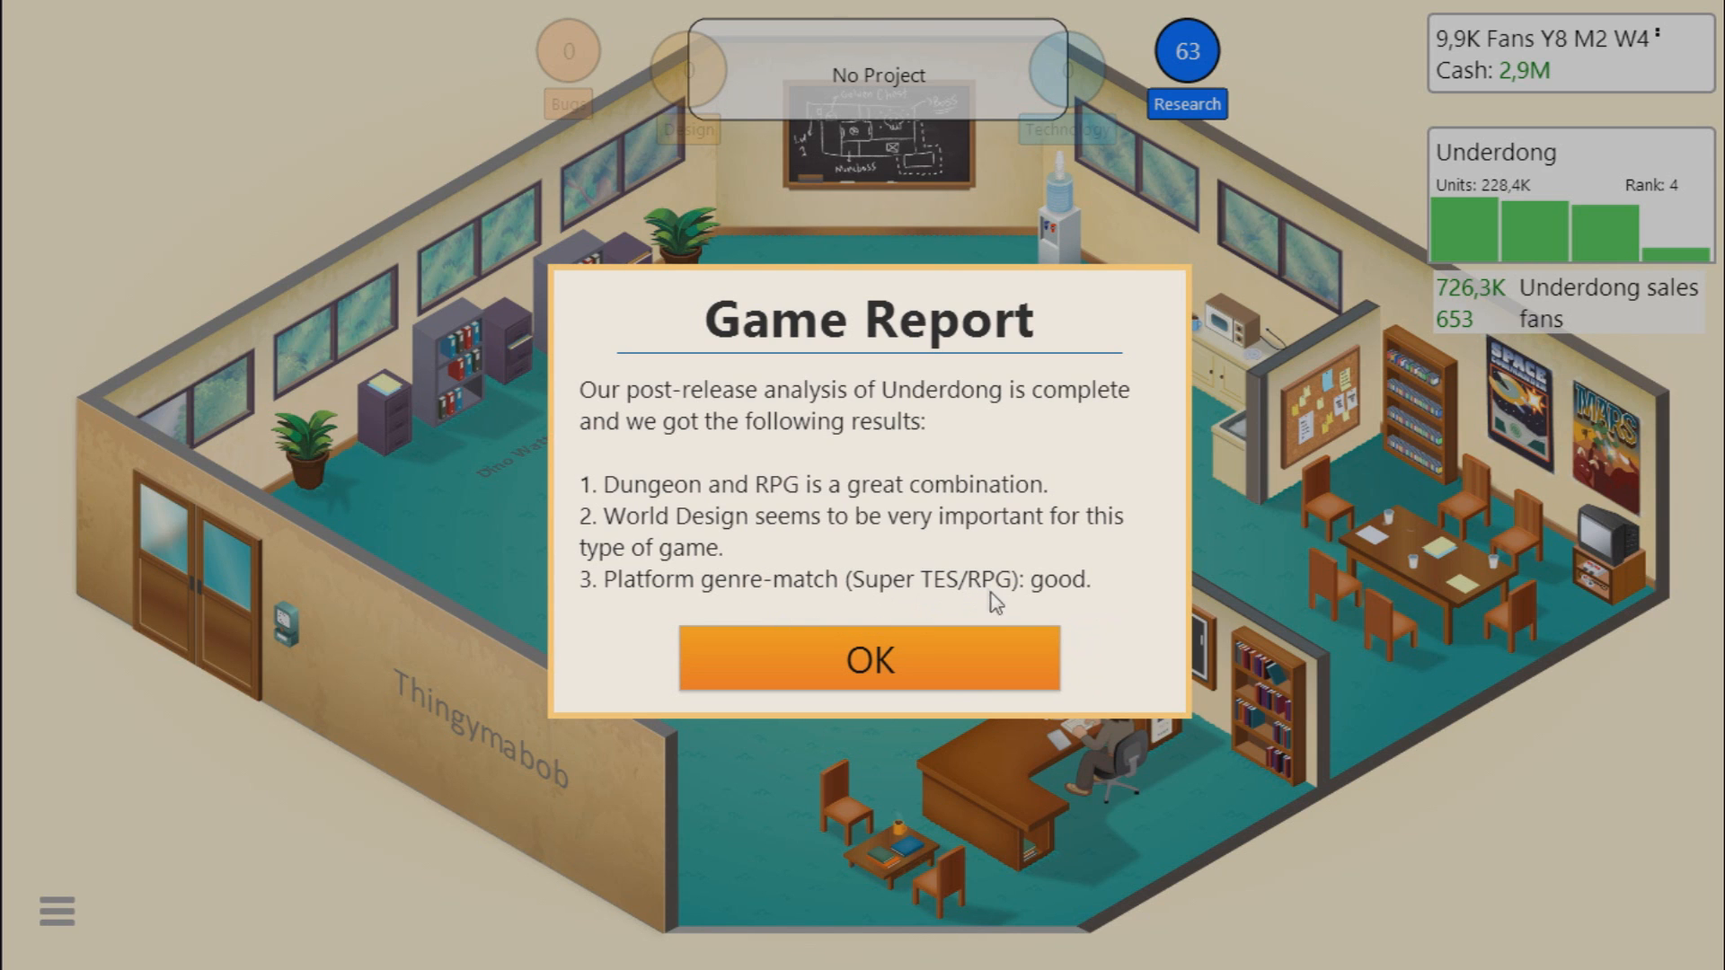
# Step: Review Underdong's game report results and additional insights, then close it to return to the office
pyautogui.click(868, 660)
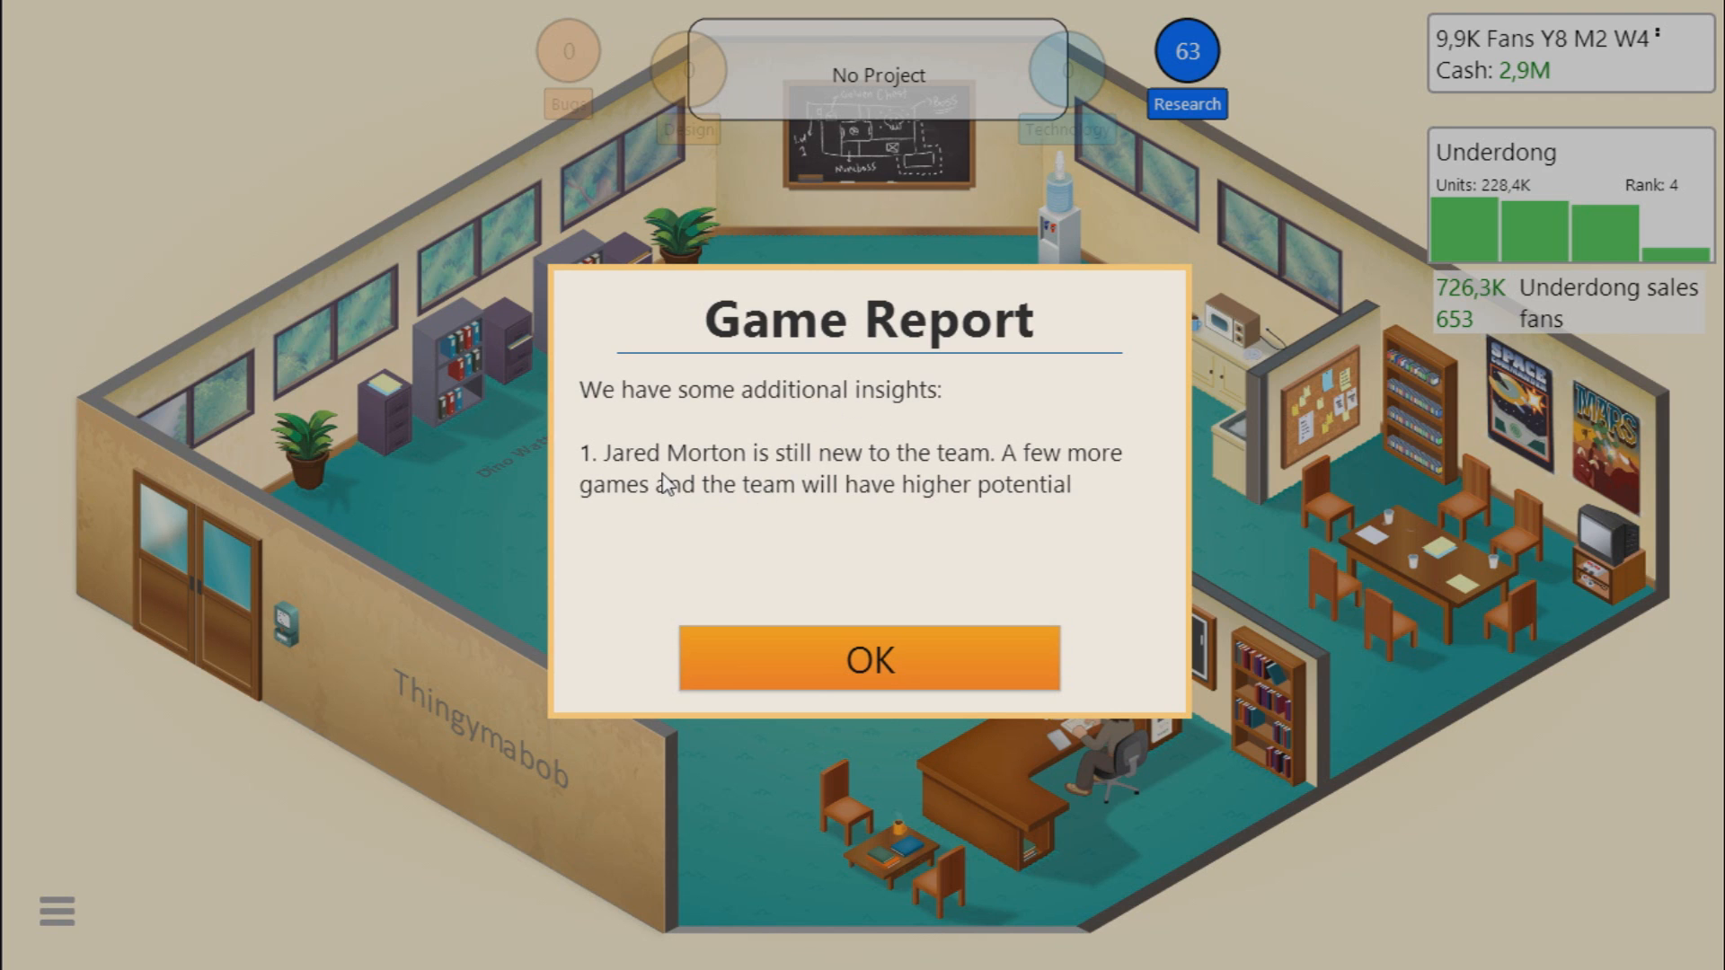
pyautogui.moveTo(948, 474)
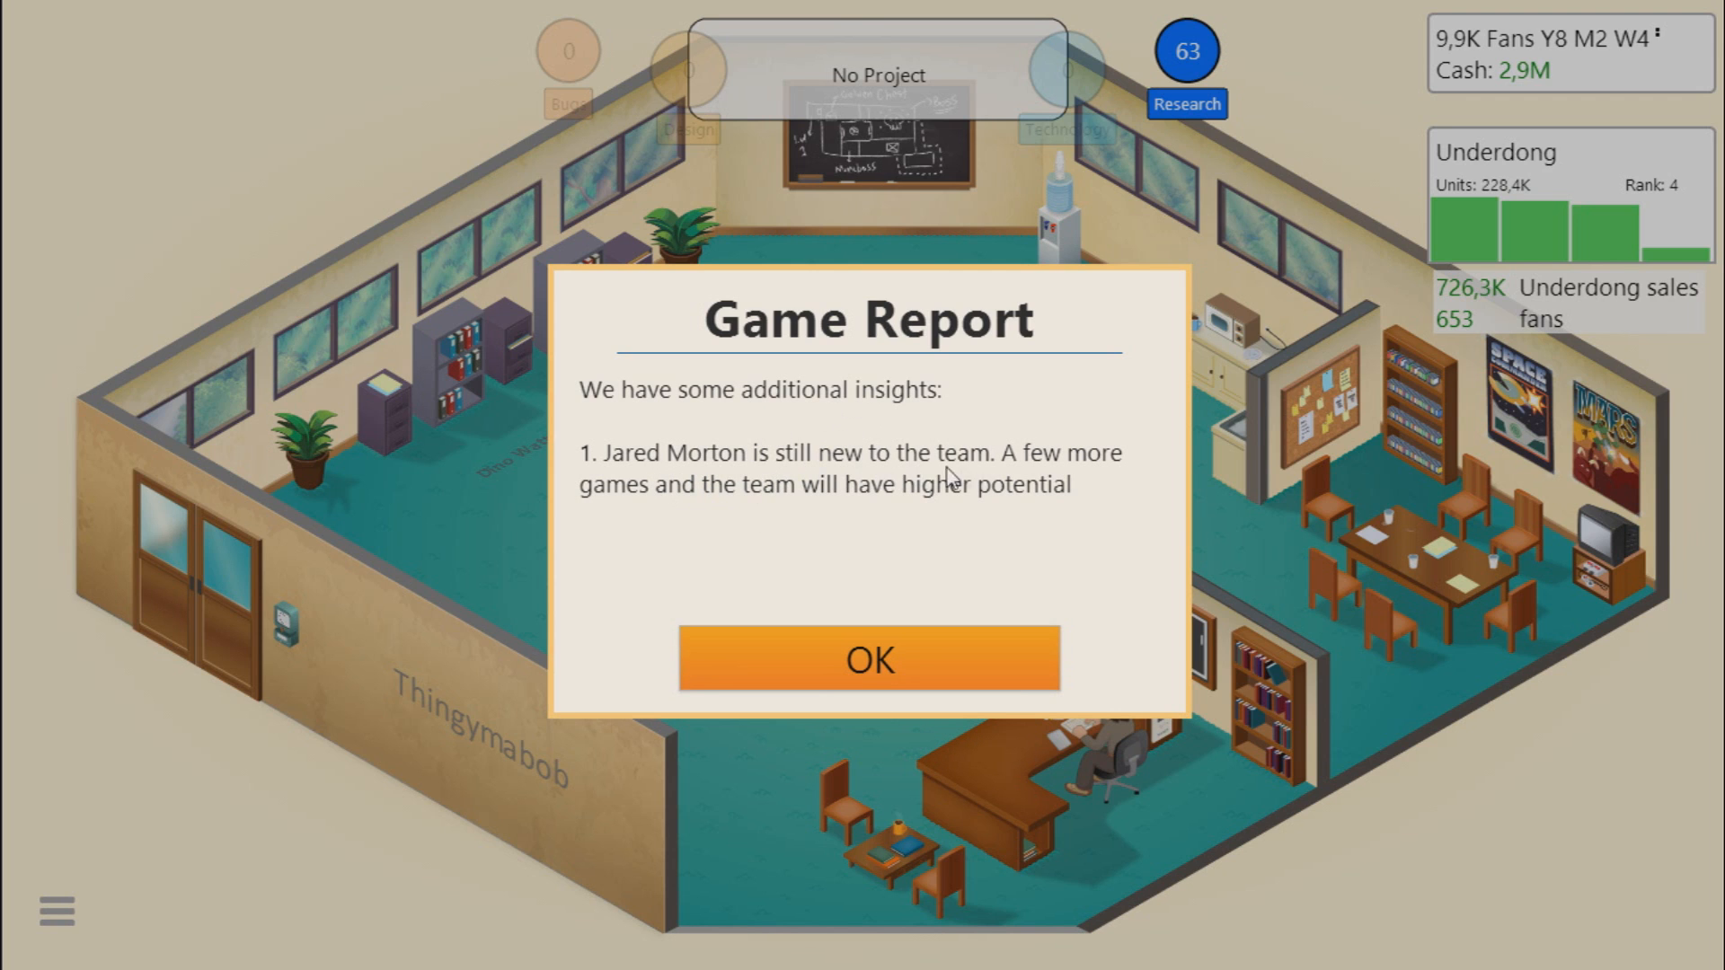
pyautogui.moveTo(891, 528)
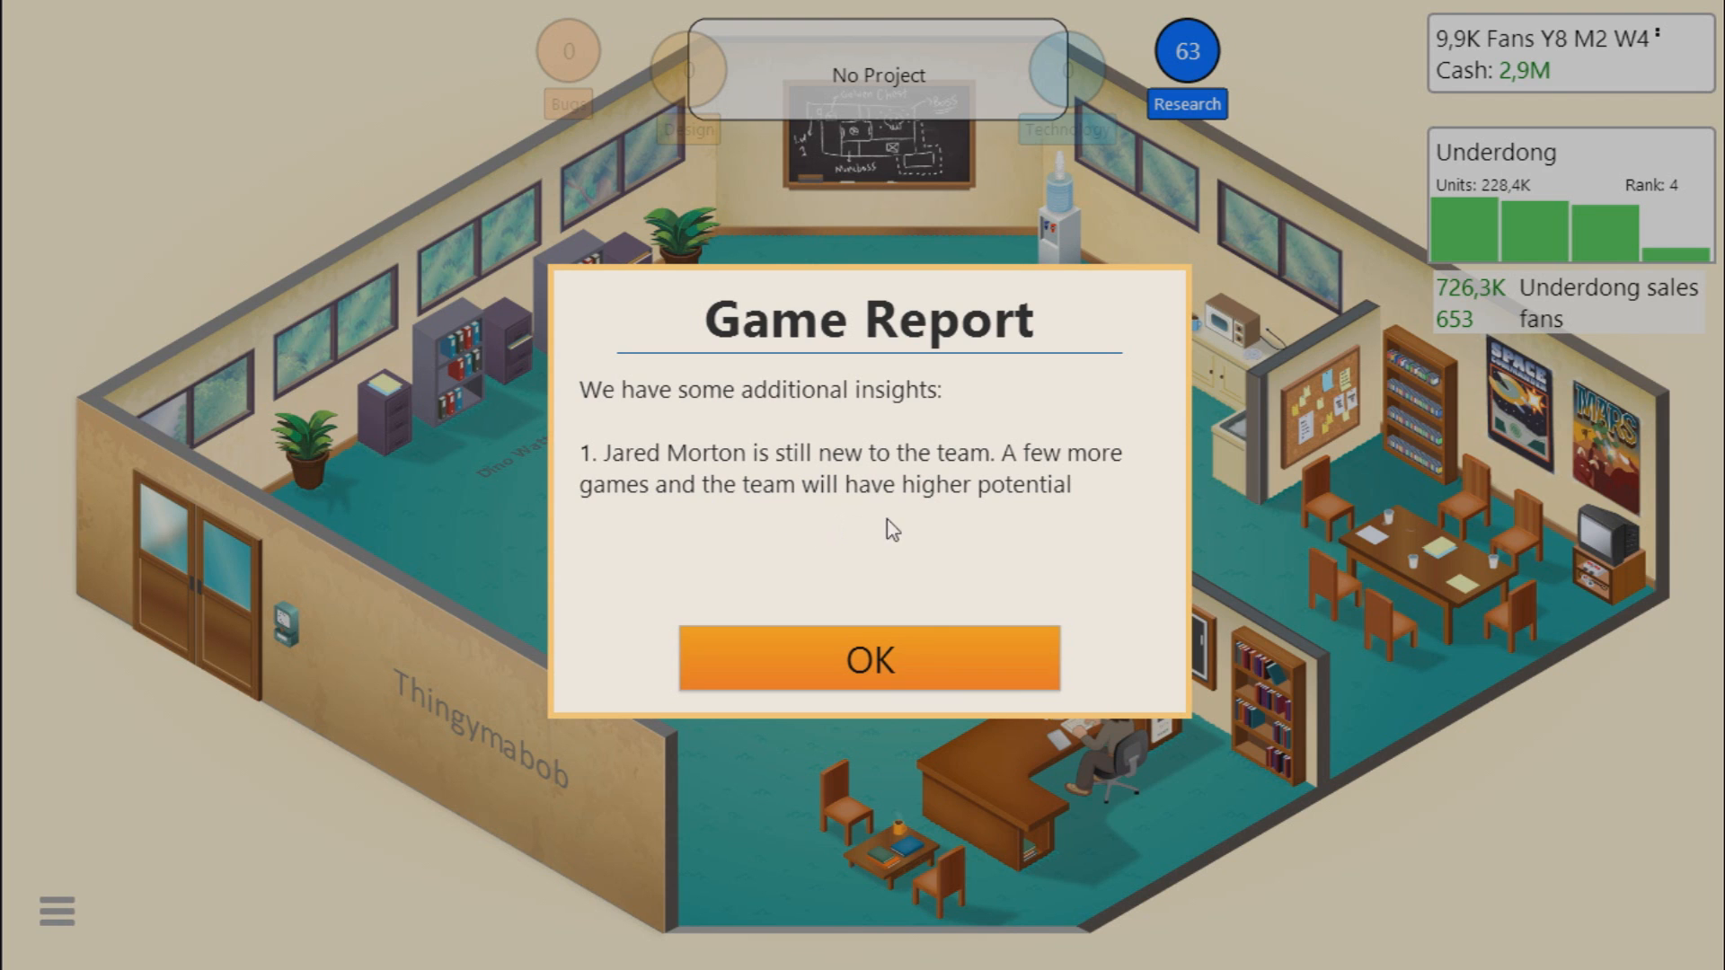
pyautogui.moveTo(918, 699)
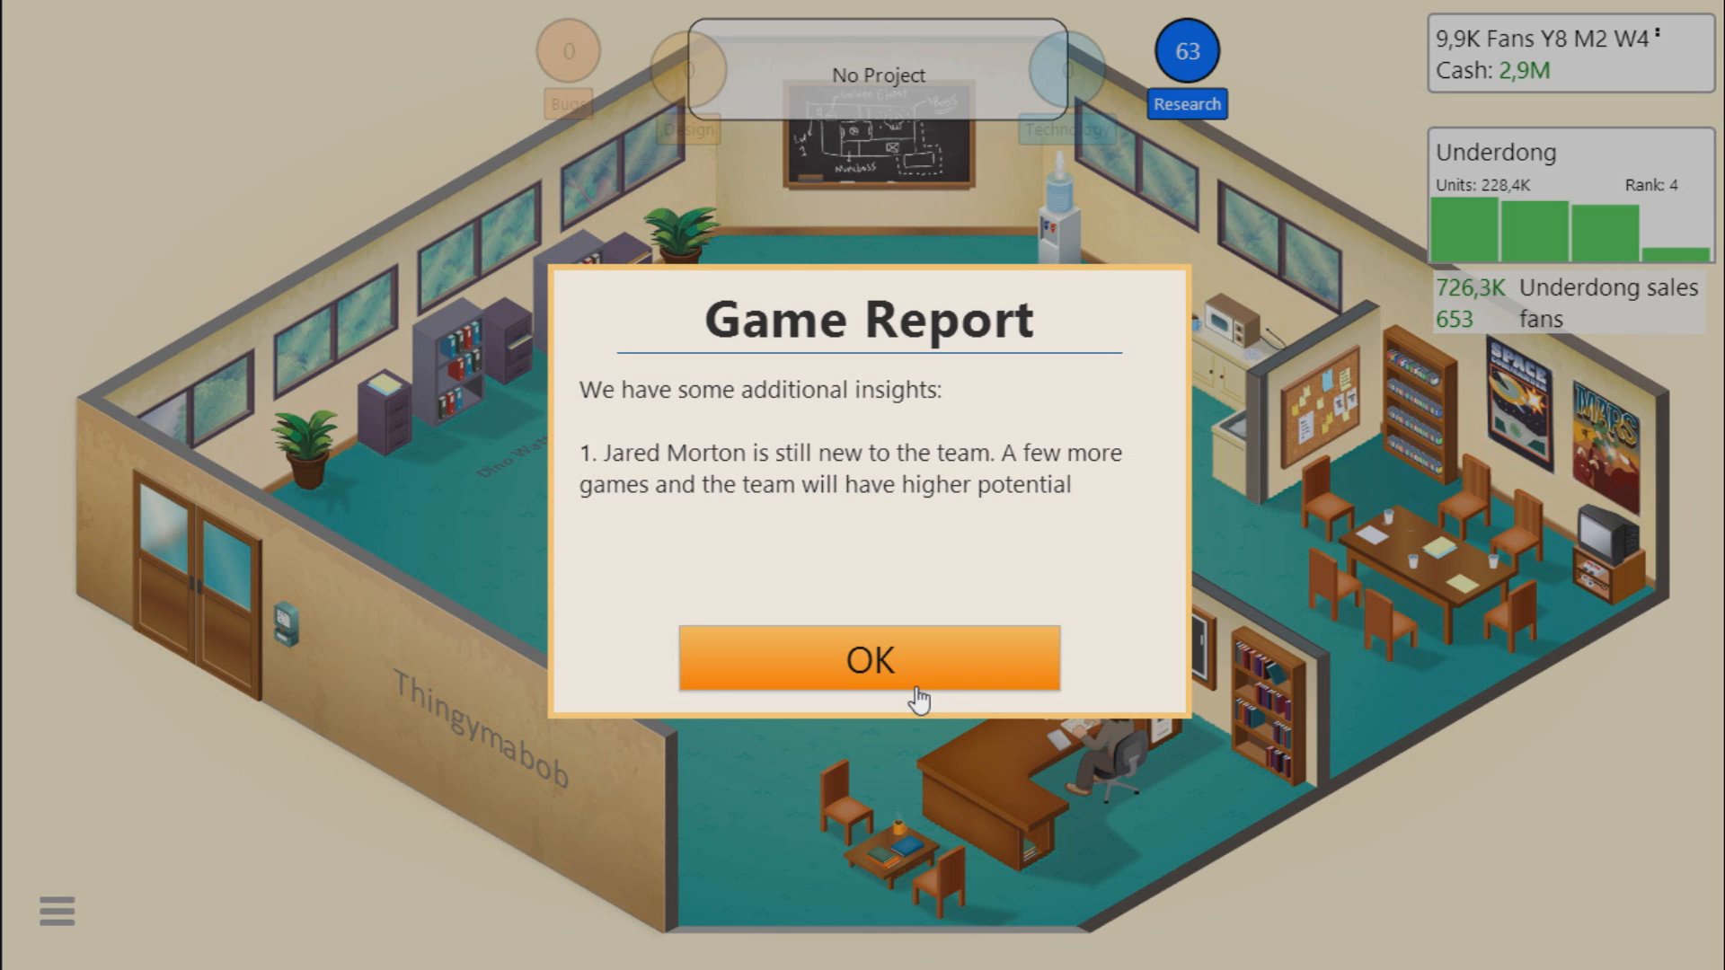
pyautogui.click(869, 659)
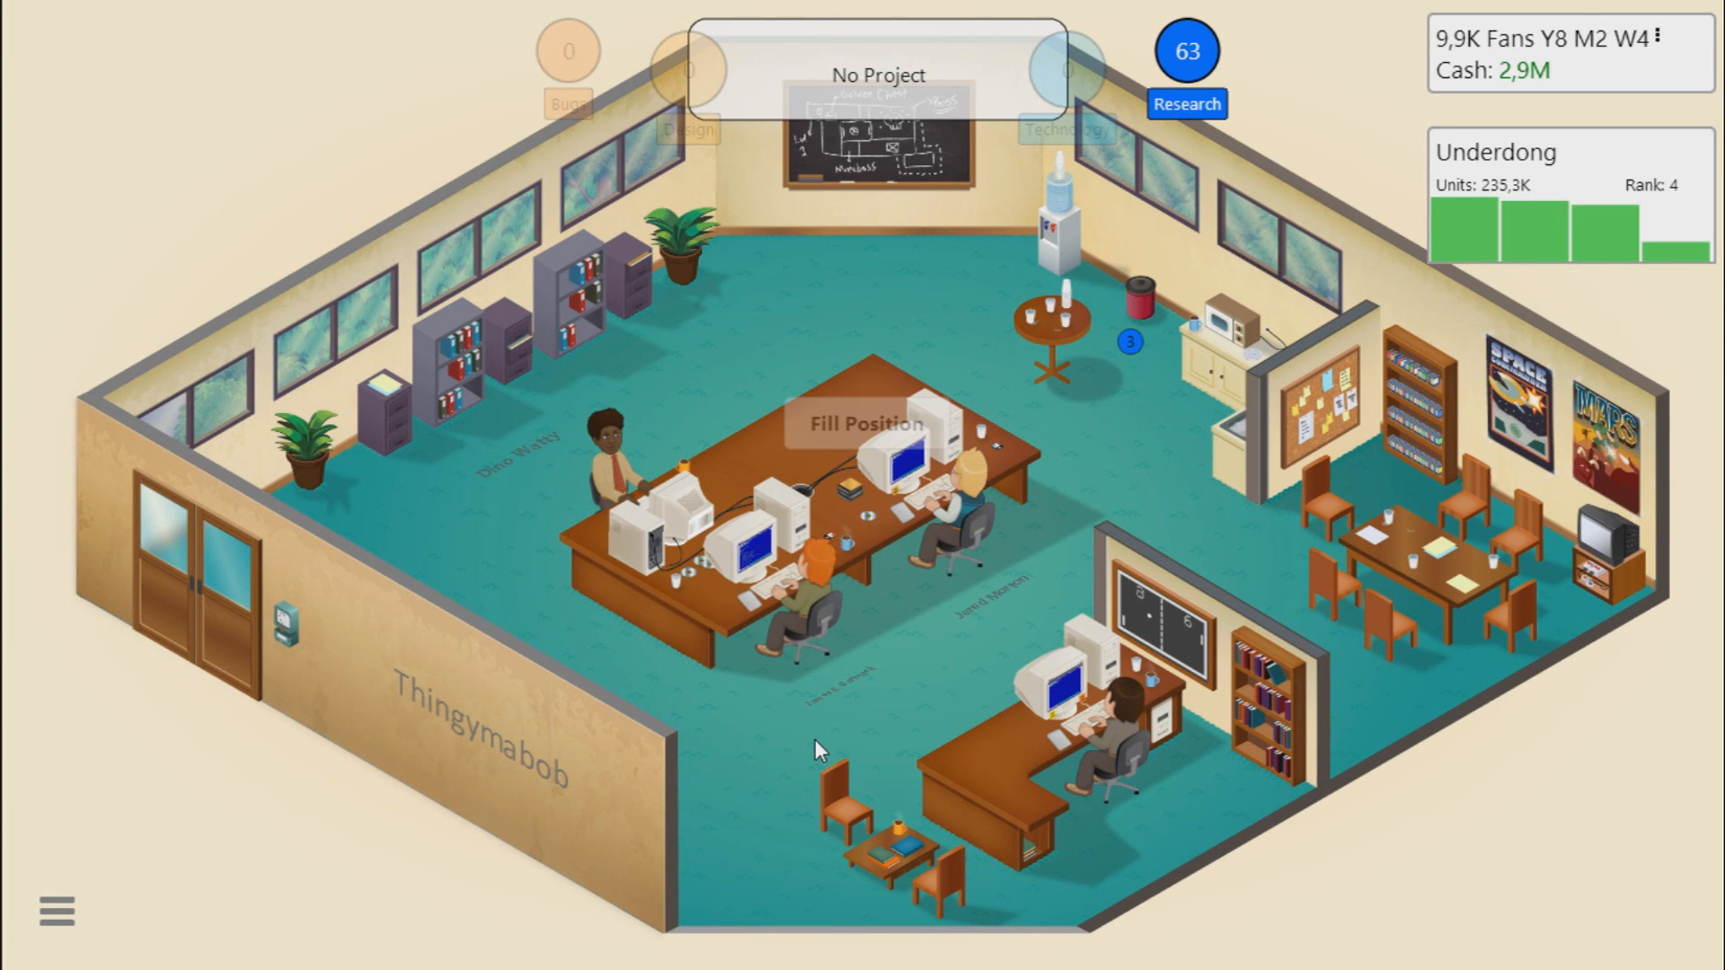